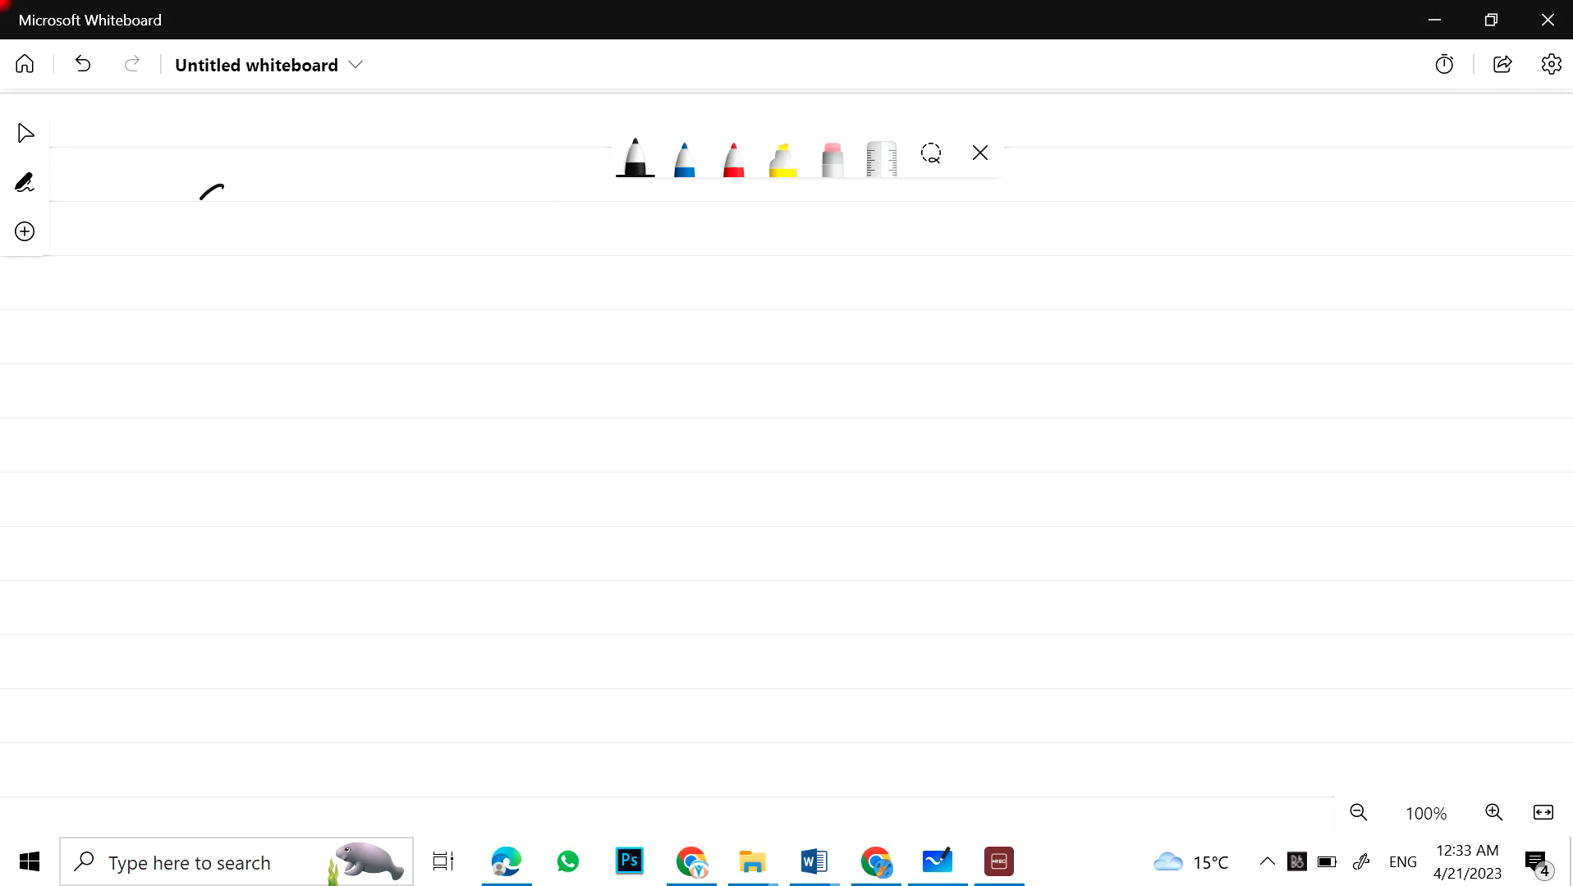
# Step: Handwrite the underlined 'Class-12' title and the 'CHEMISTRY' heading in black ink
pyautogui.moveTo(190, 210); pyautogui.dragTo(401, 210)
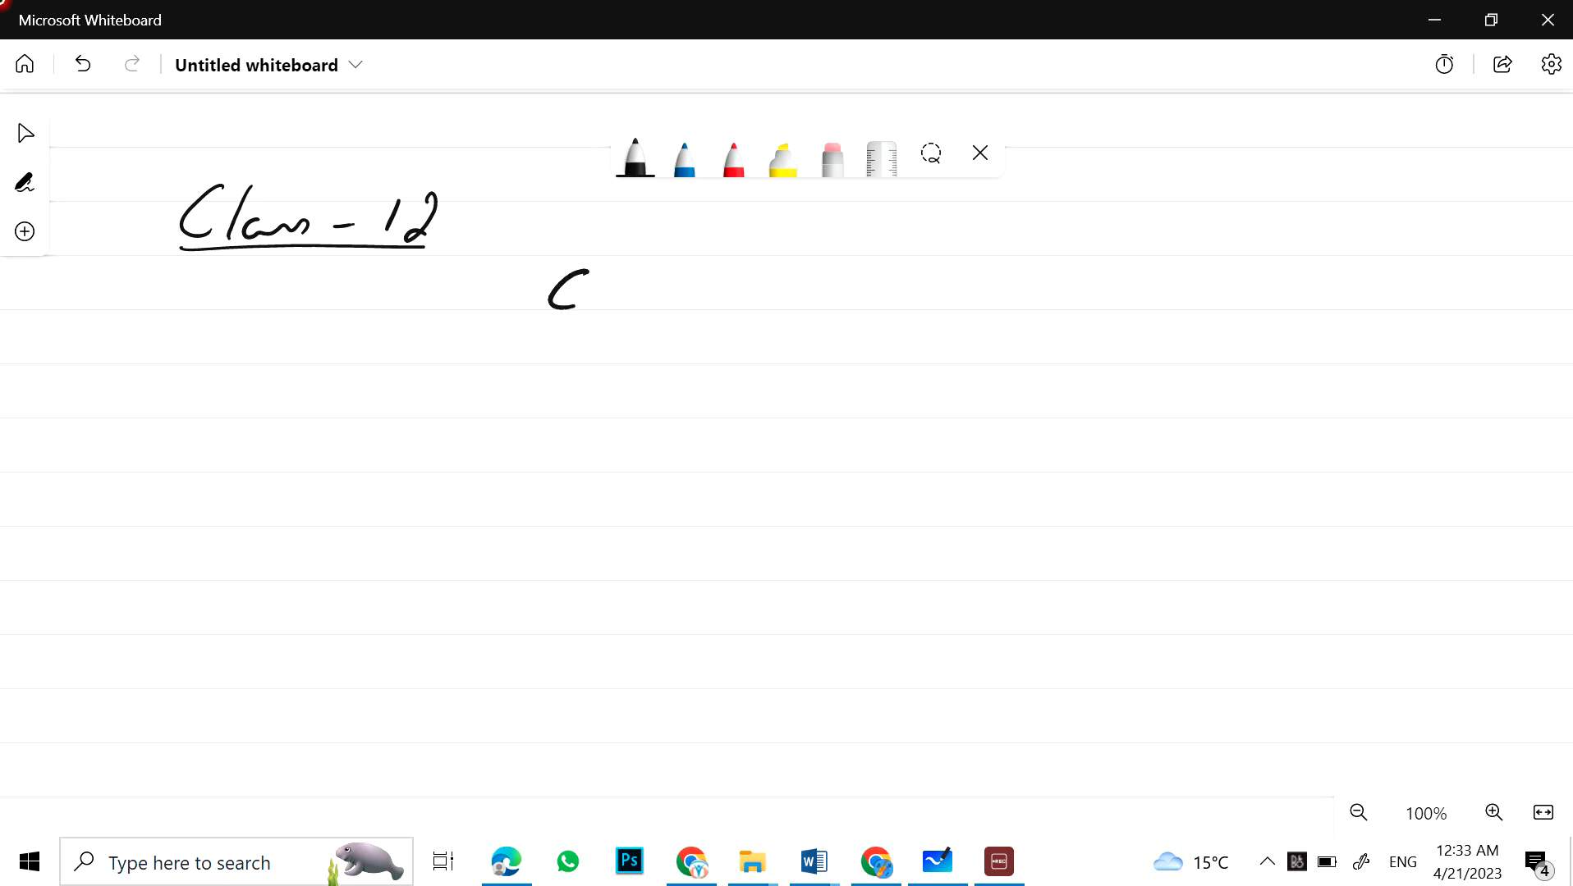
pyautogui.moveTo(586, 291); pyautogui.dragTo(762, 285)
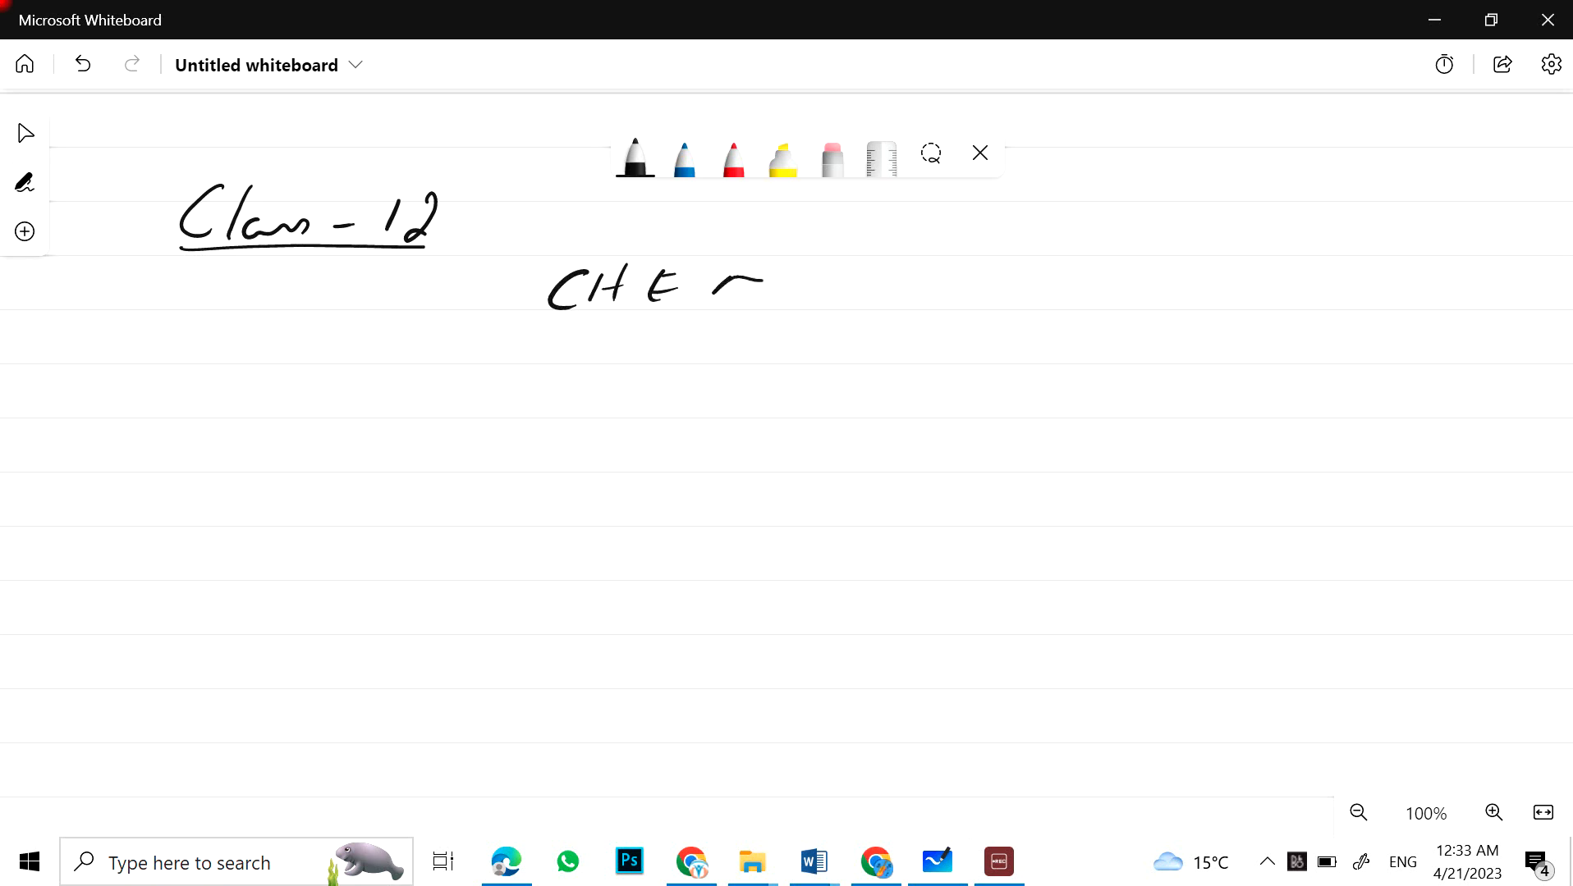
pyautogui.moveTo(722, 290); pyautogui.dragTo(923, 291)
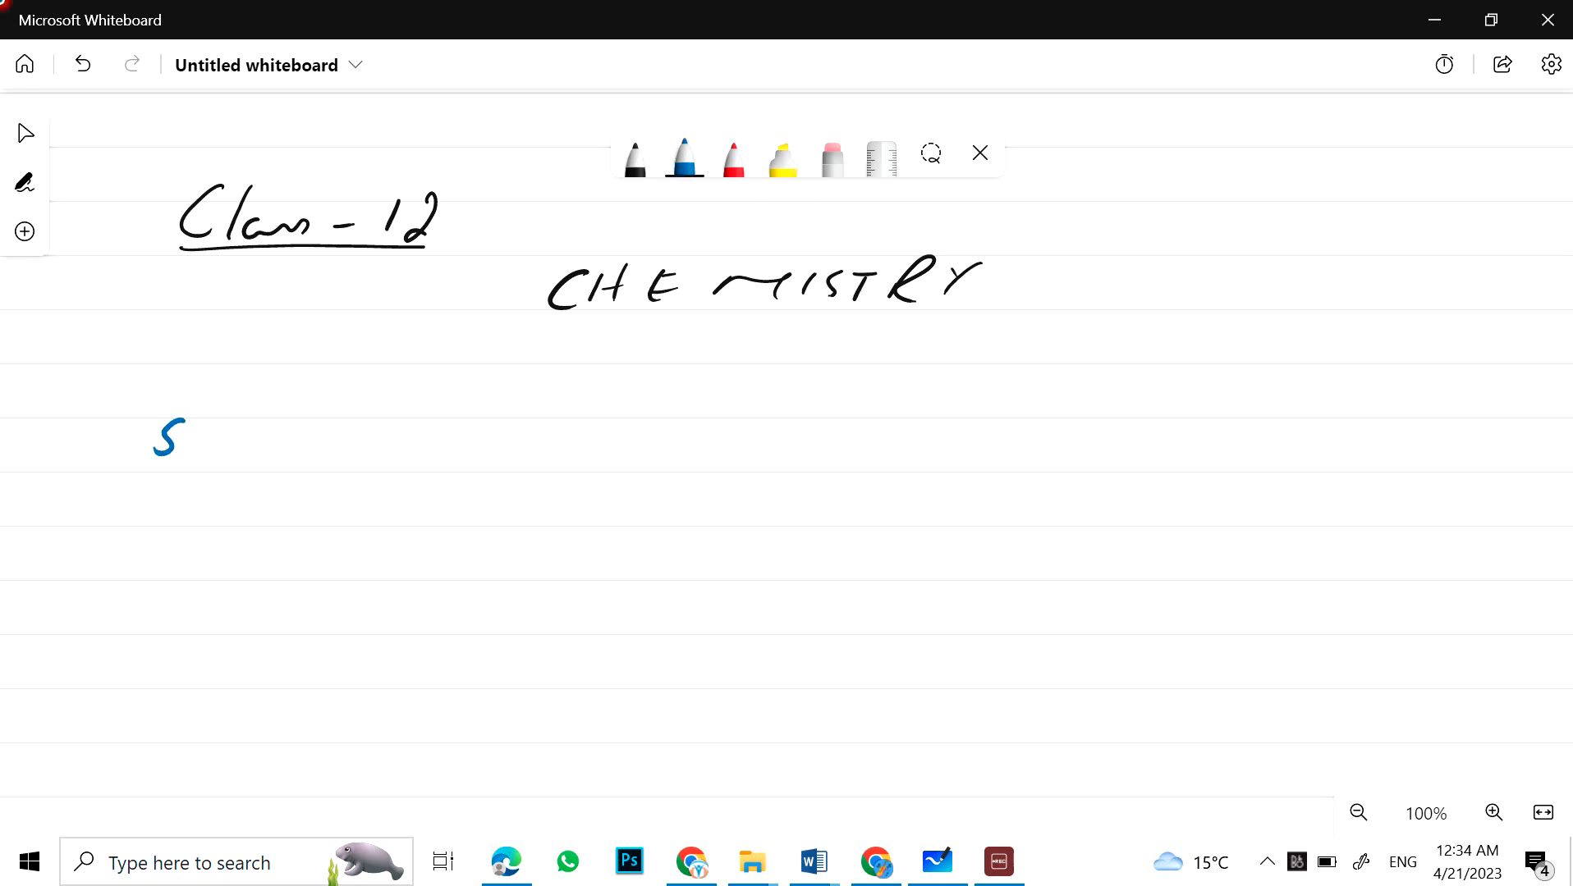
# Step: Write and underline the blue 'S & P Block Elements' subheading
pyautogui.moveTo(246, 422); pyautogui.dragTo(341, 446)
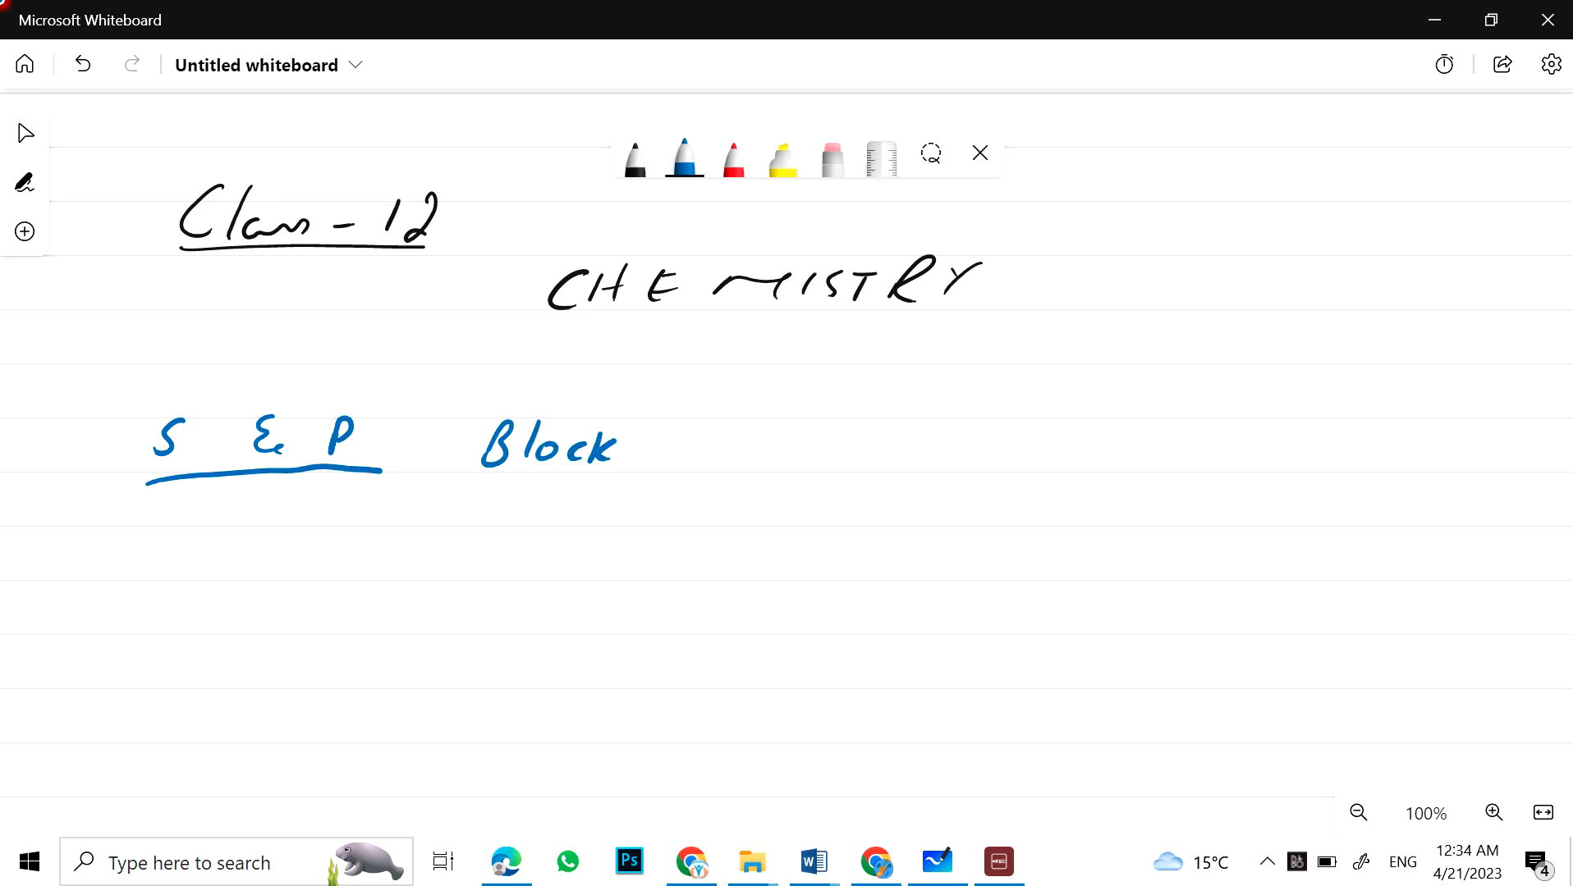
pyautogui.moveTo(661, 447); pyautogui.dragTo(767, 447)
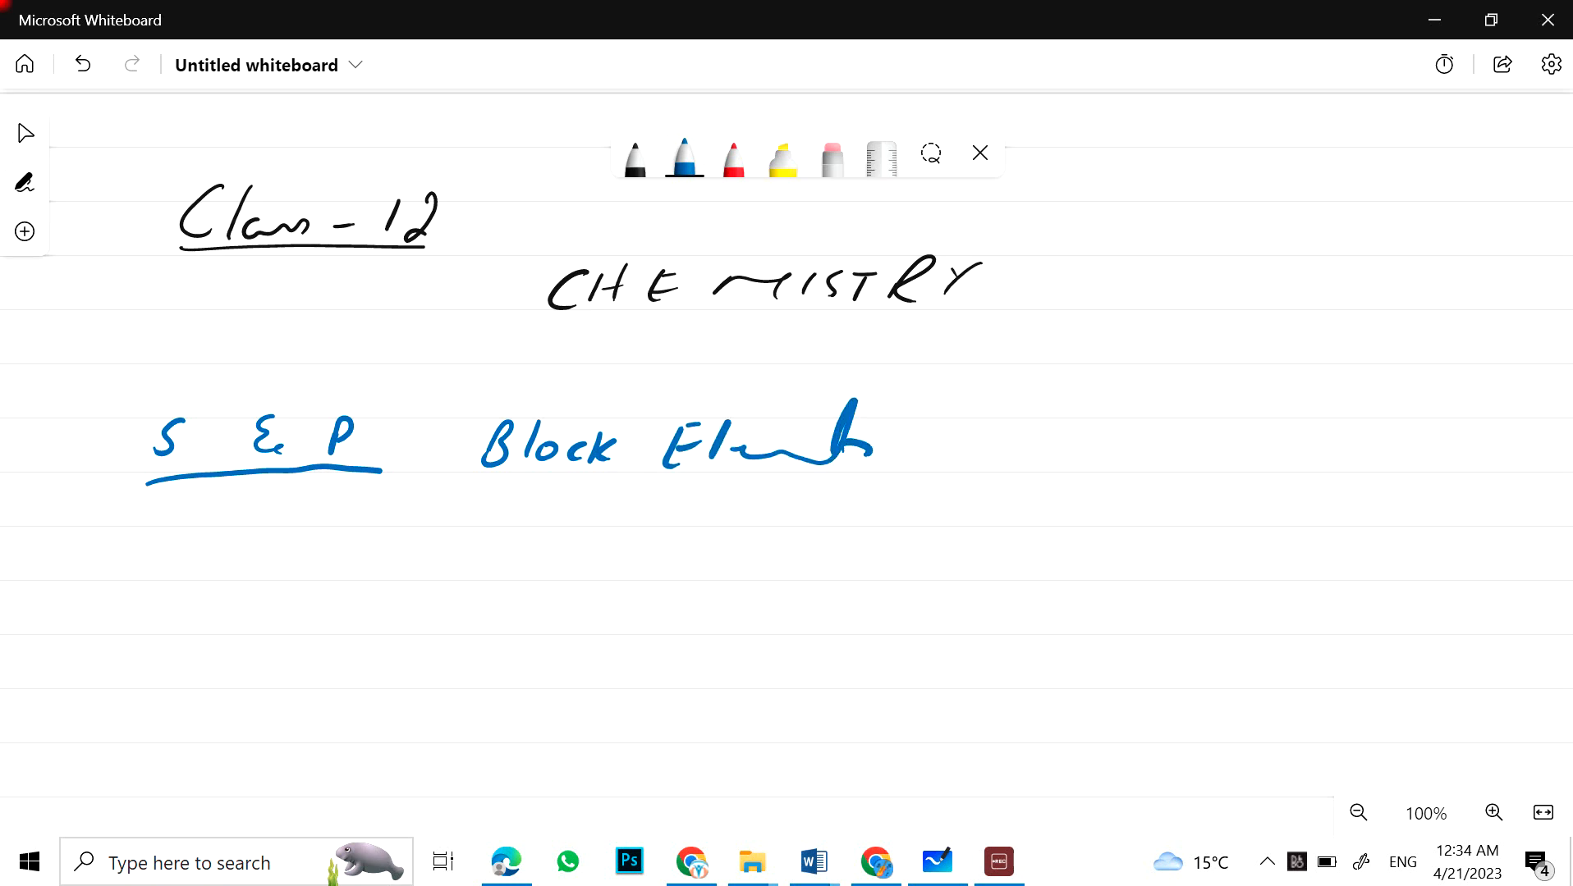
# Step: Write topic '1) Anomalous trend in I.E & E.A' in blue
pyautogui.moveTo(142, 557); pyautogui.dragTo(166, 546)
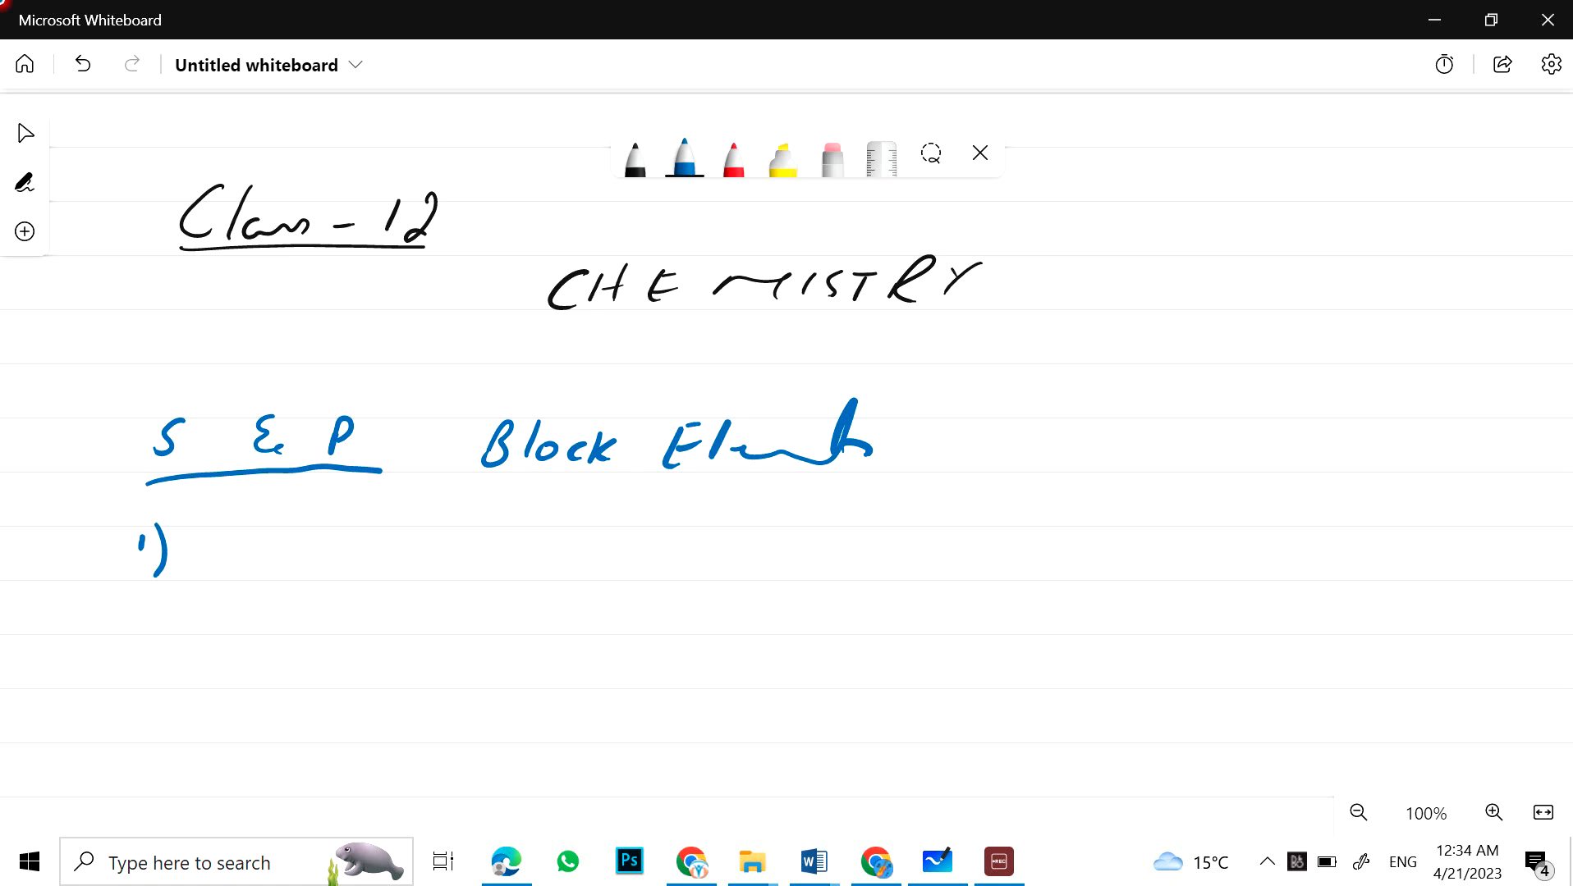
pyautogui.moveTo(210, 556); pyautogui.dragTo(361, 551)
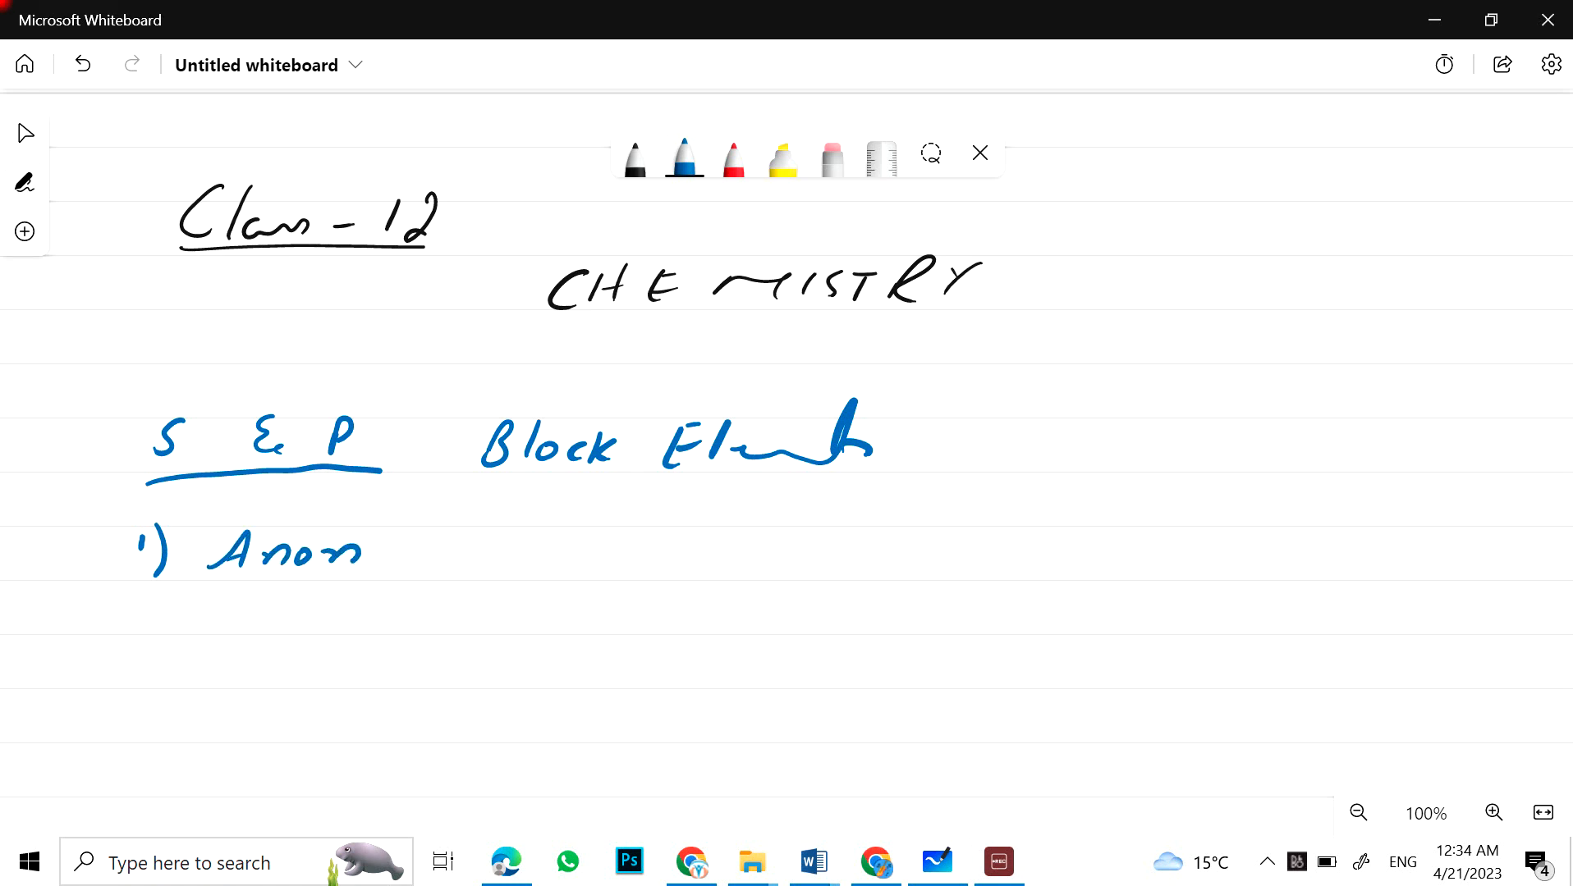
pyautogui.moveTo(356, 552); pyautogui.dragTo(536, 552)
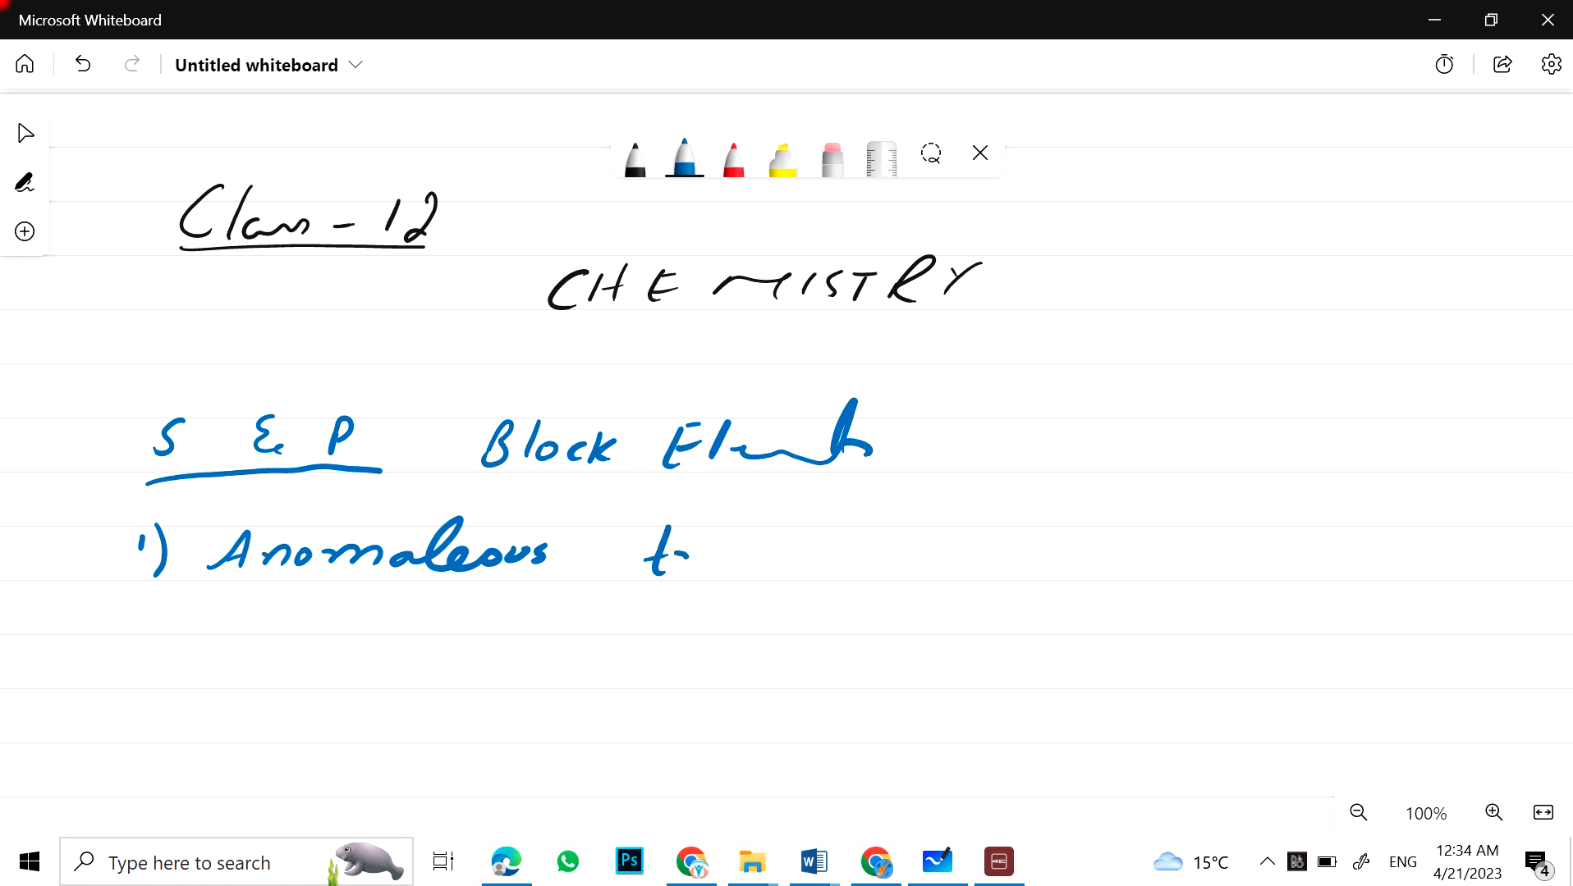
pyautogui.moveTo(693, 556); pyautogui.dragTo(862, 556)
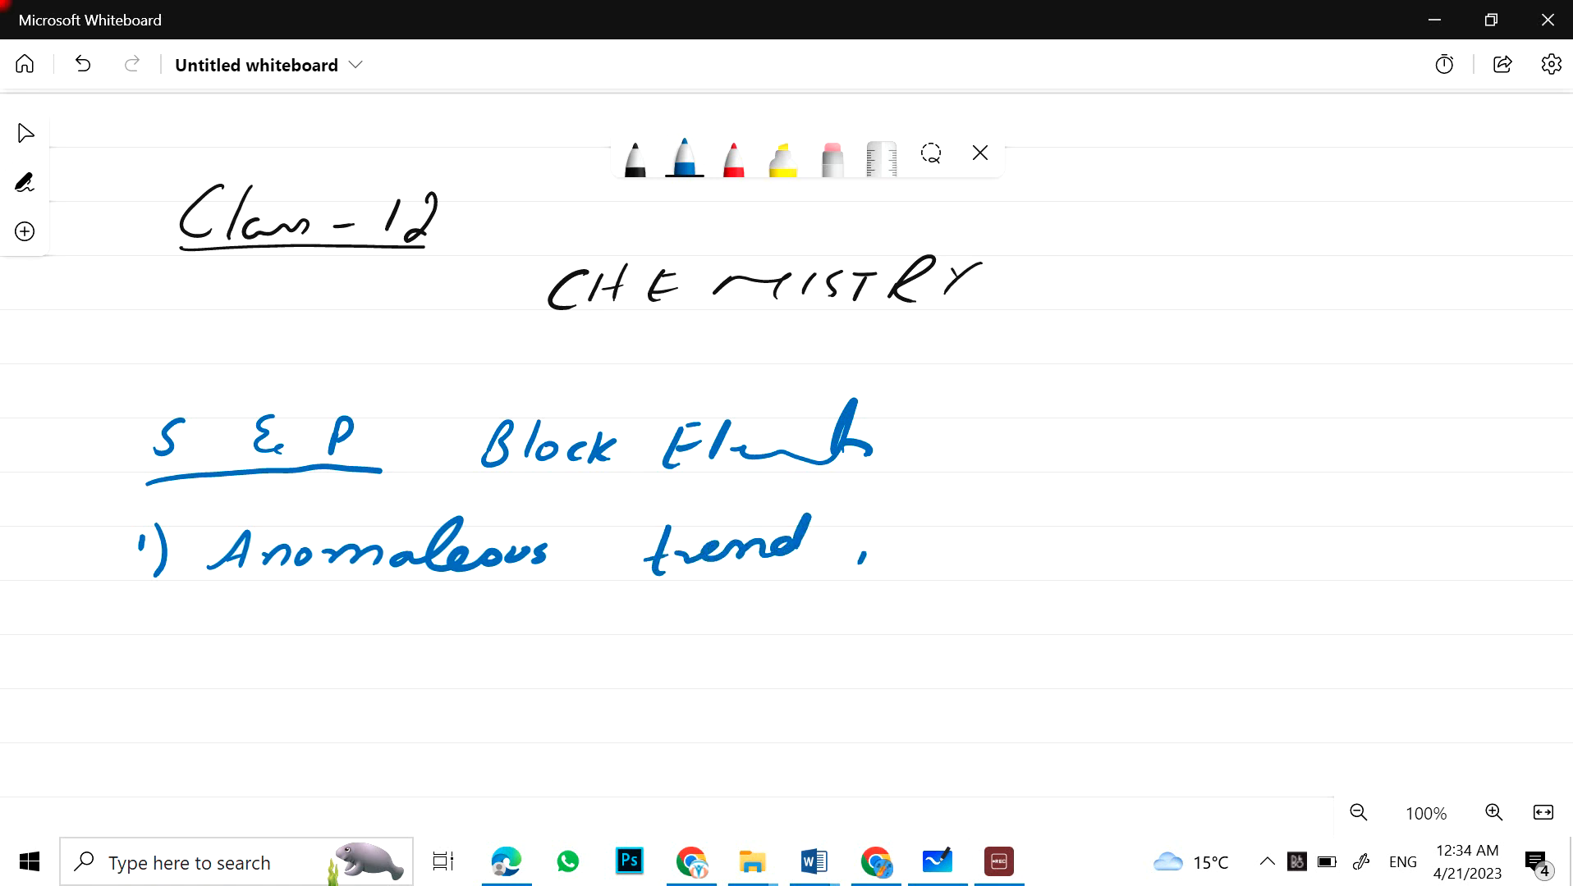
pyautogui.moveTo(862, 556); pyautogui.dragTo(1074, 557)
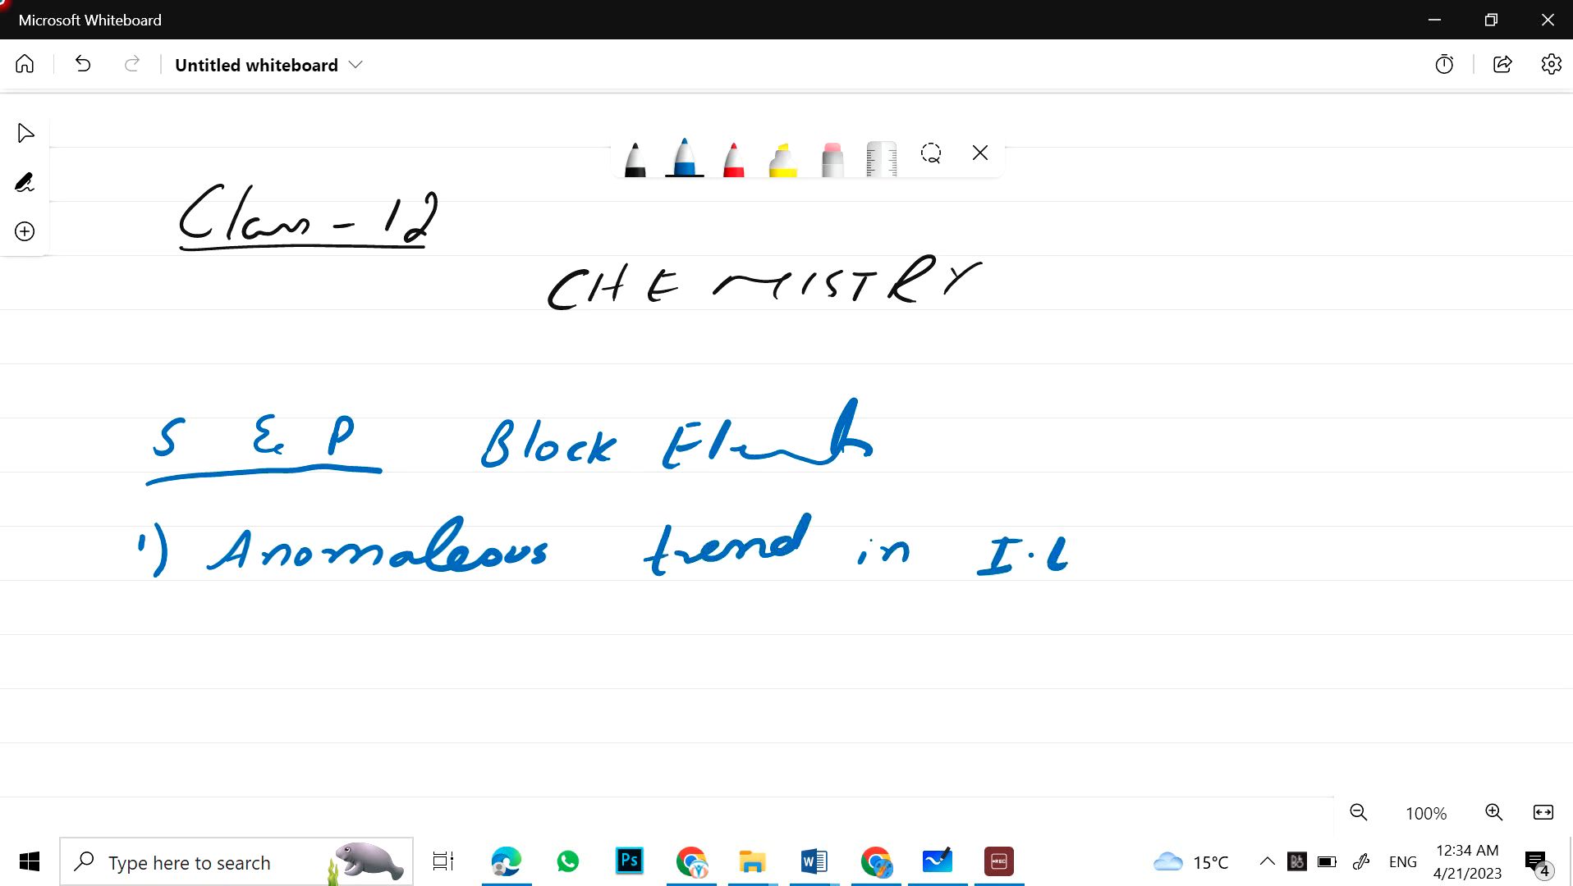
pyautogui.moveTo(1093, 551); pyautogui.dragTo(1245, 551)
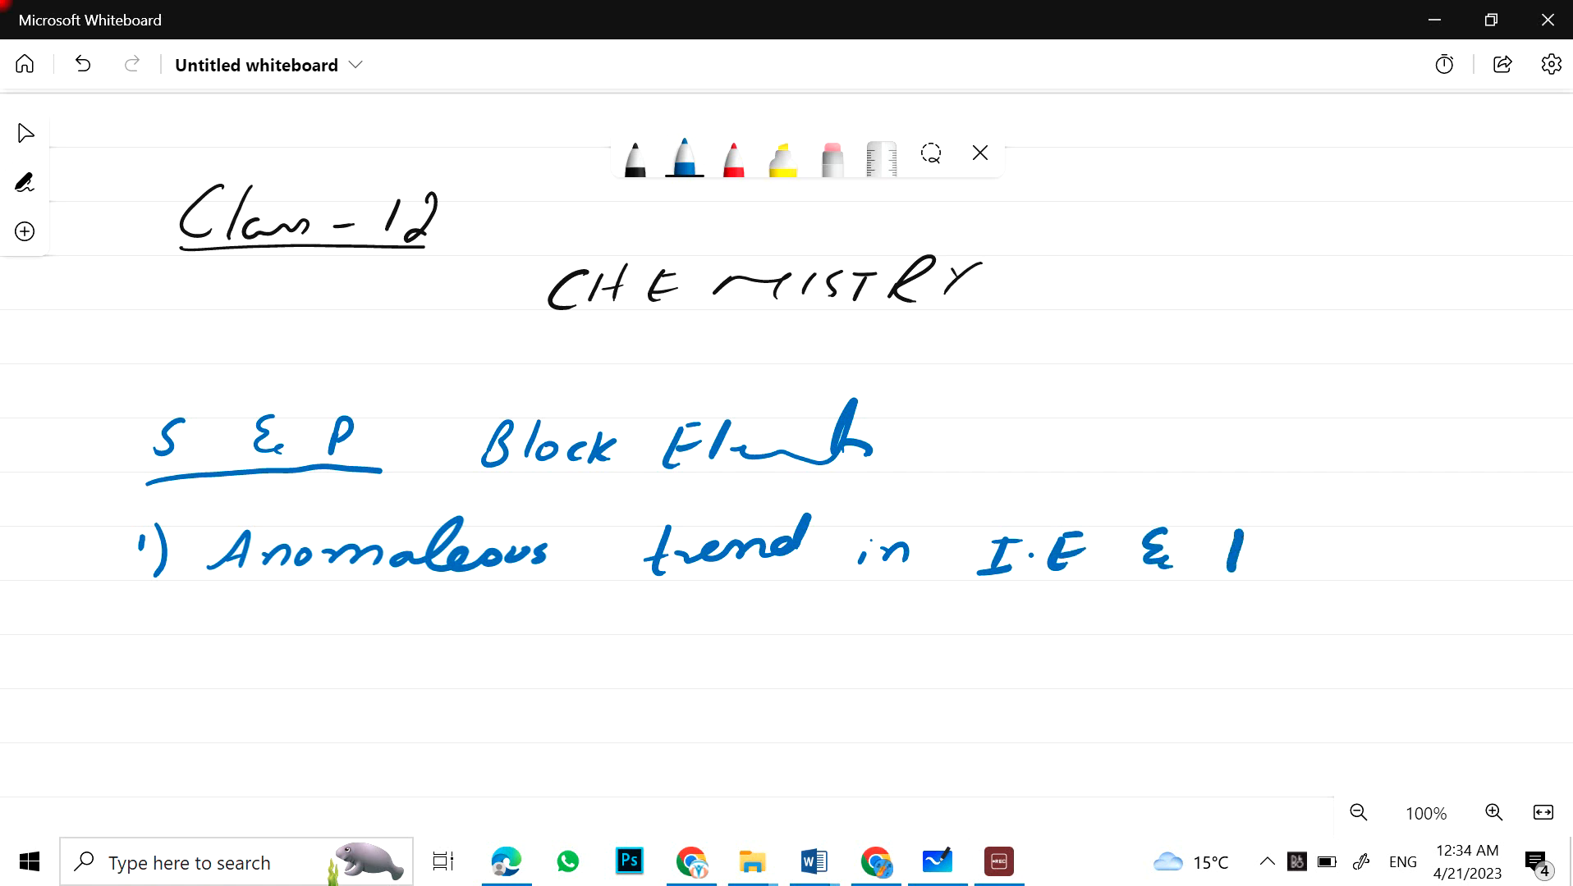
pyautogui.moveTo(1222, 546); pyautogui.dragTo(1330, 552)
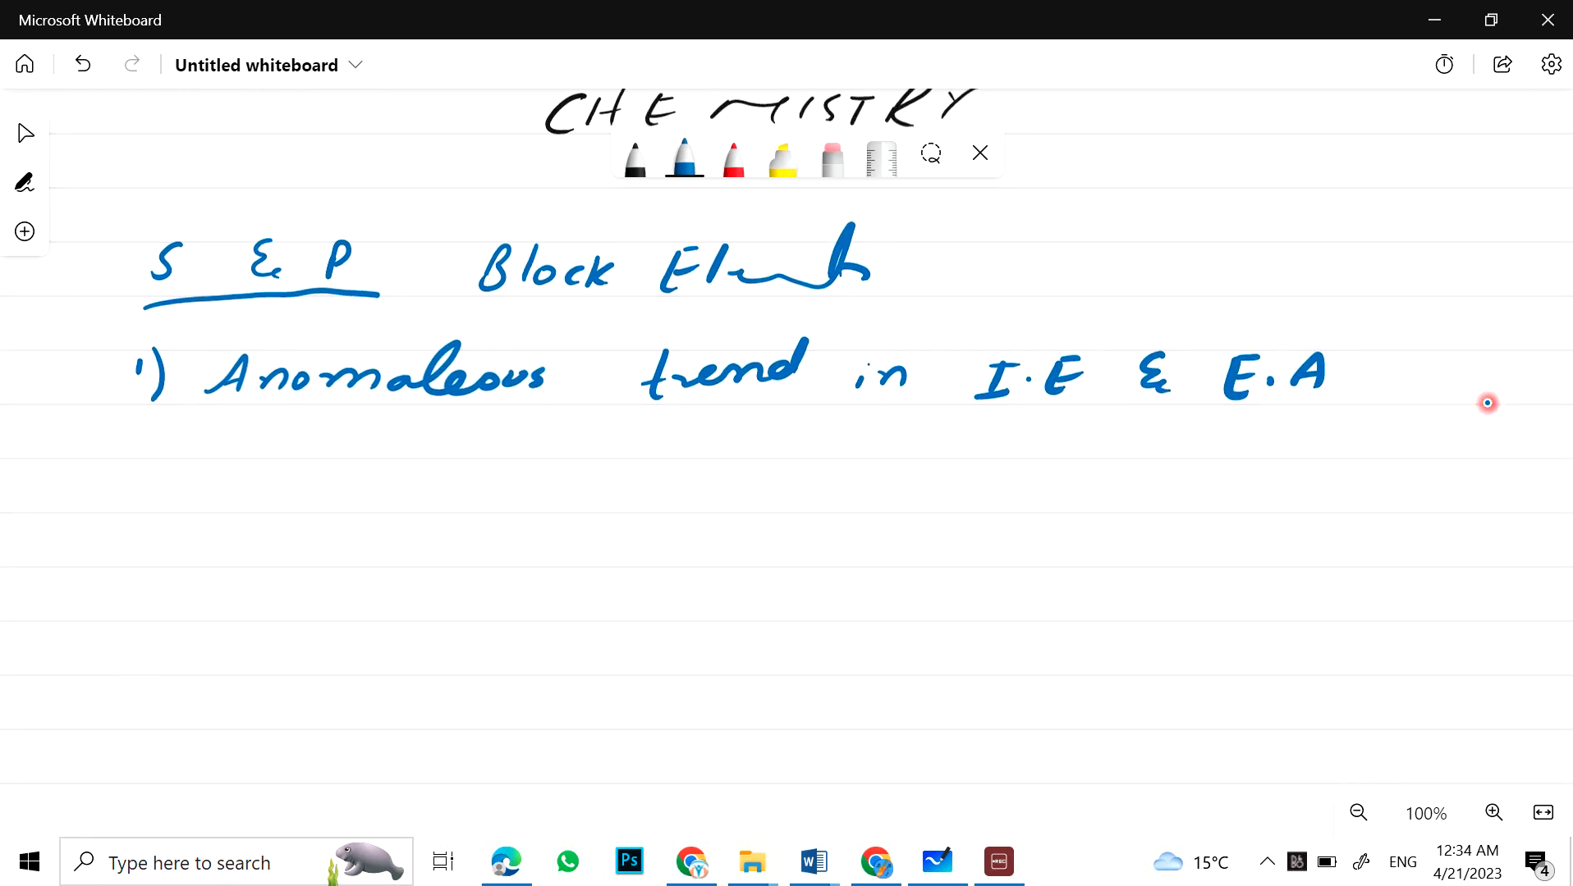
# Step: Write topic '2) Chemical reaction and acid base behavior of period 3 element'
pyautogui.moveTo(120, 481); pyautogui.dragTo(166, 522)
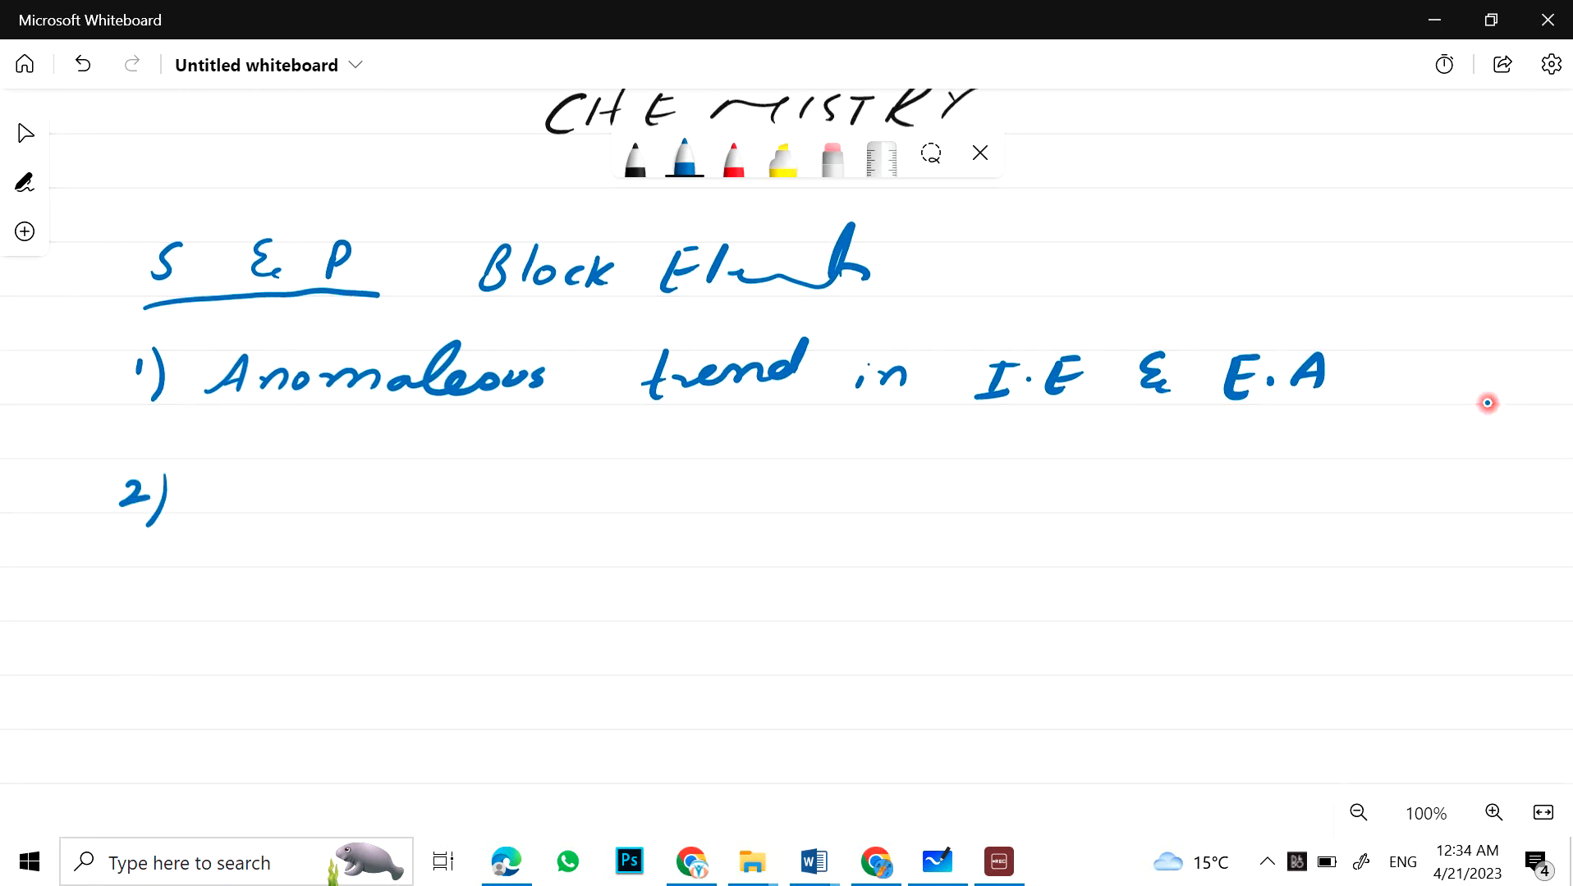
pyautogui.moveTo(210, 496); pyautogui.dragTo(241, 491)
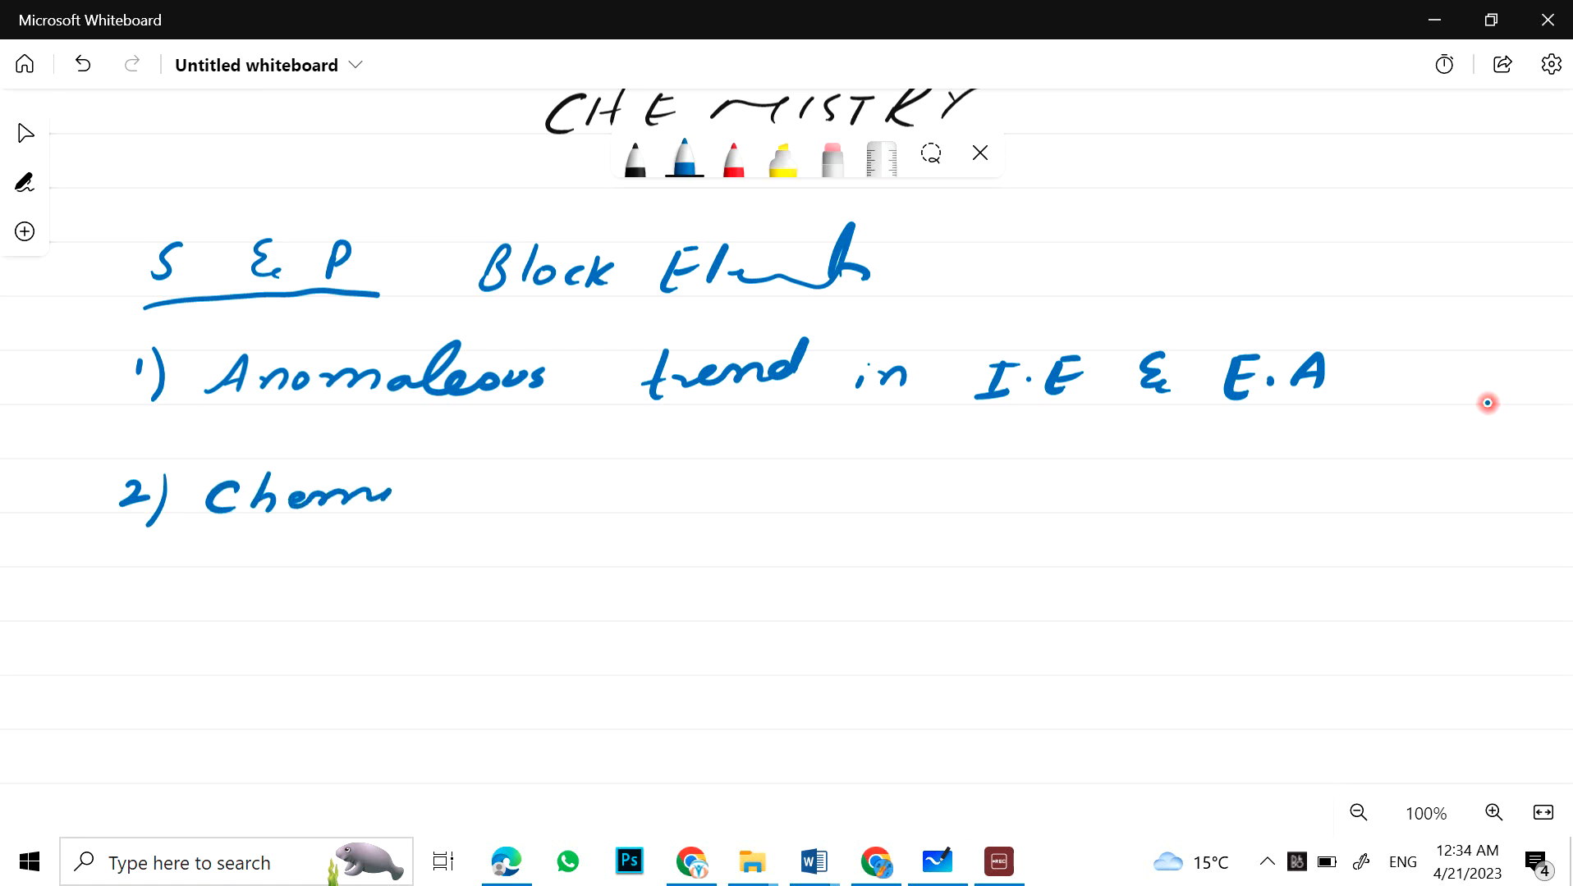
pyautogui.moveTo(380, 496); pyautogui.dragTo(623, 496)
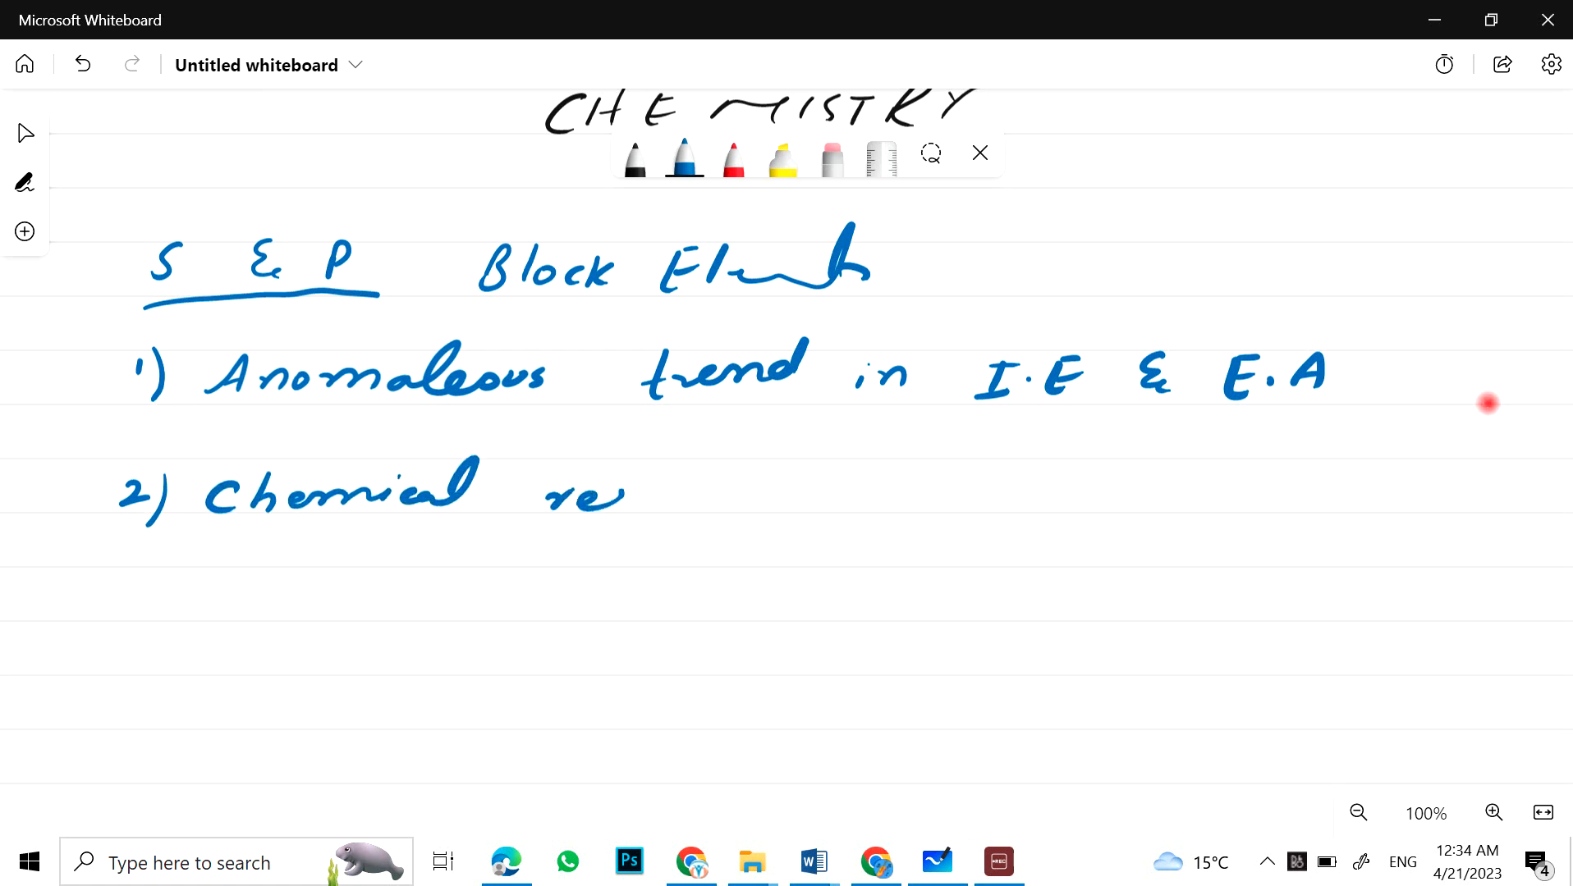
pyautogui.moveTo(561, 495); pyautogui.dragTo(762, 491)
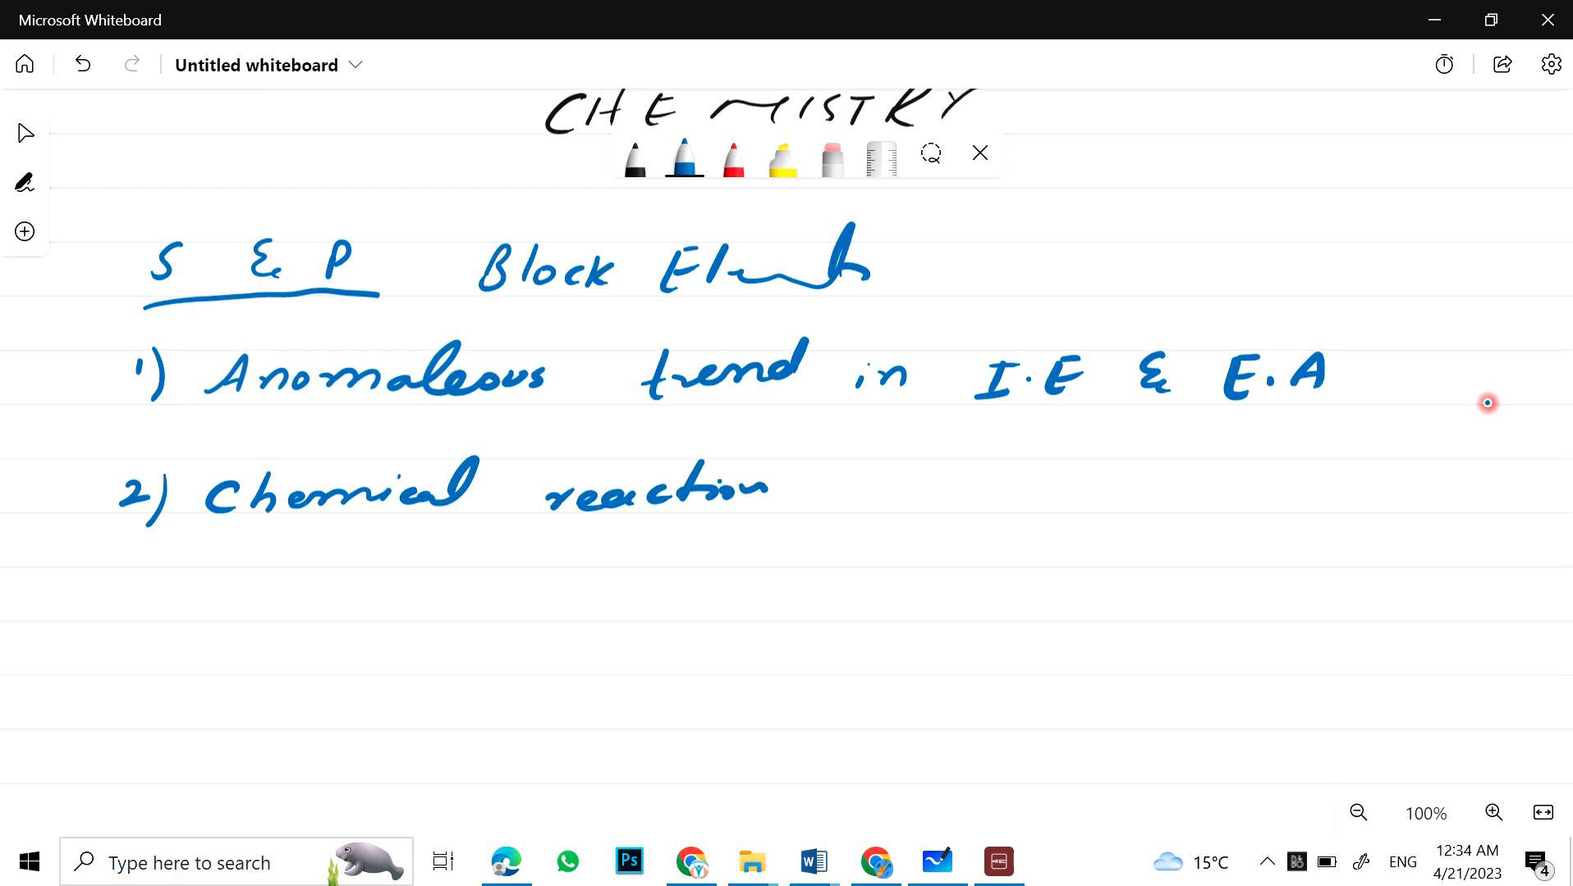
pyautogui.moveTo(847, 491); pyautogui.dragTo(937, 486)
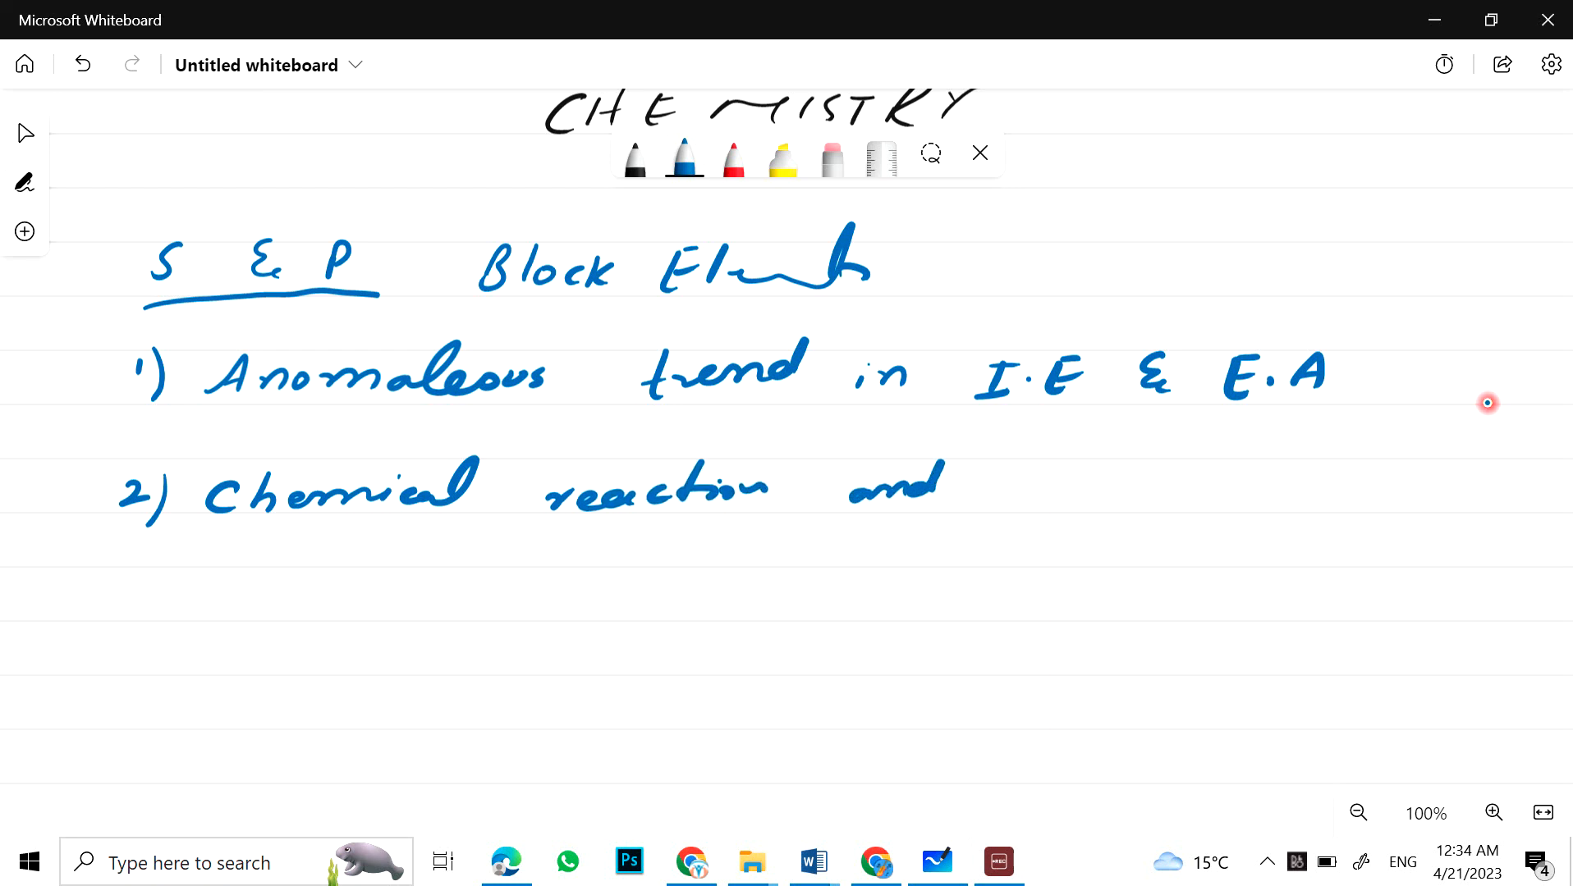
pyautogui.moveTo(1042, 476); pyautogui.dragTo(1144, 477)
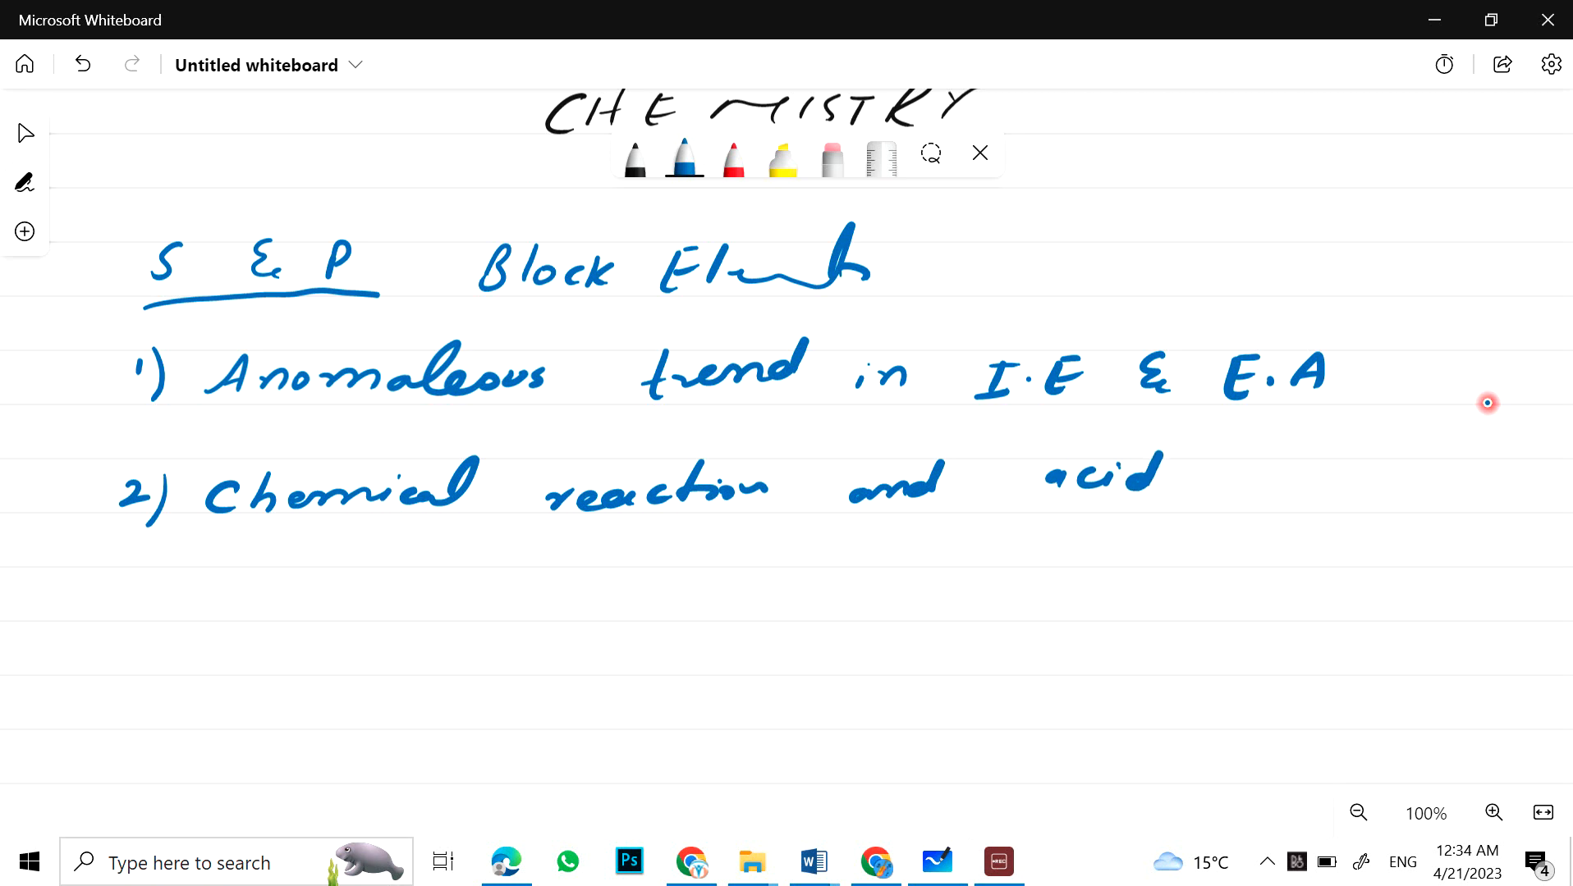
pyautogui.moveTo(1213, 501); pyautogui.dragTo(1303, 481)
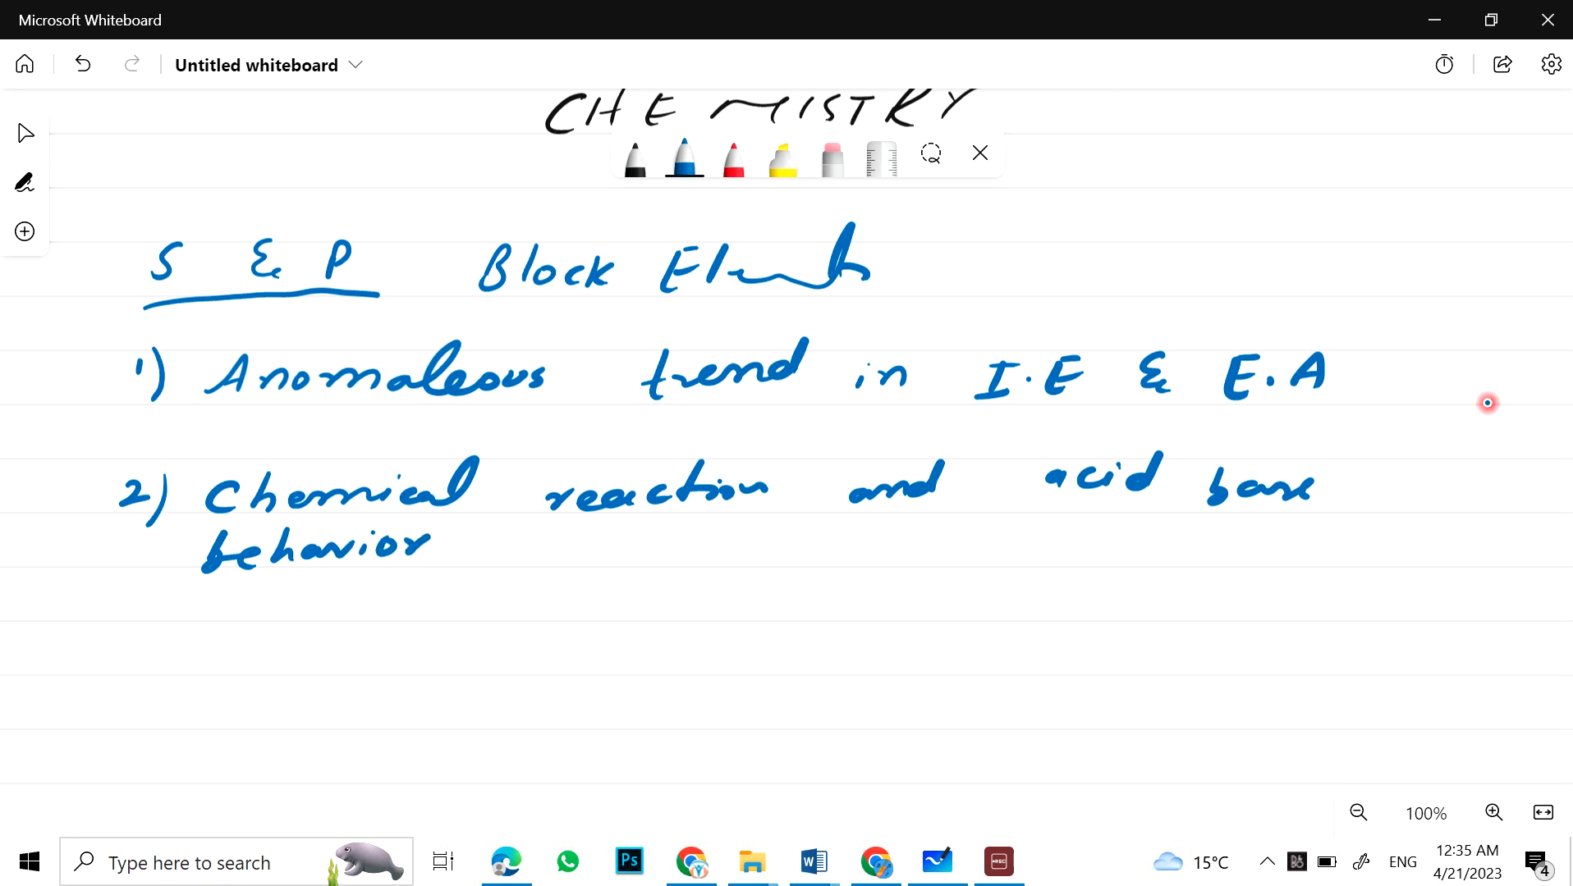
pyautogui.moveTo(571, 532); pyautogui.dragTo(581, 591)
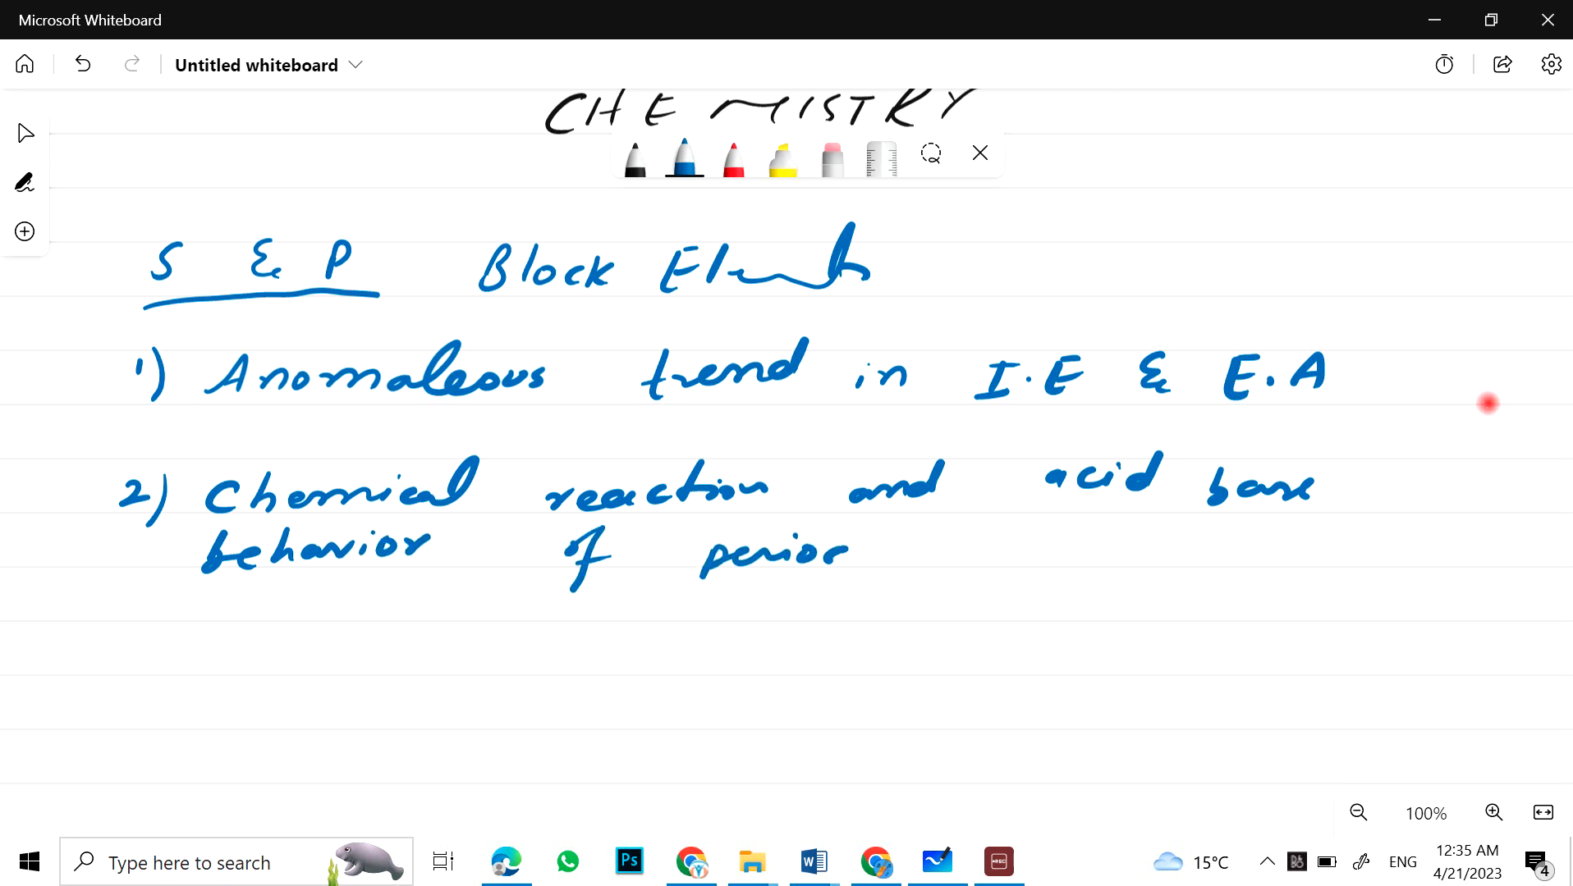
pyautogui.moveTo(883, 551); pyautogui.dragTo(1064, 551)
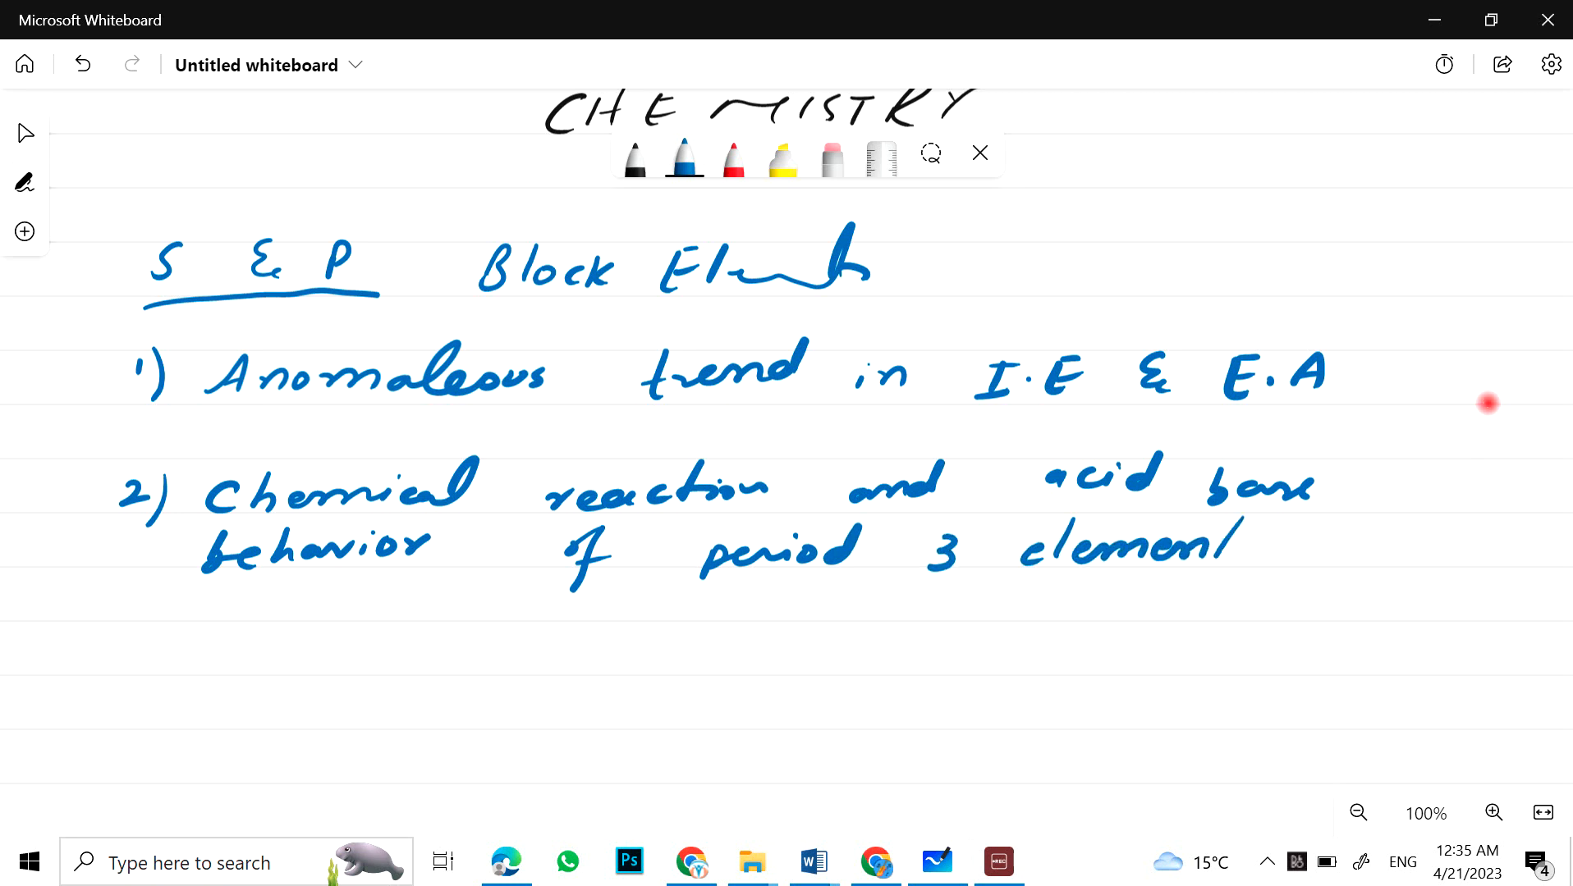
# Step: Write topic '3) Simple oxides, super oxides, peroxides'
pyautogui.moveTo(125, 632); pyautogui.dragTo(171, 691)
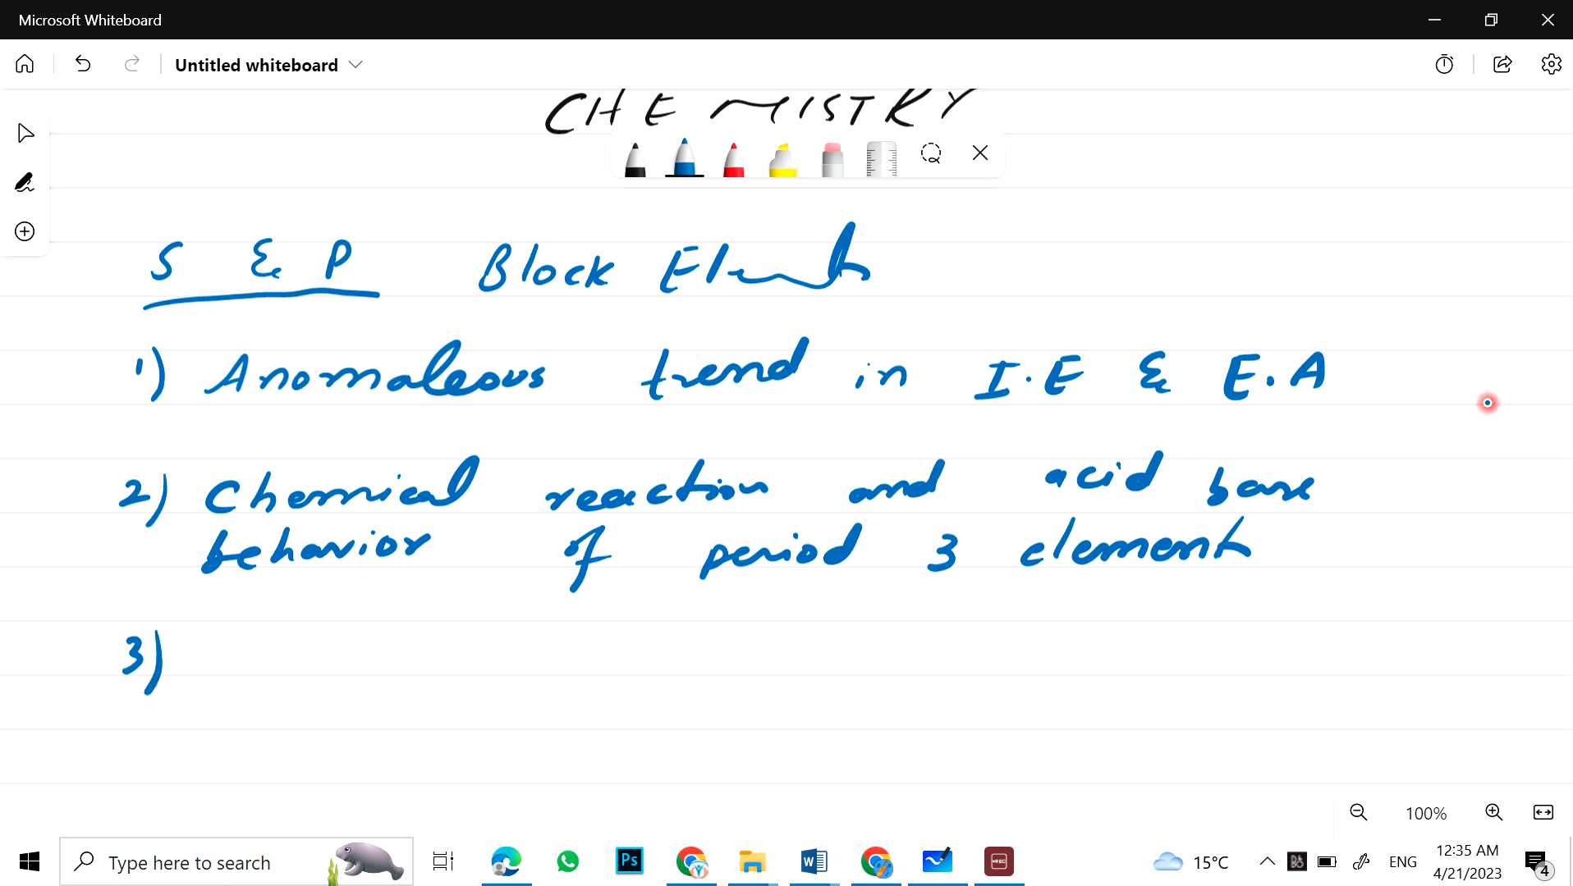
pyautogui.moveTo(190, 661); pyautogui.dragTo(300, 657)
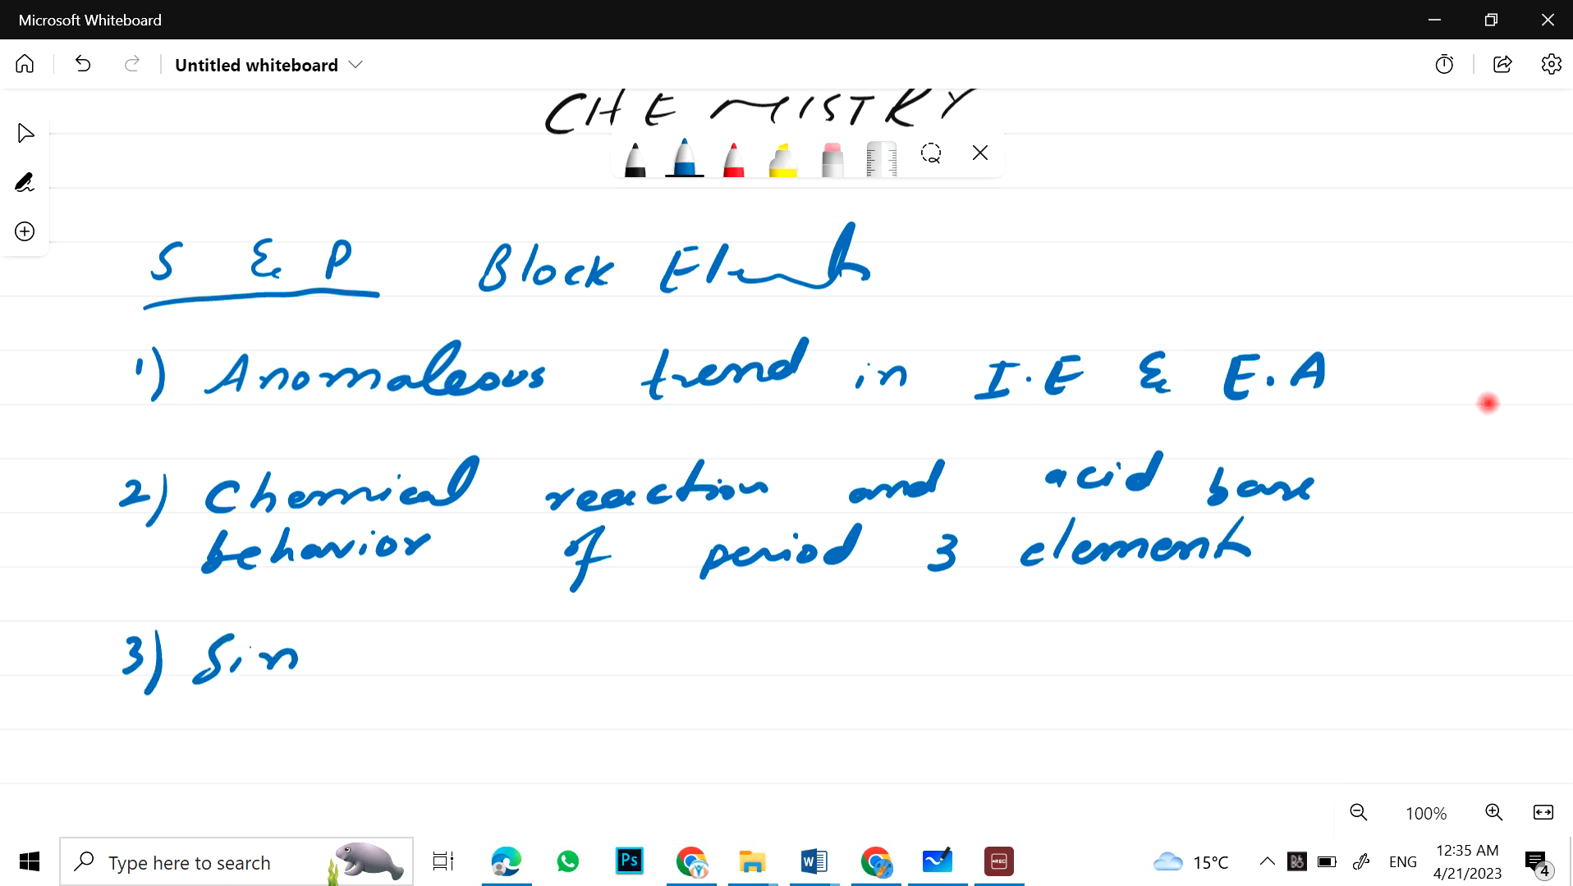
pyautogui.moveTo(201, 662); pyautogui.dragTo(522, 661)
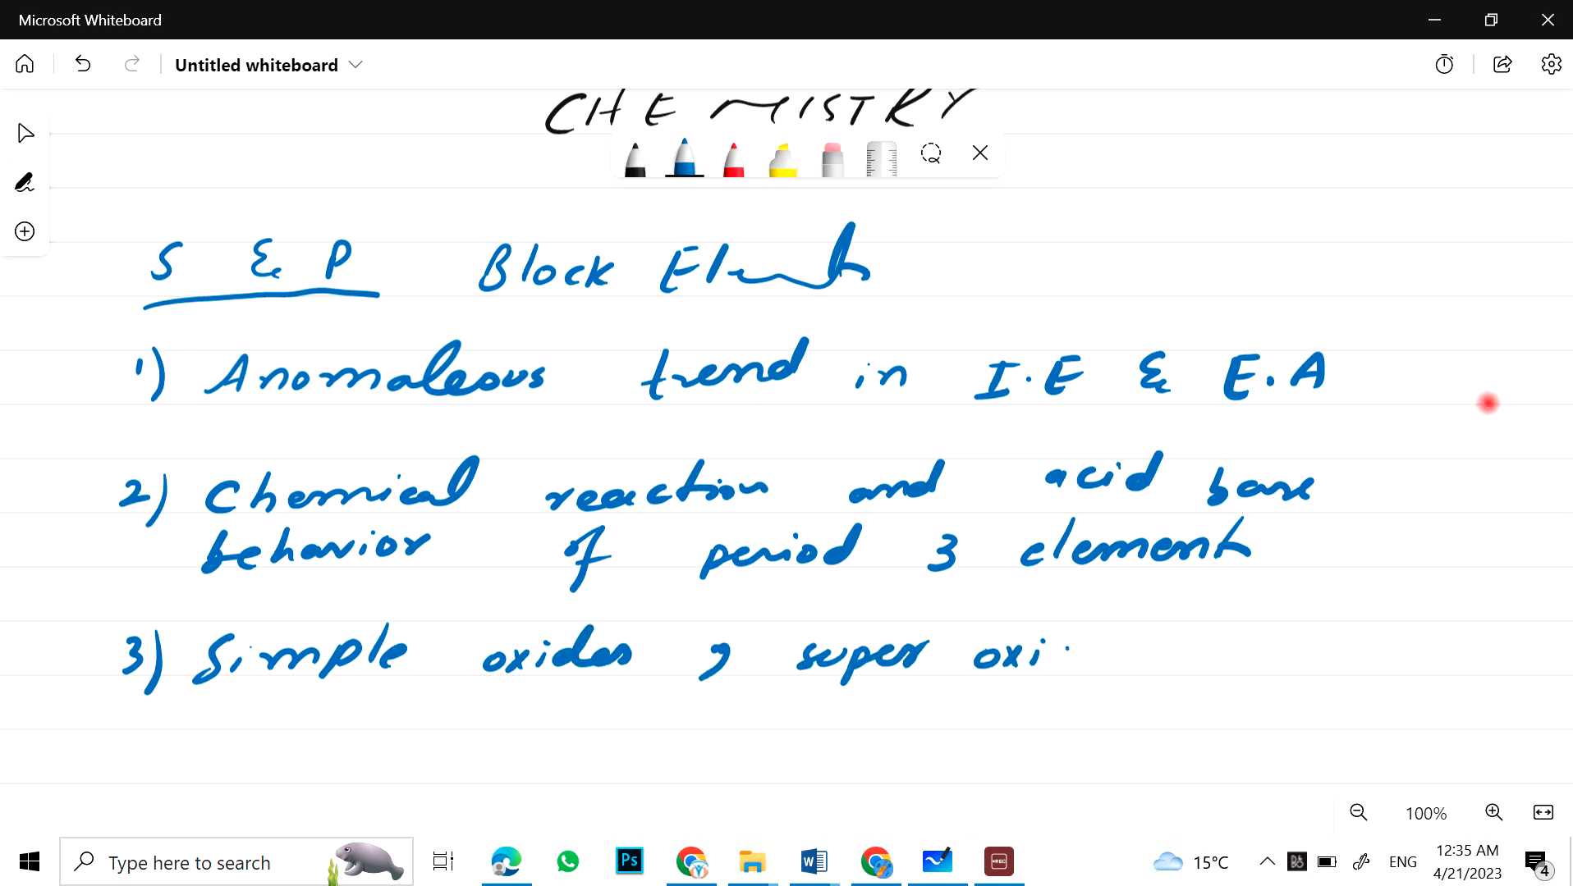
pyautogui.moveTo(1063, 651); pyautogui.dragTo(1113, 652)
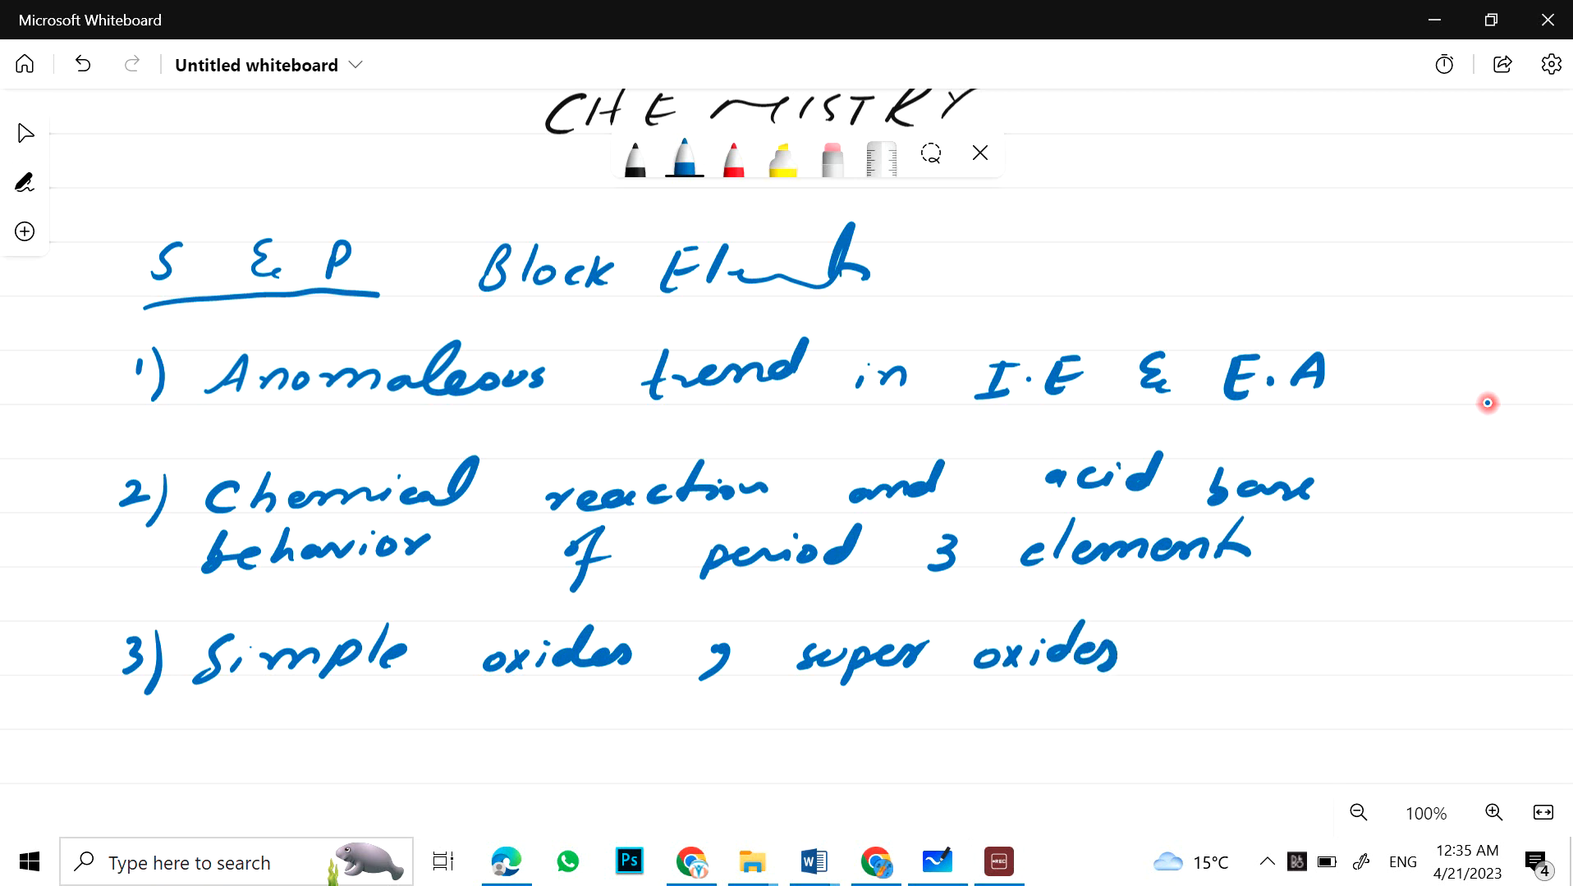
pyautogui.moveTo(1163, 657); pyautogui.dragTo(1245, 657)
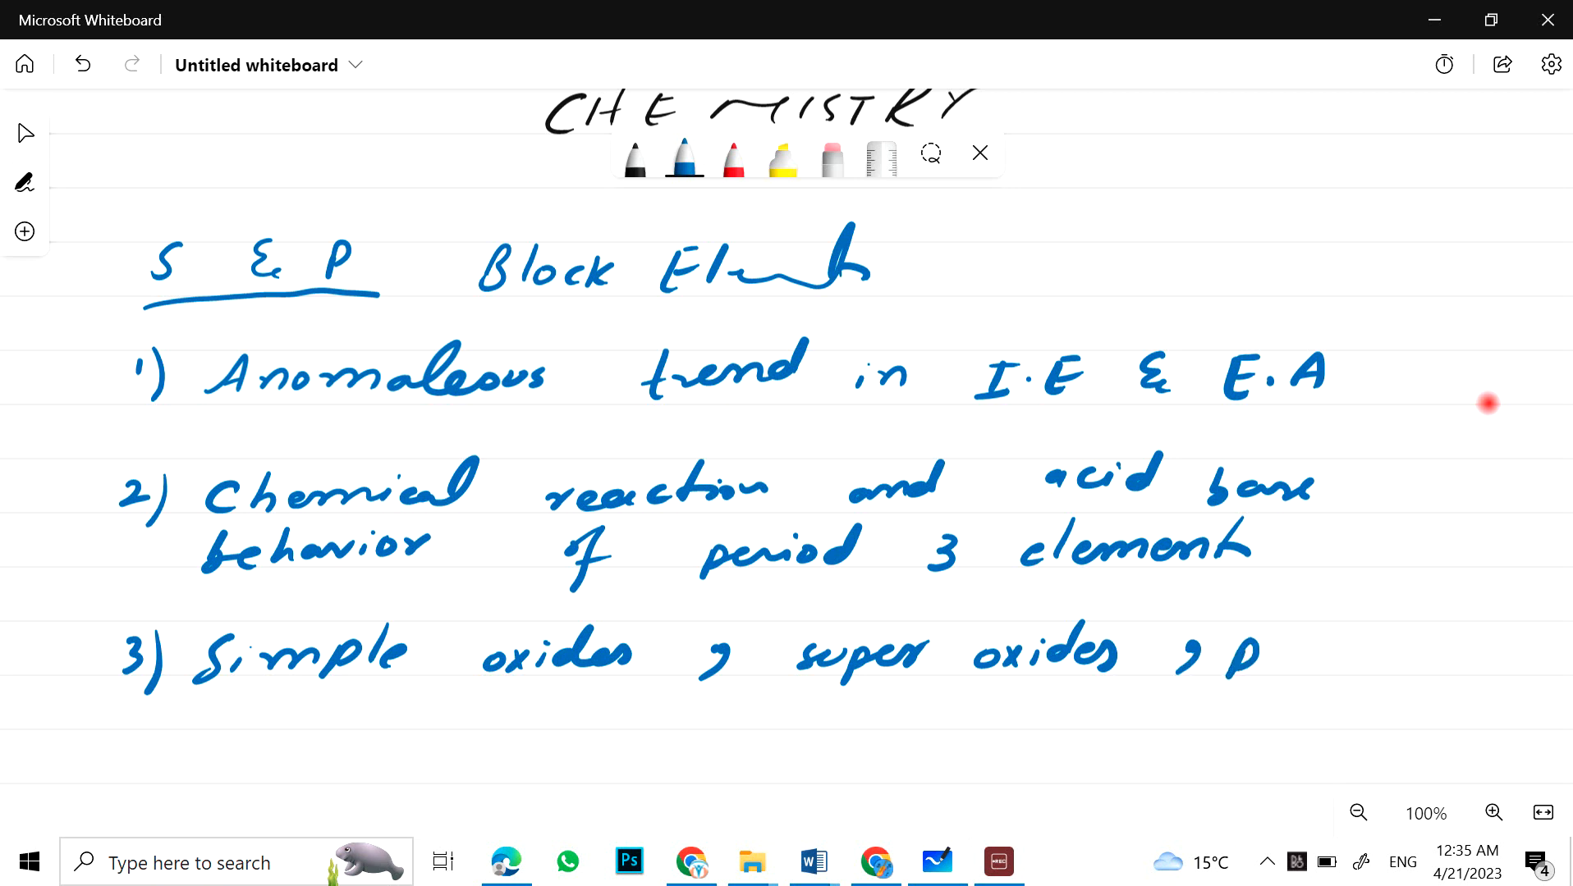
pyautogui.moveTo(1223, 662); pyautogui.dragTo(1434, 647)
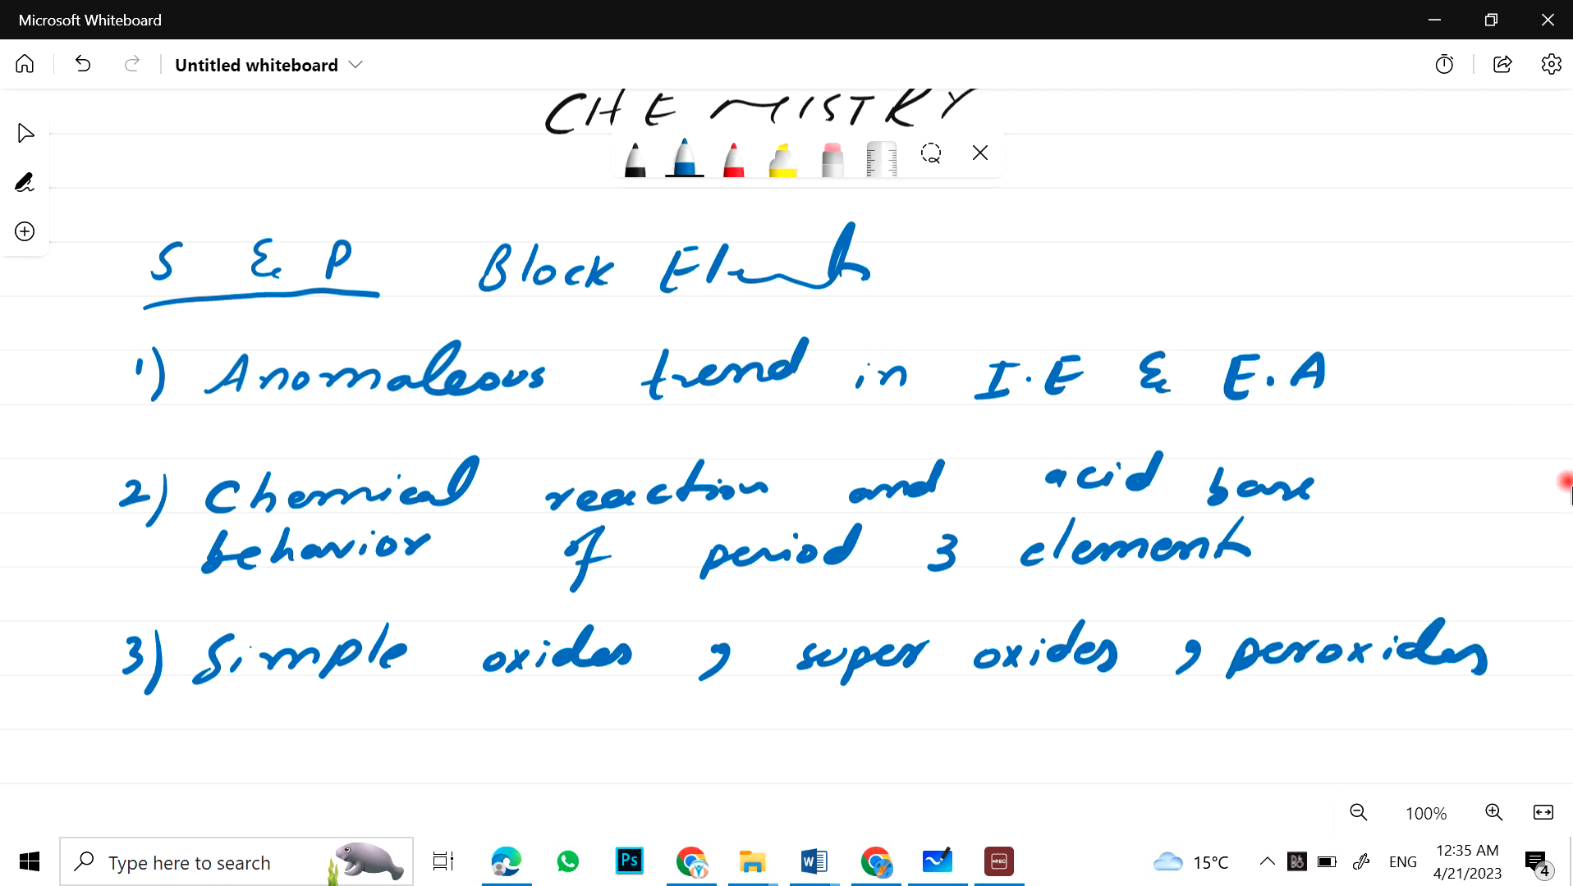
# Step: Write topic 4 on the reactivity of alkali metals
pyautogui.scroll(-3)
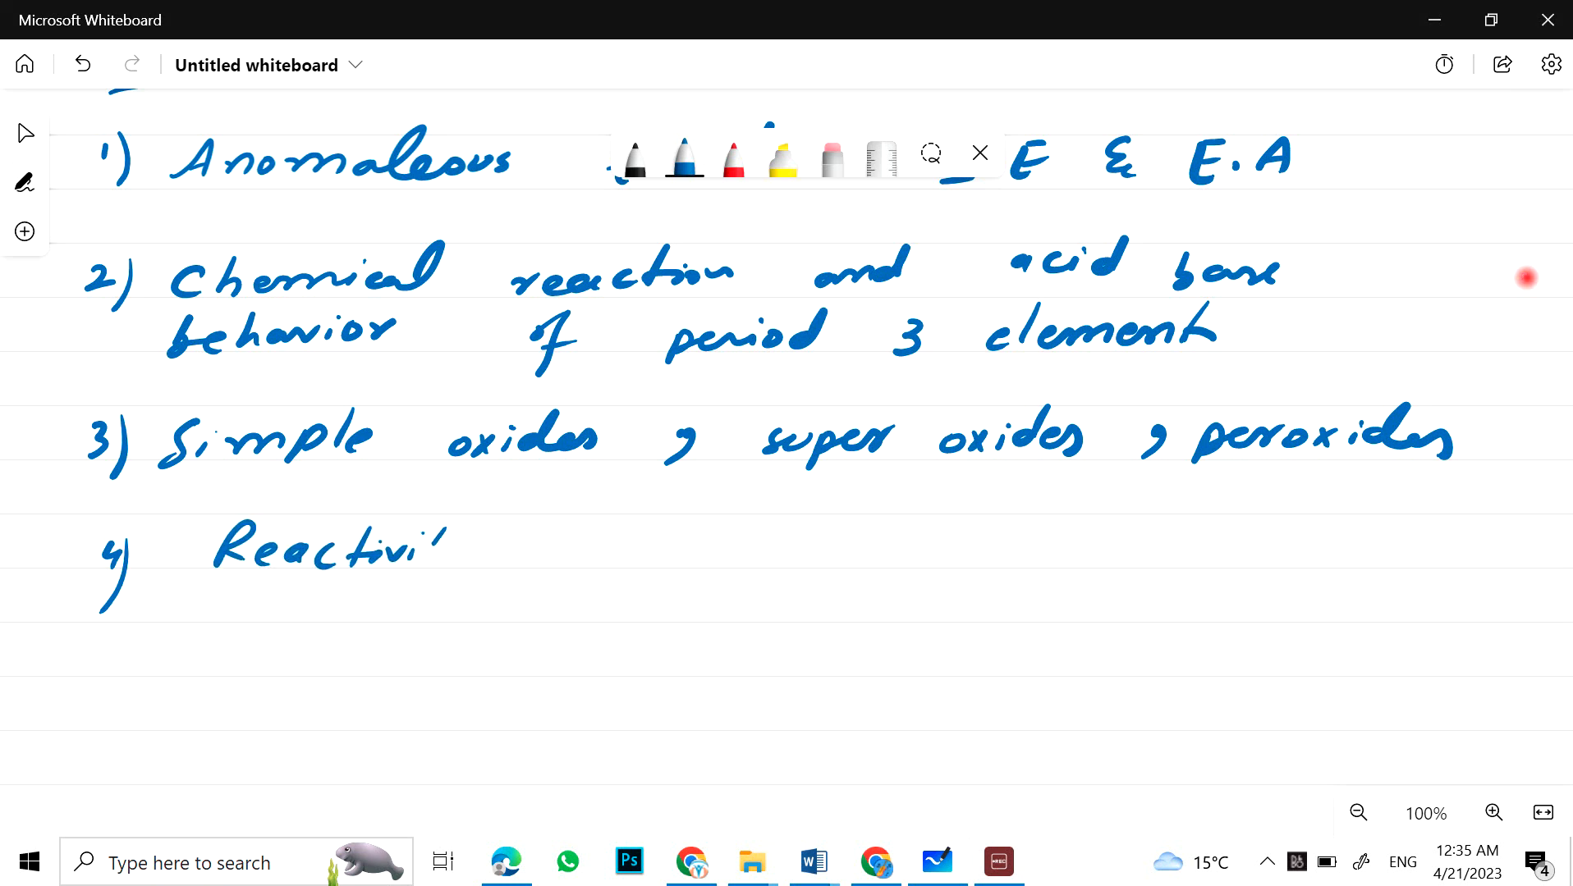
pyautogui.moveTo(442, 552); pyautogui.dragTo(761, 551)
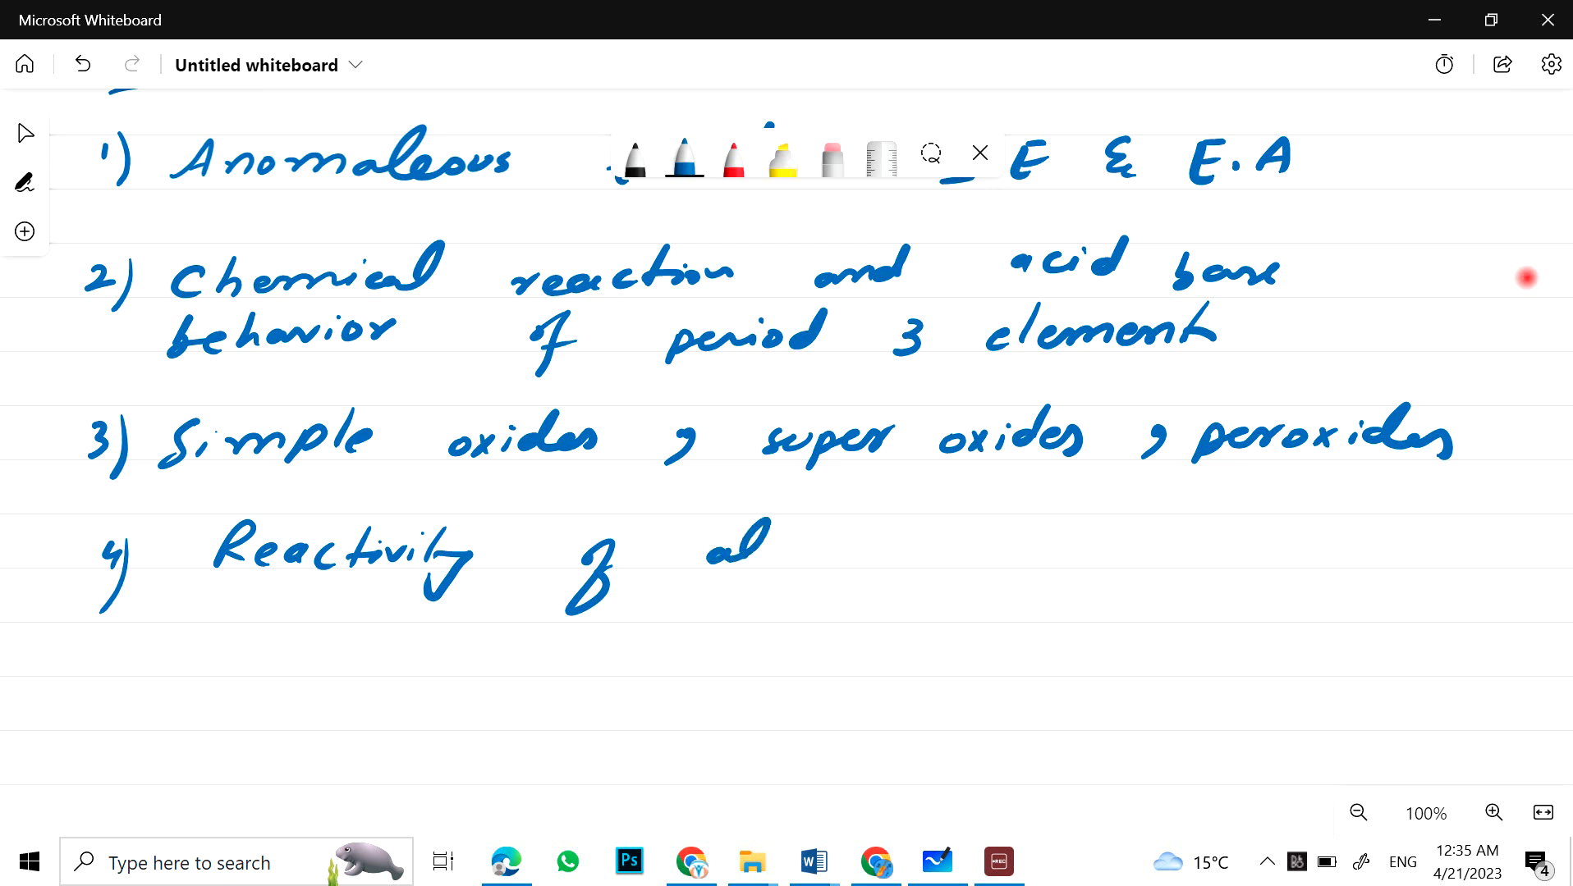
pyautogui.moveTo(732, 546); pyautogui.dragTo(873, 547)
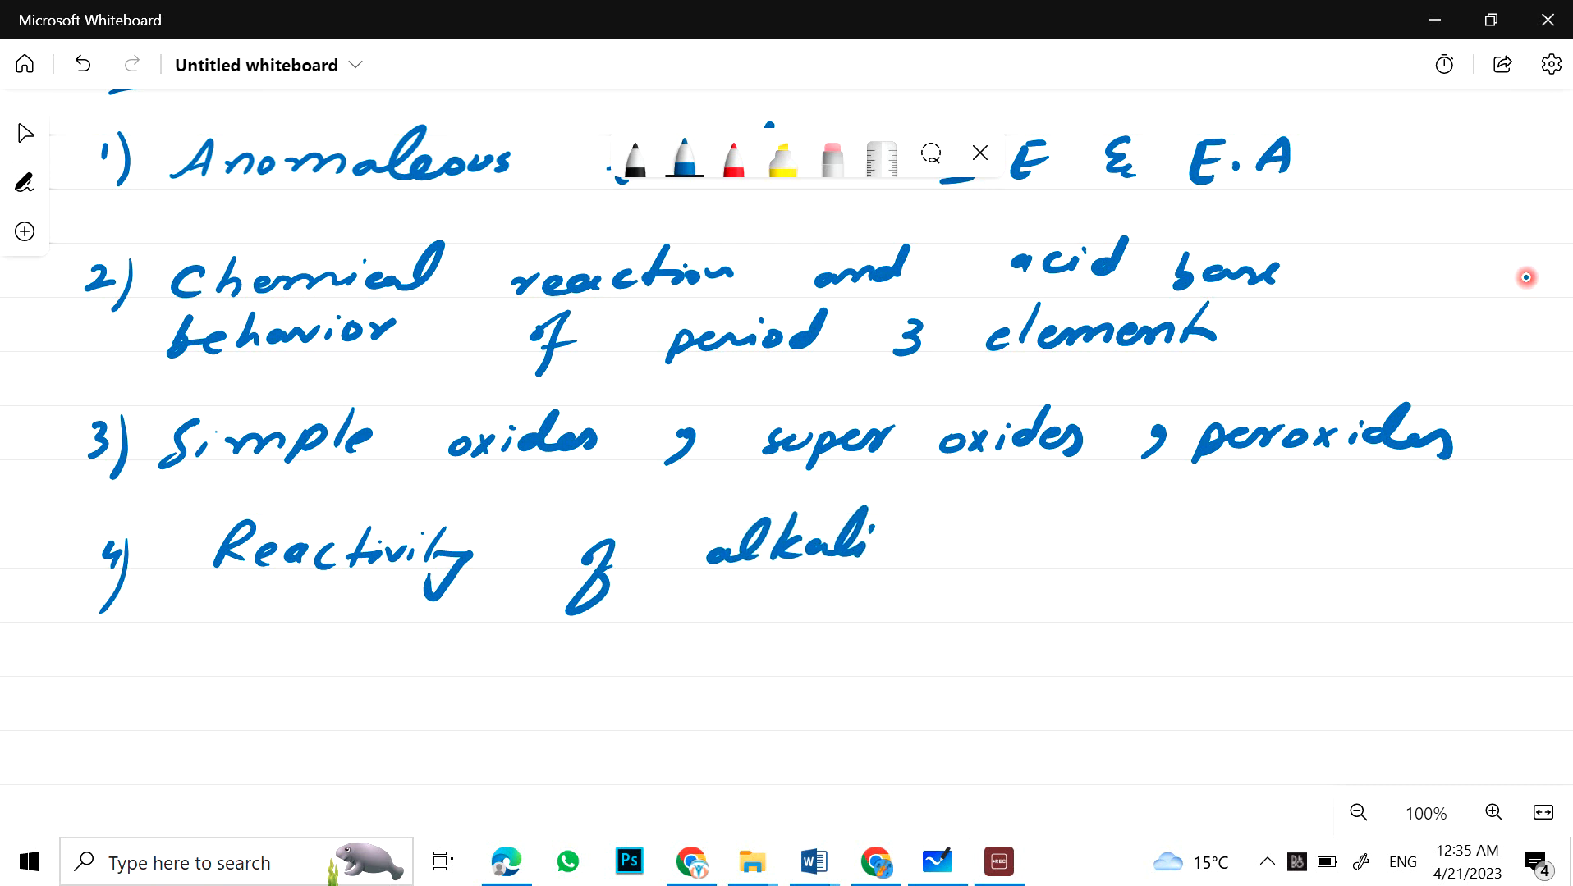
pyautogui.moveTo(964, 541); pyautogui.dragTo(1173, 537)
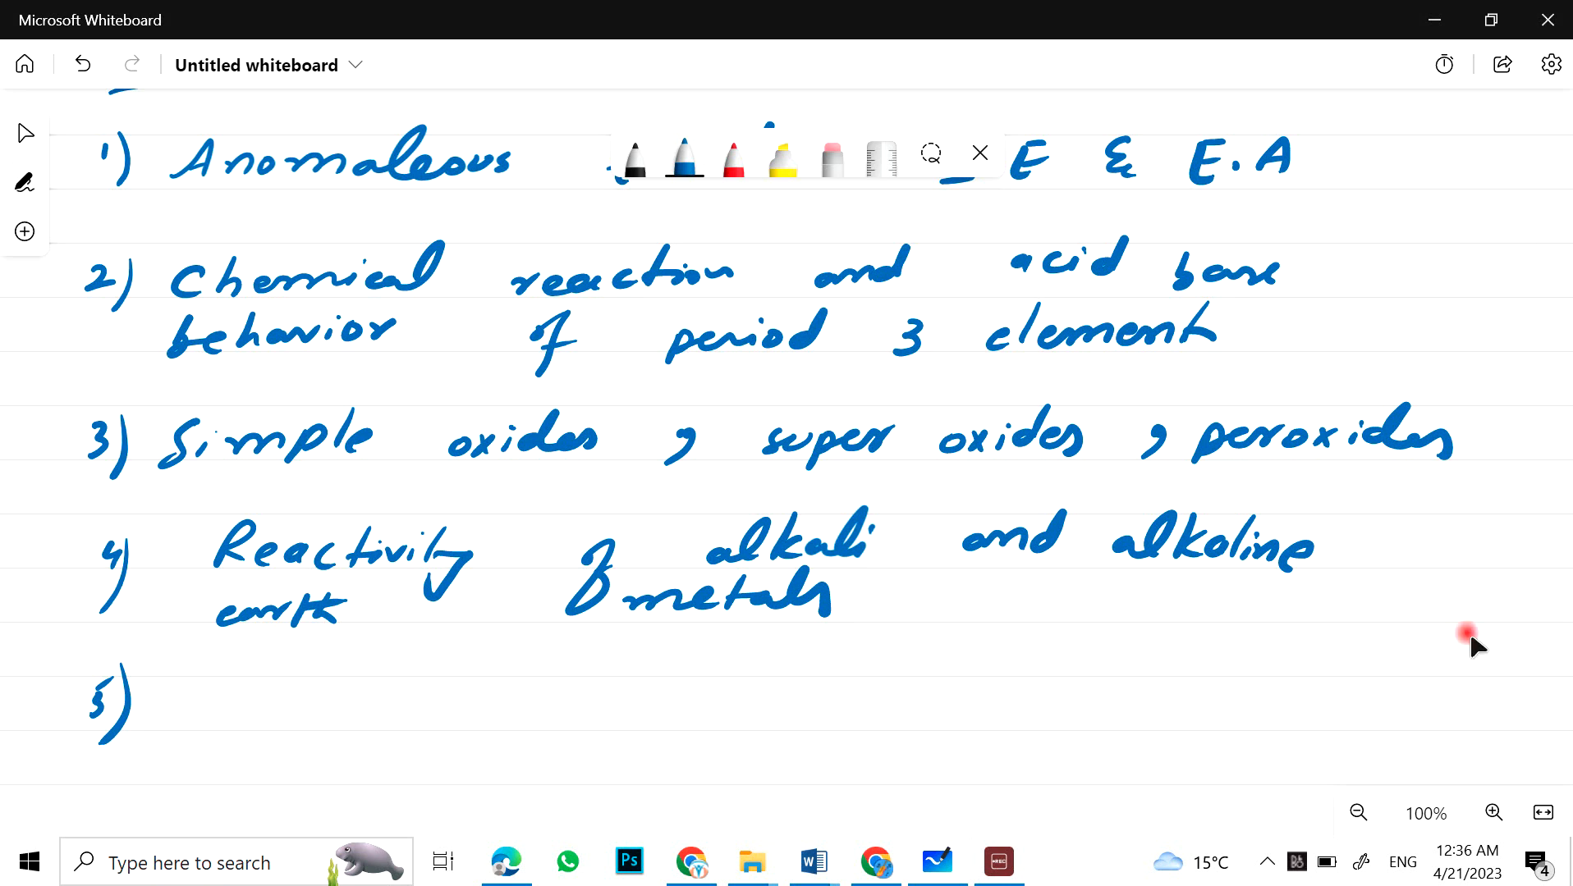
# Step: Write topic 5: trend in solubility and thermal stability of OH, SO4 and CO3 -2
pyautogui.scroll(-3)
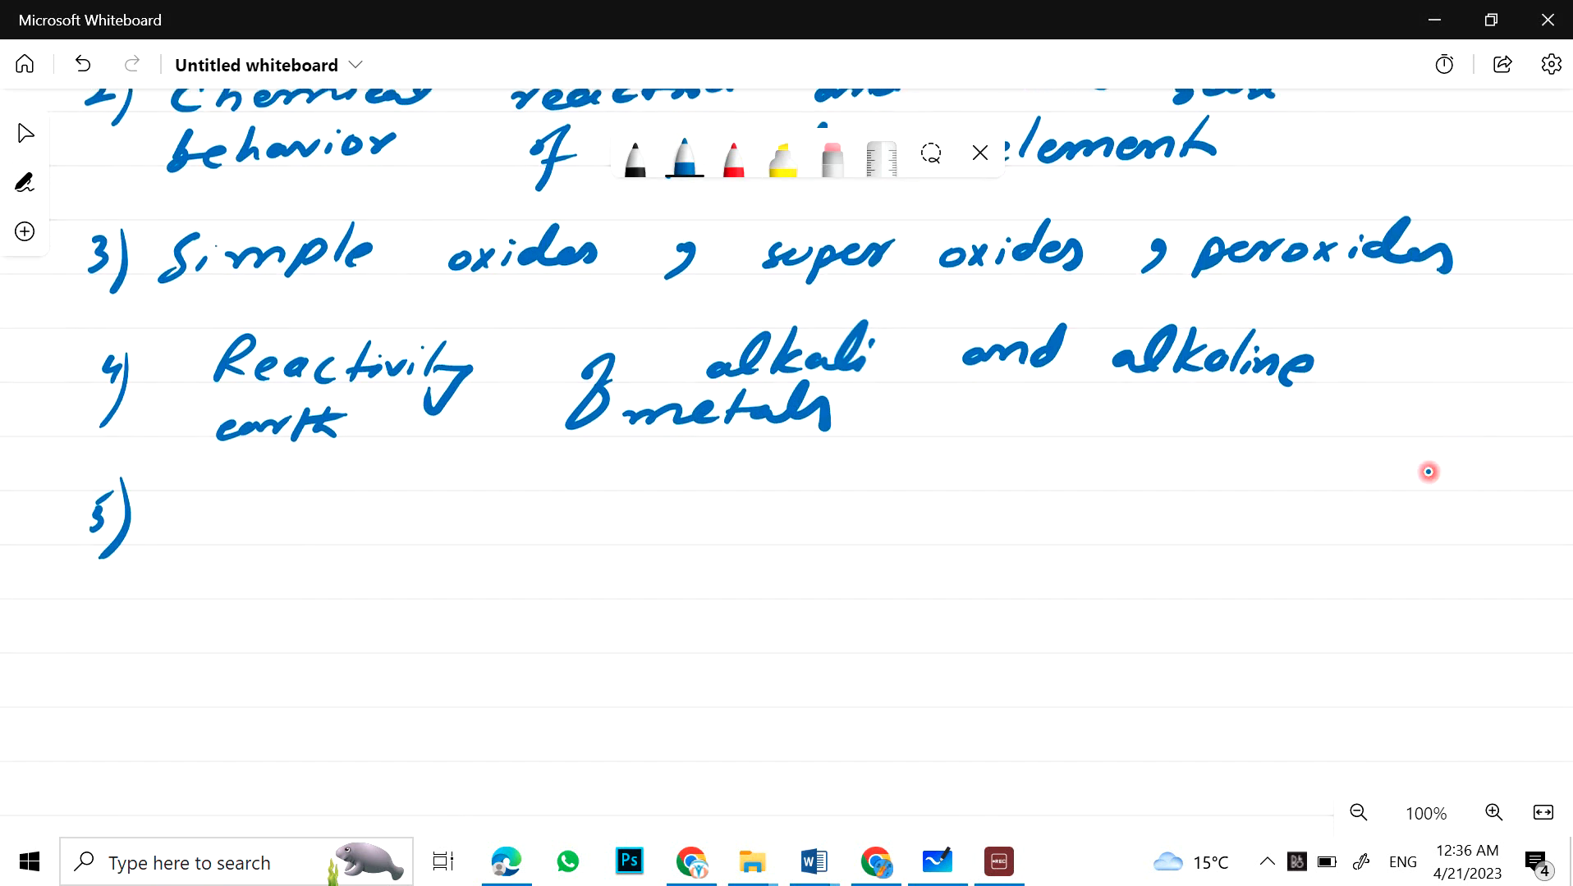
pyautogui.write('Tren')
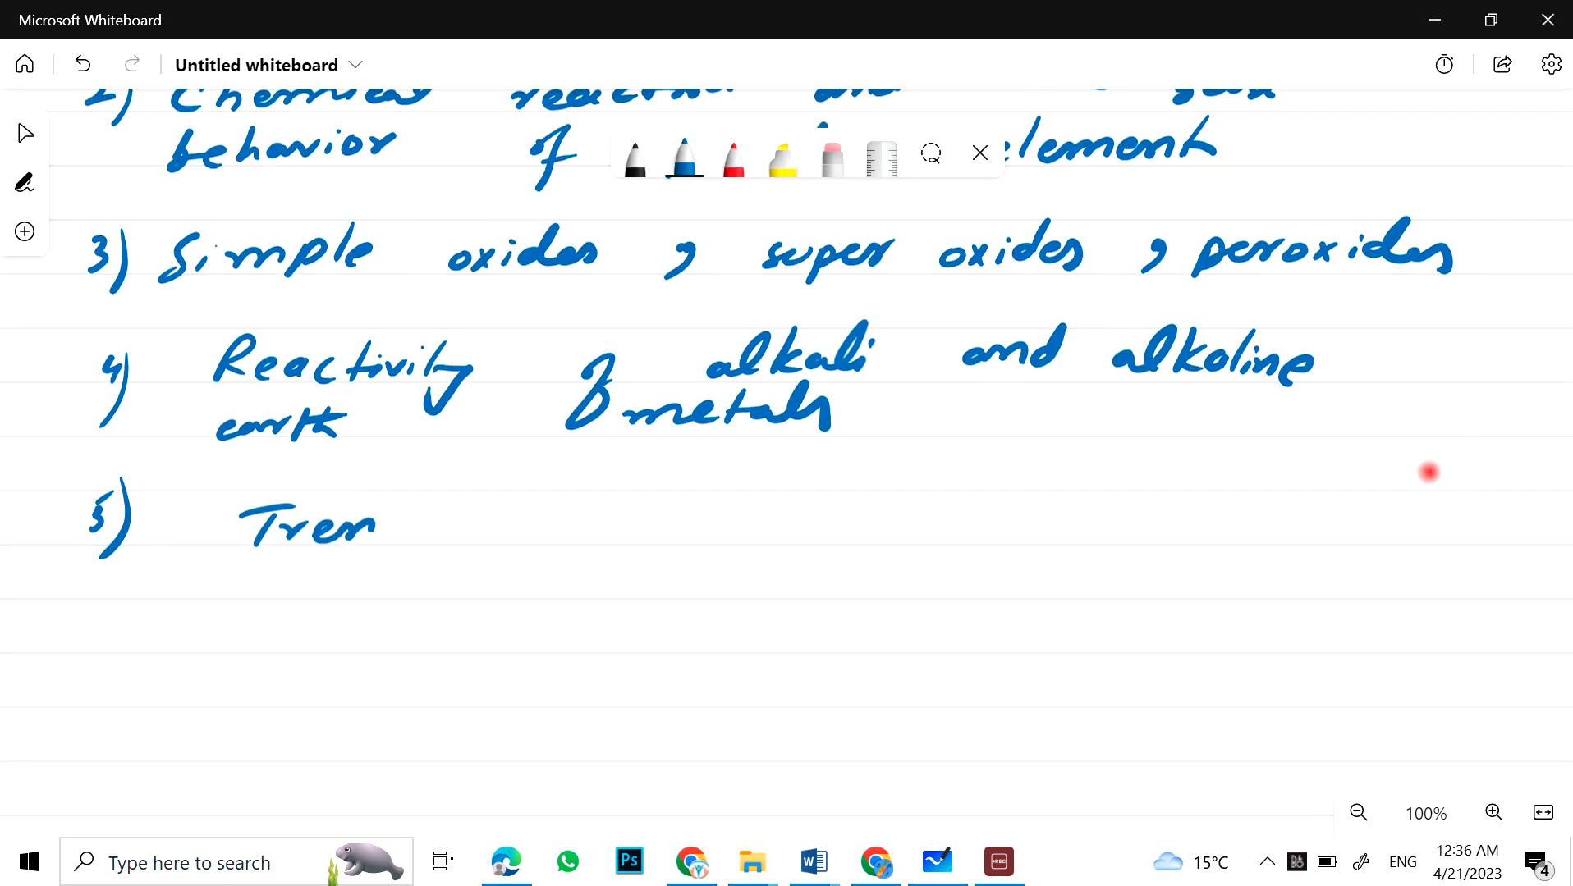
pyautogui.moveTo(371, 522); pyautogui.dragTo(703, 532)
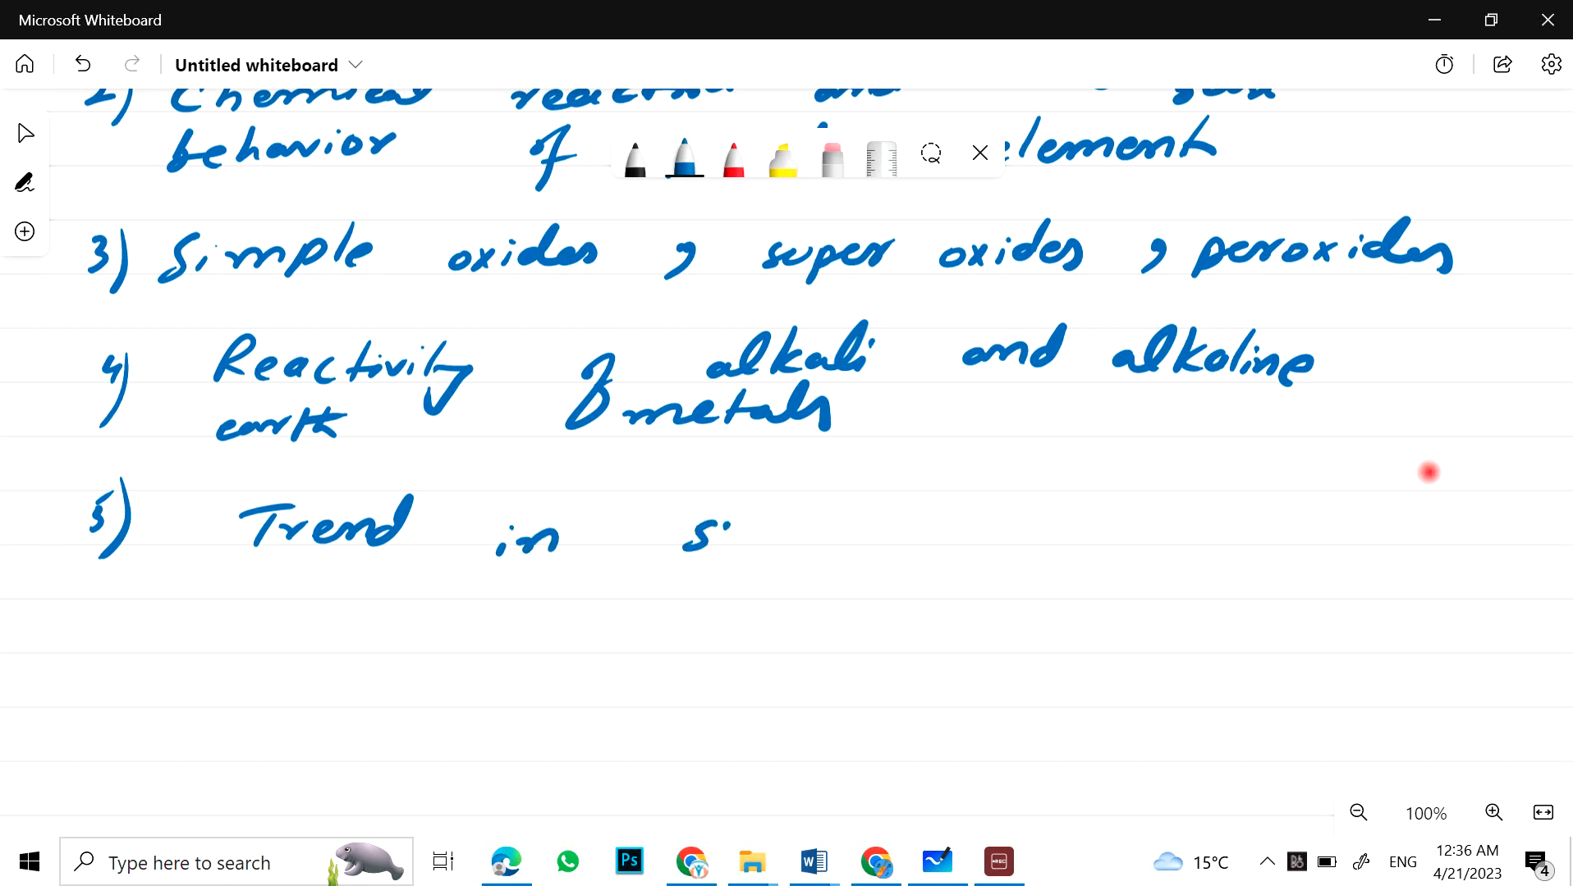
pyautogui.moveTo(693, 522); pyautogui.dragTo(903, 522)
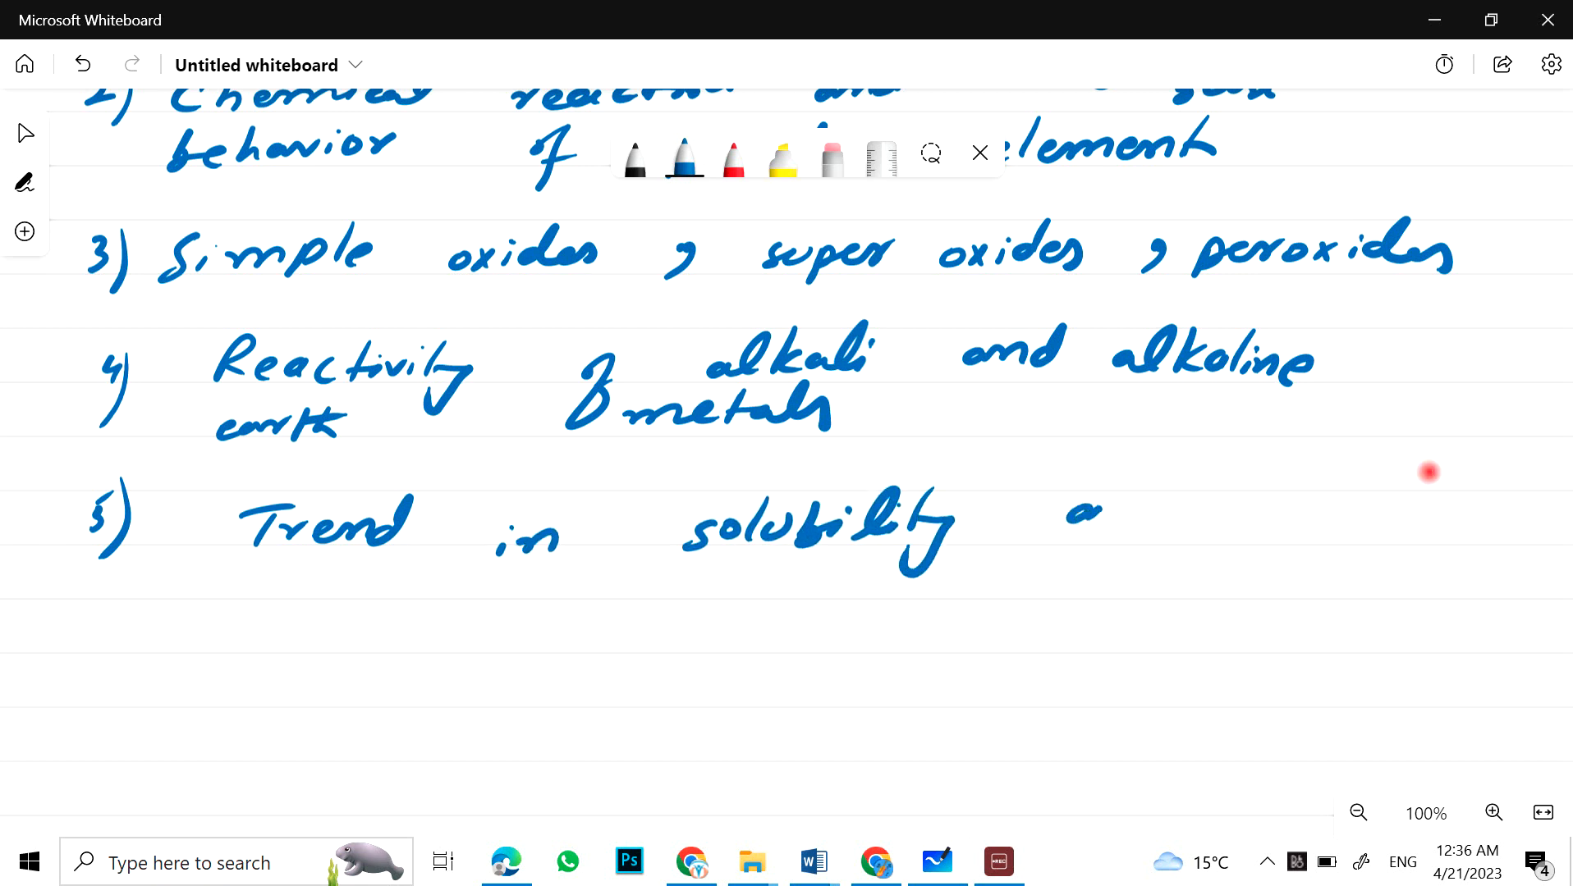
pyautogui.moveTo(1073, 517); pyautogui.dragTo(1323, 517)
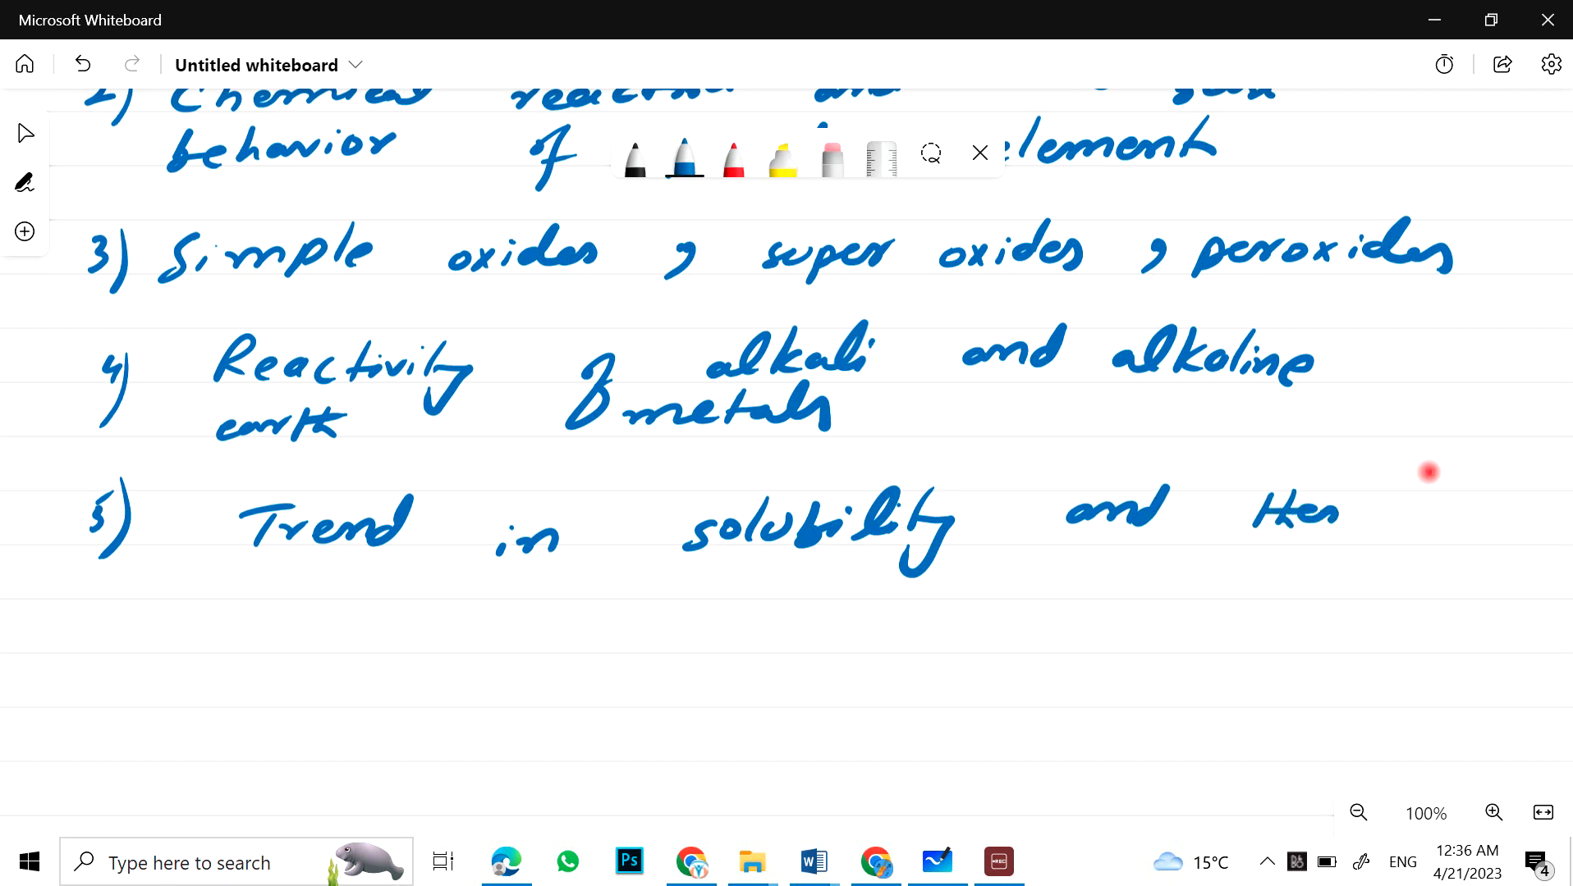
pyautogui.moveTo(1273, 506); pyautogui.dragTo(1470, 513)
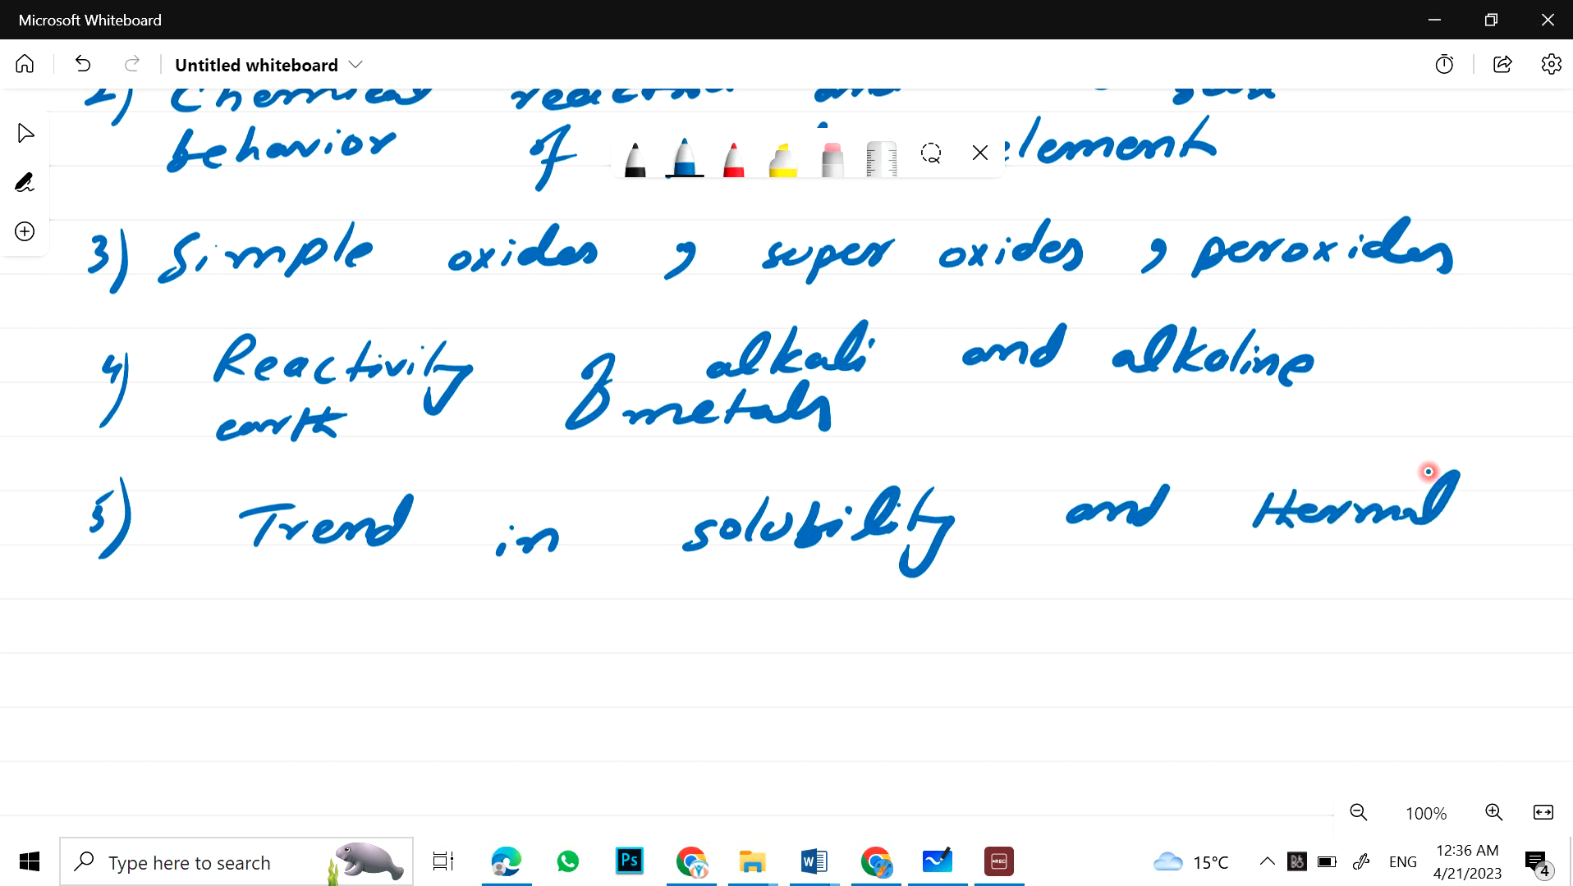
pyautogui.moveTo(156, 617); pyautogui.dragTo(310, 617)
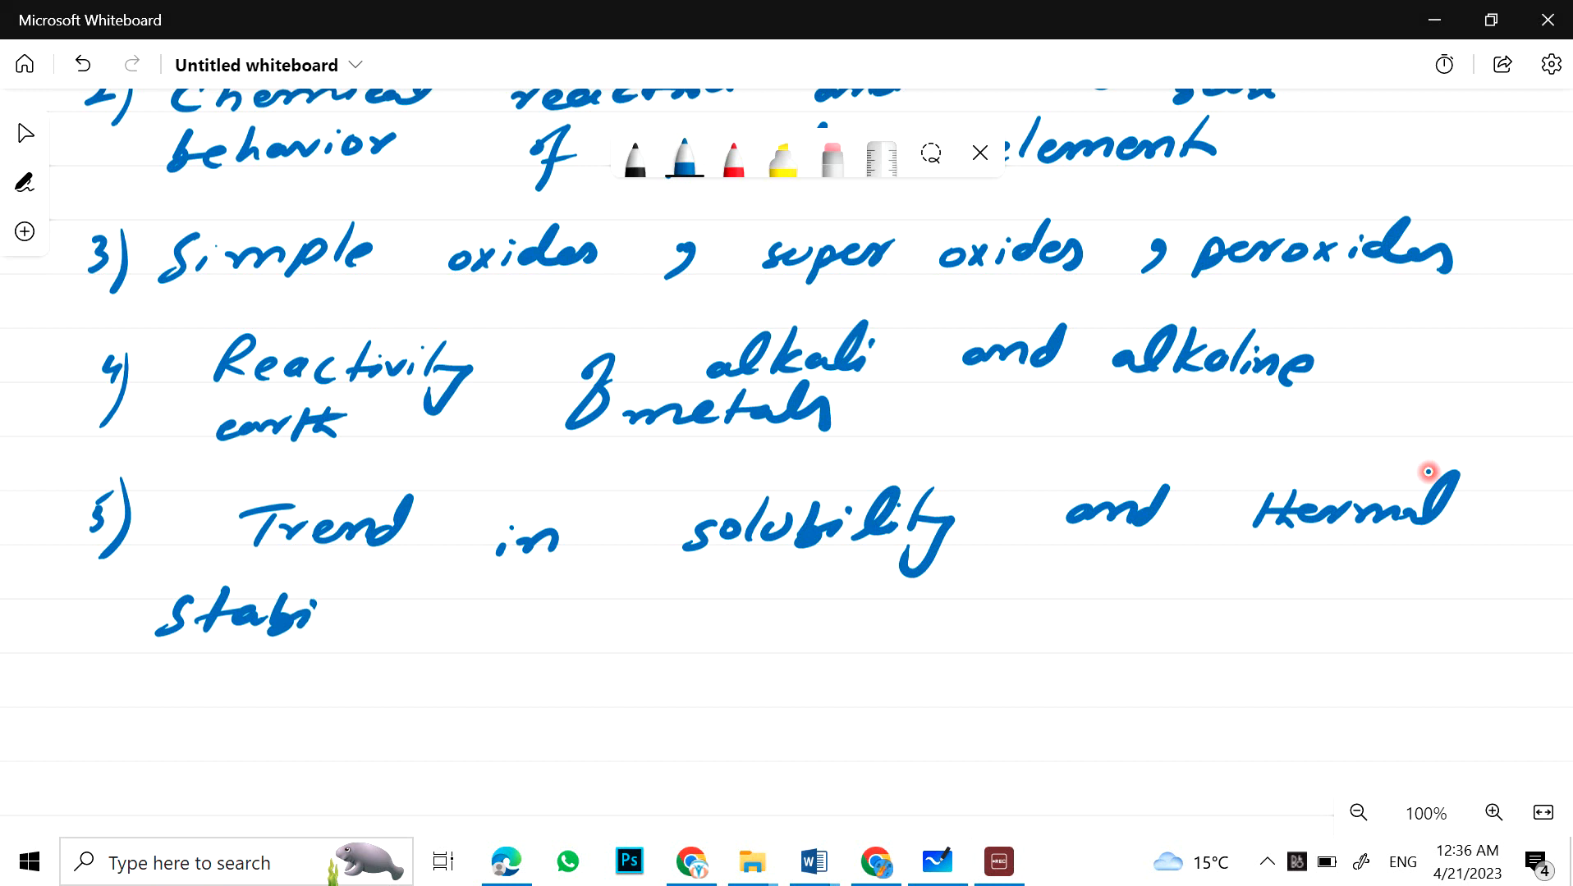
pyautogui.moveTo(331, 612); pyautogui.dragTo(410, 623)
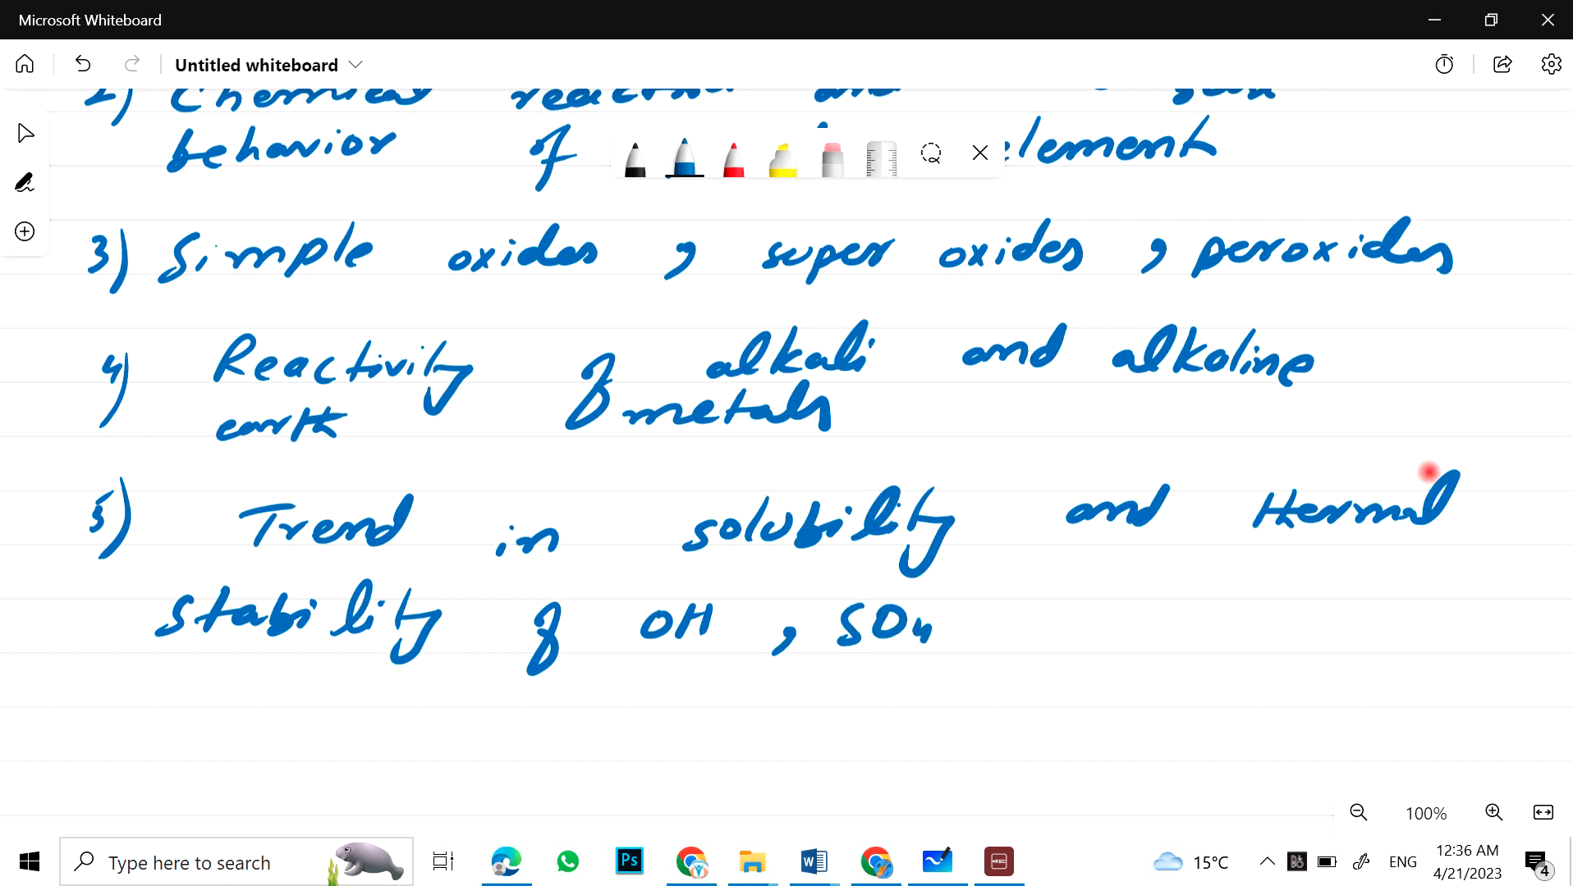
pyautogui.moveTo(974, 628); pyautogui.dragTo(1233, 627)
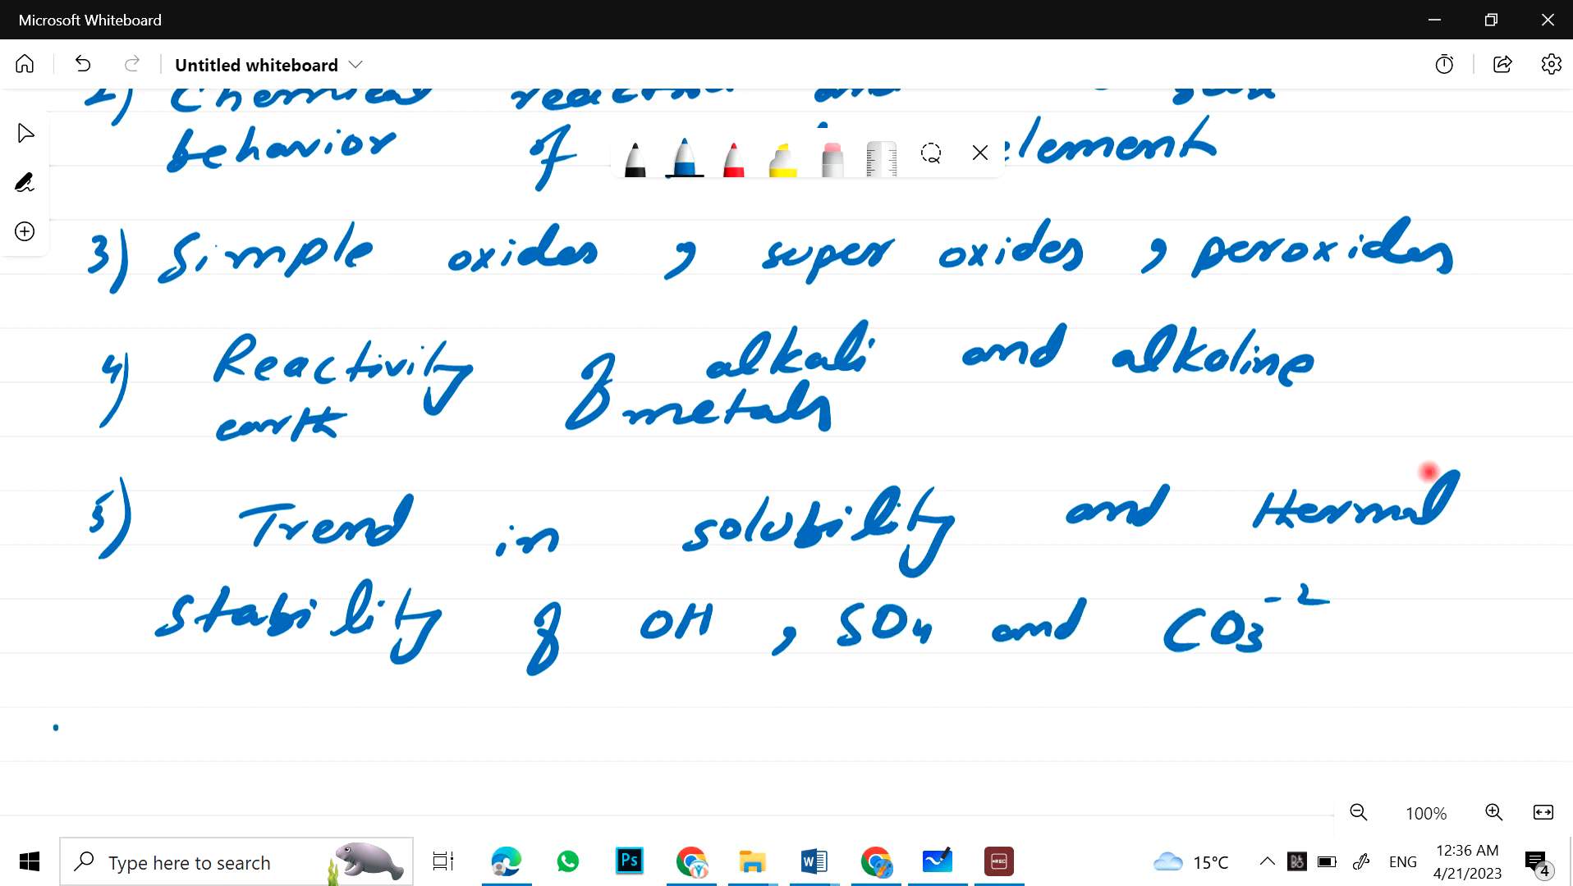
# Step: Write topic 6 on how Be differs from its group
pyautogui.moveTo(61, 747); pyautogui.dragTo(281, 722)
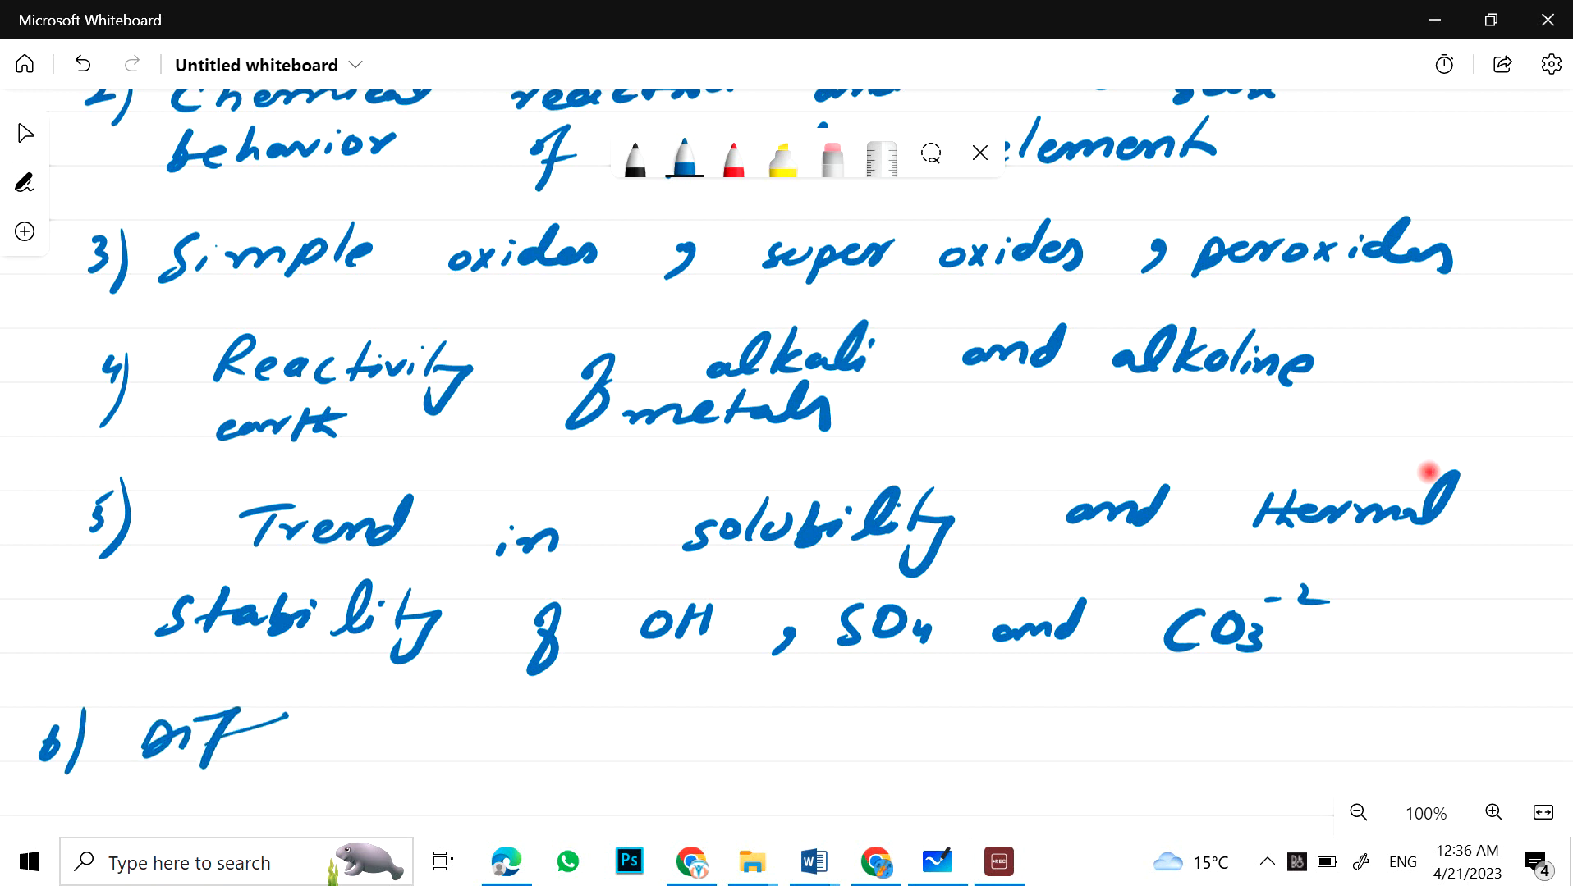
pyautogui.moveTo(242, 733); pyautogui.dragTo(422, 727)
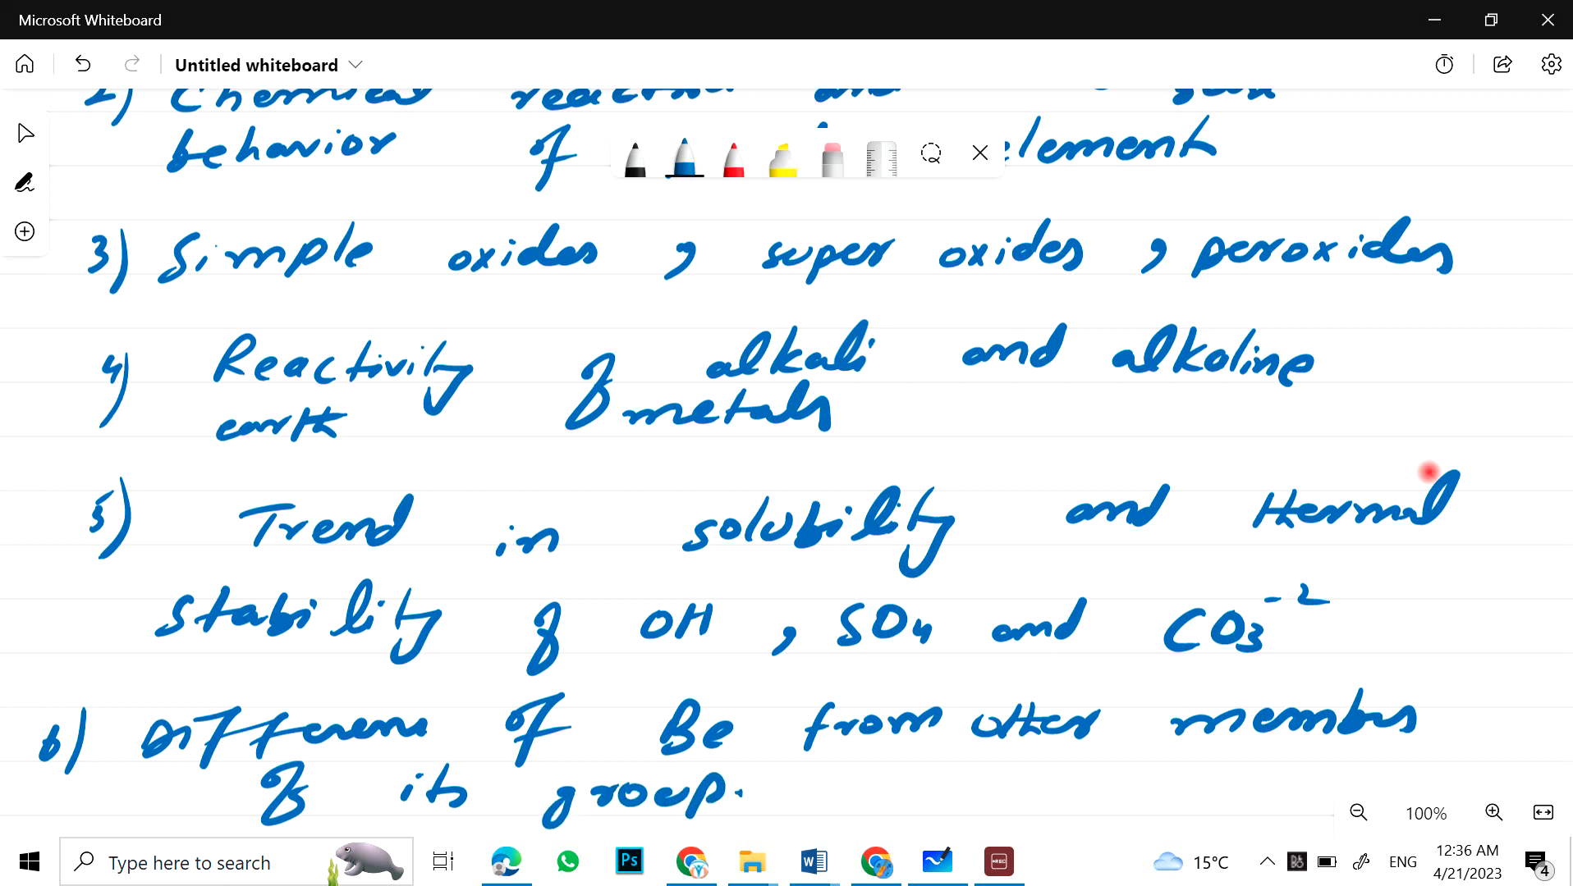
pyautogui.moveTo(857, 278)
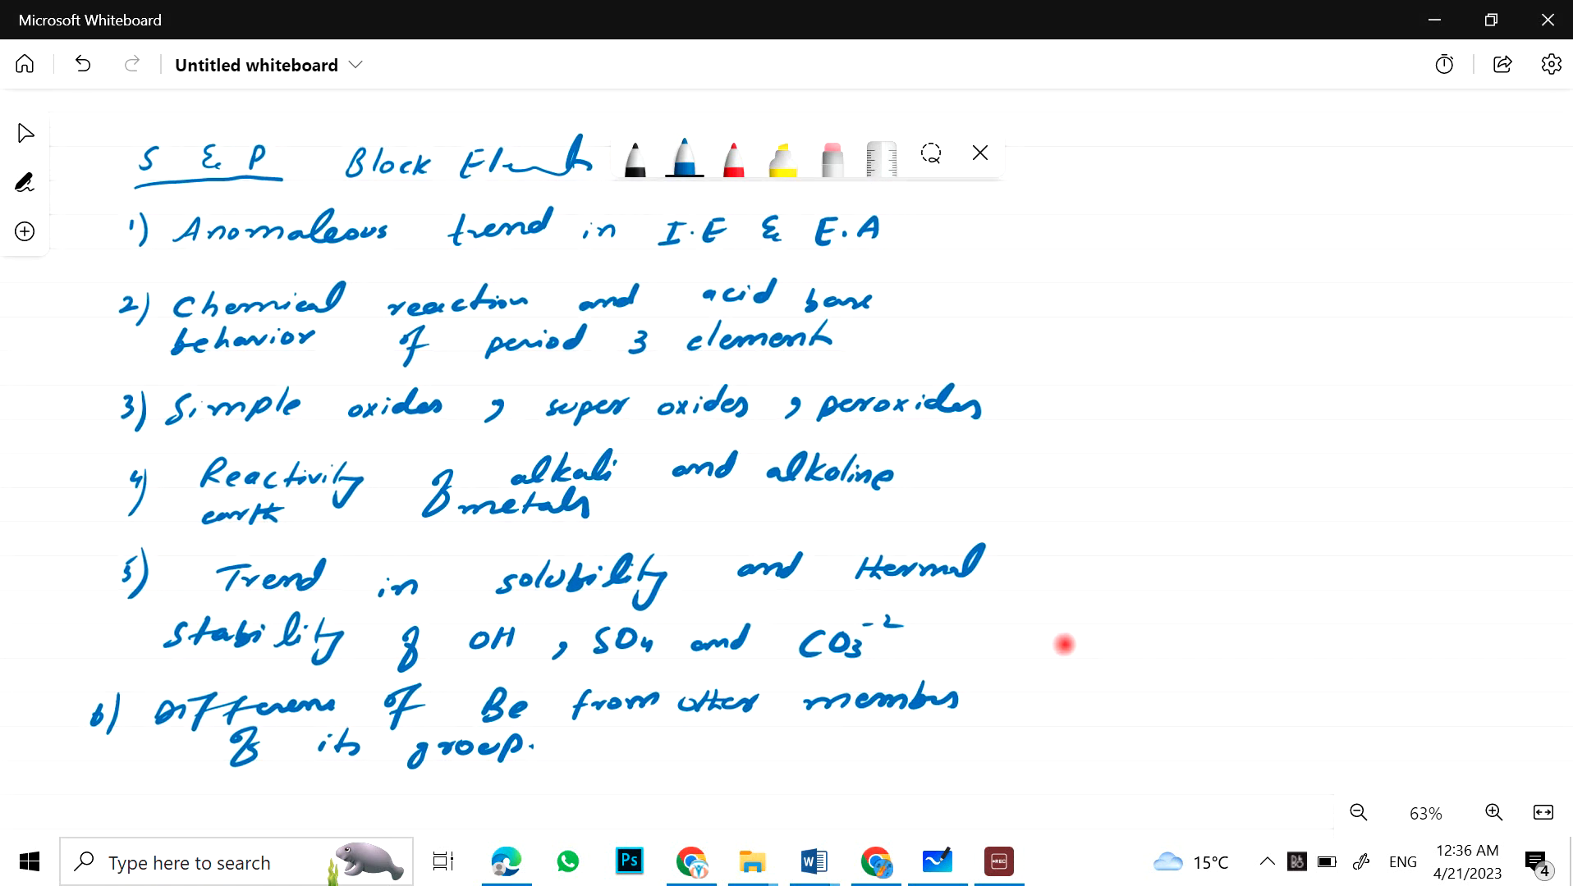
# Step: Pan the canvas to a blank area below the s and p block list
pyautogui.moveTo(1054, 220); pyautogui.dragTo(1018, 766)
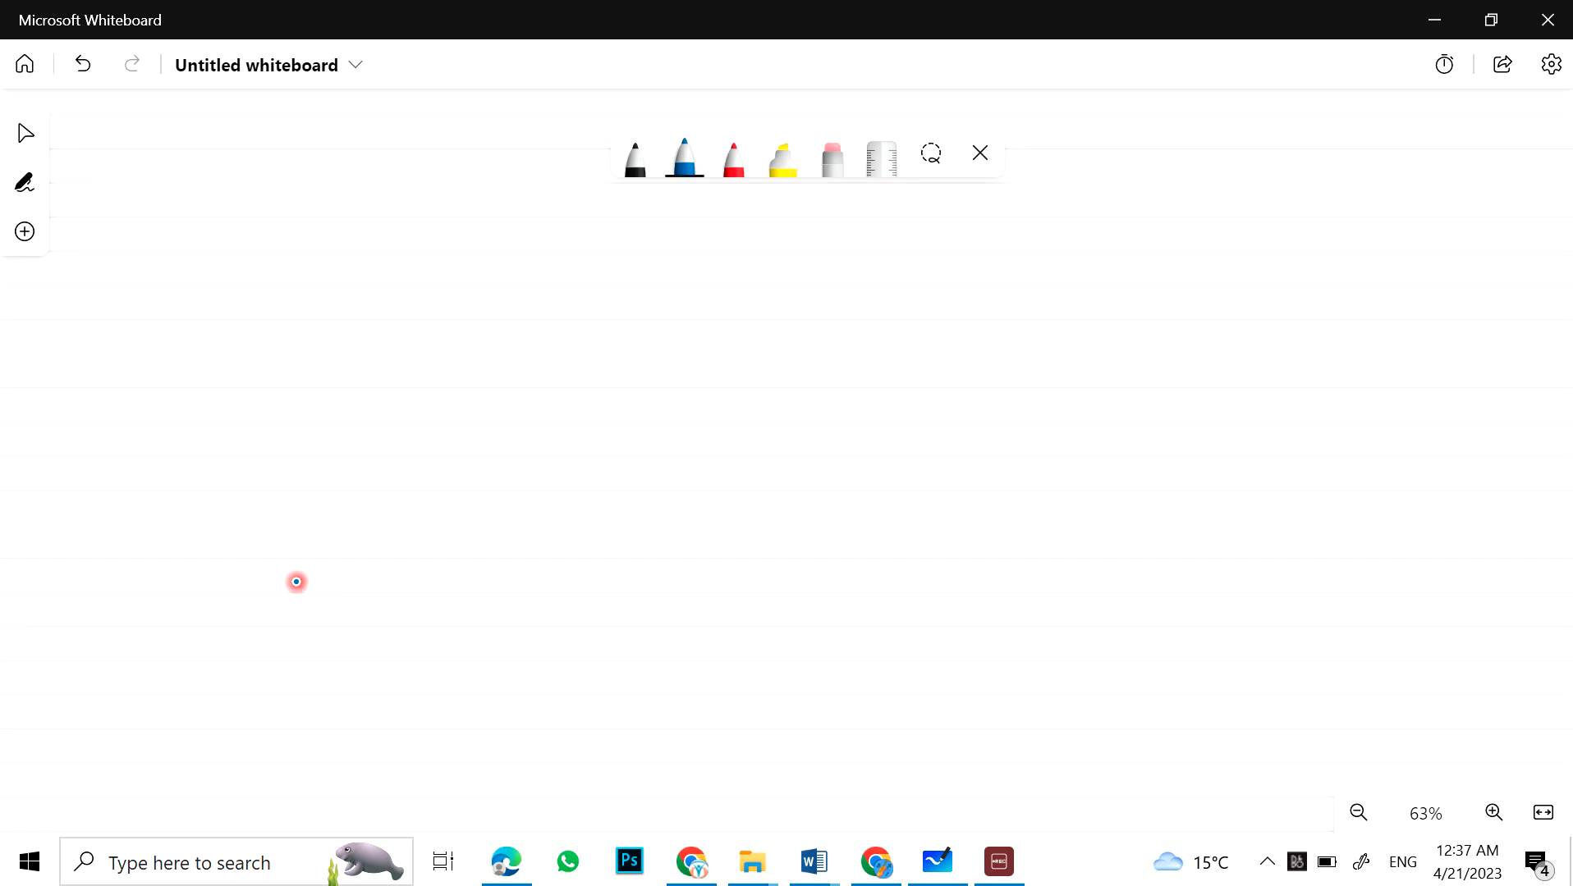
pyautogui.moveTo(297, 589)
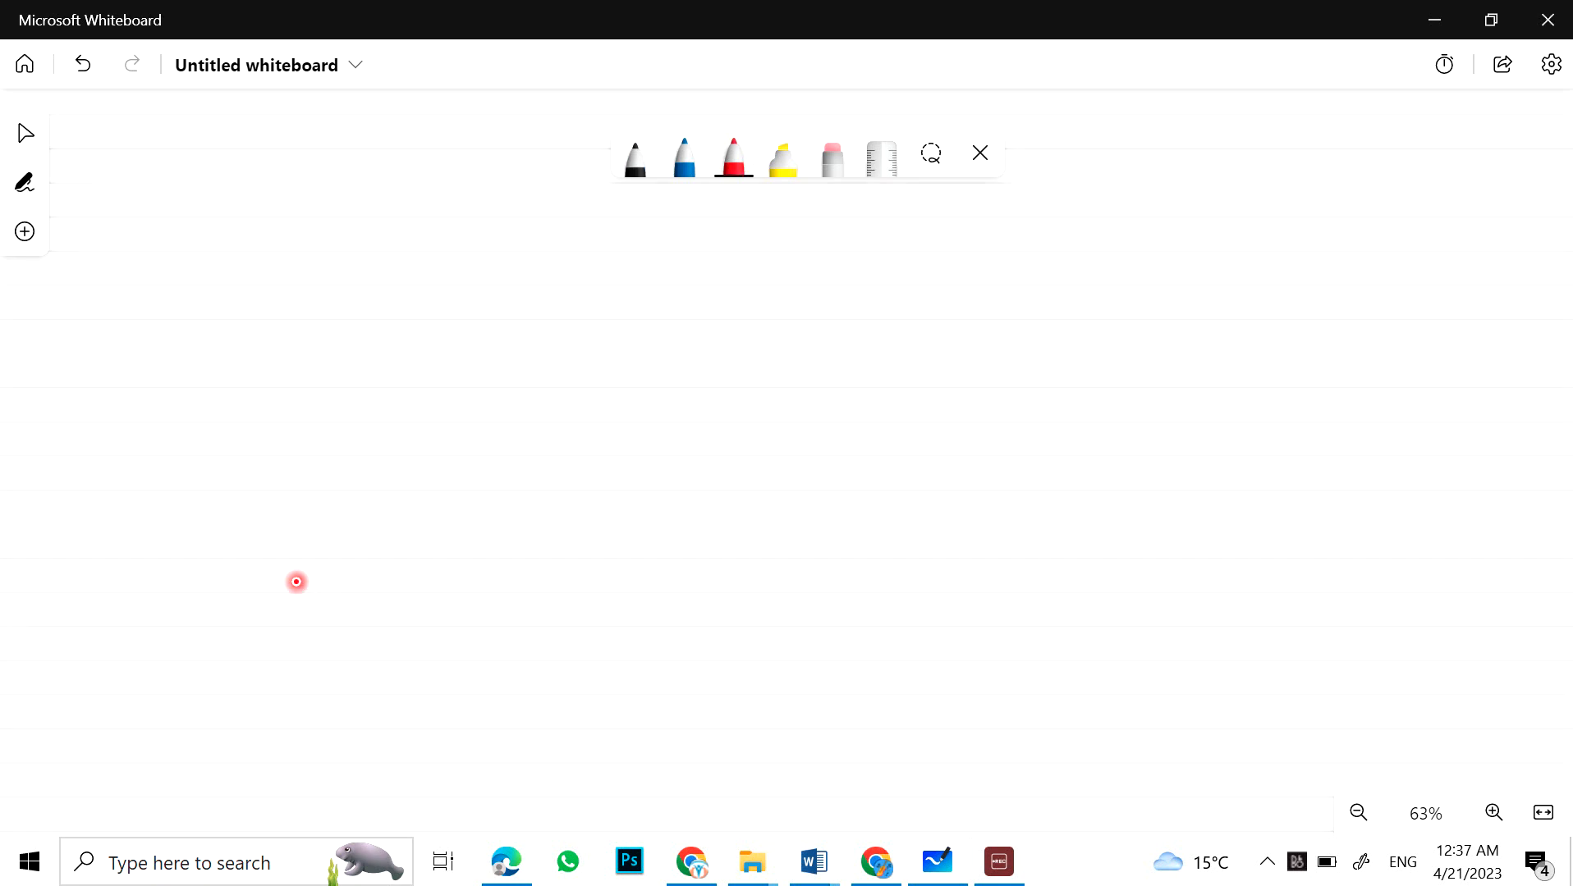
# Step: Write and underline the red heading 'd and f Block, Transition Elements' and number topic 1
pyautogui.moveTo(161, 205); pyautogui.dragTo(141, 251)
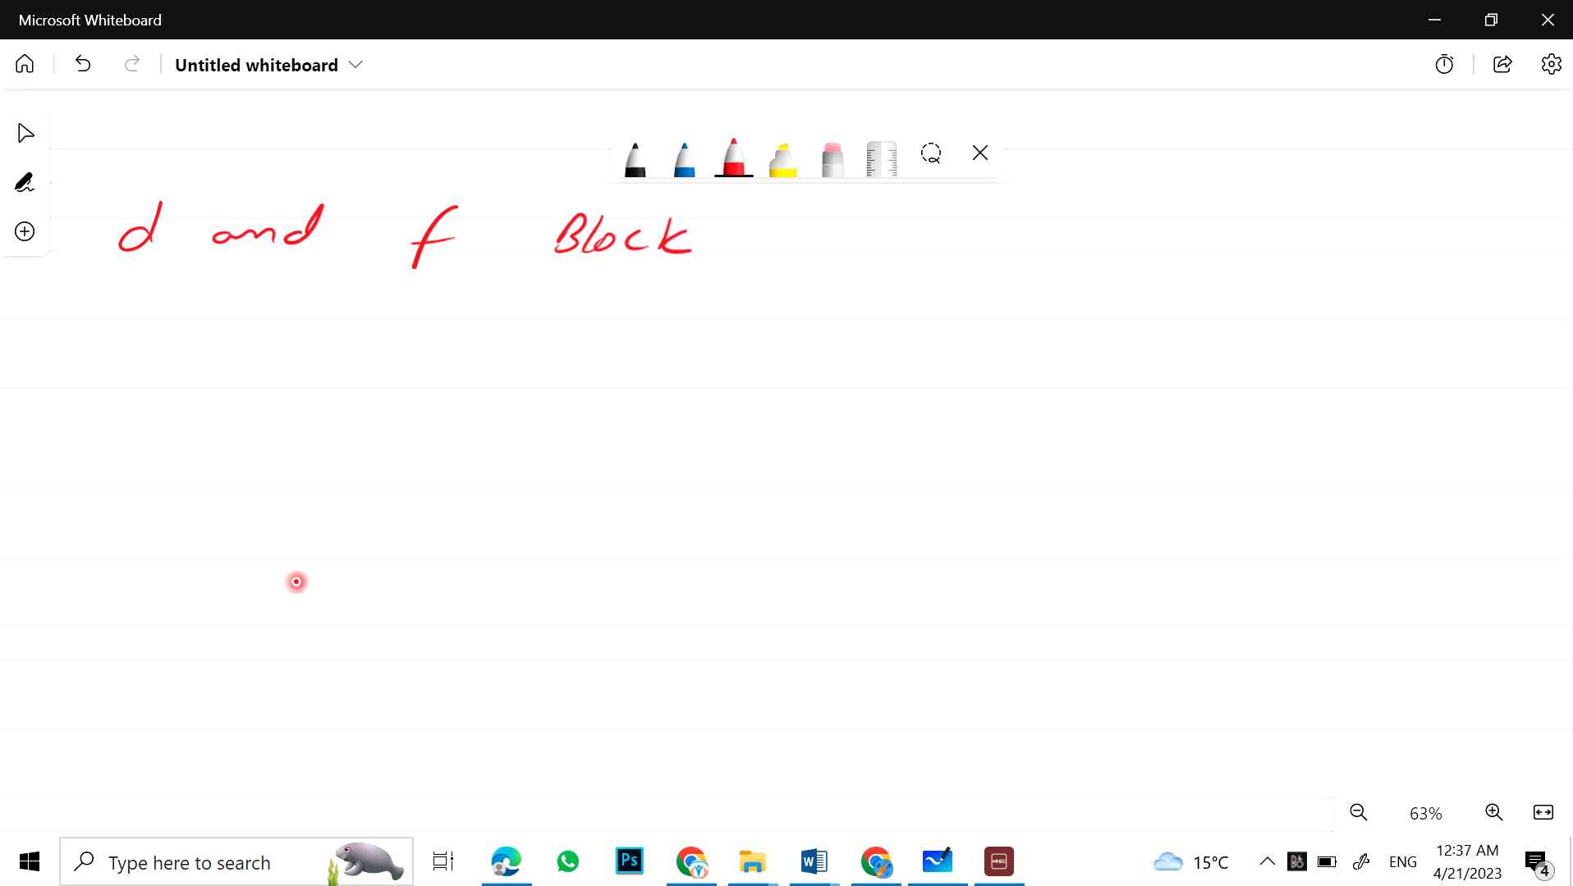
pyautogui.moveTo(143, 282); pyautogui.dragTo(638, 288)
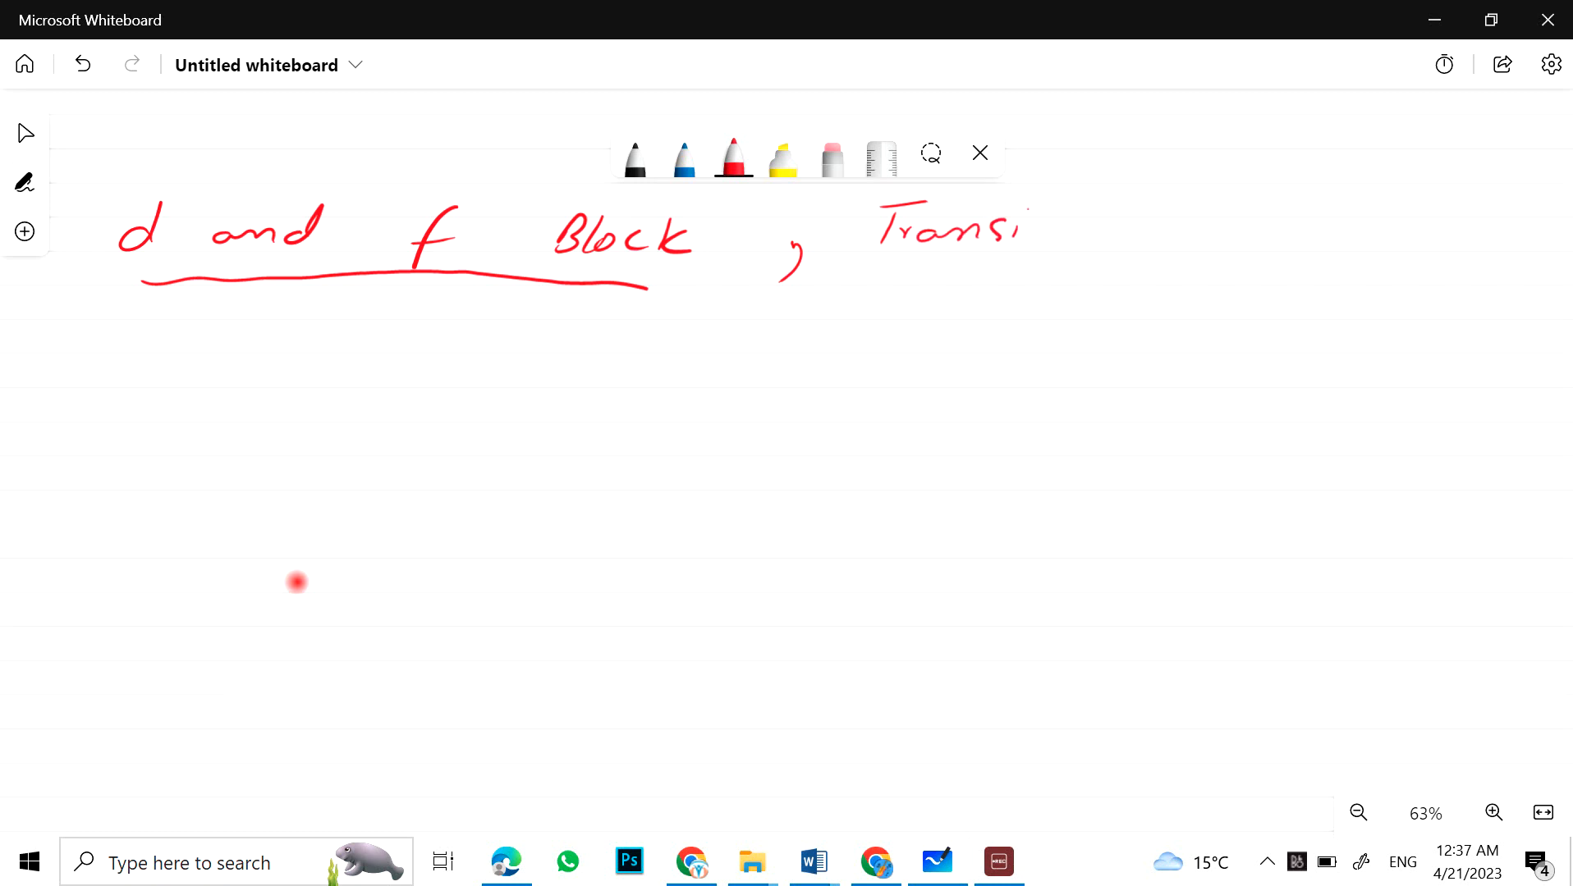
pyautogui.moveTo(1033, 229); pyautogui.dragTo(1213, 236)
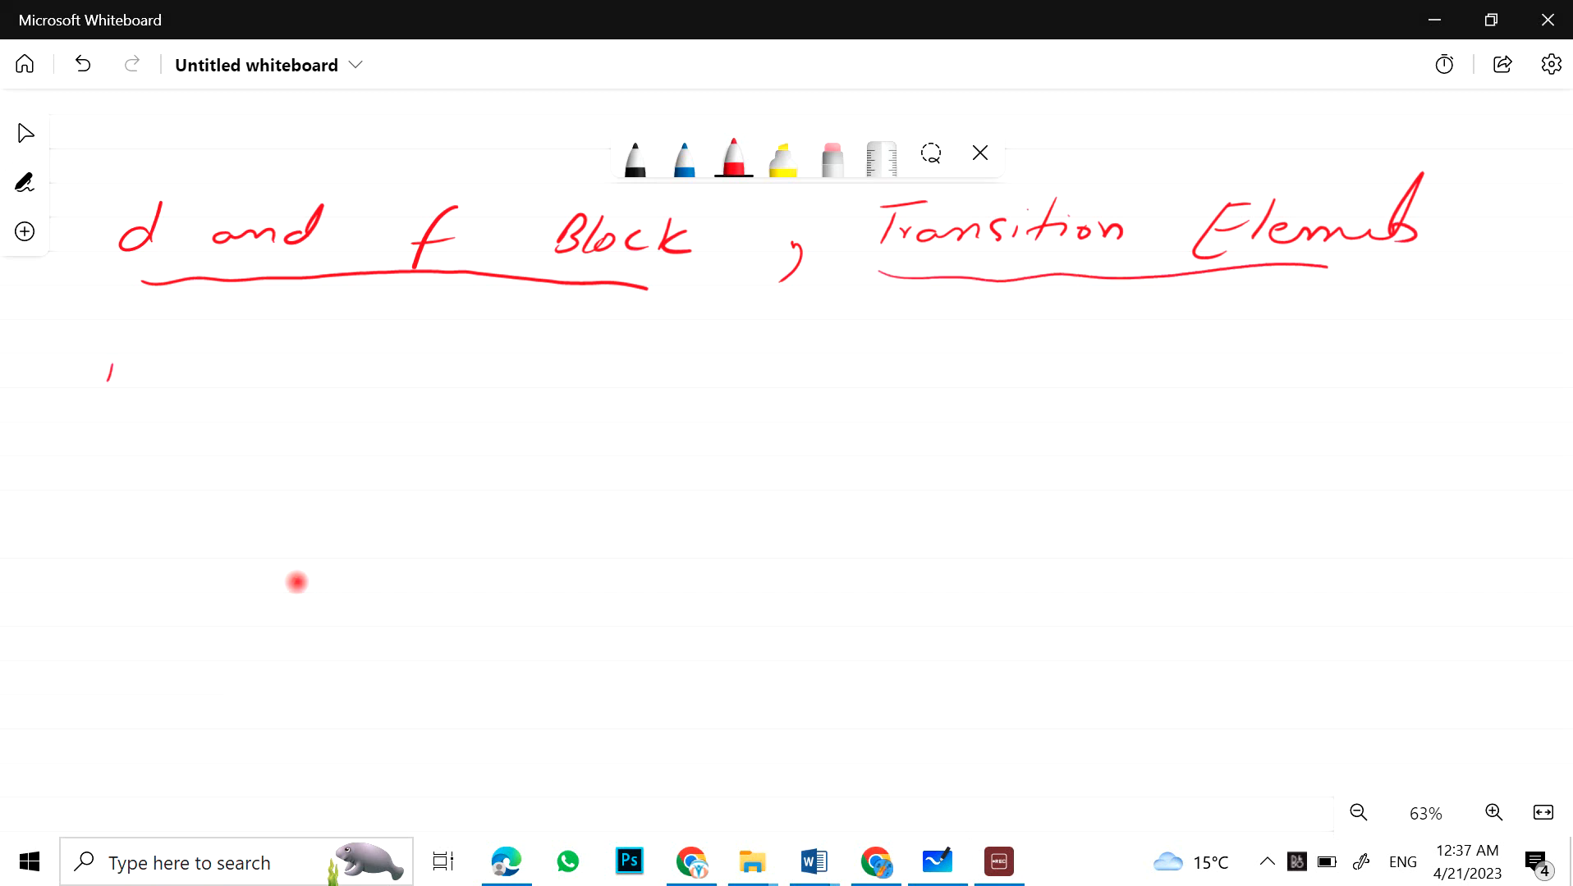
pyautogui.moveTo(120, 356); pyautogui.dragTo(128, 406)
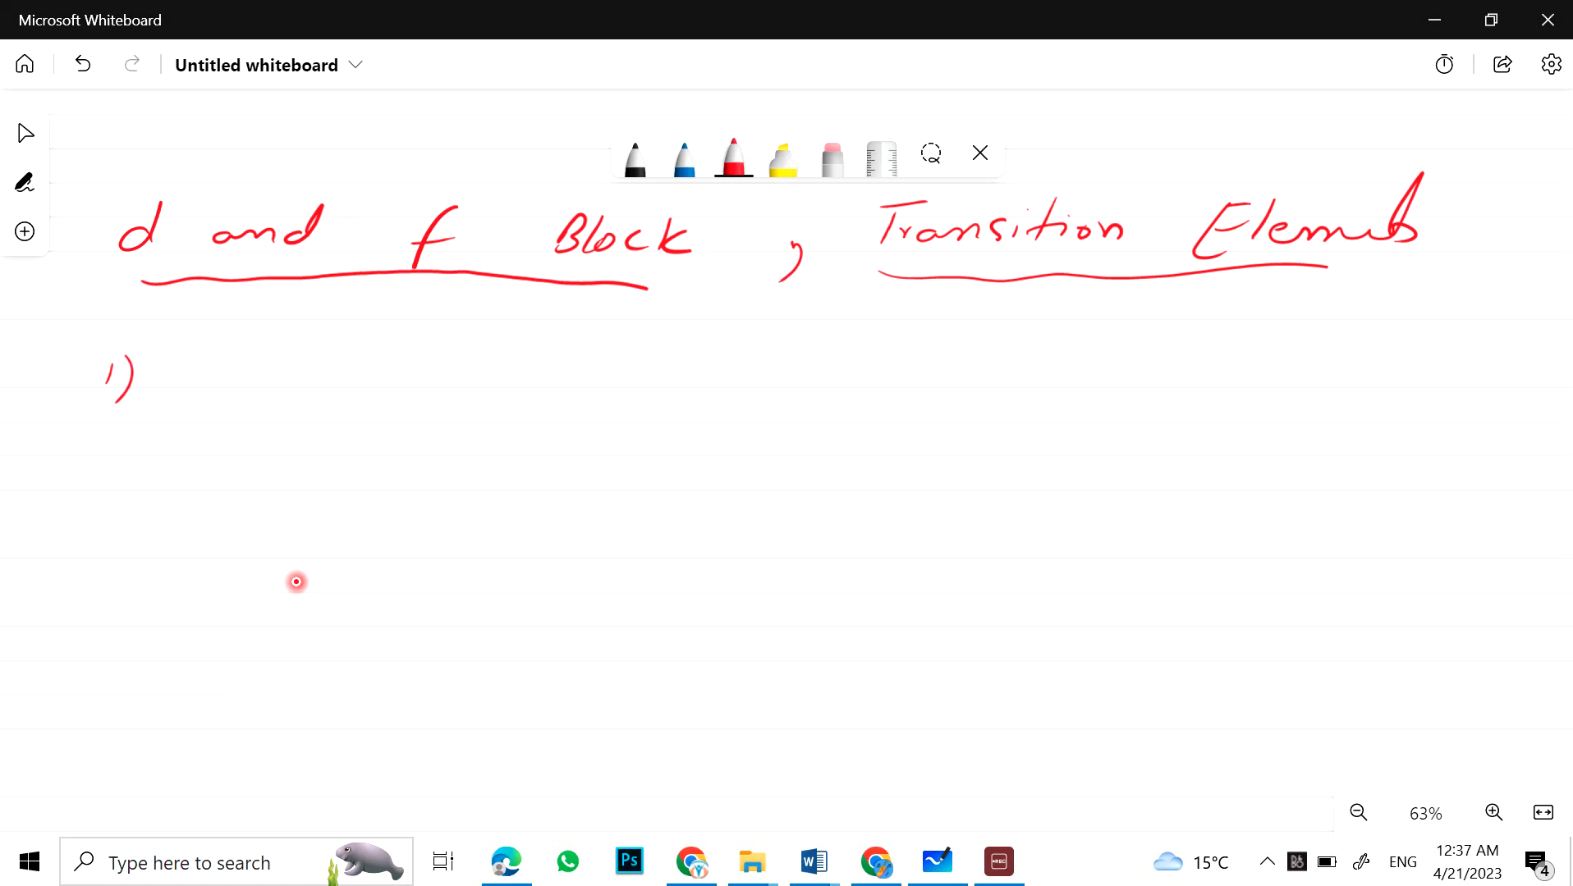
# Step: Write topic 1 on the definition and series of transition elements
pyautogui.moveTo(205, 391); pyautogui.dragTo(310, 391)
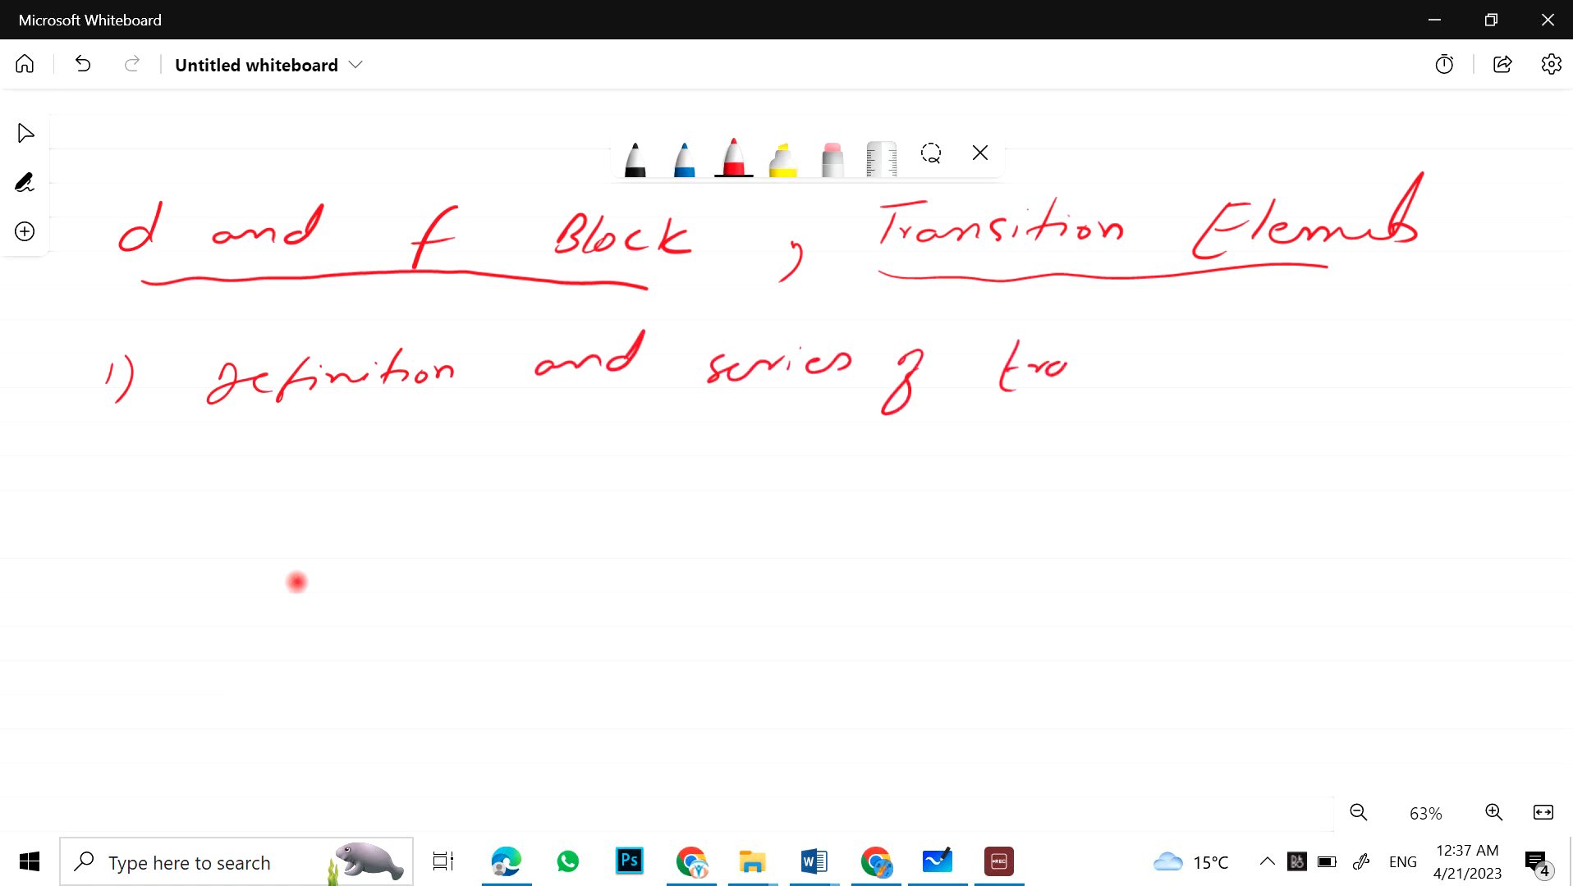
pyautogui.moveTo(1003, 366); pyautogui.dragTo(1189, 371)
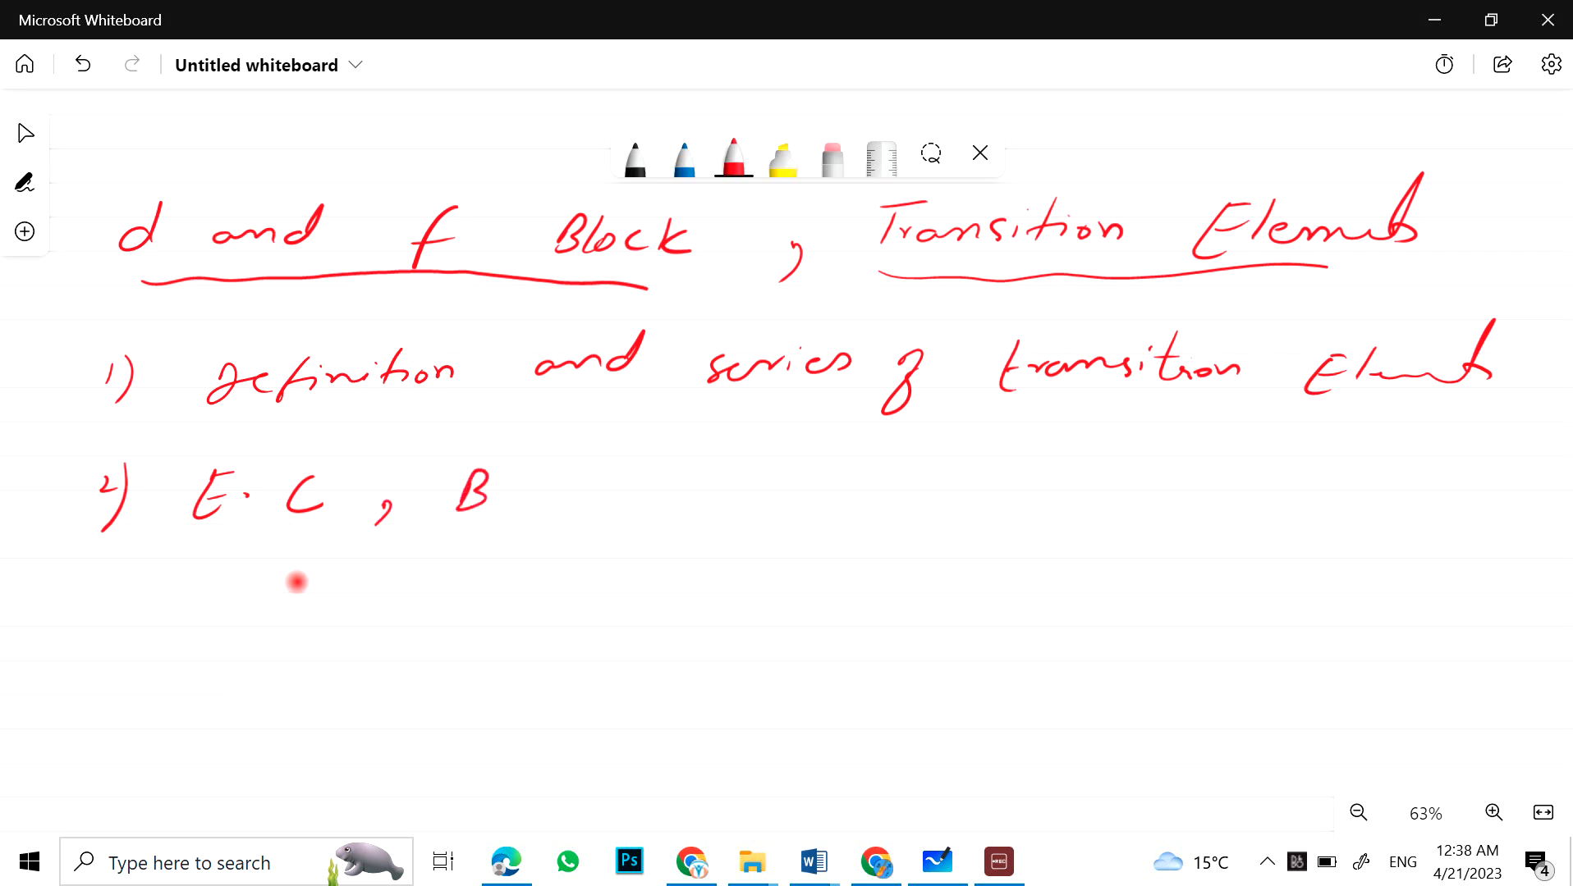
# Step: Write topic 2: E.C, binding E, oxidation state, magnetic behavior, alloy formation; number topic 3
pyautogui.moveTo(456, 491); pyautogui.dragTo(632, 491)
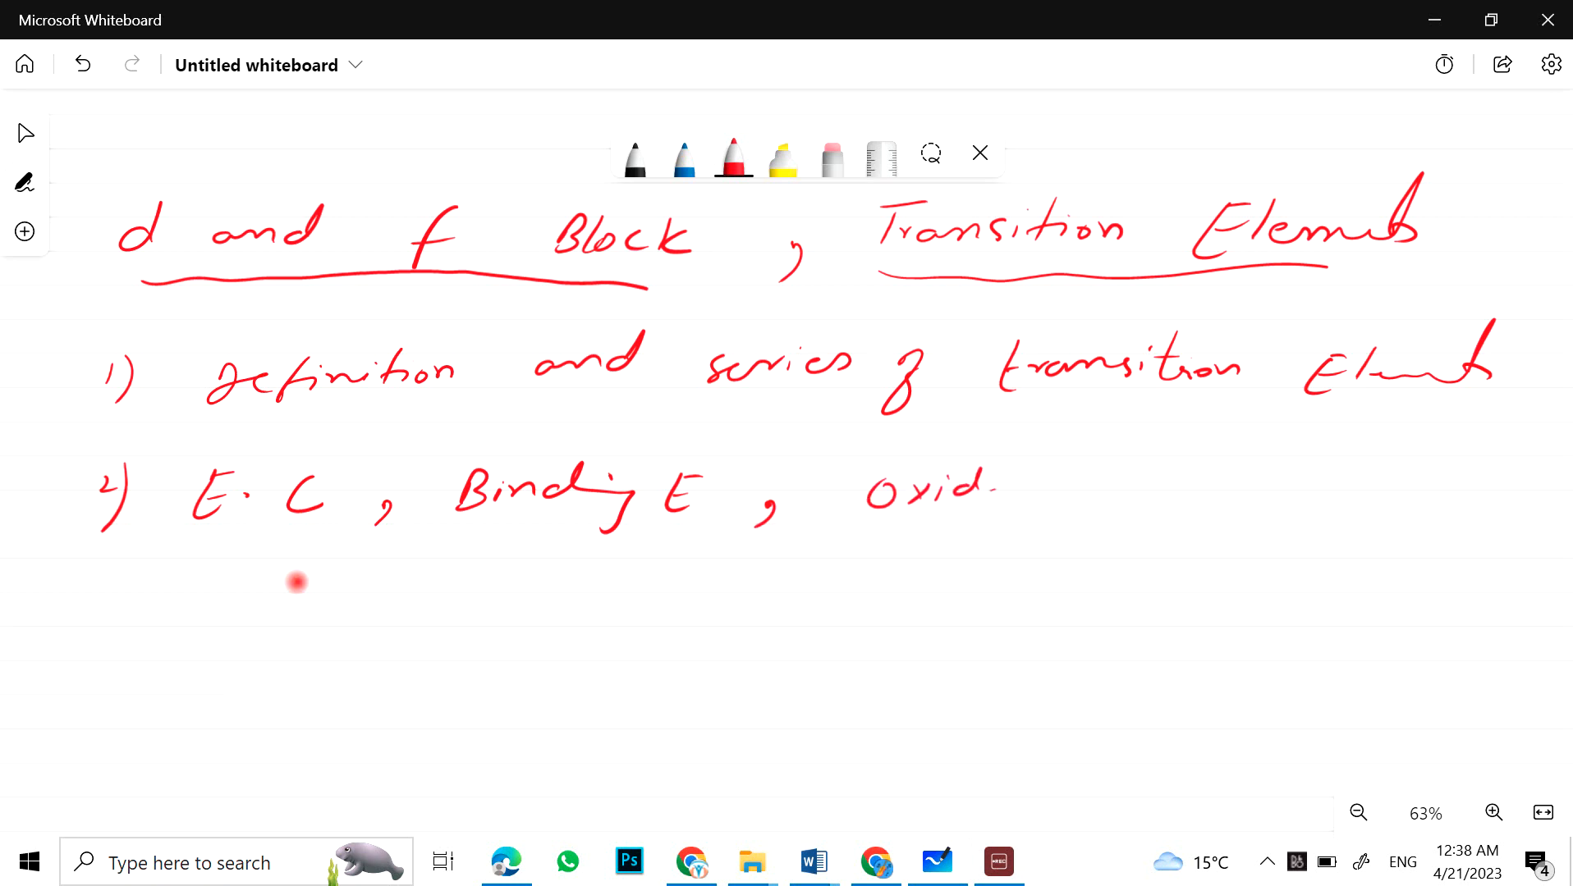
pyautogui.moveTo(1003, 486); pyautogui.dragTo(1244, 486)
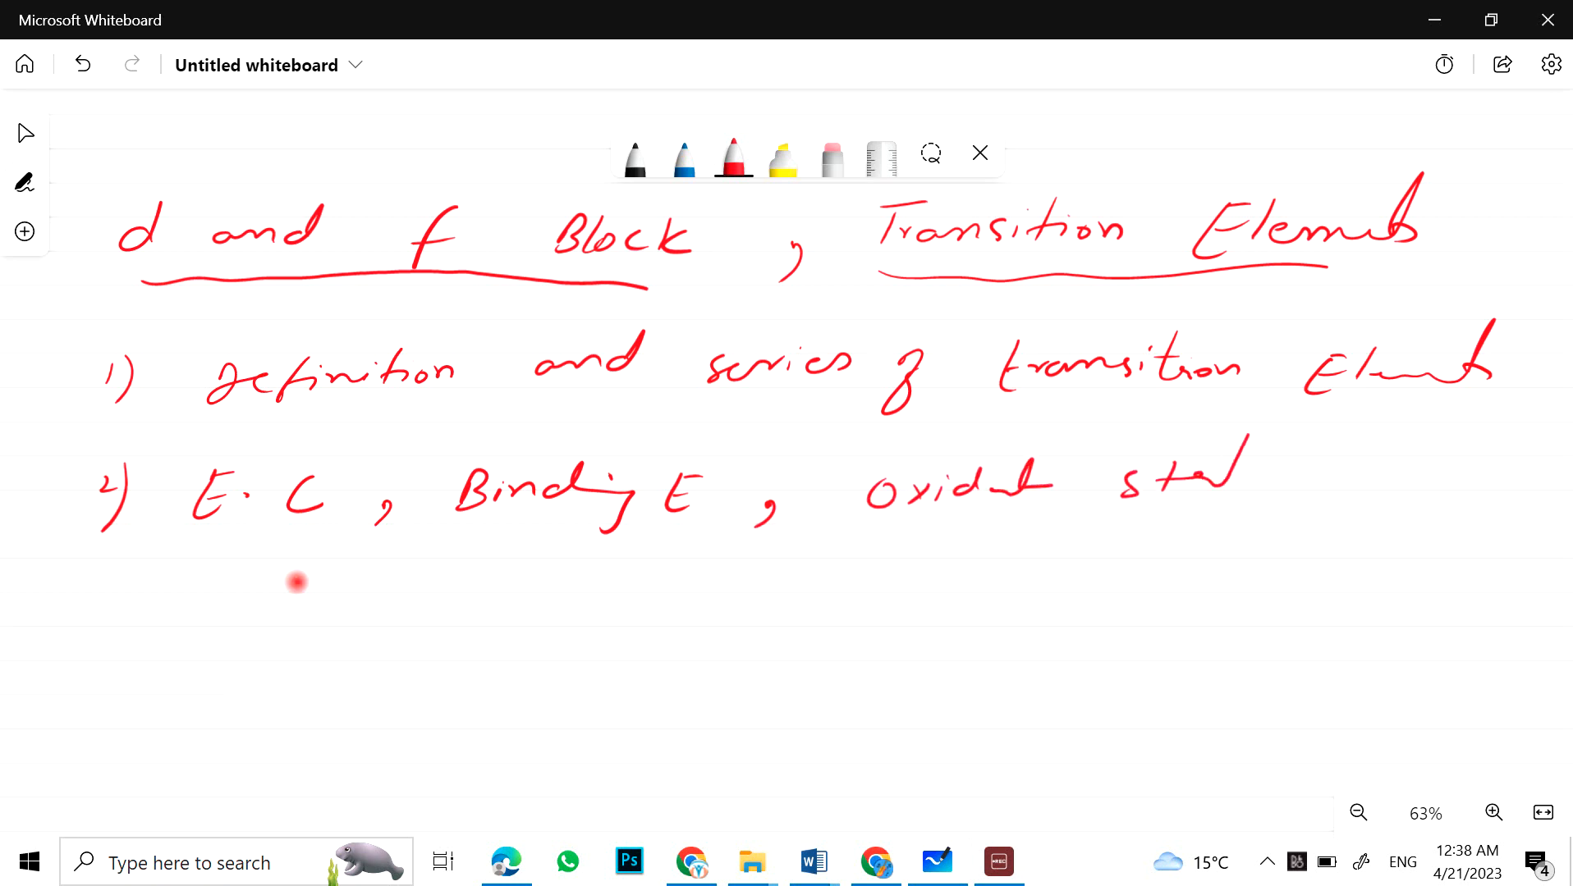
pyautogui.moveTo(128, 586); pyautogui.dragTo(225, 596)
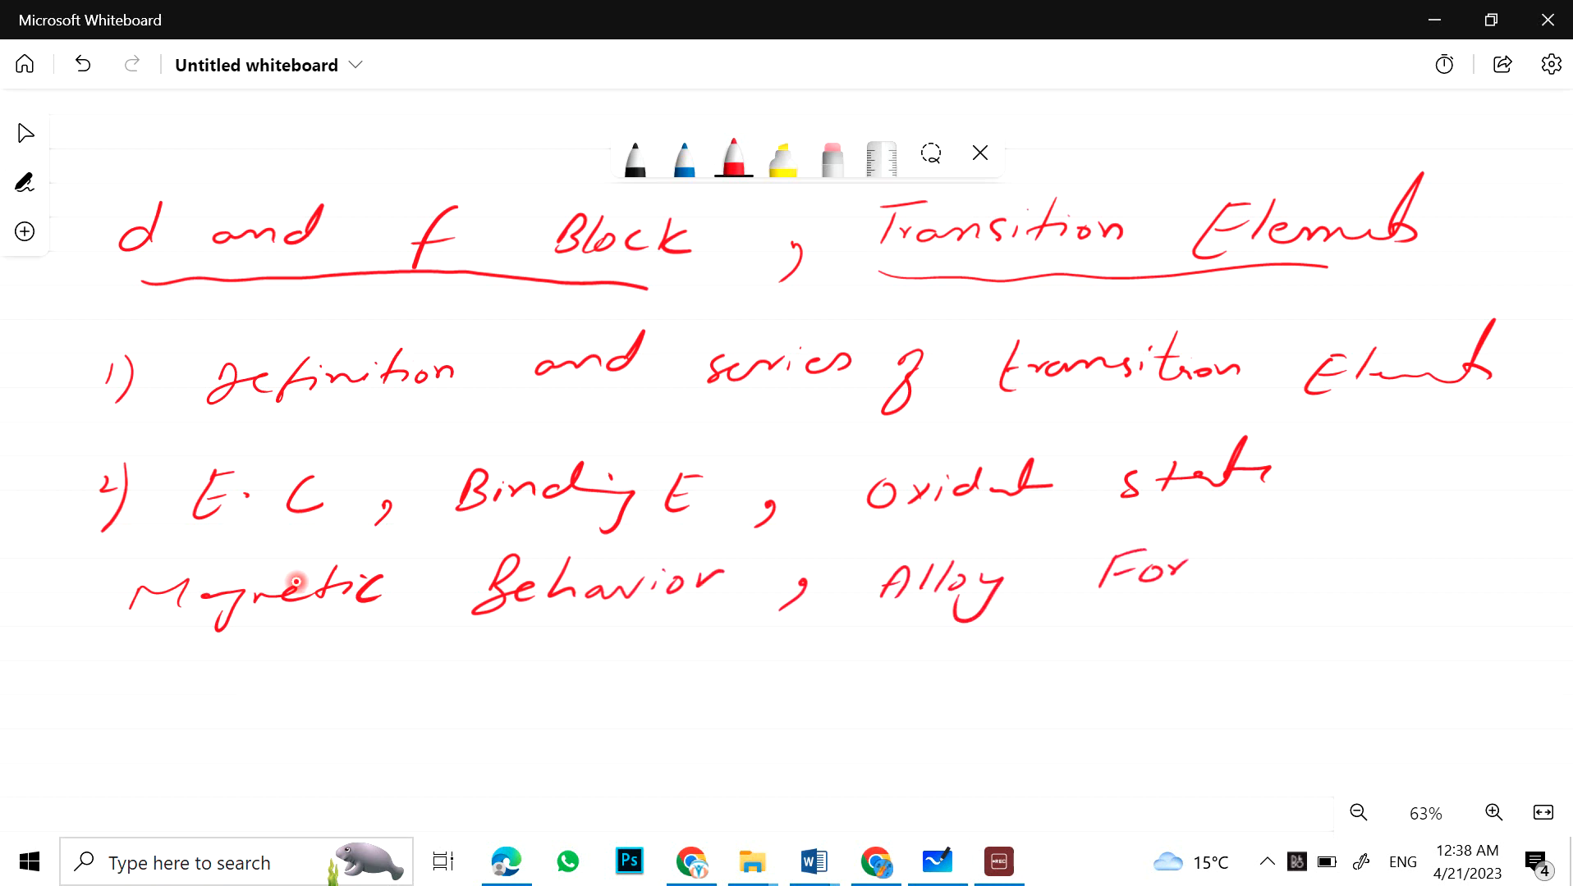
pyautogui.write('Formation')
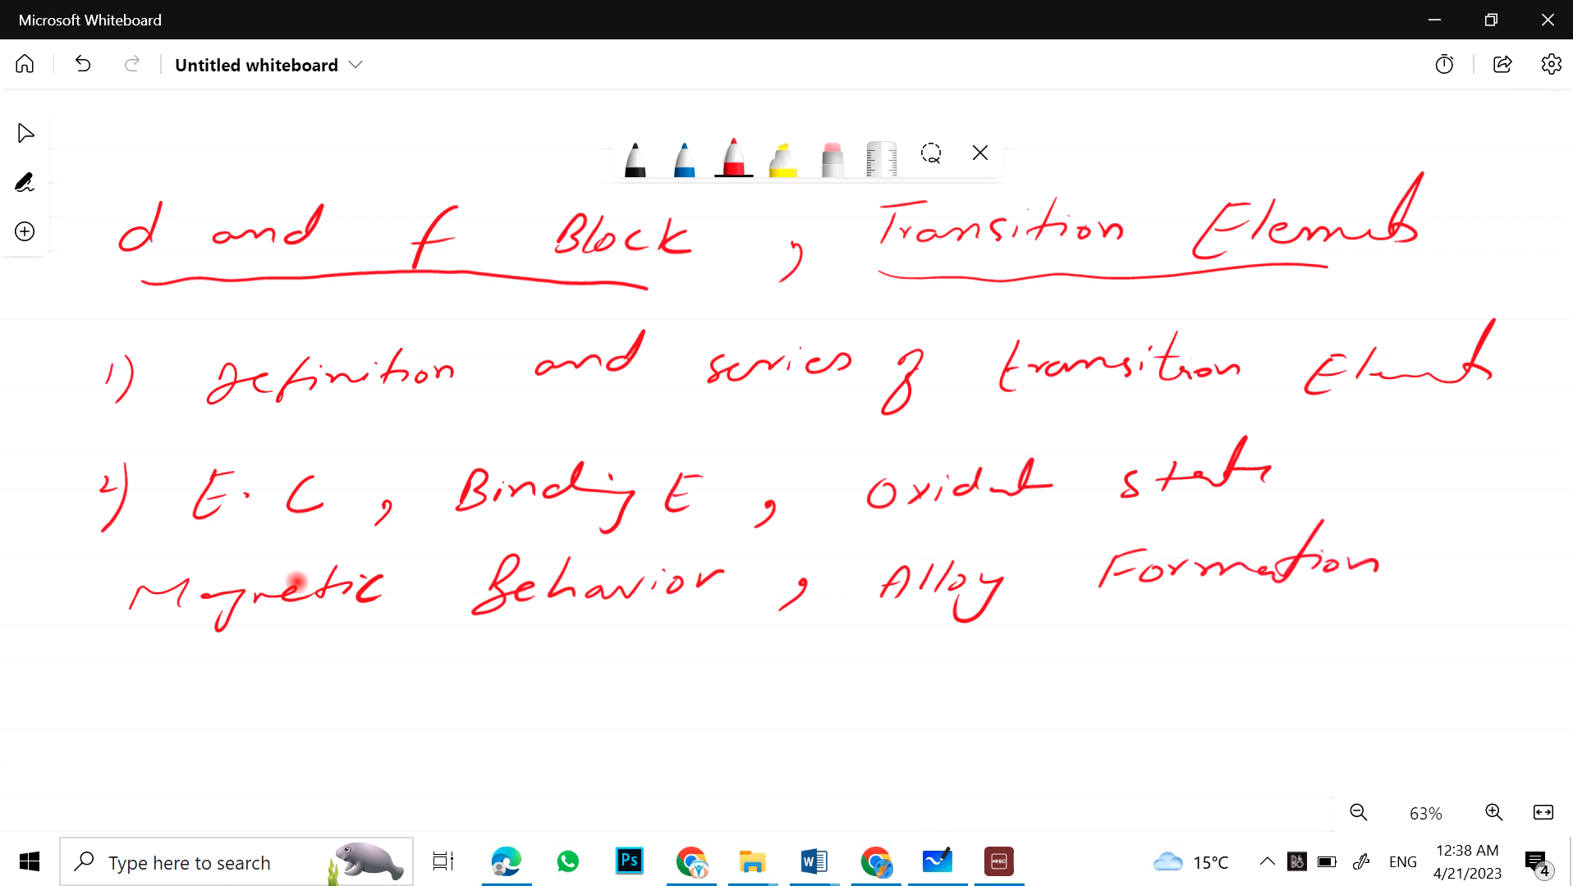
pyautogui.click(1387, 581)
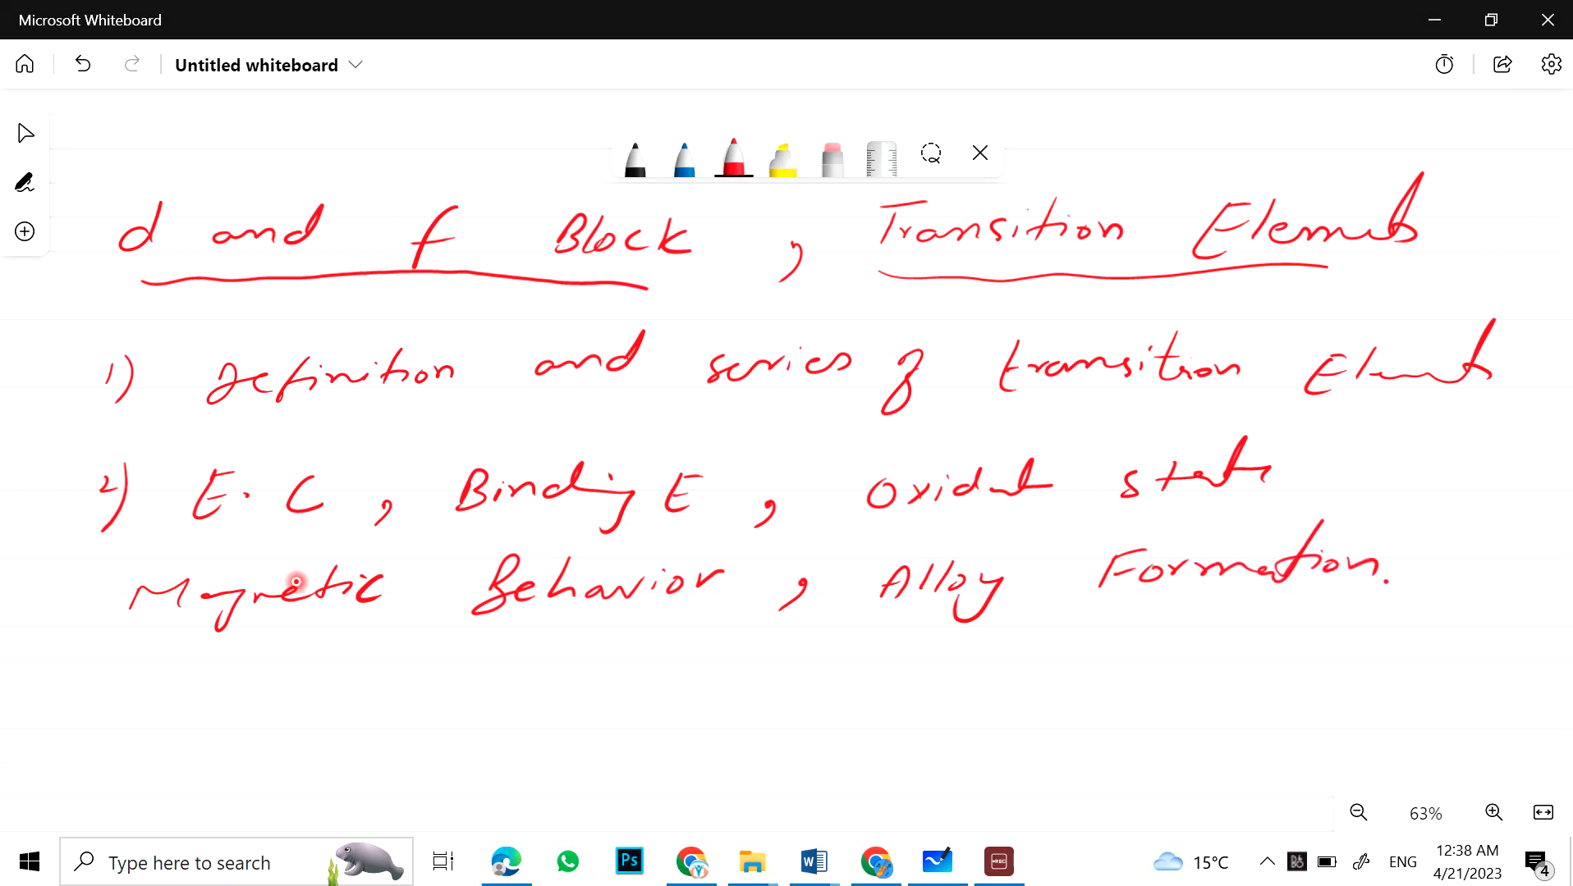
pyautogui.moveTo(101, 672); pyautogui.dragTo(115, 737)
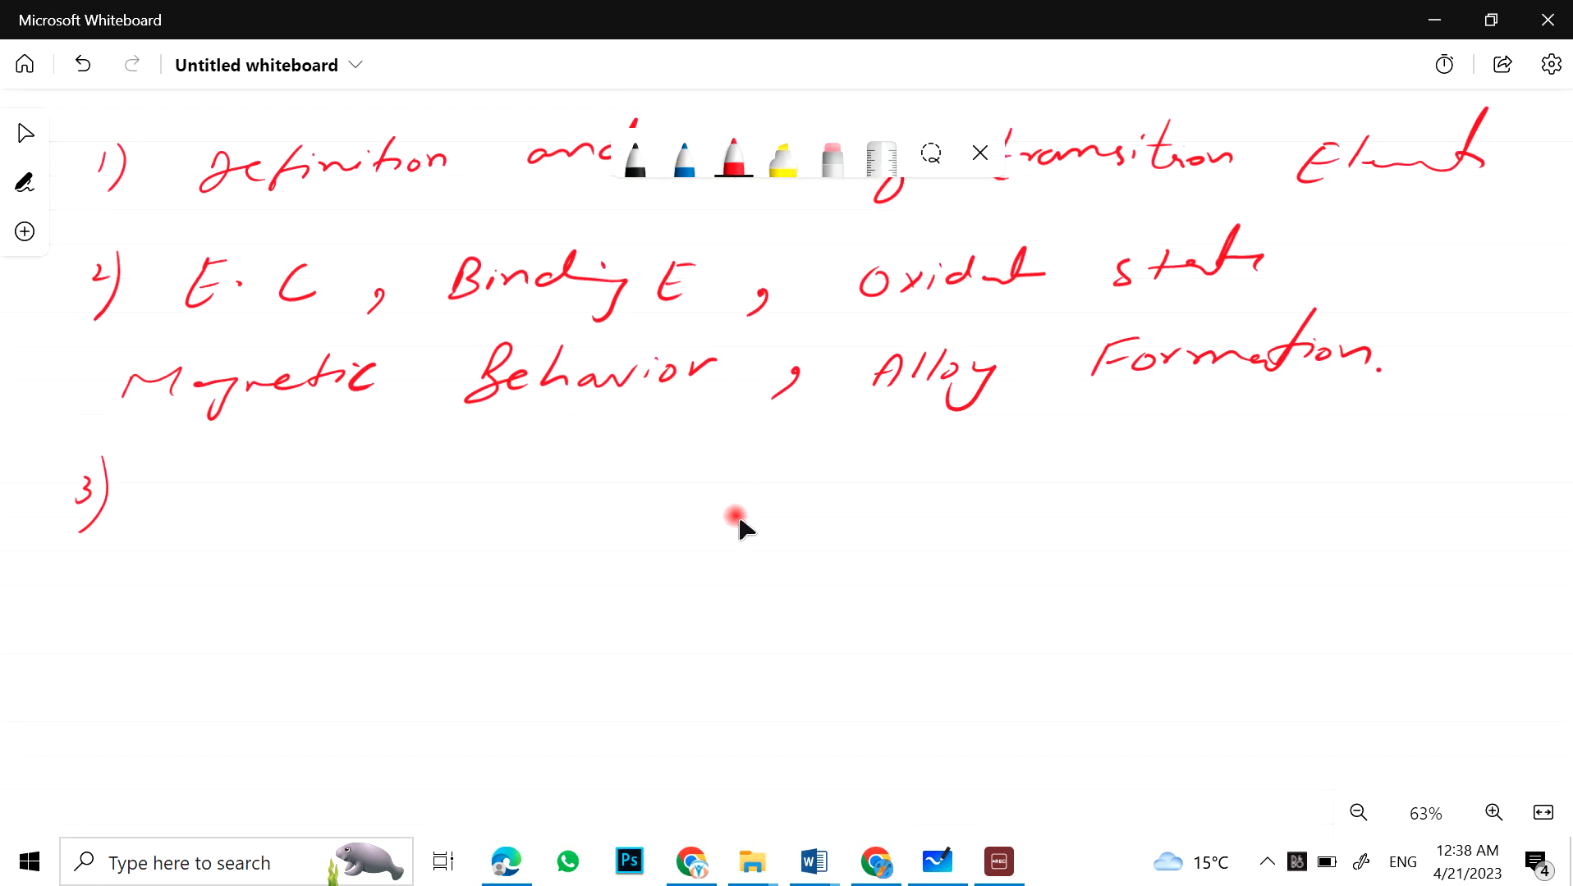
# Step: Write topic 3: Coordination compounds, nomenclature, geometries and colour of complexes
pyautogui.moveTo(142, 471); pyautogui.dragTo(185, 522)
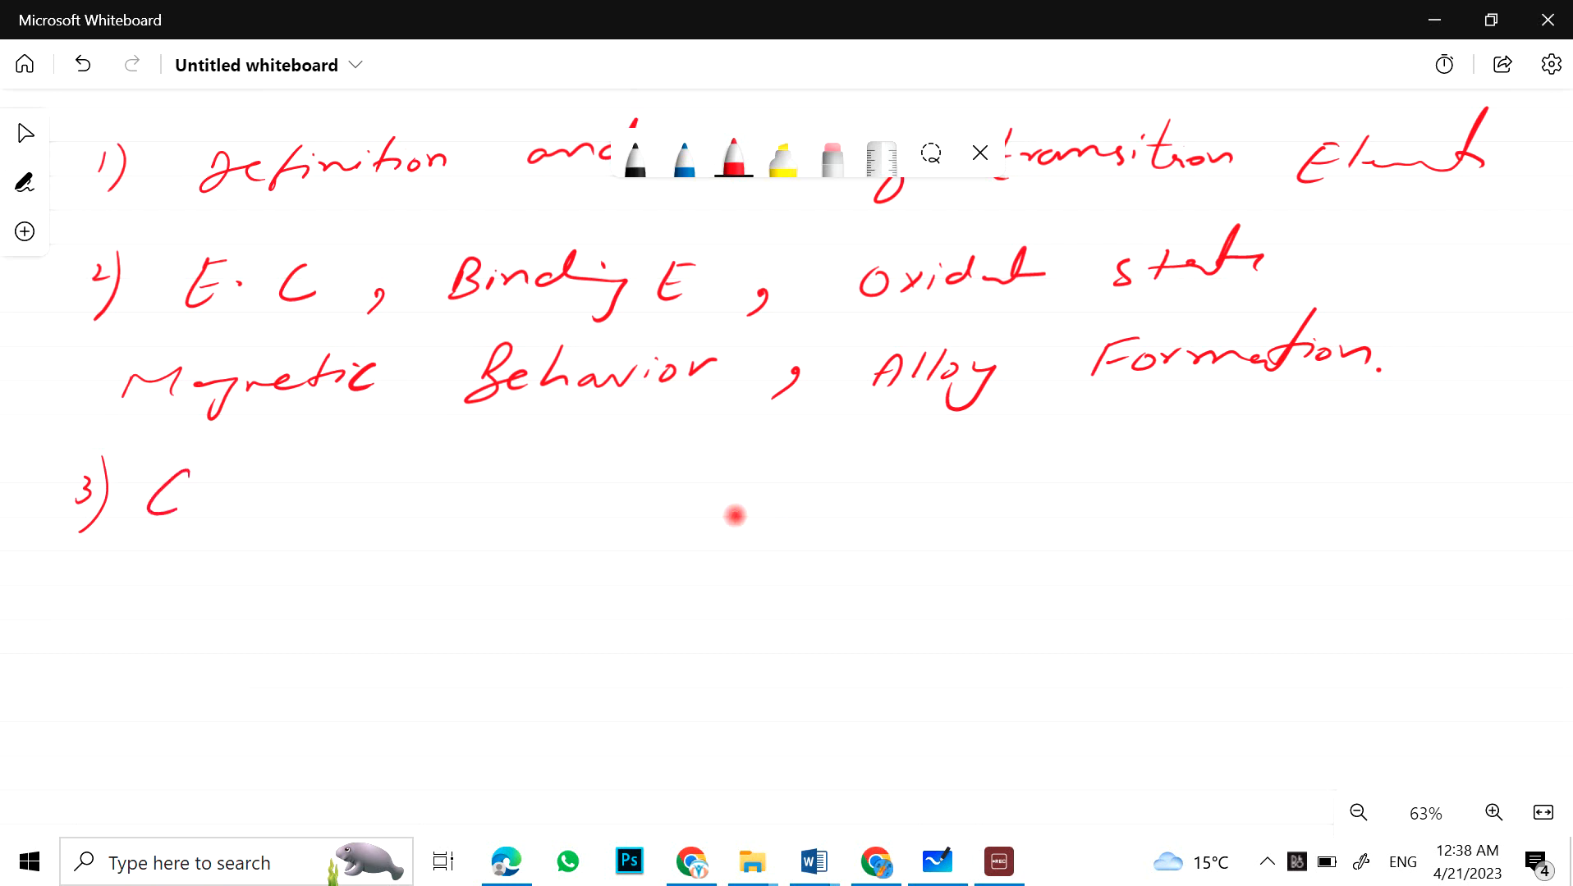
pyautogui.moveTo(151, 501); pyautogui.dragTo(322, 490)
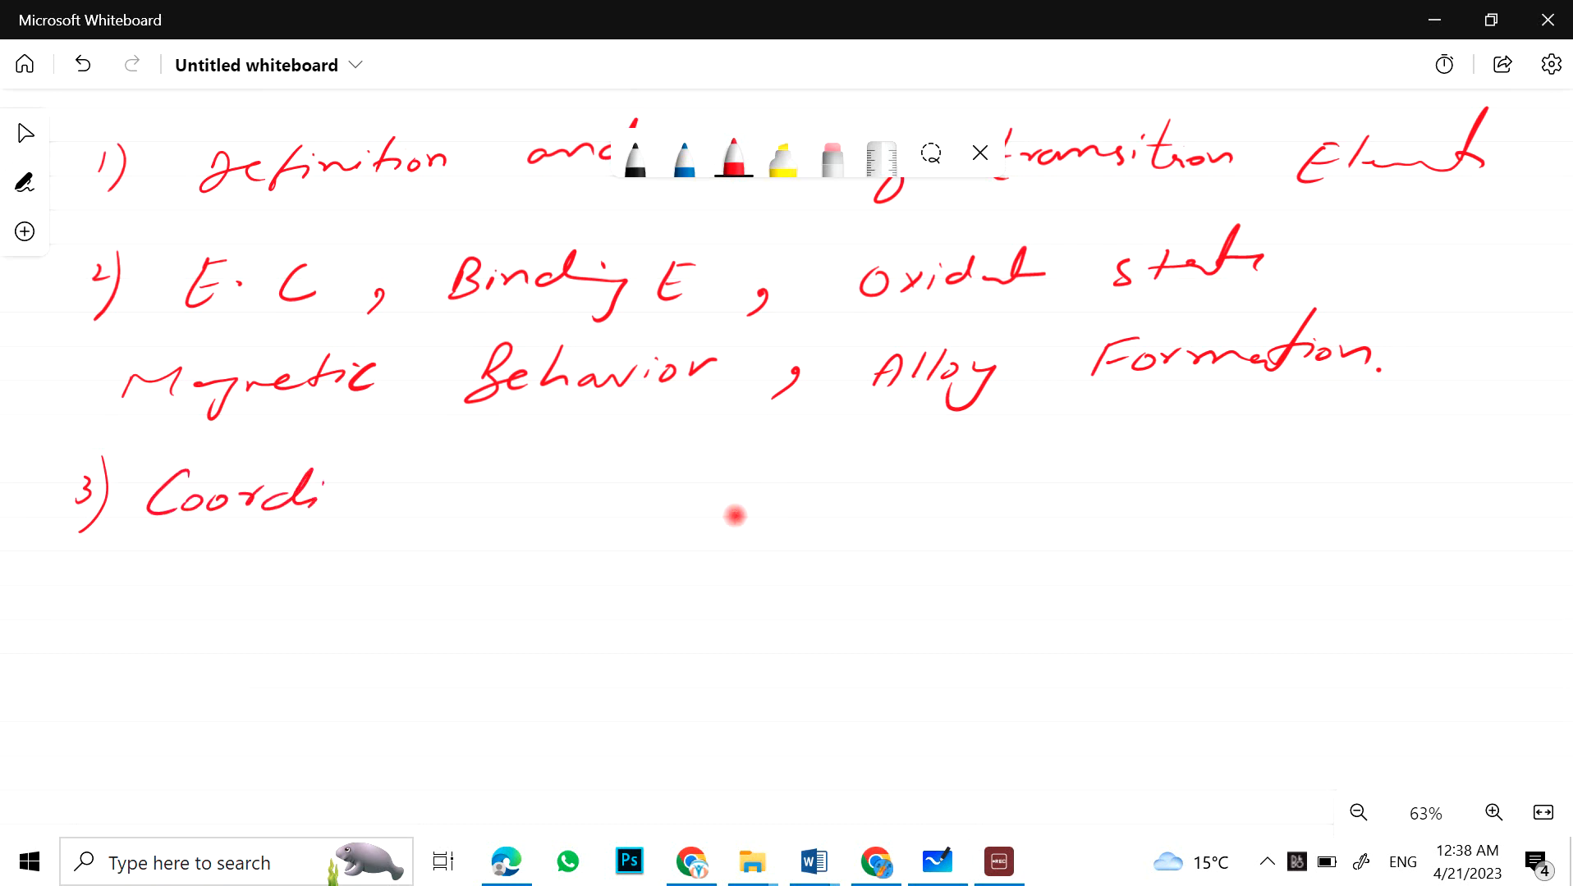
pyautogui.moveTo(331, 495); pyautogui.dragTo(491, 491)
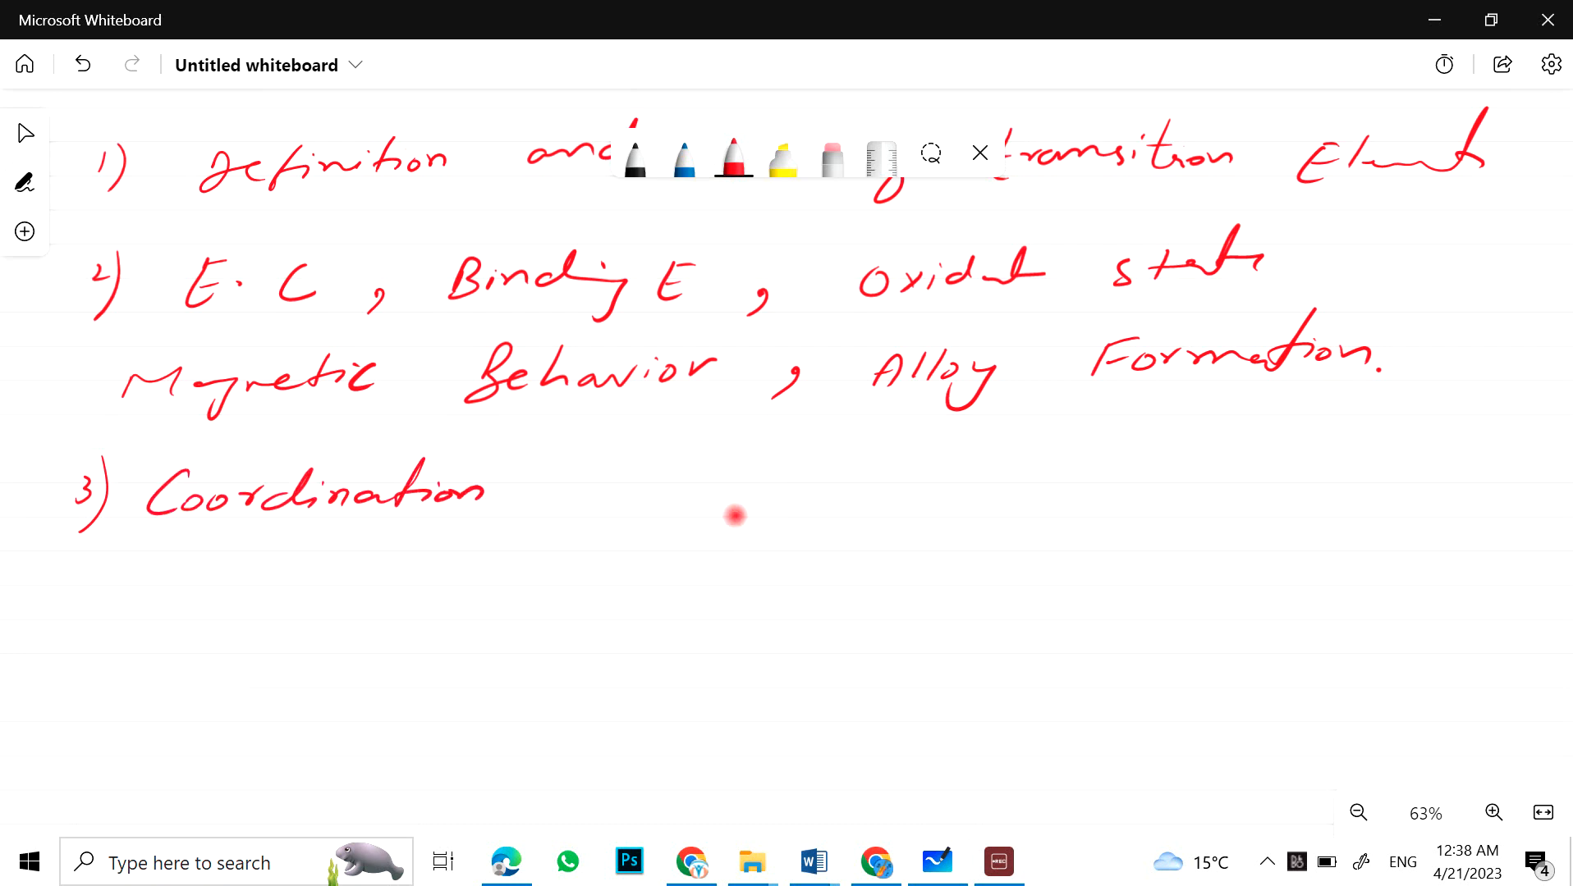
pyautogui.moveTo(598, 491); pyautogui.dragTo(737, 501)
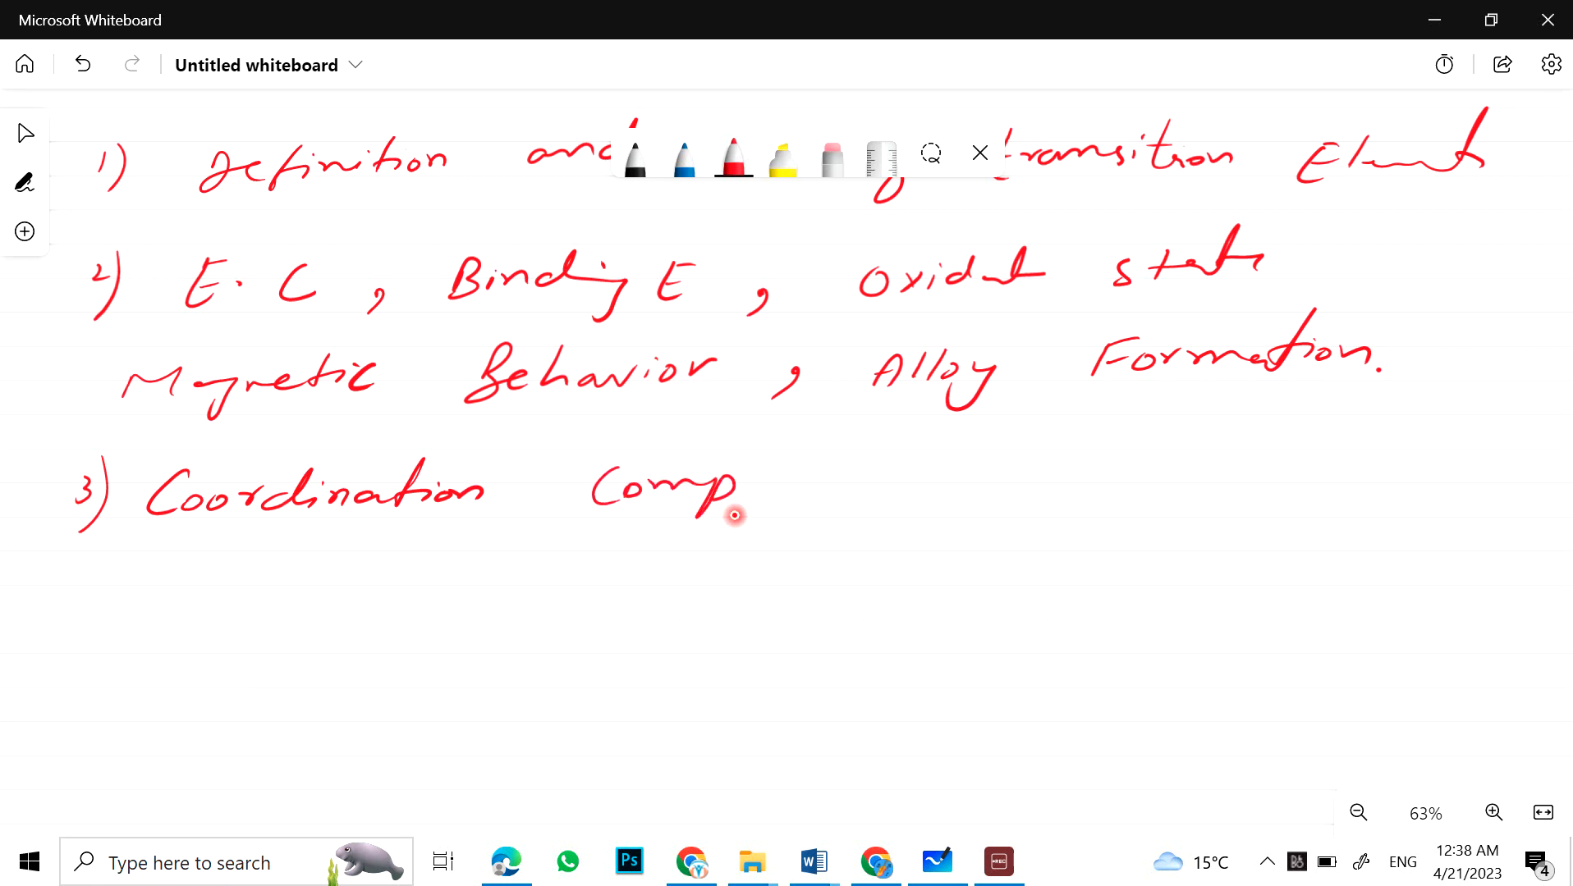
pyautogui.moveTo(742, 490); pyautogui.dragTo(907, 496)
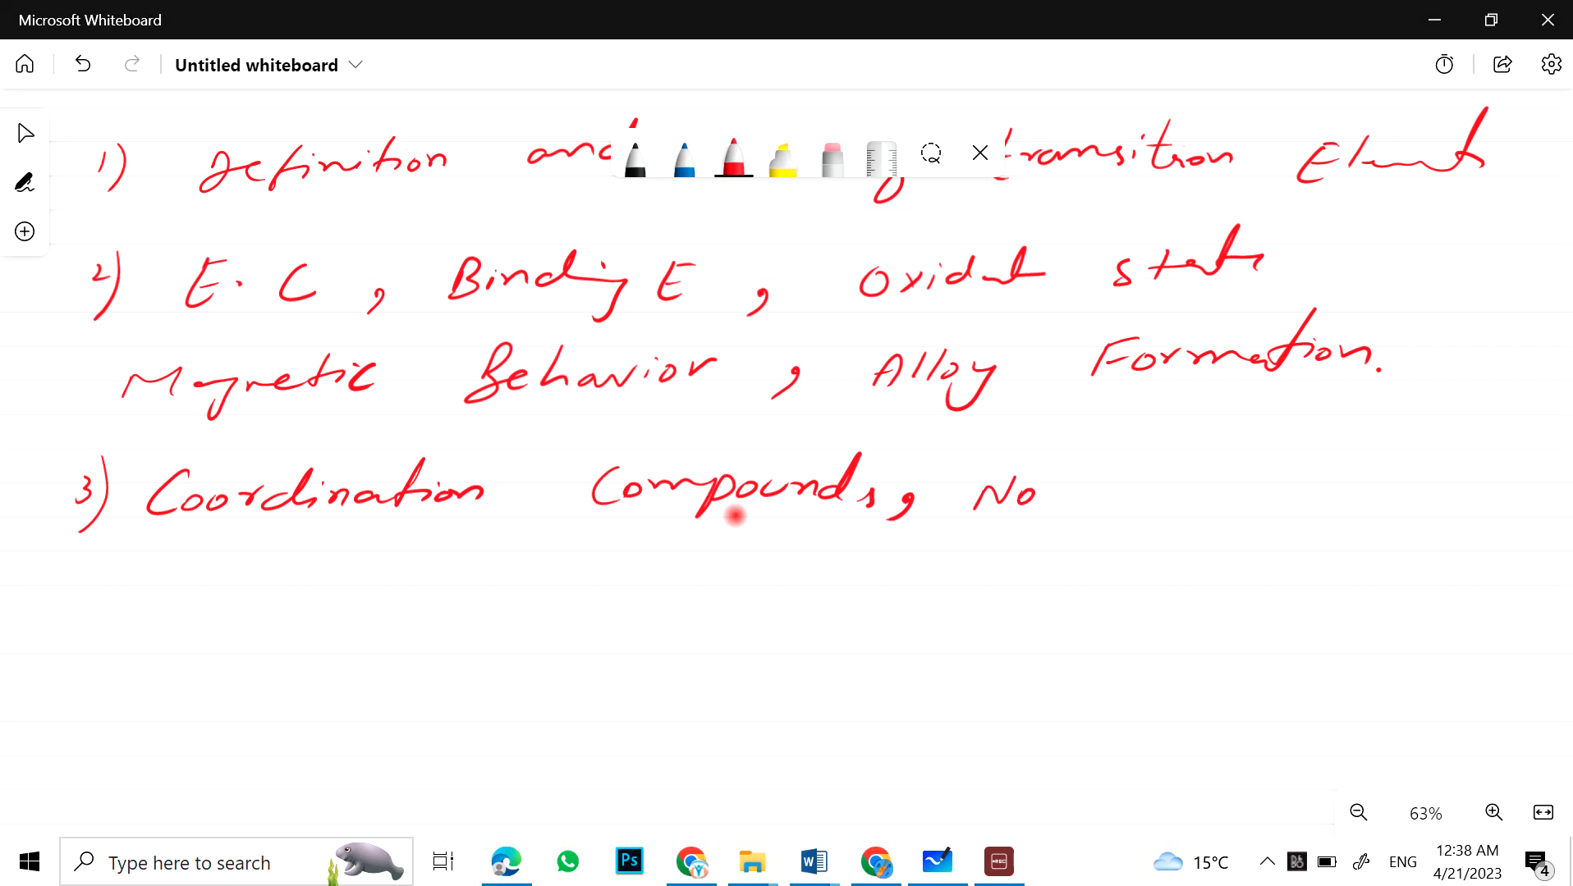
pyautogui.moveTo(1033, 491); pyautogui.dragTo(1213, 491)
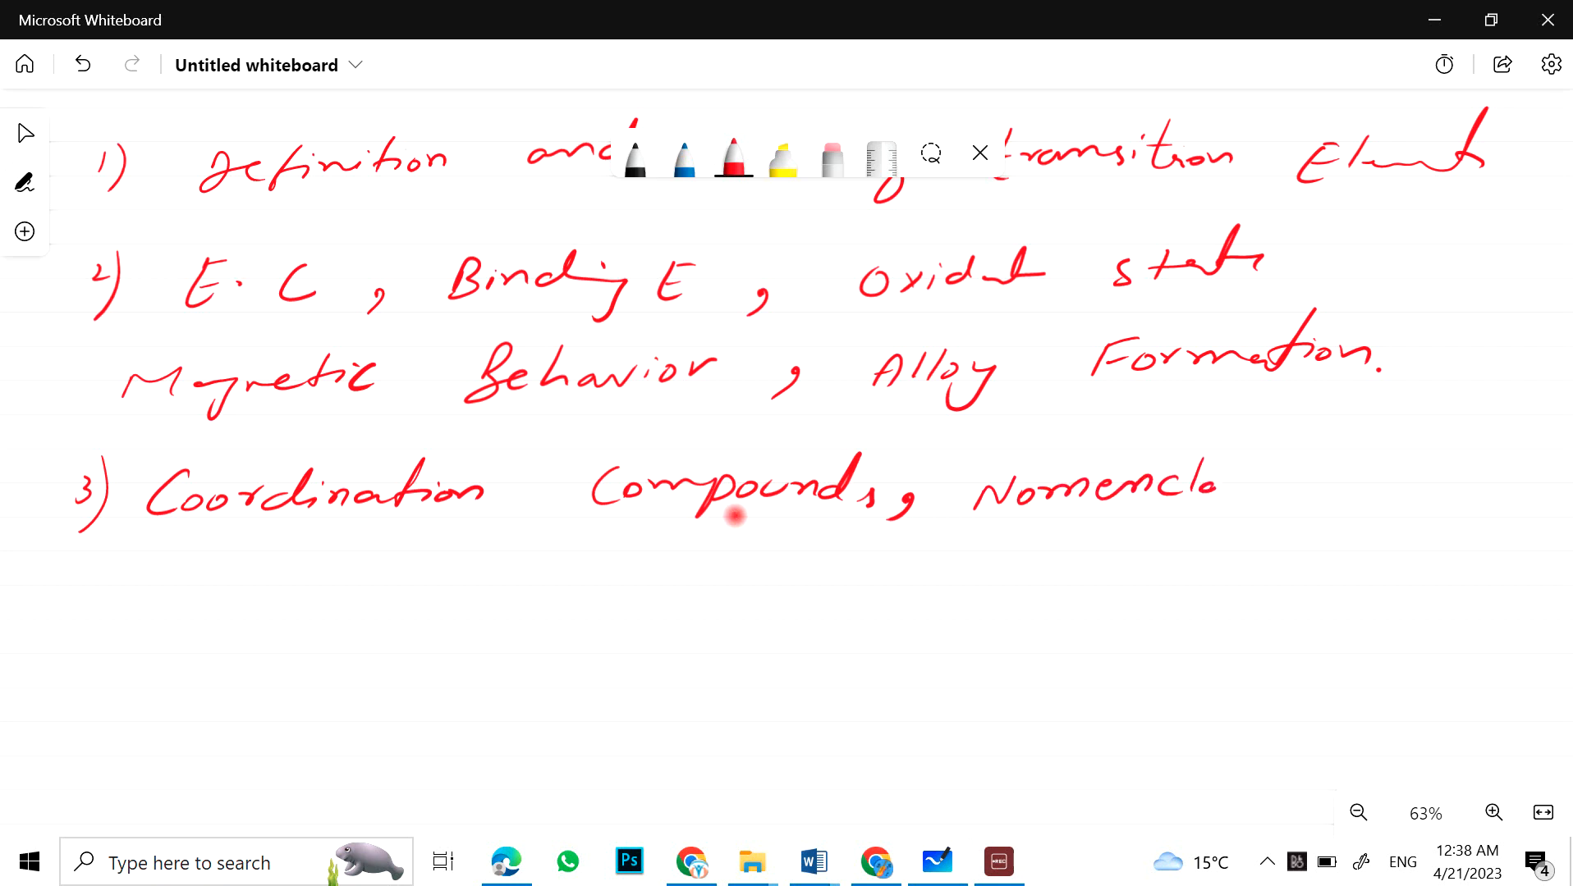
pyautogui.moveTo(1198, 486); pyautogui.dragTo(1374, 500)
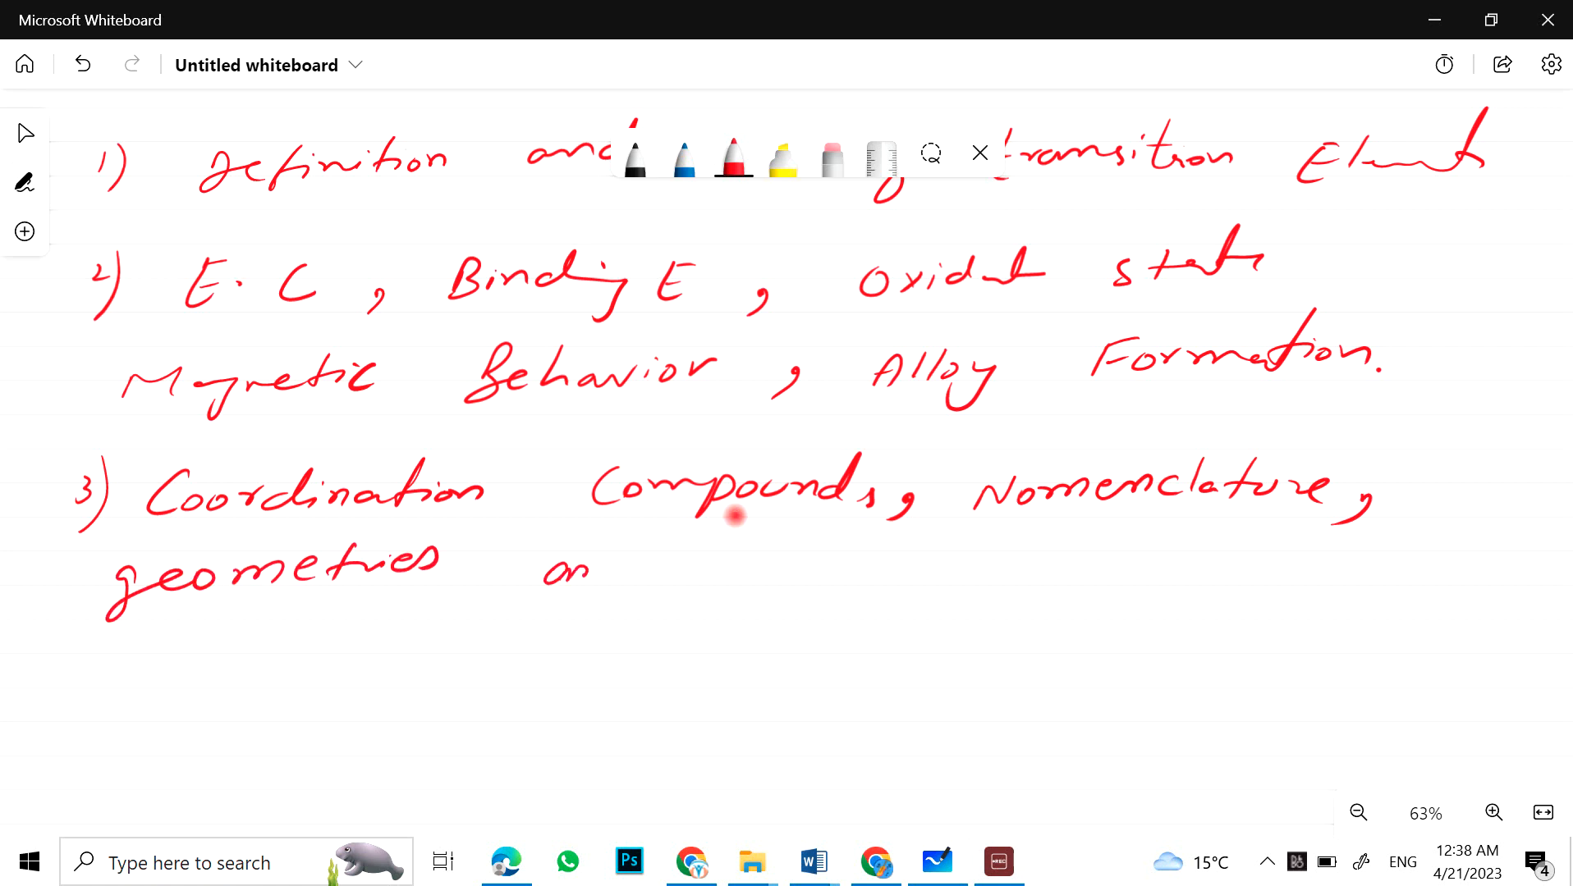
pyautogui.moveTo(542, 572); pyautogui.dragTo(832, 571)
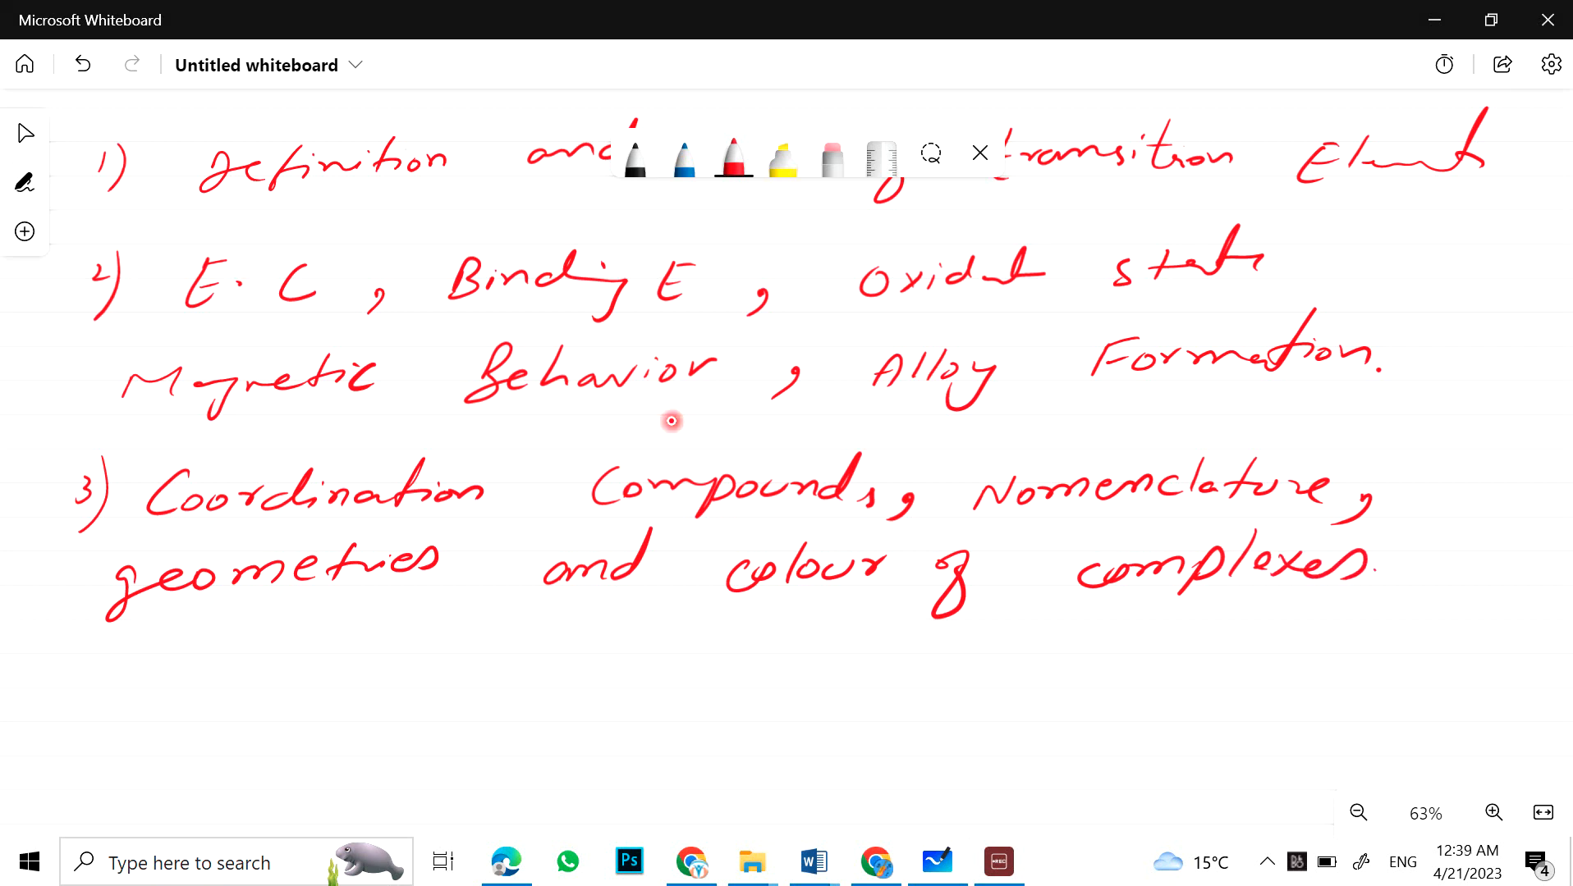
pyautogui.scroll(-3)
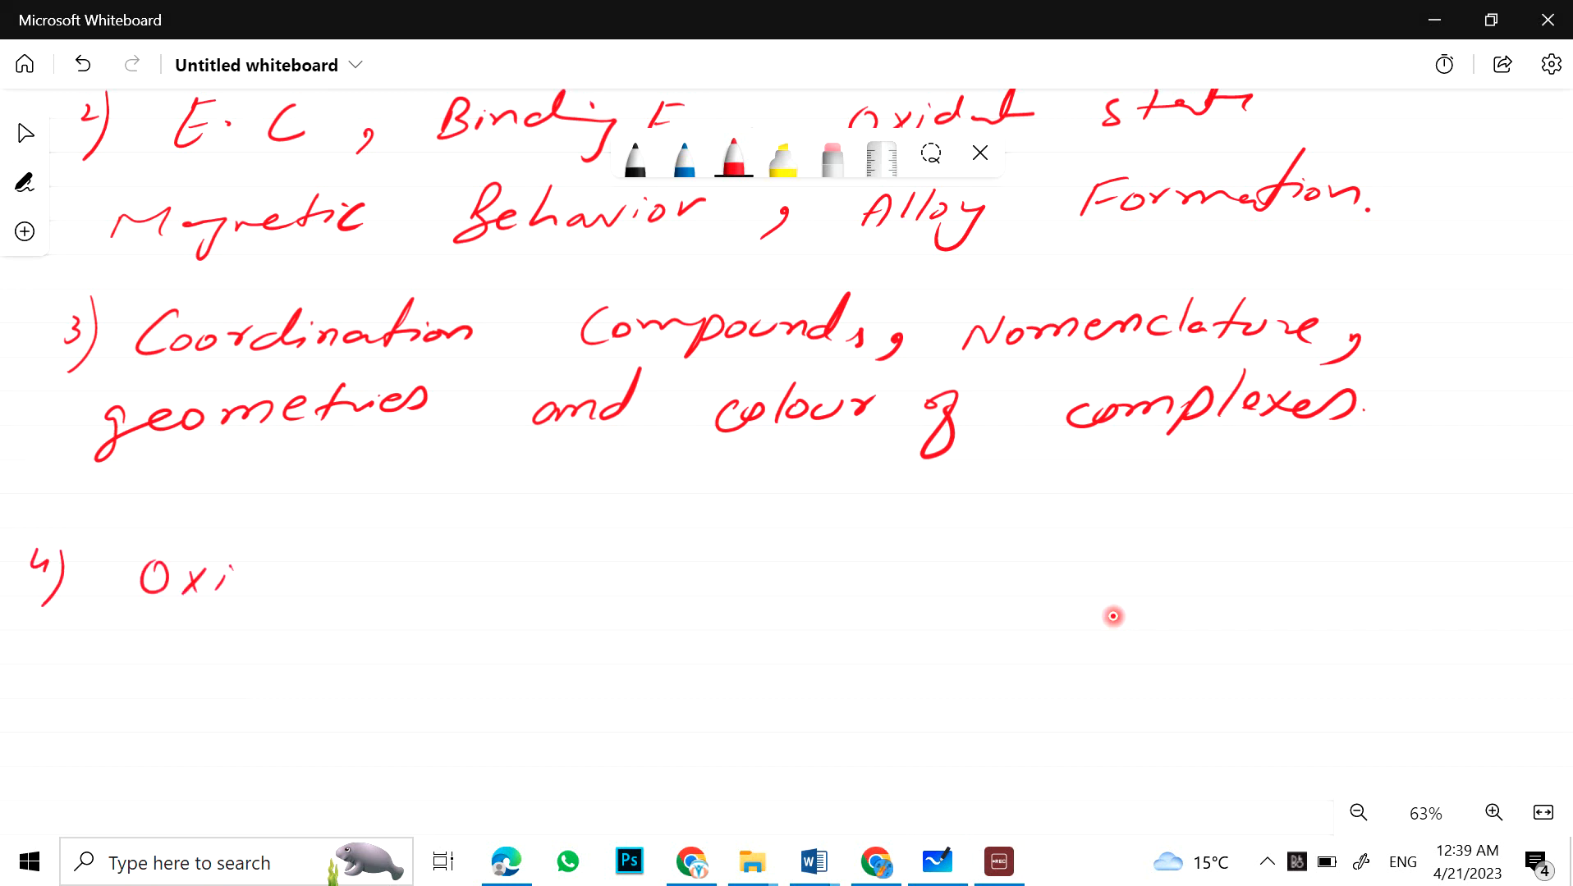
# Step: Write topic 4 on the oxidation state of vanadium
pyautogui.moveTo(231, 576); pyautogui.dragTo(421, 561)
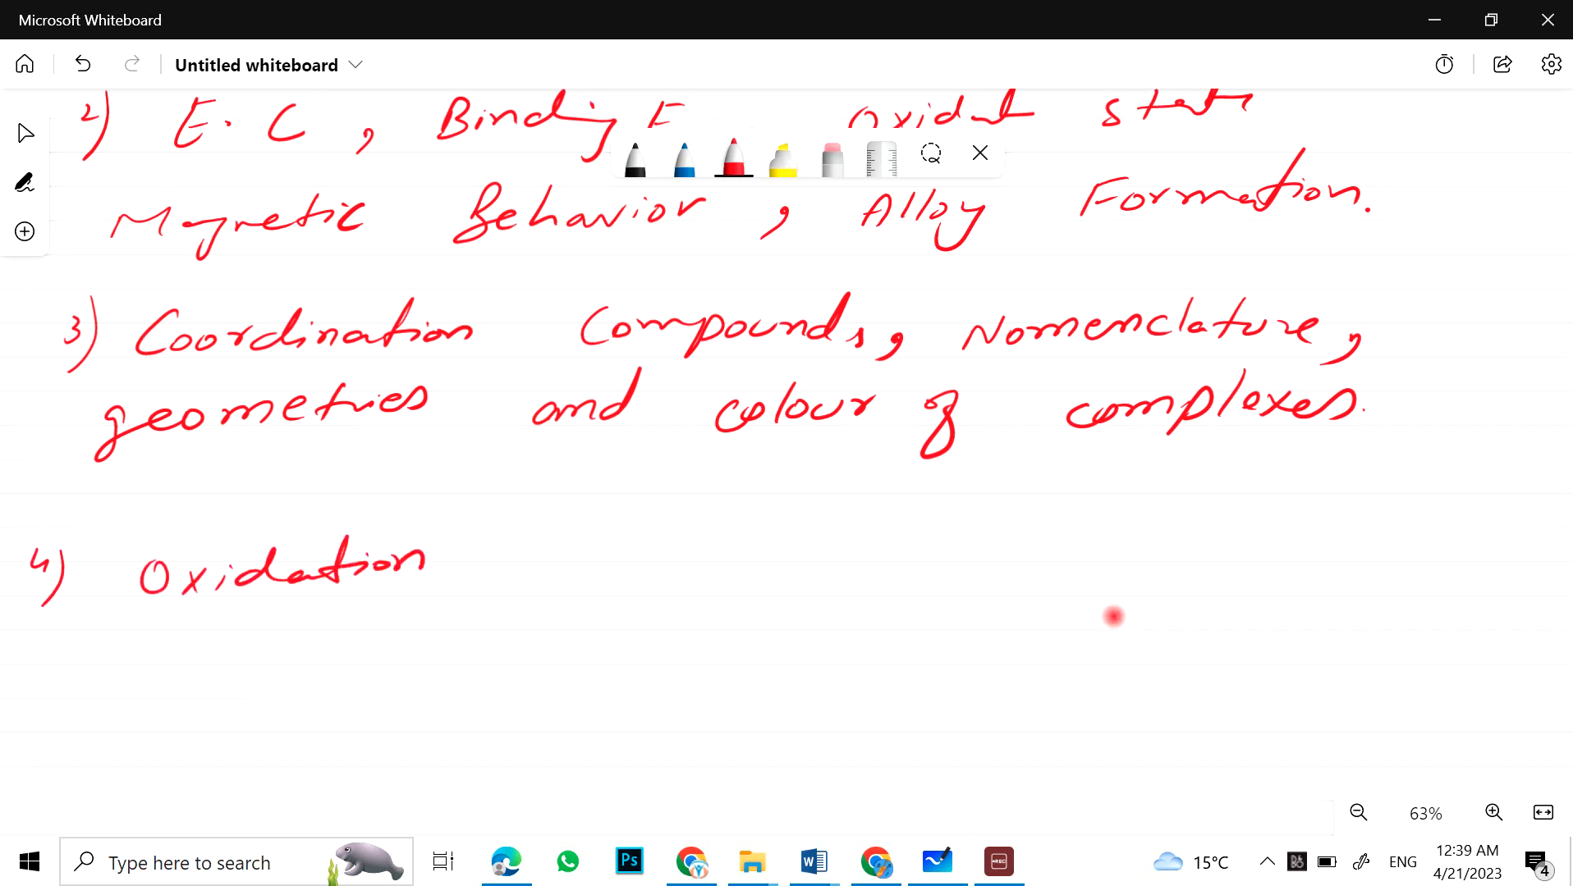
pyautogui.moveTo(522, 556); pyautogui.dragTo(688, 562)
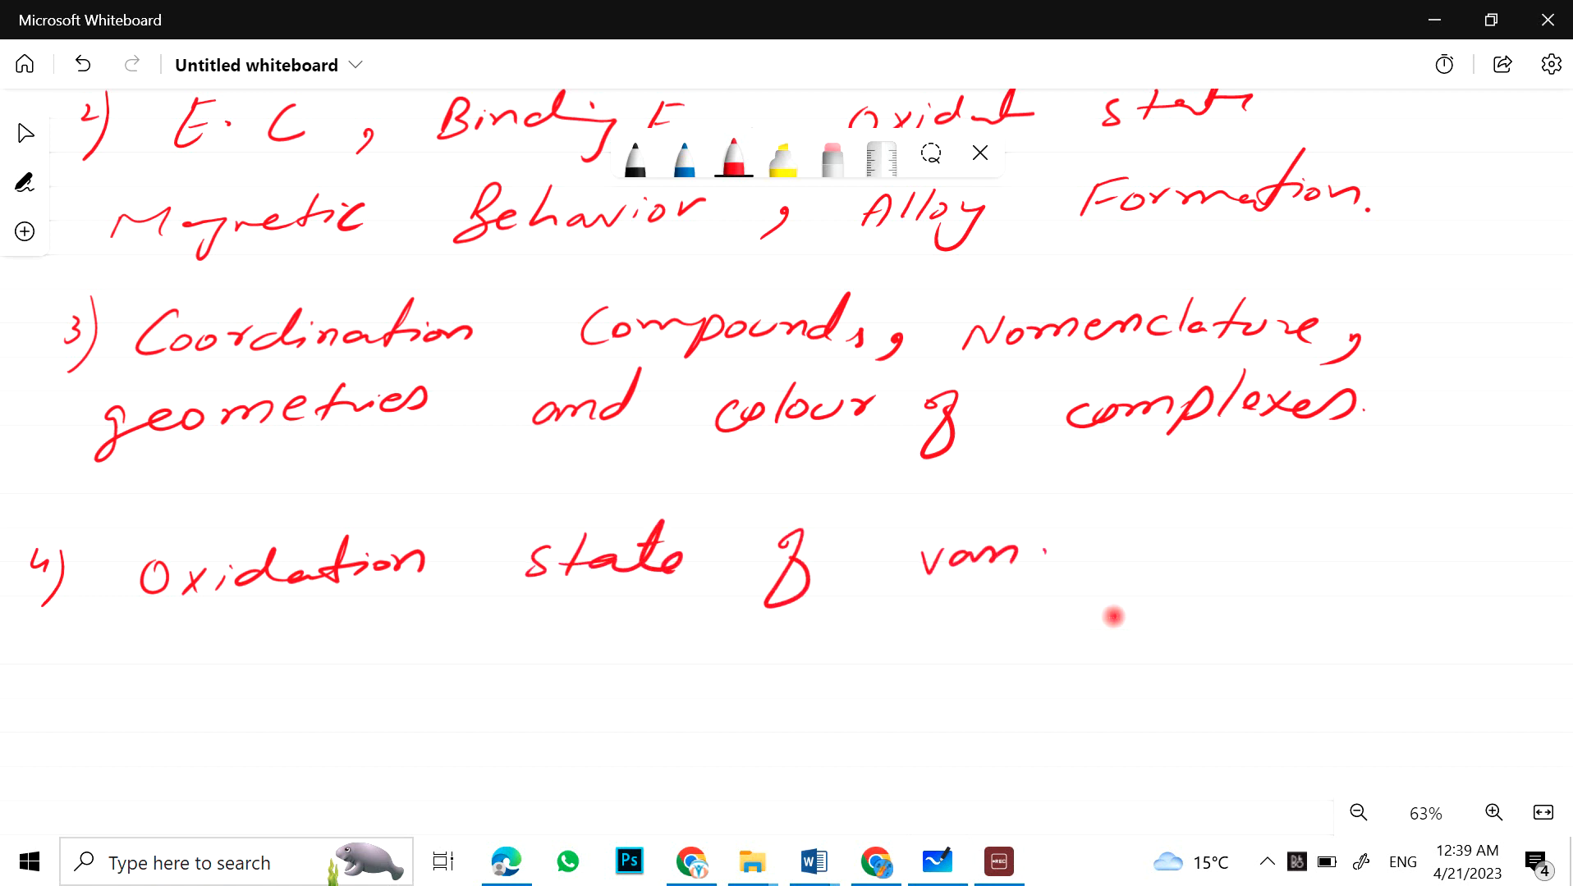
pyautogui.moveTo(1043, 552); pyautogui.dragTo(1203, 552)
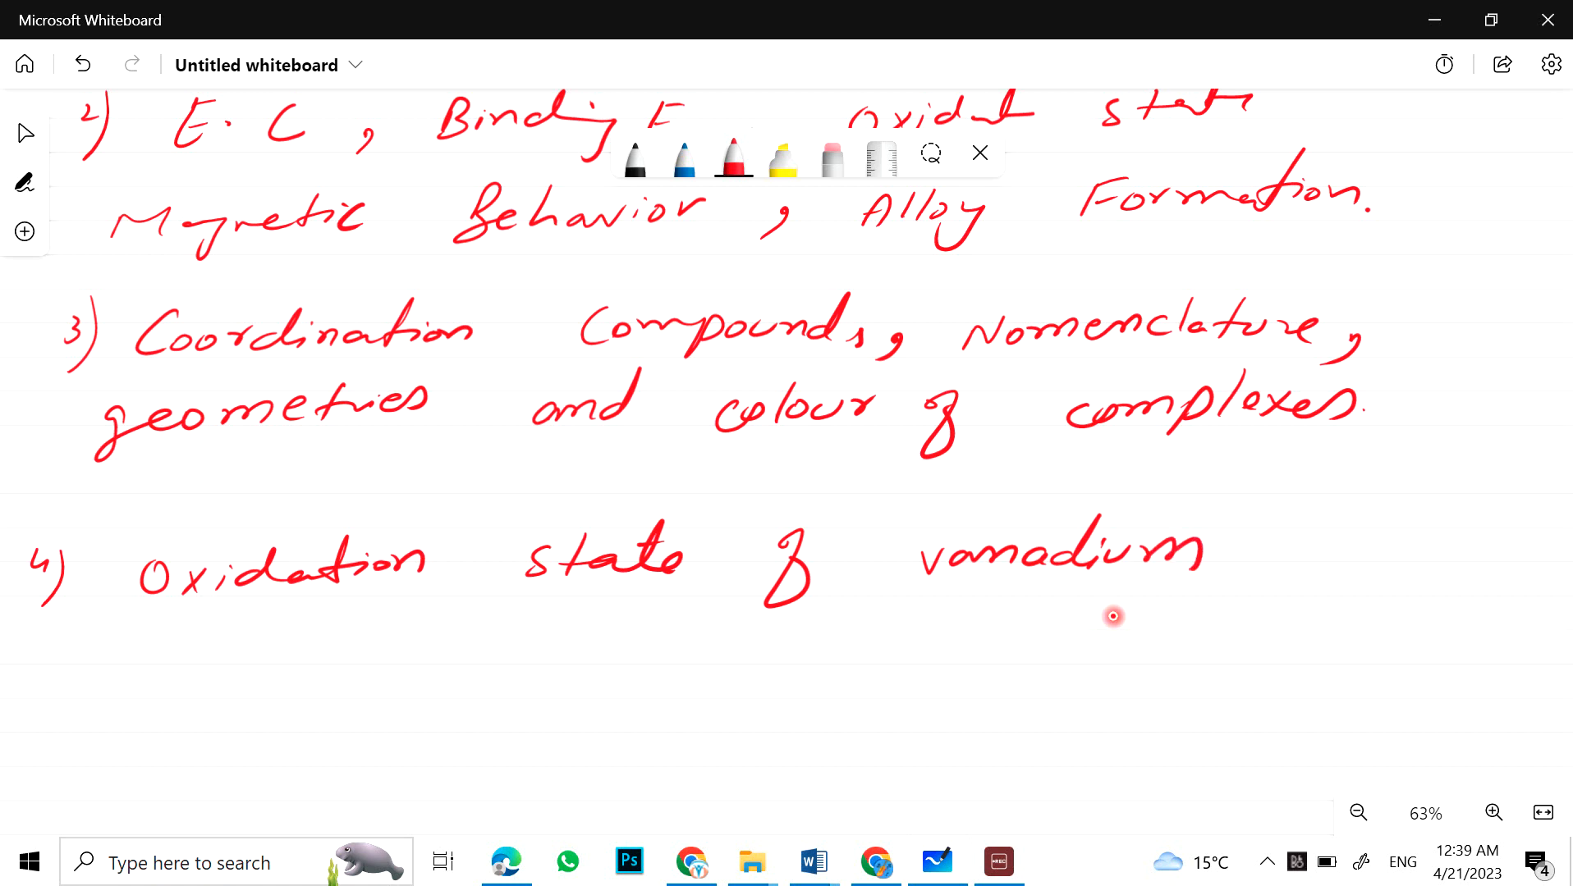
# Step: Write topic 5 on KCrO4 and KCr2O7 as oxidizing agents and number topic 6
pyautogui.moveTo(47, 642); pyautogui.dragTo(95, 698)
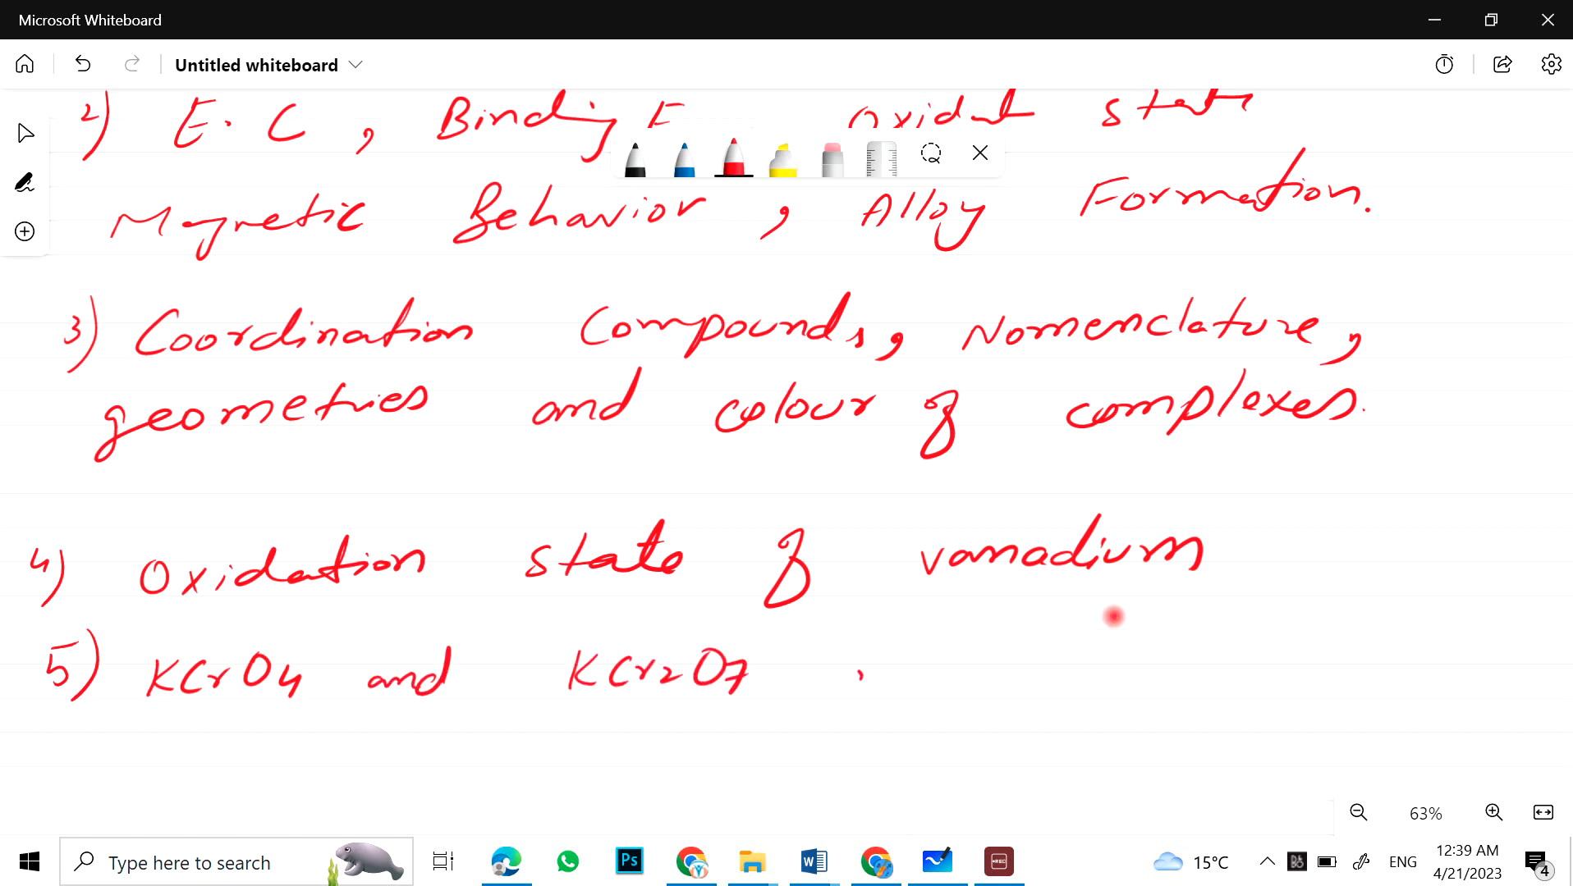
pyautogui.moveTo(832, 671); pyautogui.dragTo(1083, 667)
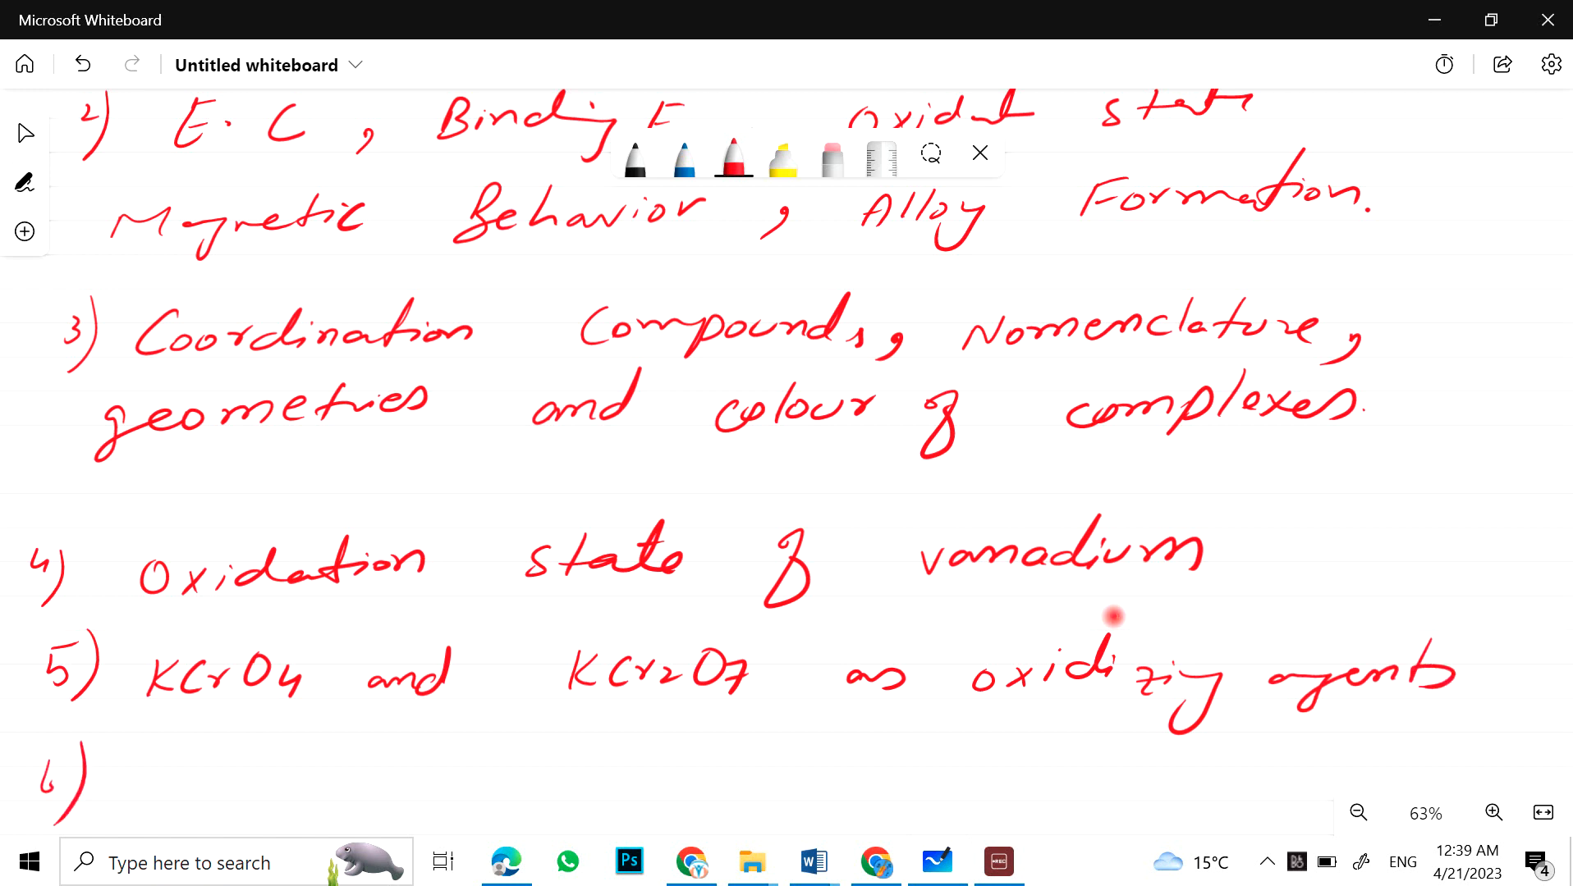
pyautogui.scroll(-3)
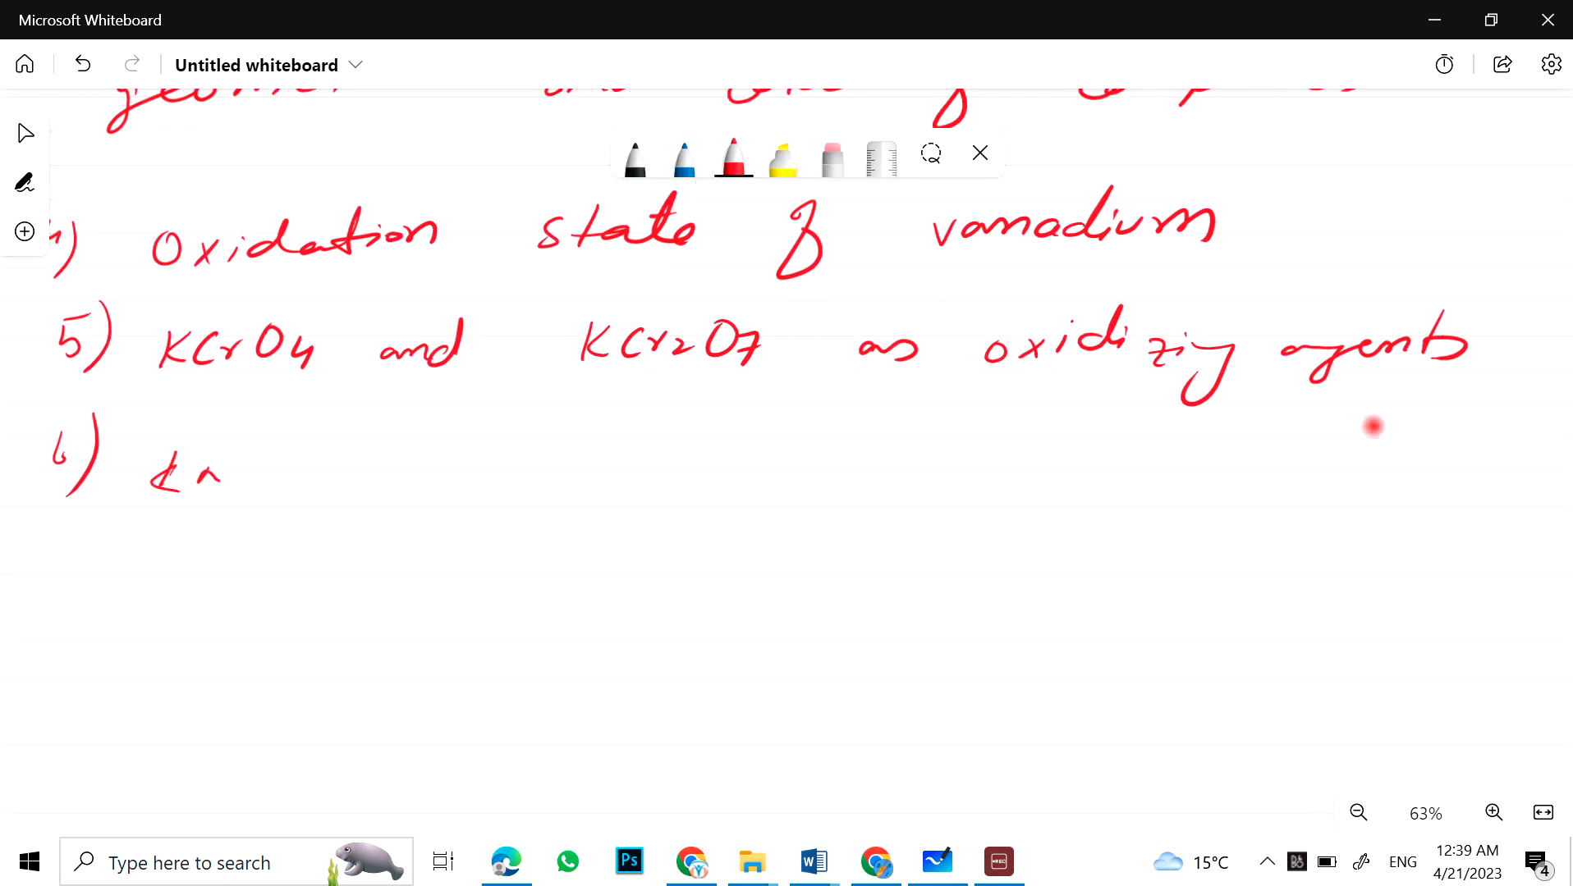
# Step: Write topic 6: KMnO4 & K2MnO4 as oxidizing agents
pyautogui.moveTo(200, 471); pyautogui.dragTo(351, 476)
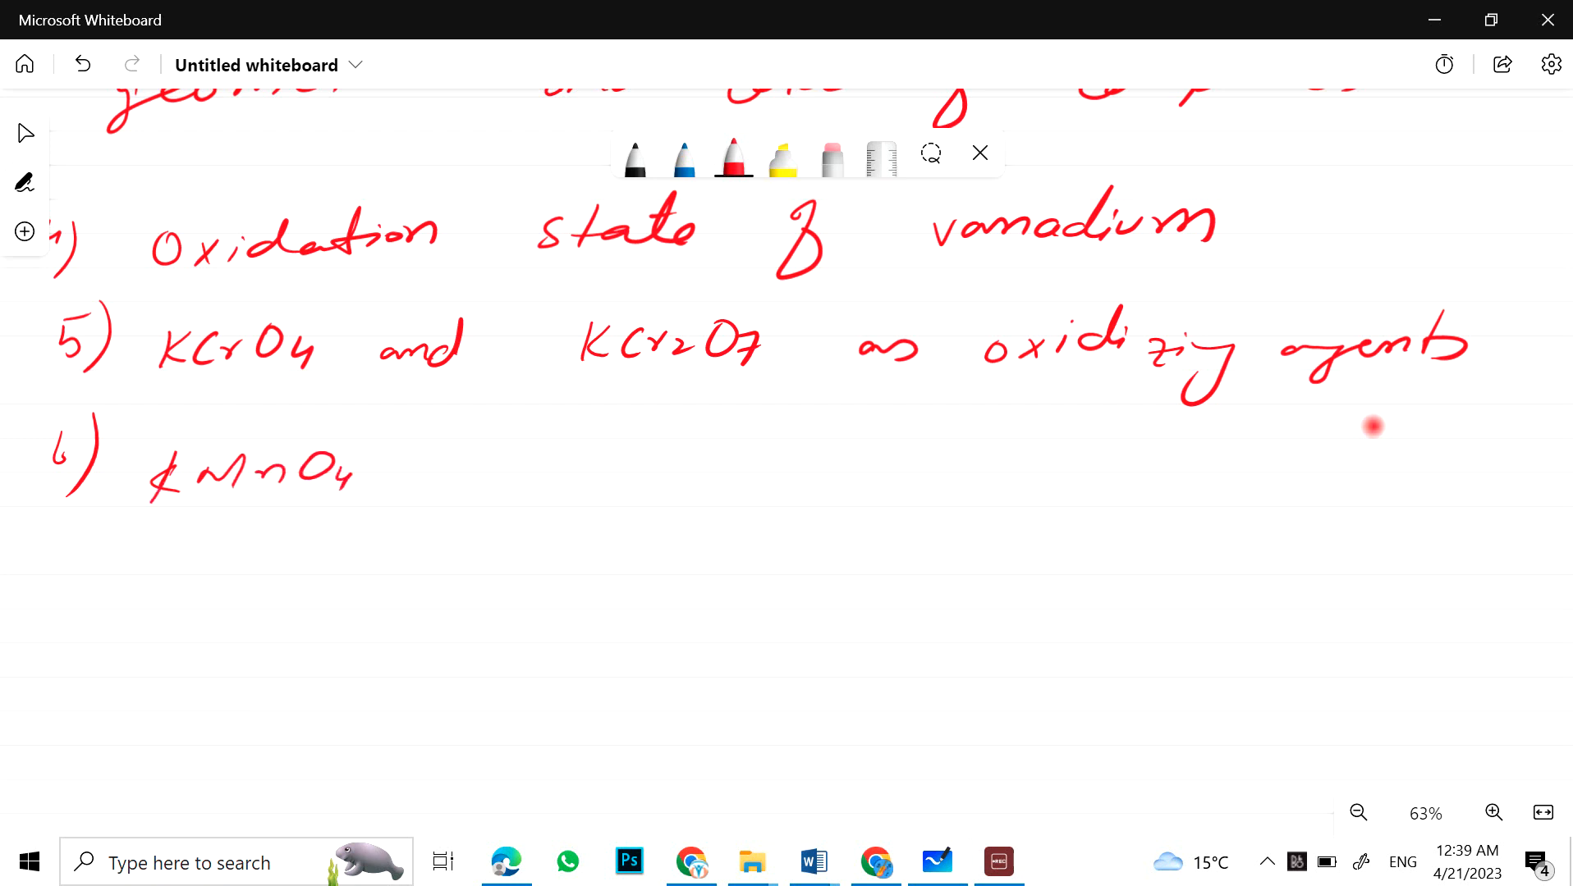
pyautogui.moveTo(410, 481); pyautogui.dragTo(561, 491)
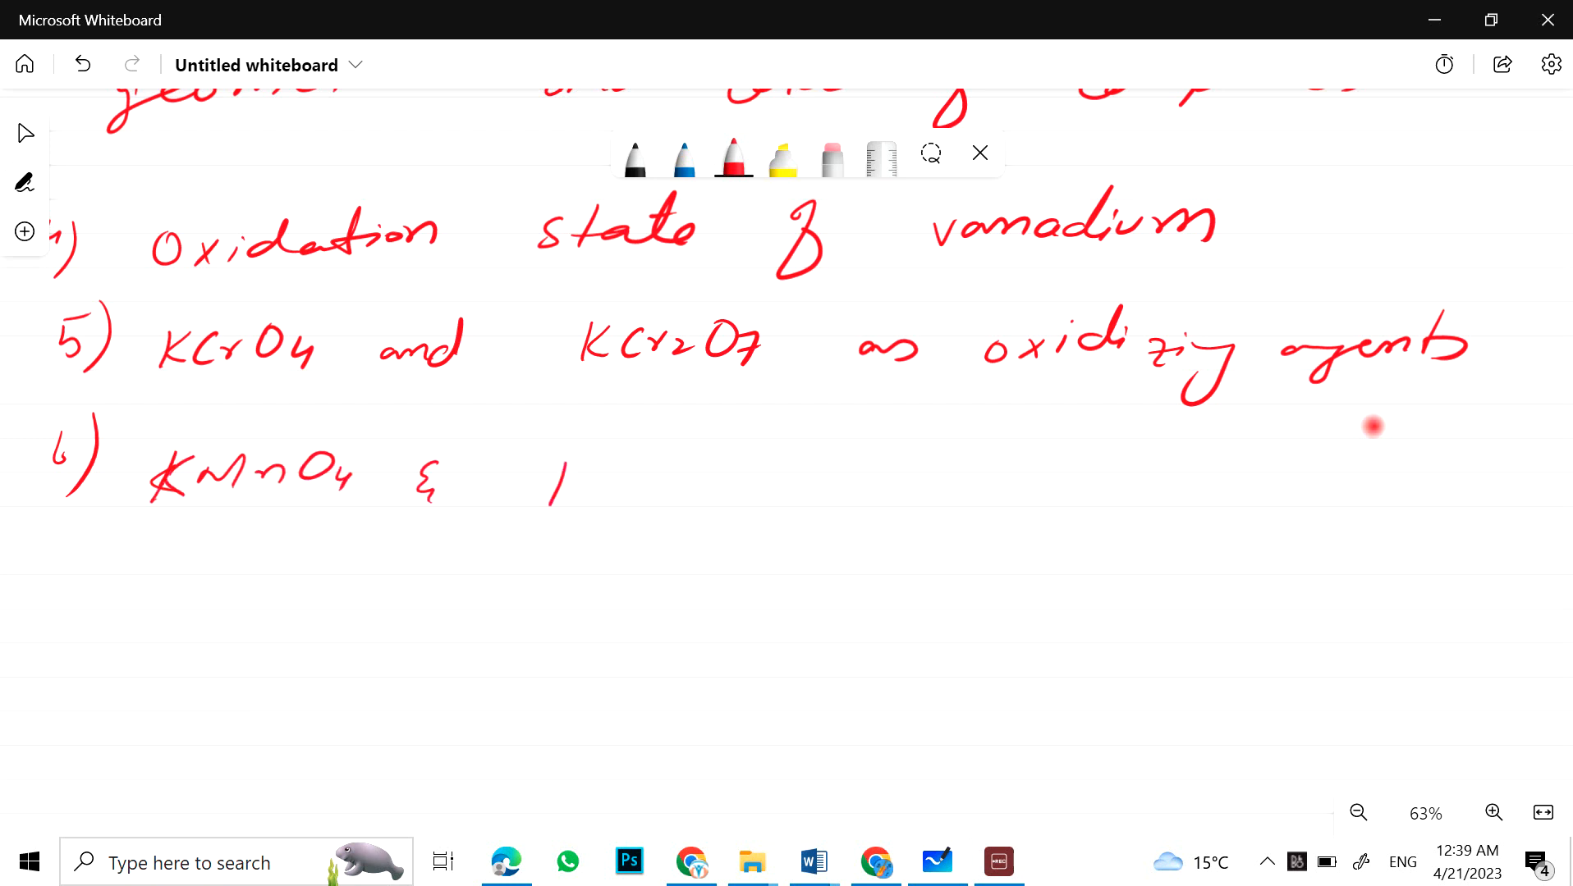
pyautogui.moveTo(547, 491); pyautogui.dragTo(762, 476)
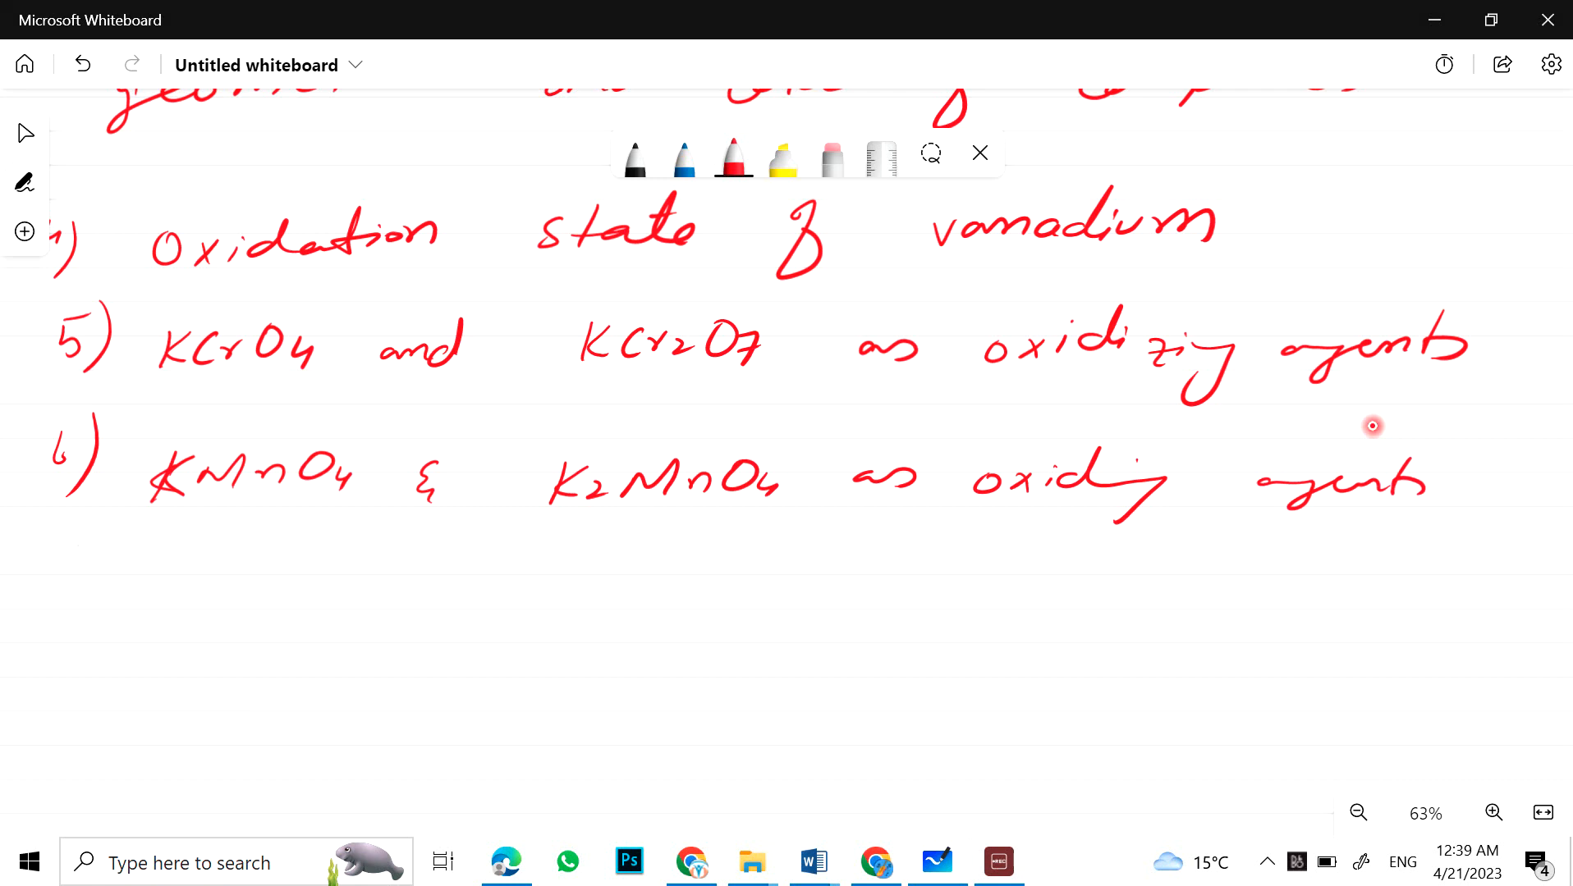
# Step: Write topic 7: reaction of Iron (II) & (III) with carbonates and thiocyanate ions
pyautogui.moveTo(95, 557); pyautogui.dragTo(85, 623)
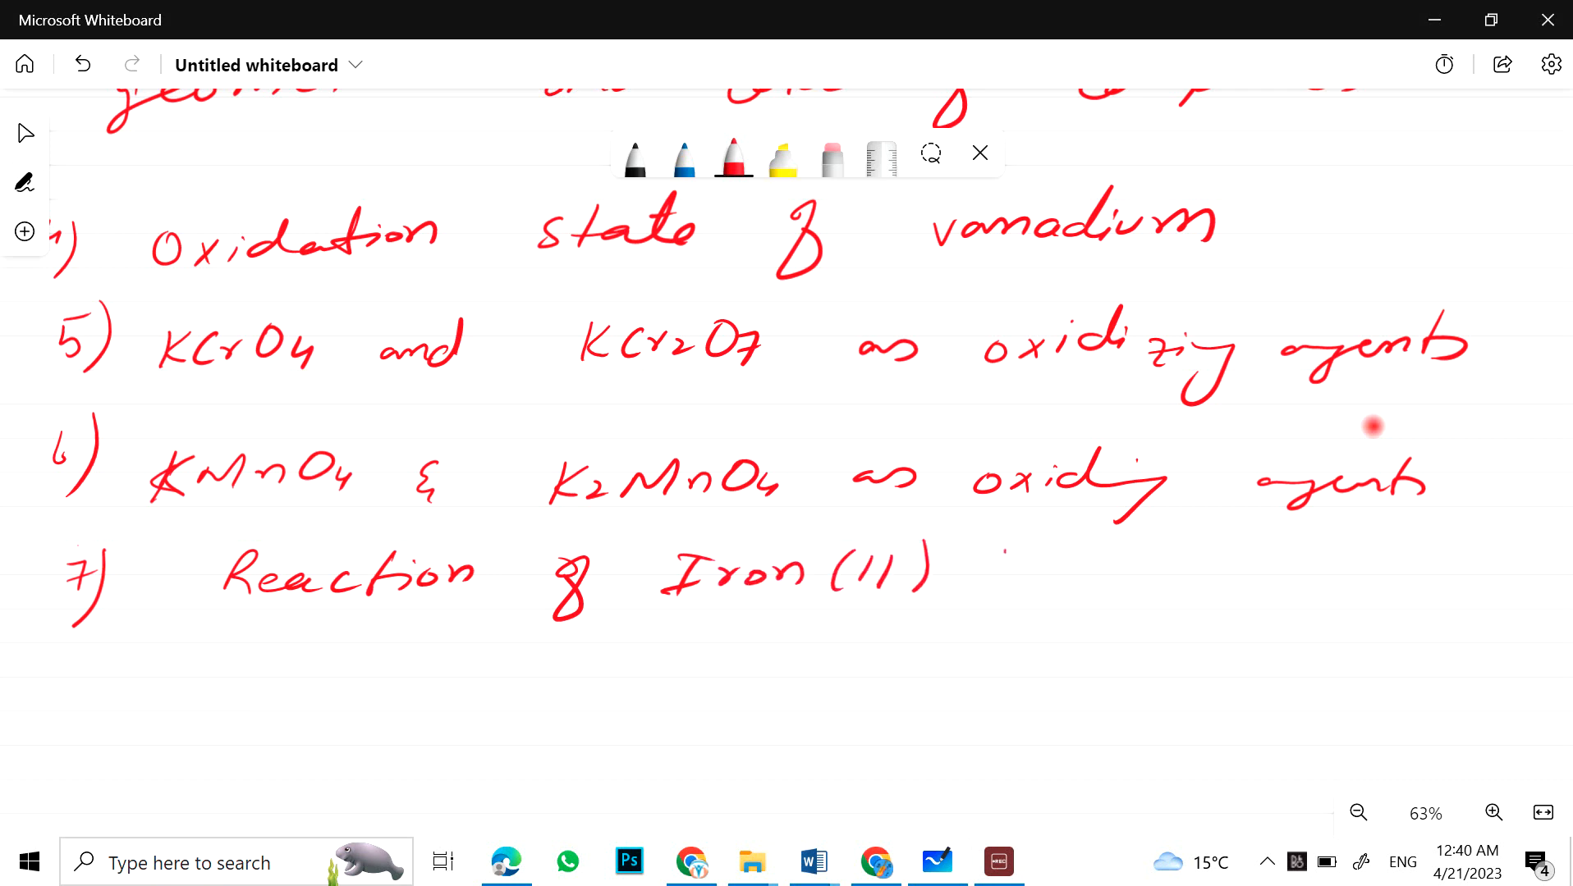
pyautogui.moveTo(963, 571); pyautogui.dragTo(1144, 571)
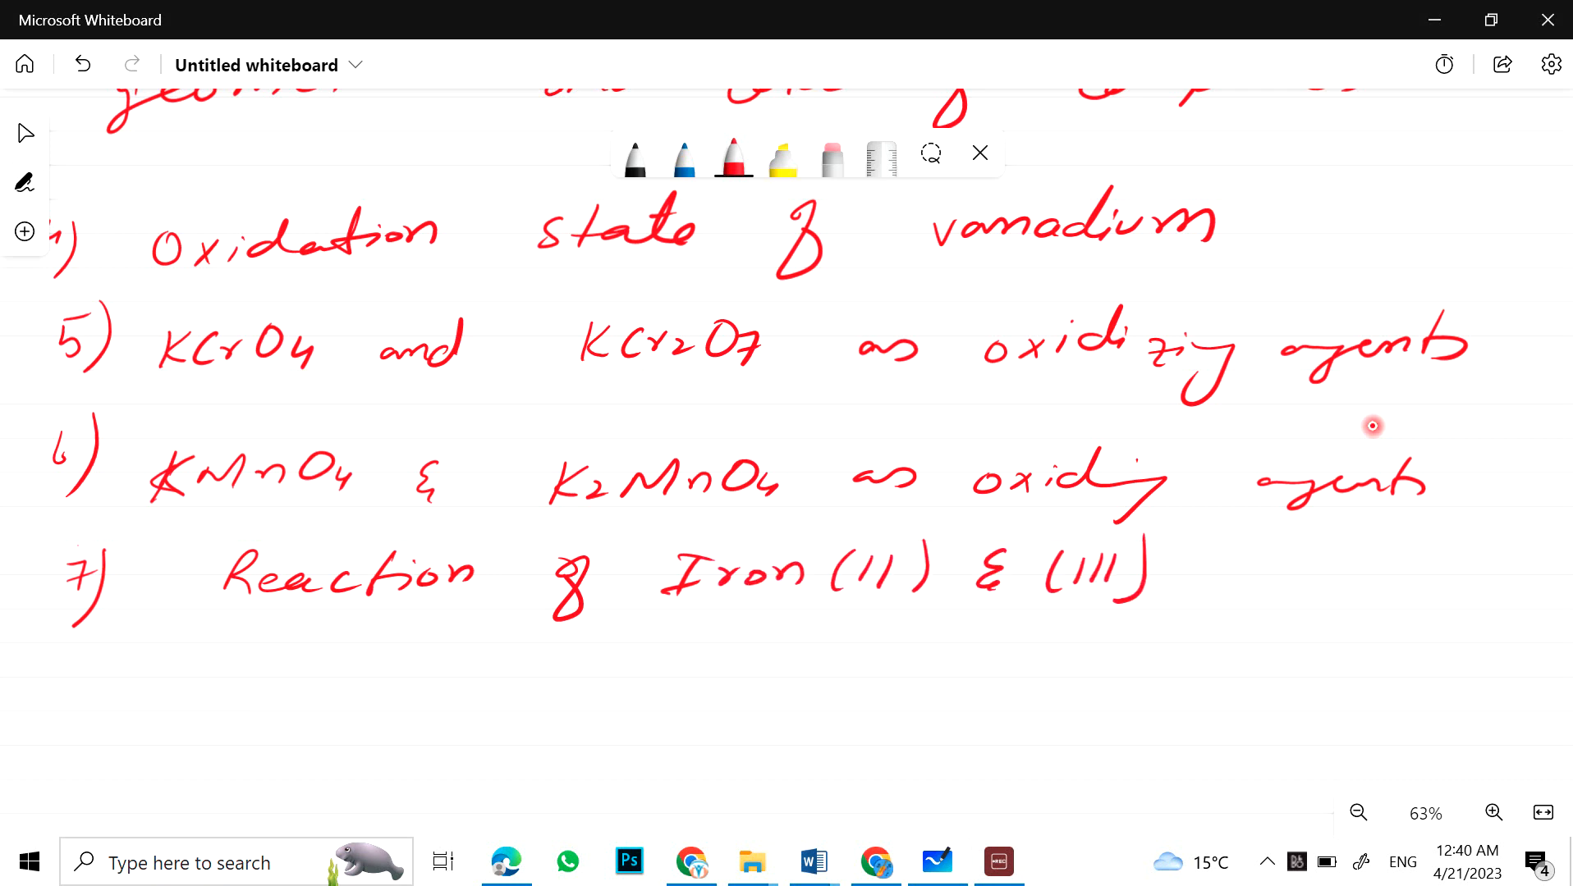
pyautogui.moveTo(1254, 561); pyautogui.dragTo(1323, 561)
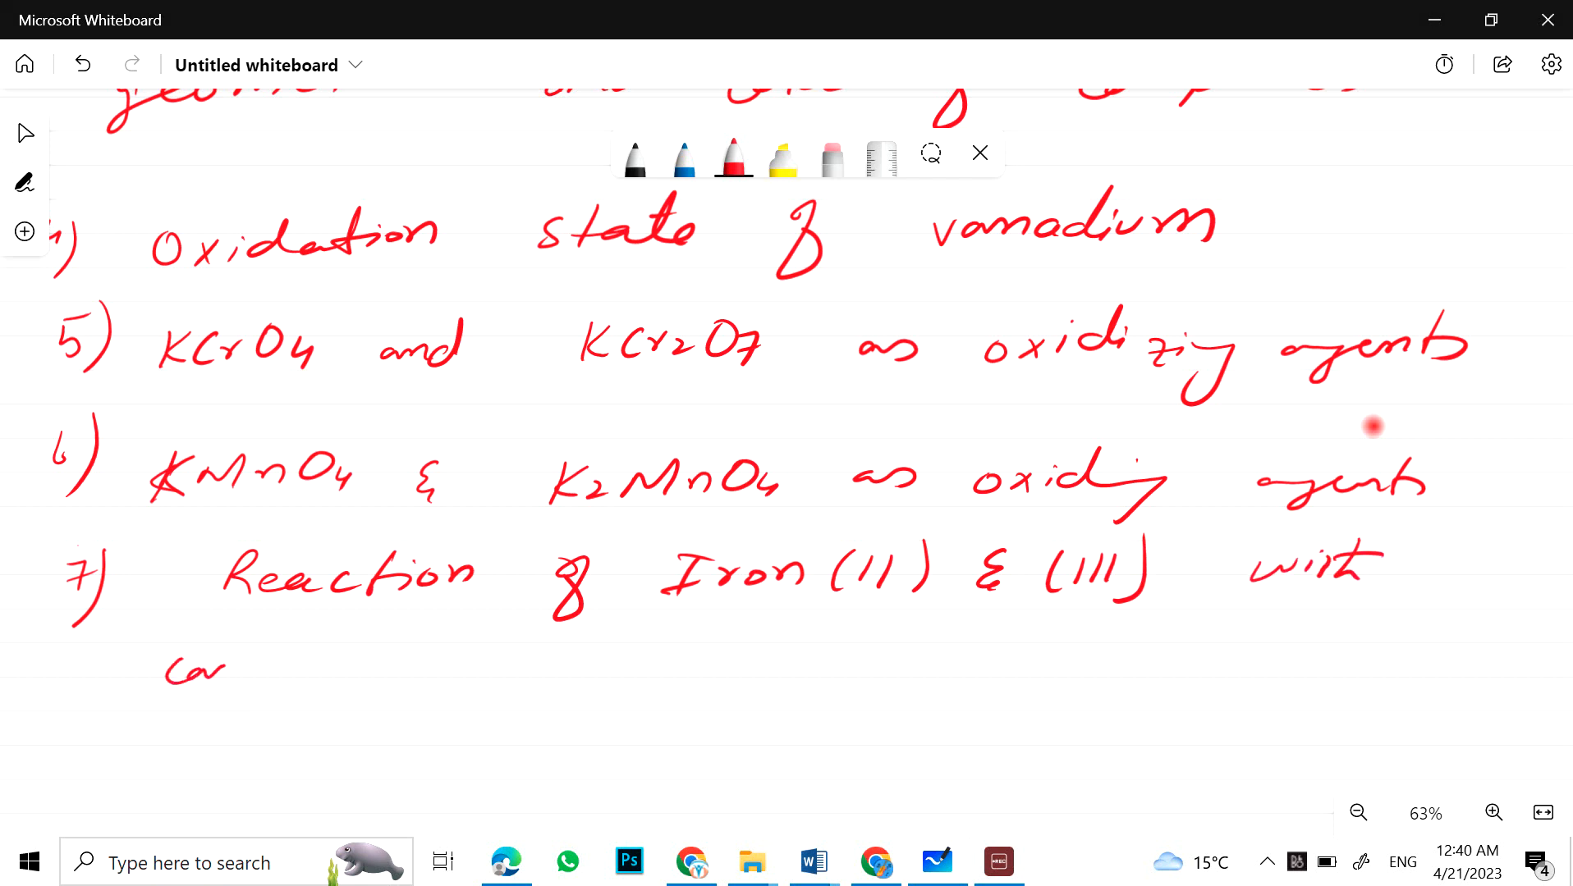
pyautogui.moveTo(241, 666); pyautogui.dragTo(432, 661)
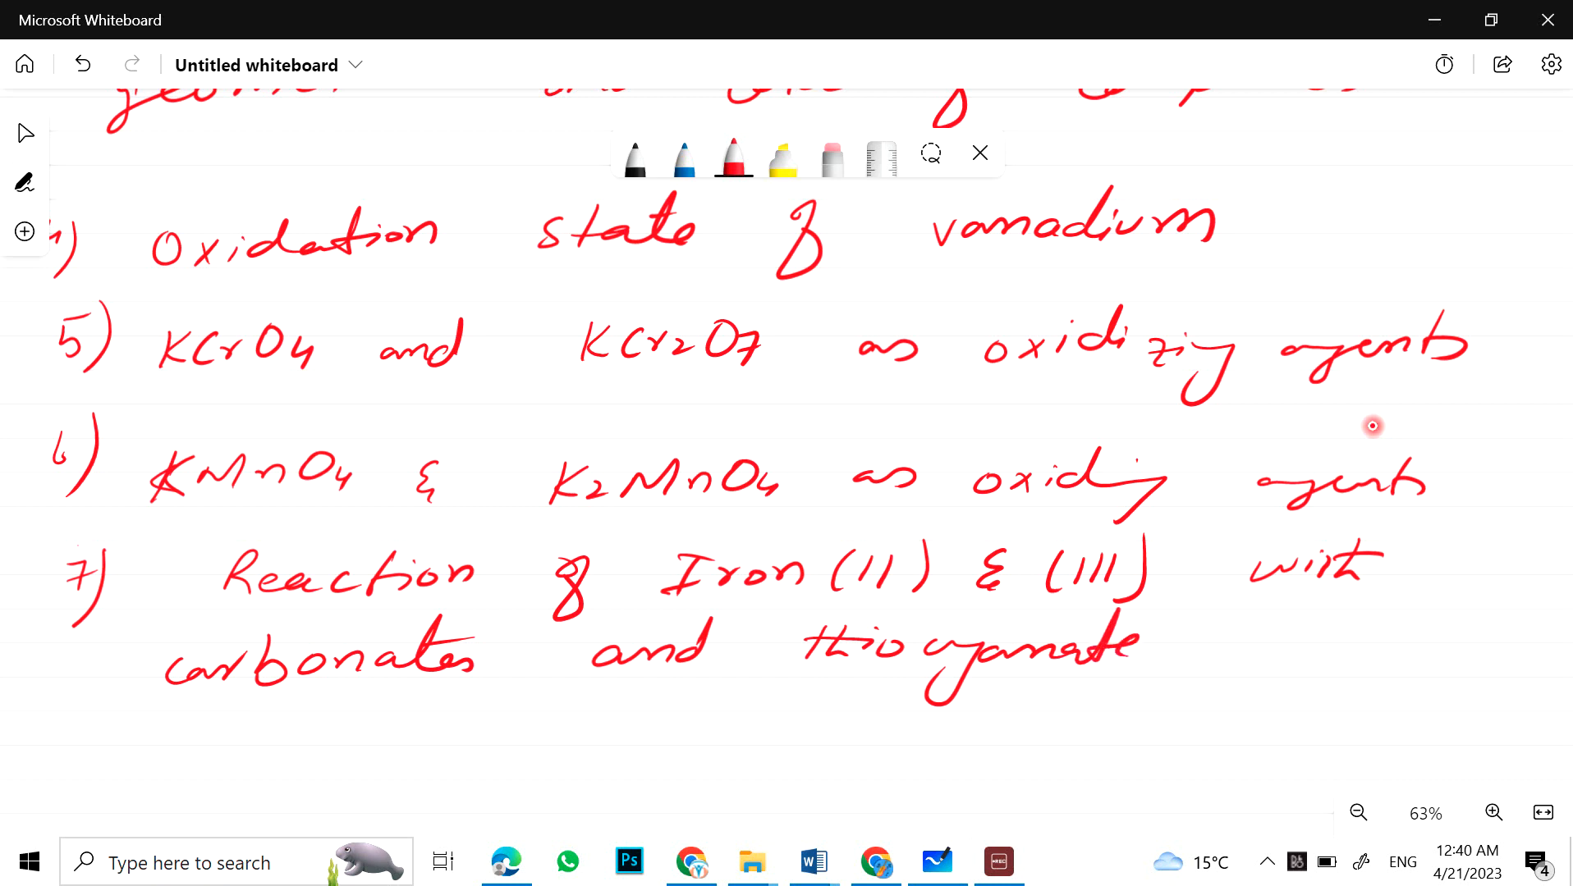
pyautogui.moveTo(1198, 642); pyautogui.dragTo(1314, 647)
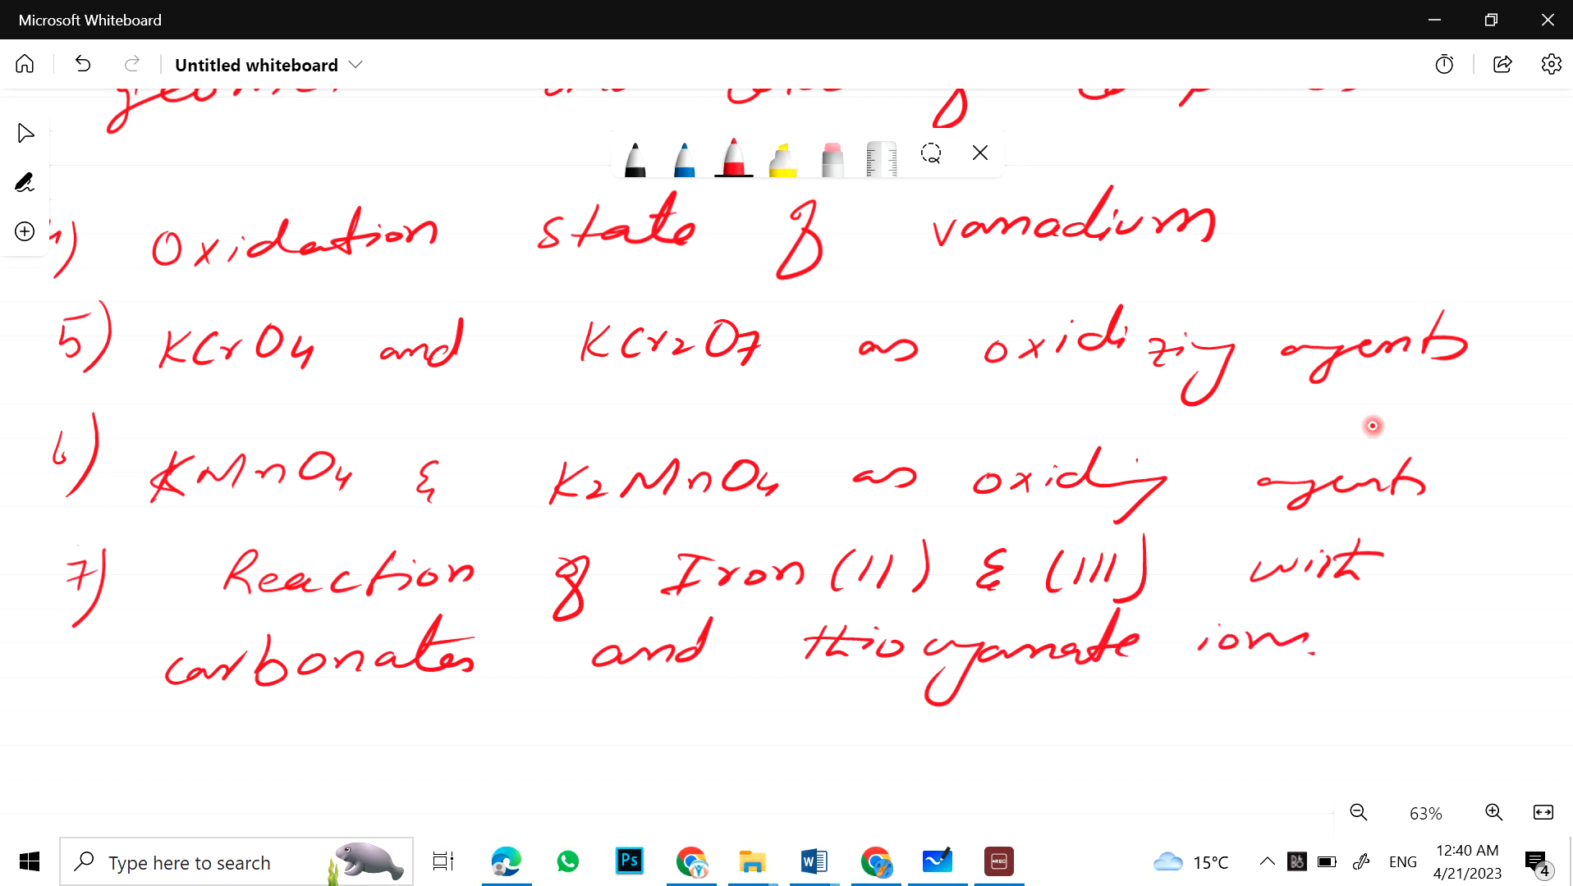
# Step: Write topic 8: reaction of hexaaqua copper (II) ions
pyautogui.moveTo(19, 712); pyautogui.dragTo(151, 771)
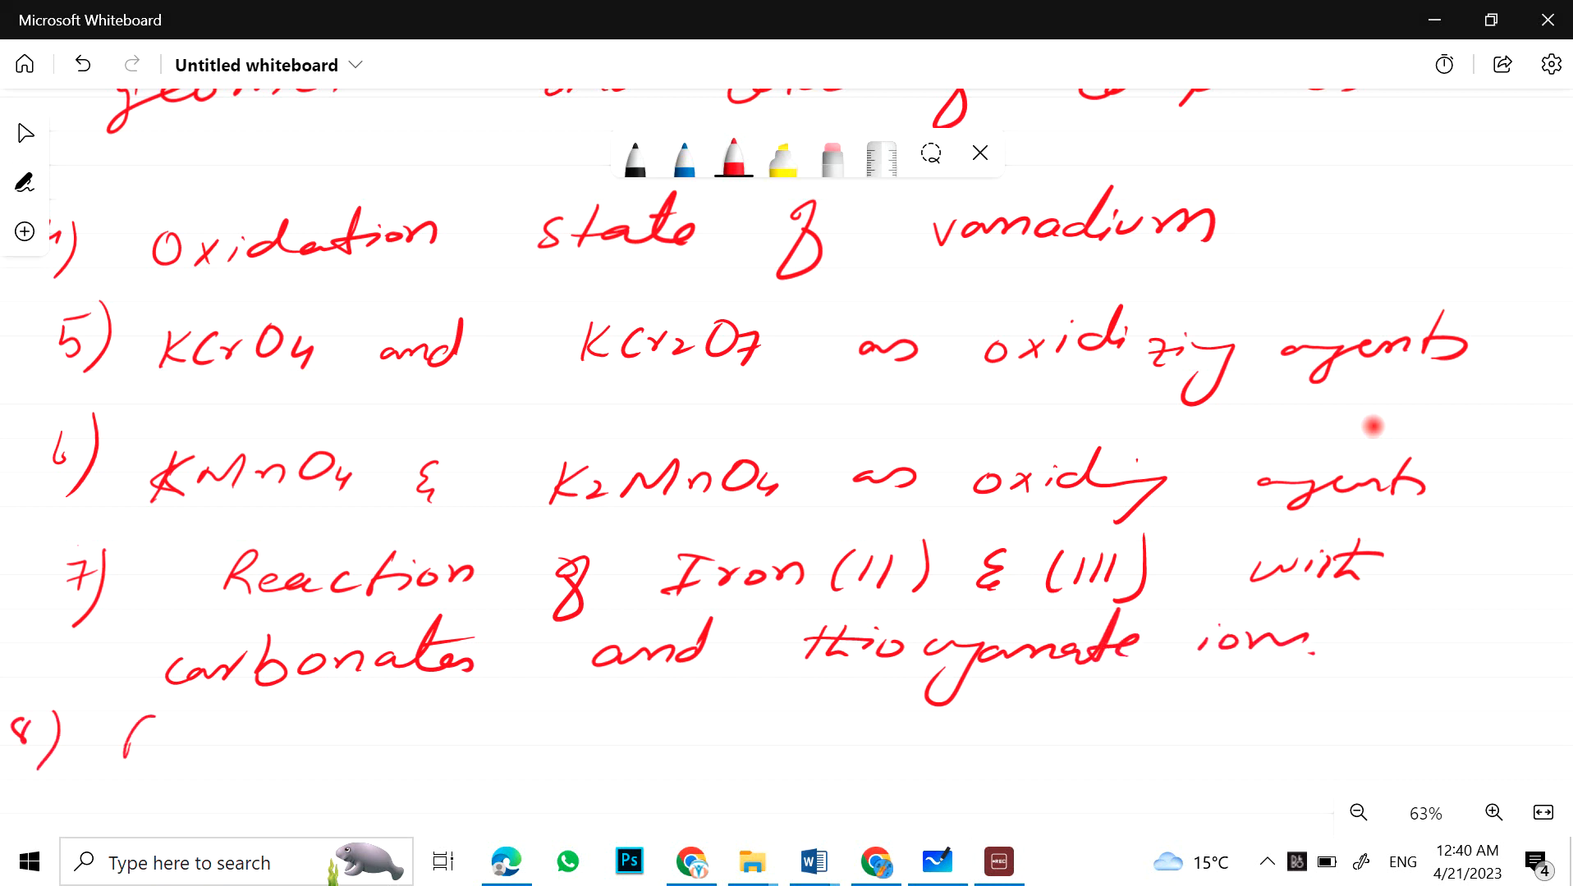
pyautogui.moveTo(120, 733); pyautogui.dragTo(300, 733)
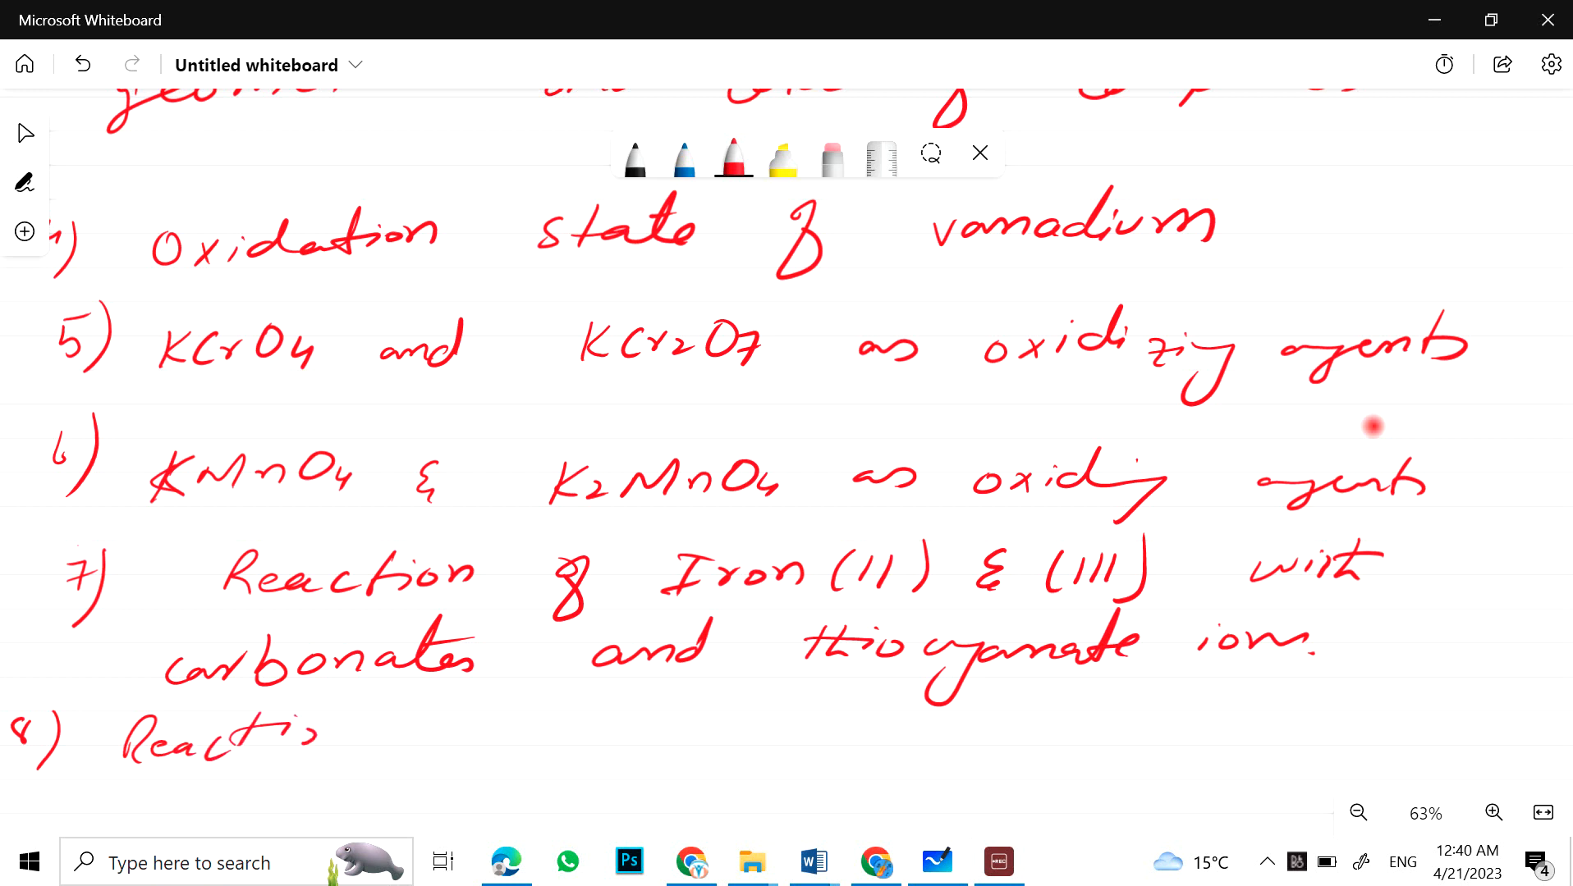
pyautogui.moveTo(210, 732); pyautogui.dragTo(471, 732)
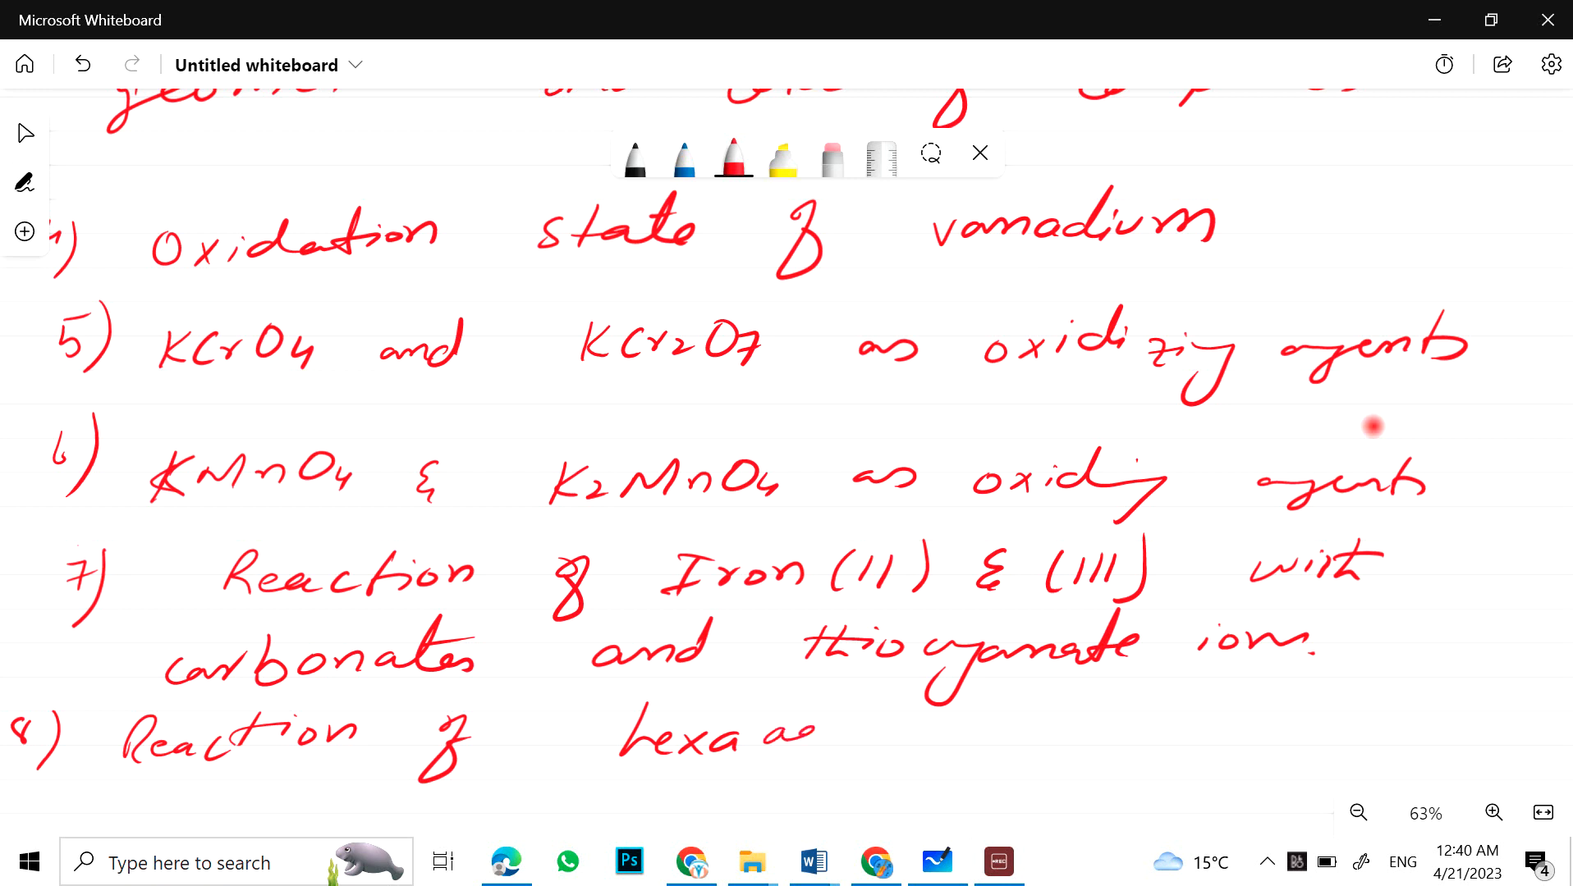
pyautogui.moveTo(772, 732); pyautogui.dragTo(1003, 738)
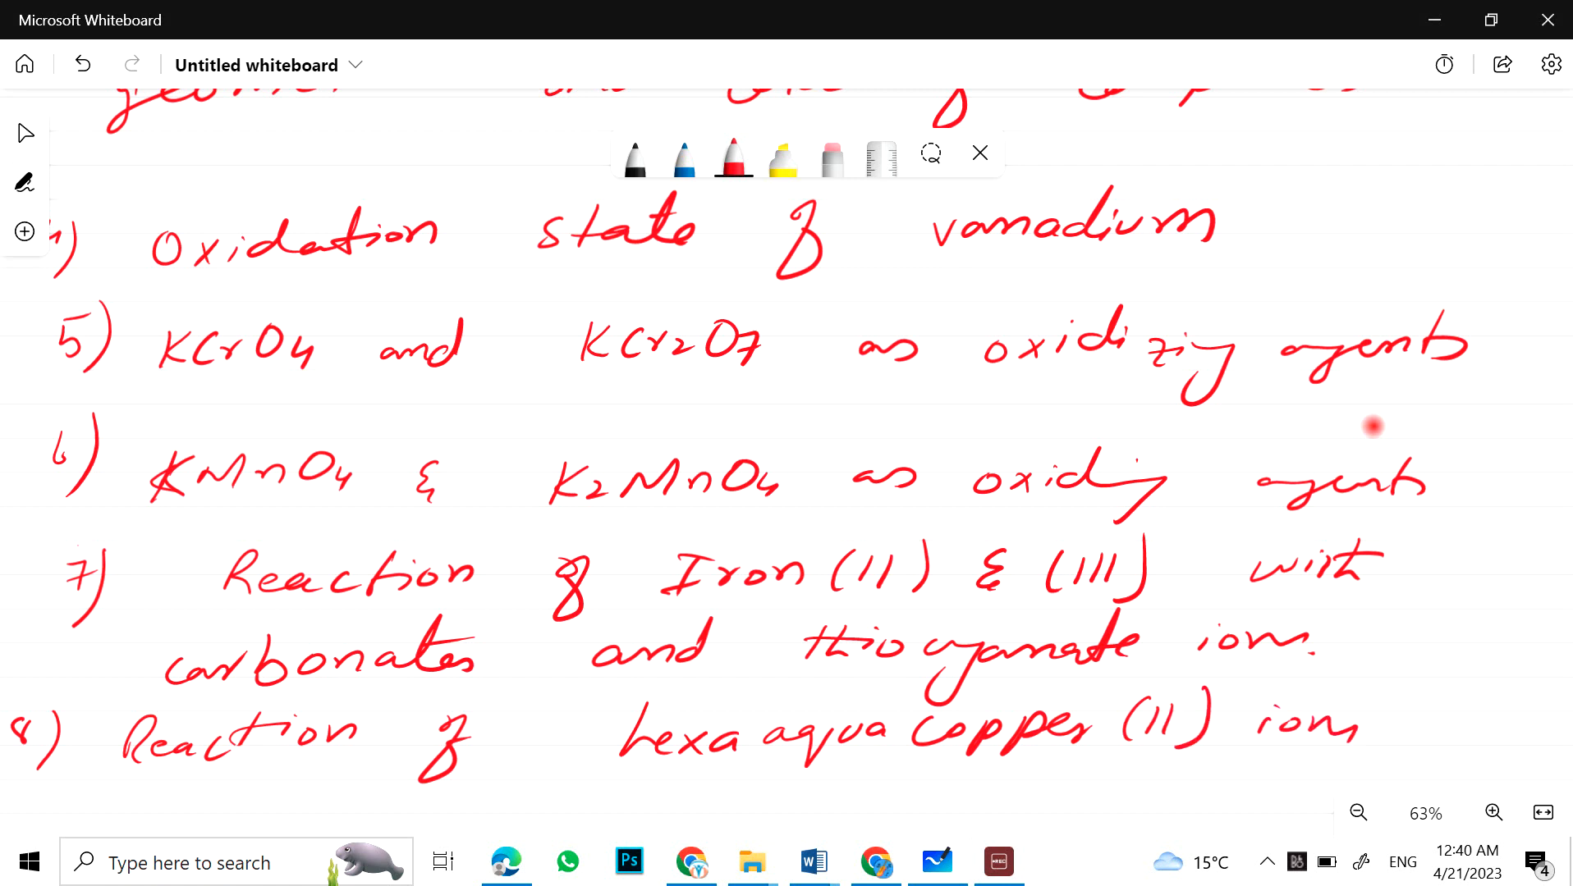
pyautogui.moveTo(1430, 190)
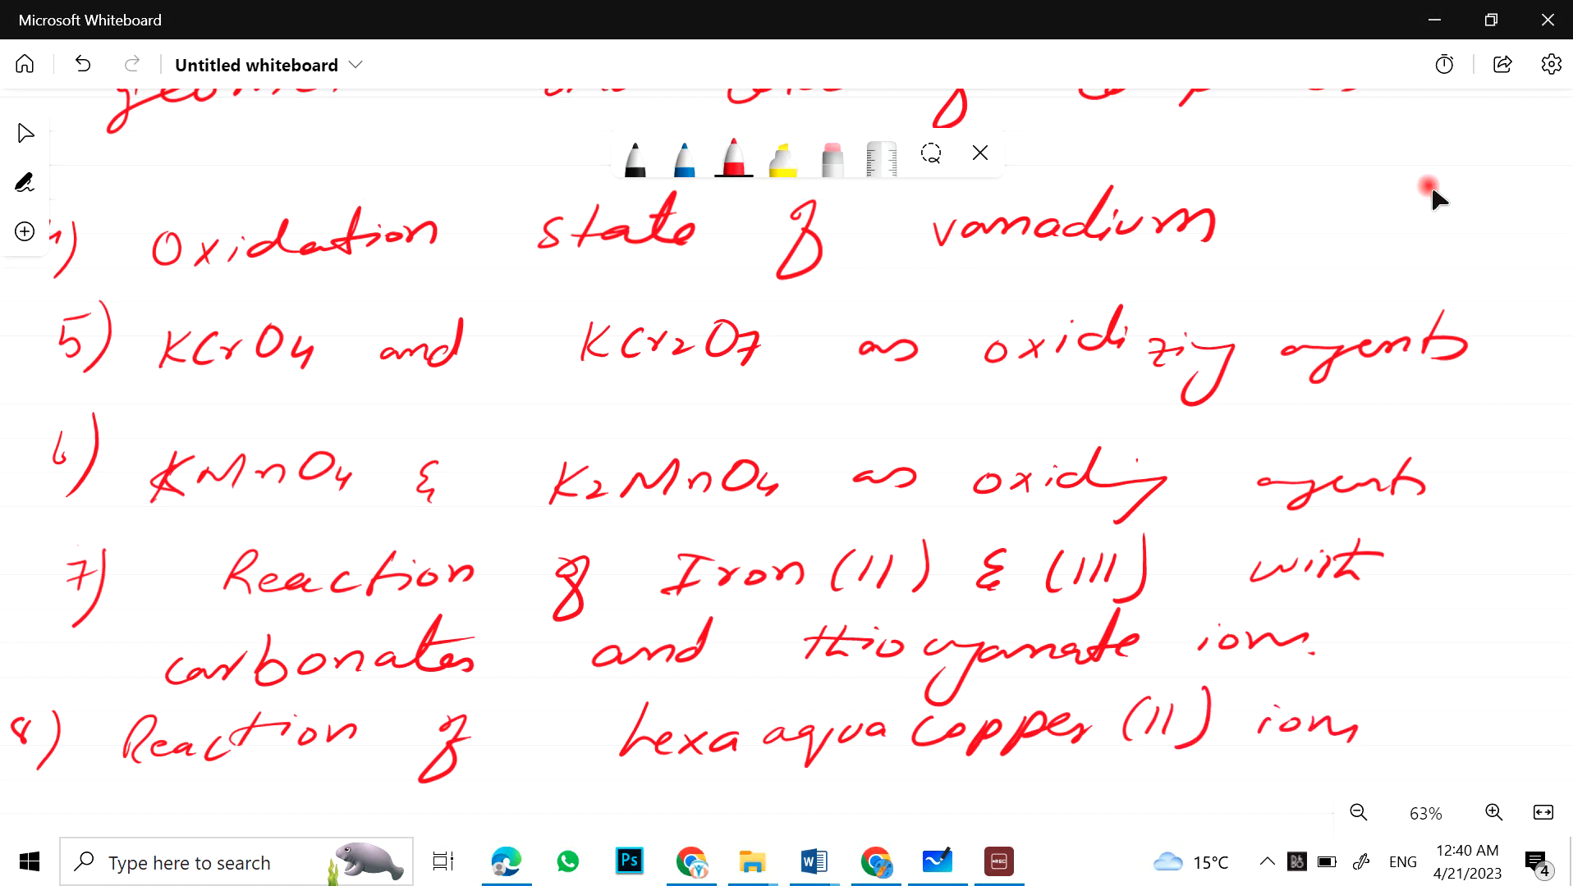
pyautogui.moveTo(1553, 618)
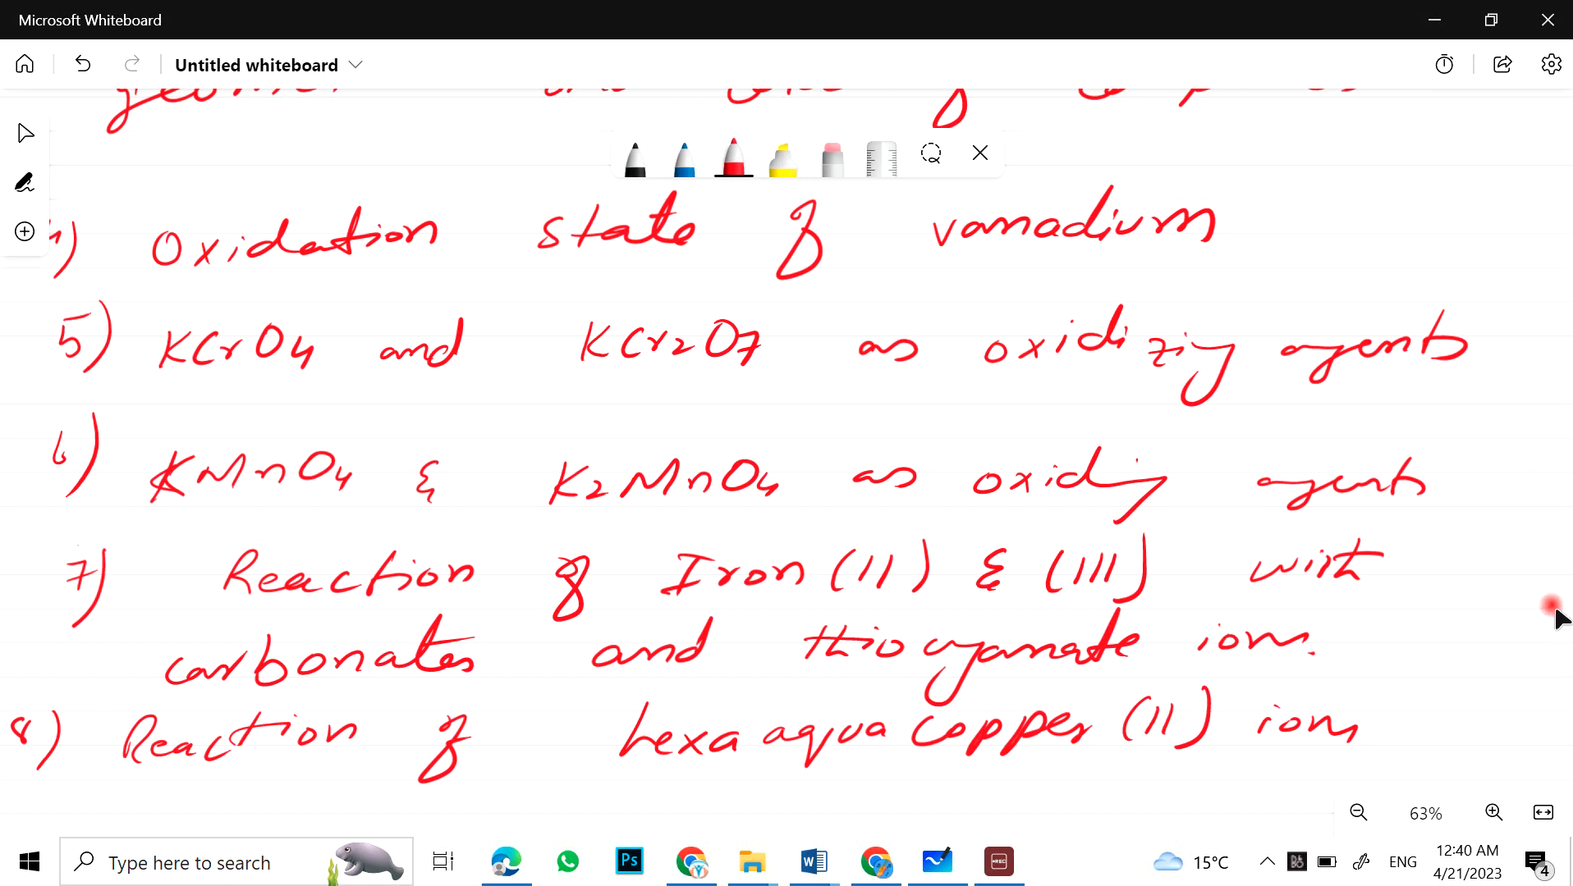
# Step: Finish blue topic 9 with the reducing strength of halide ions after HX acidity
pyautogui.scroll(-3)
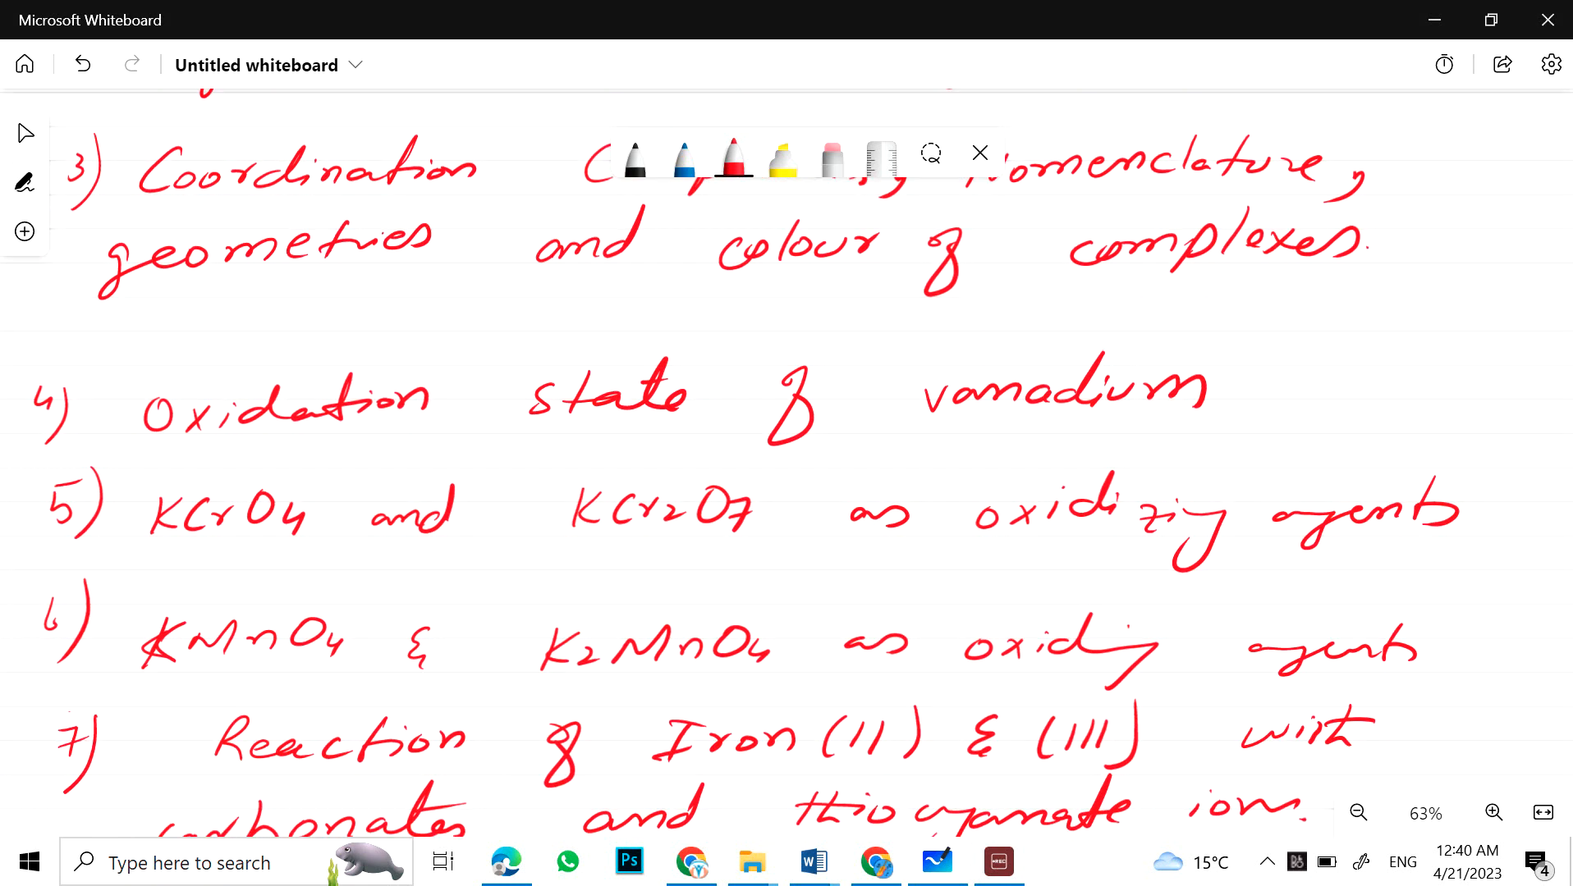
pyautogui.scroll(-3)
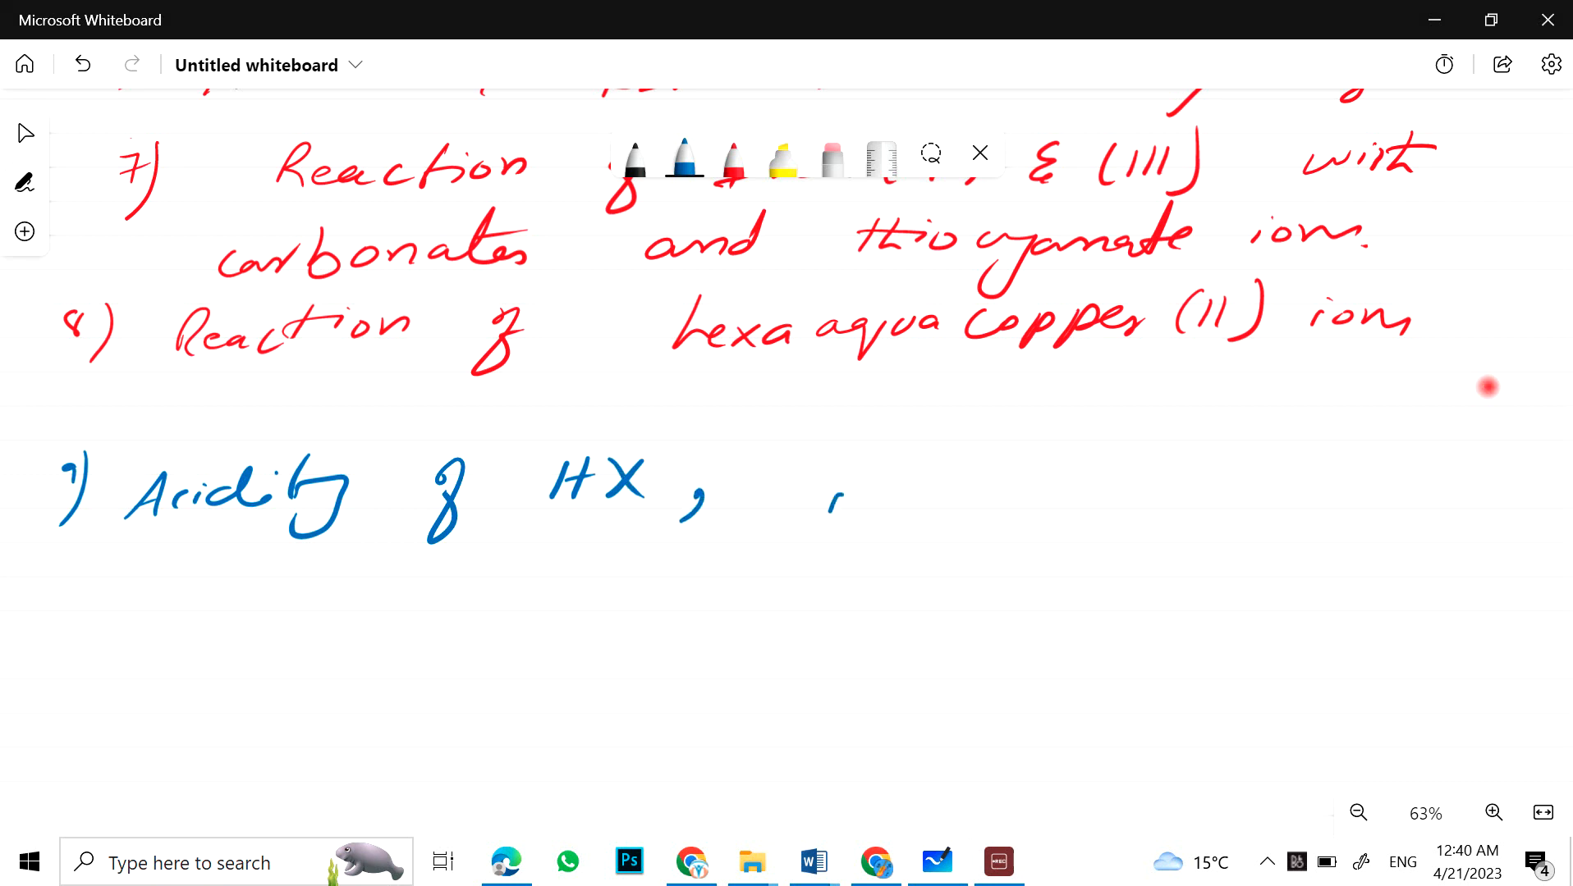
pyautogui.moveTo(822, 490); pyautogui.dragTo(942, 501)
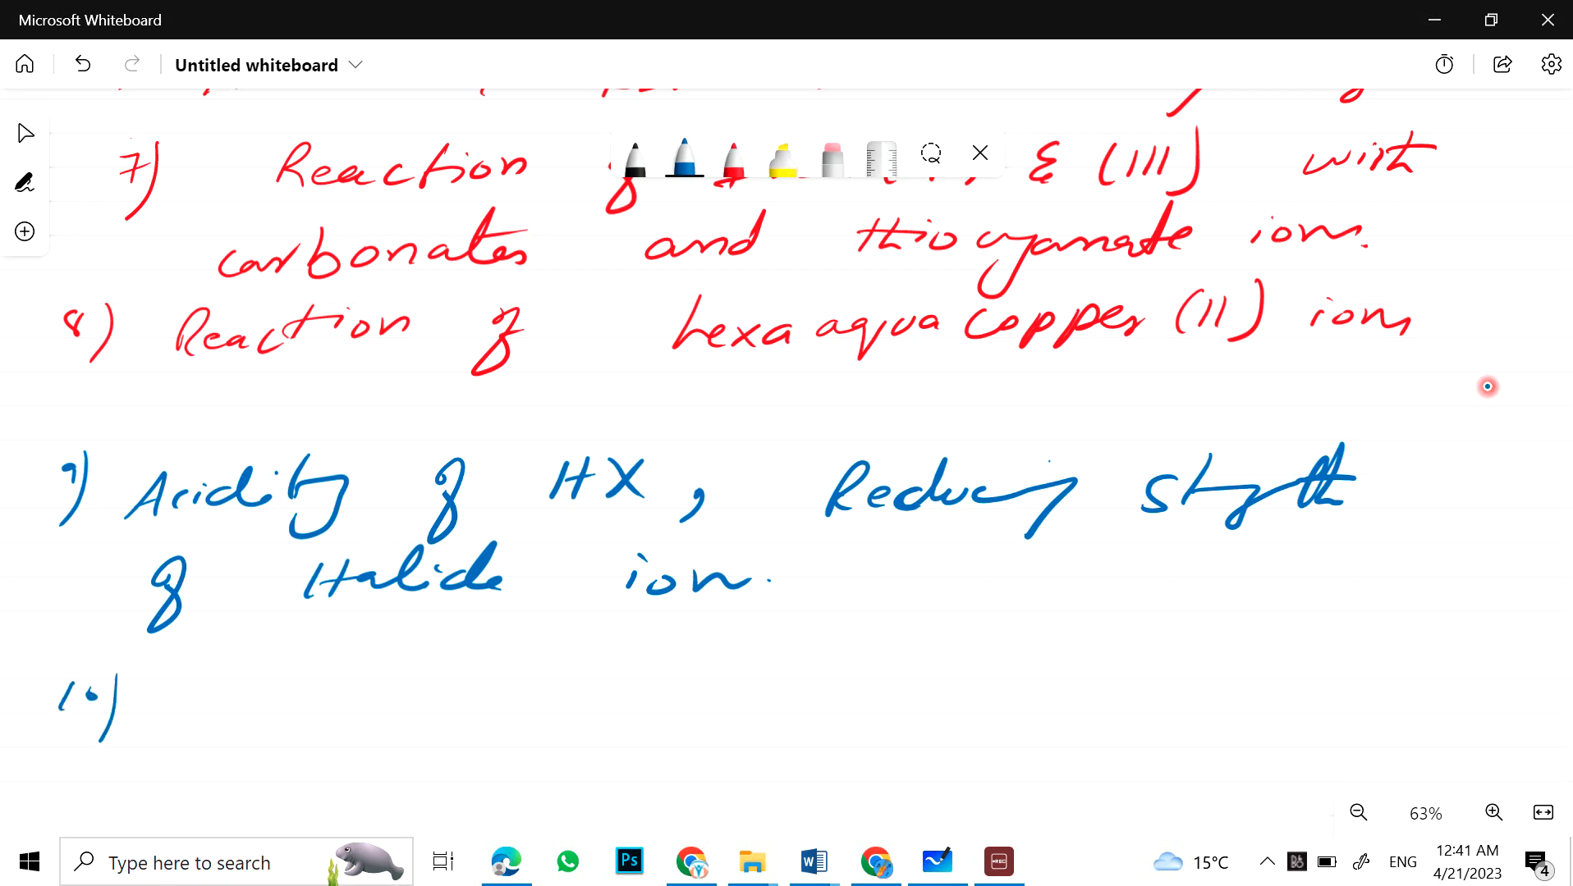
# Step: Write topic 10 beginning 'Oxidation states and...' in blue ink
pyautogui.write('Oxir')
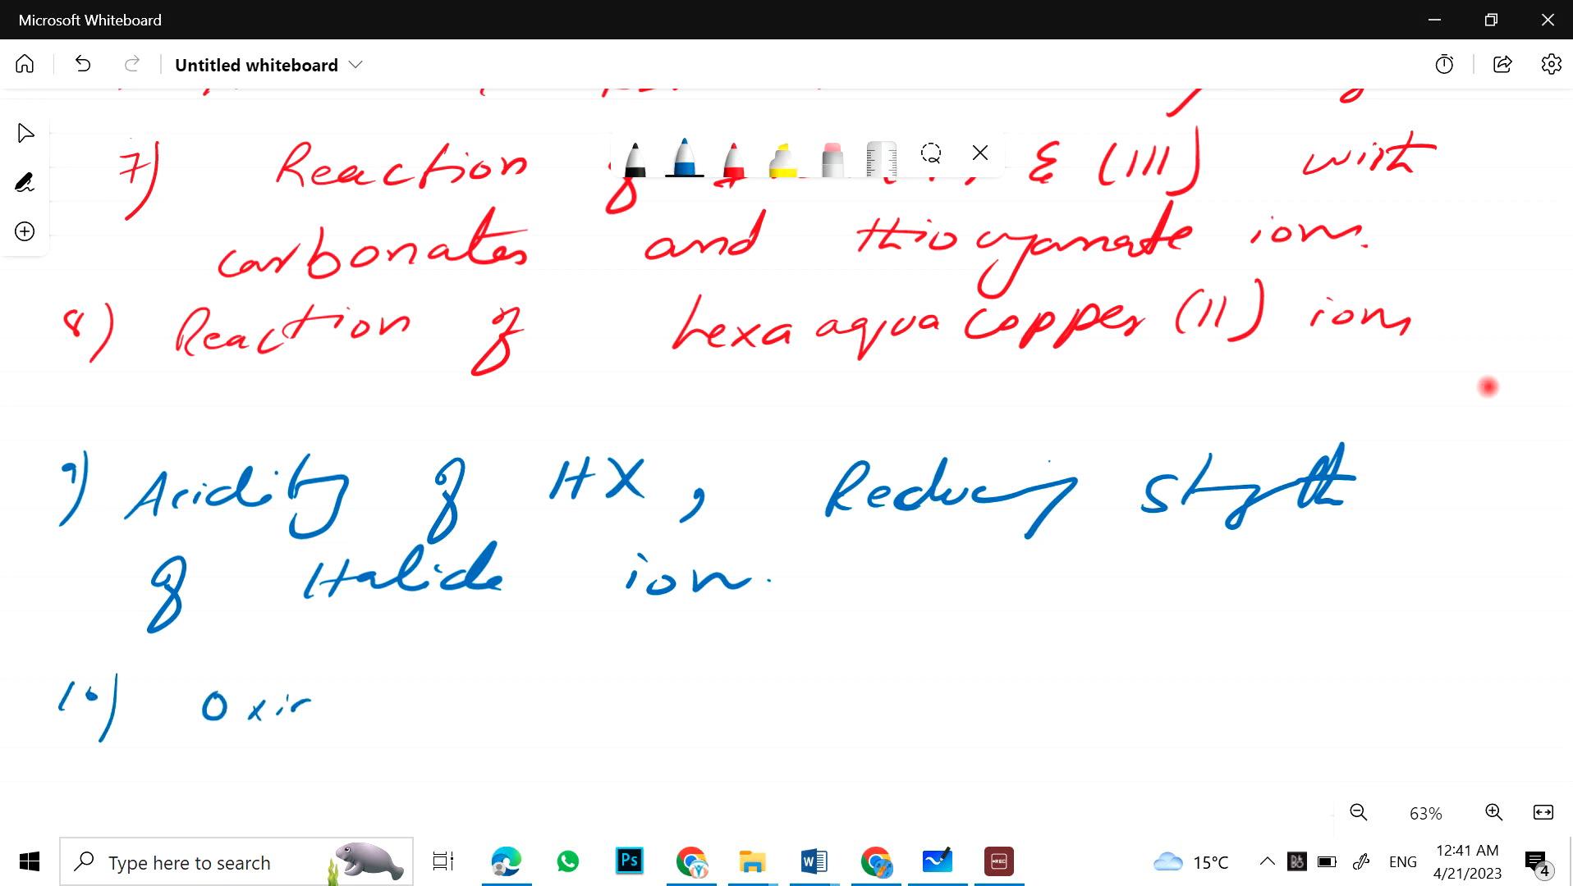
pyautogui.moveTo(290, 691); pyautogui.dragTo(461, 692)
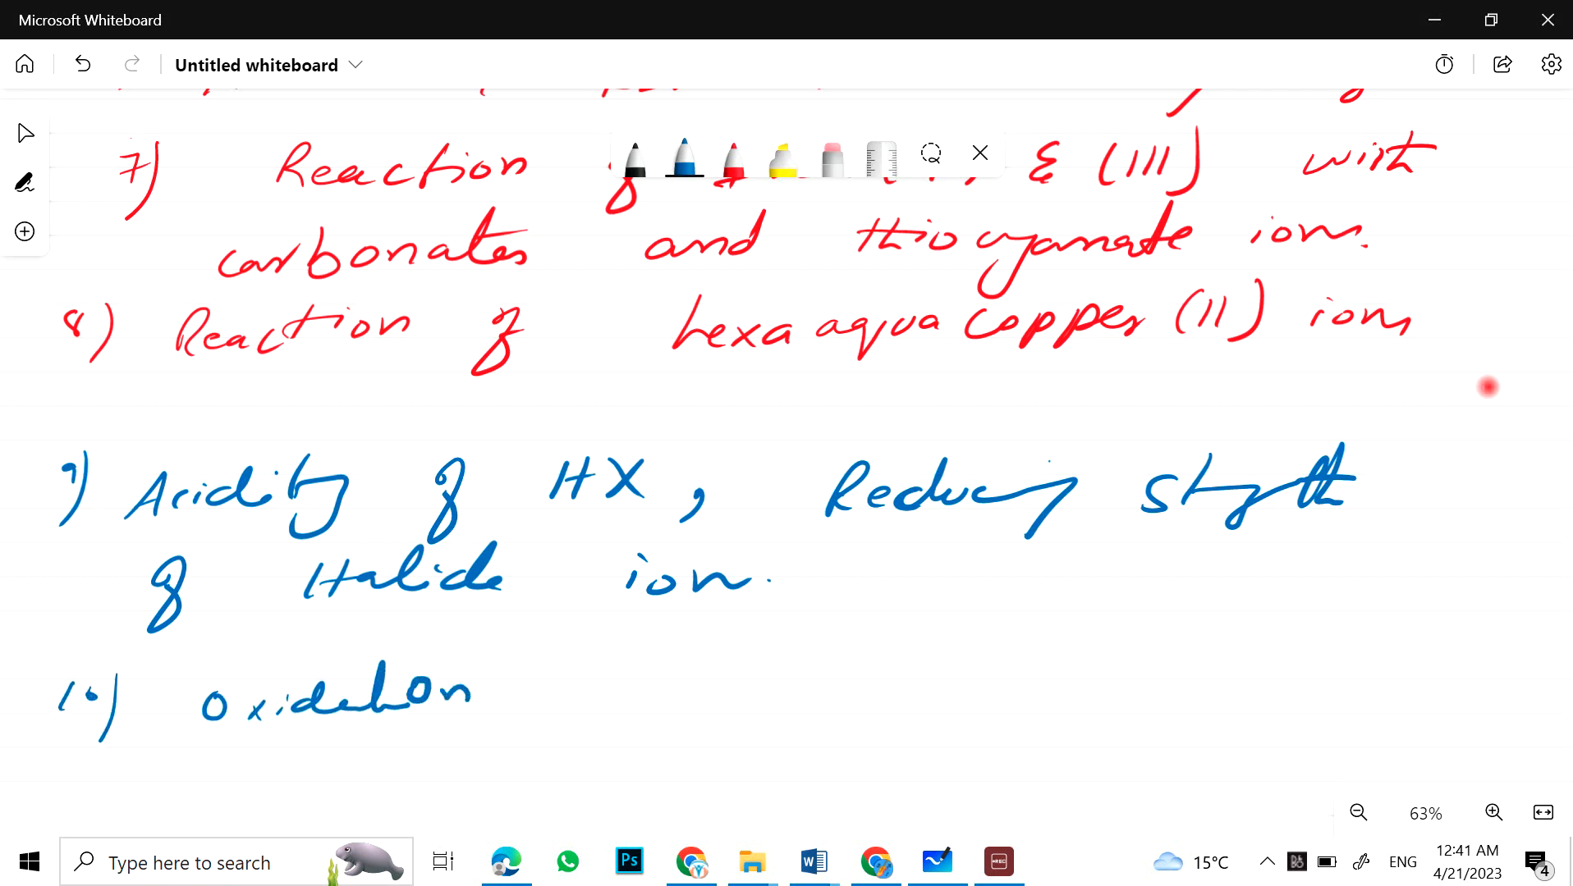
pyautogui.moveTo(541, 691); pyautogui.dragTo(681, 691)
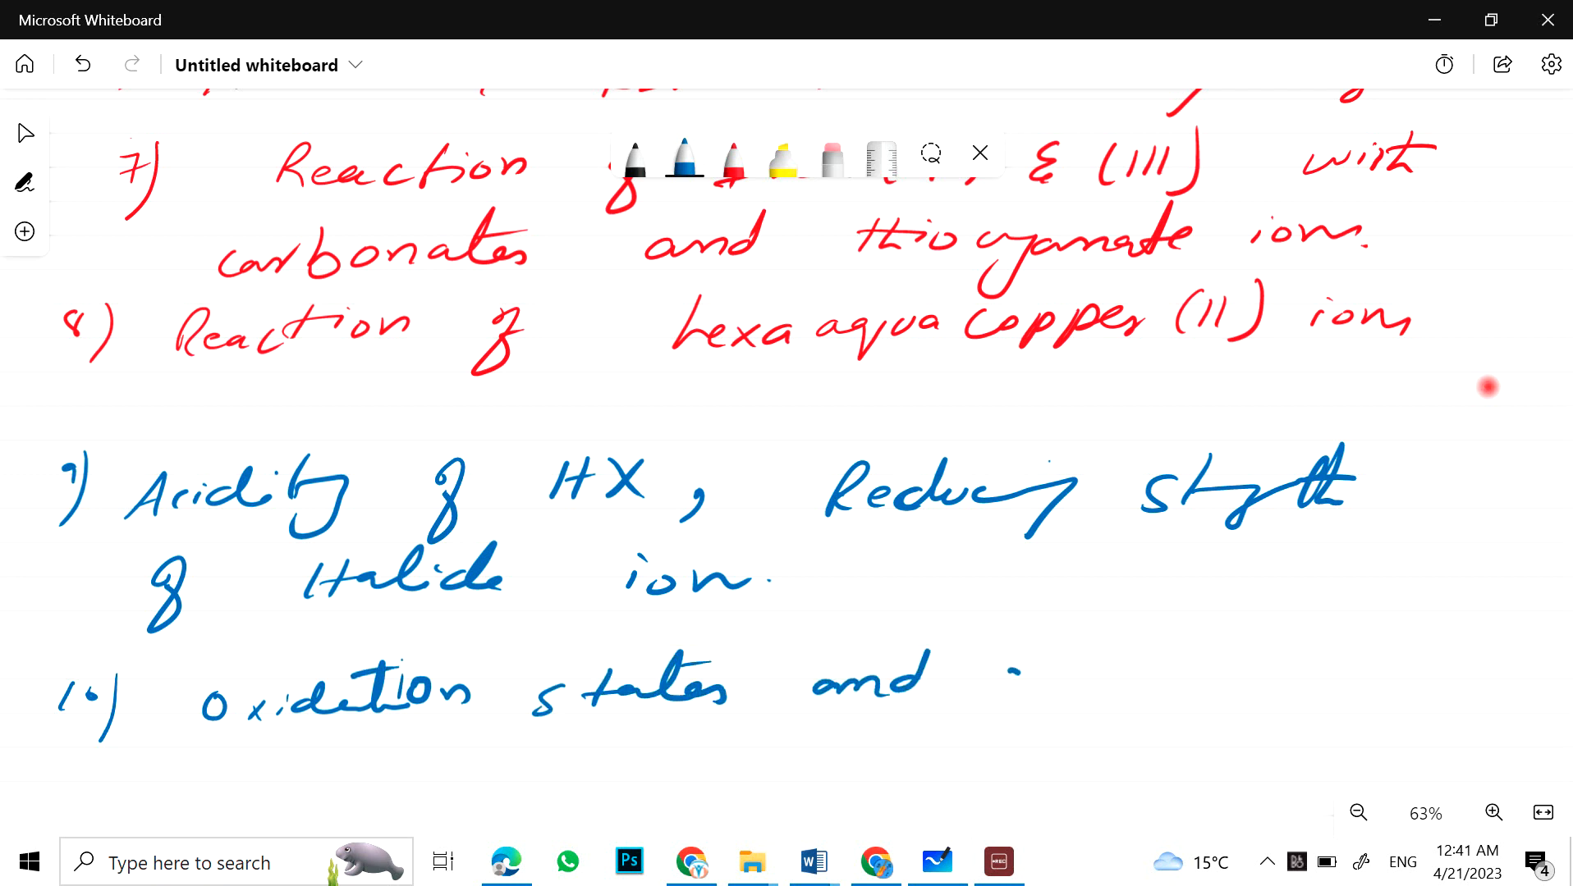
pyautogui.moveTo(1003, 671); pyautogui.dragTo(1274, 661)
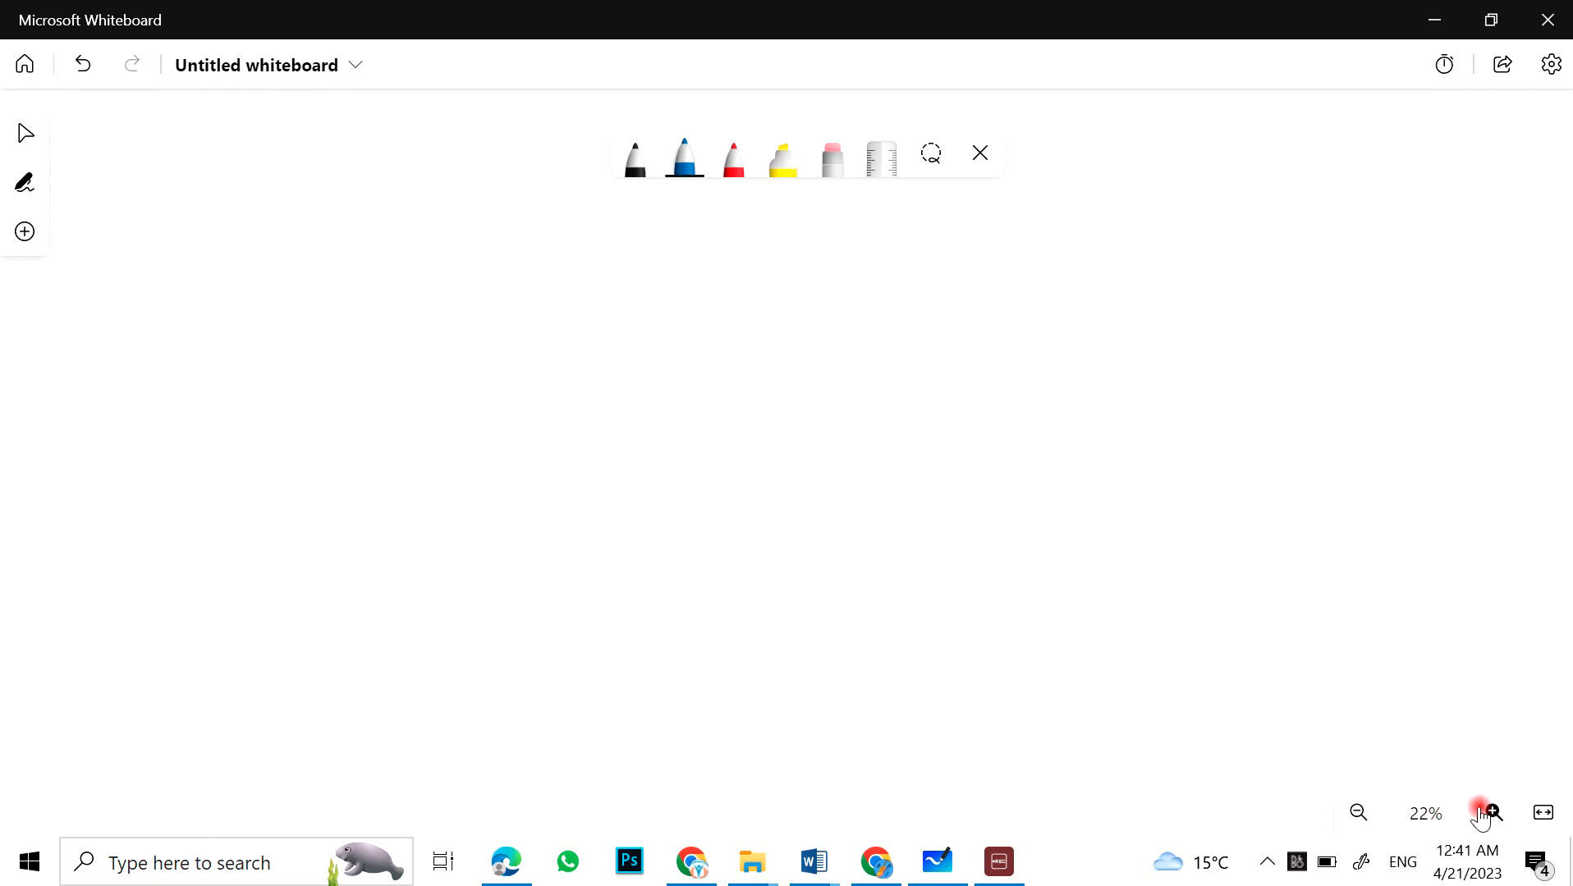
# Step: Zoom in and finish the blue underlined 'Organic Compound' heading, then switch ink to red
pyautogui.click(1492, 813)
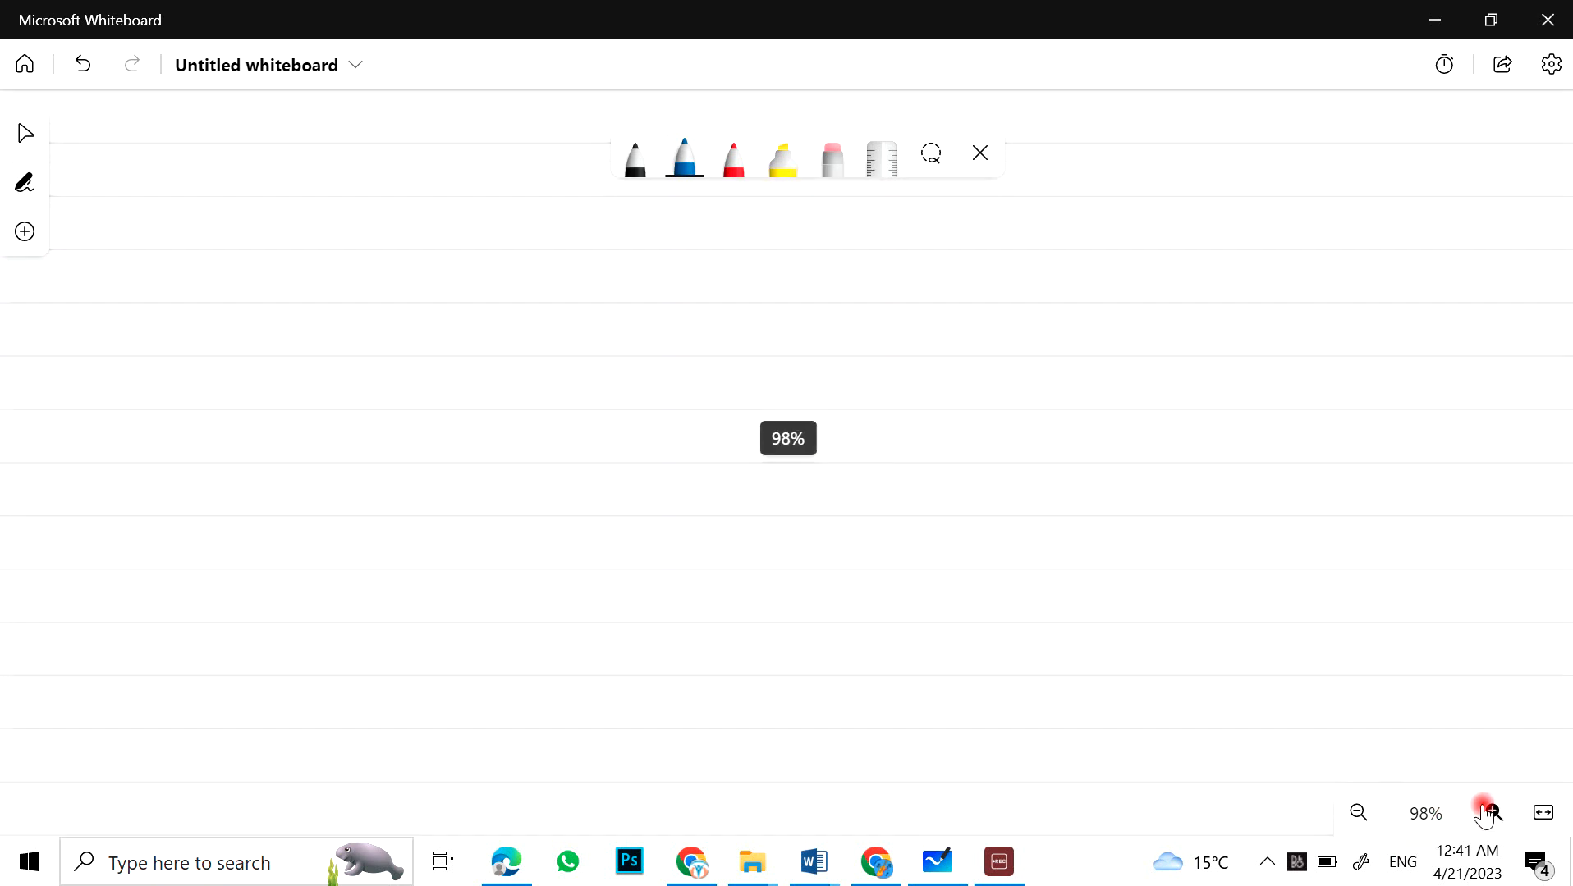
pyautogui.click(1492, 813)
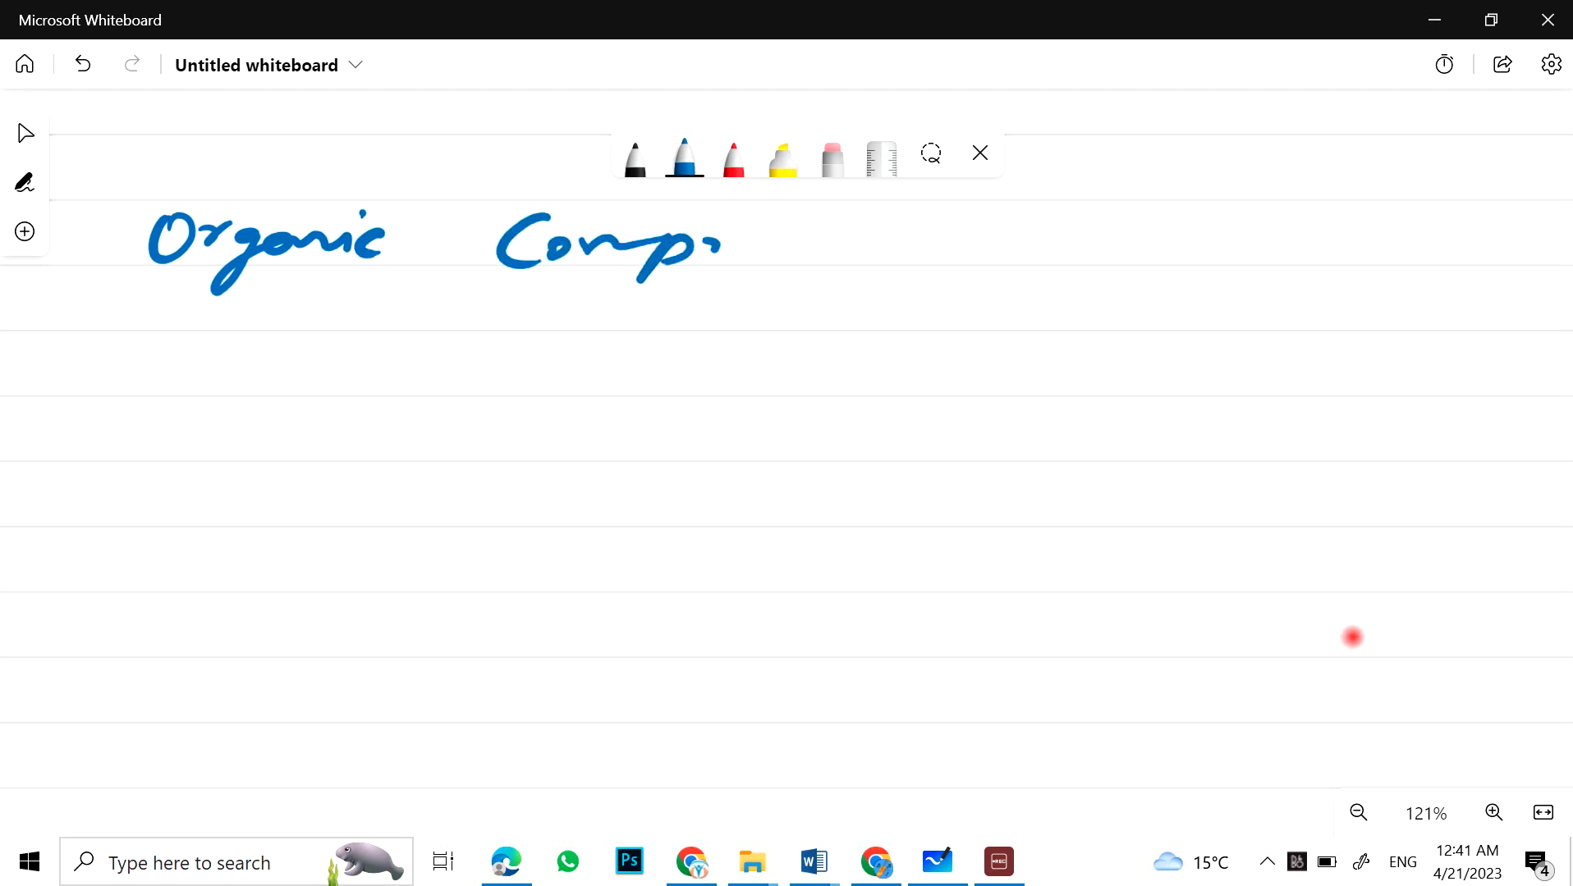
pyautogui.moveTo(712, 246); pyautogui.dragTo(842, 252)
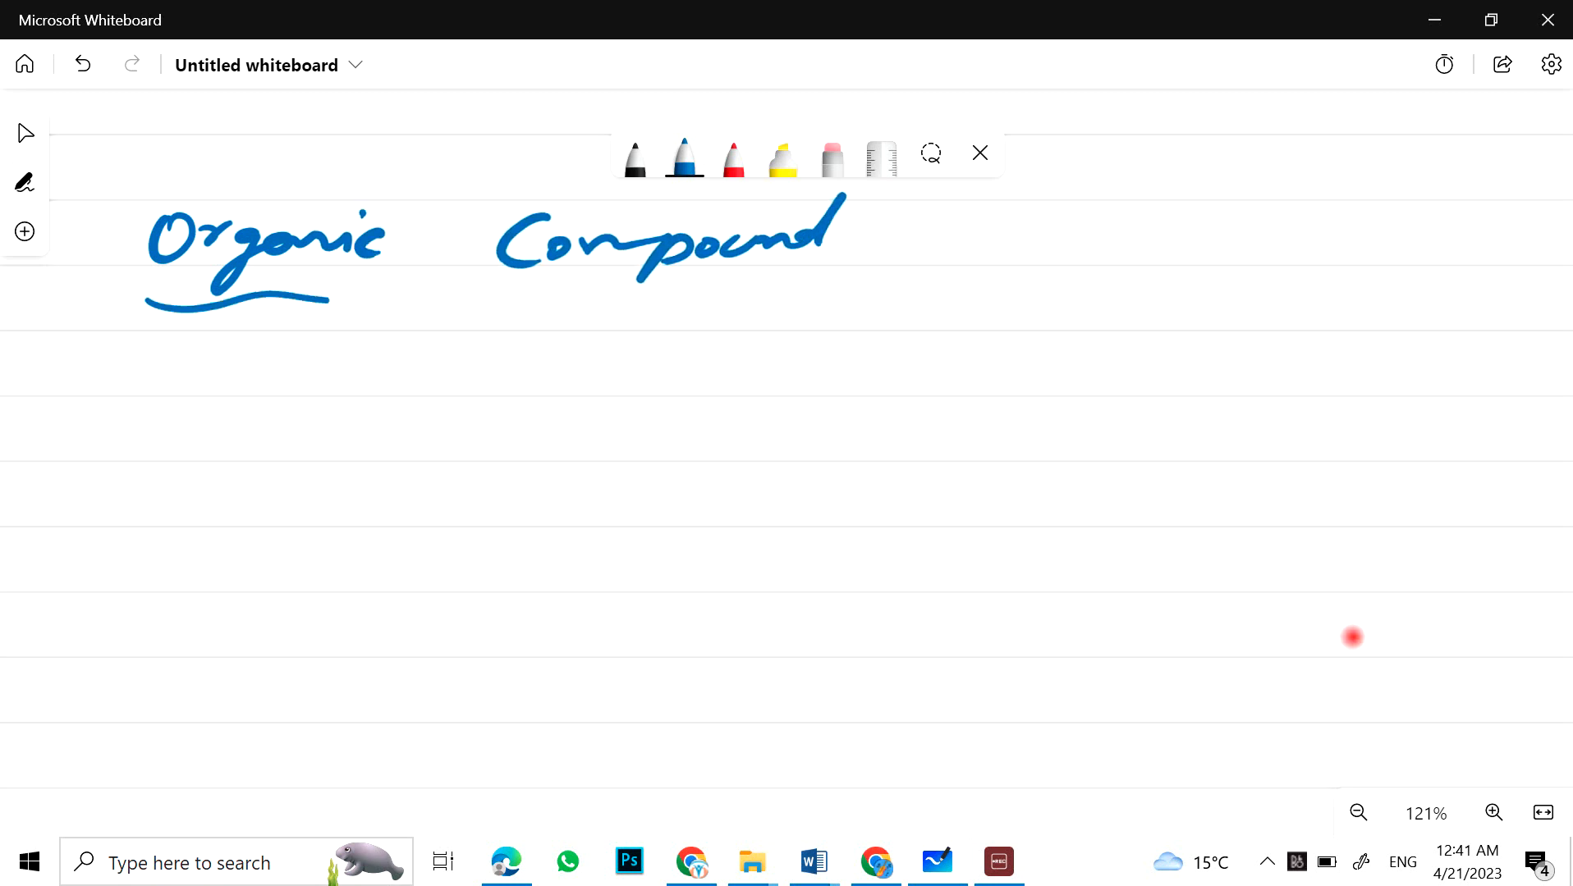
pyautogui.click(734, 159)
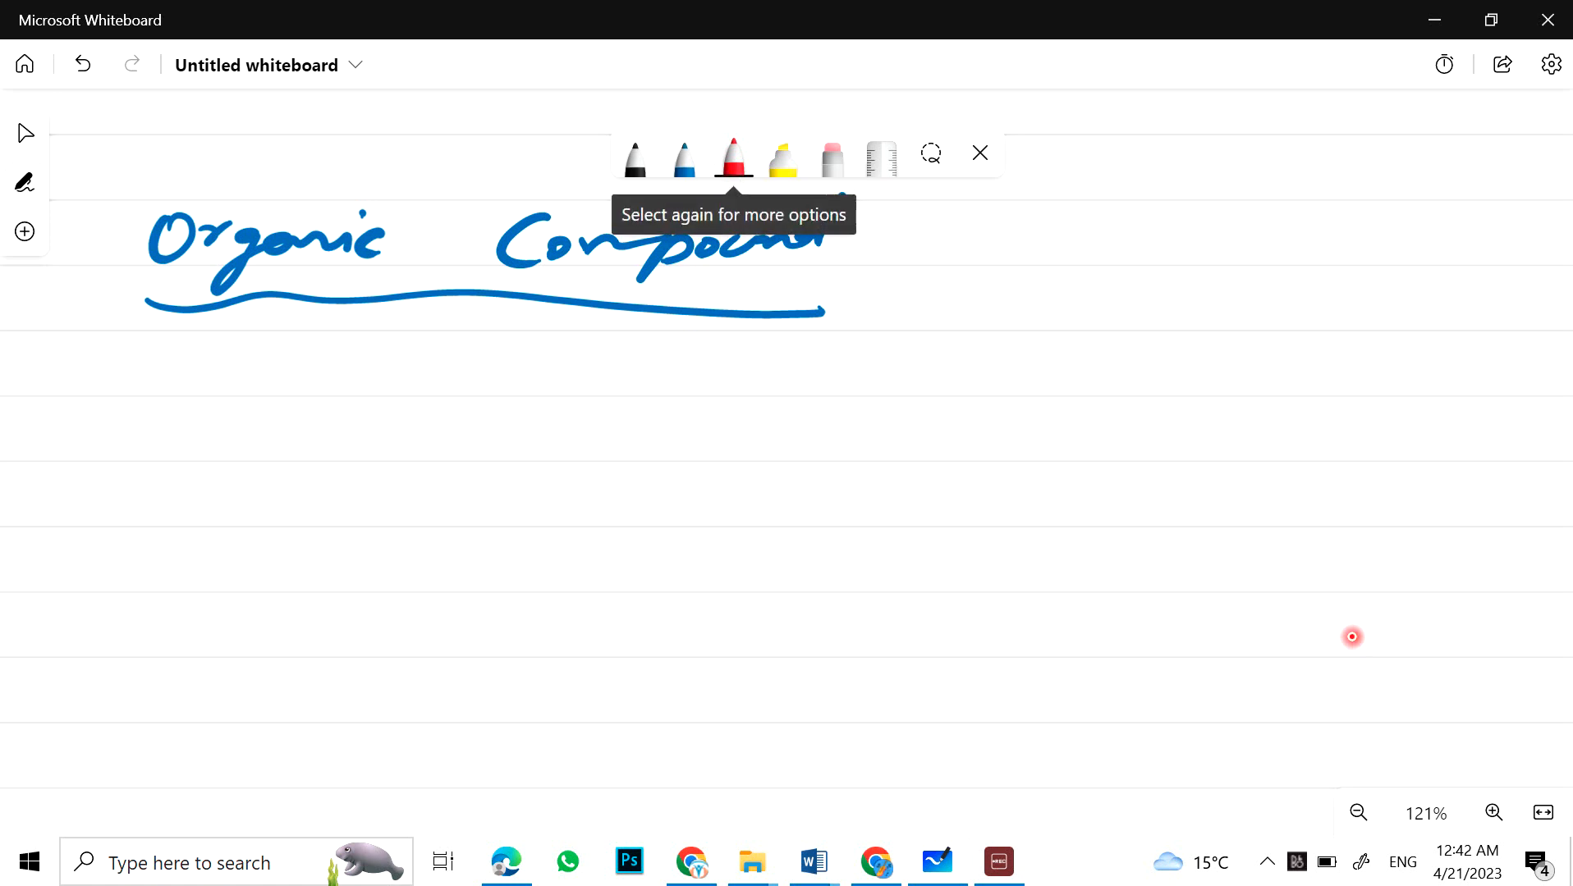
# Step: Write red topics 1 (coal as a source) and 2 (allotropic forms of carbon)
pyautogui.moveTo(75, 356); pyautogui.dragTo(210, 396)
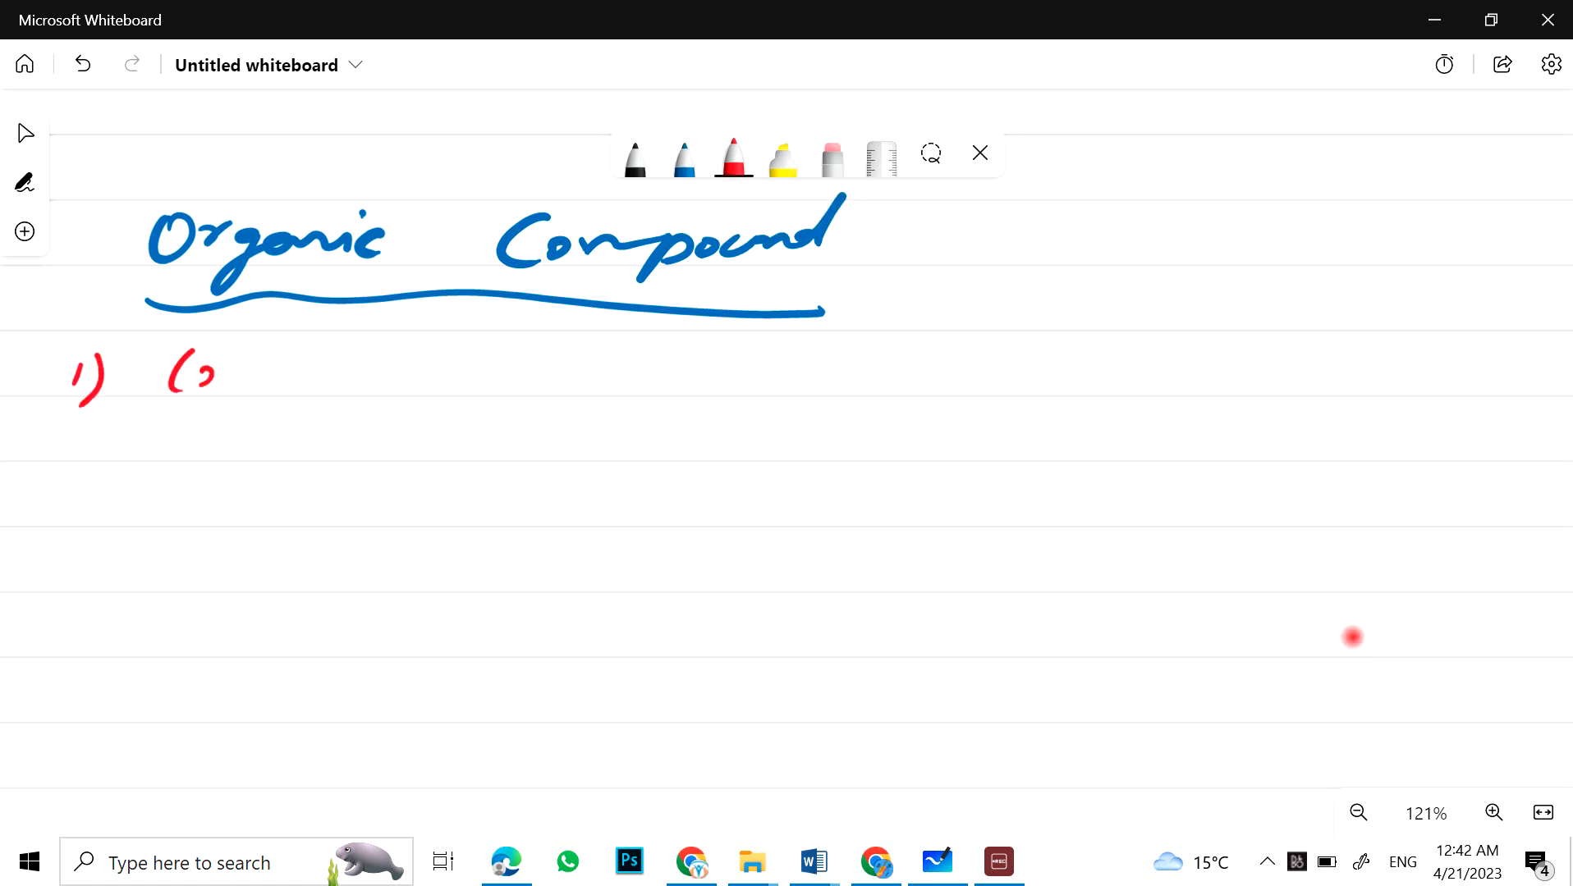
pyautogui.moveTo(170, 366); pyautogui.dragTo(481, 367)
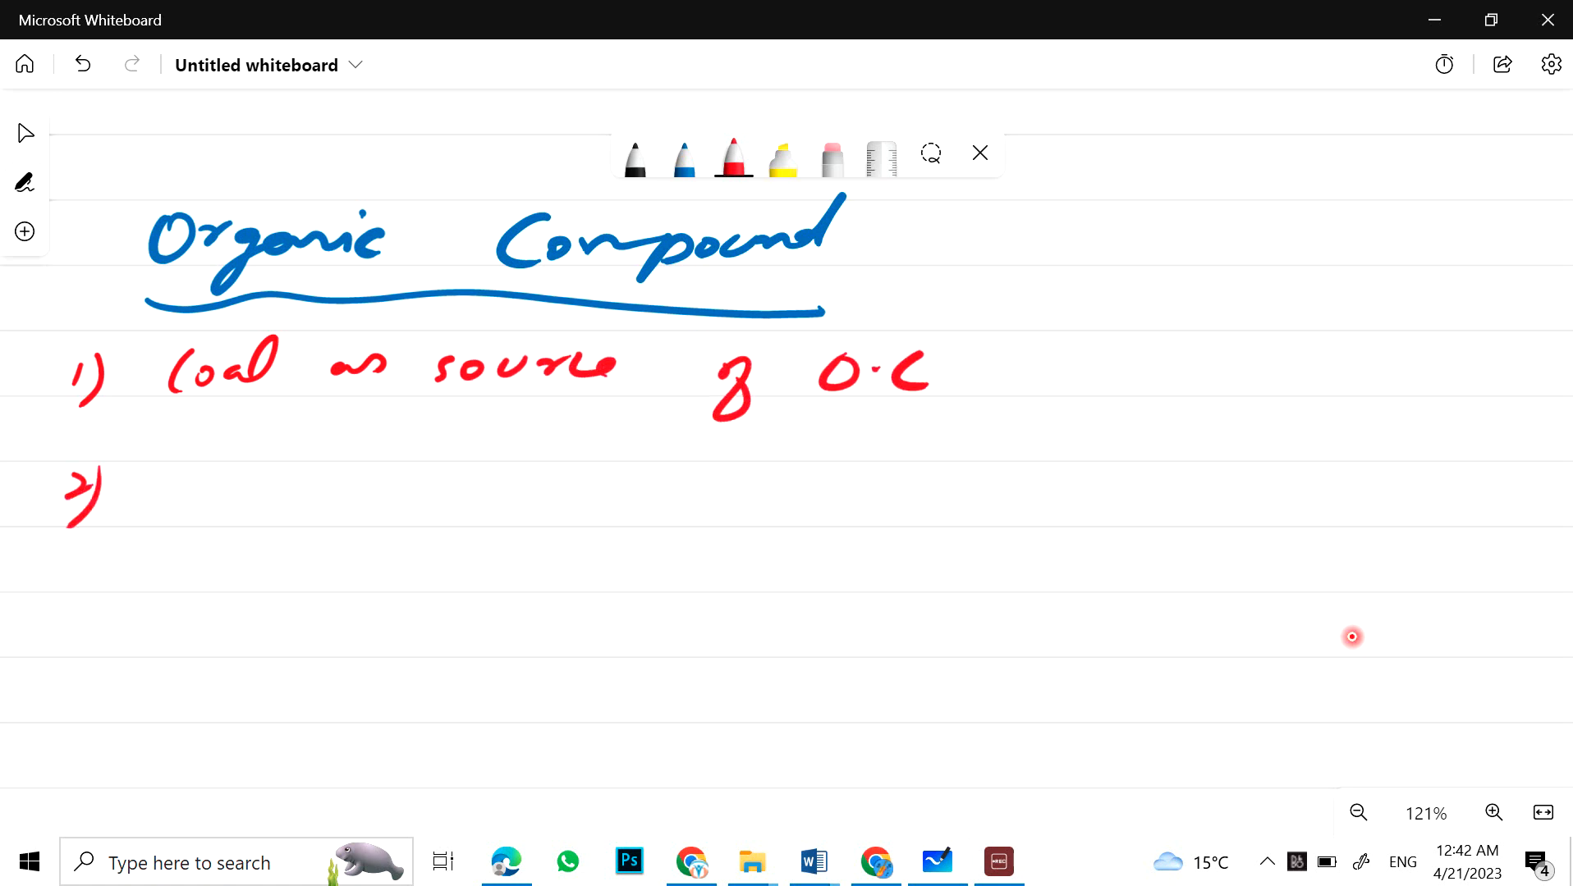
pyautogui.moveTo(151, 491); pyautogui.dragTo(361, 486)
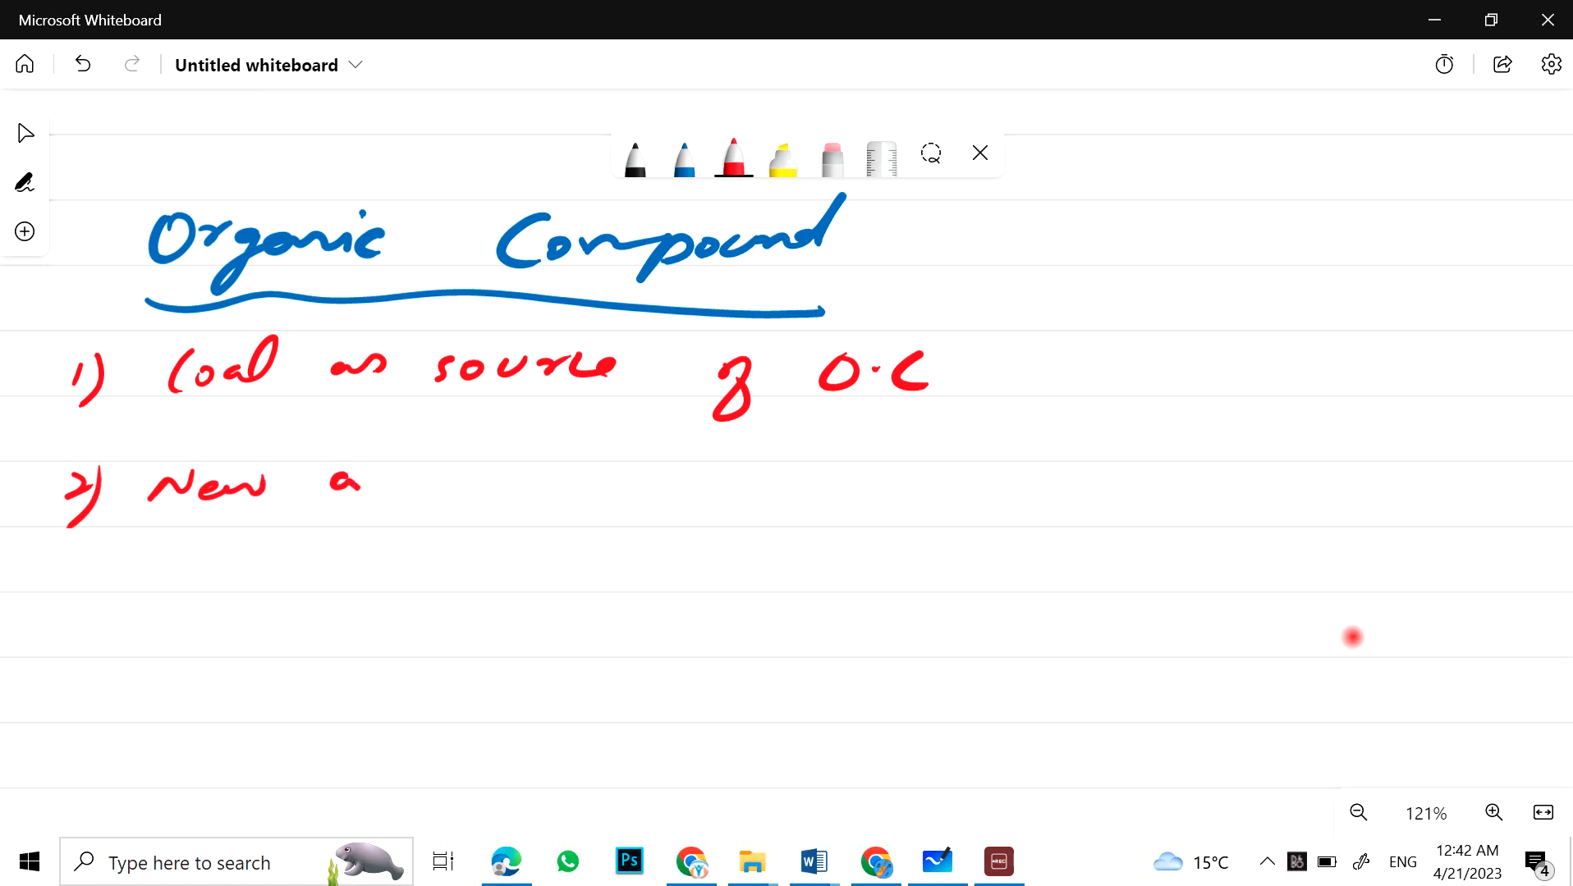
pyautogui.moveTo(351, 486); pyautogui.dragTo(591, 486)
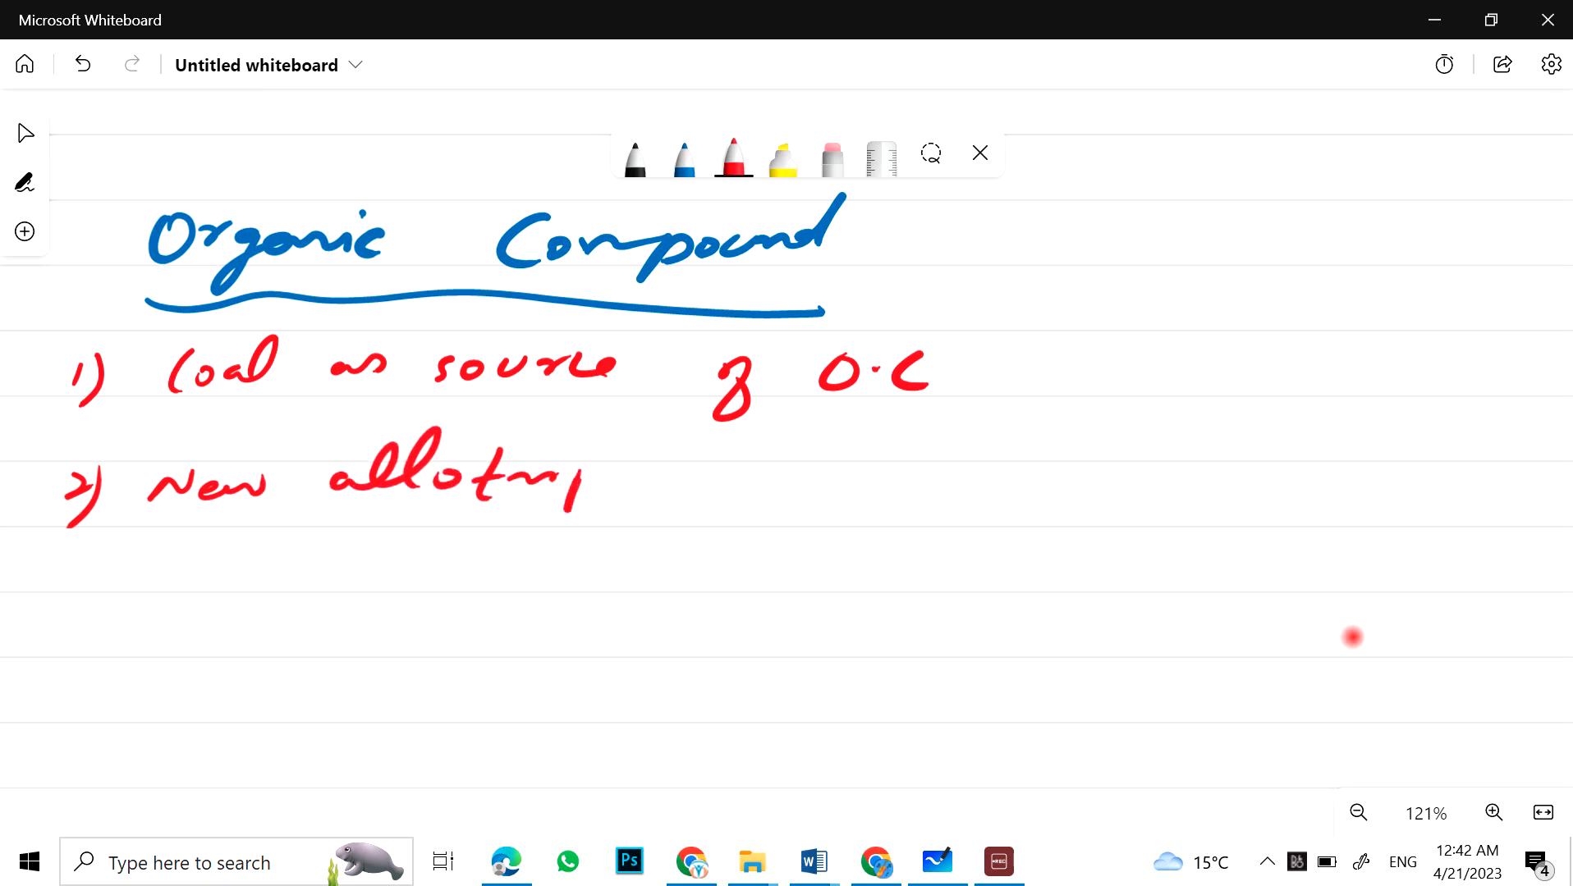
pyautogui.moveTo(622, 481); pyautogui.dragTo(823, 491)
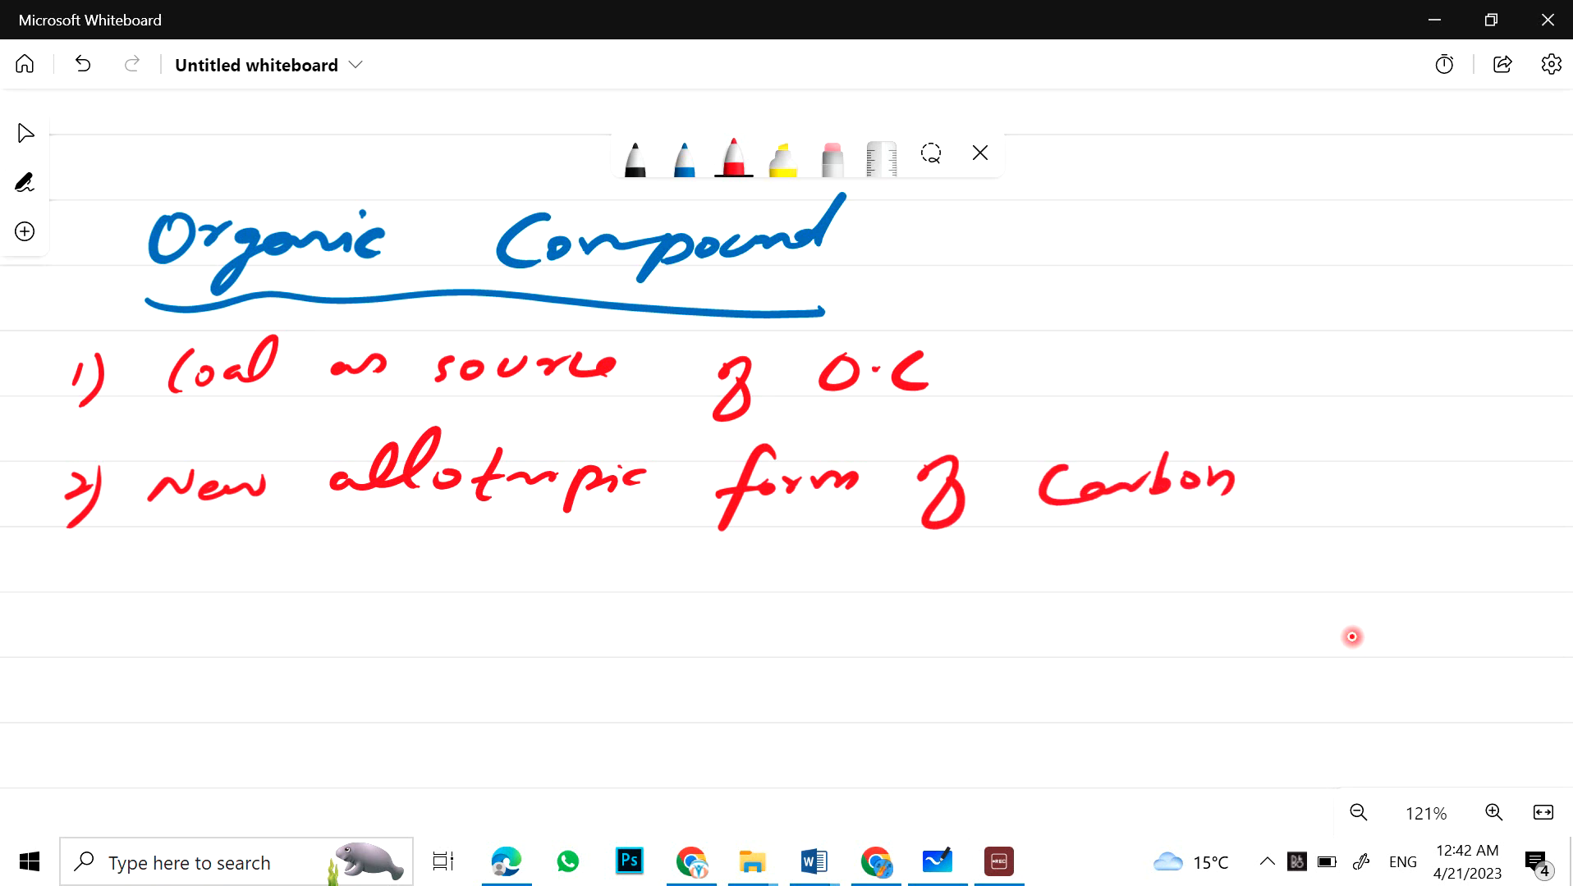
# Step: Write topics 3 (Functional Group & Homologous Series) and 4 (detection of elements)
pyautogui.moveTo(71, 612); pyautogui.dragTo(225, 622)
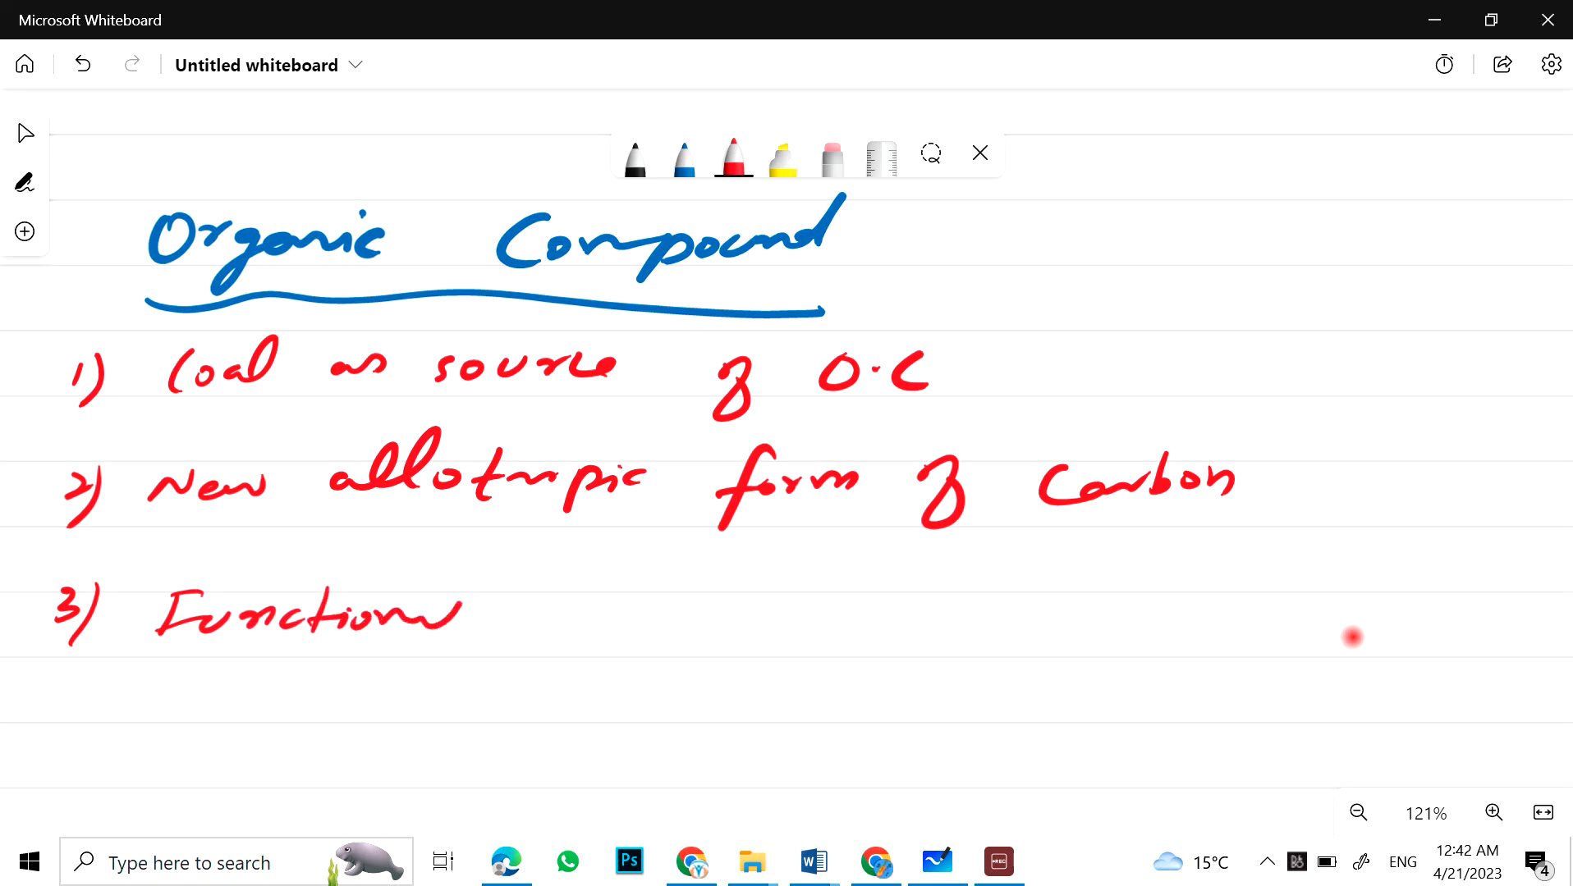
pyautogui.moveTo(562, 603); pyautogui.dragTo(717, 612)
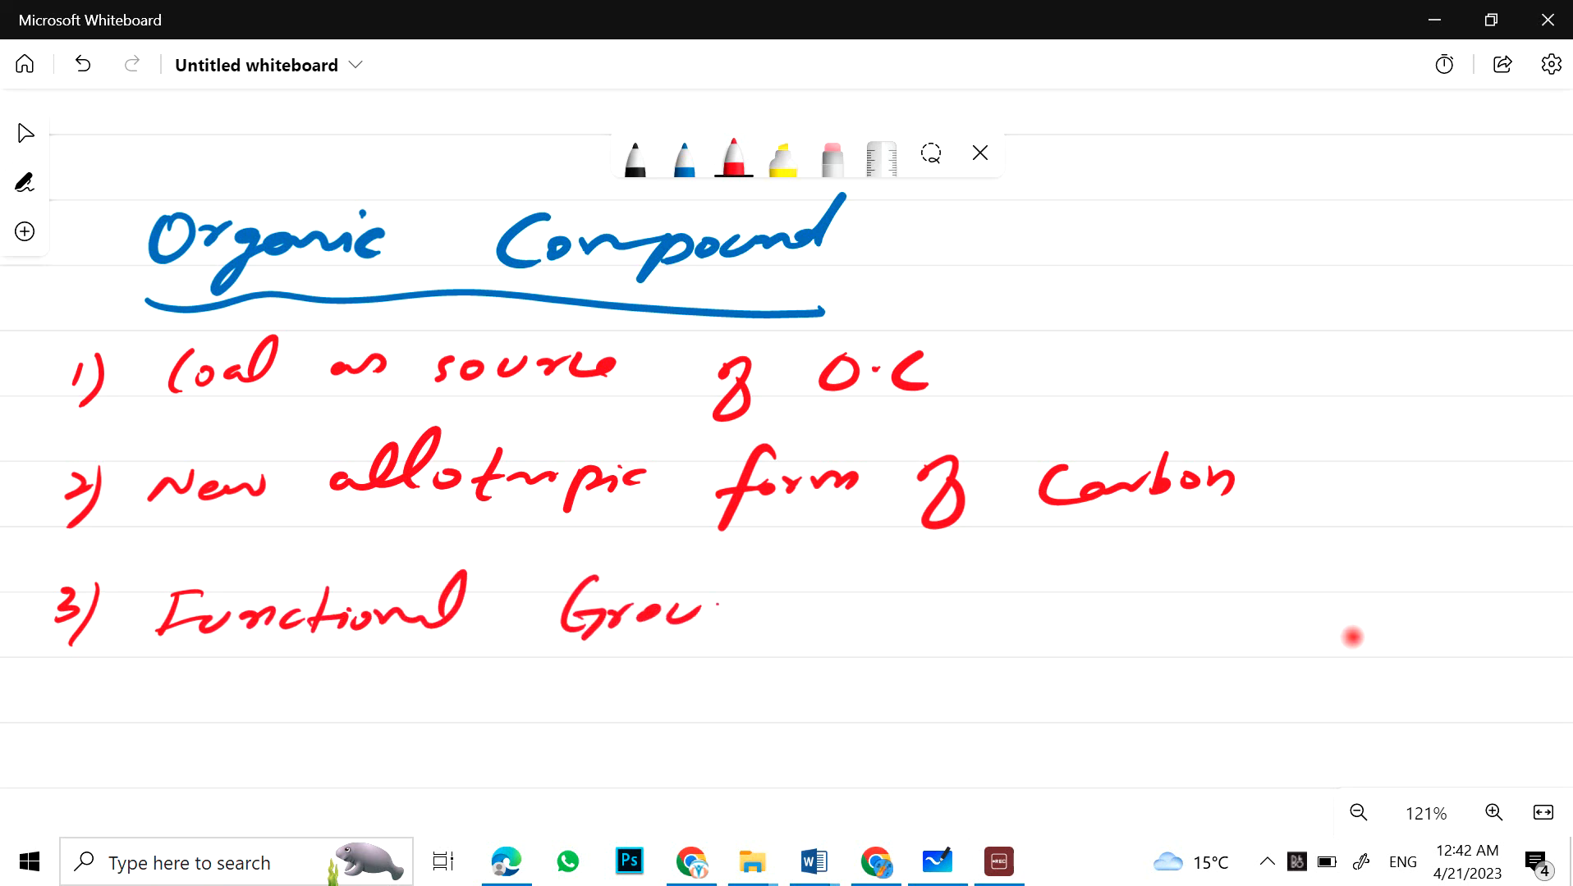
pyautogui.moveTo(681, 612); pyautogui.dragTo(994, 617)
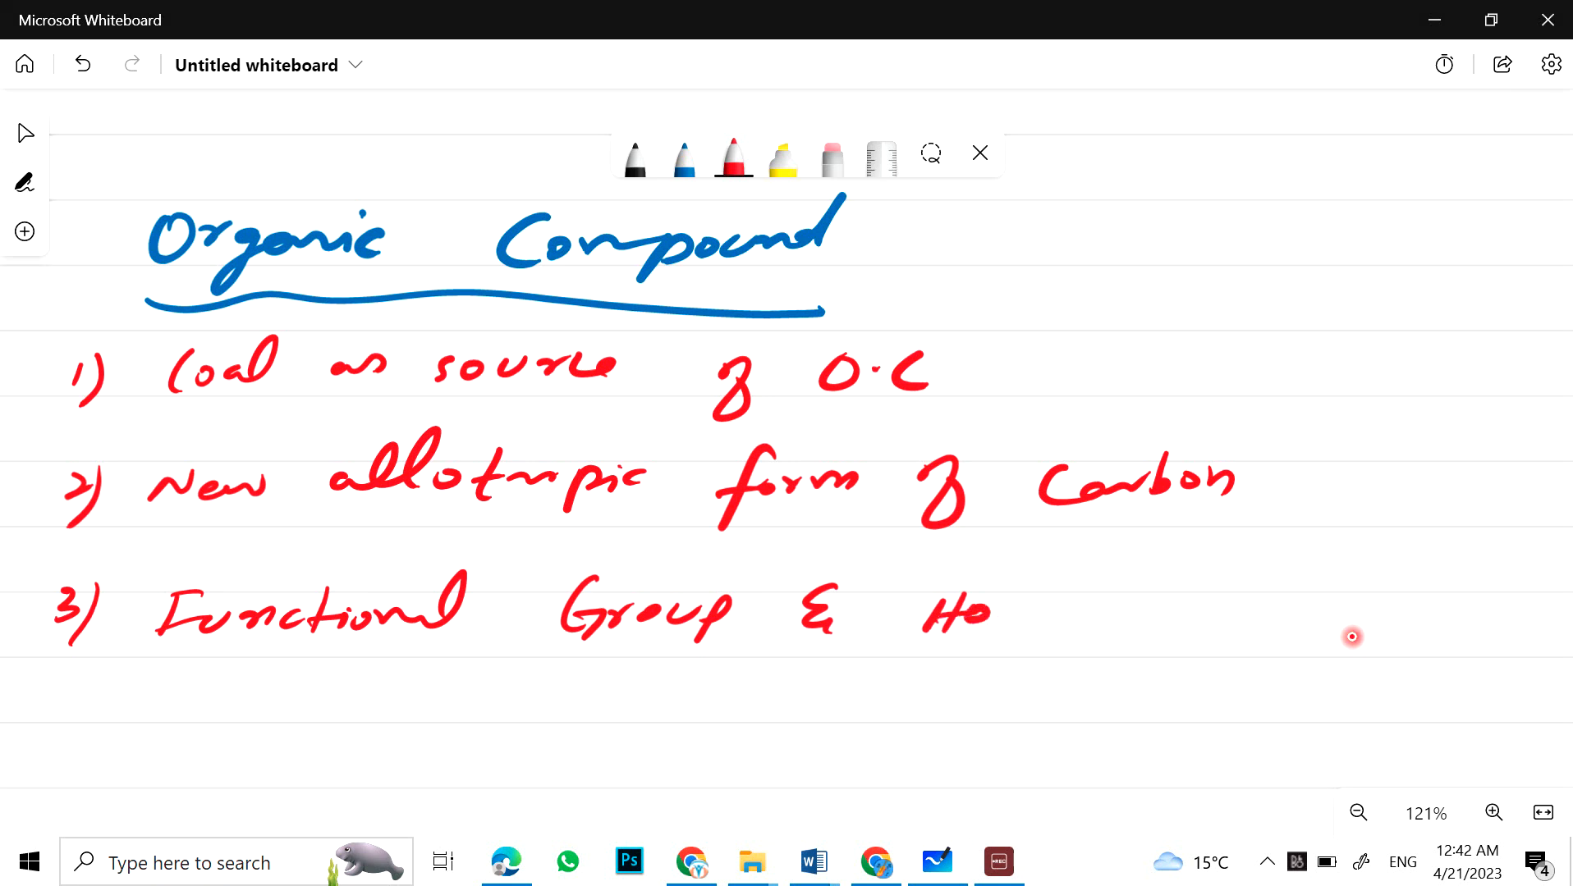
pyautogui.moveTo(974, 613); pyautogui.dragTo(1113, 617)
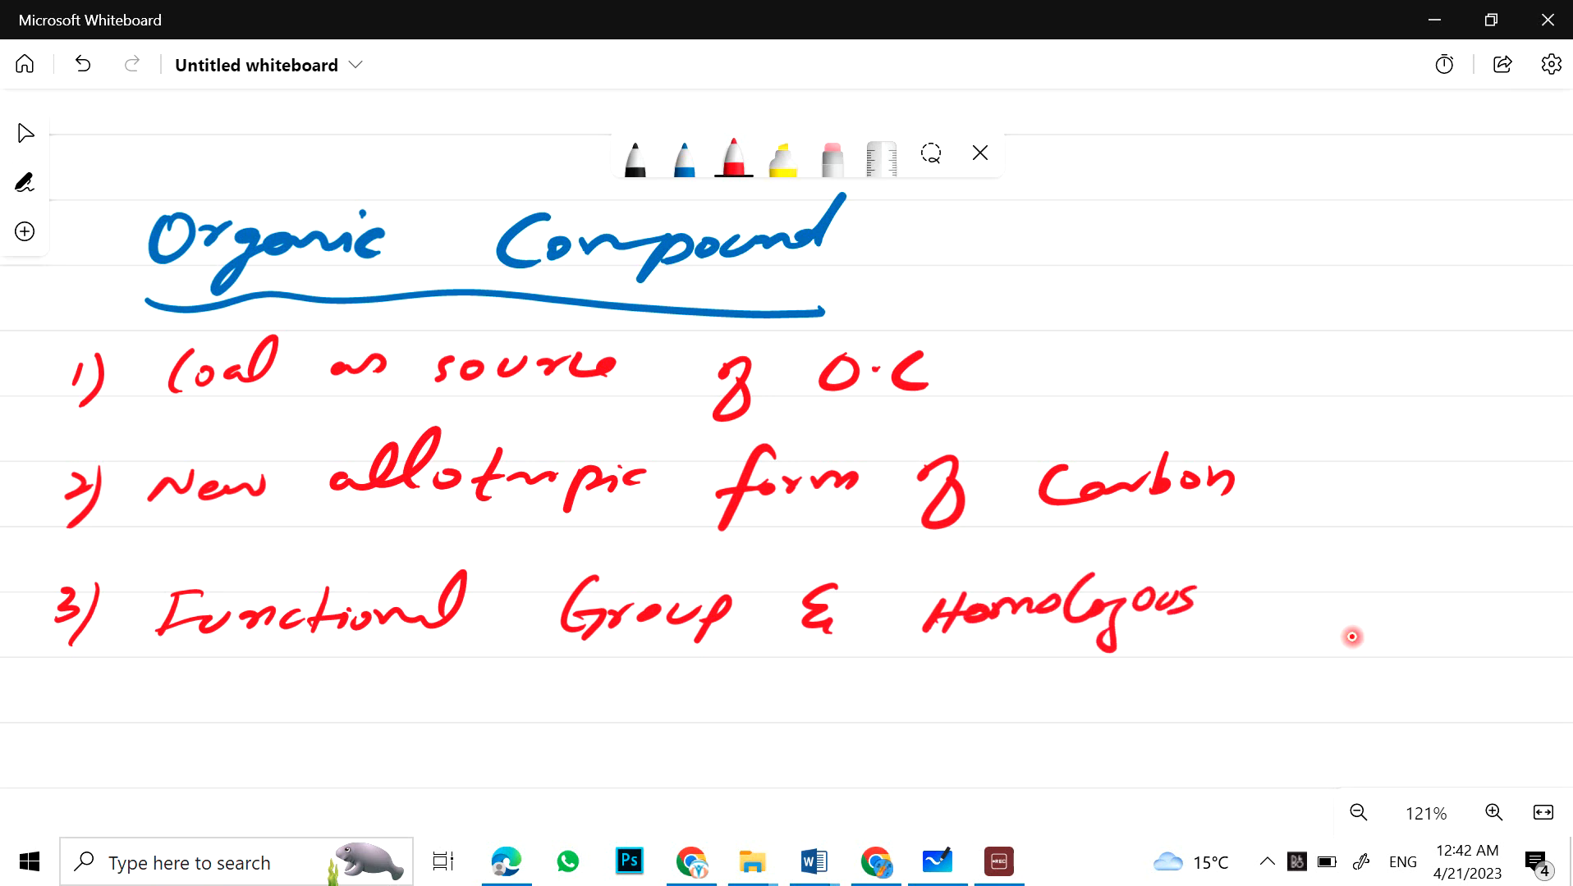
pyautogui.moveTo(1233, 602); pyautogui.dragTo(1413, 618)
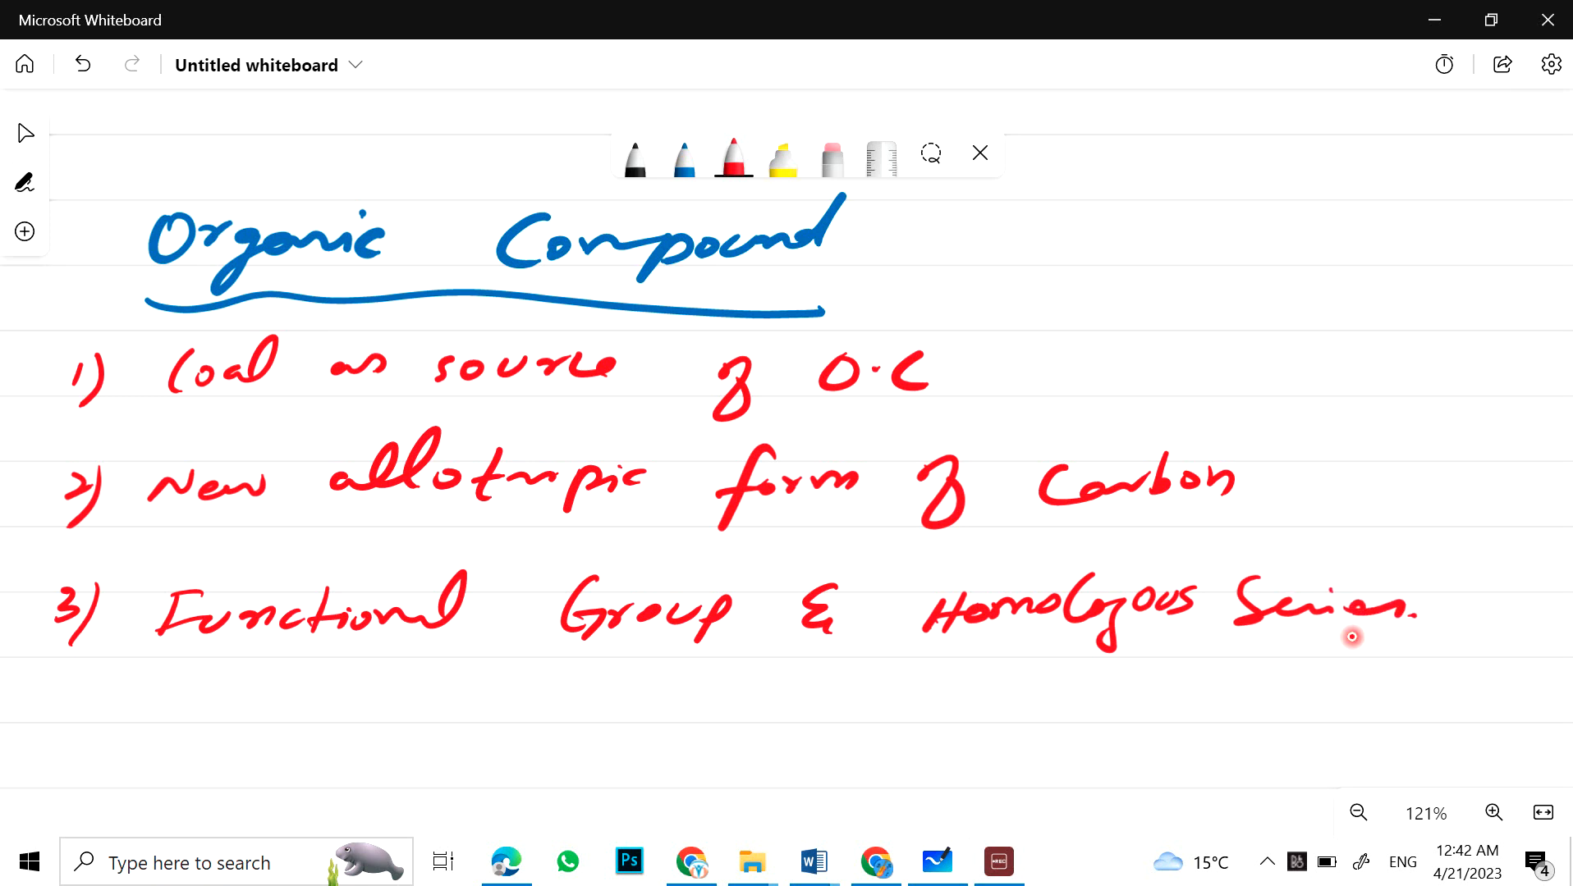
pyautogui.moveTo(60, 722); pyautogui.dragTo(210, 747)
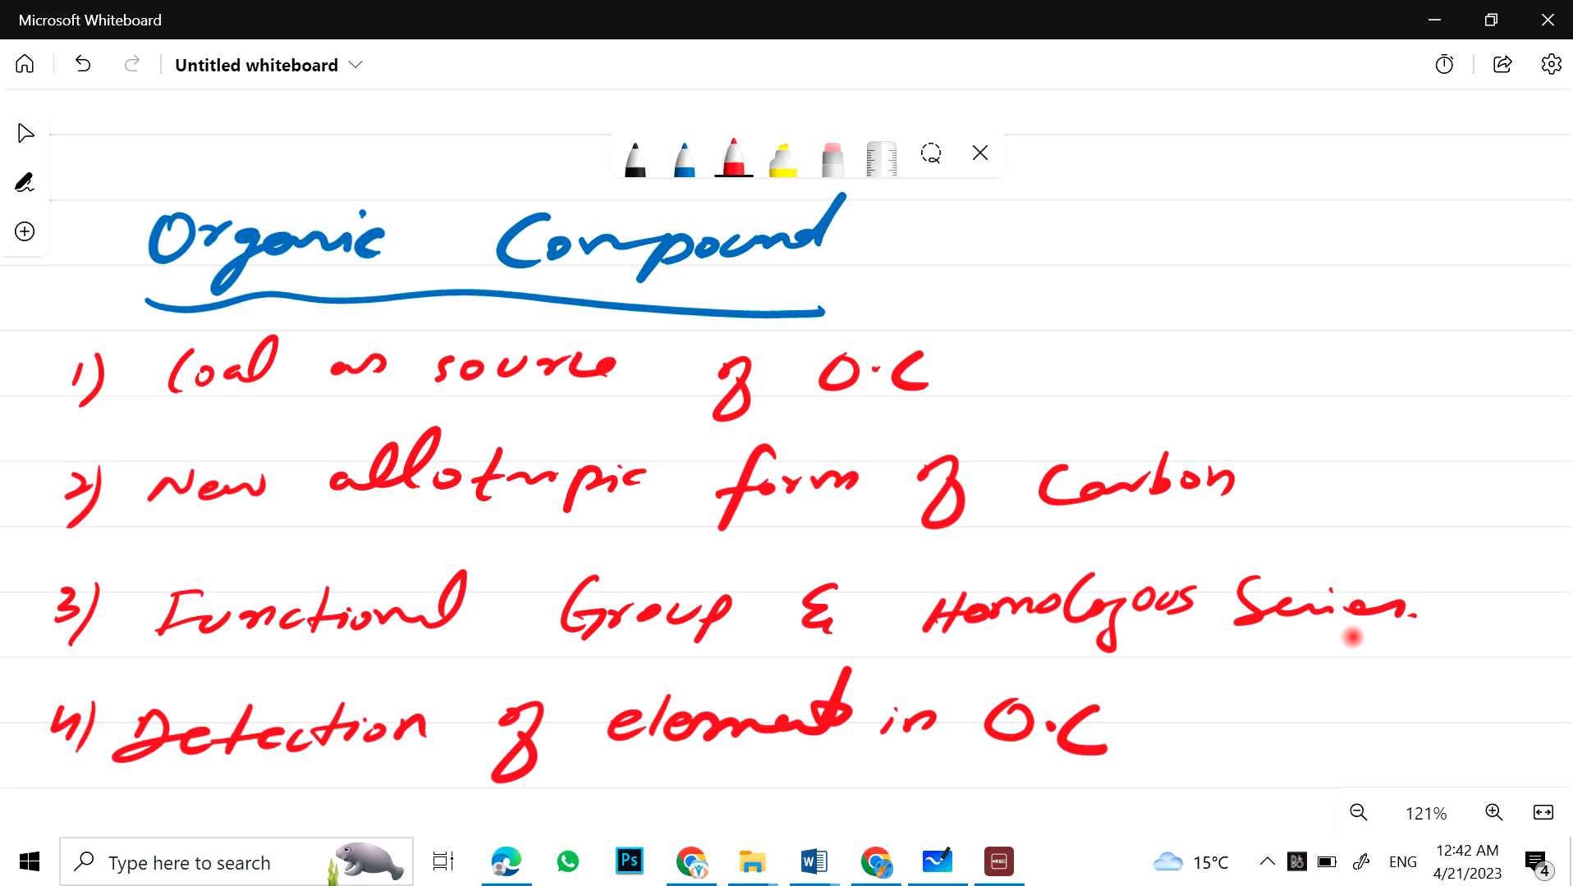
pyautogui.moveTo(1425, 462)
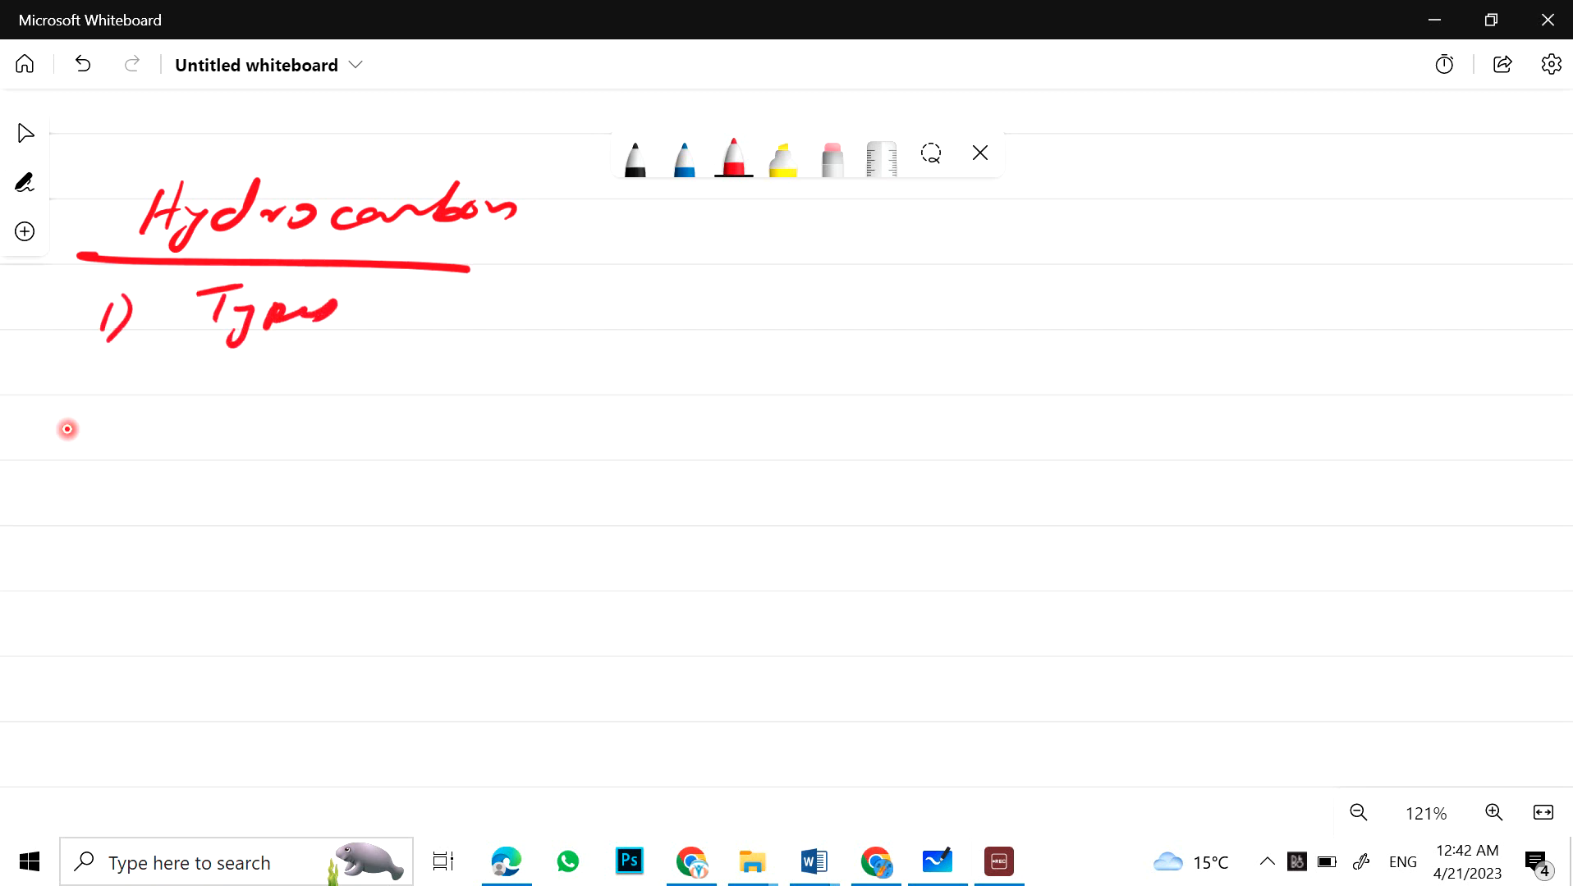
# Step: Finish Hydrocarbon topic 1 and write topic 2: nomenclature, physical properties, reactivity of alkanes, alkenes, alkynes
pyautogui.moveTo(410, 291); pyautogui.dragTo(432, 346)
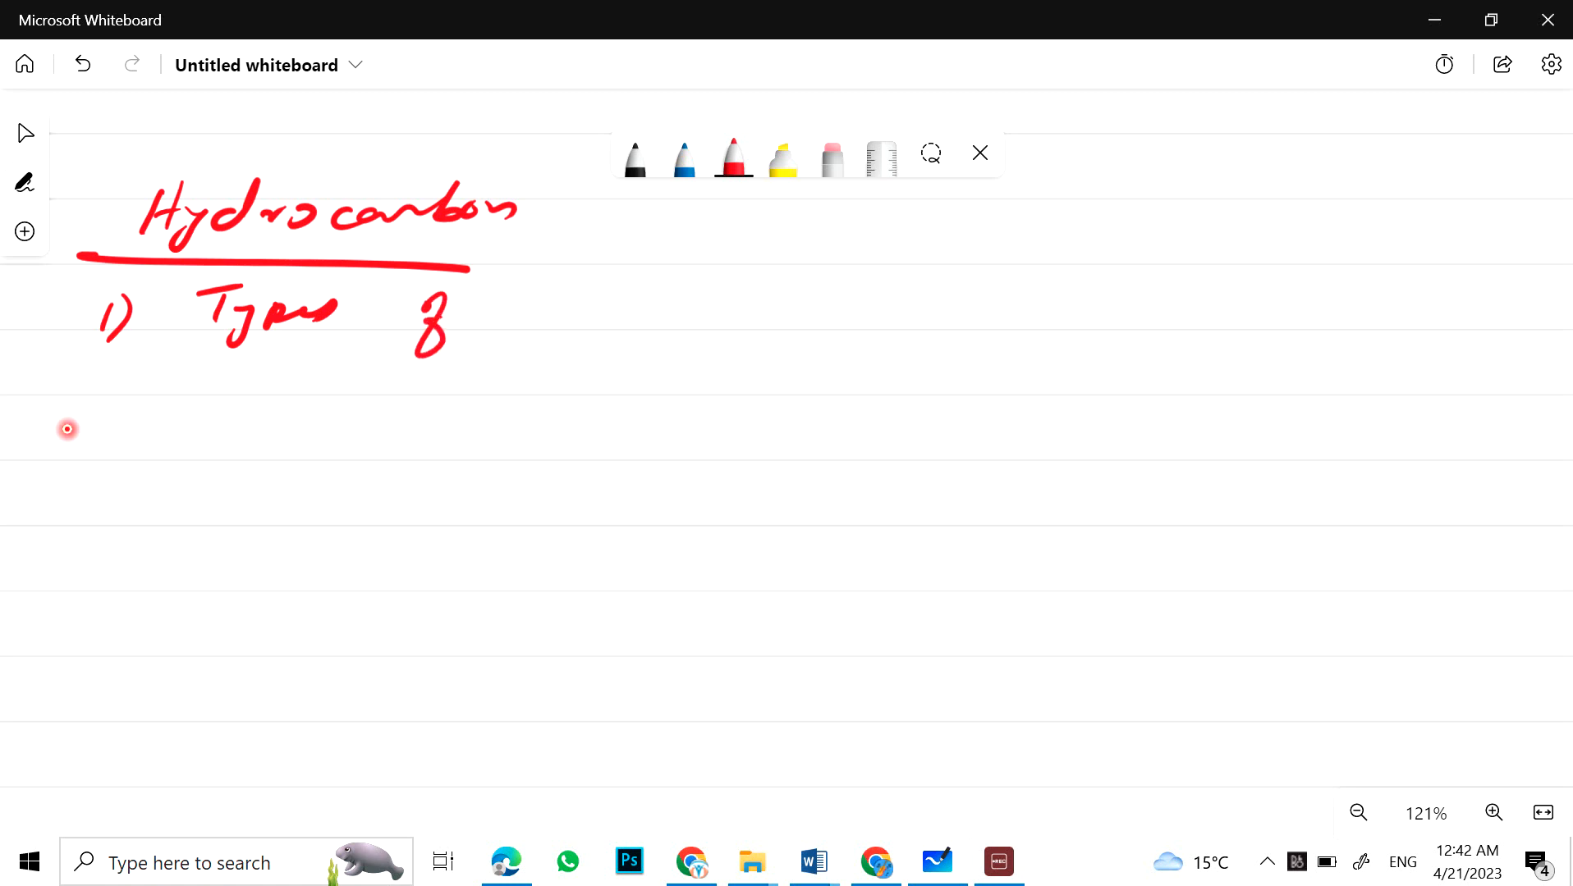
pyautogui.moveTo(566, 290); pyautogui.dragTo(647, 326)
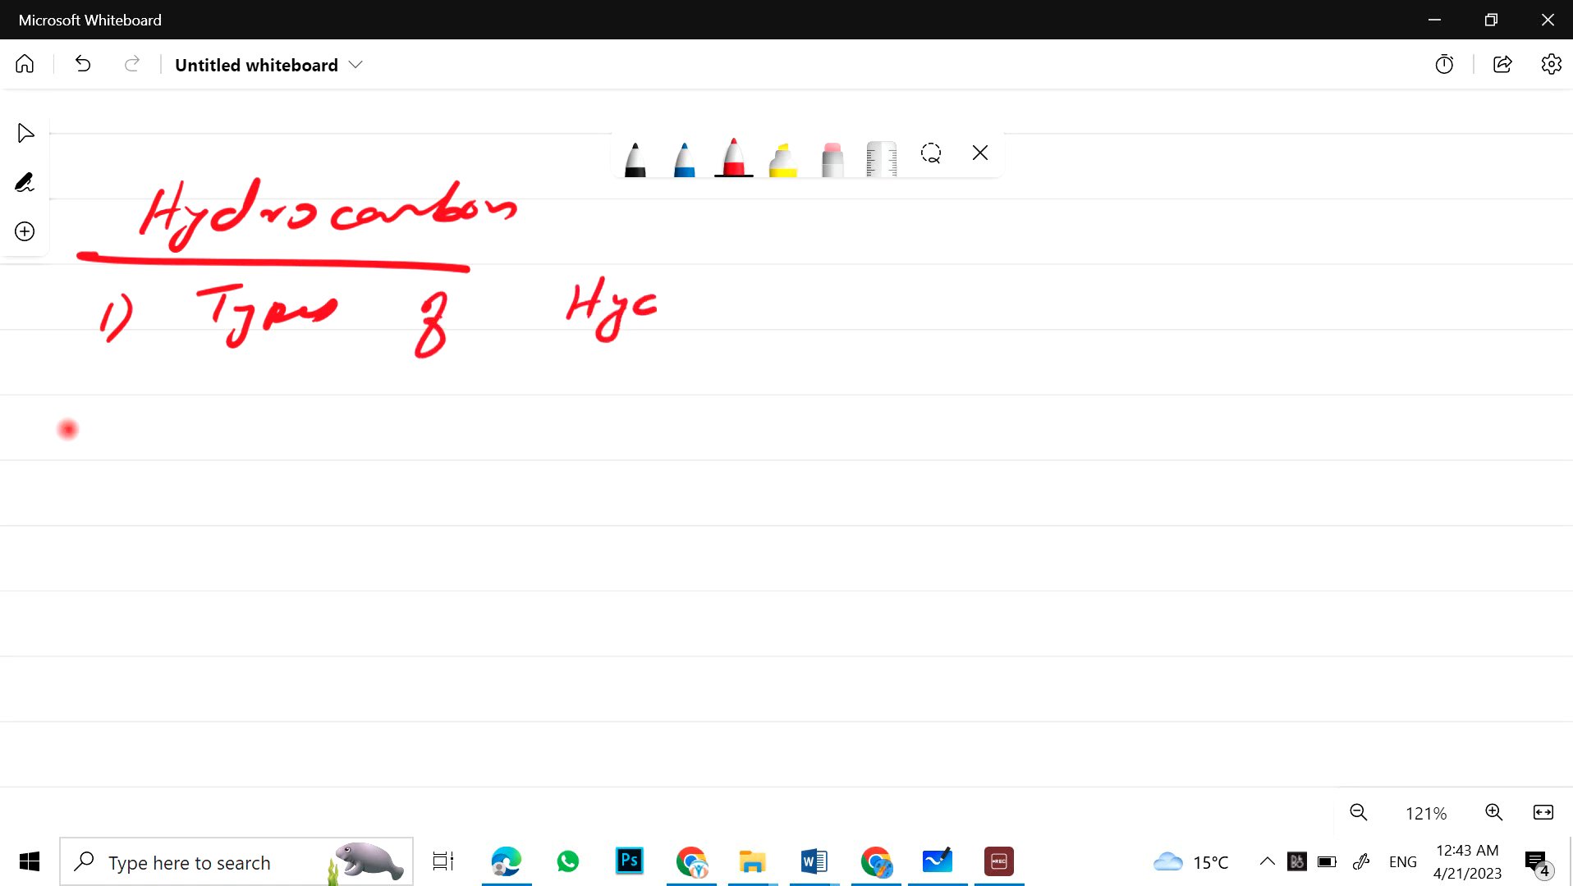
pyautogui.moveTo(641, 300); pyautogui.dragTo(852, 301)
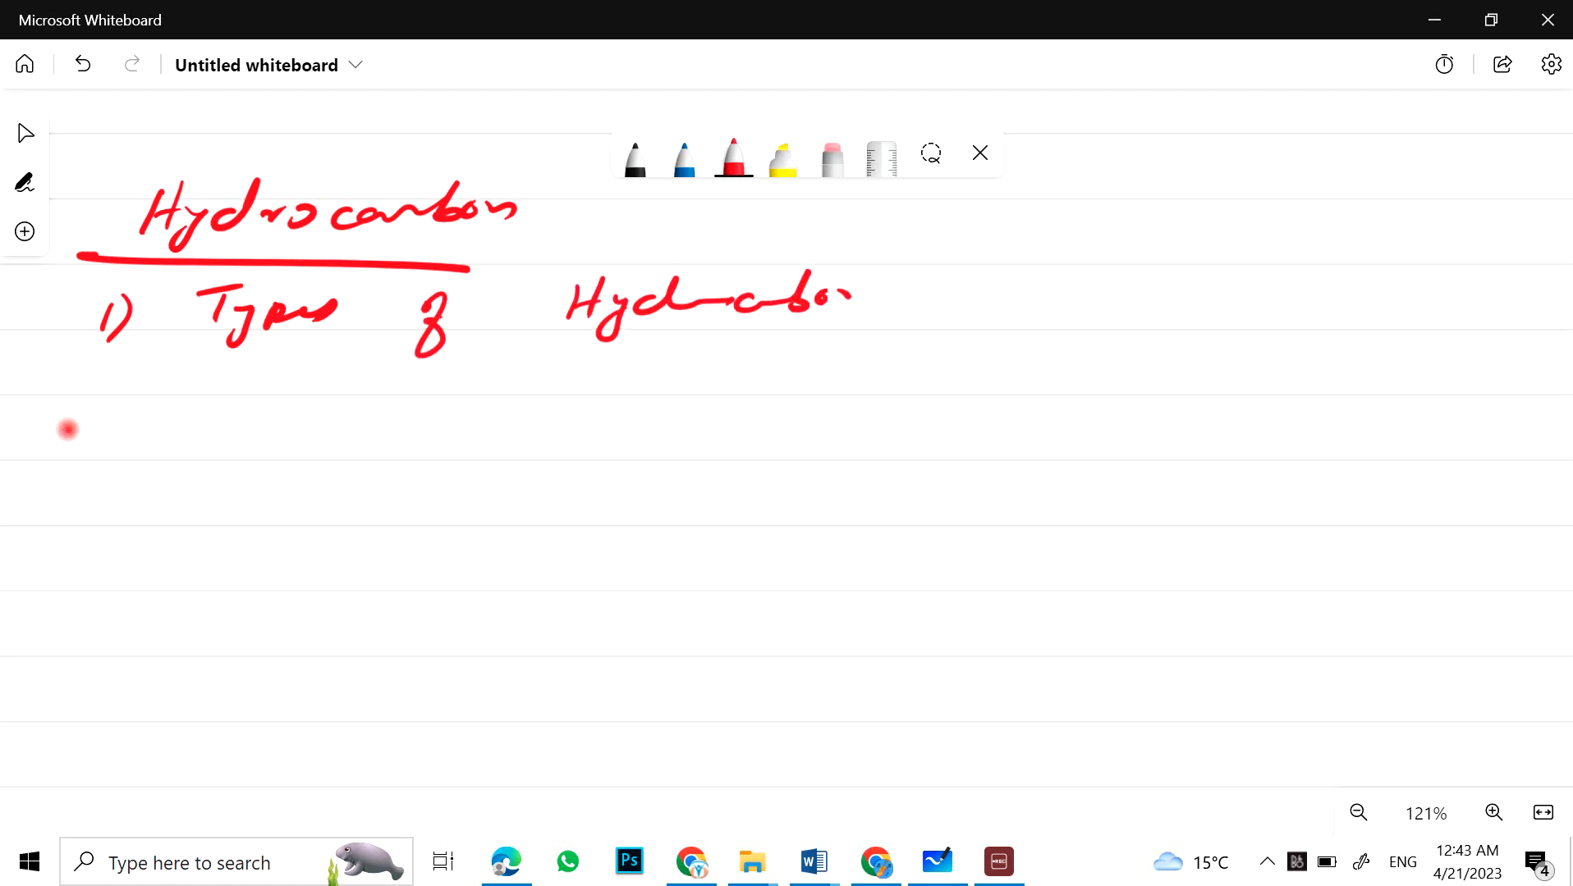
pyautogui.moveTo(95, 441); pyautogui.dragTo(220, 422)
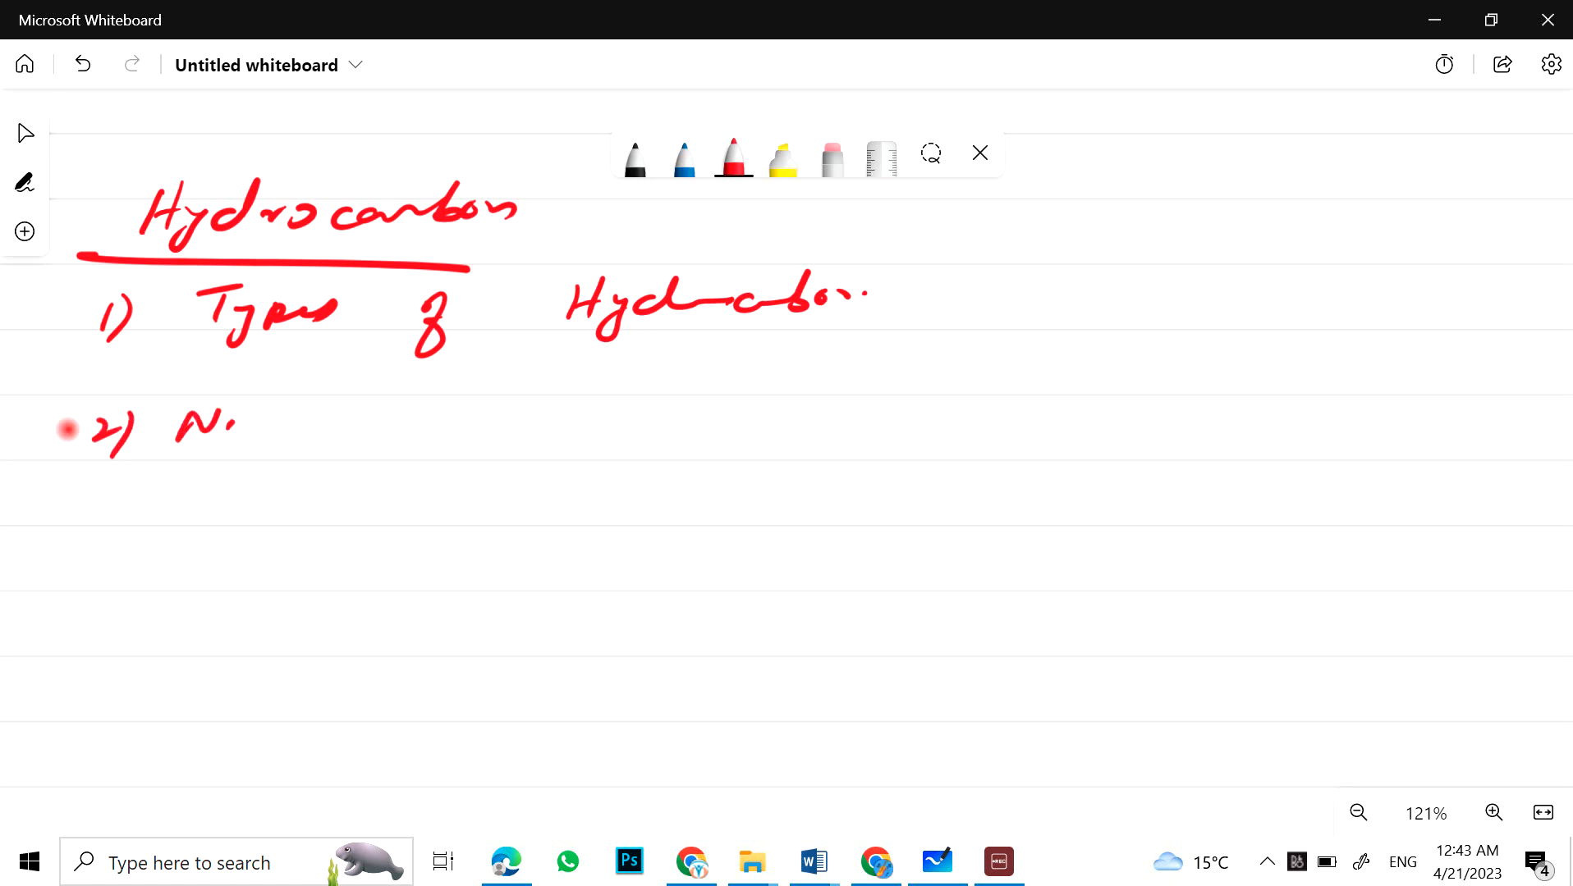
pyautogui.moveTo(180, 422); pyautogui.dragTo(410, 422)
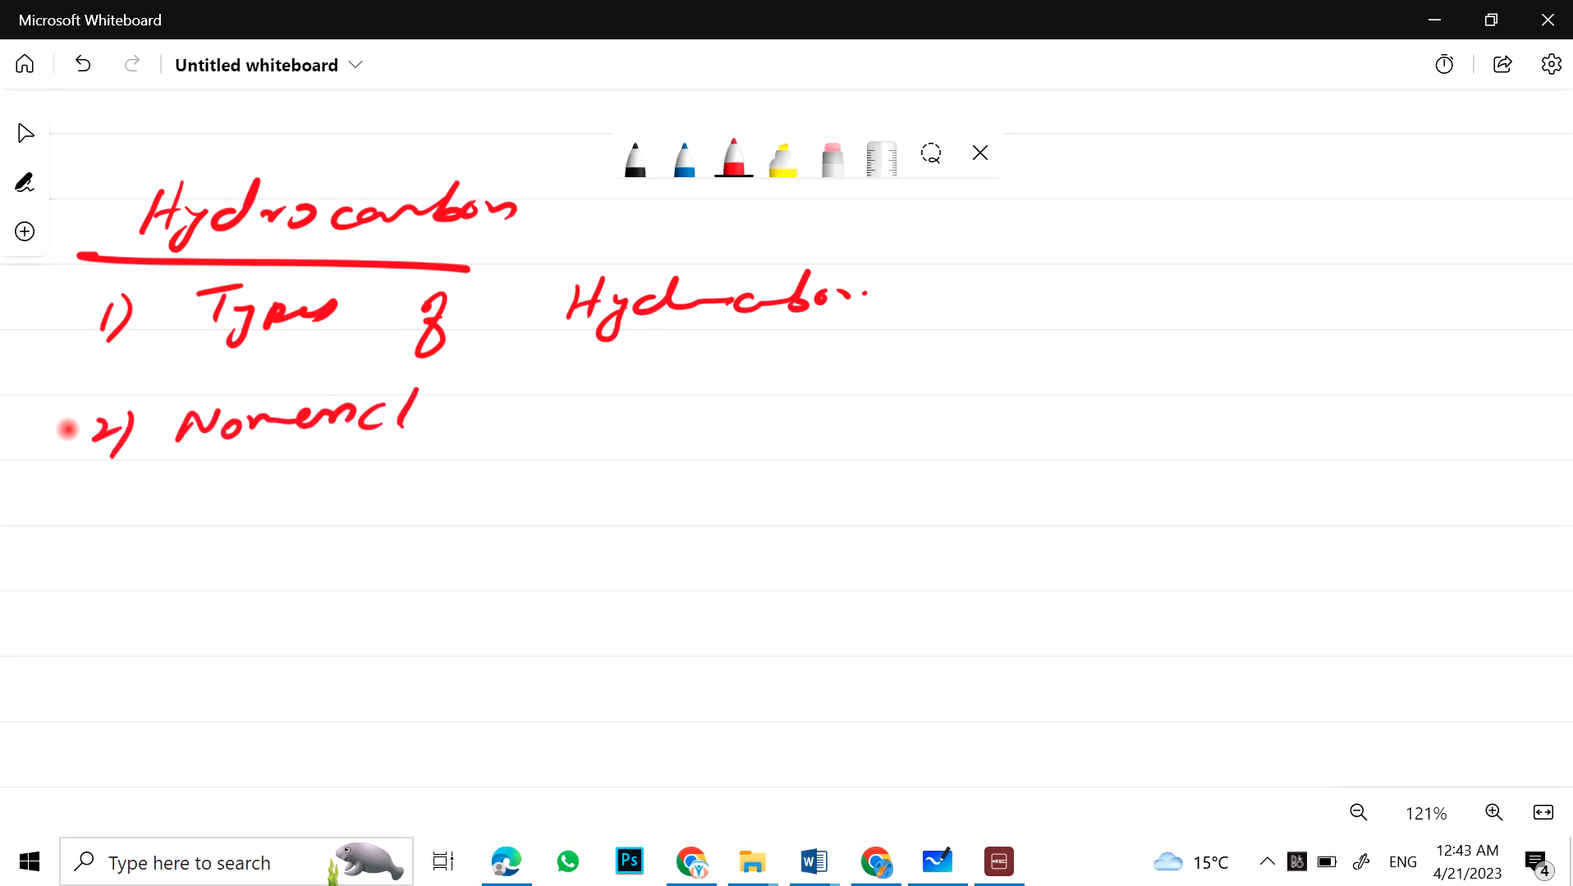
pyautogui.moveTo(400, 410); pyautogui.dragTo(622, 432)
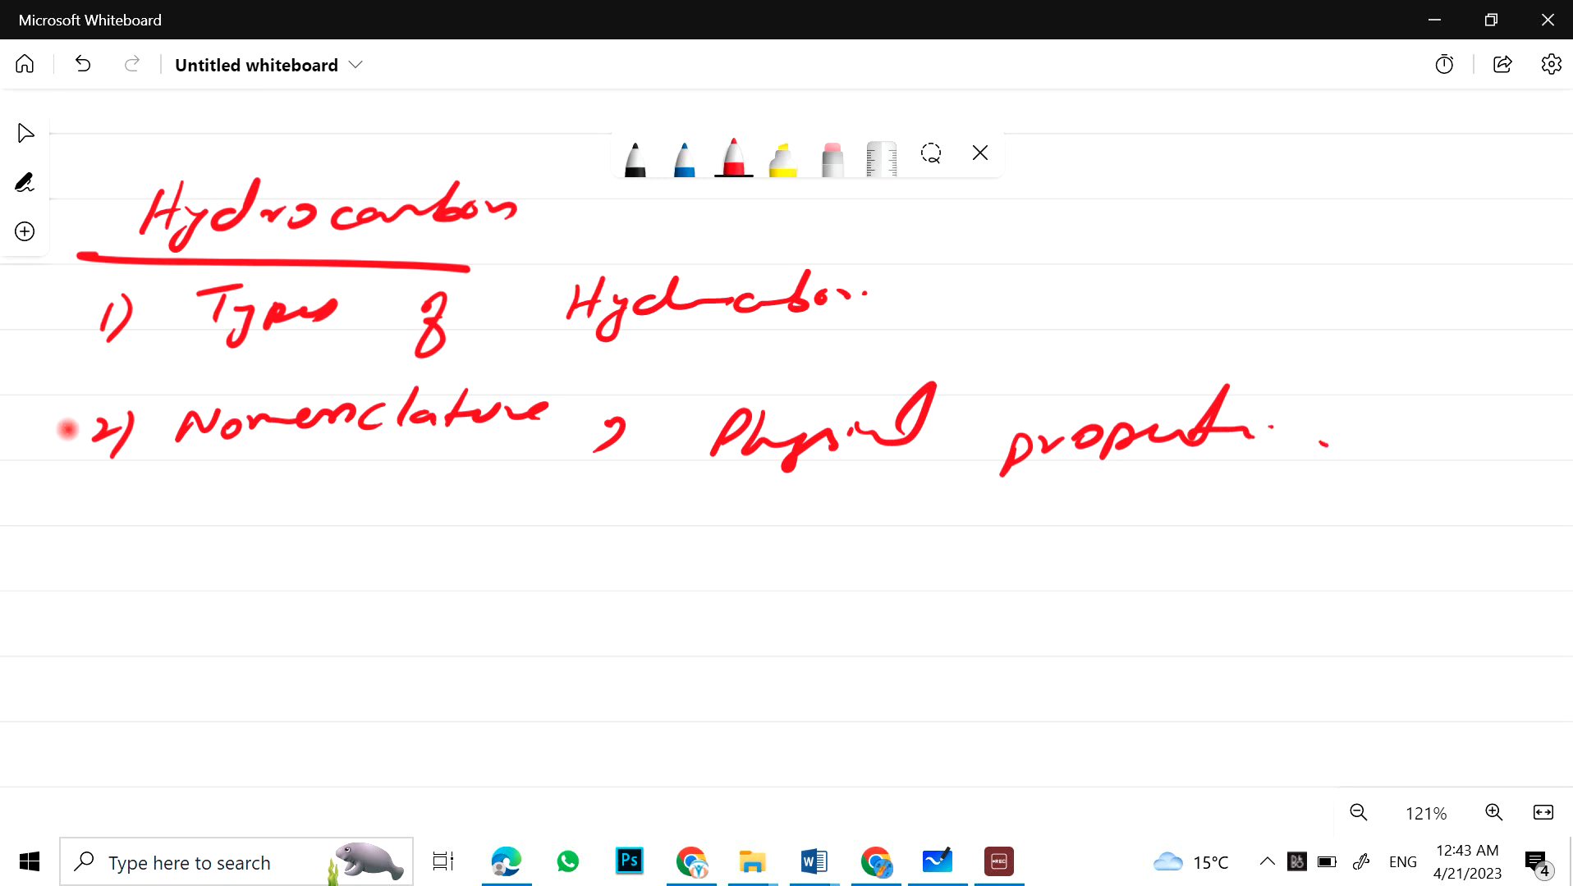
pyautogui.moveTo(120, 541); pyautogui.dragTo(220, 551)
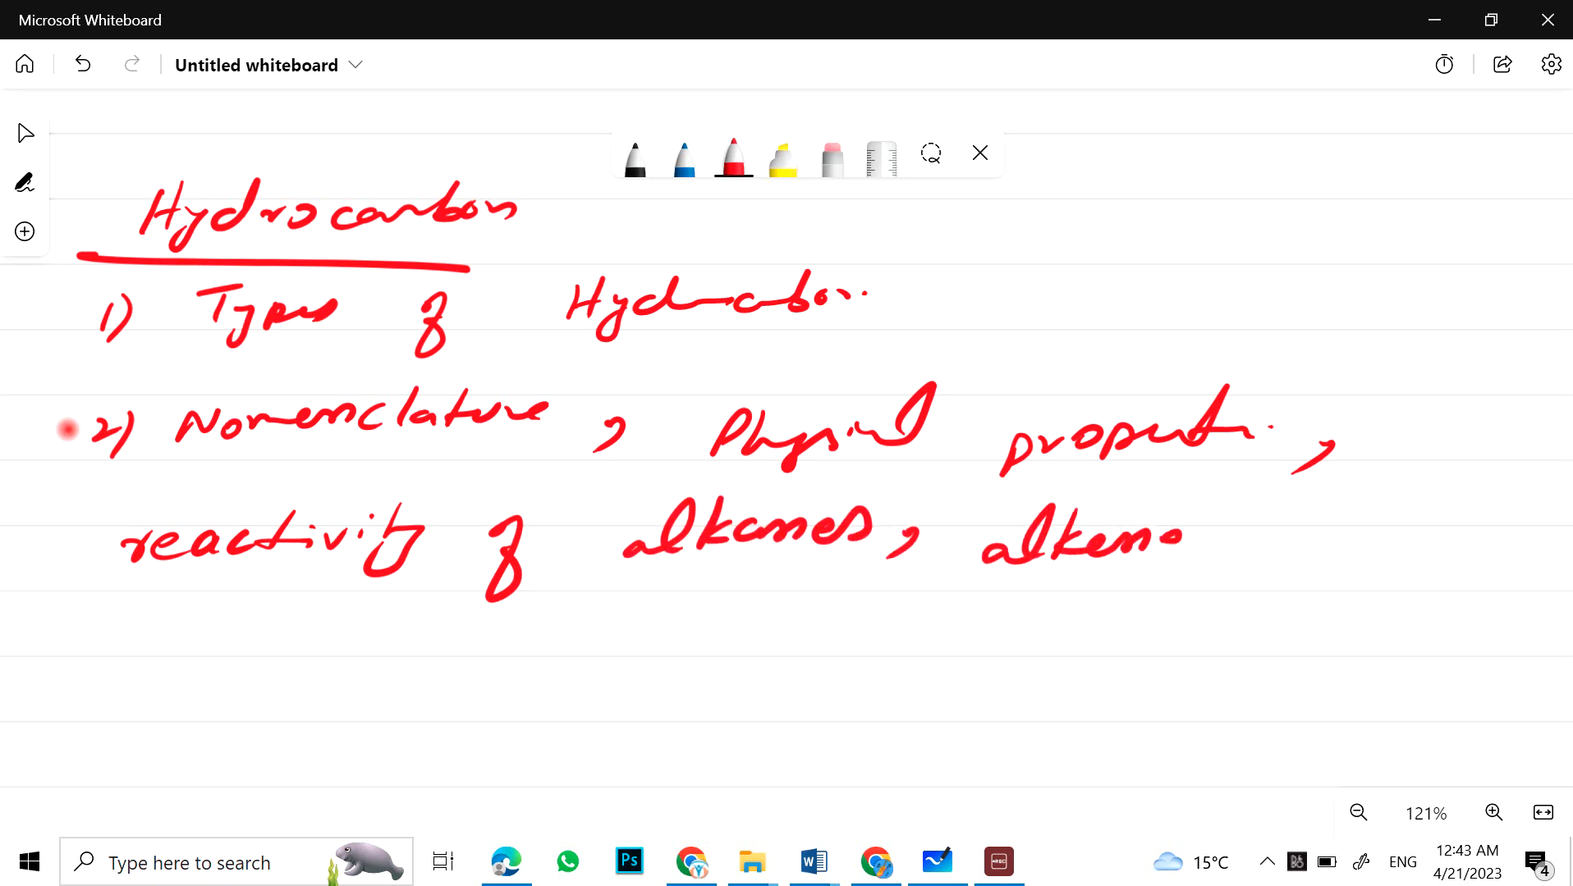
pyautogui.moveTo(1204, 542); pyautogui.dragTo(1384, 541)
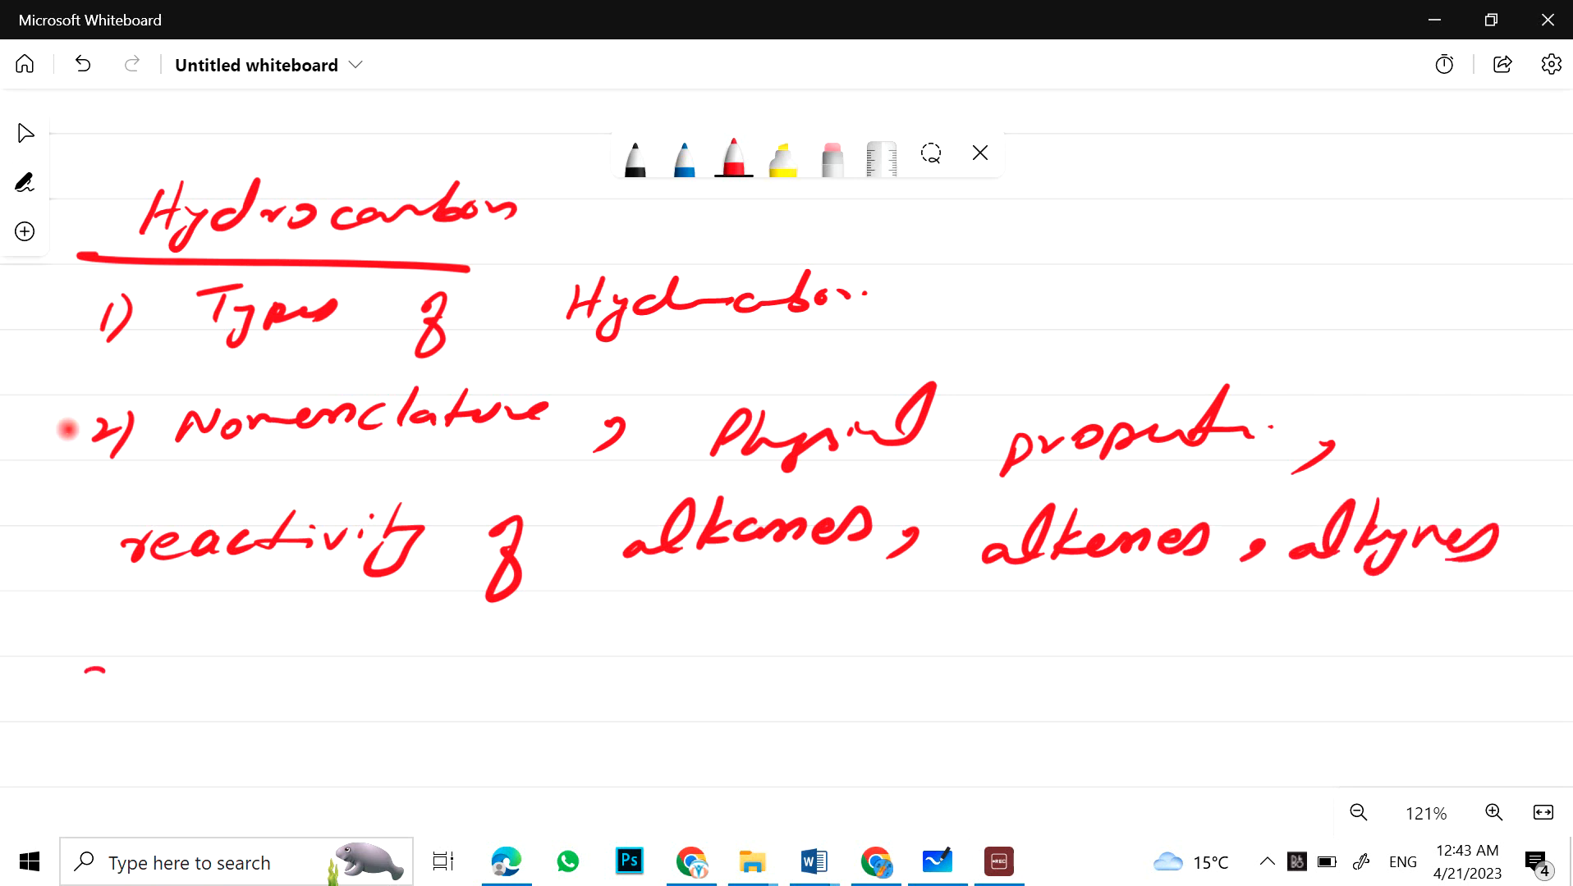
# Step: Write topic 3 'Isomerism (complete)' and scroll down for the next item
pyautogui.moveTo(81, 662); pyautogui.dragTo(134, 712)
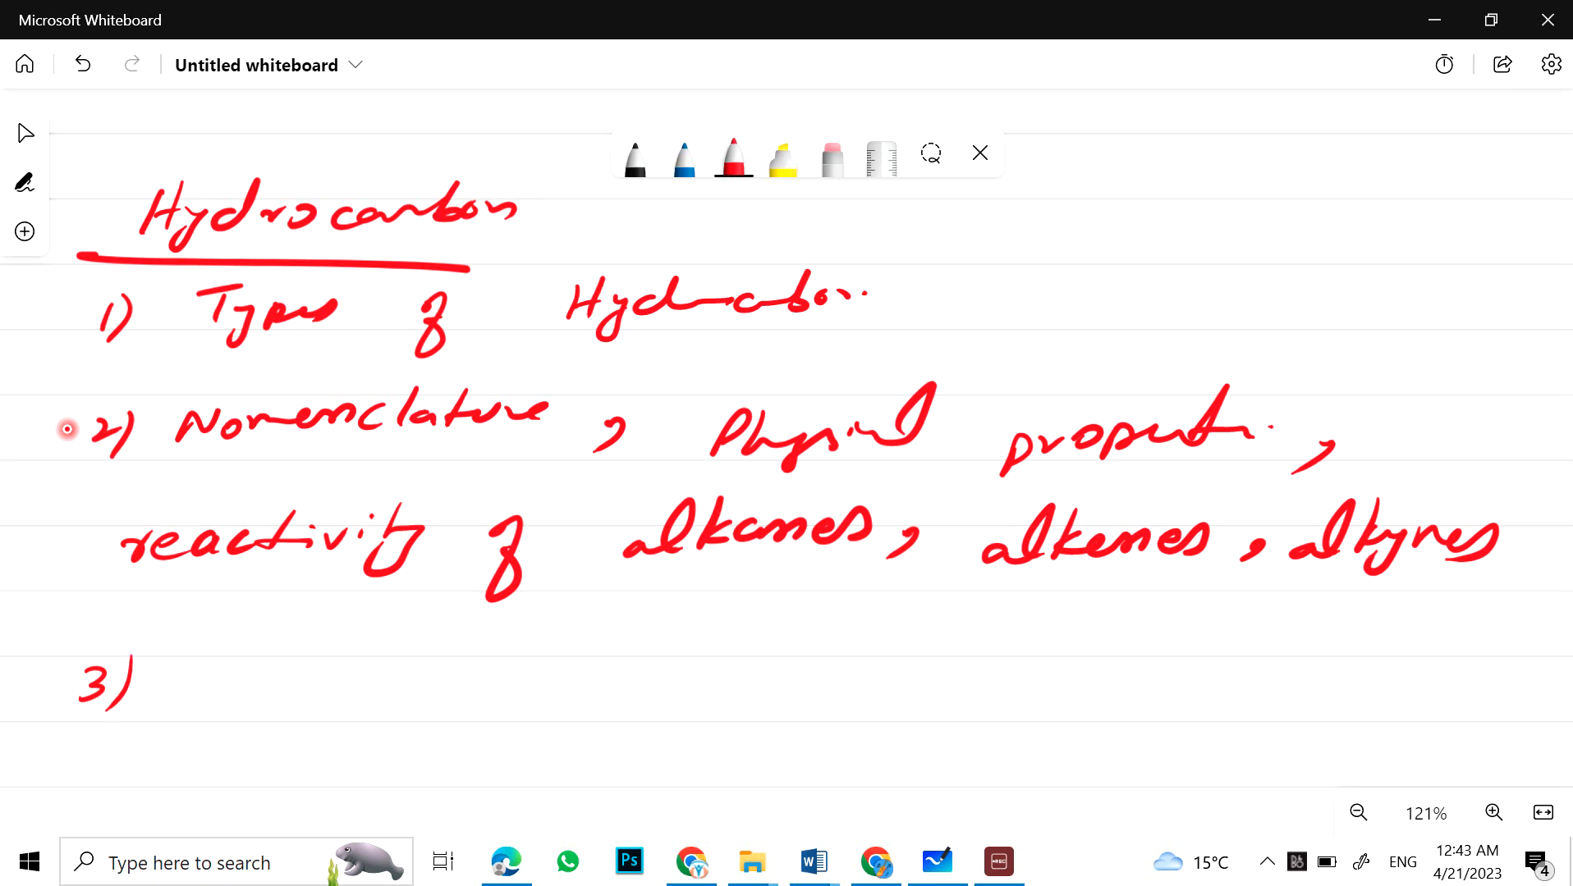
pyautogui.moveTo(220, 681); pyautogui.dragTo(410, 691)
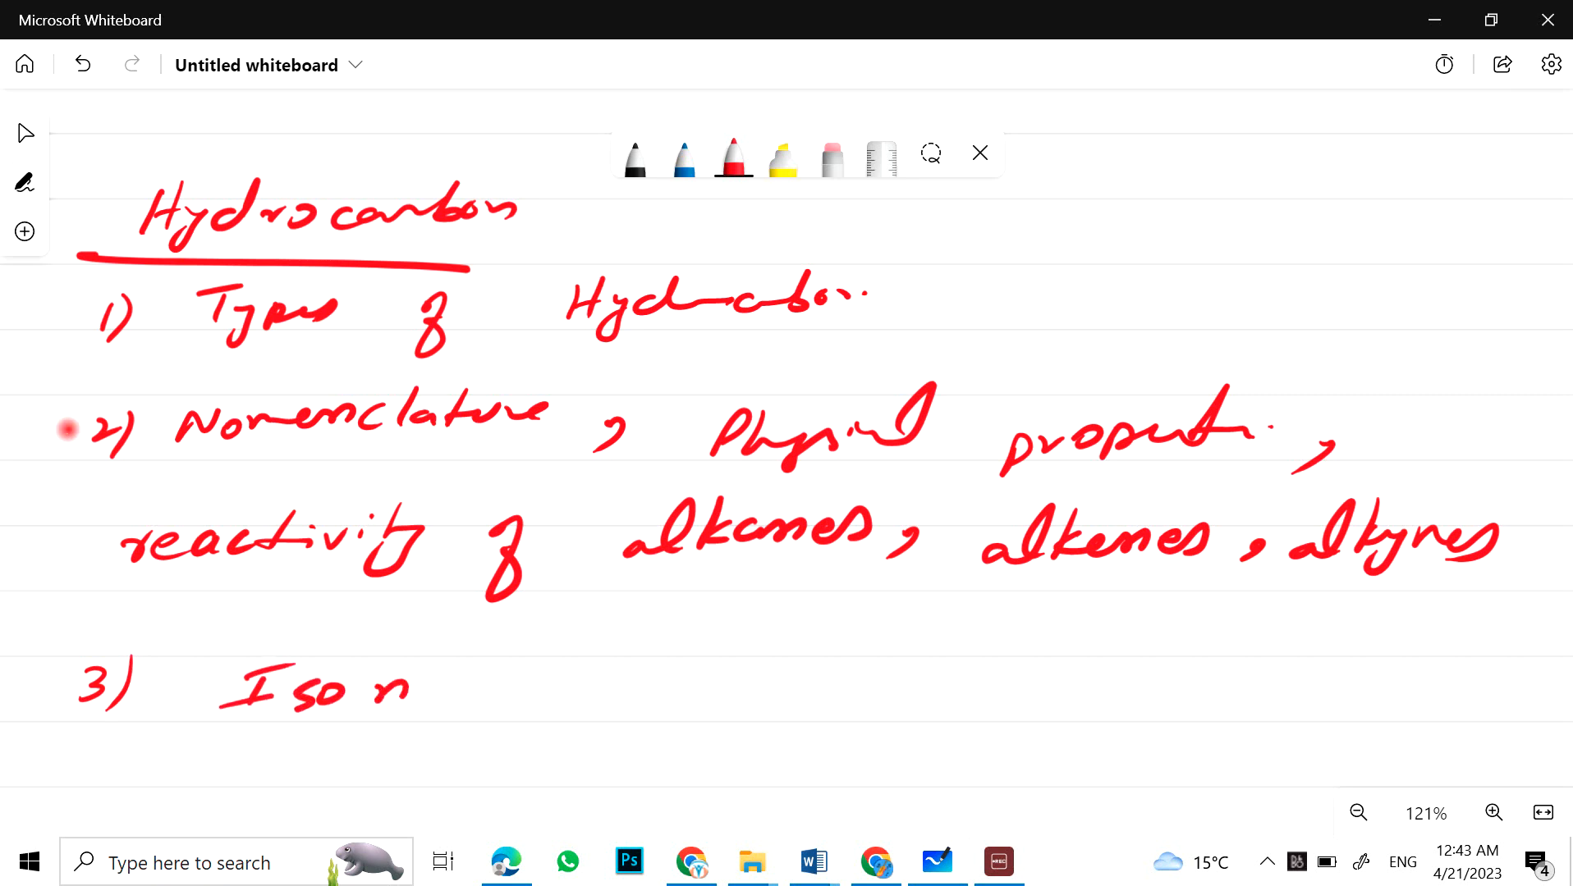
pyautogui.moveTo(391, 691); pyautogui.dragTo(651, 662)
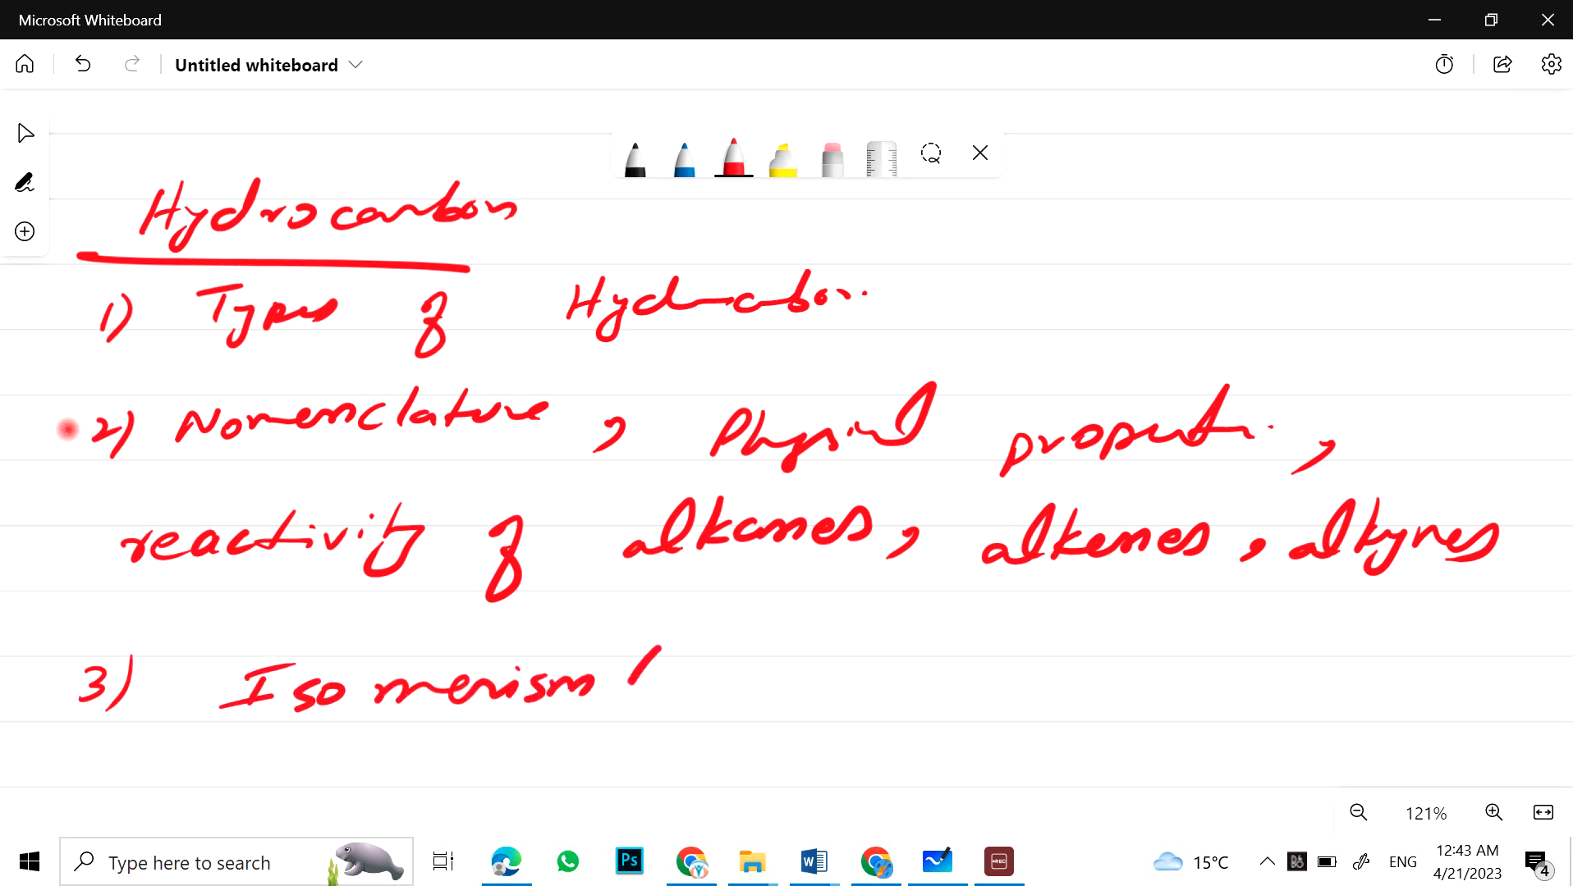
pyautogui.moveTo(618, 702); pyautogui.dragTo(922, 691)
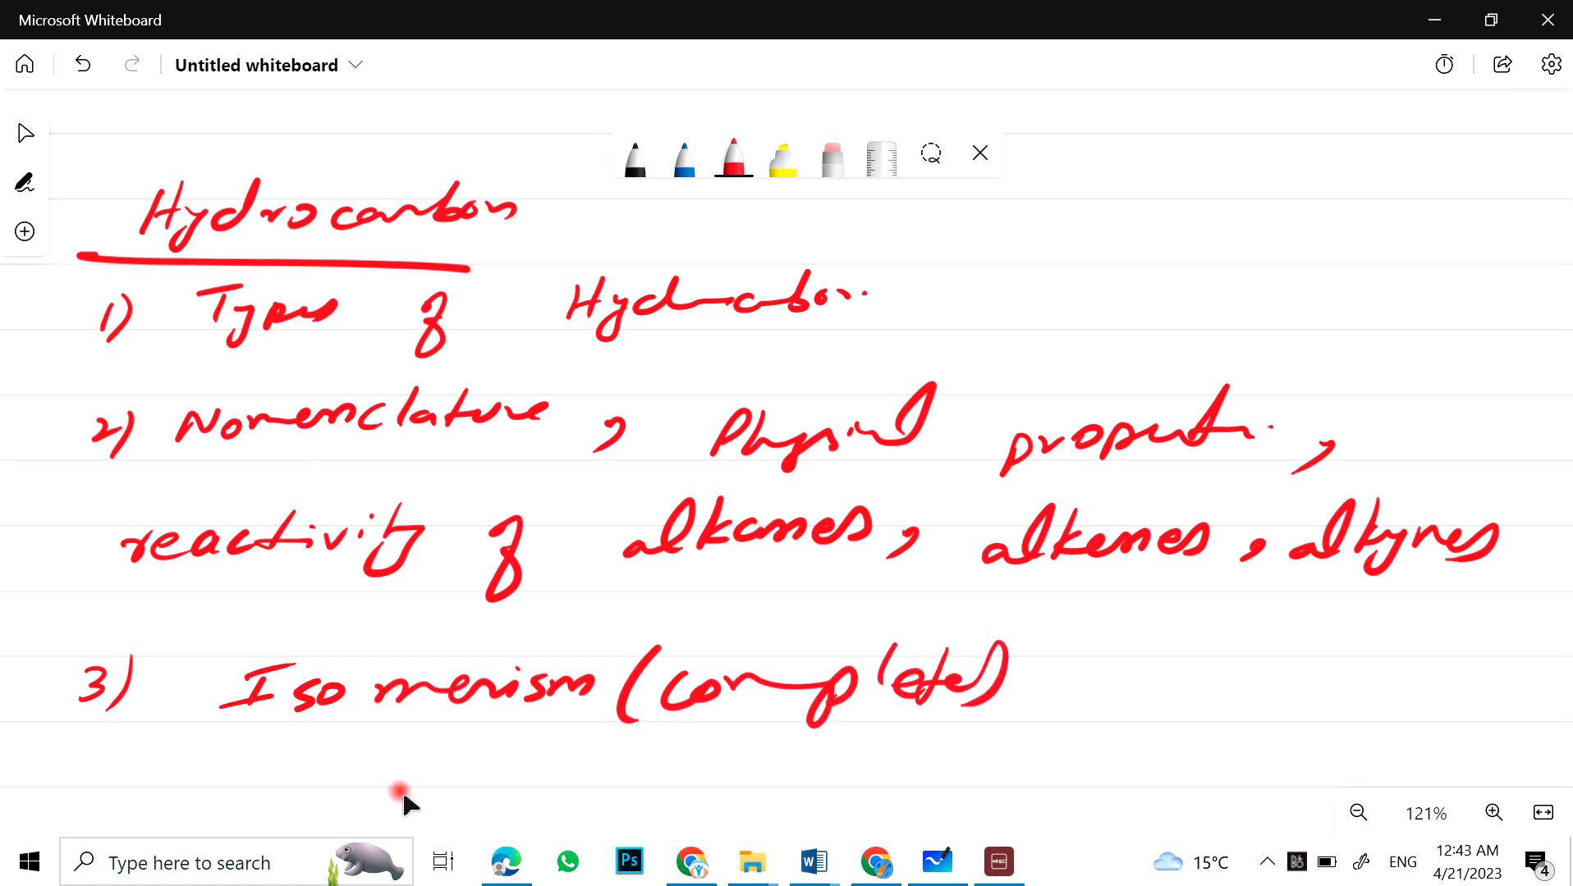
pyautogui.scroll(-3)
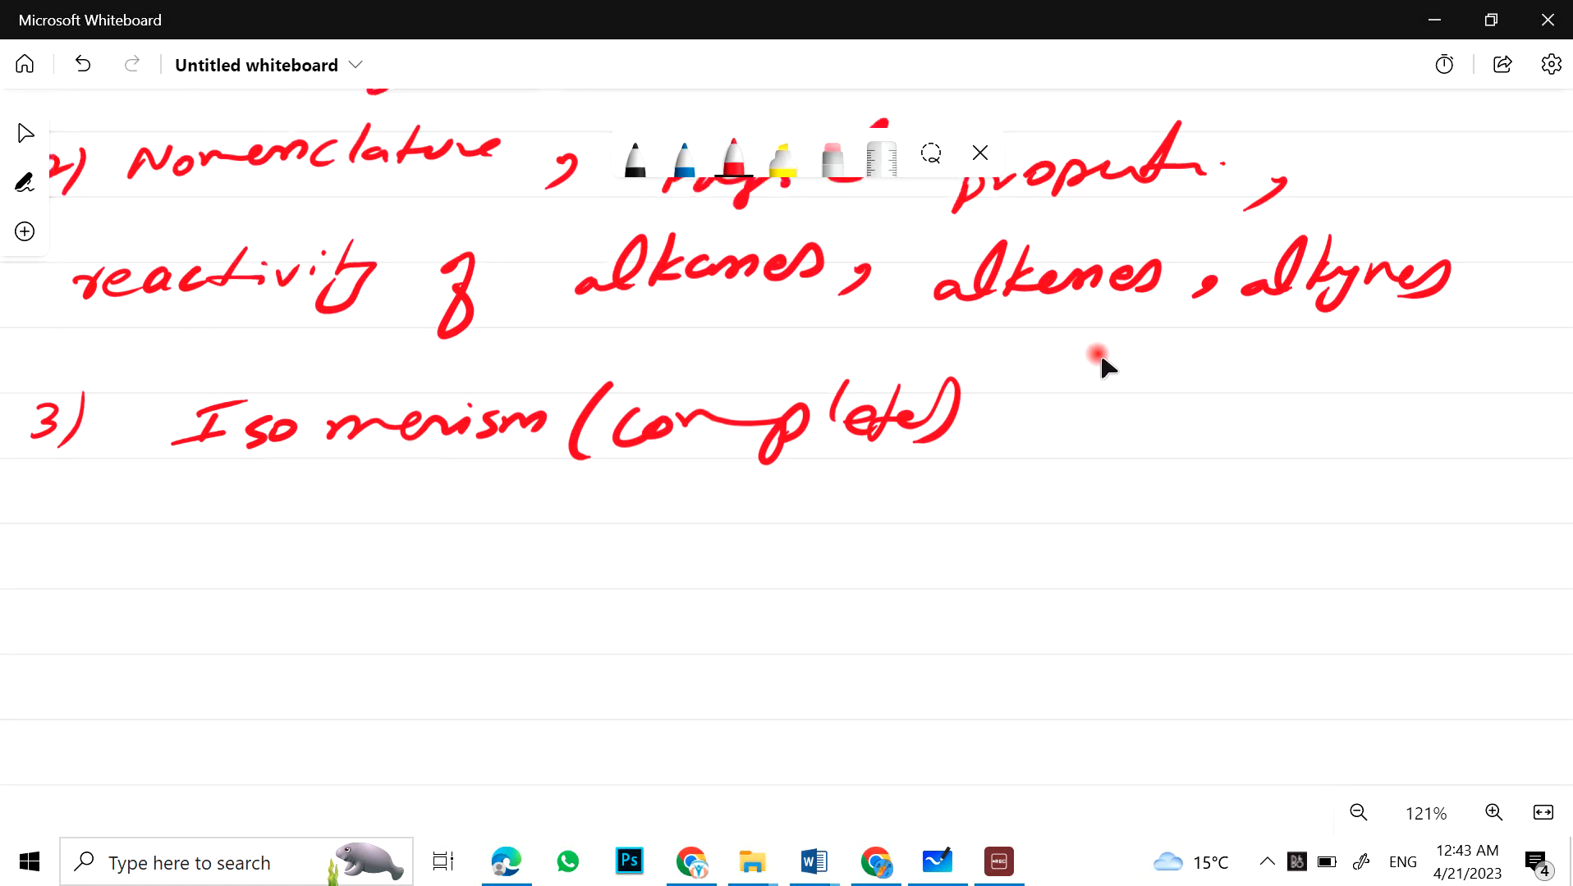
pyautogui.scroll(-3)
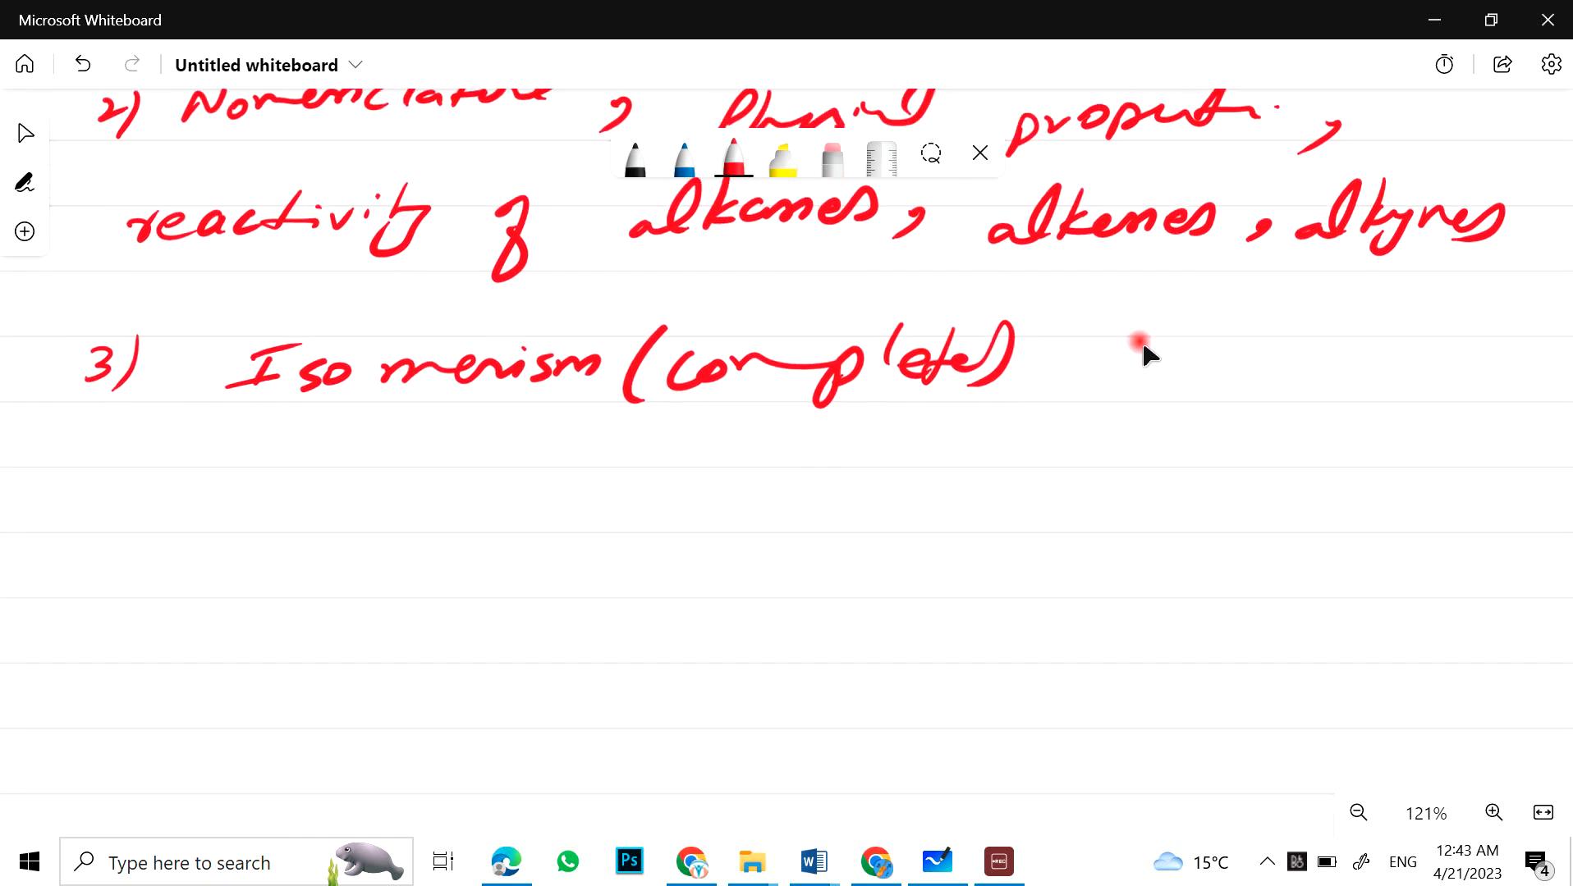
# Step: Write topic 4: Nomenclature, Reactions & preparation of alkanes, alkenes, alkynes and benzene, then number 5)
pyautogui.moveTo(81, 512); pyautogui.dragTo(110, 556)
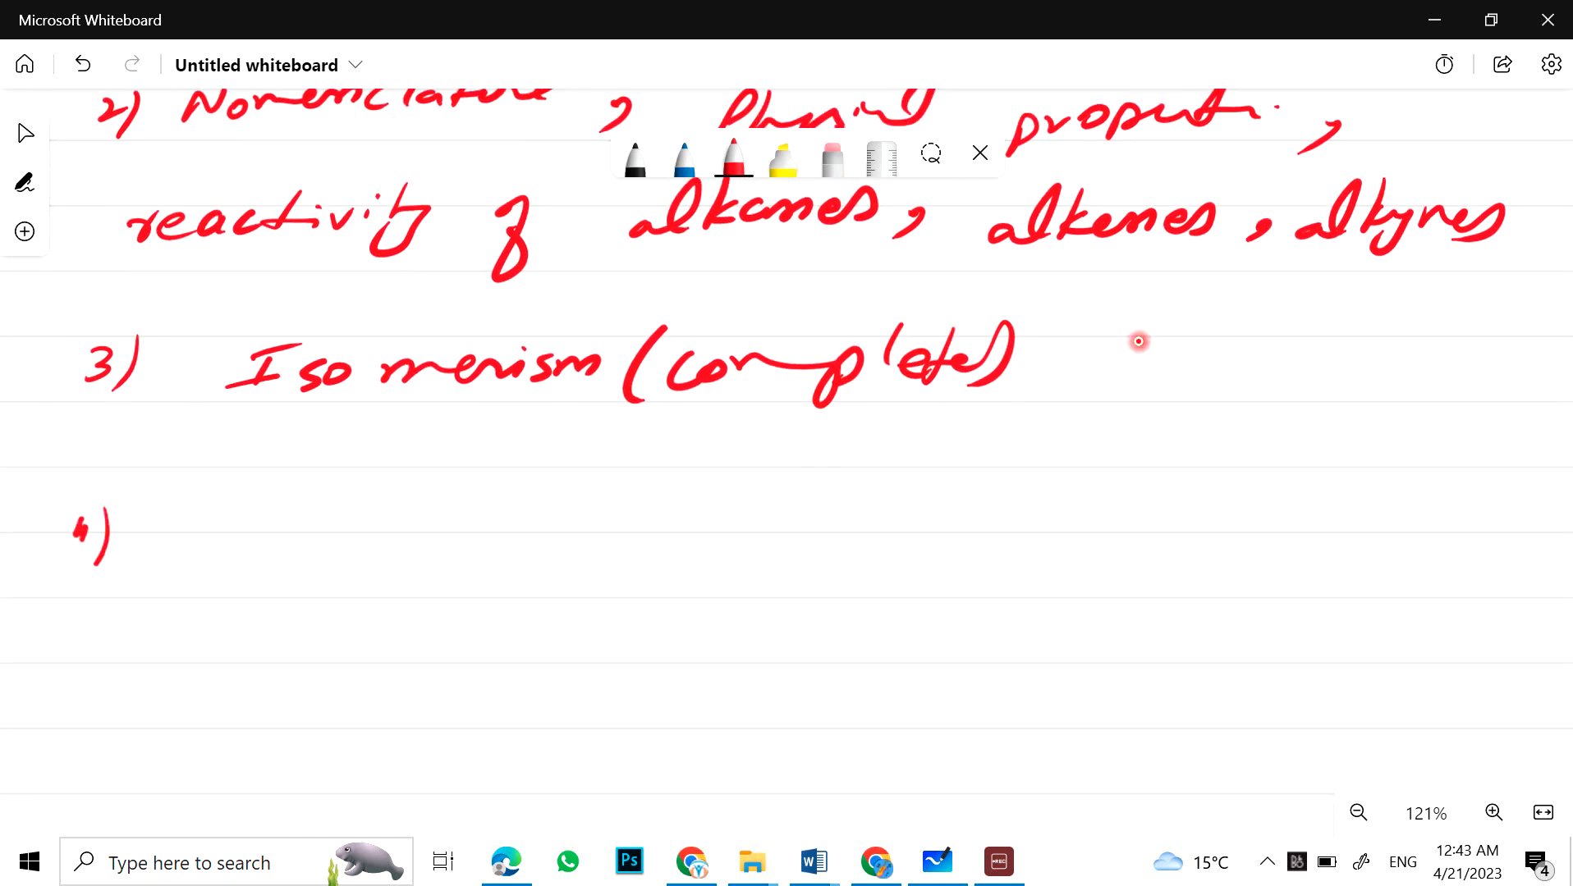
pyautogui.moveTo(180, 542); pyautogui.dragTo(310, 542)
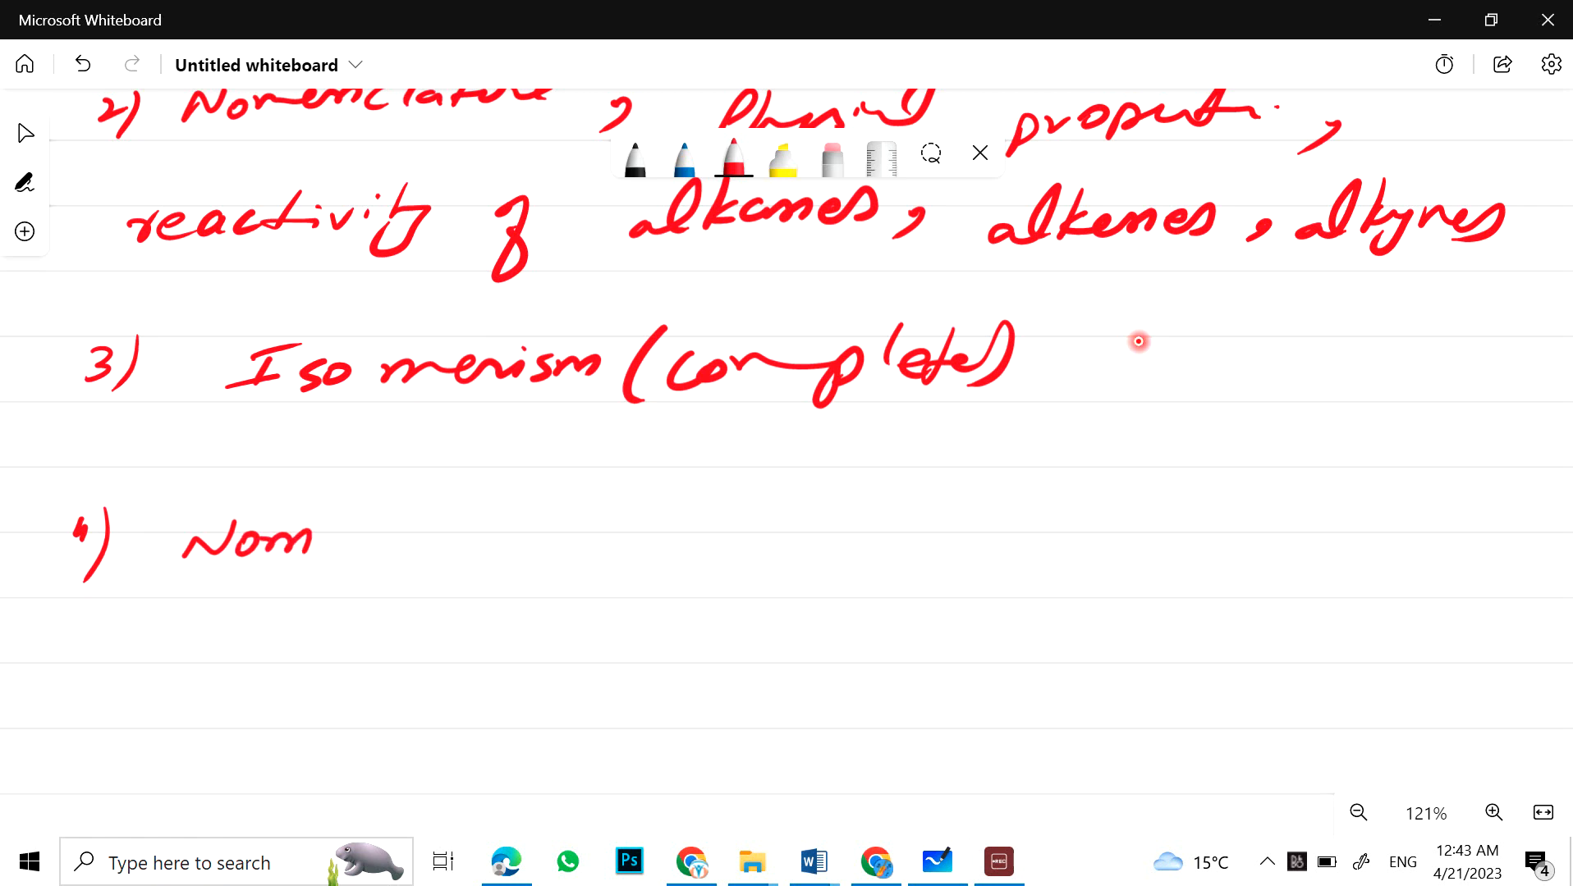
pyautogui.moveTo(311, 539); pyautogui.dragTo(471, 539)
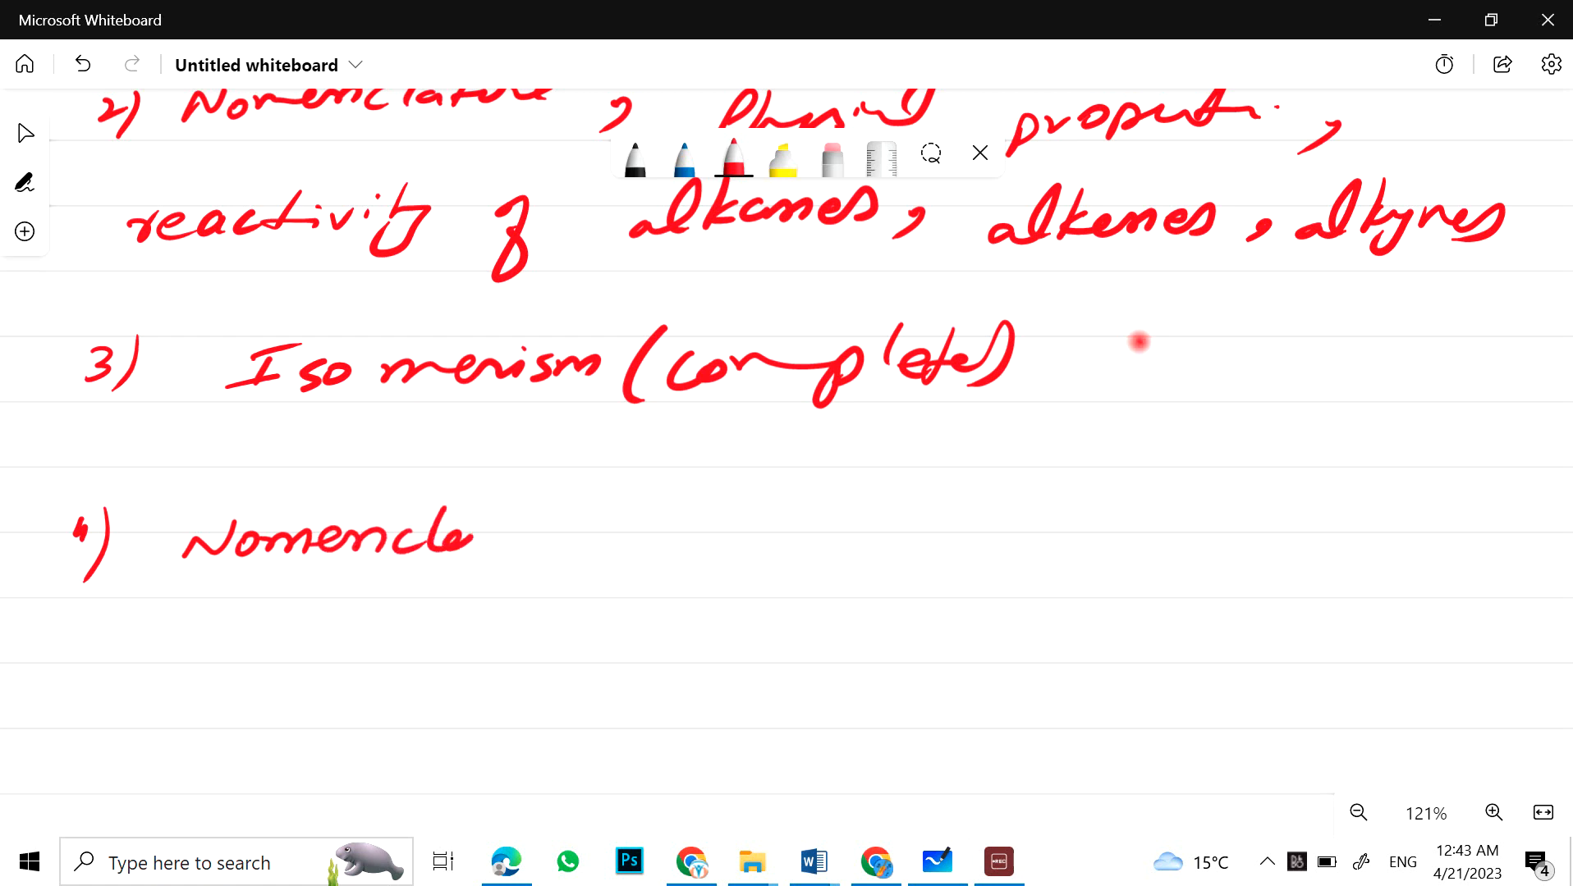
pyautogui.moveTo(461, 537); pyautogui.dragTo(622, 532)
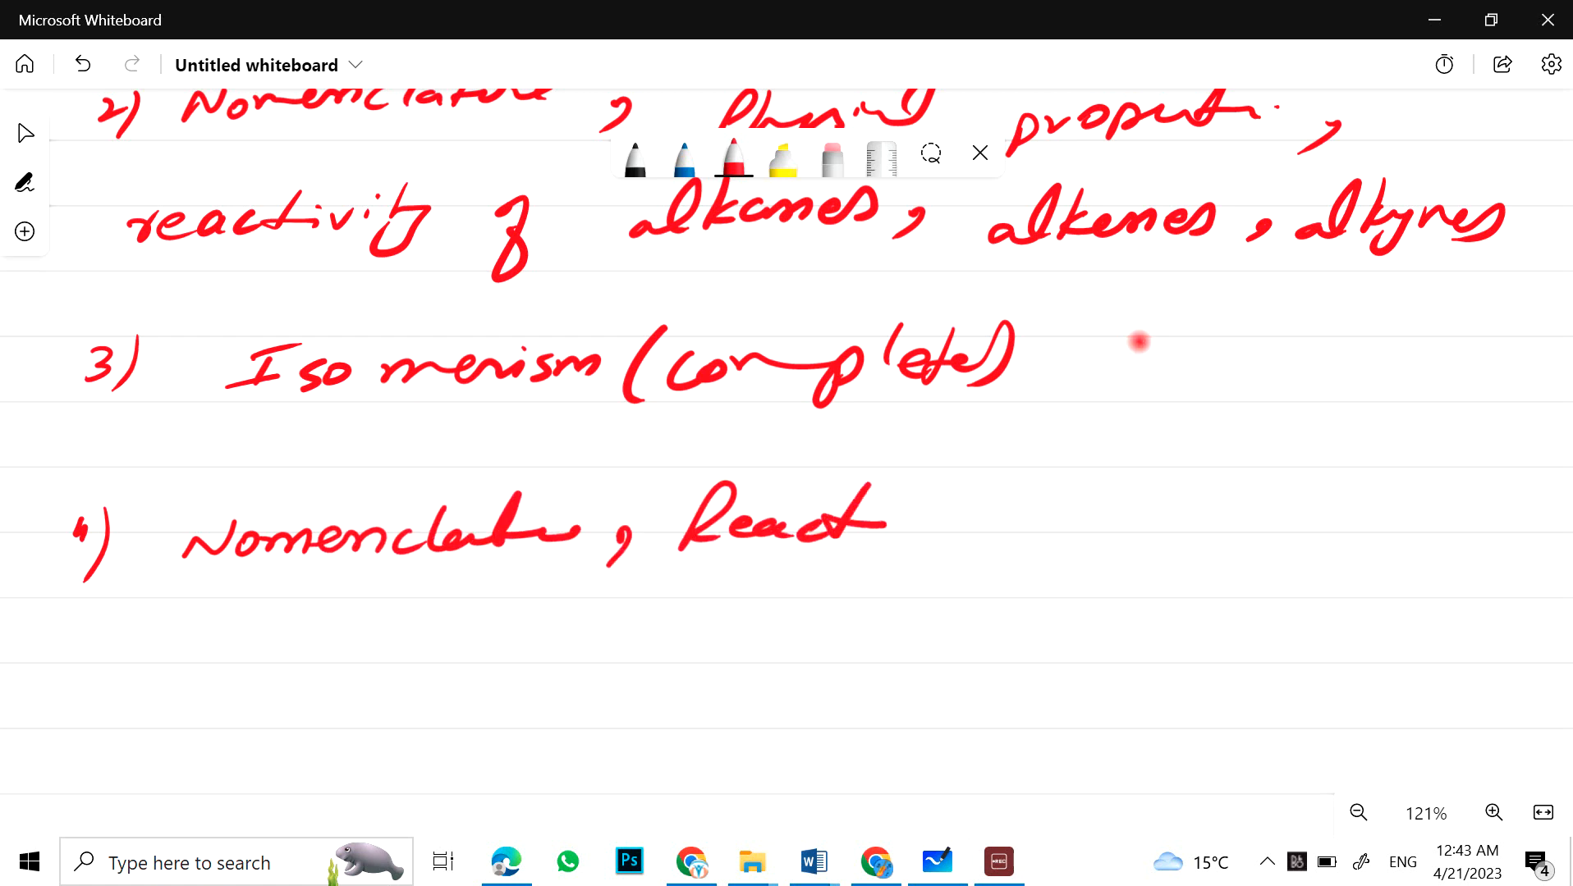
pyautogui.moveTo(883, 522); pyautogui.dragTo(1154, 557)
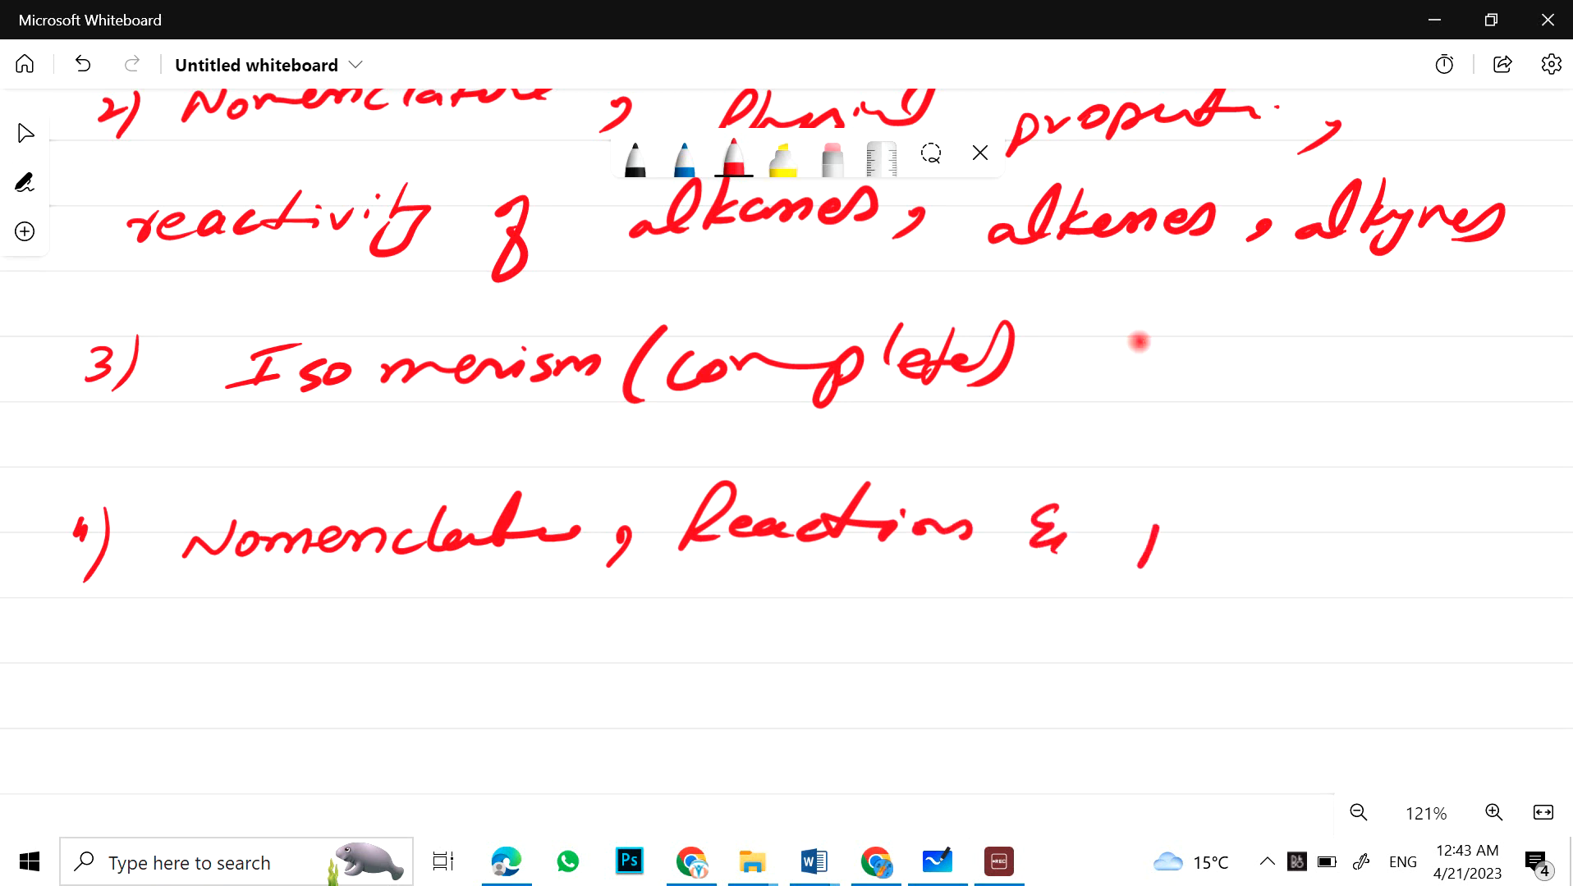
pyautogui.moveTo(1133, 522); pyautogui.dragTo(1389, 522)
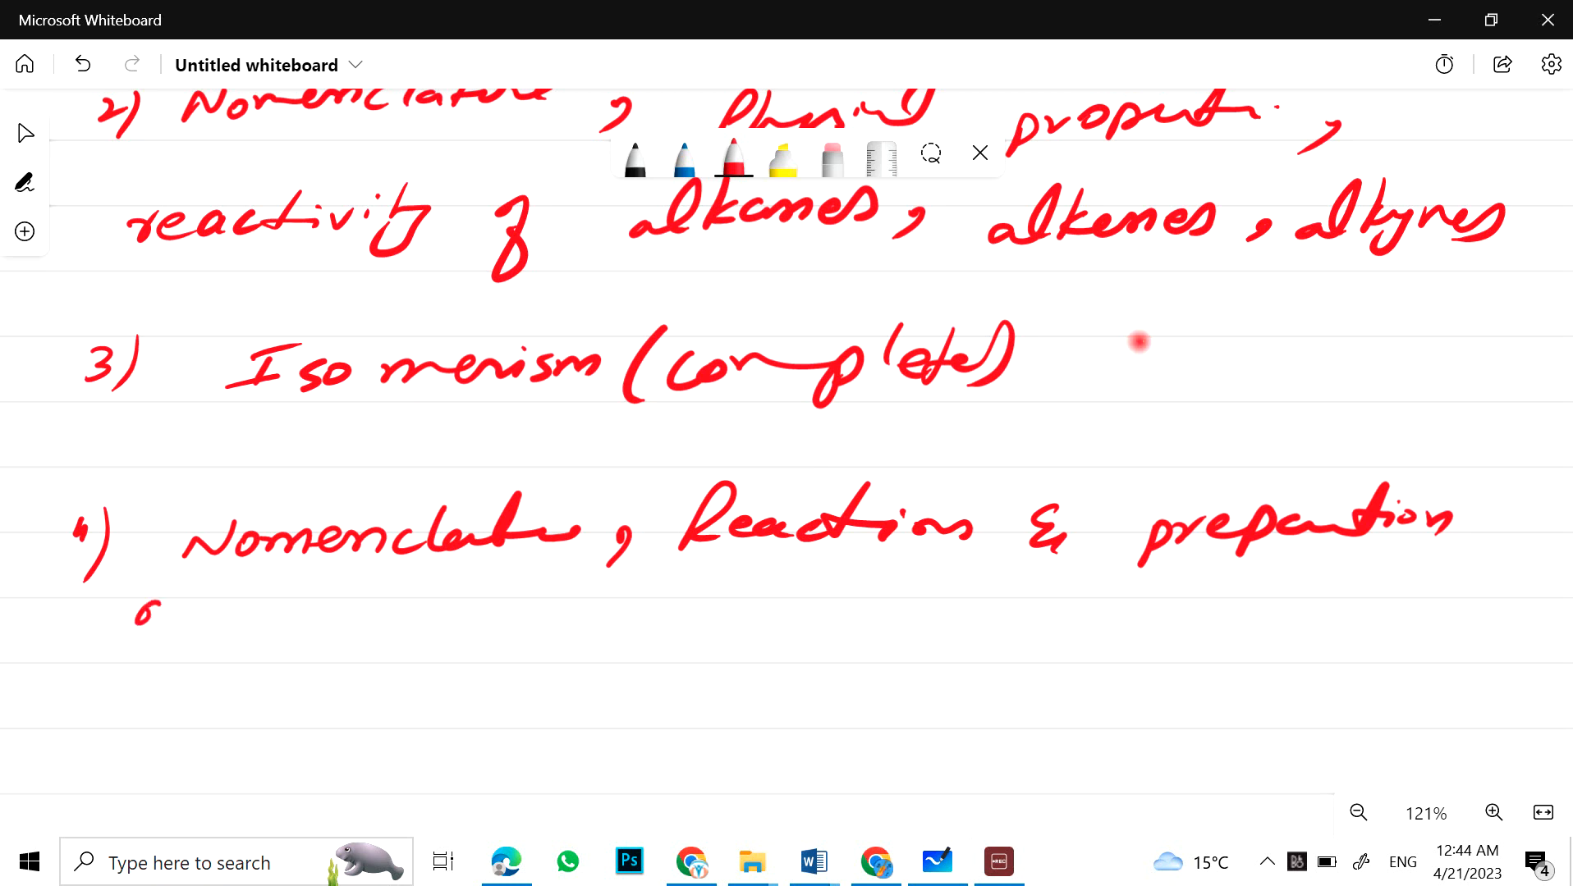
pyautogui.moveTo(135, 622); pyautogui.dragTo(431, 632)
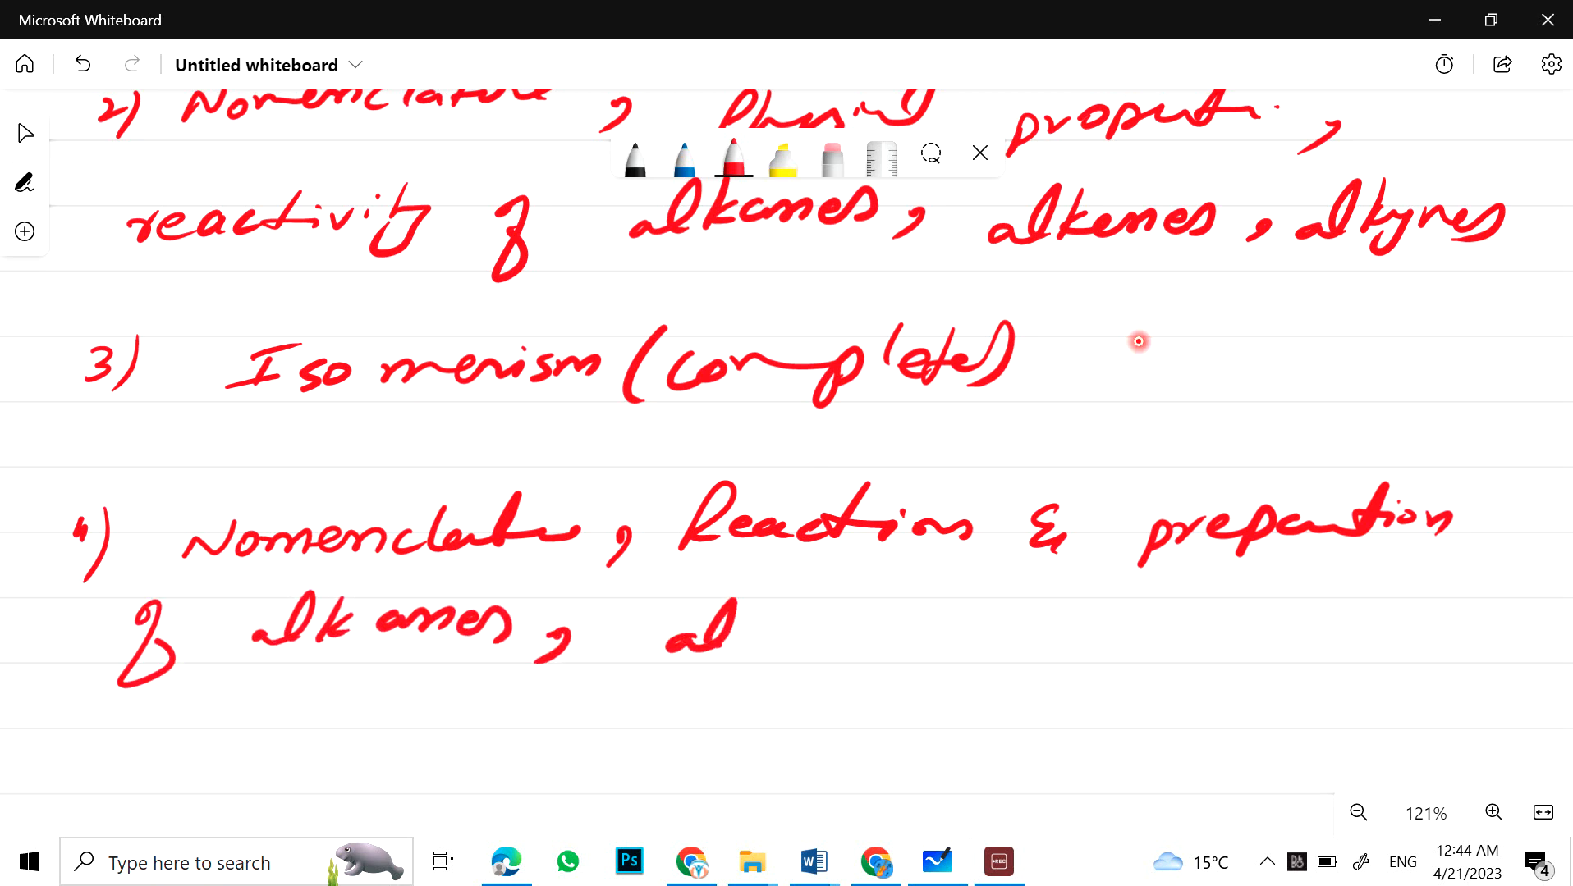
pyautogui.moveTo(666, 627); pyautogui.dragTo(988, 642)
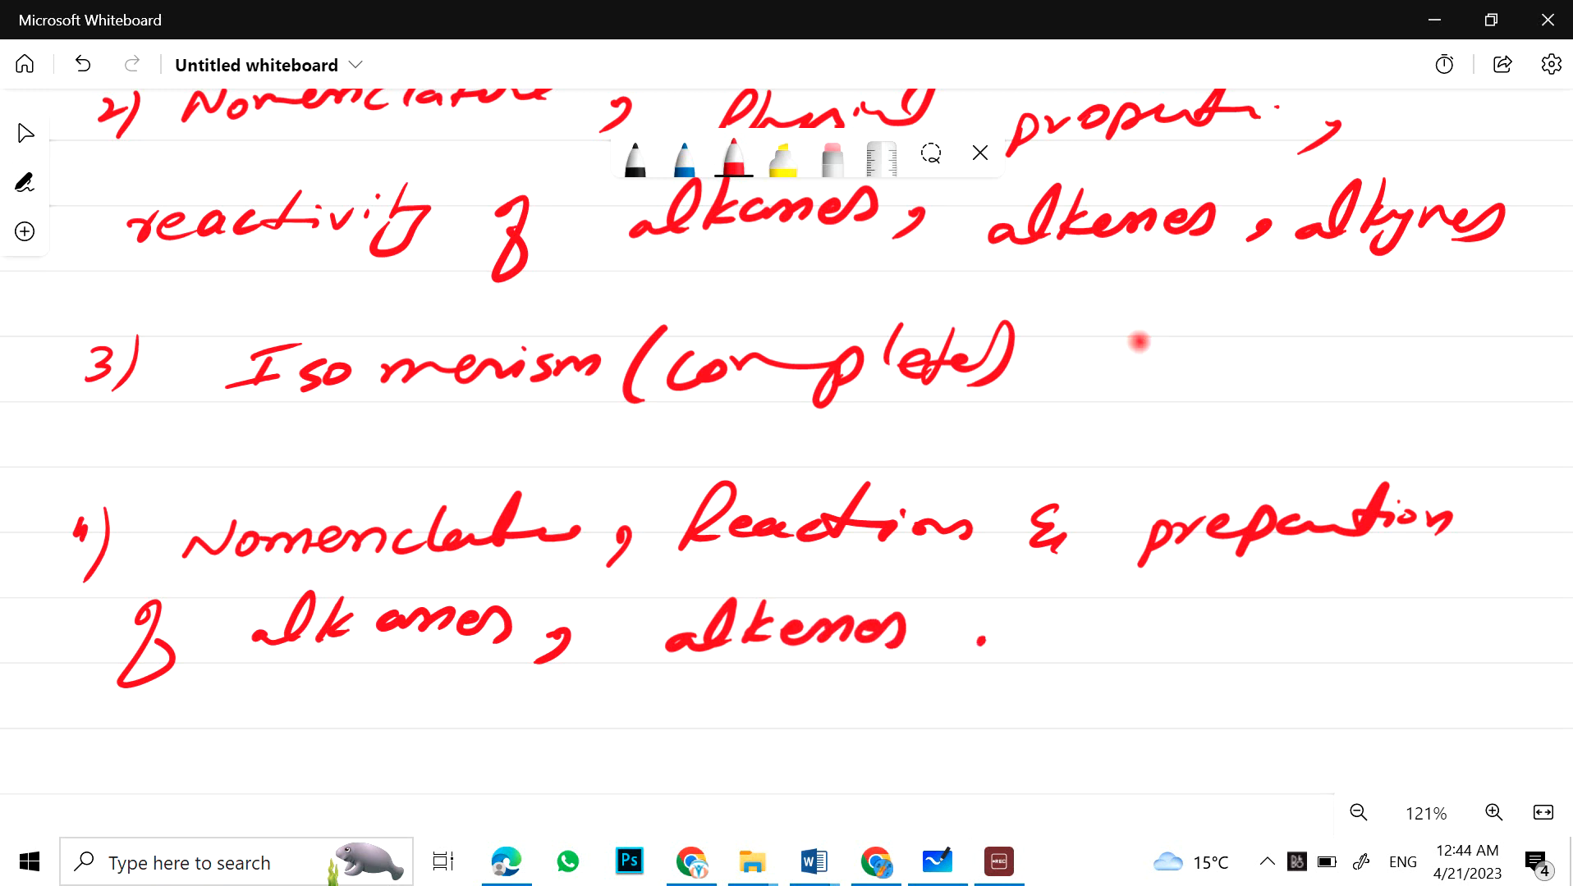
pyautogui.moveTo(964, 632); pyautogui.dragTo(1184, 622)
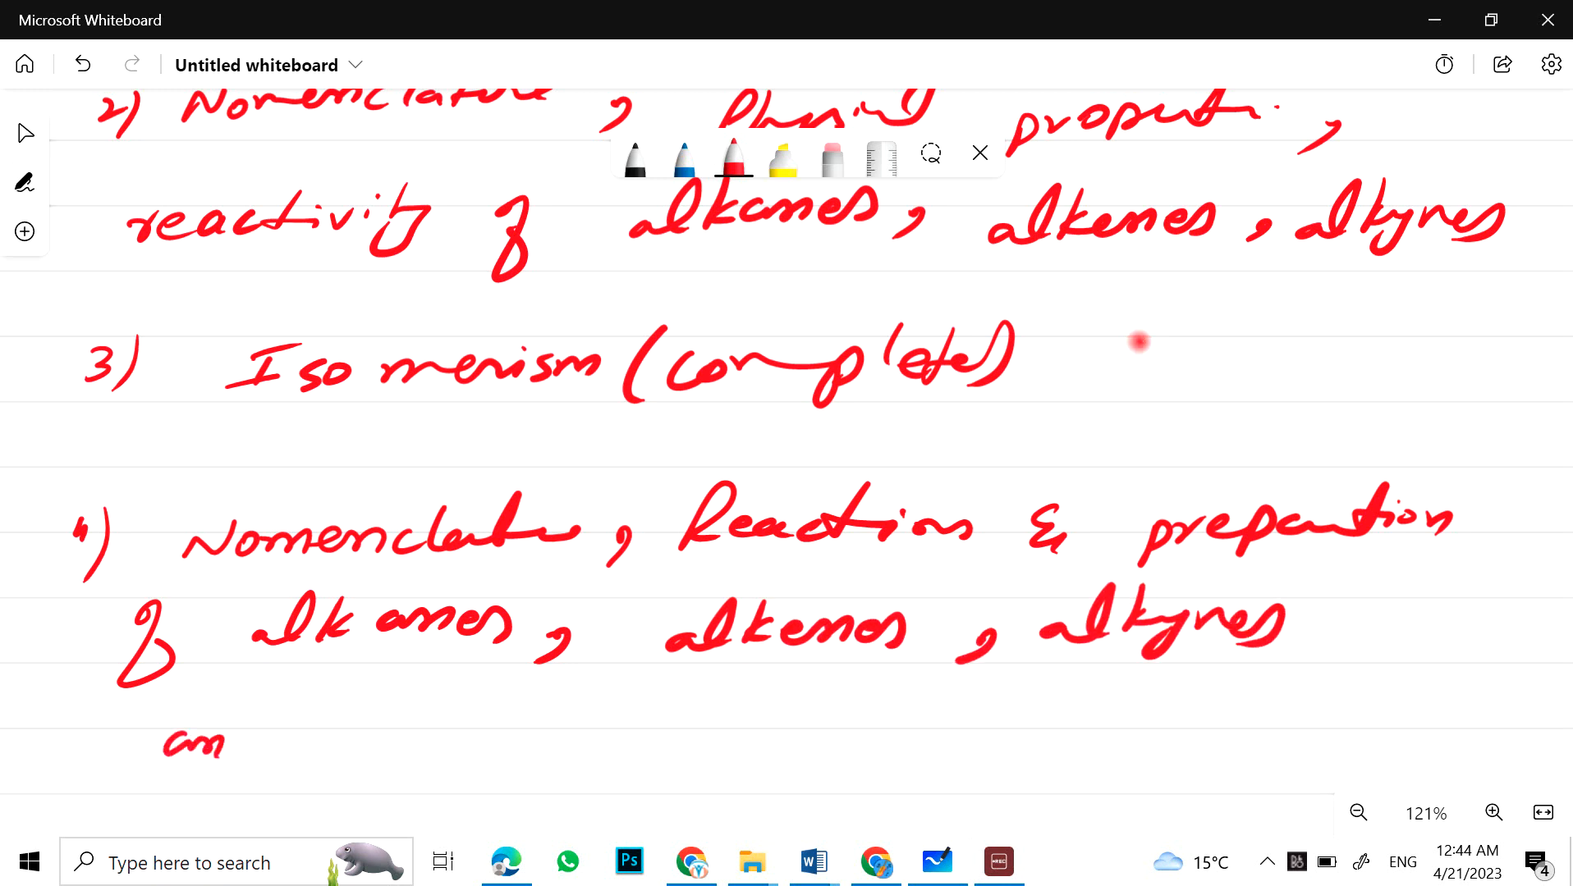
pyautogui.moveTo(160, 747); pyautogui.dragTo(661, 728)
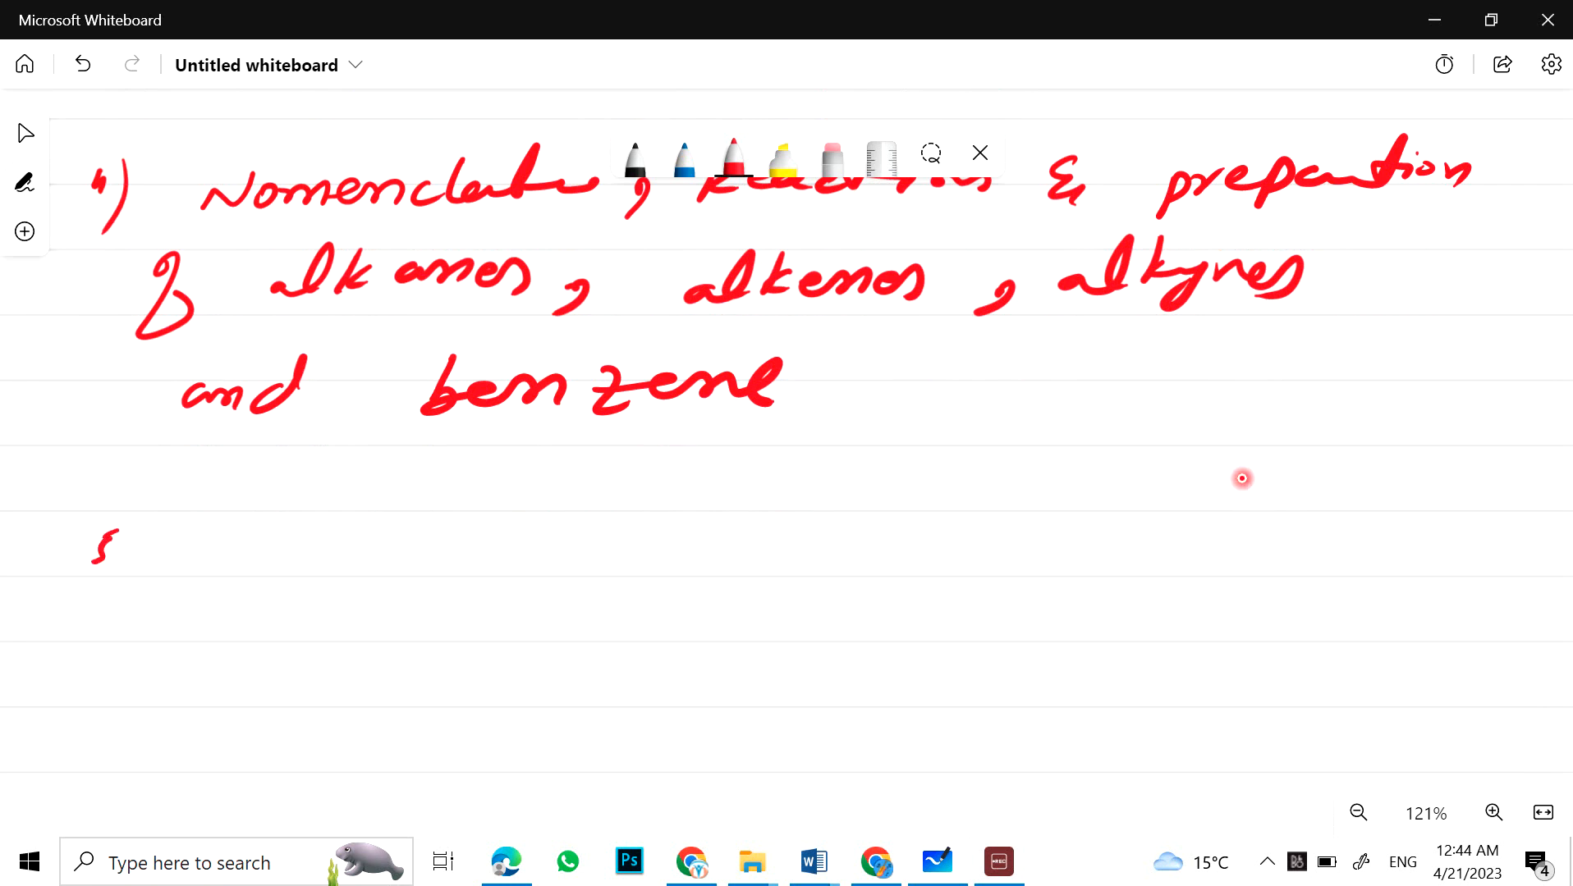
# Step: Write topic 5: Structure of Benzene, resonance energy, ortho, para, meta directing groups, then number 6)
pyautogui.moveTo(110, 556); pyautogui.dragTo(352, 561)
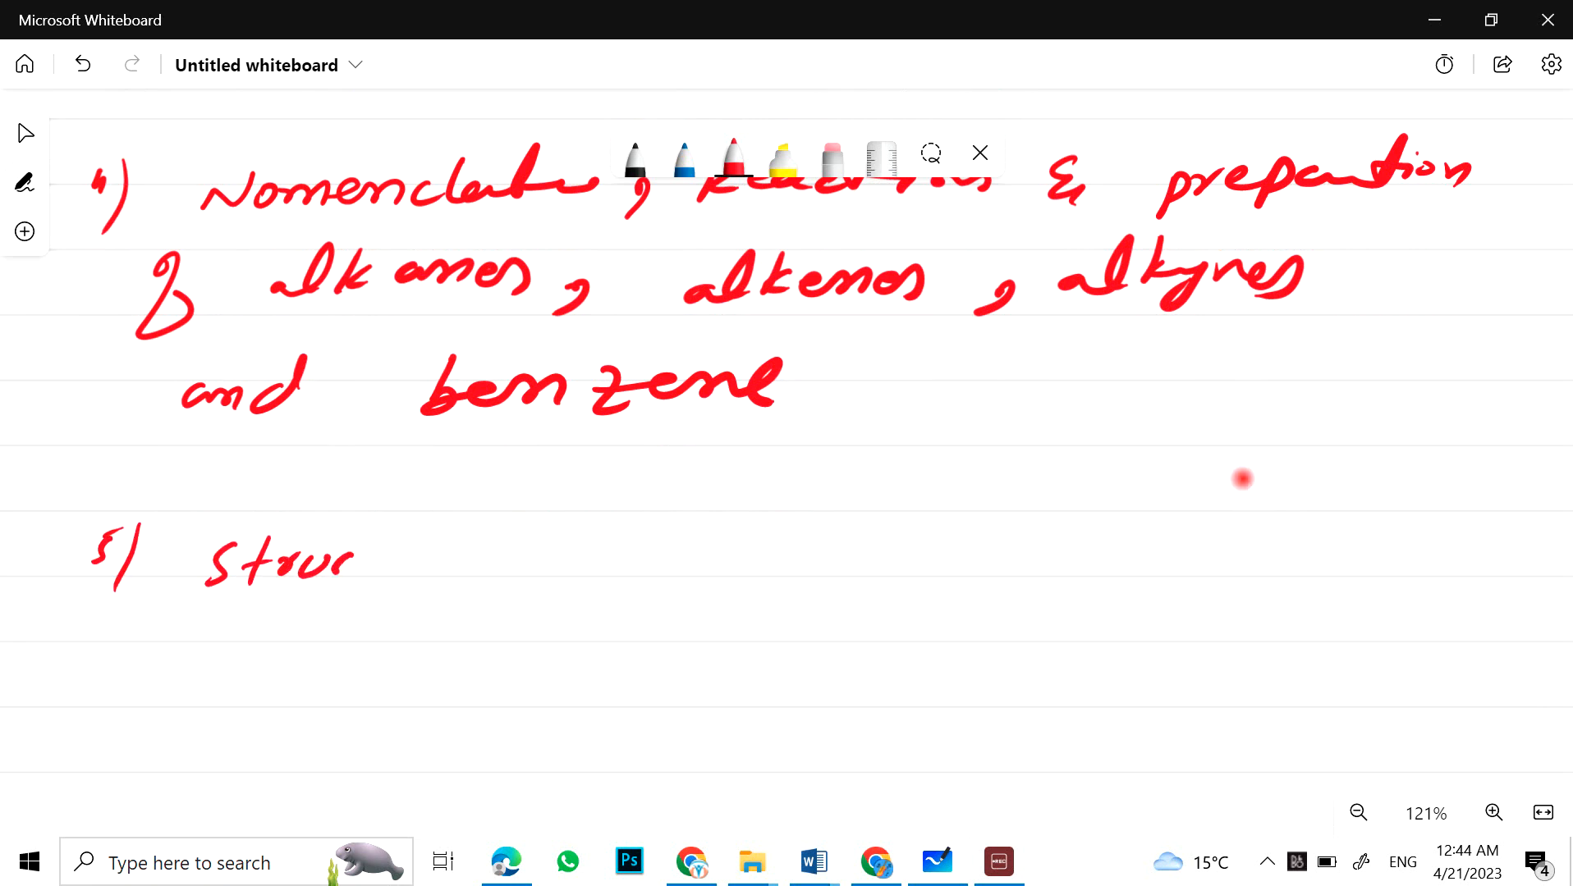
pyautogui.moveTo(351, 561); pyautogui.dragTo(703, 552)
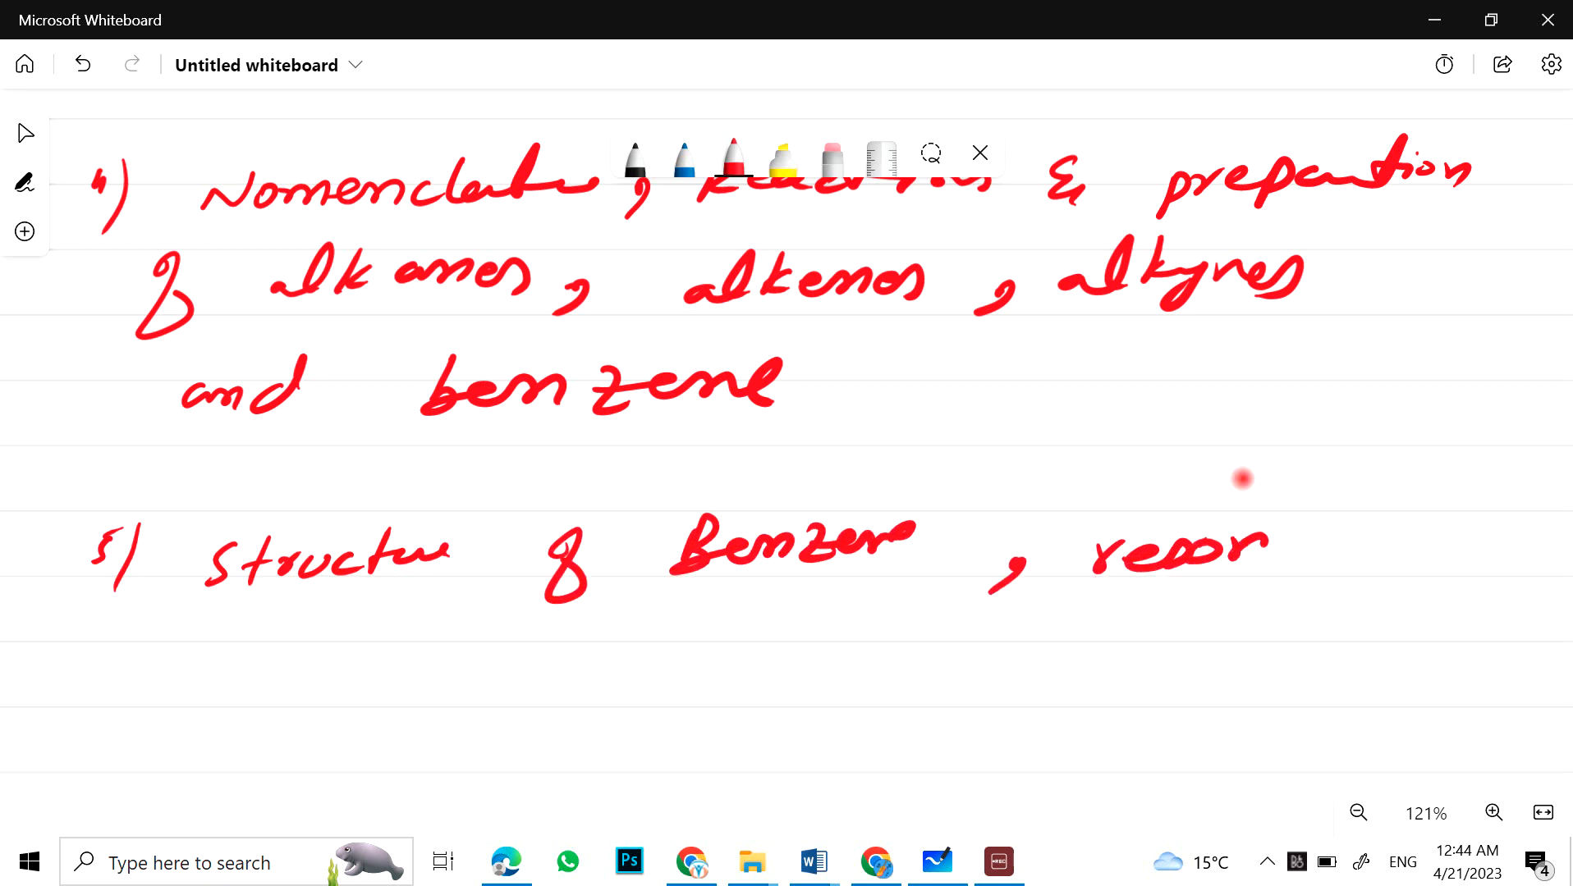
pyautogui.moveTo(1249, 552); pyautogui.dragTo(1384, 561)
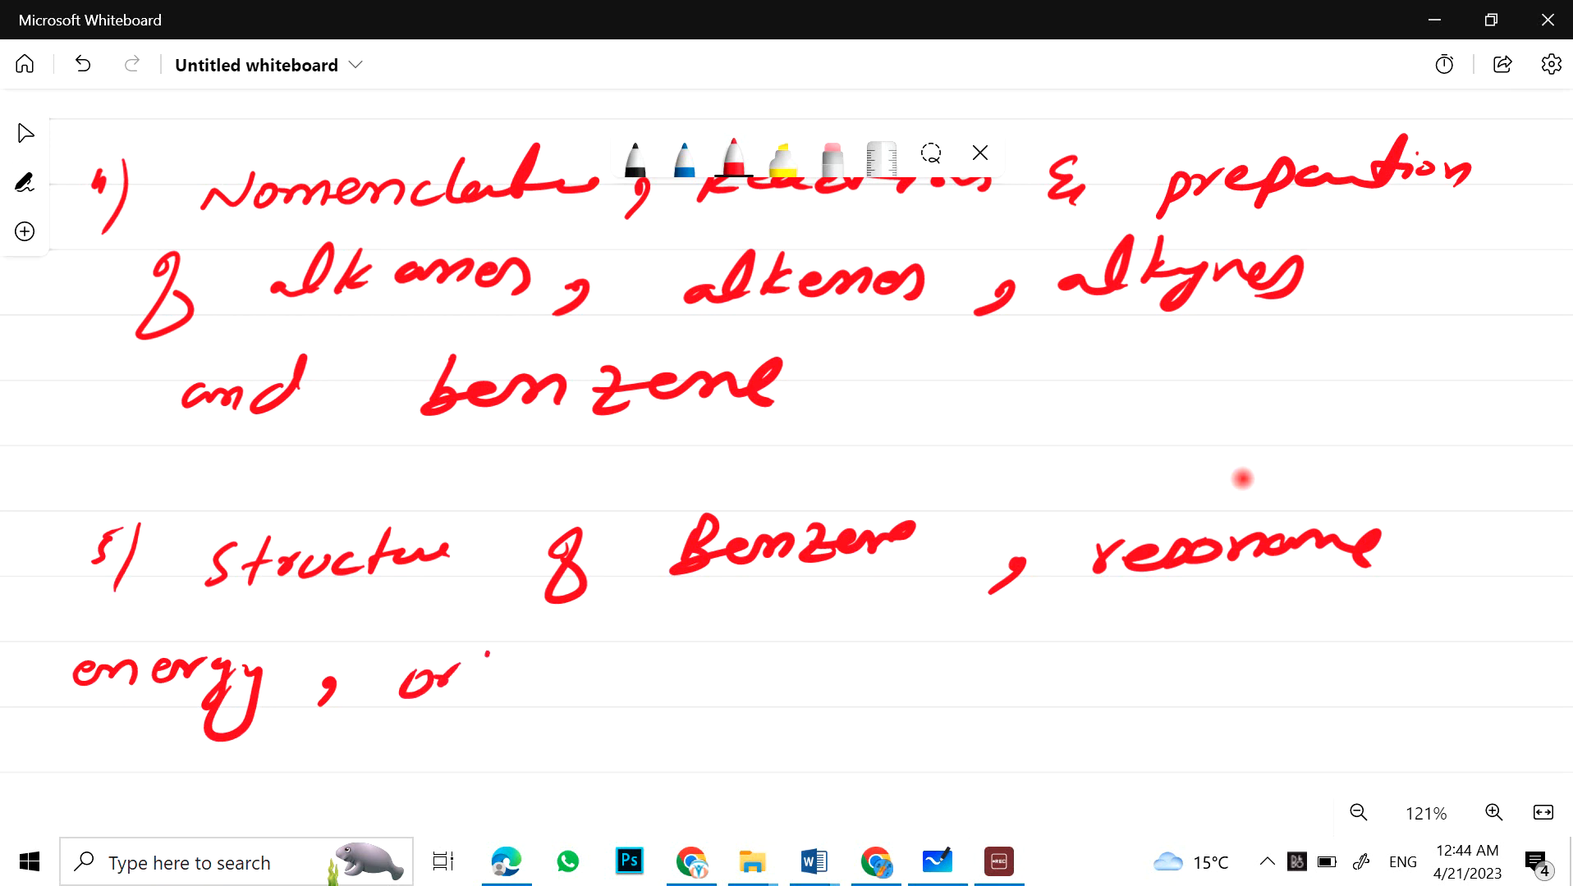
pyautogui.moveTo(461, 671); pyautogui.dragTo(652, 682)
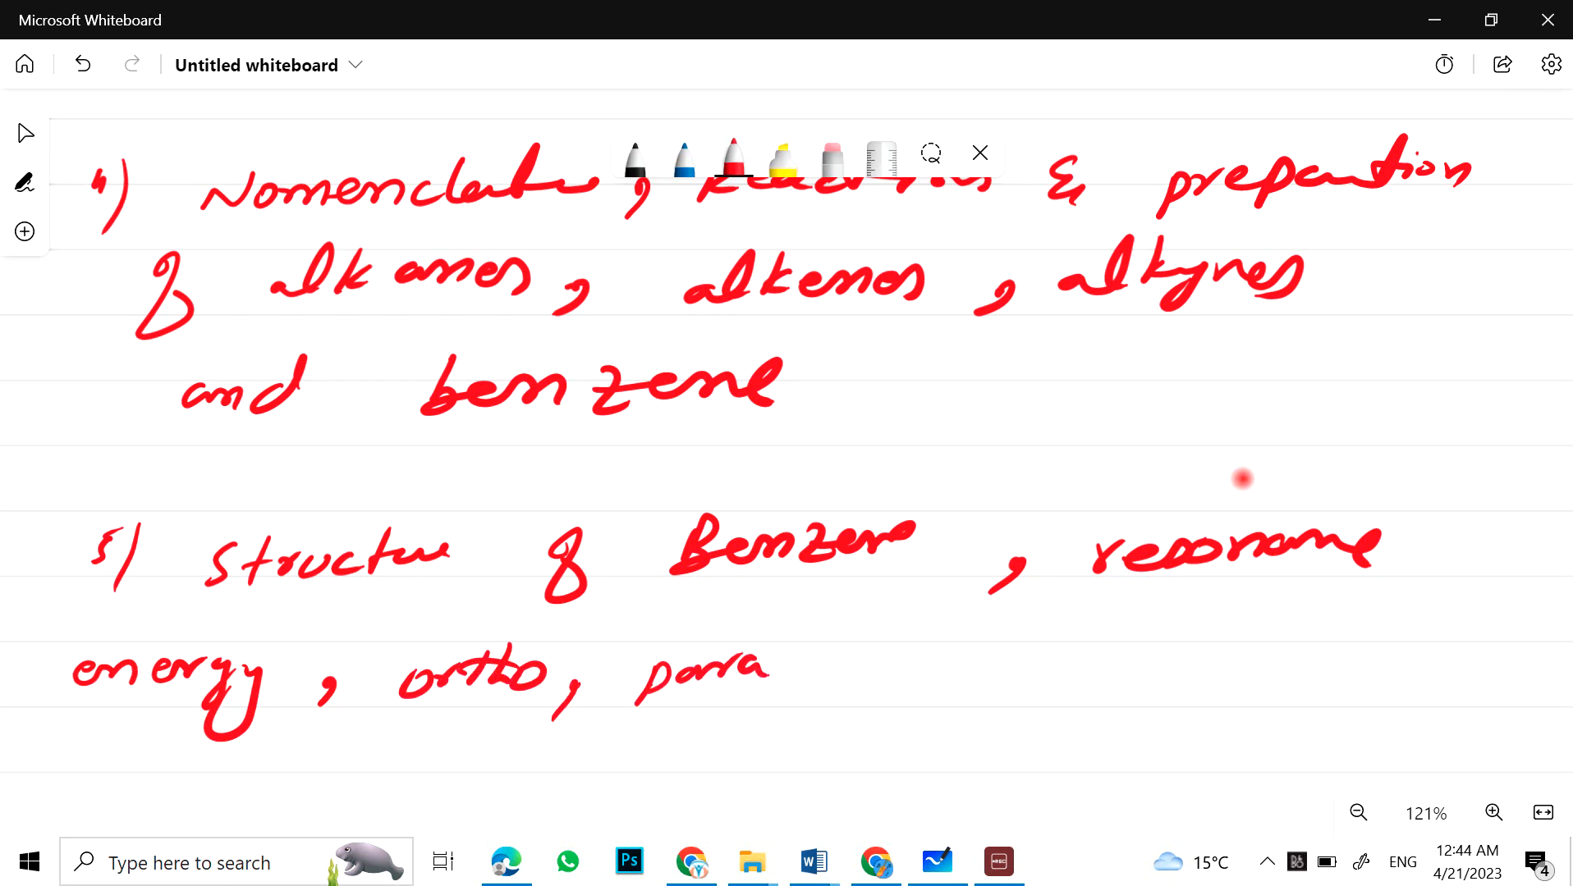
pyautogui.moveTo(861, 682); pyautogui.dragTo(1012, 692)
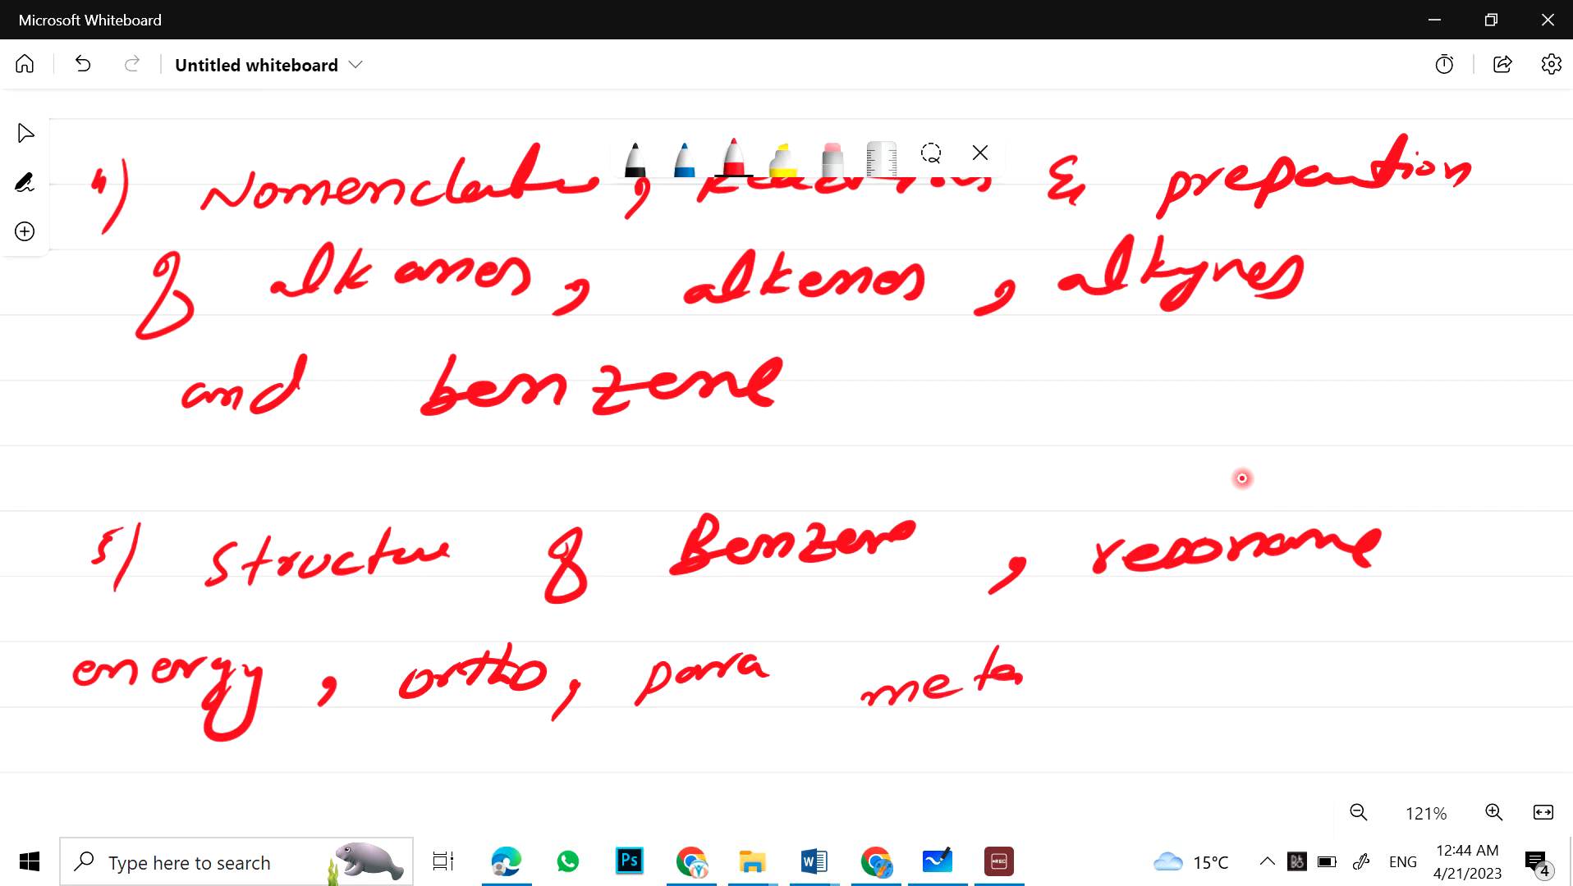
pyautogui.moveTo(1164, 681); pyautogui.dragTo(1323, 661)
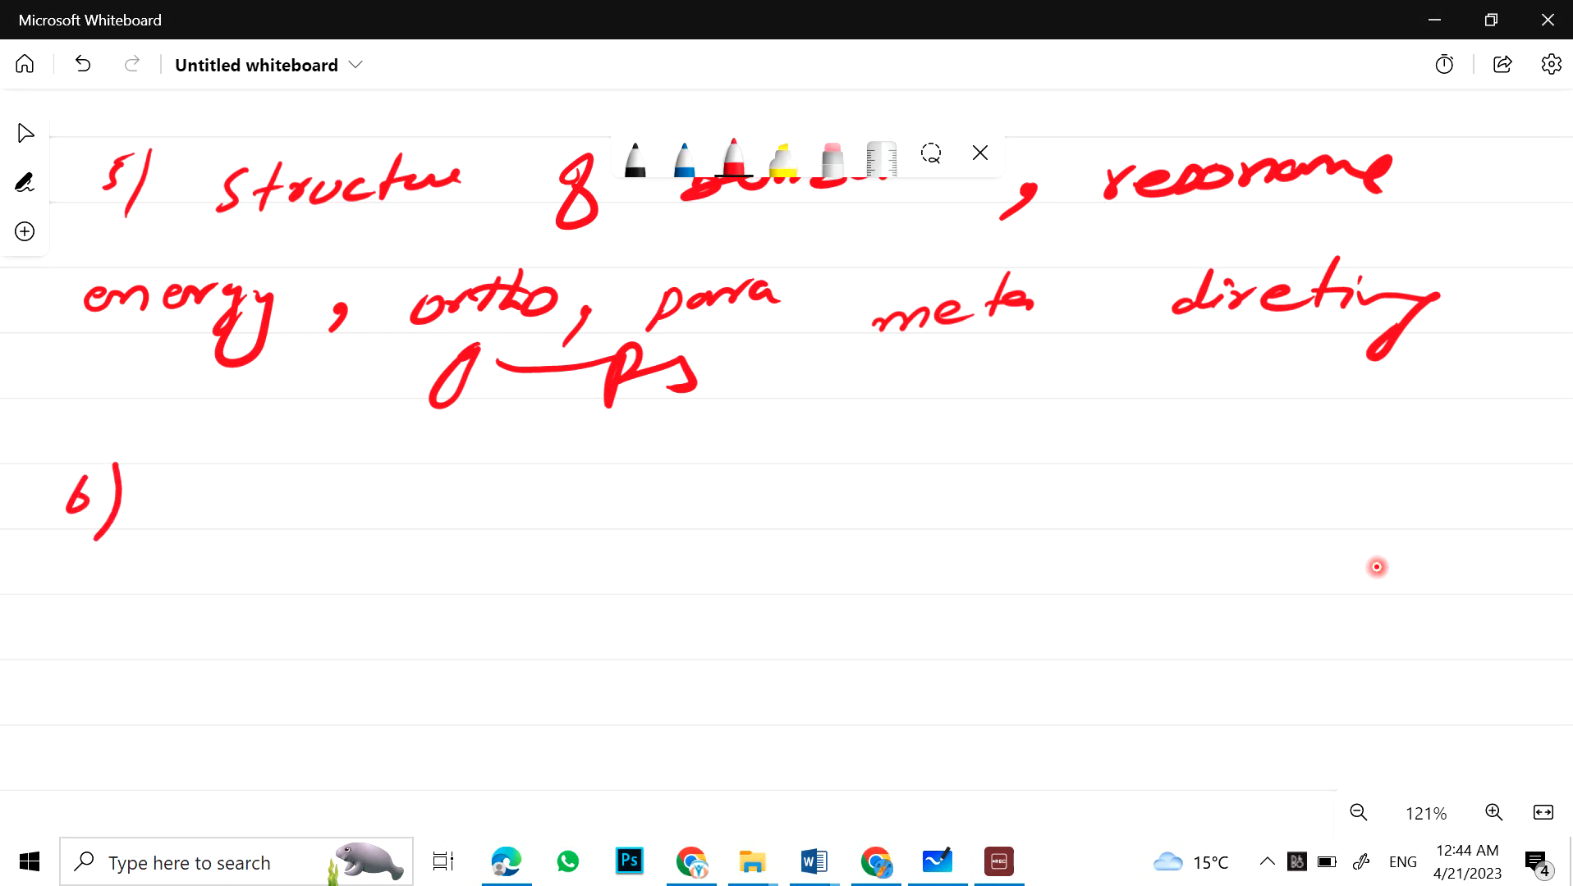
# Step: Write topic 6: Reactivity, preparation & reactions of alcohol, phenols and ethers, then scroll down
pyautogui.moveTo(151, 471); pyautogui.dragTo(232, 501)
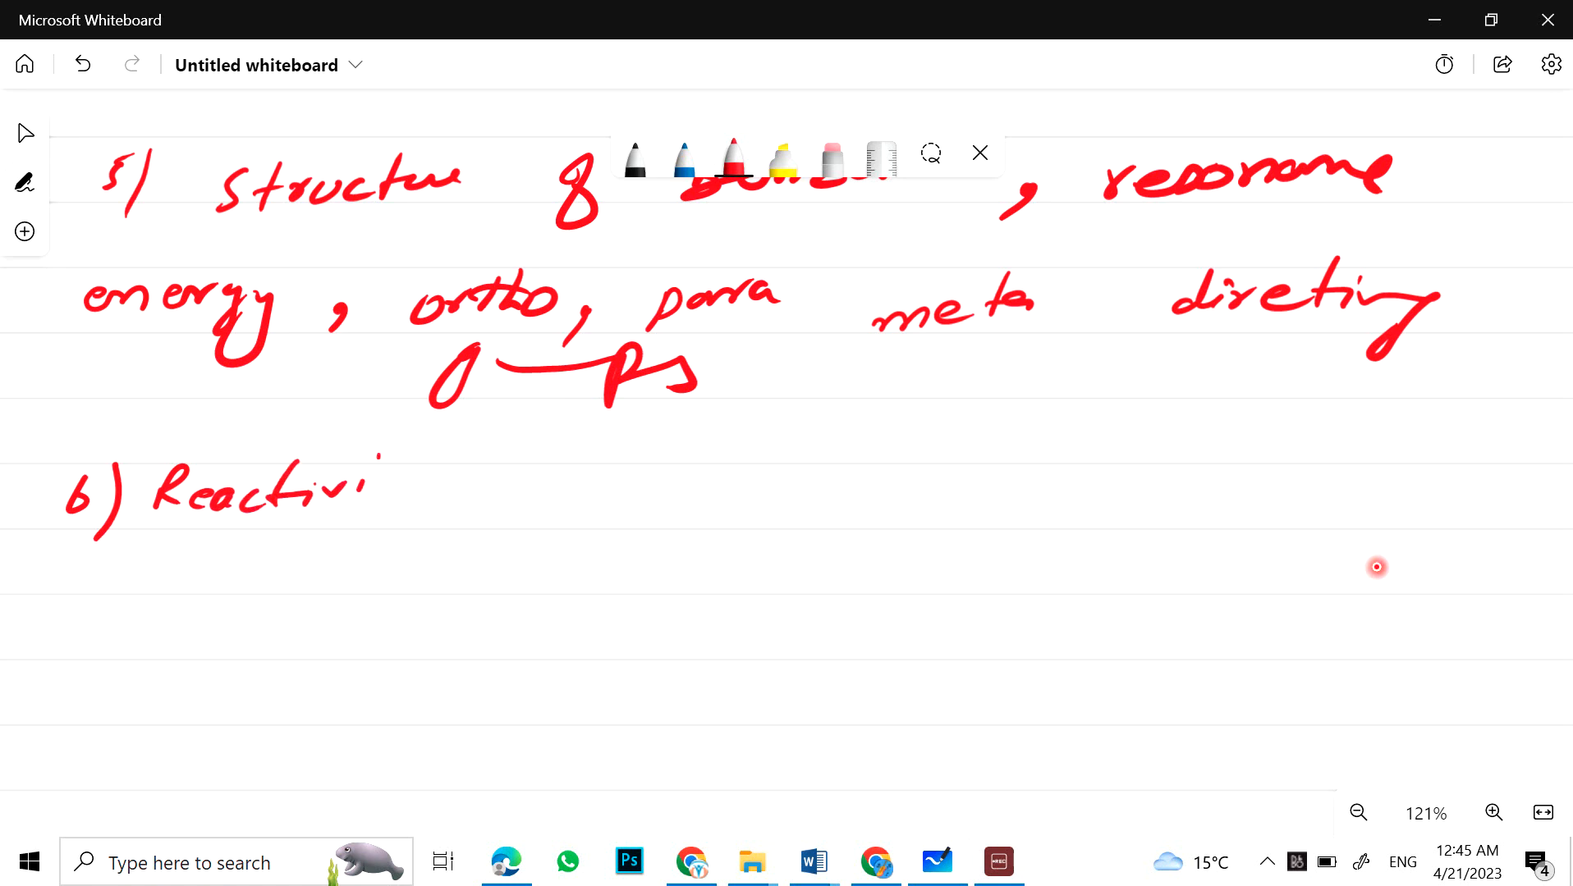
pyautogui.moveTo(371, 491); pyautogui.dragTo(542, 512)
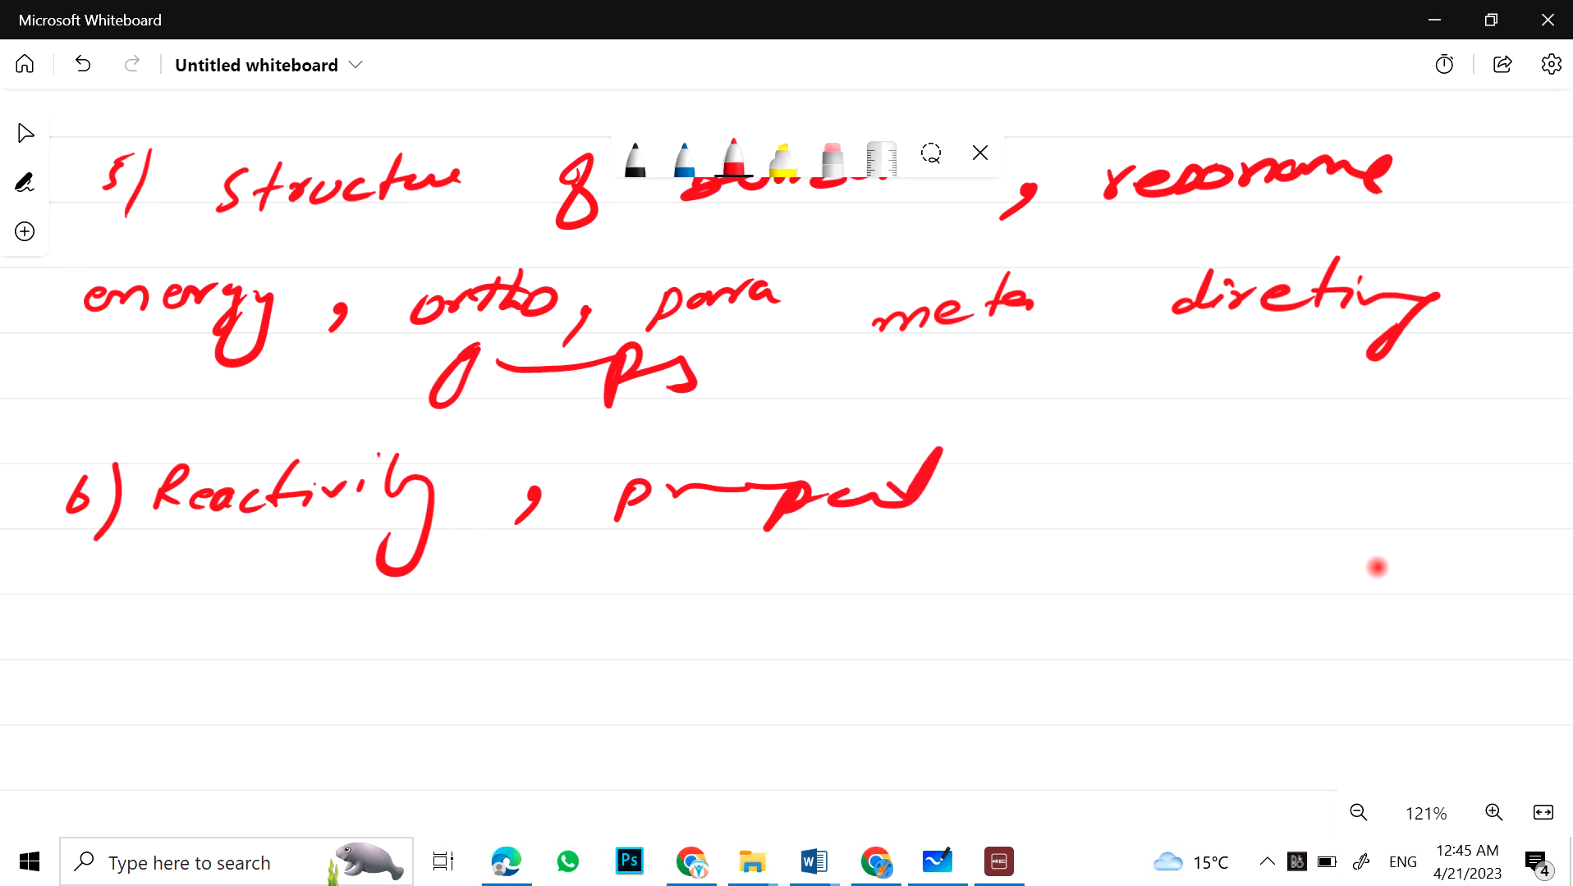
pyautogui.moveTo(902, 491); pyautogui.dragTo(1184, 501)
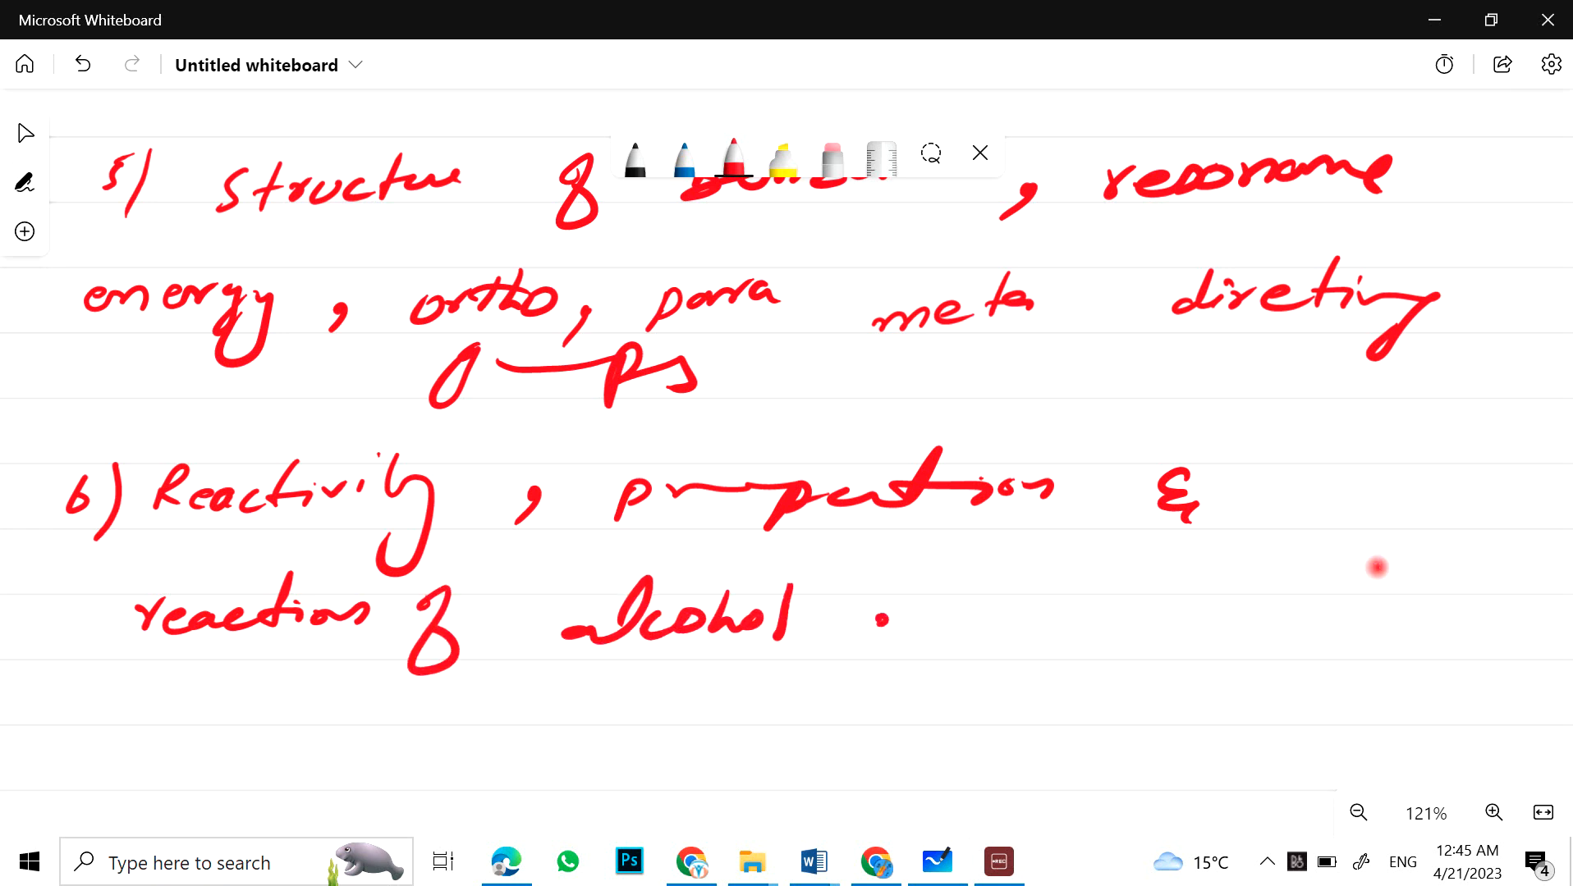
pyautogui.moveTo(883, 612); pyautogui.dragTo(1184, 613)
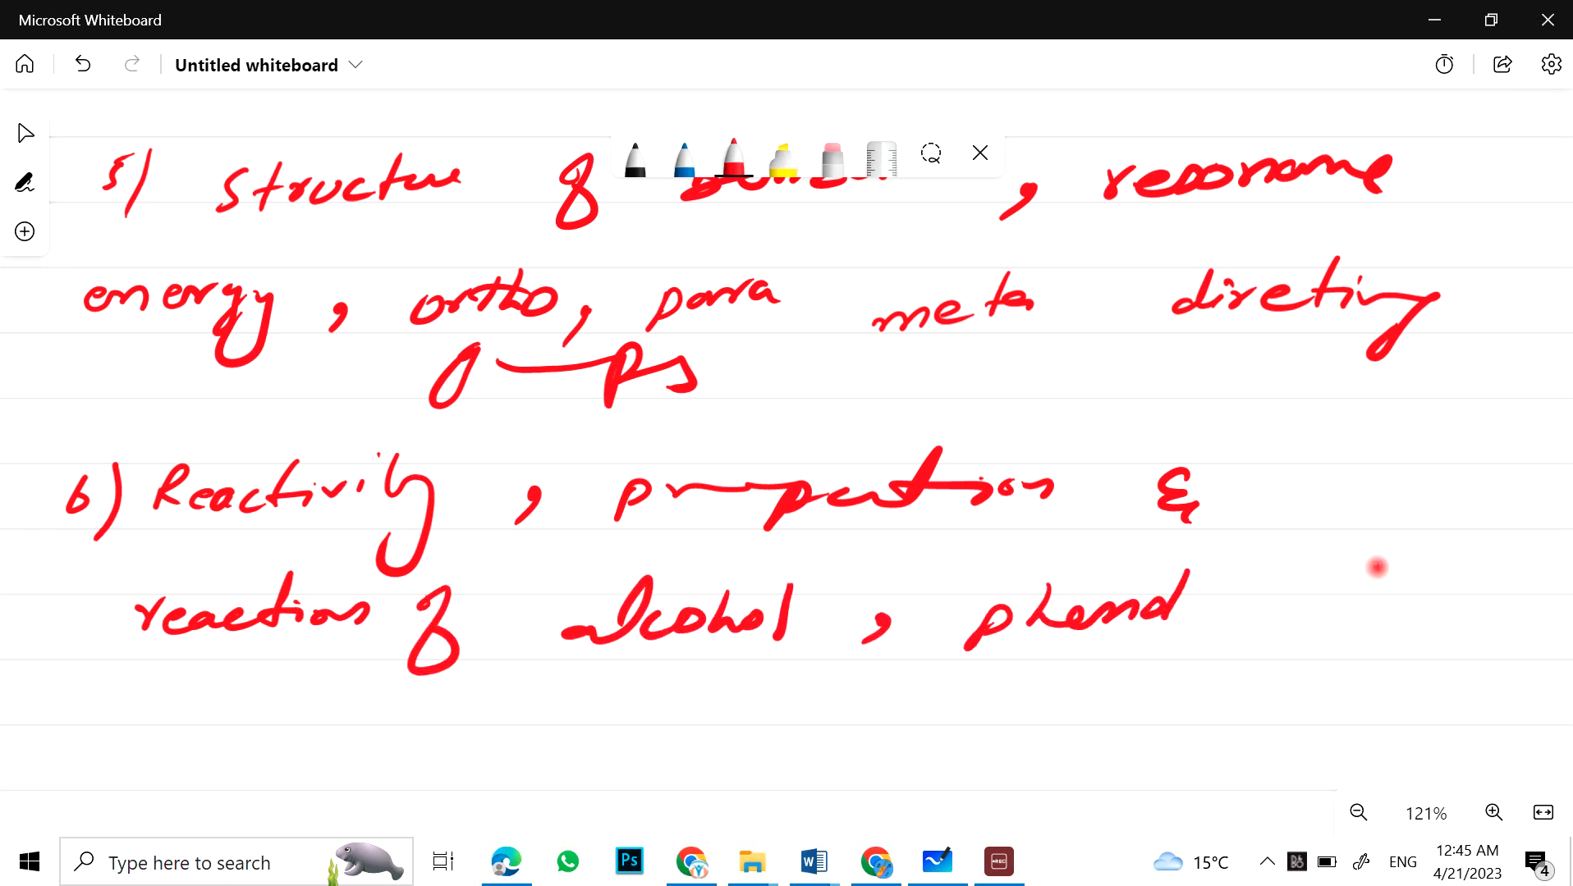
pyautogui.moveTo(1233, 603); pyautogui.dragTo(1364, 612)
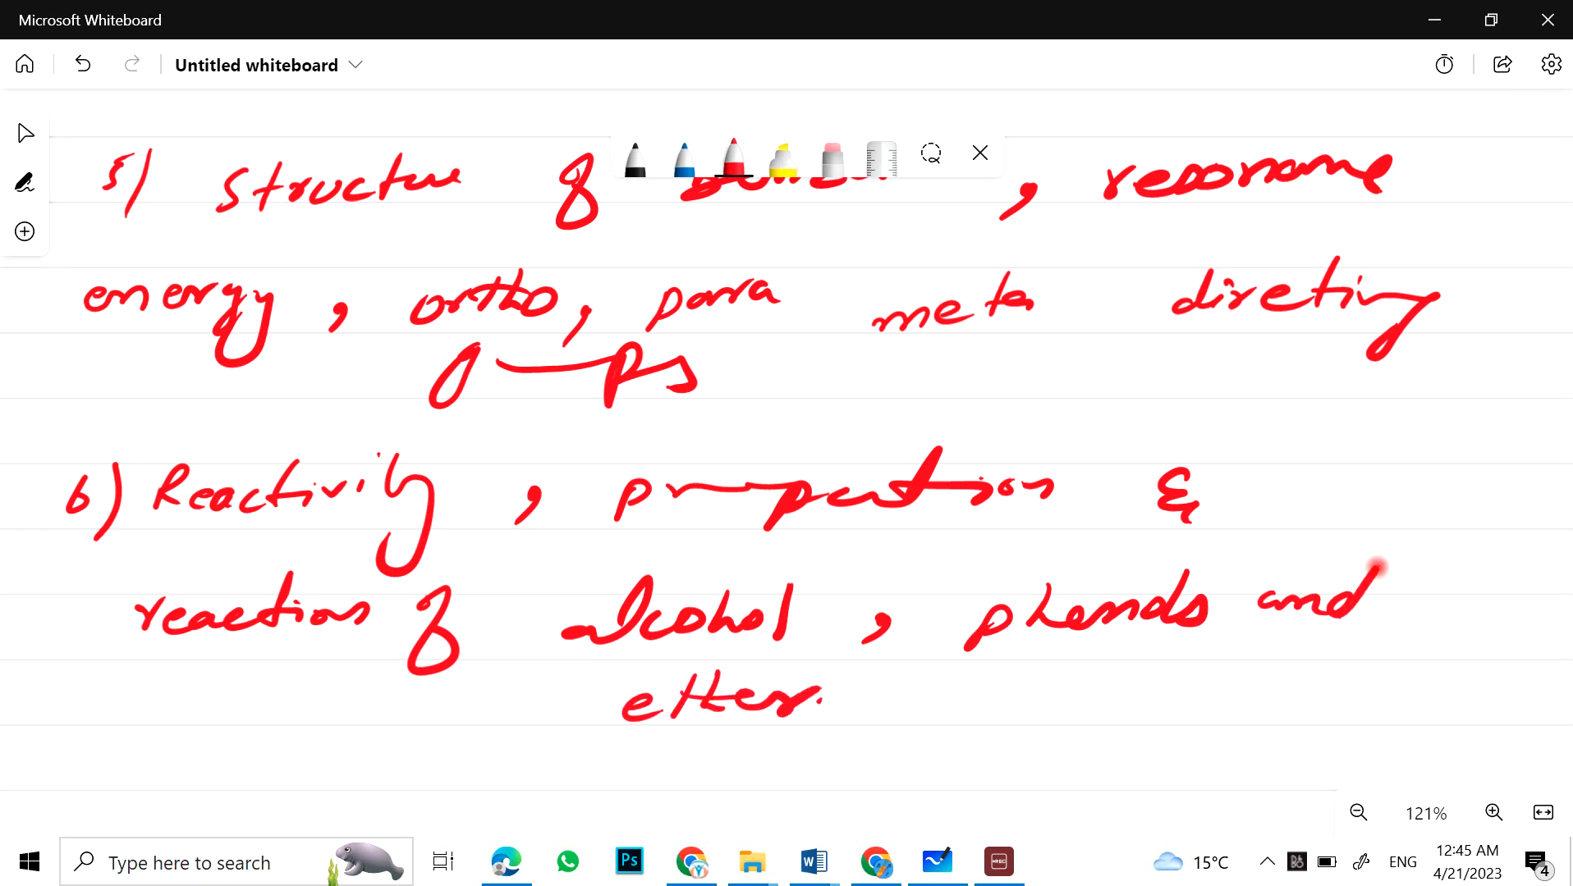
pyautogui.scroll(-3)
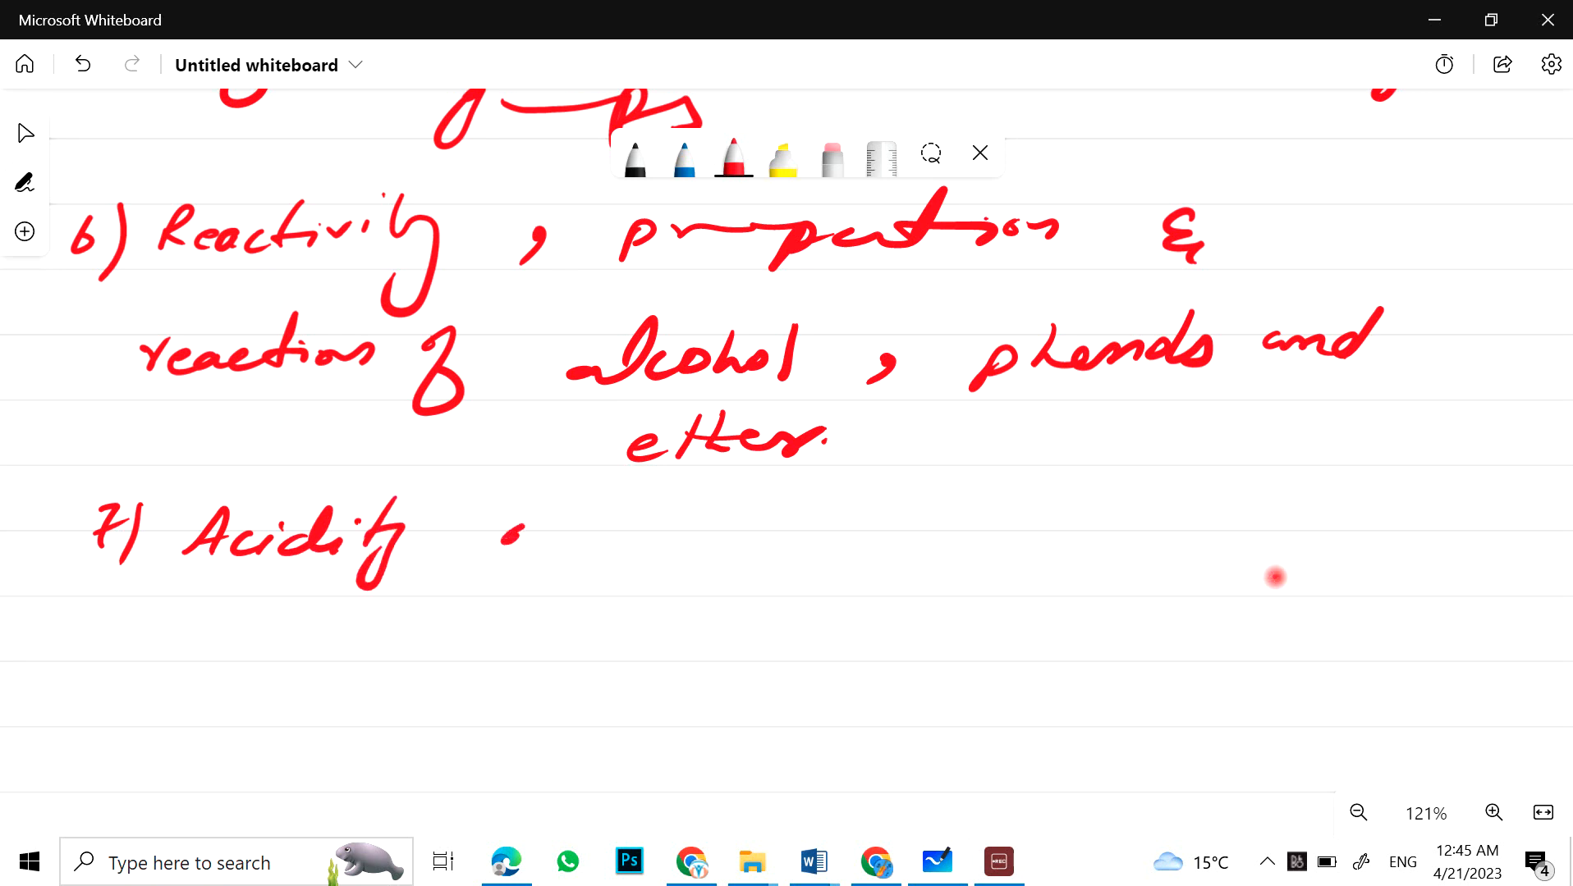
# Step: Finish topic 7 'Acidity of phenol and carboxylic acid' and number topic 8
pyautogui.moveTo(501, 541); pyautogui.dragTo(813, 542)
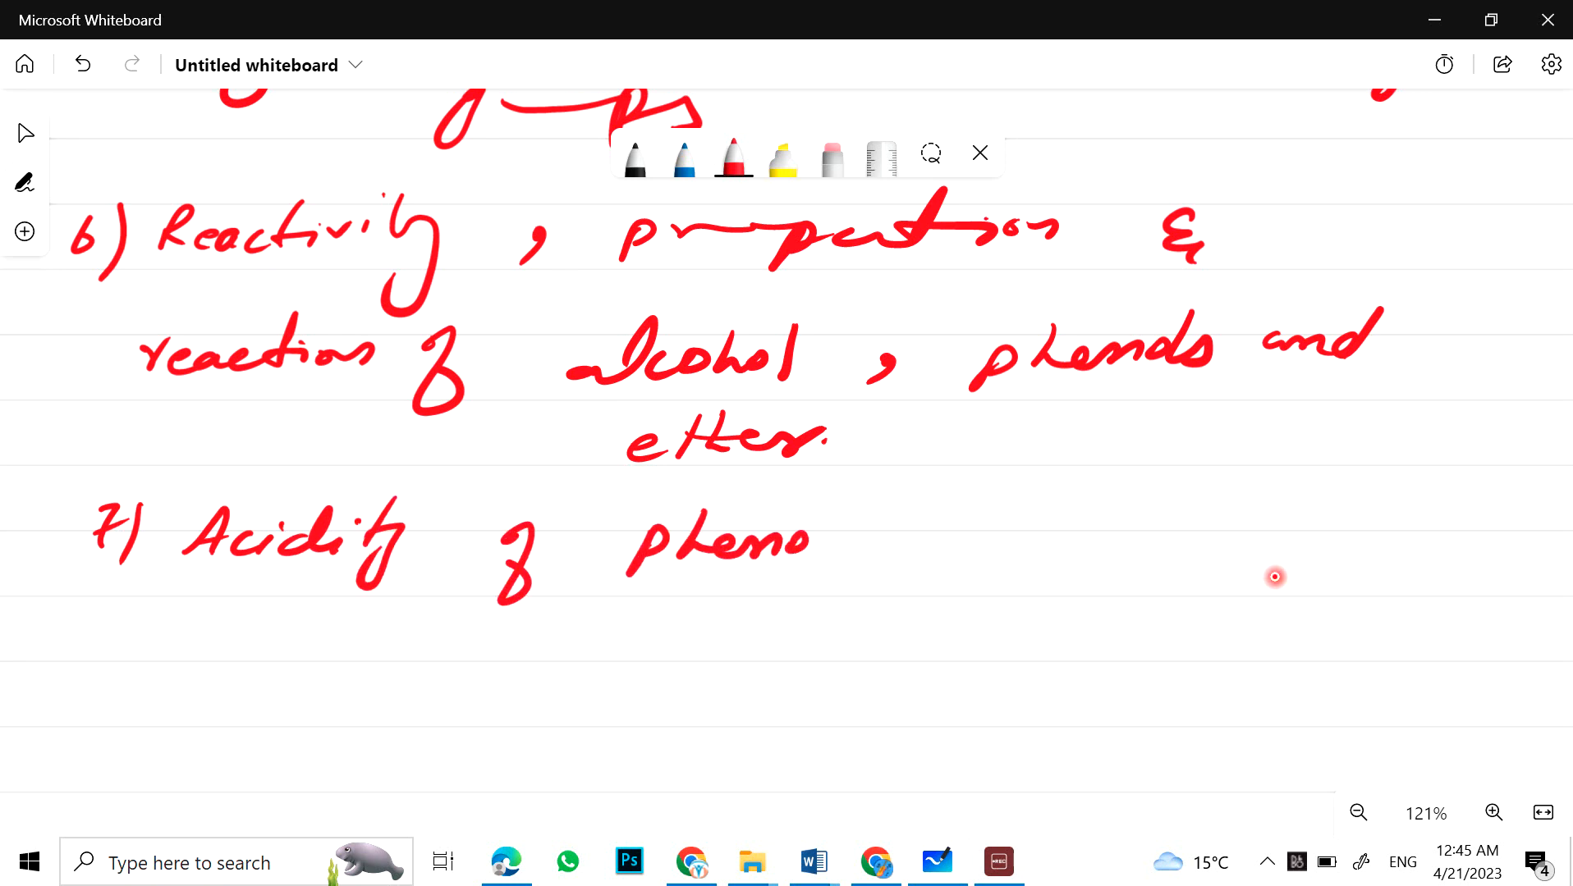
pyautogui.moveTo(793, 542); pyautogui.dragTo(1103, 542)
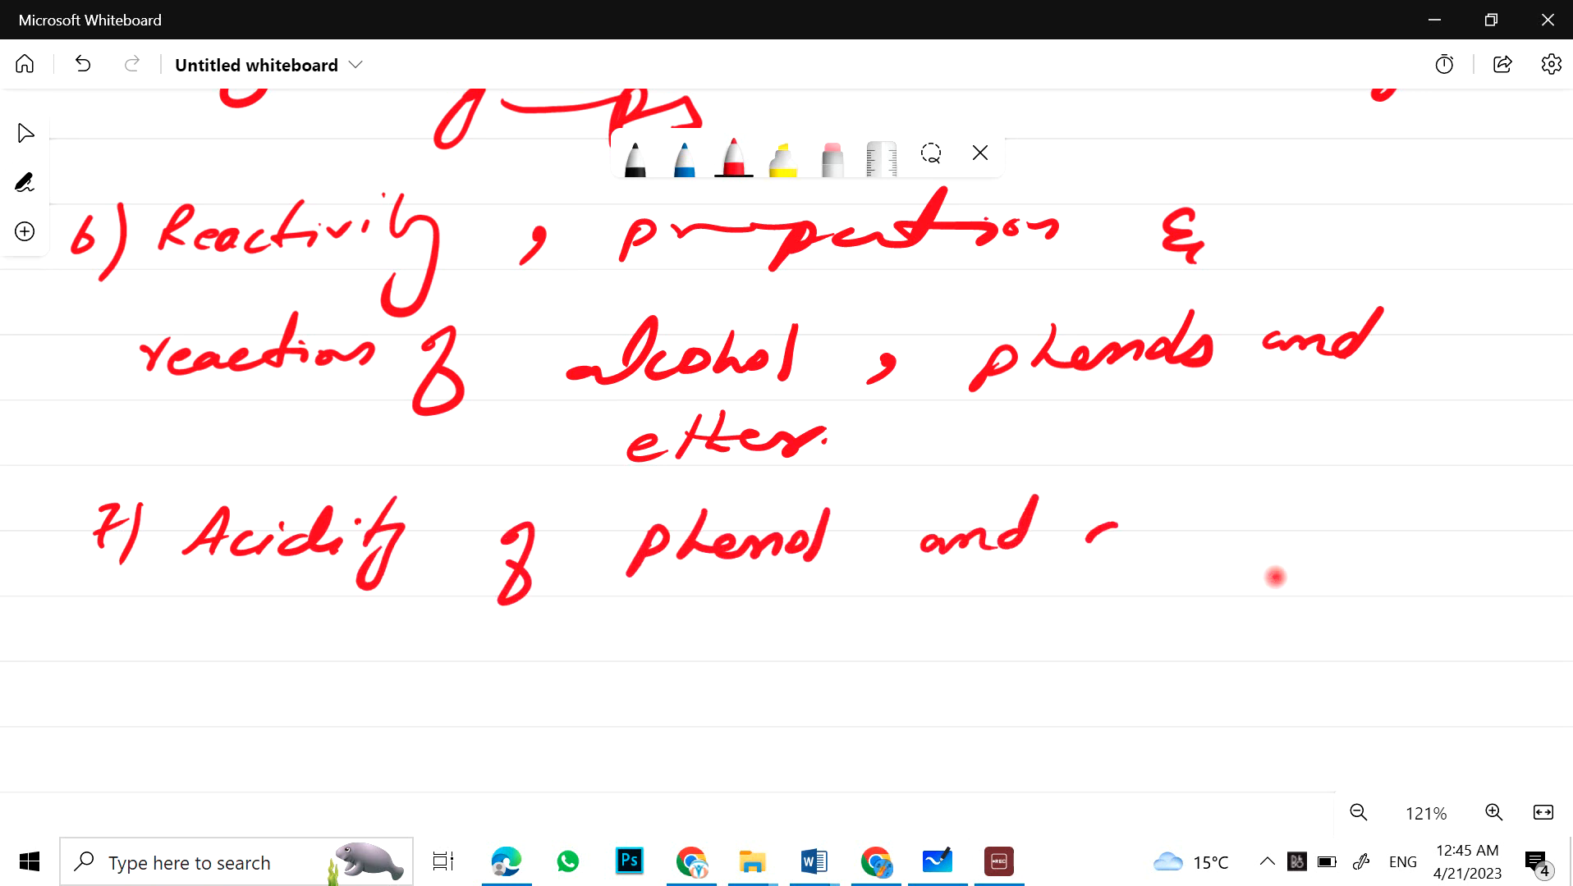
pyautogui.moveTo(1093, 532); pyautogui.dragTo(1284, 561)
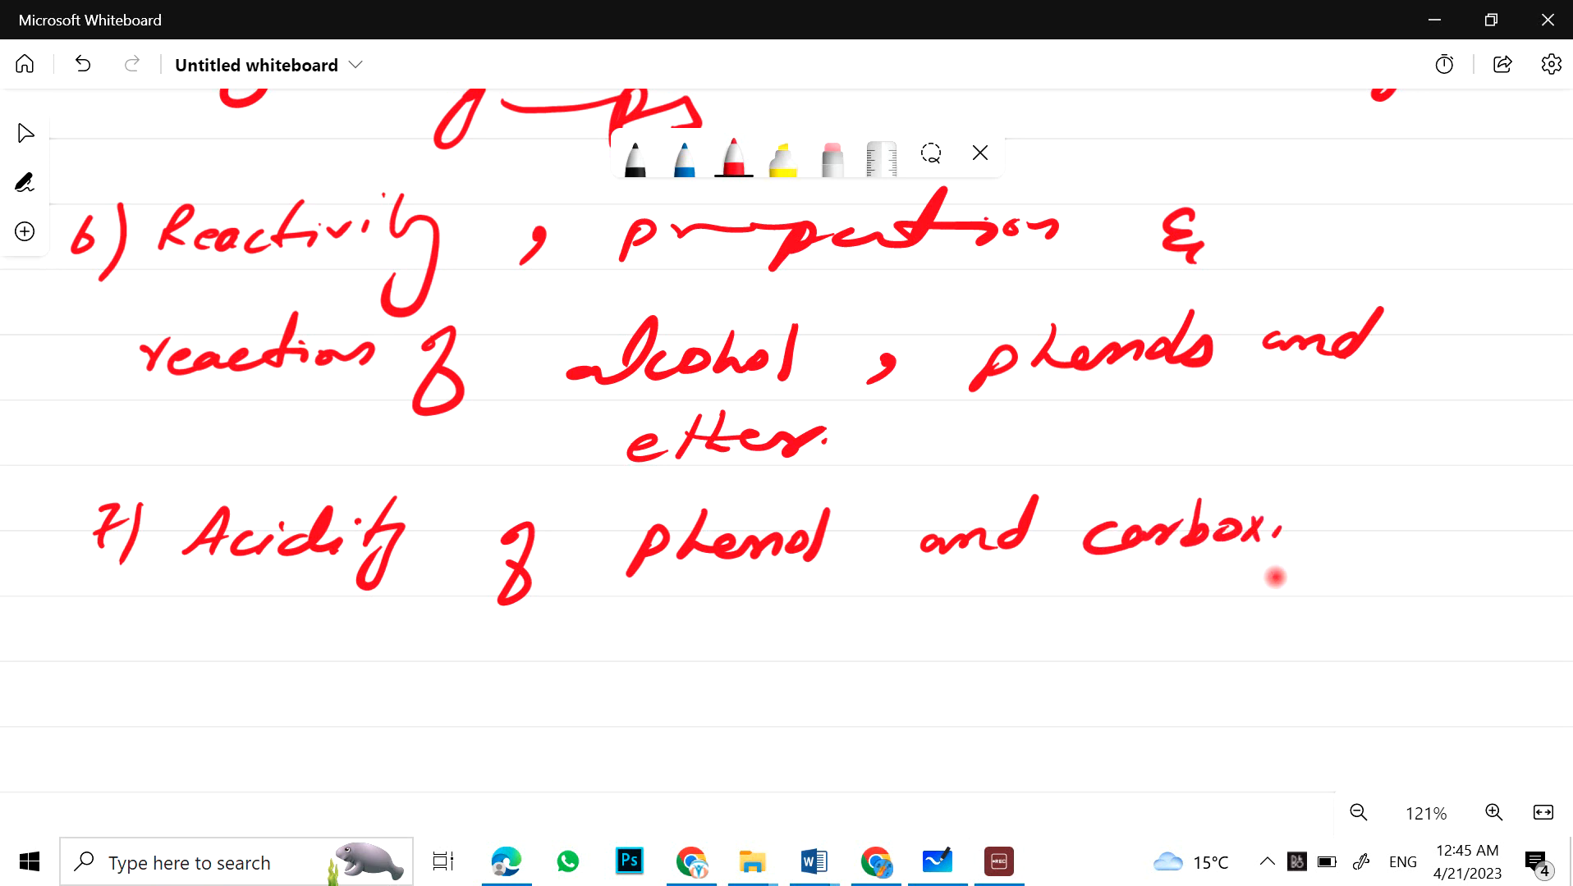
pyautogui.moveTo(1284, 532); pyautogui.dragTo(1425, 552)
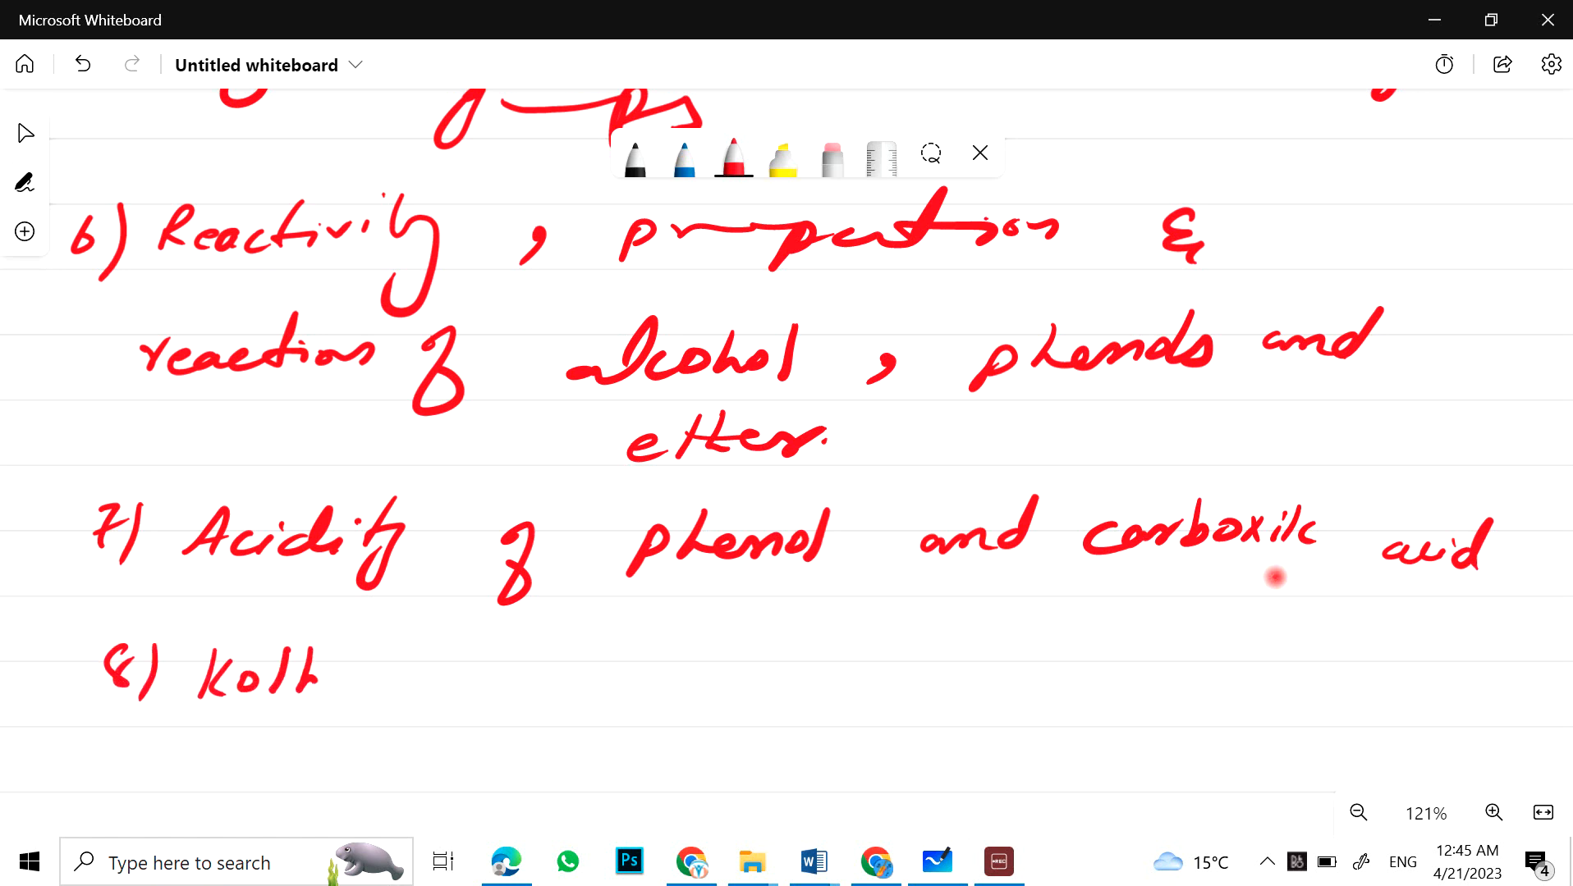
# Step: Write topic 8: Kolbe-Schmitt reaction, Williamson synthesis of ether
pyautogui.moveTo(322, 682); pyautogui.dragTo(490, 661)
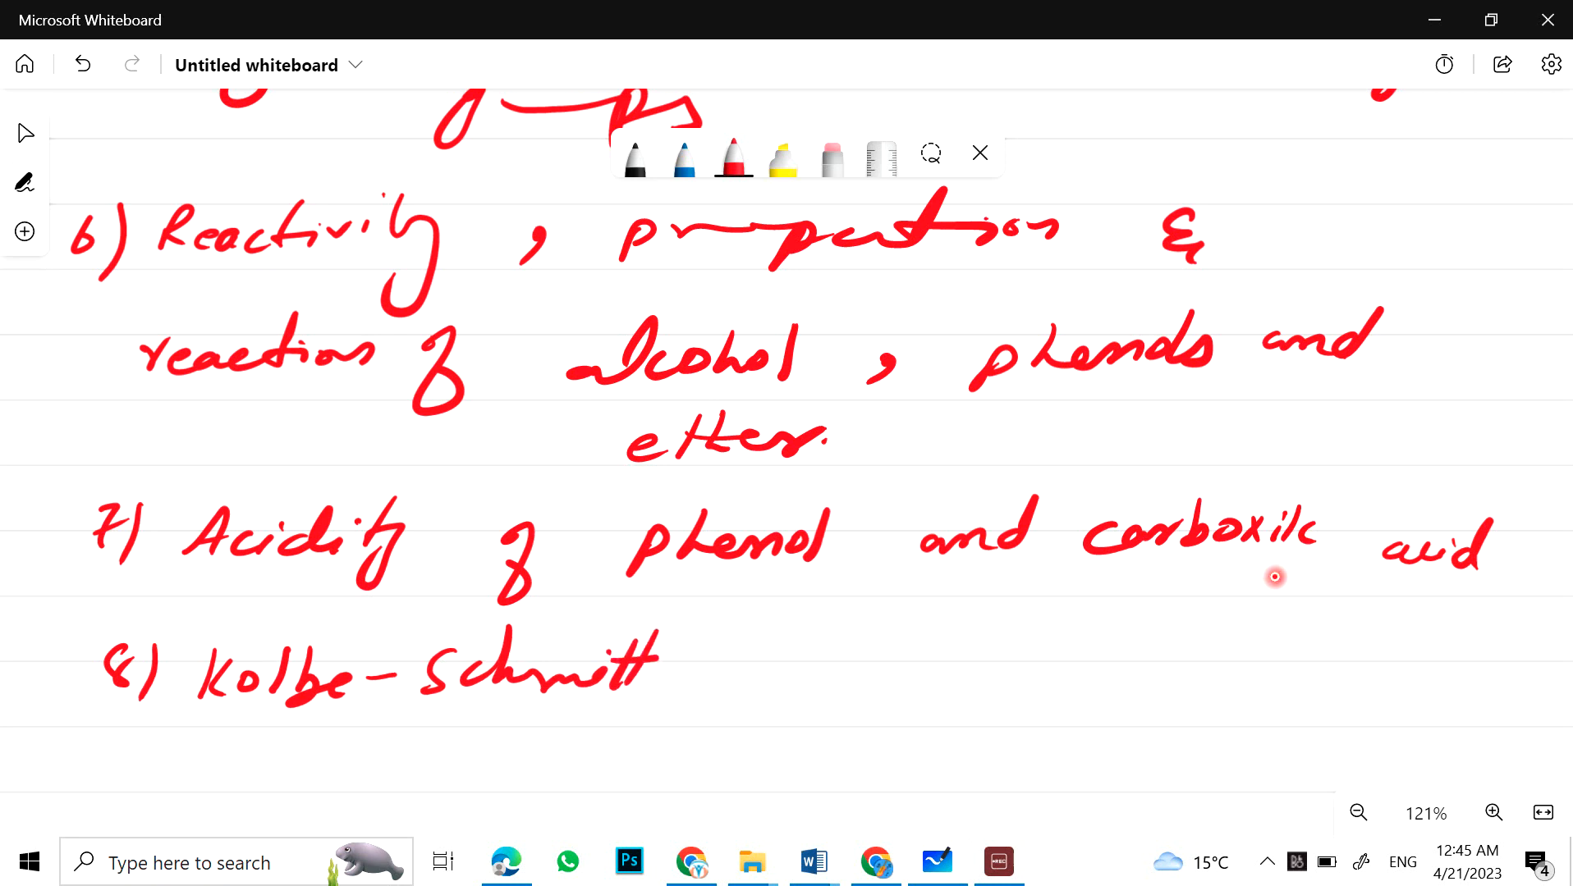
pyautogui.moveTo(767, 667); pyautogui.dragTo(942, 667)
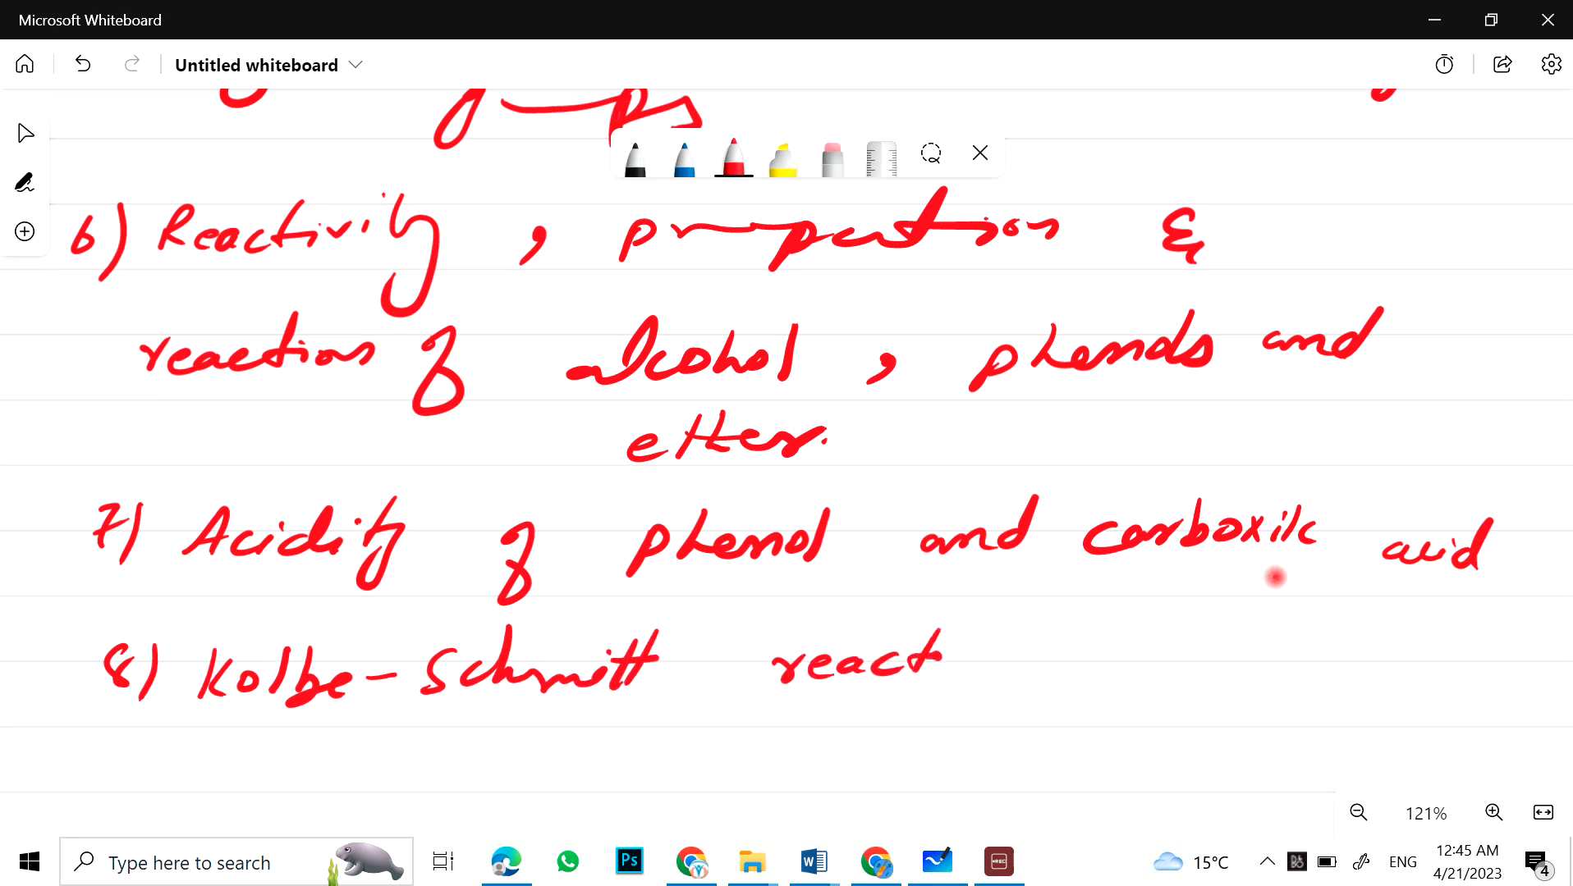
pyautogui.moveTo(942, 660); pyautogui.dragTo(1184, 662)
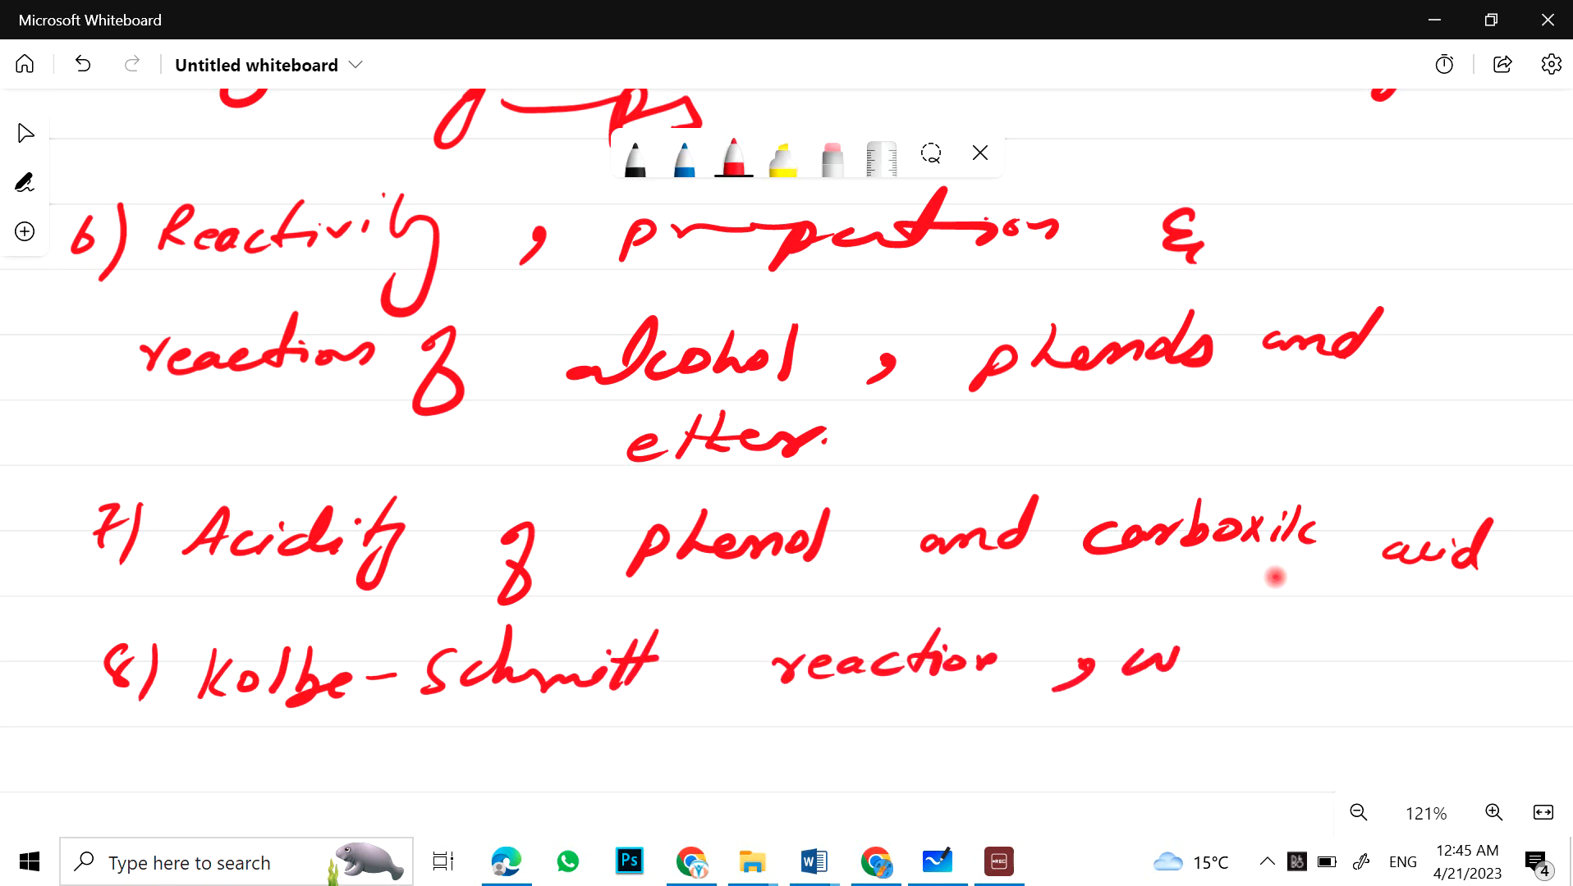
pyautogui.moveTo(1123, 661); pyautogui.dragTo(1313, 661)
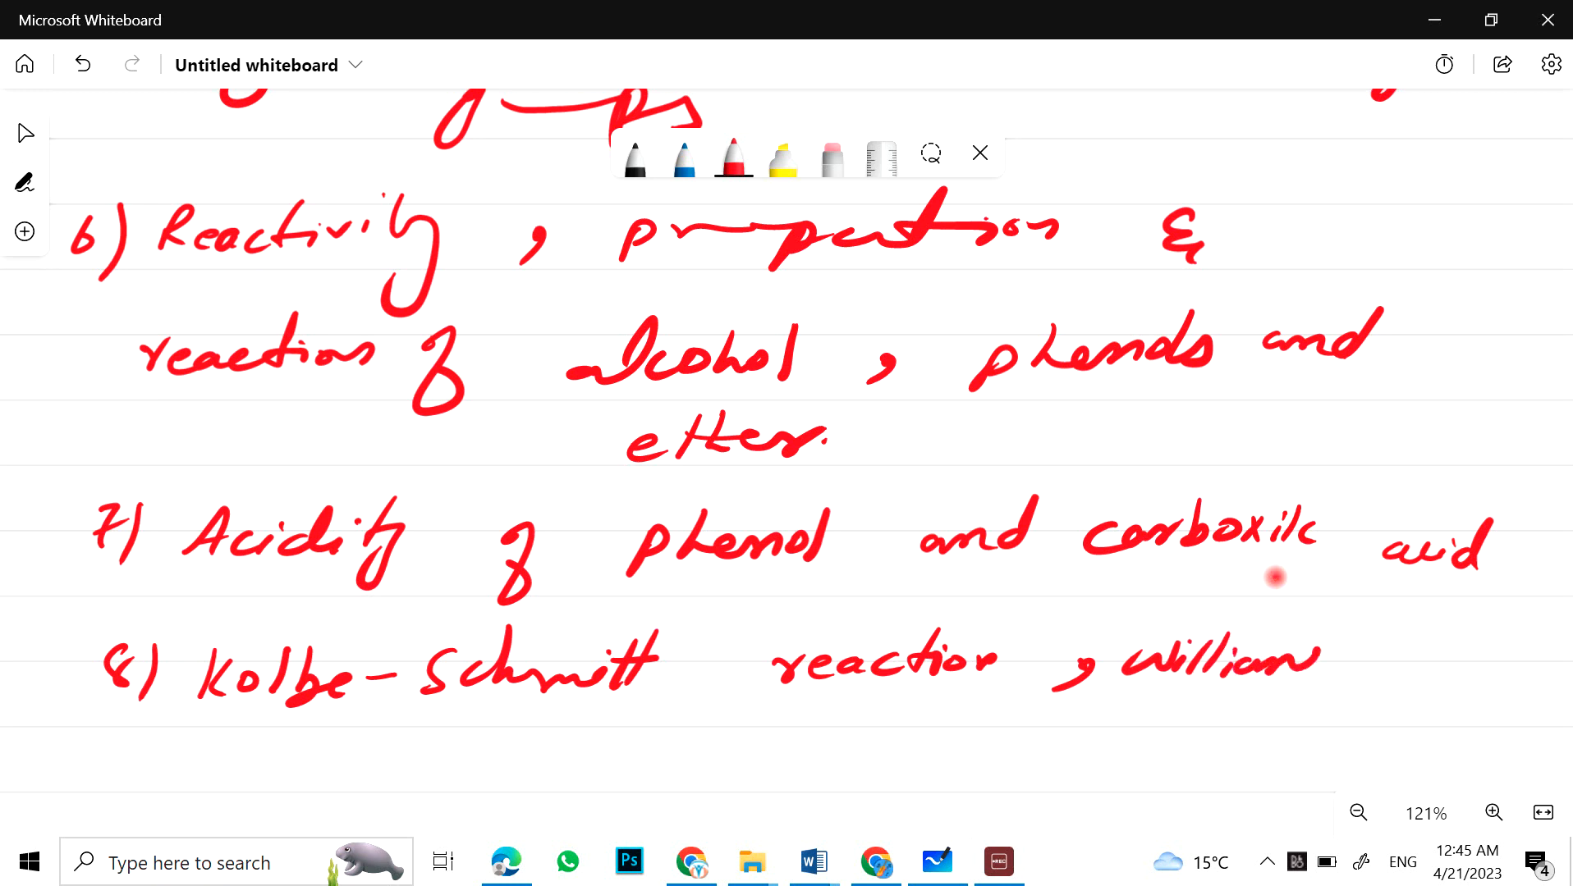
pyautogui.moveTo(1313, 657); pyautogui.dragTo(1394, 657)
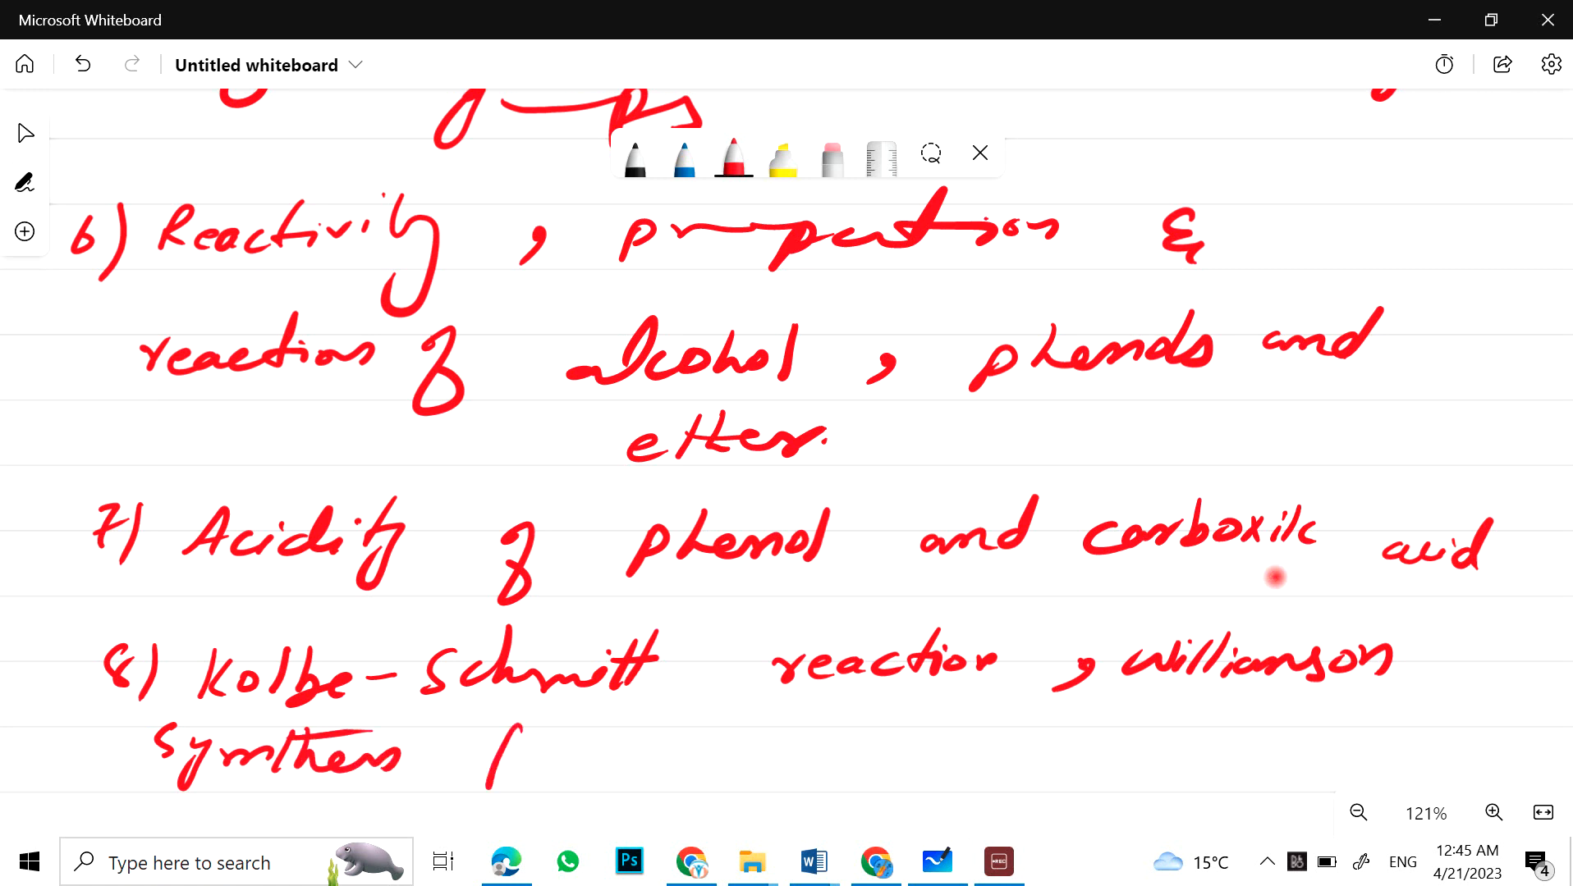
pyautogui.moveTo(471, 762); pyautogui.dragTo(732, 752)
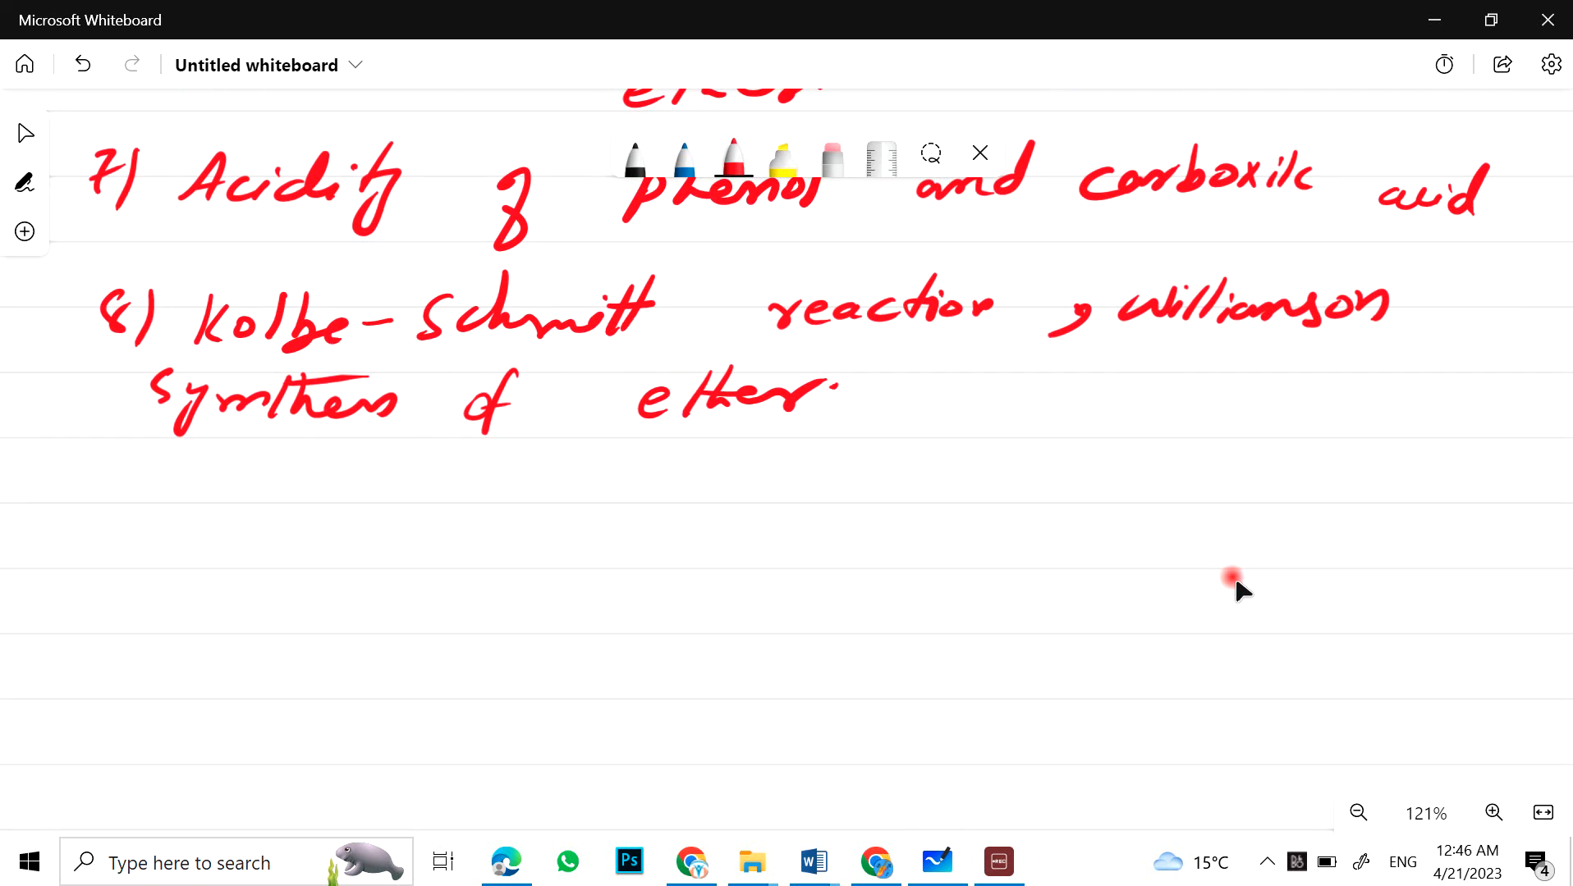
pyautogui.click(1231, 576)
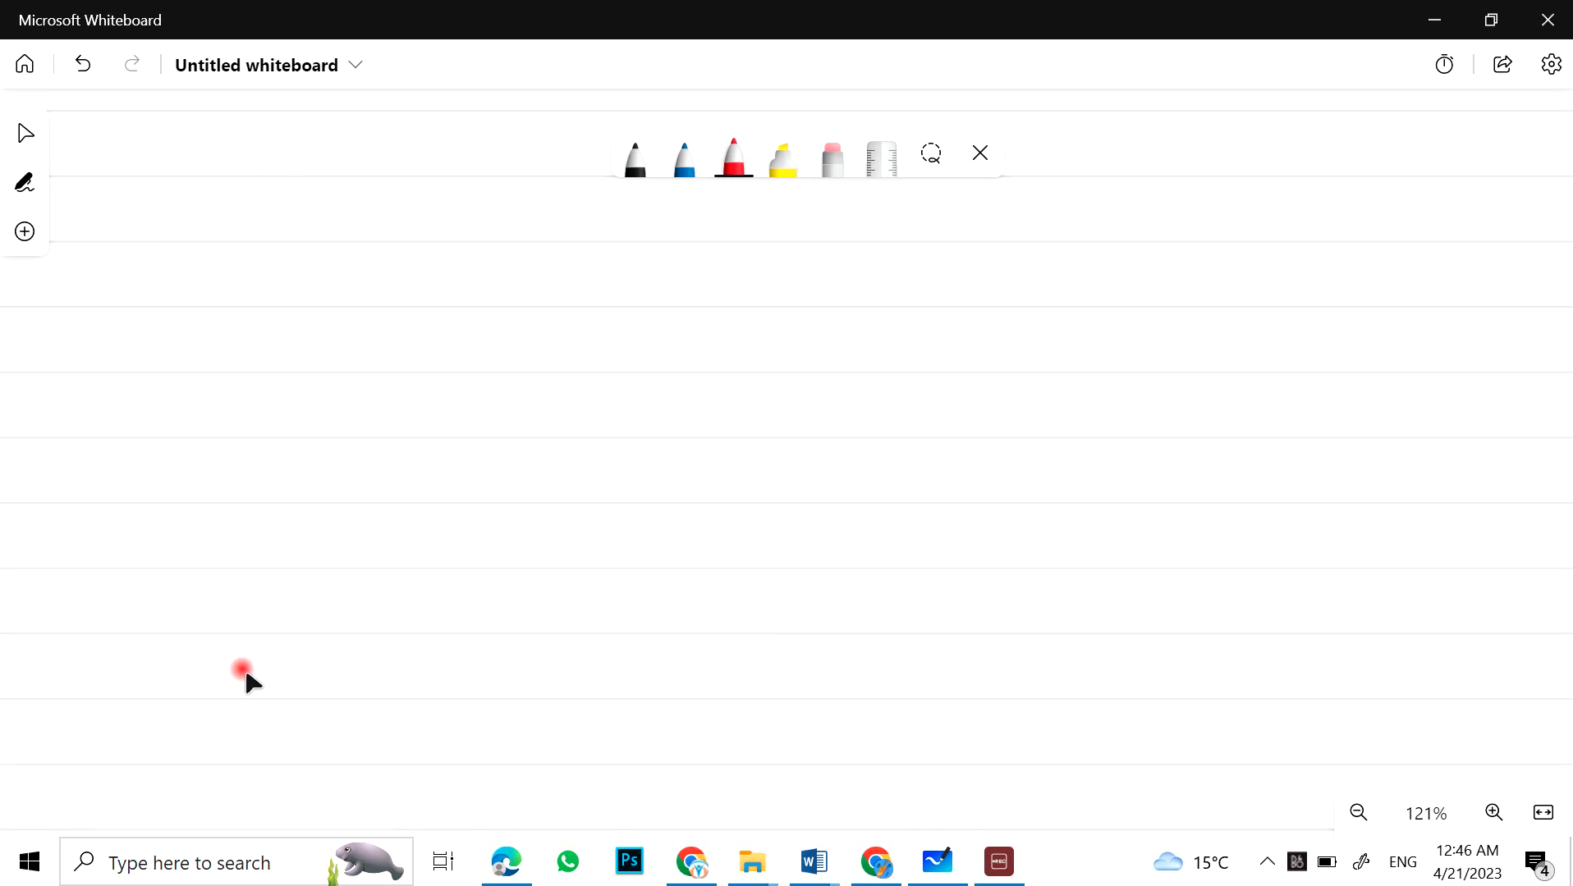
# Step: Write the blue underlined 'Aldehydes and Ketones' heading and start item 1
pyautogui.click(681, 161)
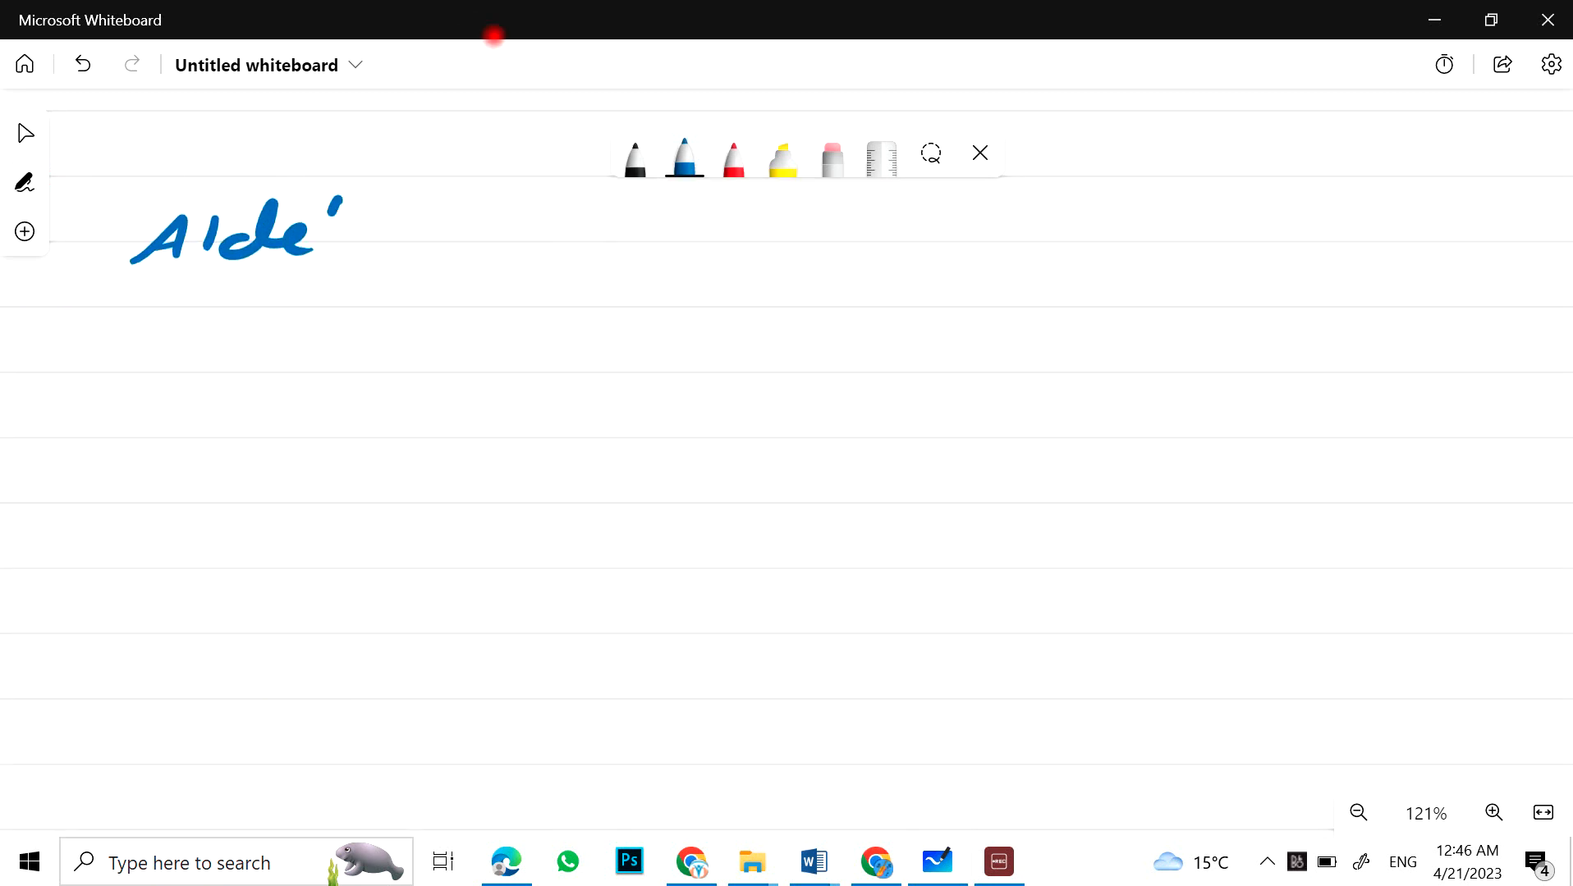
pyautogui.moveTo(310, 241); pyautogui.dragTo(591, 246)
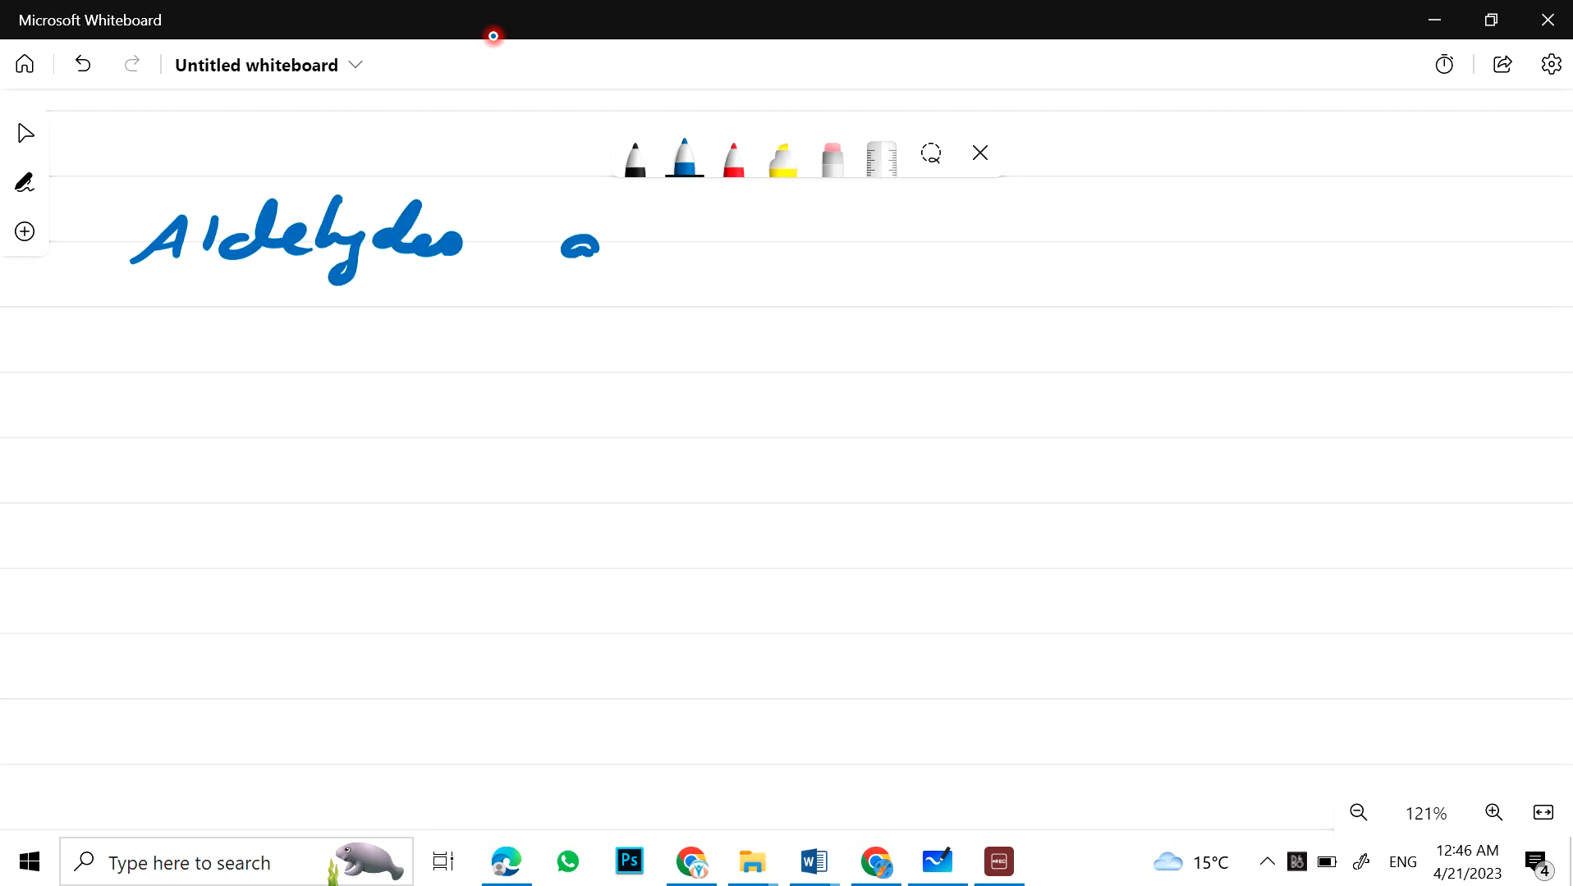
pyautogui.moveTo(562, 241); pyautogui.dragTo(893, 241)
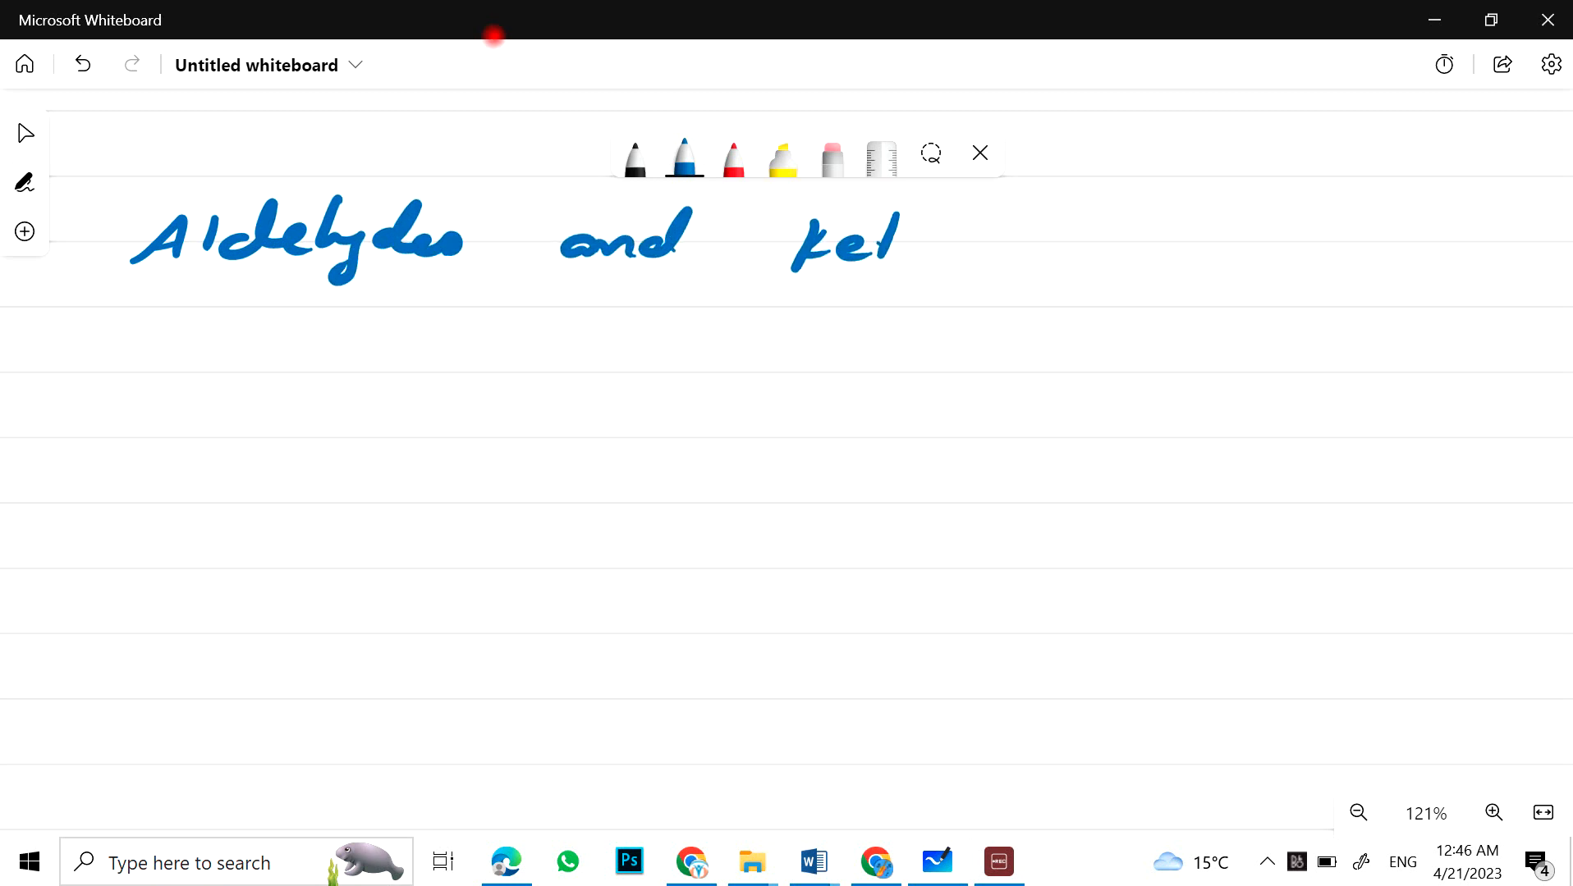
pyautogui.moveTo(231, 290); pyautogui.dragTo(952, 328)
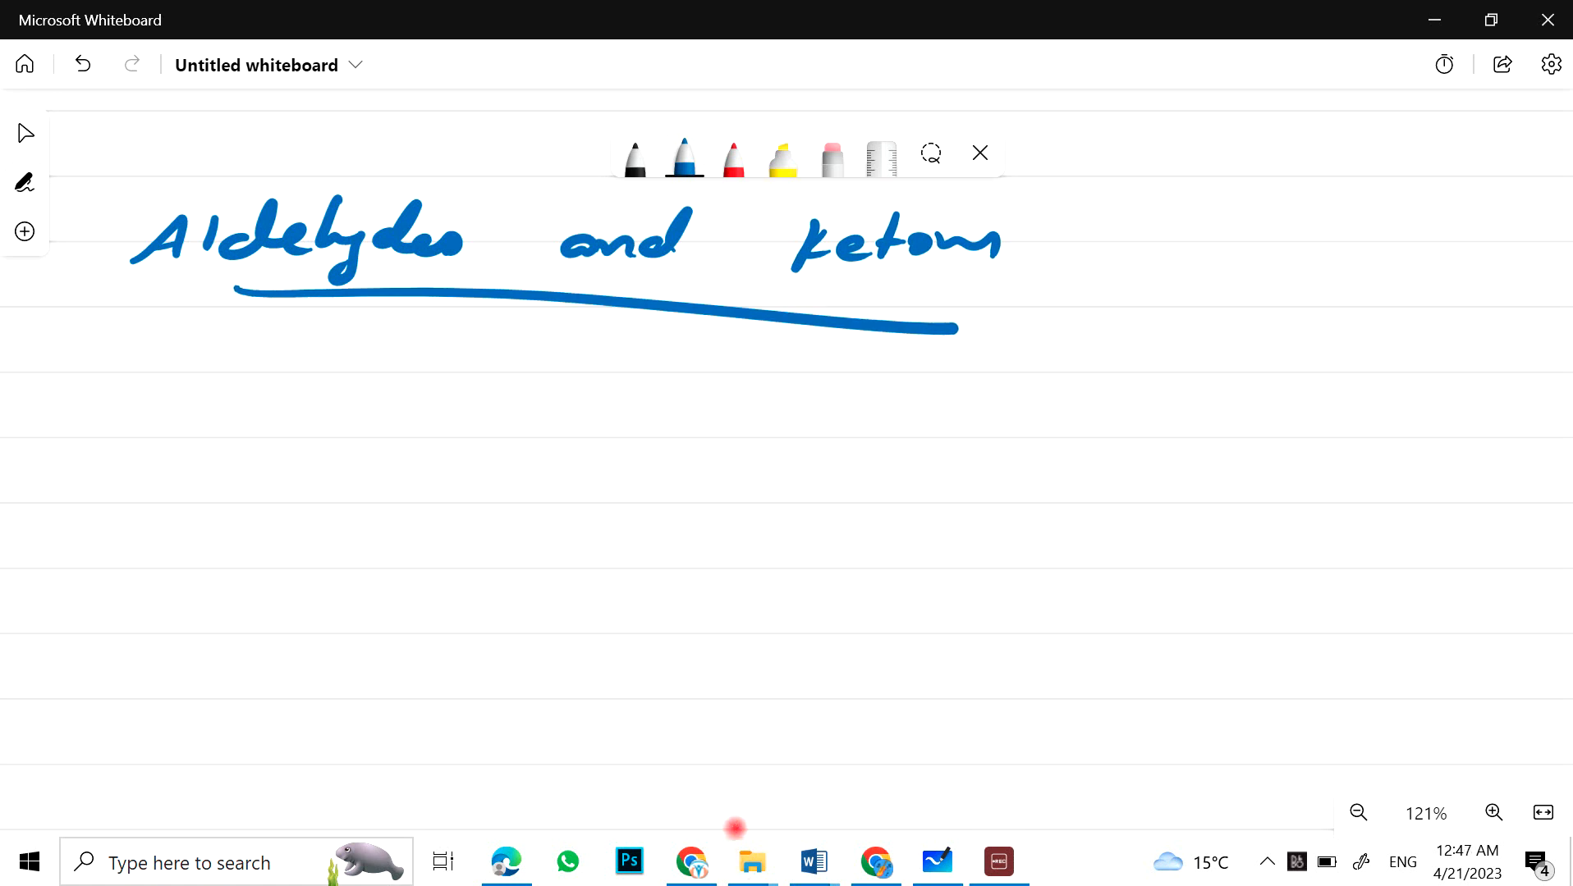
pyautogui.click(153, 417)
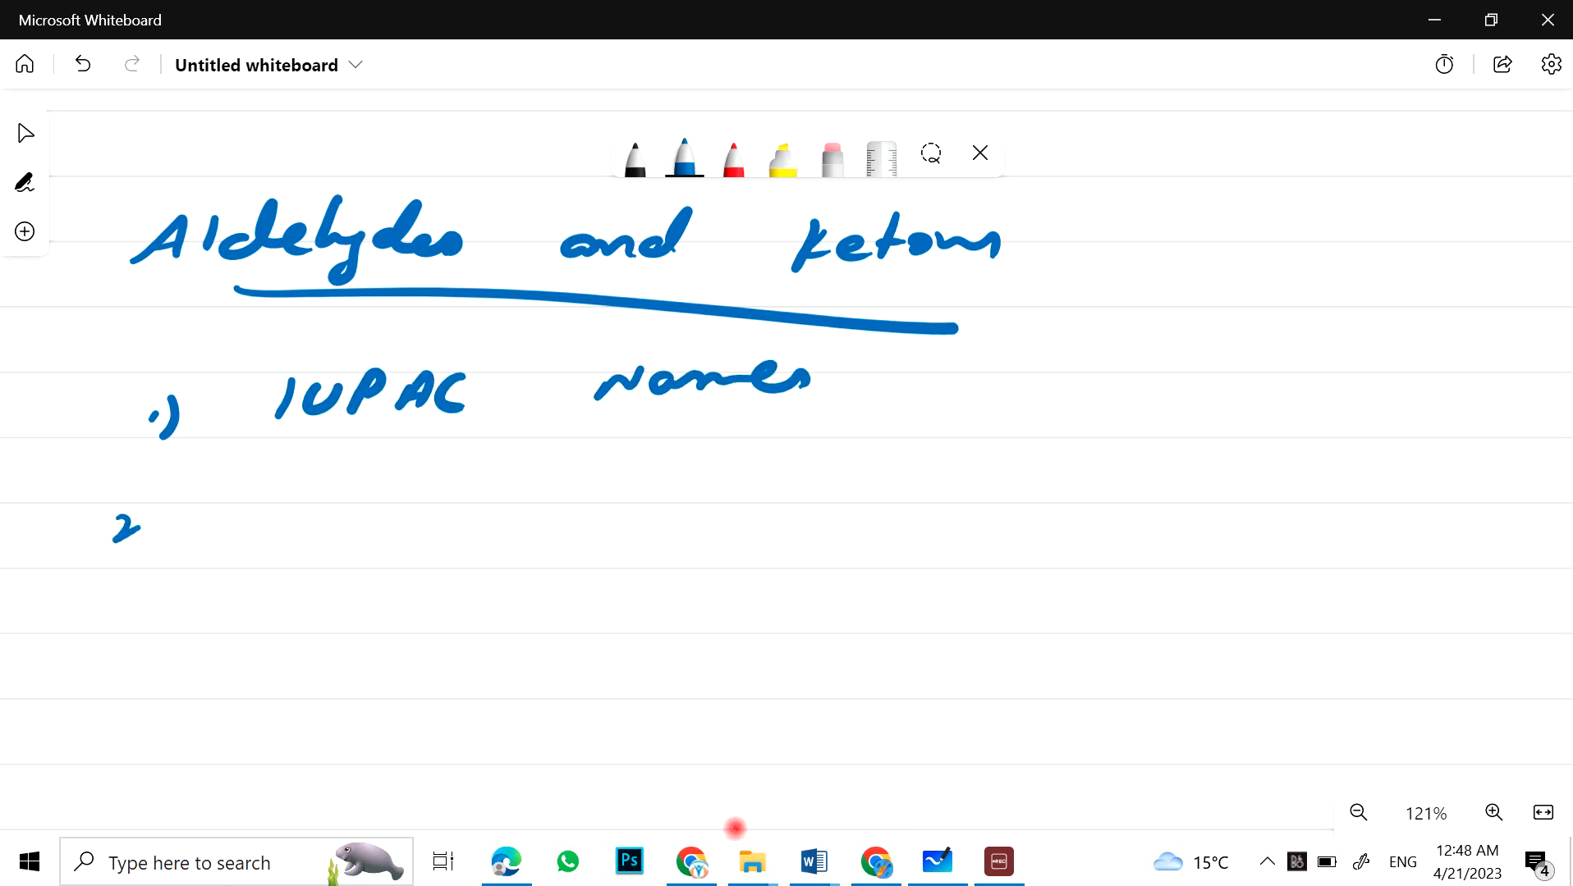
# Step: Write item 2: Structure, reactivity and preparation of aldehydes and ketones
pyautogui.moveTo(119, 532); pyautogui.dragTo(251, 522)
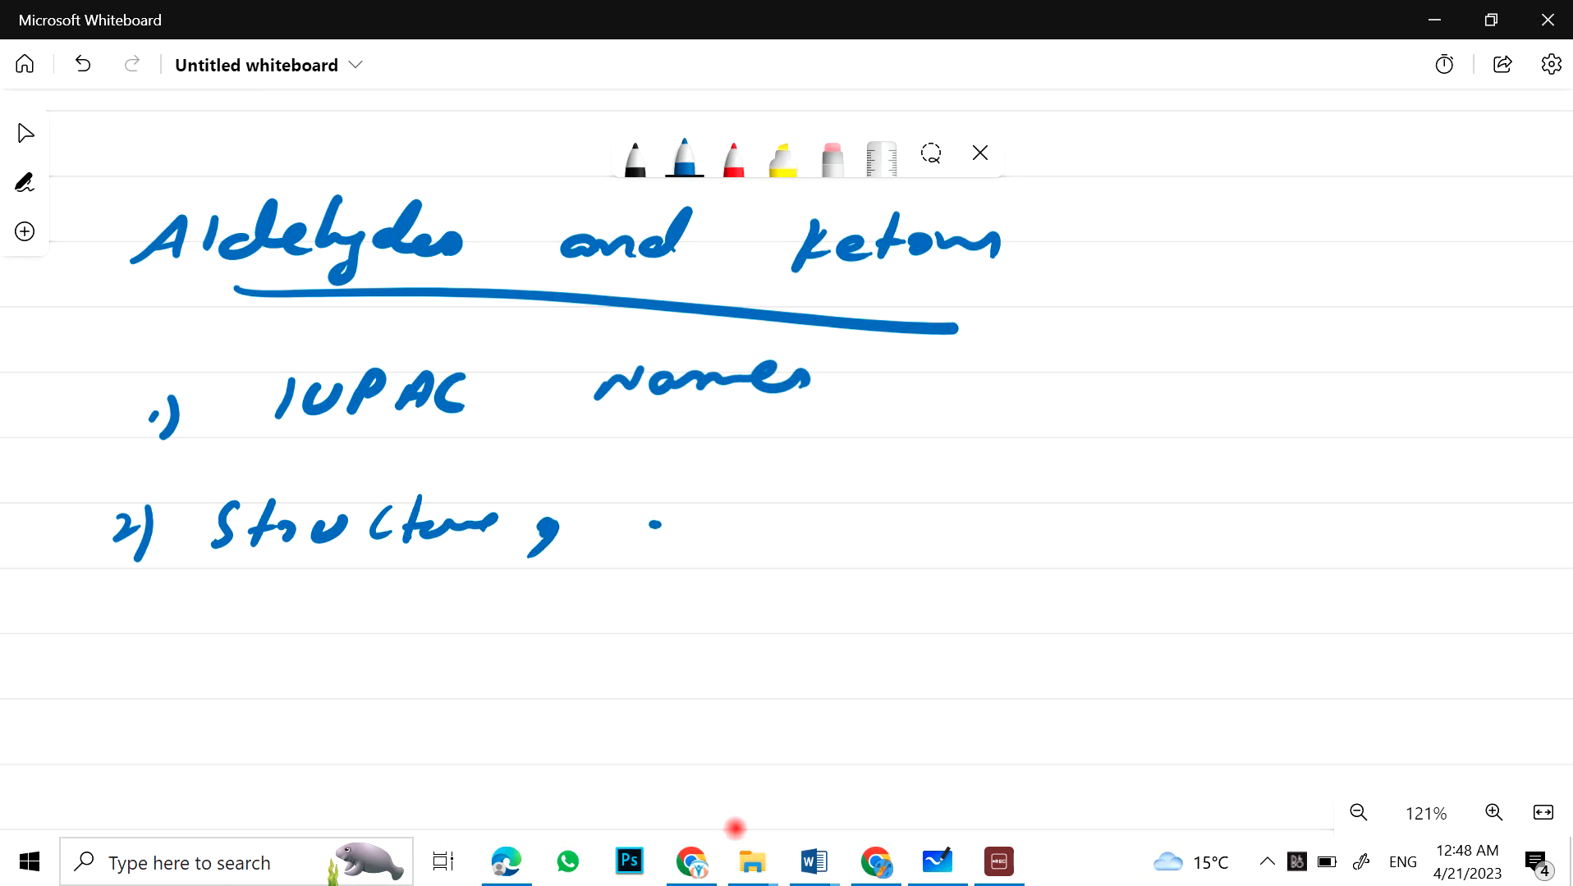
pyautogui.moveTo(652, 522); pyautogui.dragTo(832, 522)
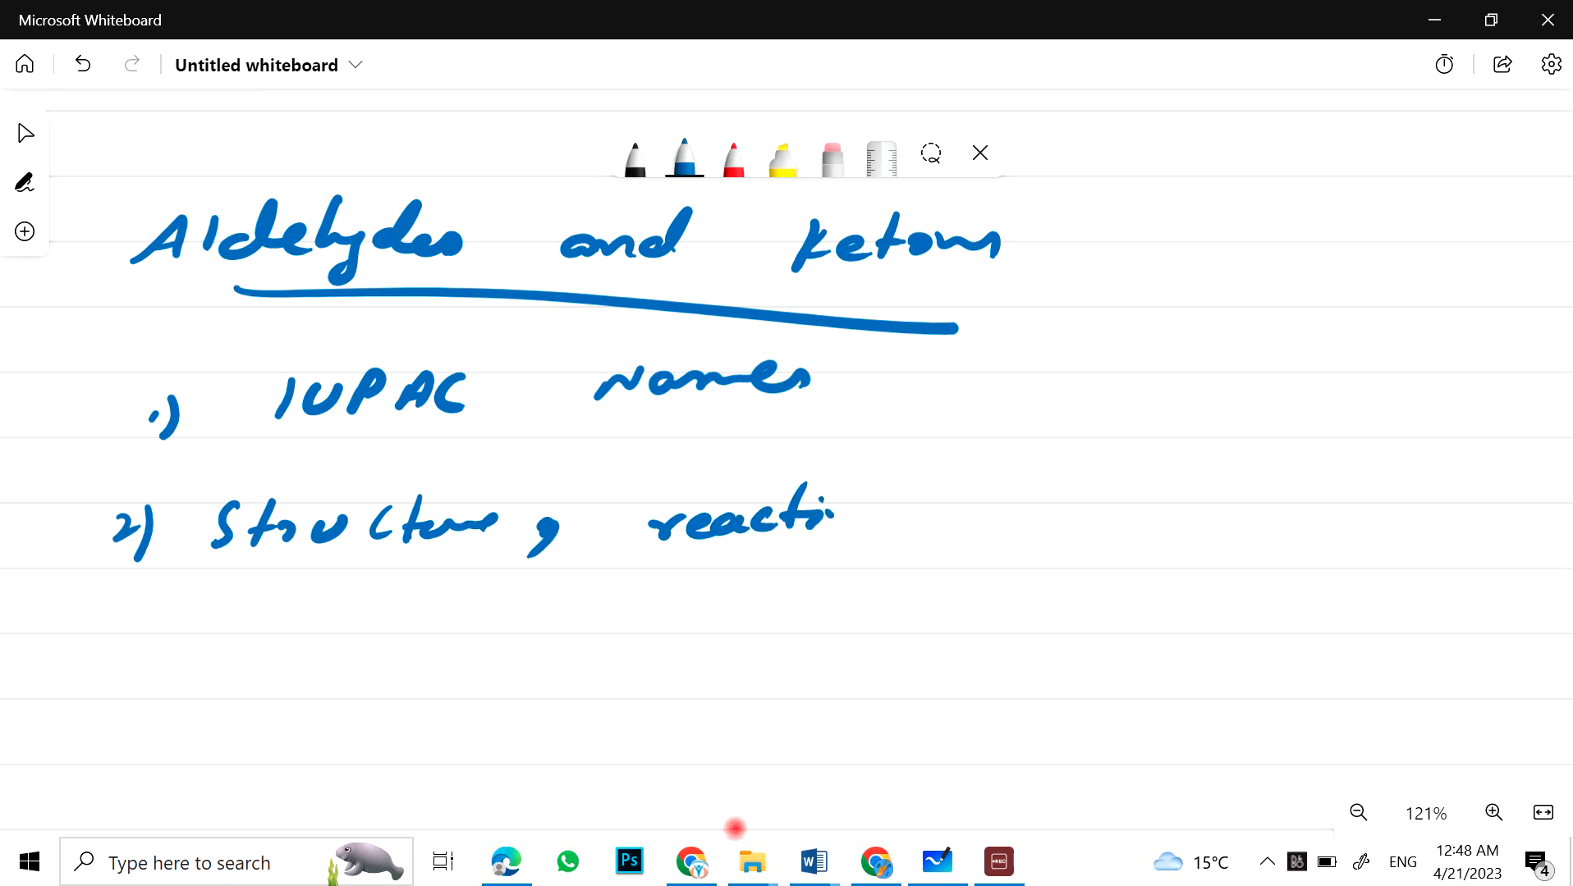
pyautogui.moveTo(803, 522); pyautogui.dragTo(1074, 522)
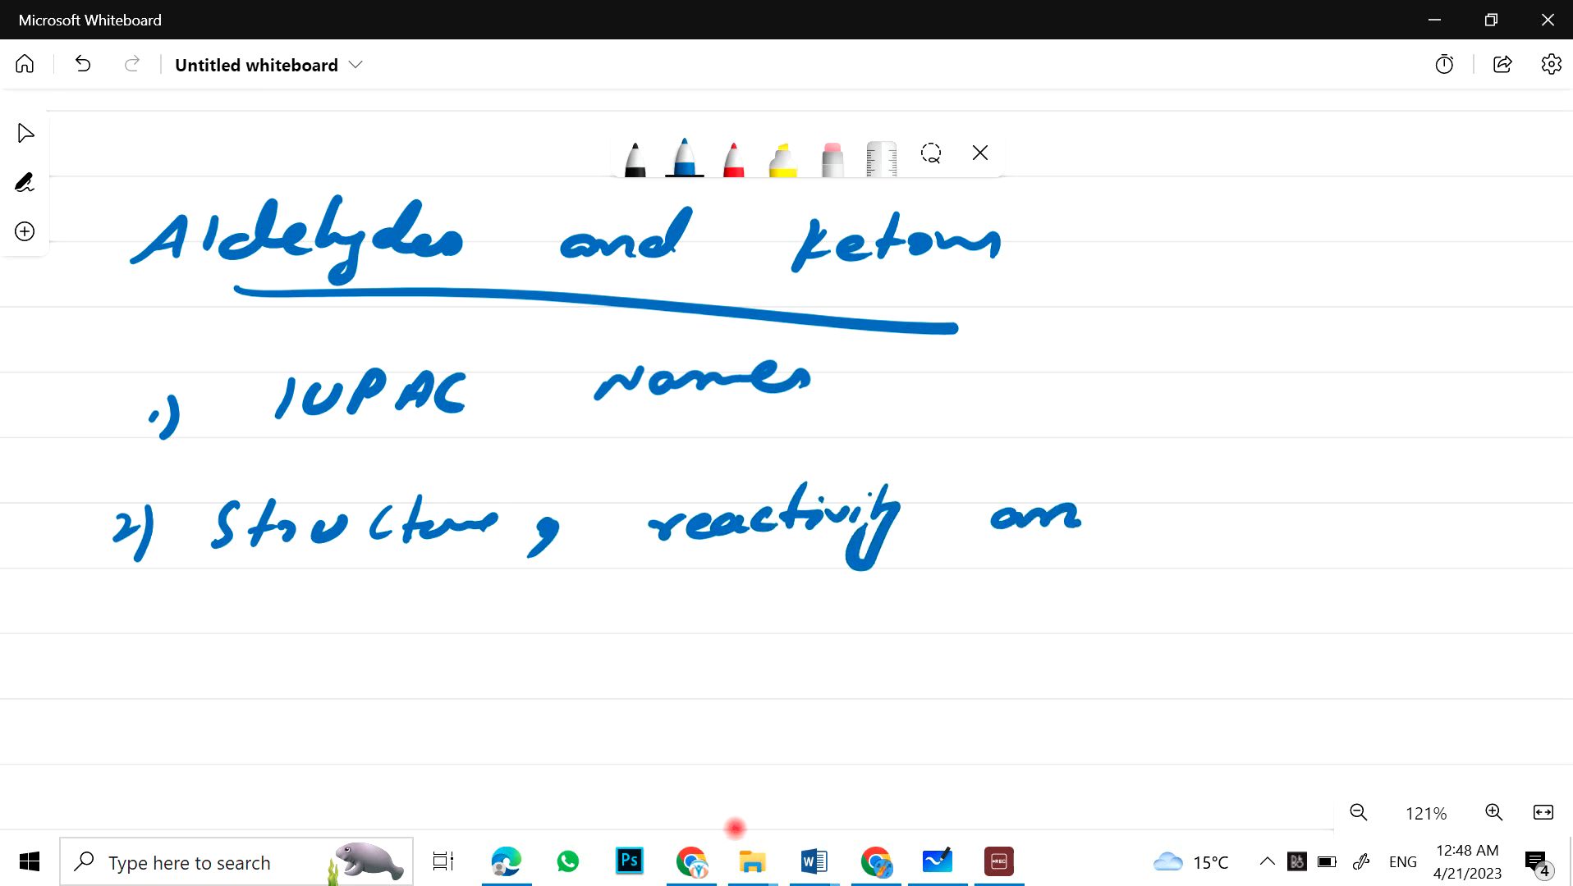
pyautogui.moveTo(993, 517); pyautogui.dragTo(1233, 522)
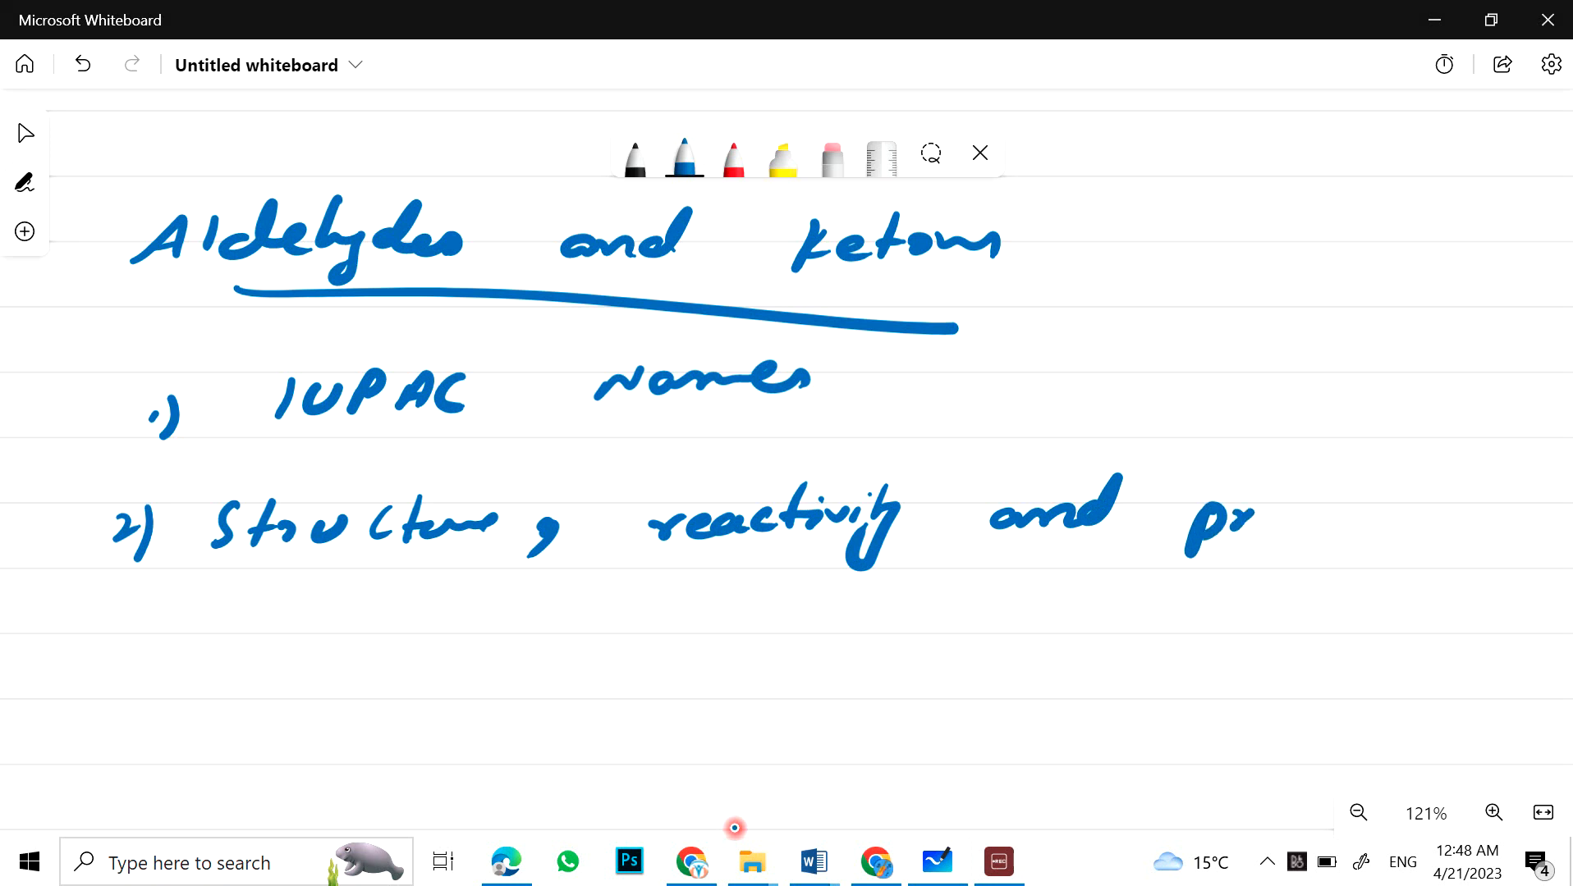
pyautogui.moveTo(1183, 522); pyautogui.dragTo(1435, 522)
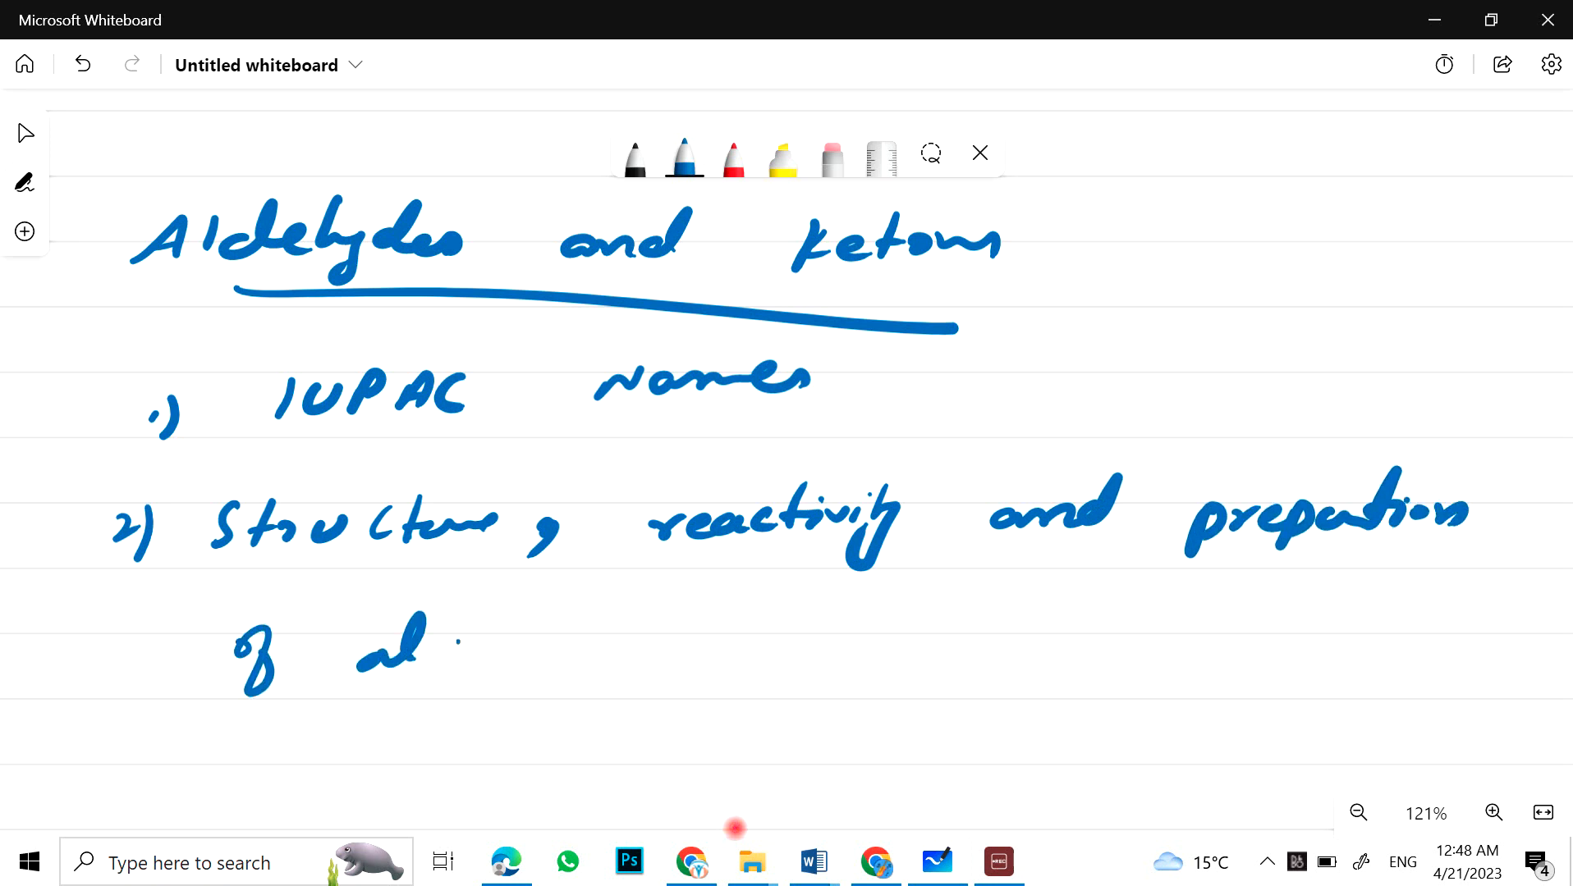
pyautogui.moveTo(432, 642); pyautogui.dragTo(771, 627)
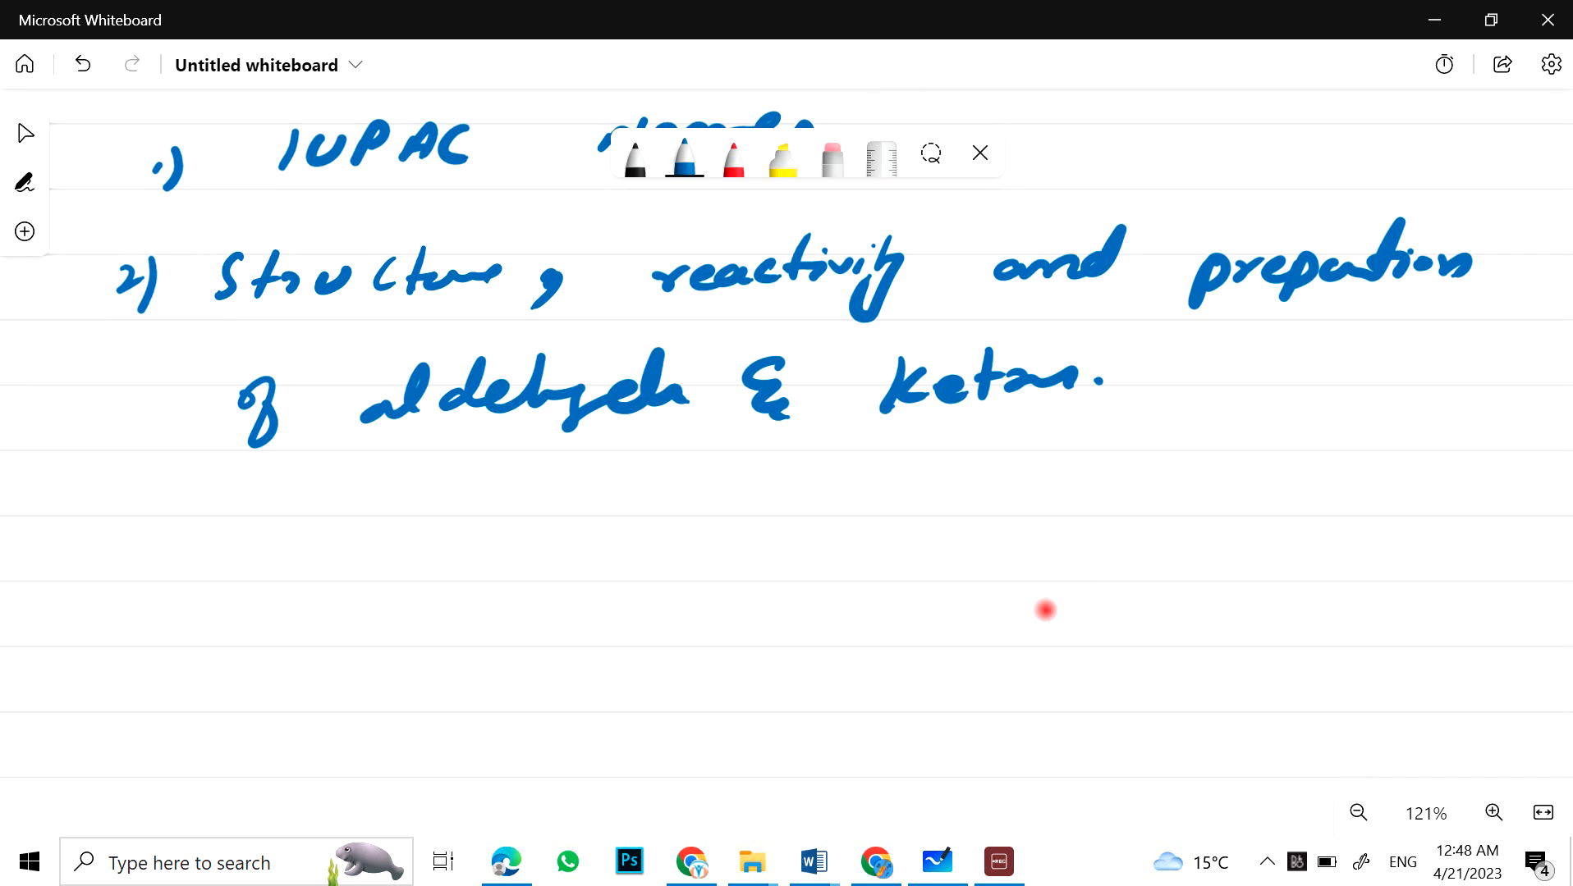
# Step: Begin item 3 with Aldol, Cannizzaro and Iodoform test
pyautogui.moveTo(110, 522); pyautogui.dragTo(351, 541)
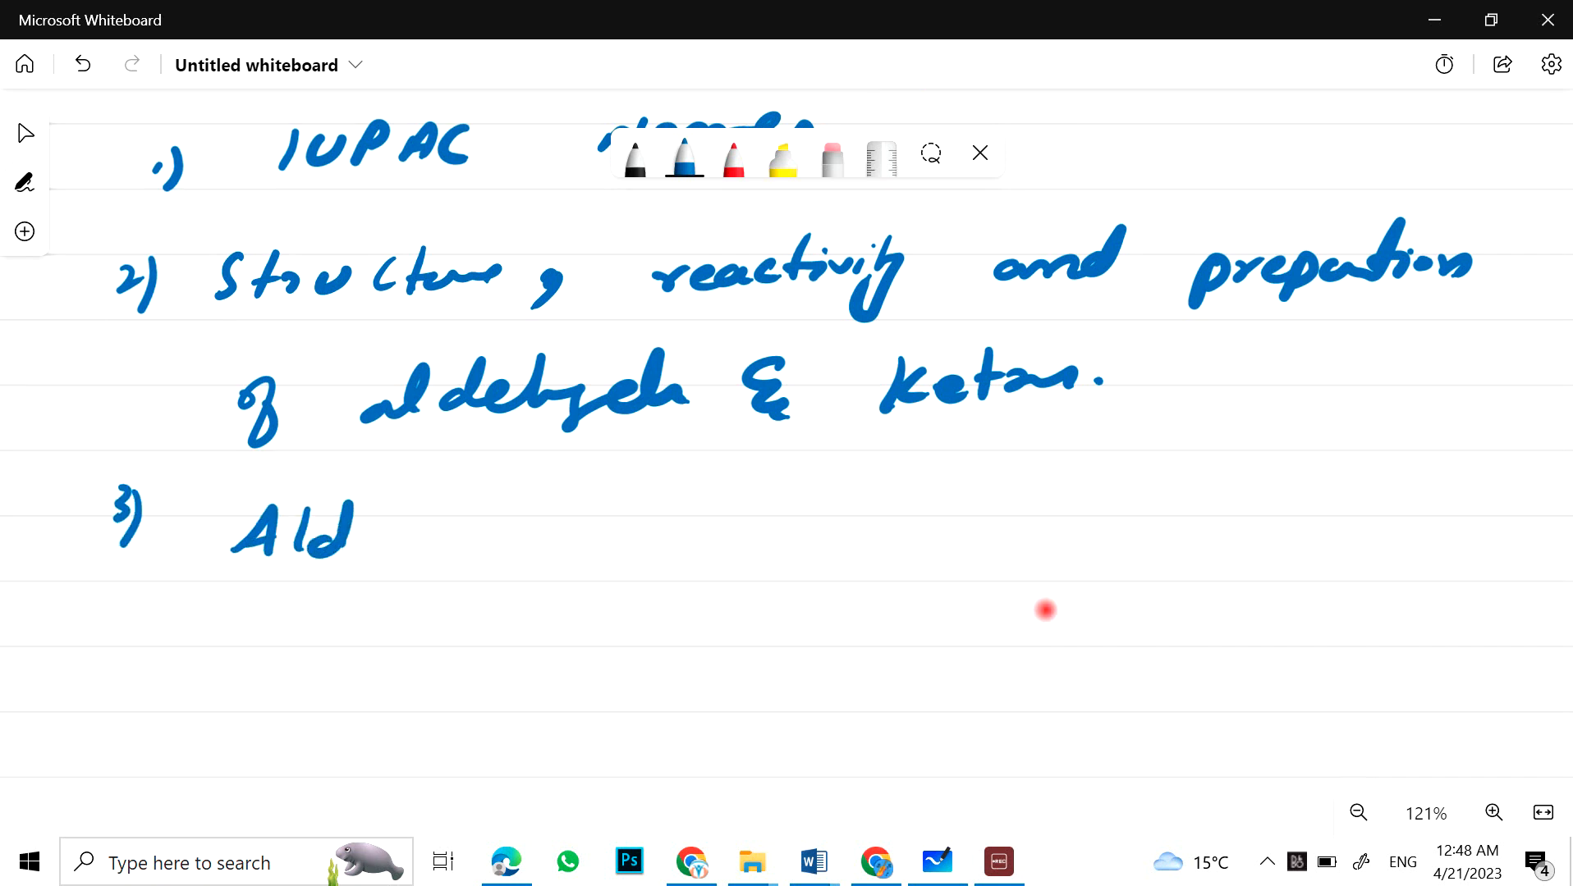
pyautogui.moveTo(347, 522); pyautogui.dragTo(532, 561)
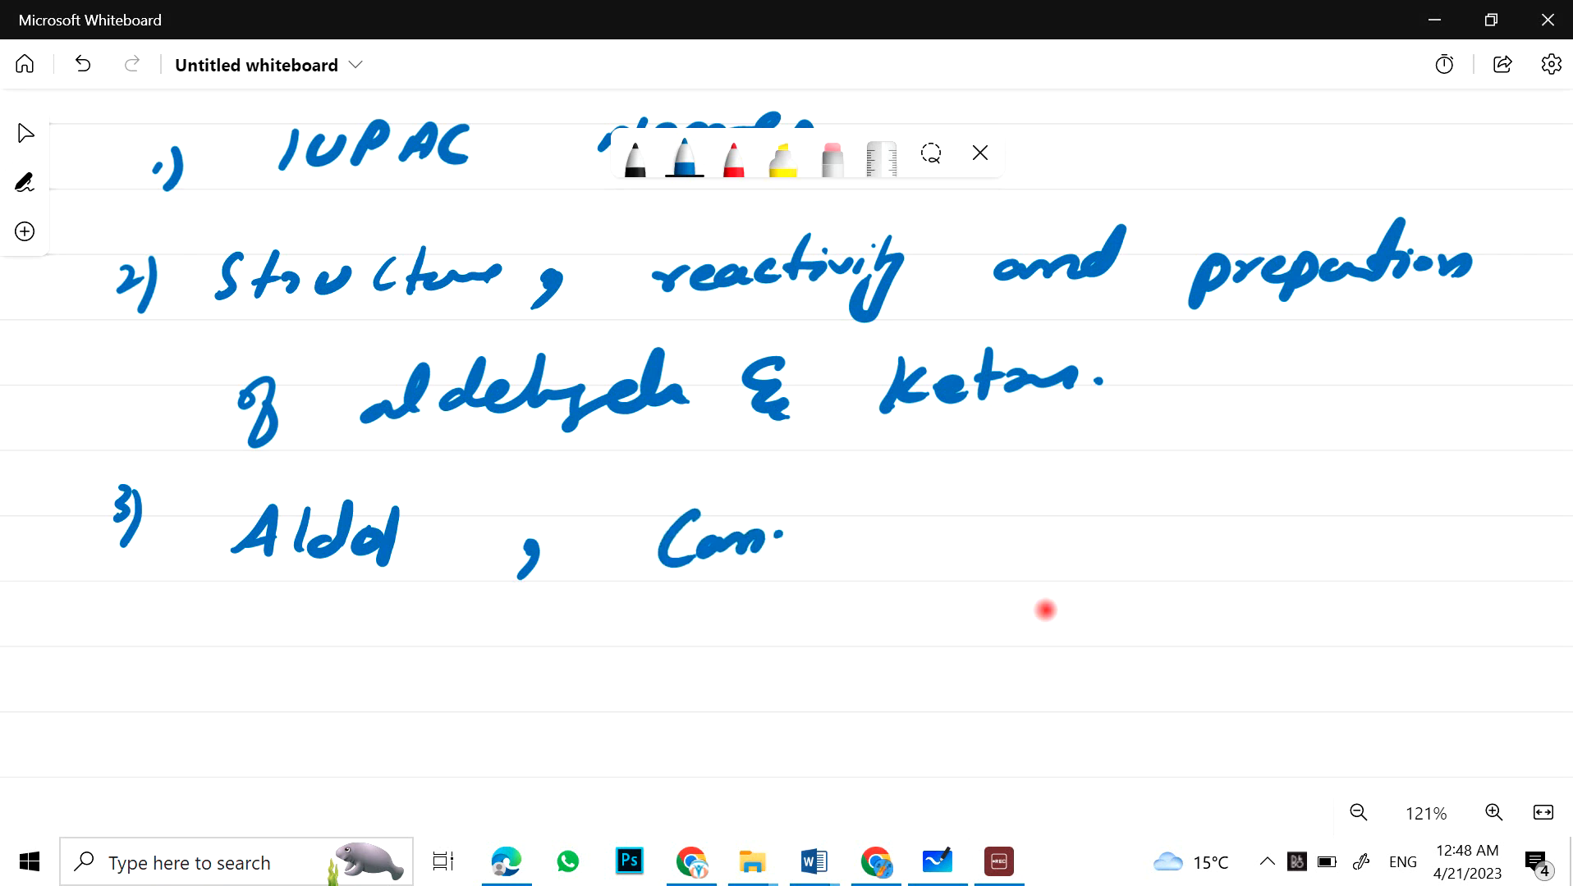
pyautogui.moveTo(783, 541); pyautogui.dragTo(963, 547)
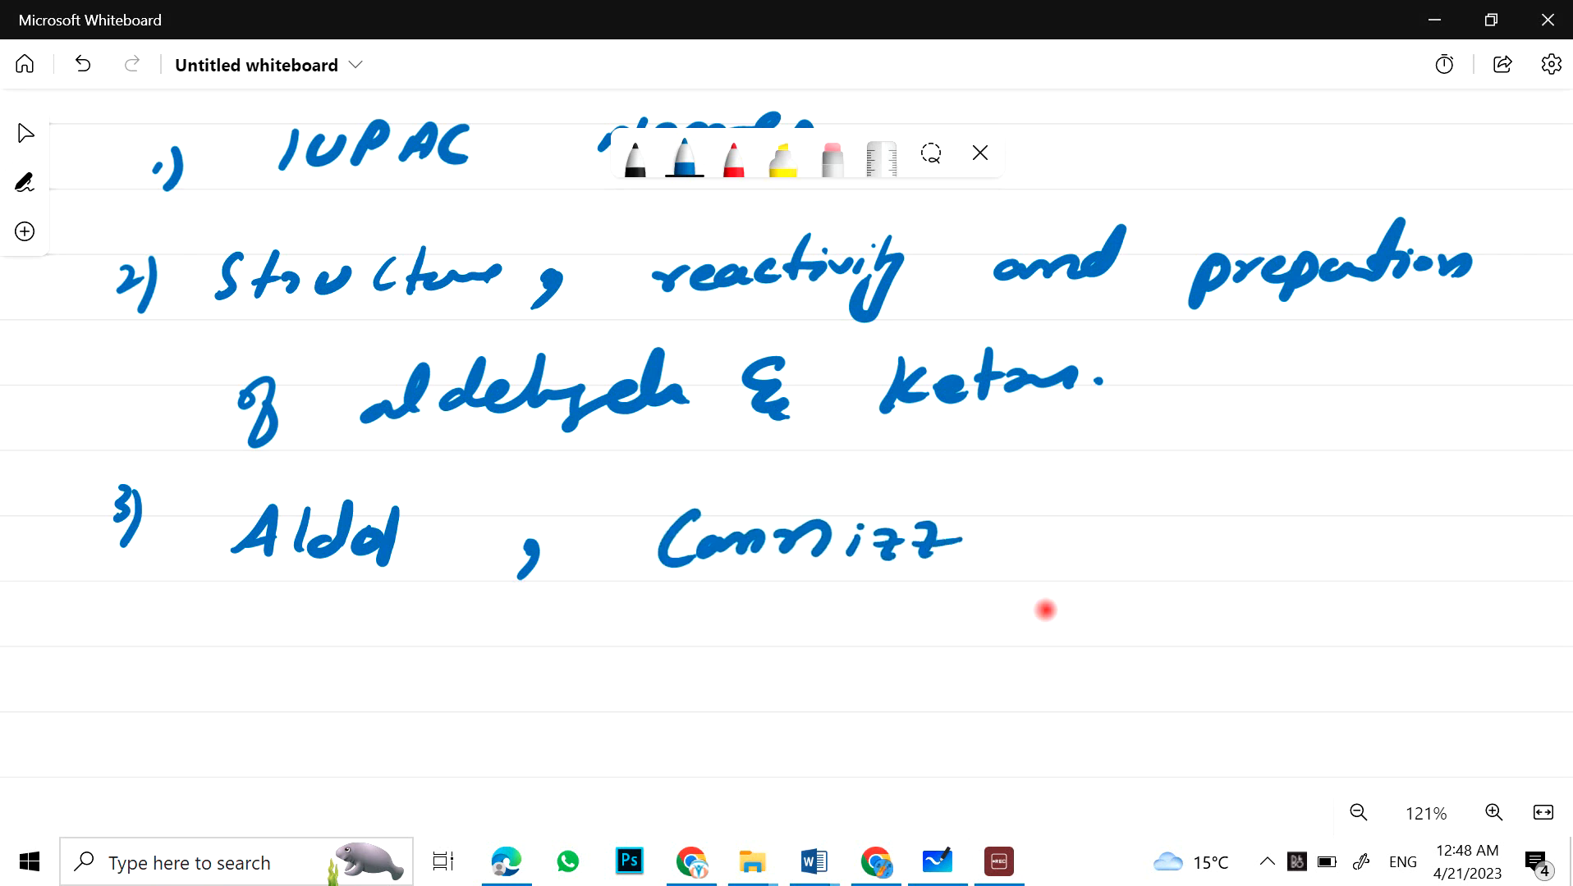
pyautogui.moveTo(942, 541); pyautogui.dragTo(1103, 541)
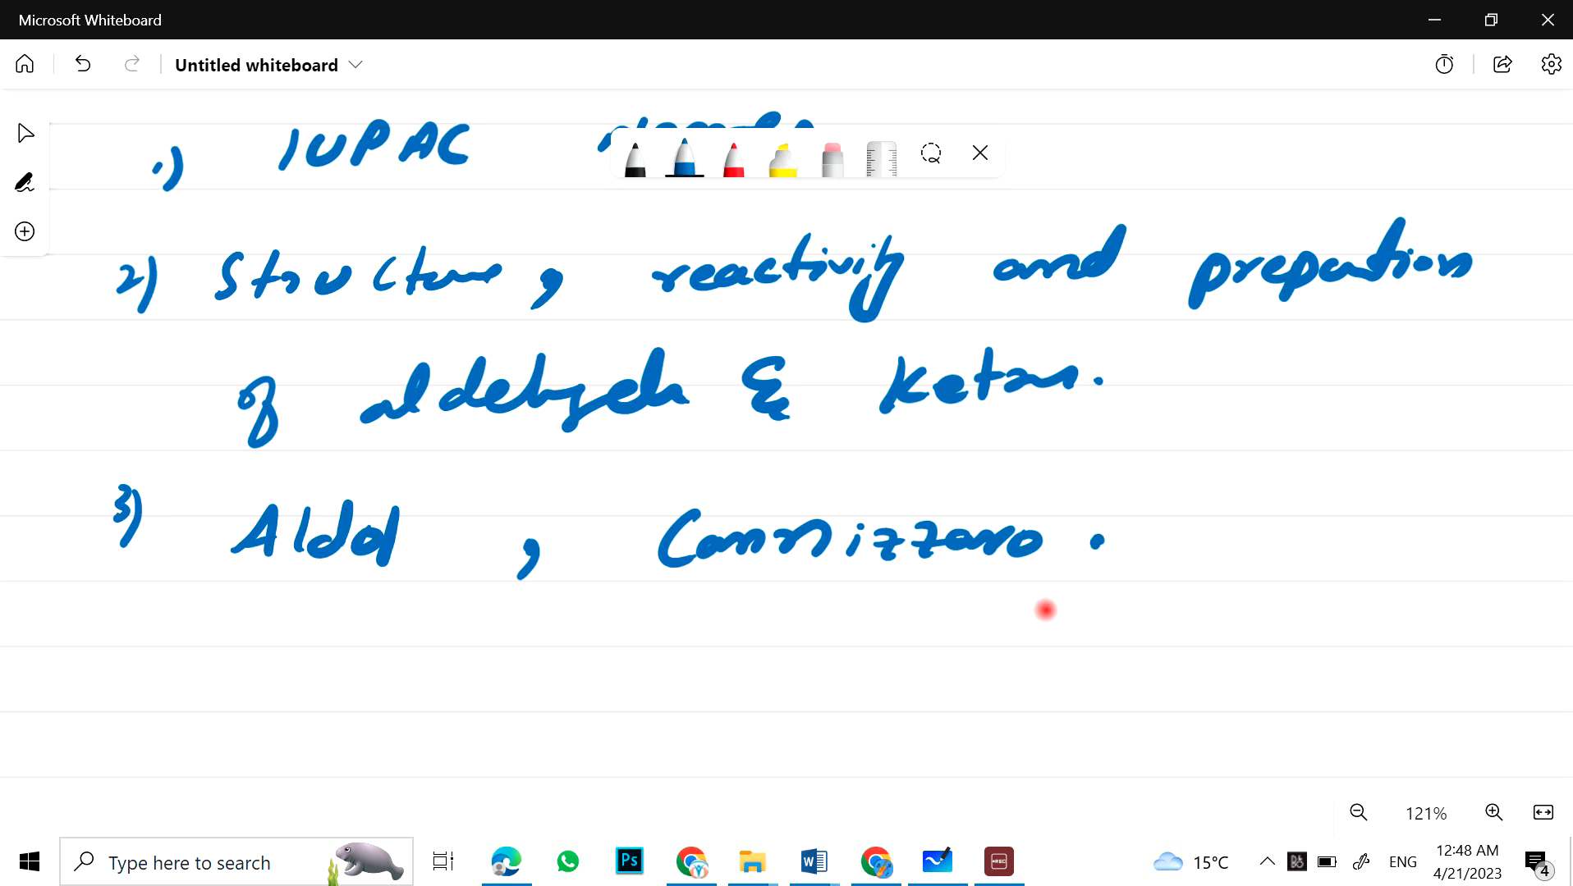
pyautogui.moveTo(1084, 542); pyautogui.dragTo(1334, 522)
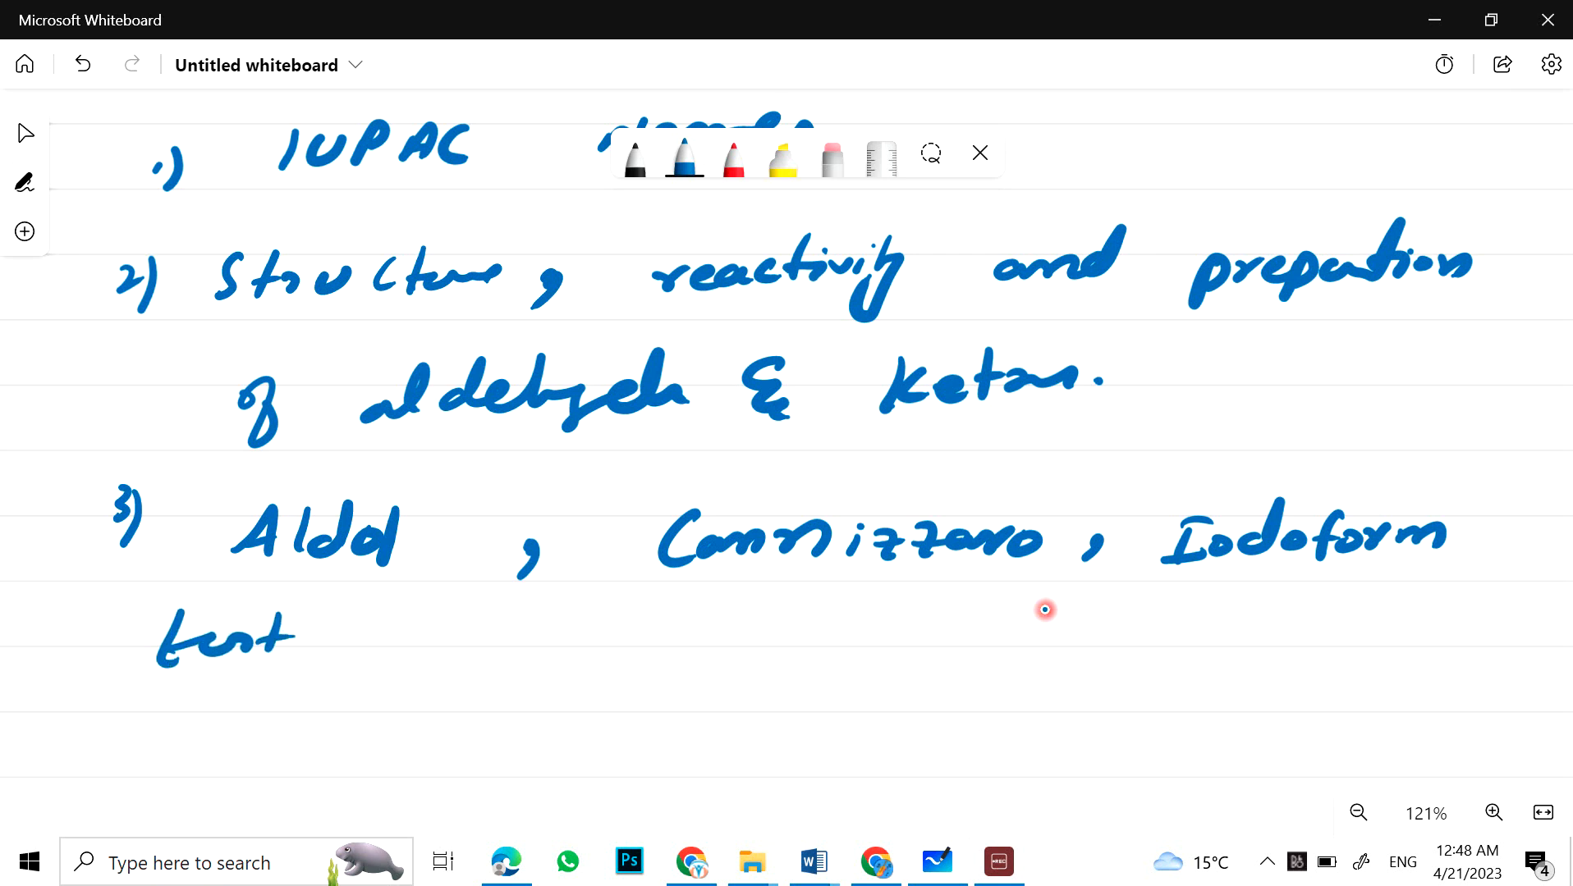
# Step: Finish item 3 with oxidation and reduction, then write item 4 'Tests (distinguish)'
pyautogui.moveTo(341, 642); pyautogui.dragTo(617, 632)
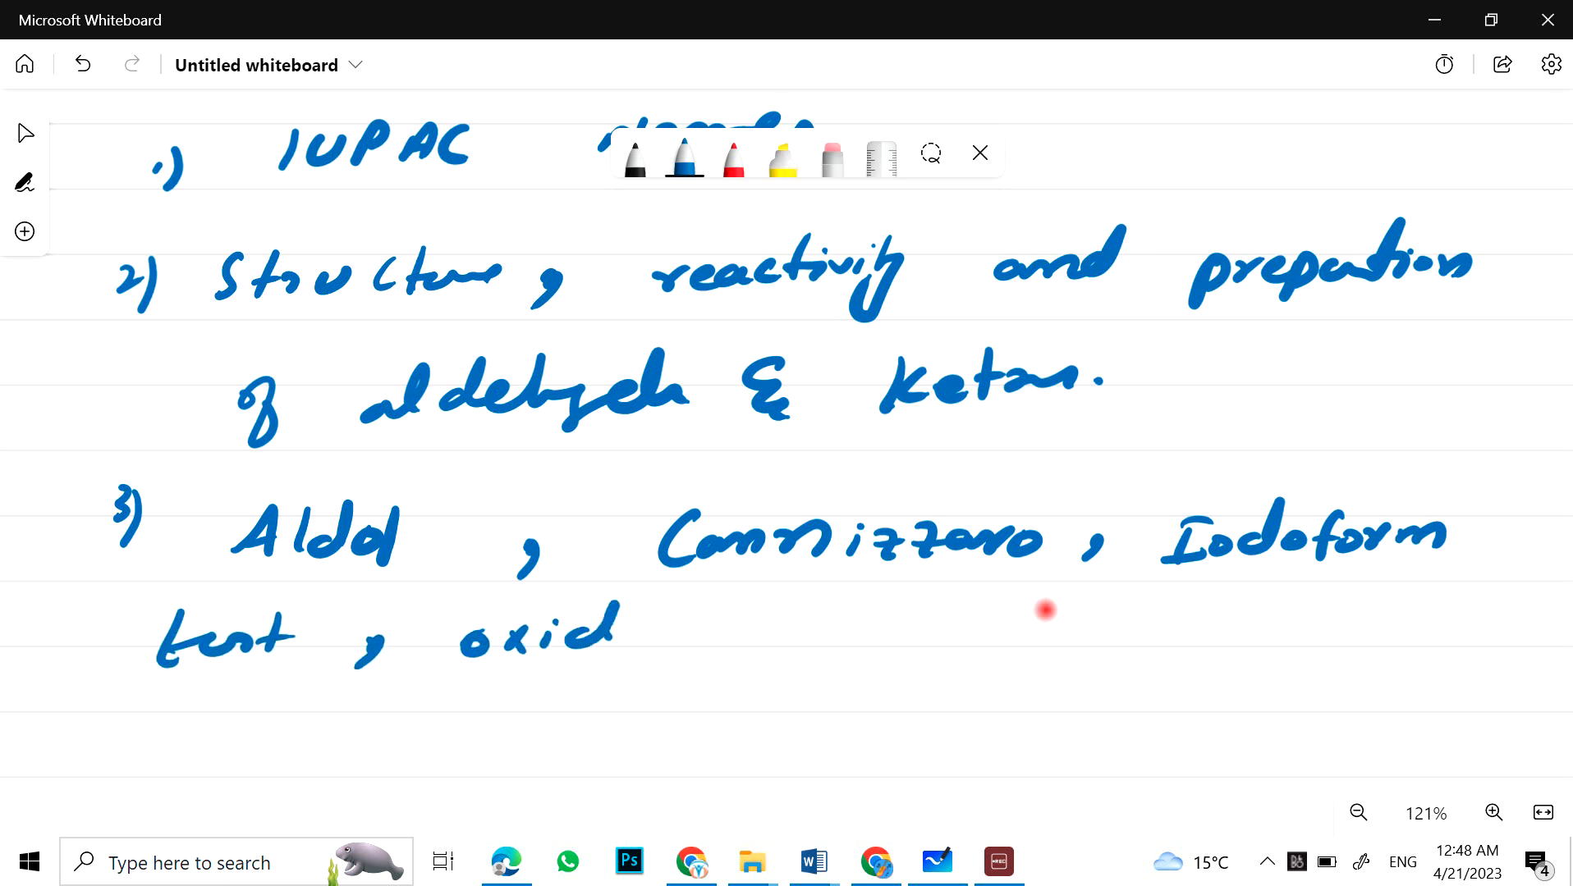
pyautogui.moveTo(612, 632); pyautogui.dragTo(793, 642)
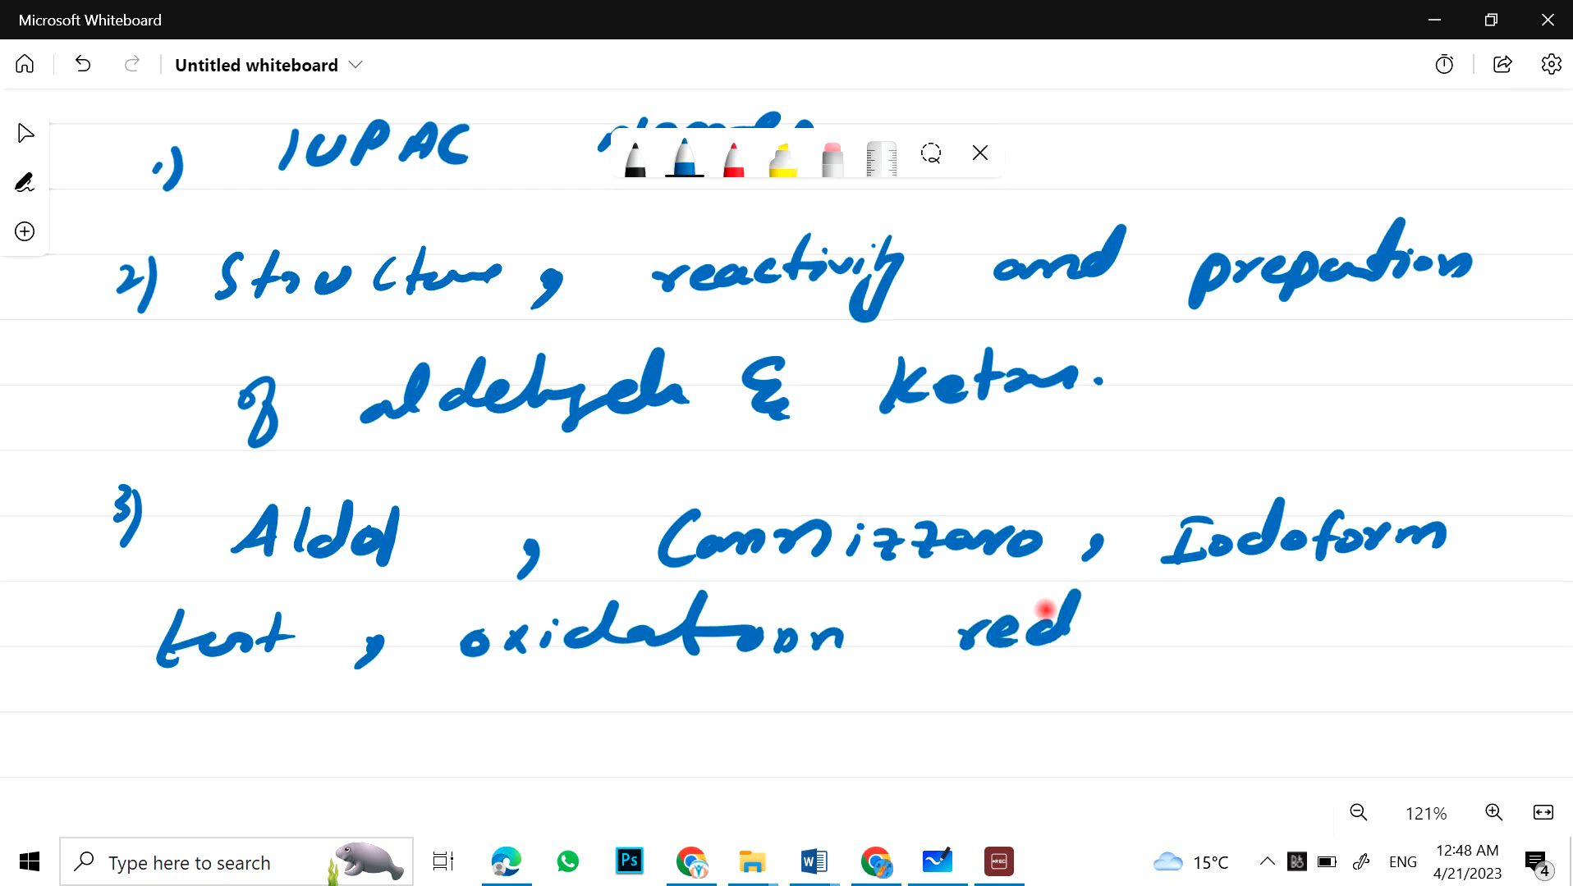
pyautogui.moveTo(1074, 622); pyautogui.dragTo(1254, 622)
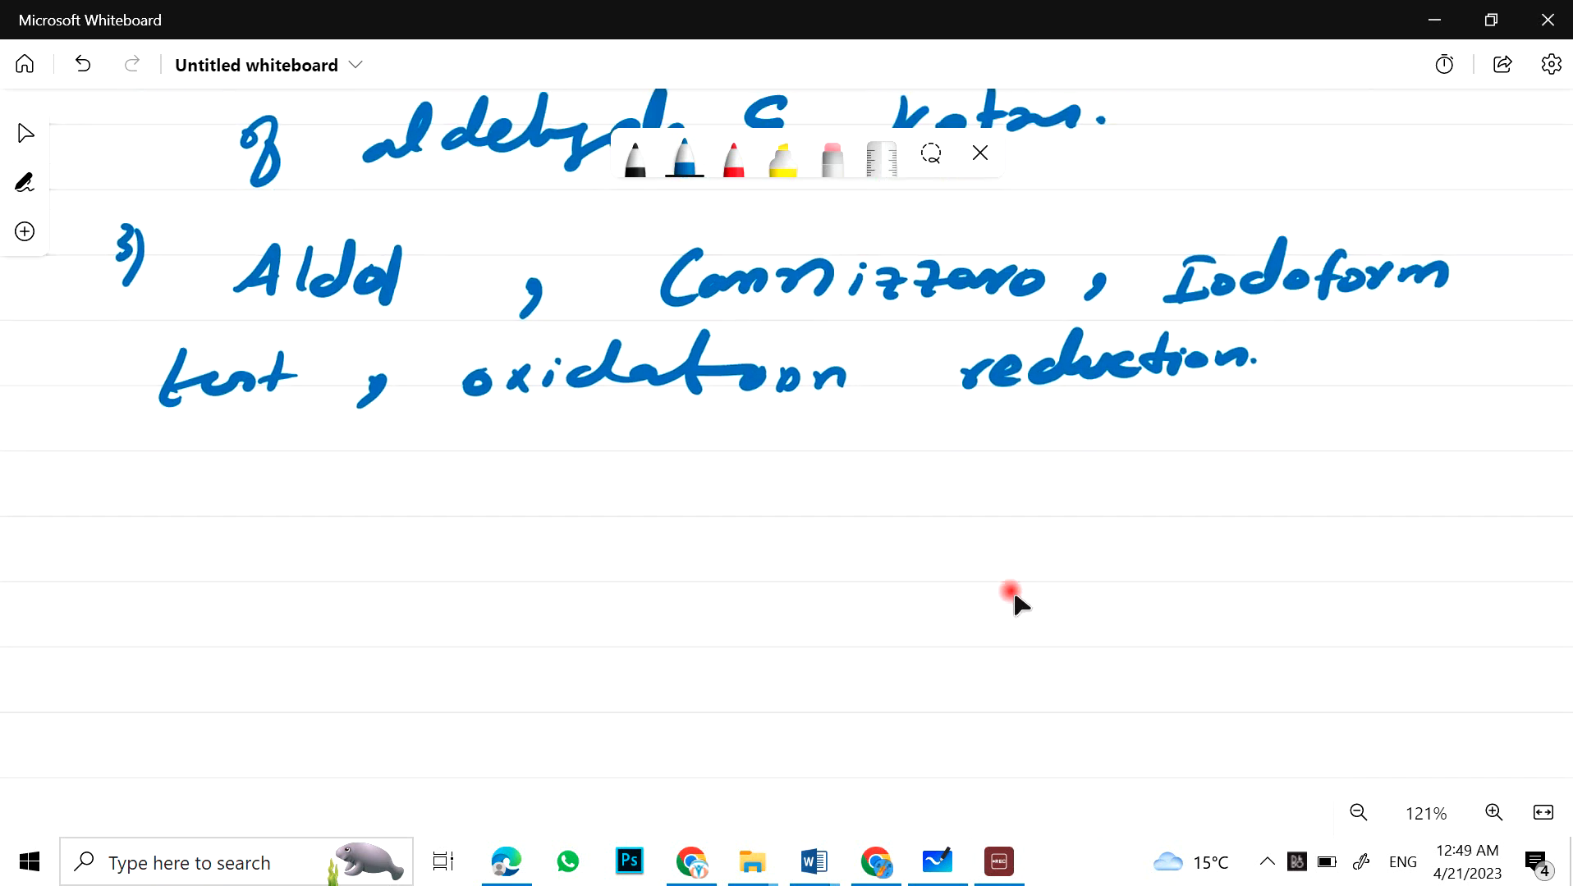
pyautogui.click(1010, 591)
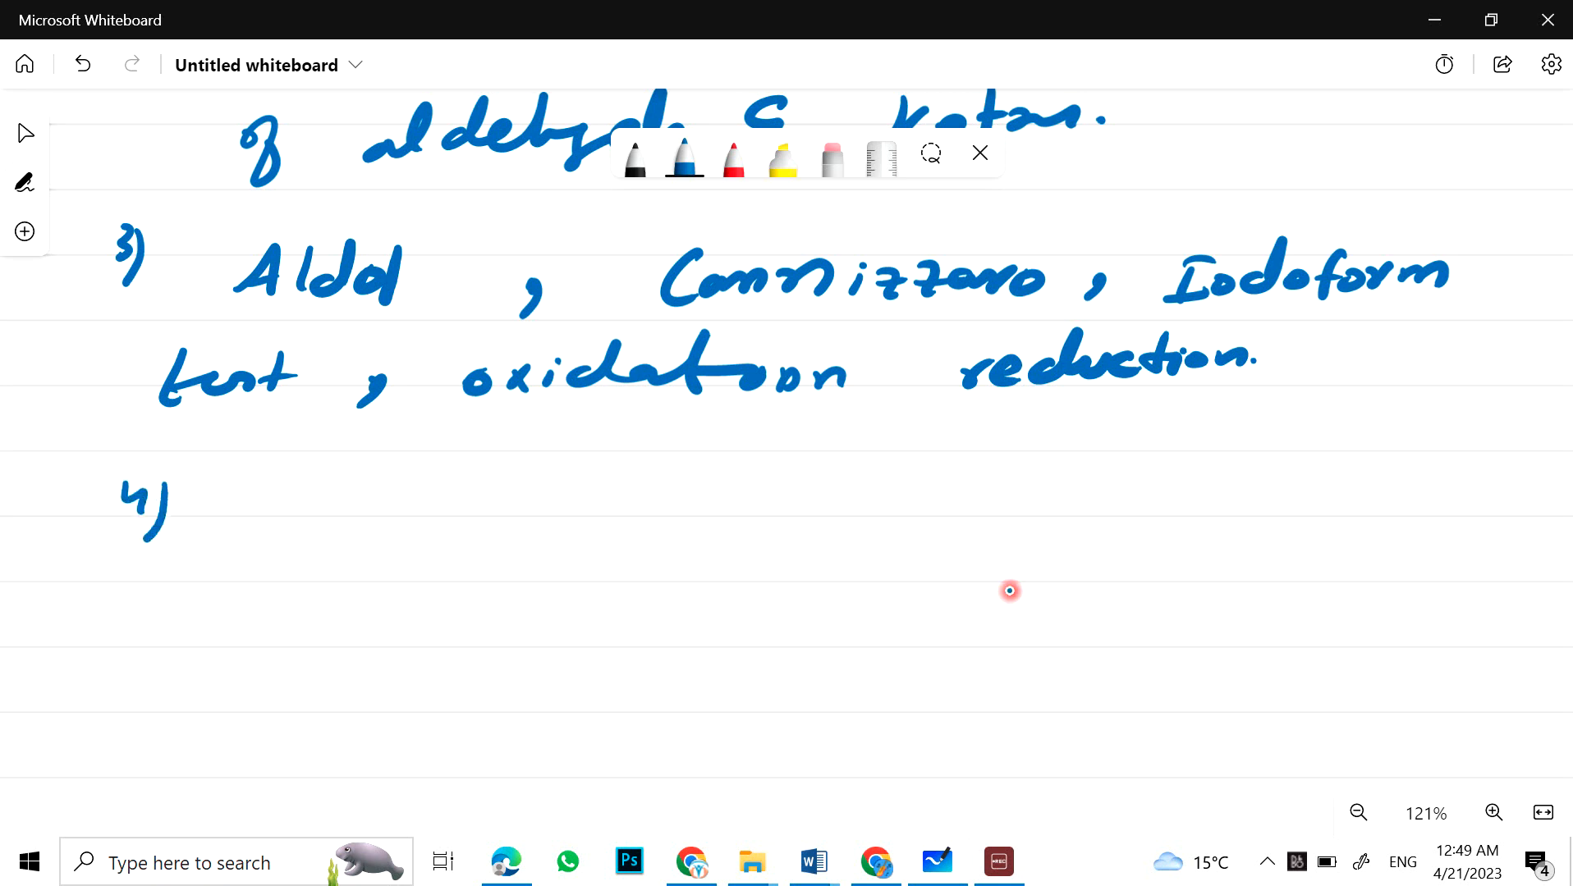
pyautogui.moveTo(236, 500); pyautogui.dragTo(406, 512)
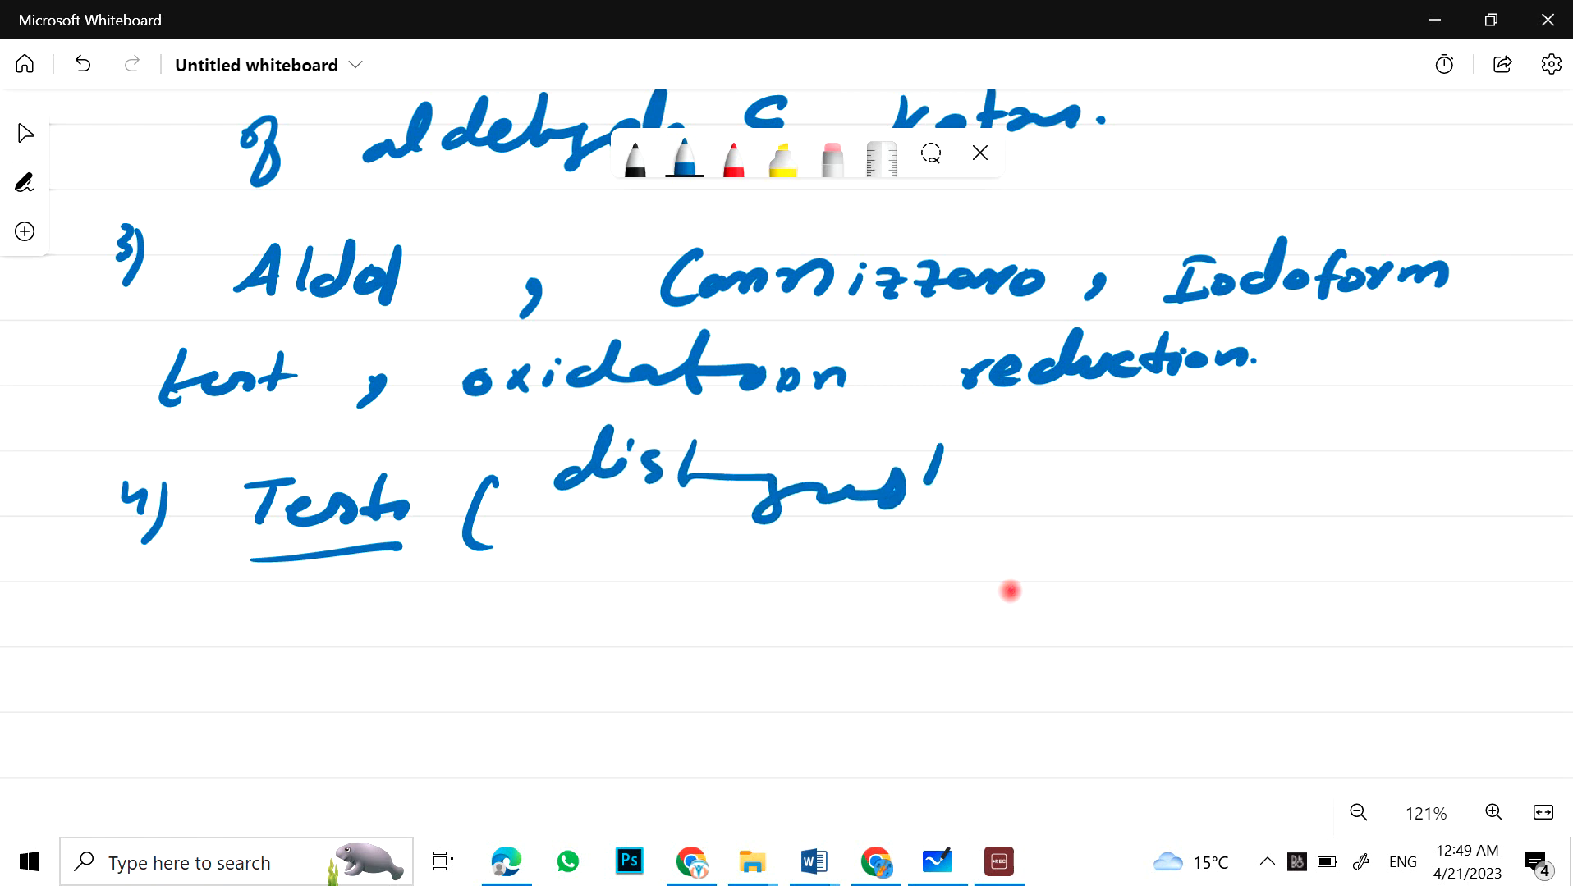
pyautogui.moveTo(952, 451); pyautogui.dragTo(942, 532)
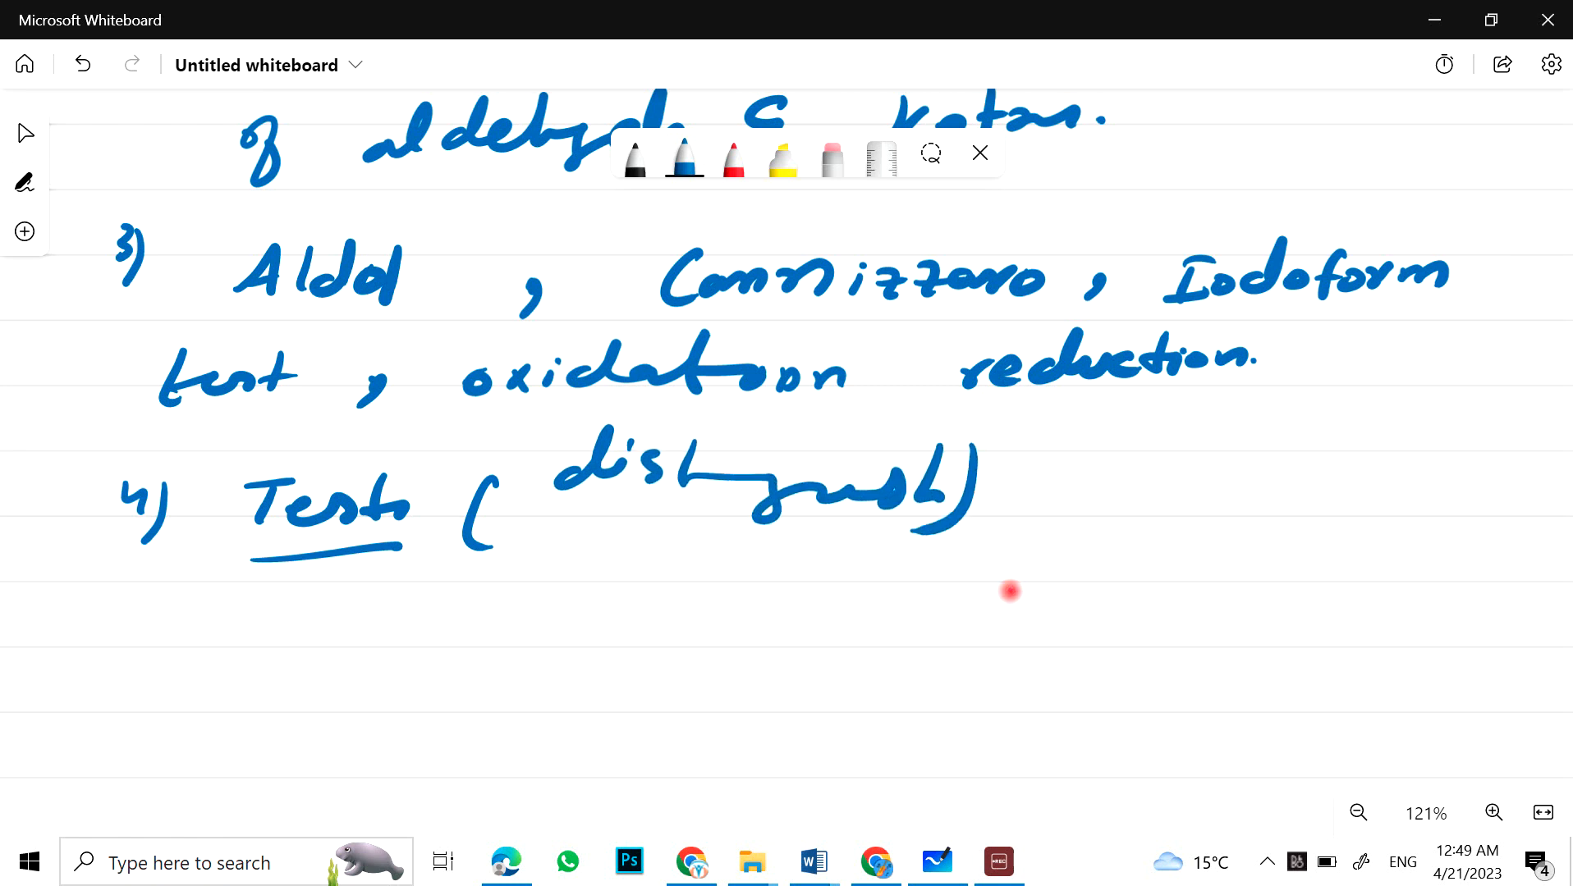
pyautogui.moveTo(1254, 612)
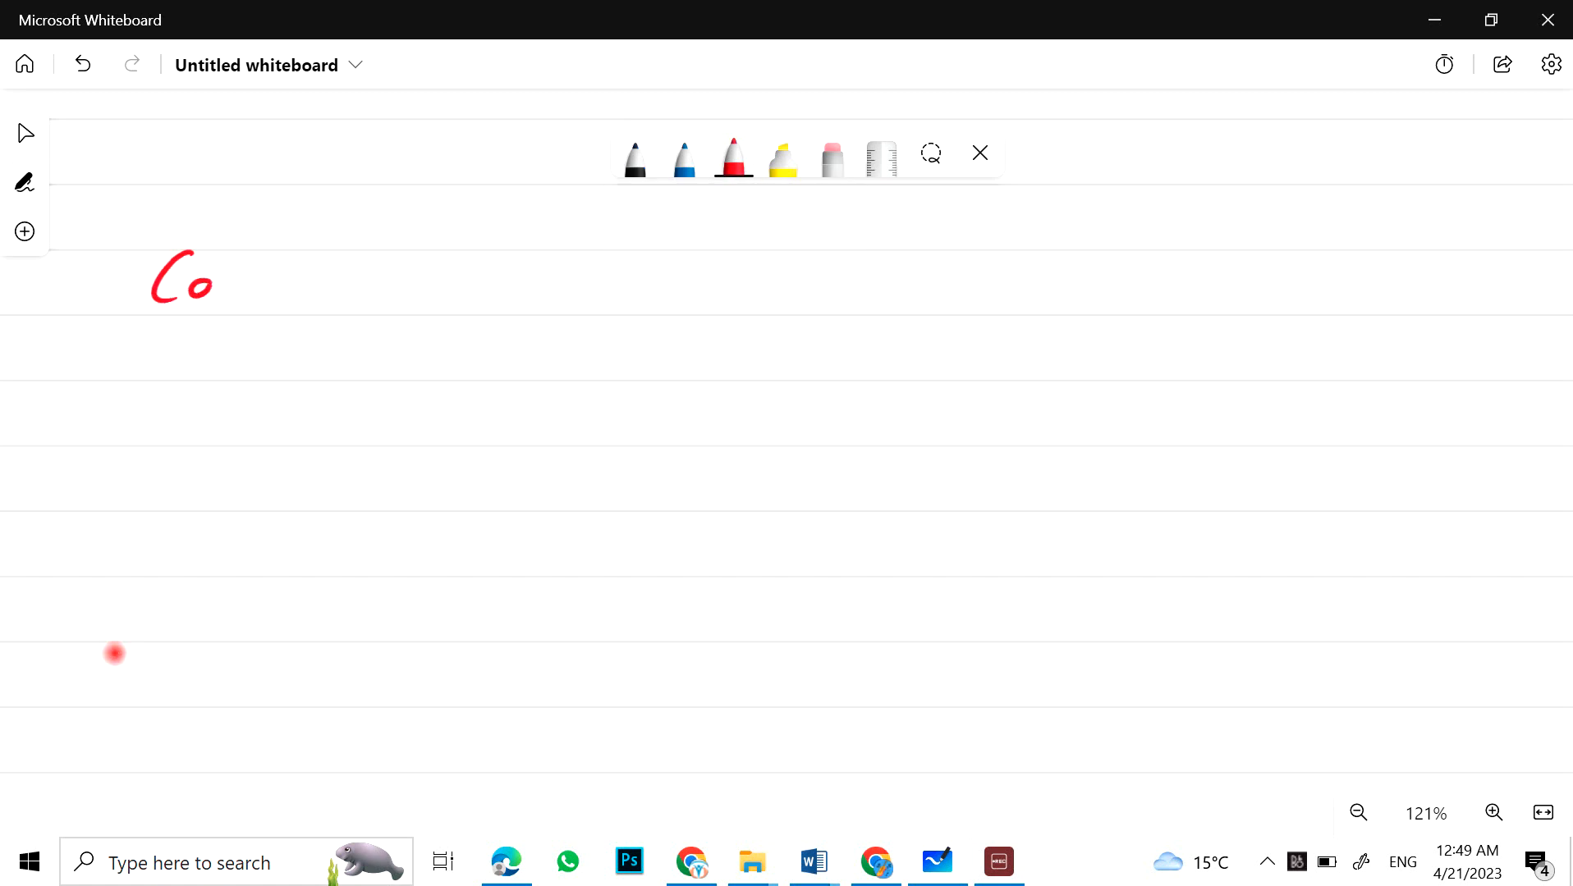
# Step: Write and underline the red 'Carboxylic Acids & Functional Derivatives' heading
pyautogui.moveTo(210, 280); pyautogui.dragTo(361, 290)
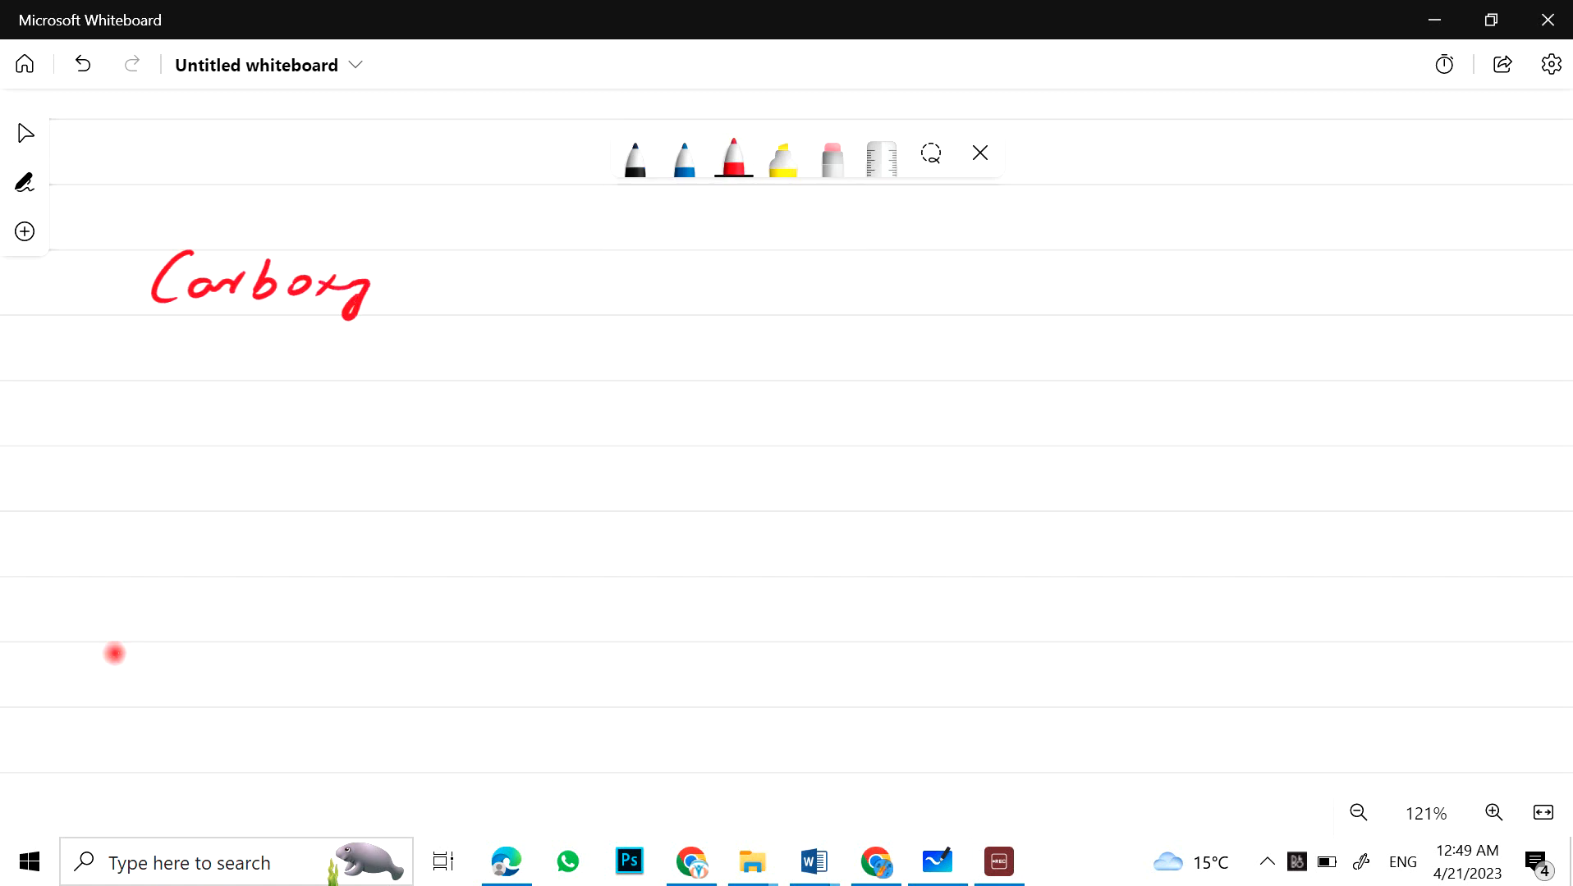
pyautogui.moveTo(371, 285); pyautogui.dragTo(652, 285)
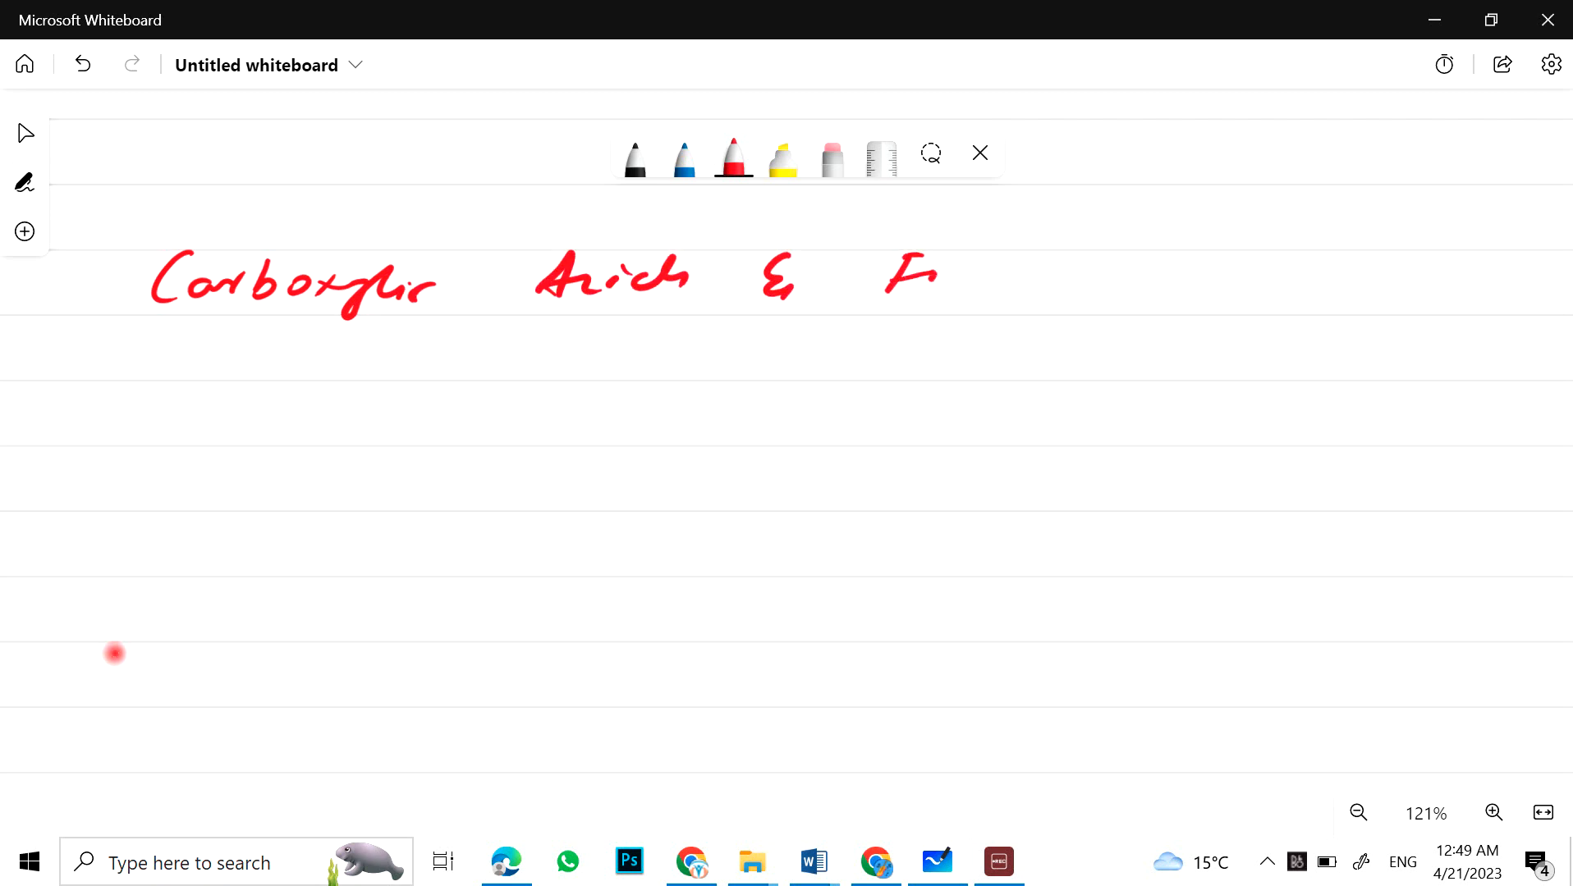
pyautogui.moveTo(908, 276); pyautogui.dragTo(1068, 286)
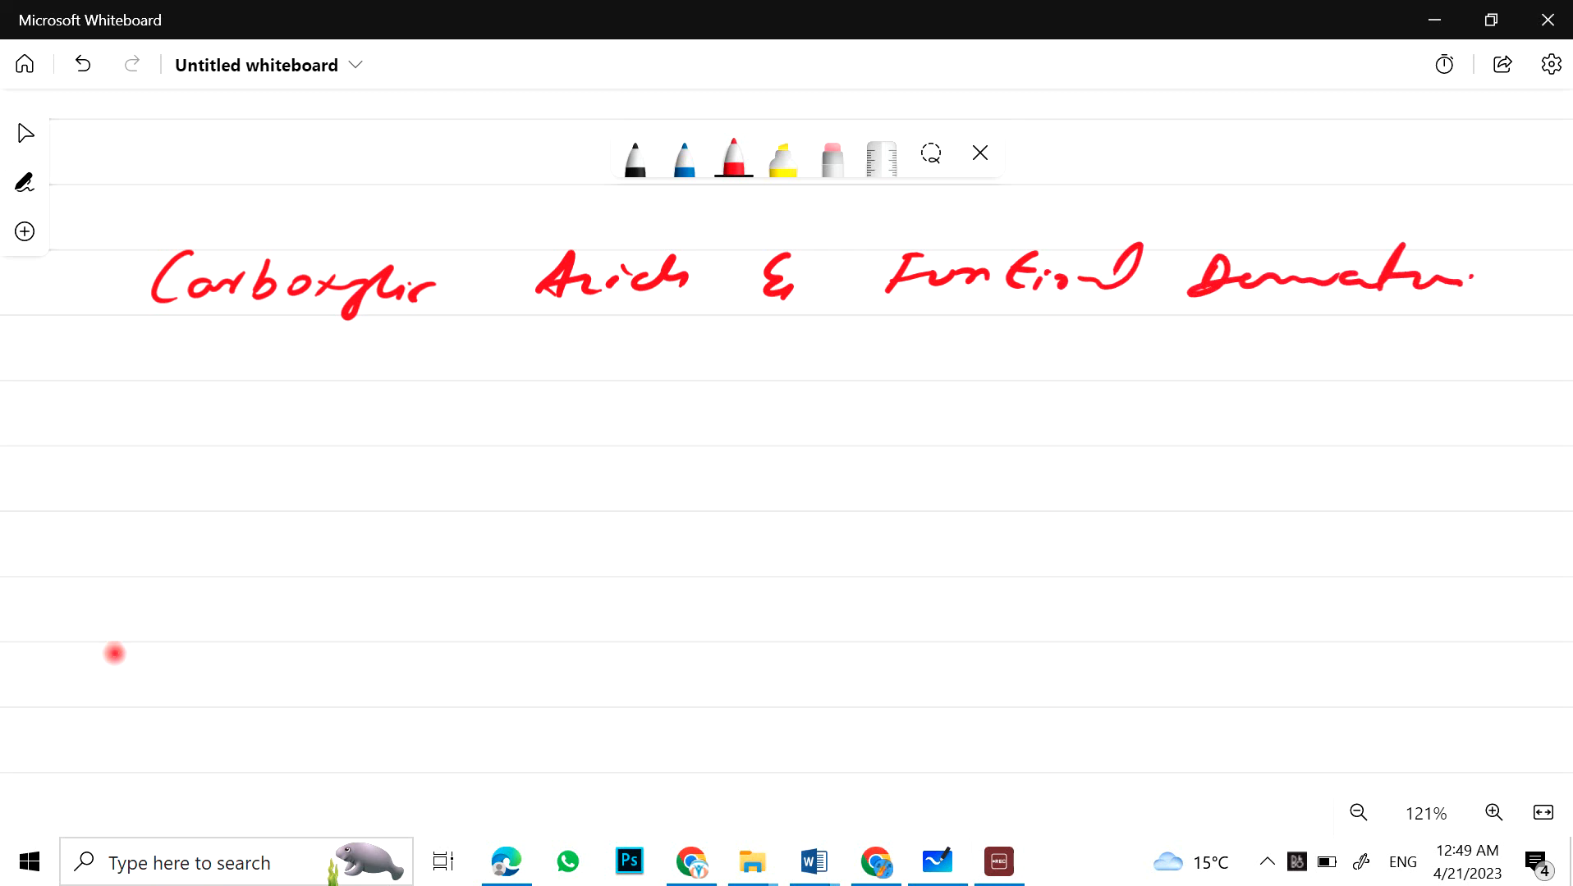
pyautogui.moveTo(205, 326); pyautogui.dragTo(1330, 345)
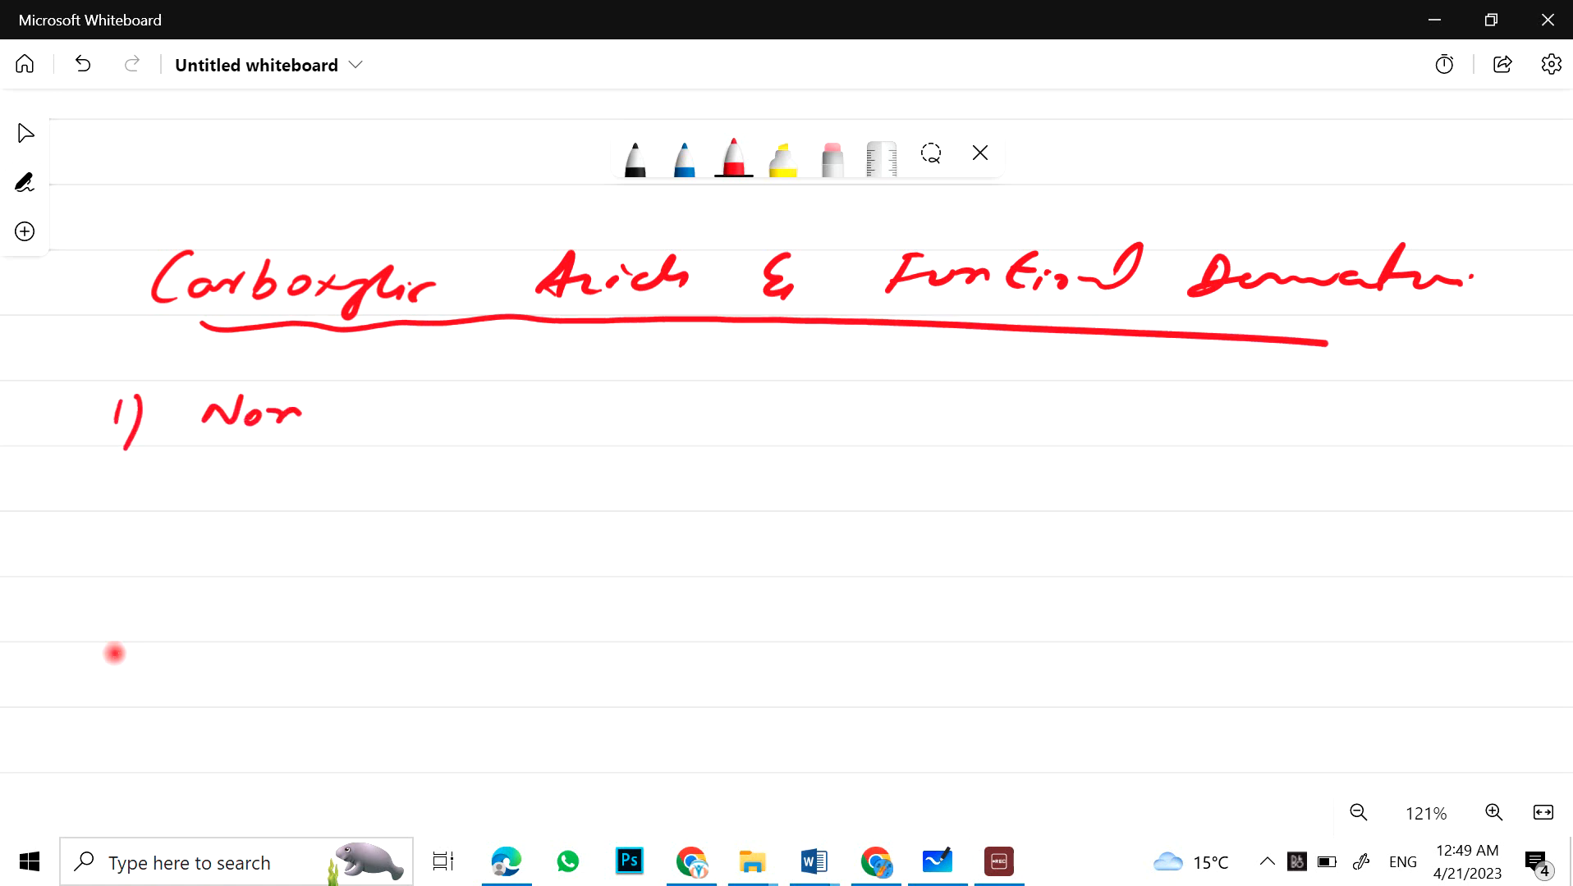
# Step: Write item 1: Nomenclature, reactivity, acidity of C.A, and number item 2
pyautogui.moveTo(300, 411); pyautogui.dragTo(537, 410)
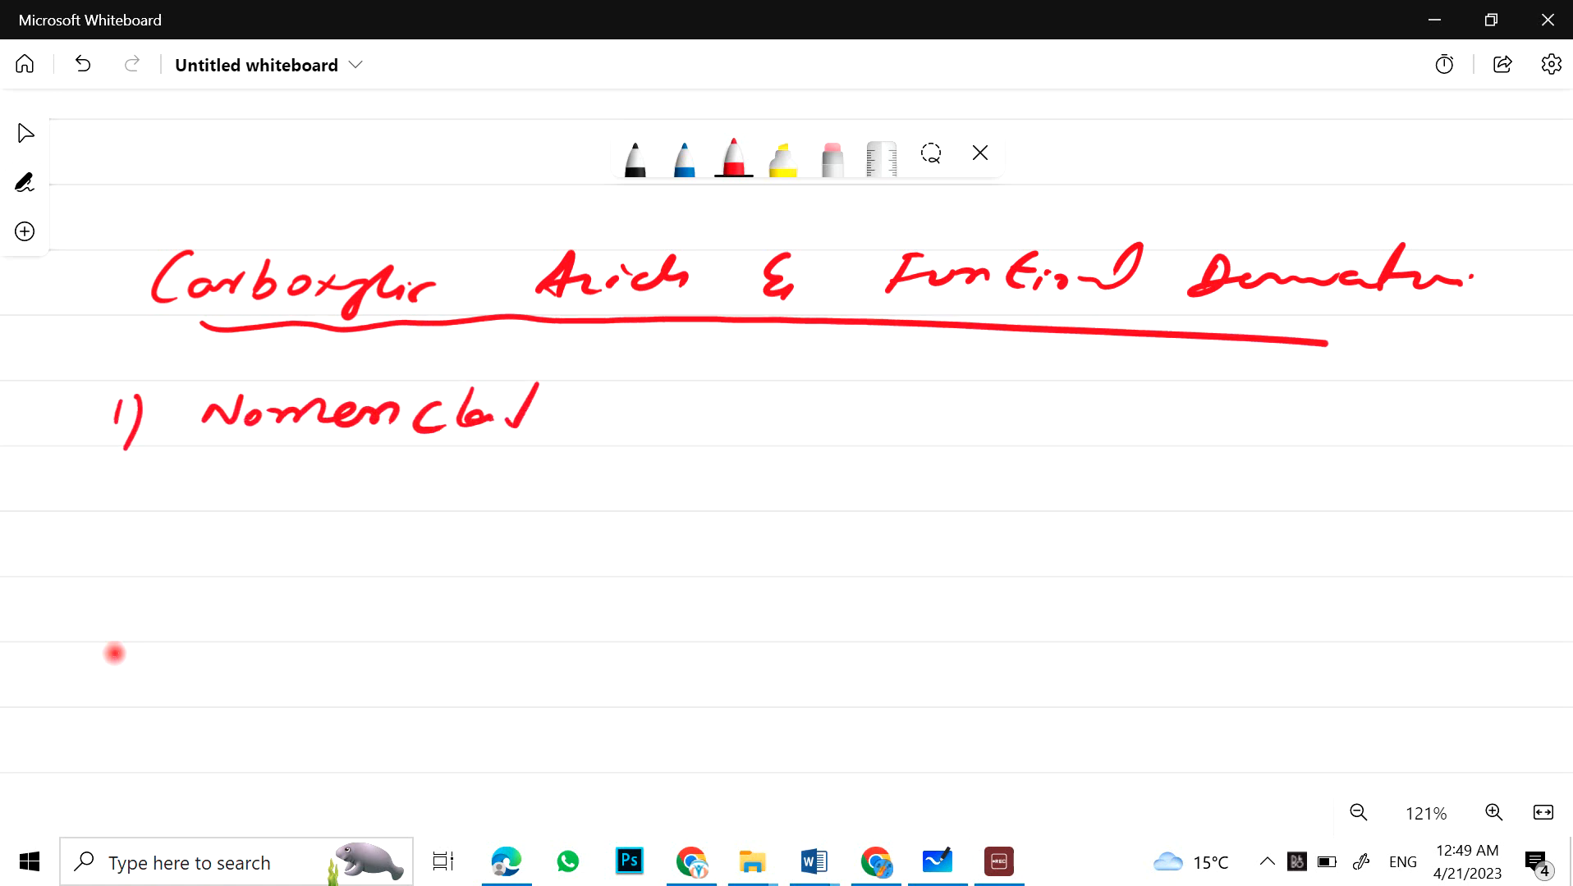
pyautogui.moveTo(491, 417); pyautogui.dragTo(602, 421)
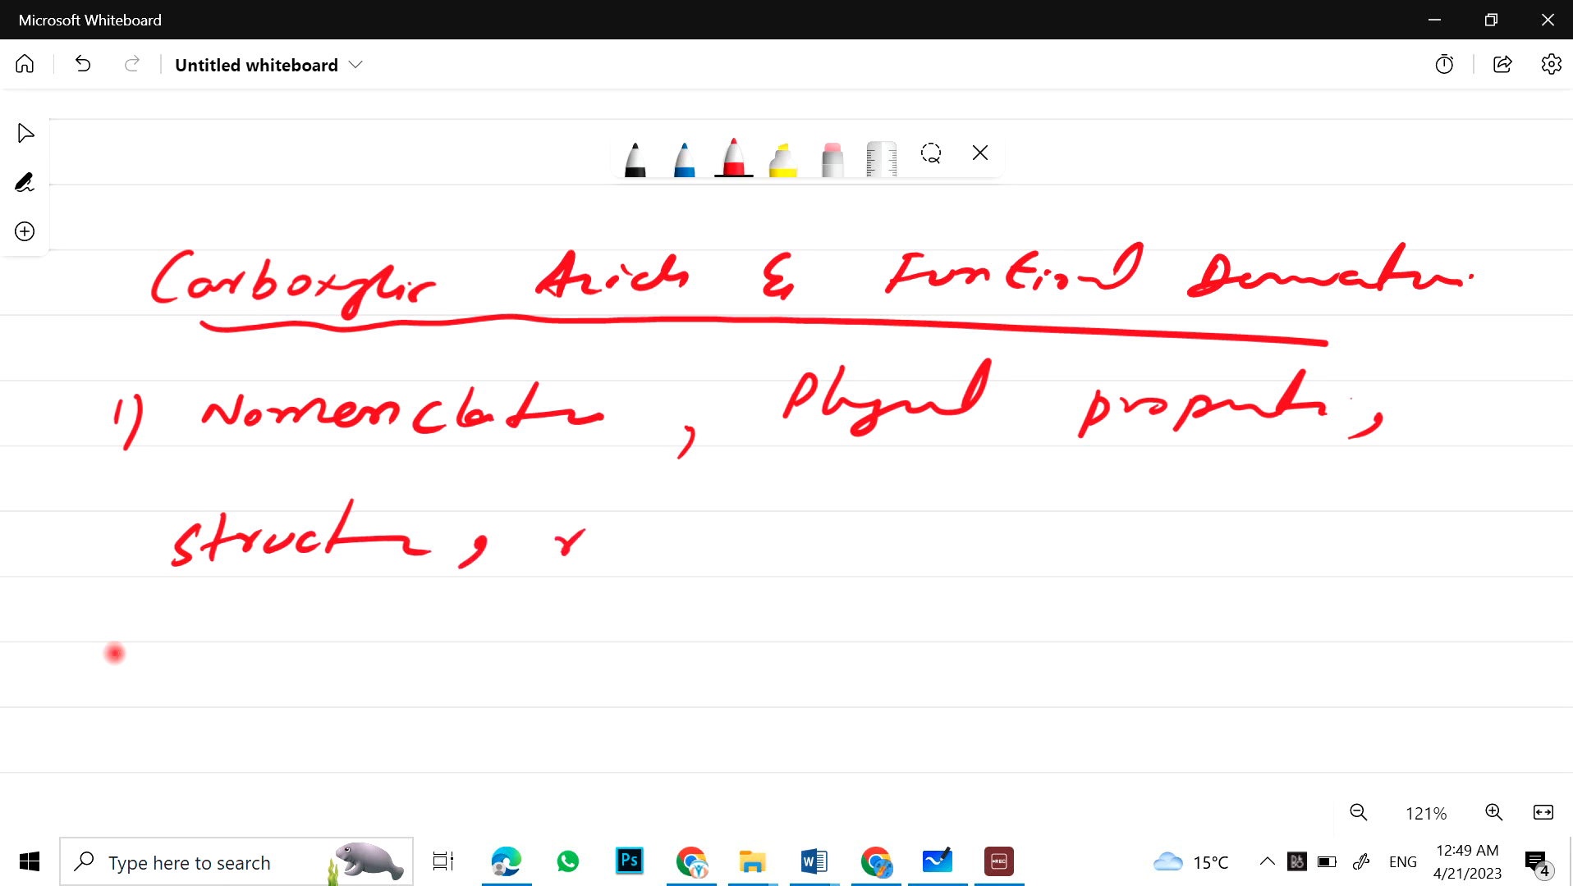
pyautogui.moveTo(557, 542); pyautogui.dragTo(812, 531)
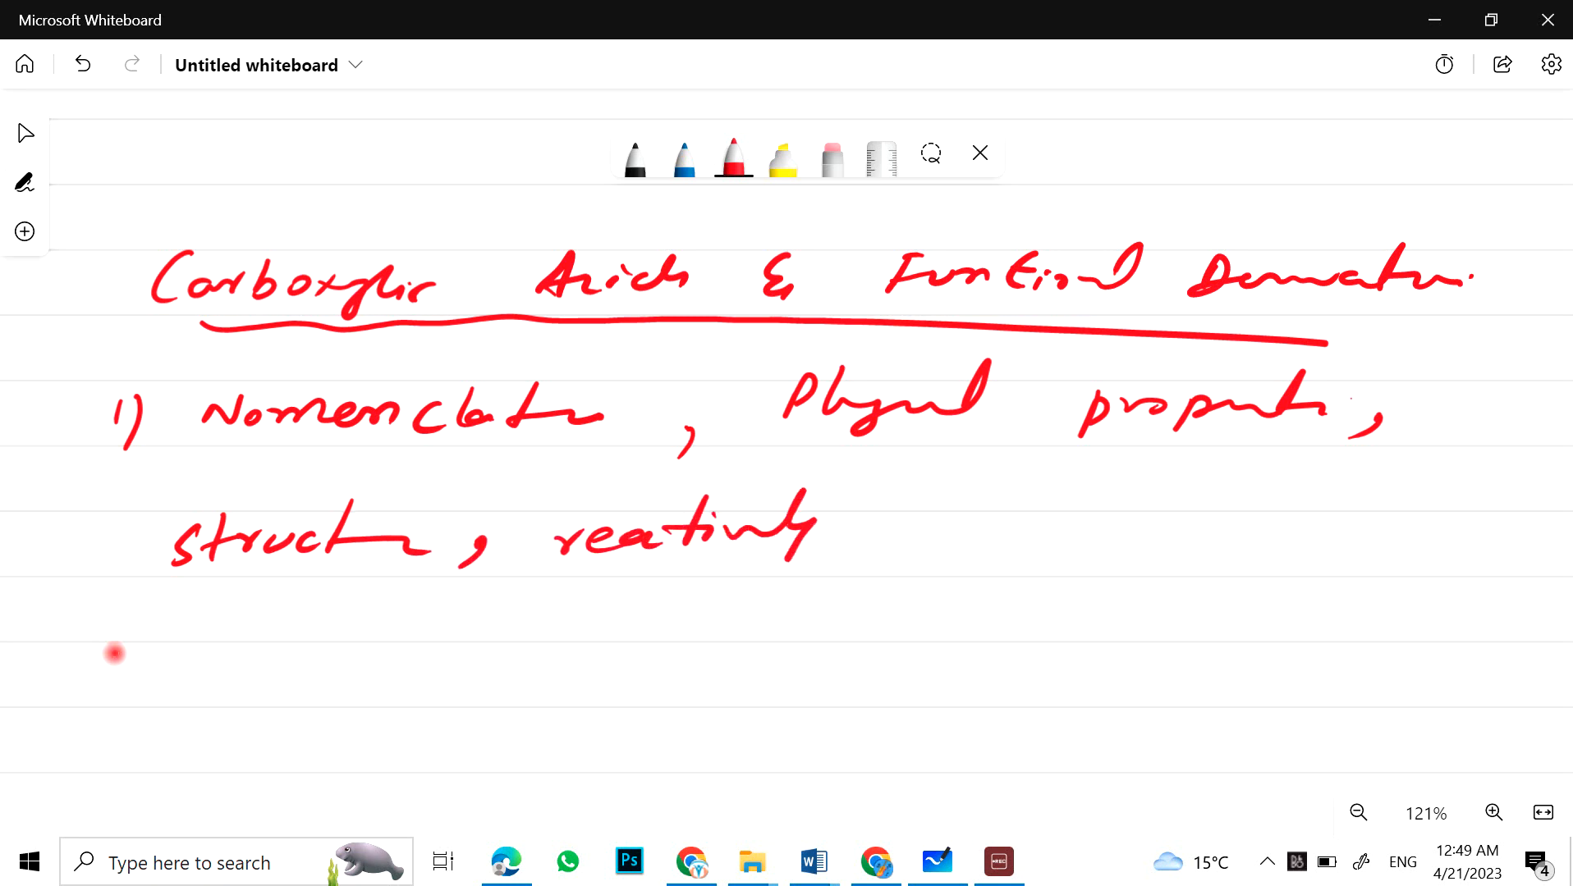
pyautogui.moveTo(883, 541); pyautogui.dragTo(1032, 542)
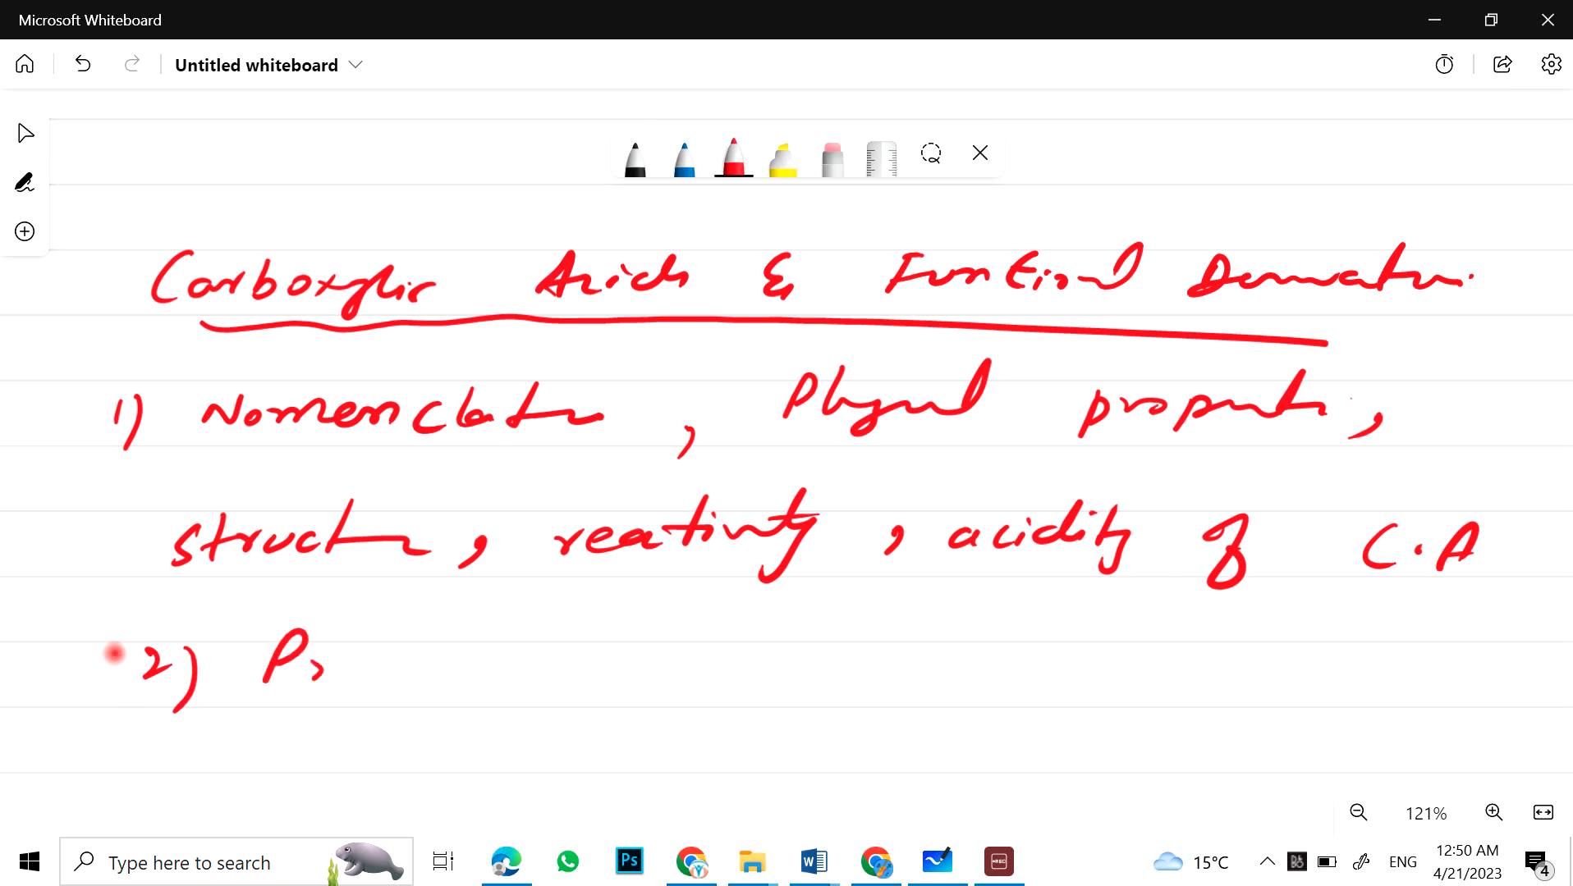
# Step: Write items 2) Preparation, 3) Reactions and 4) Saponification
pyautogui.moveTo(271, 662); pyautogui.dragTo(602, 667)
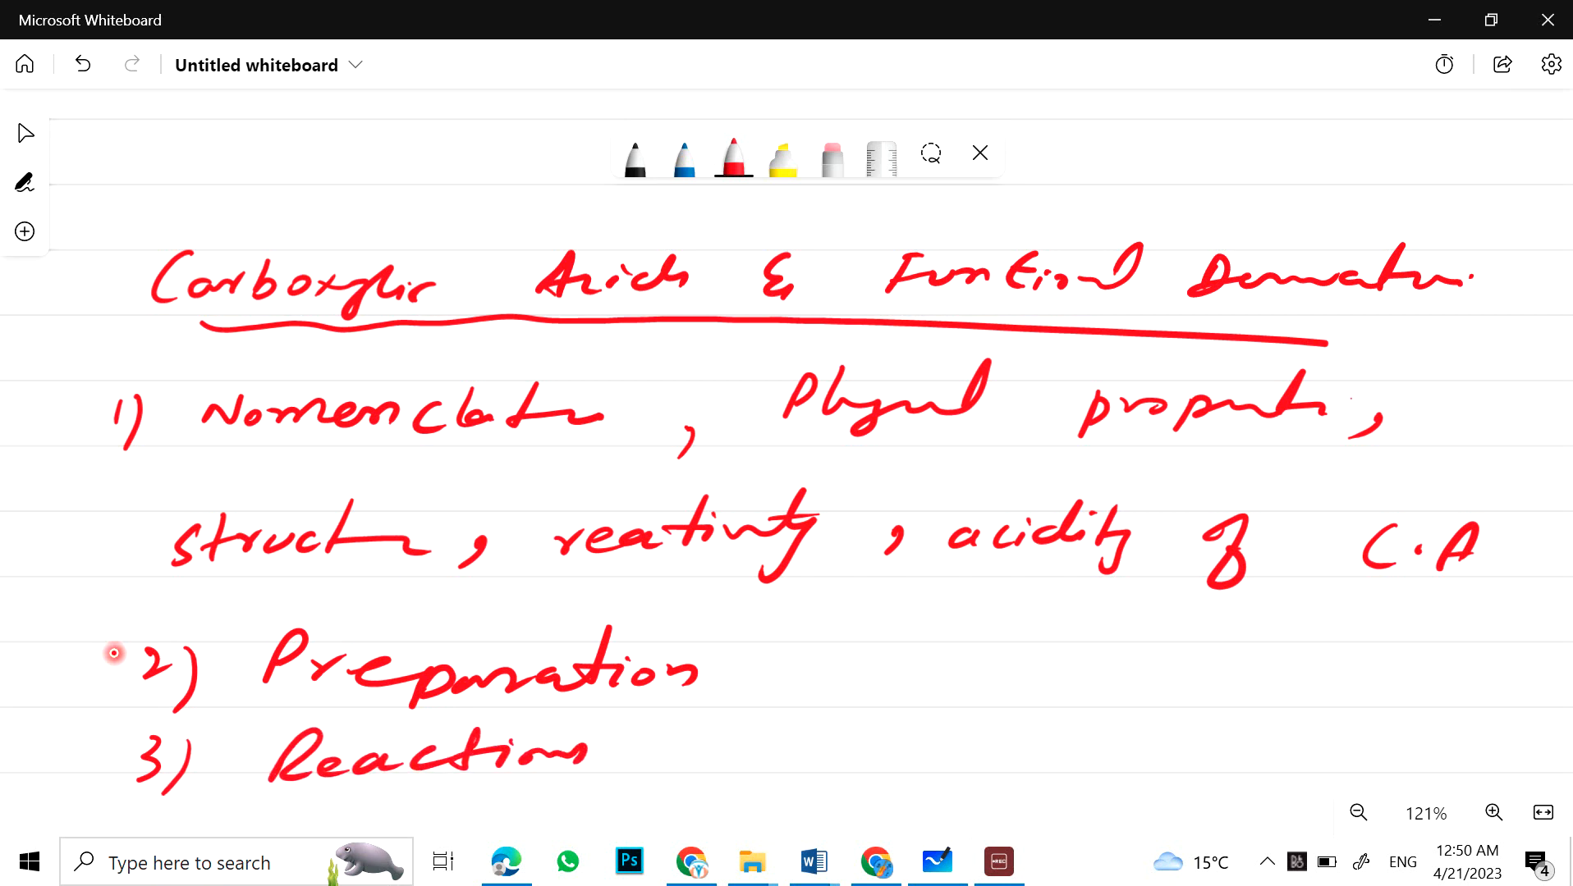
pyautogui.moveTo(662, 761); pyautogui.dragTo(852, 742)
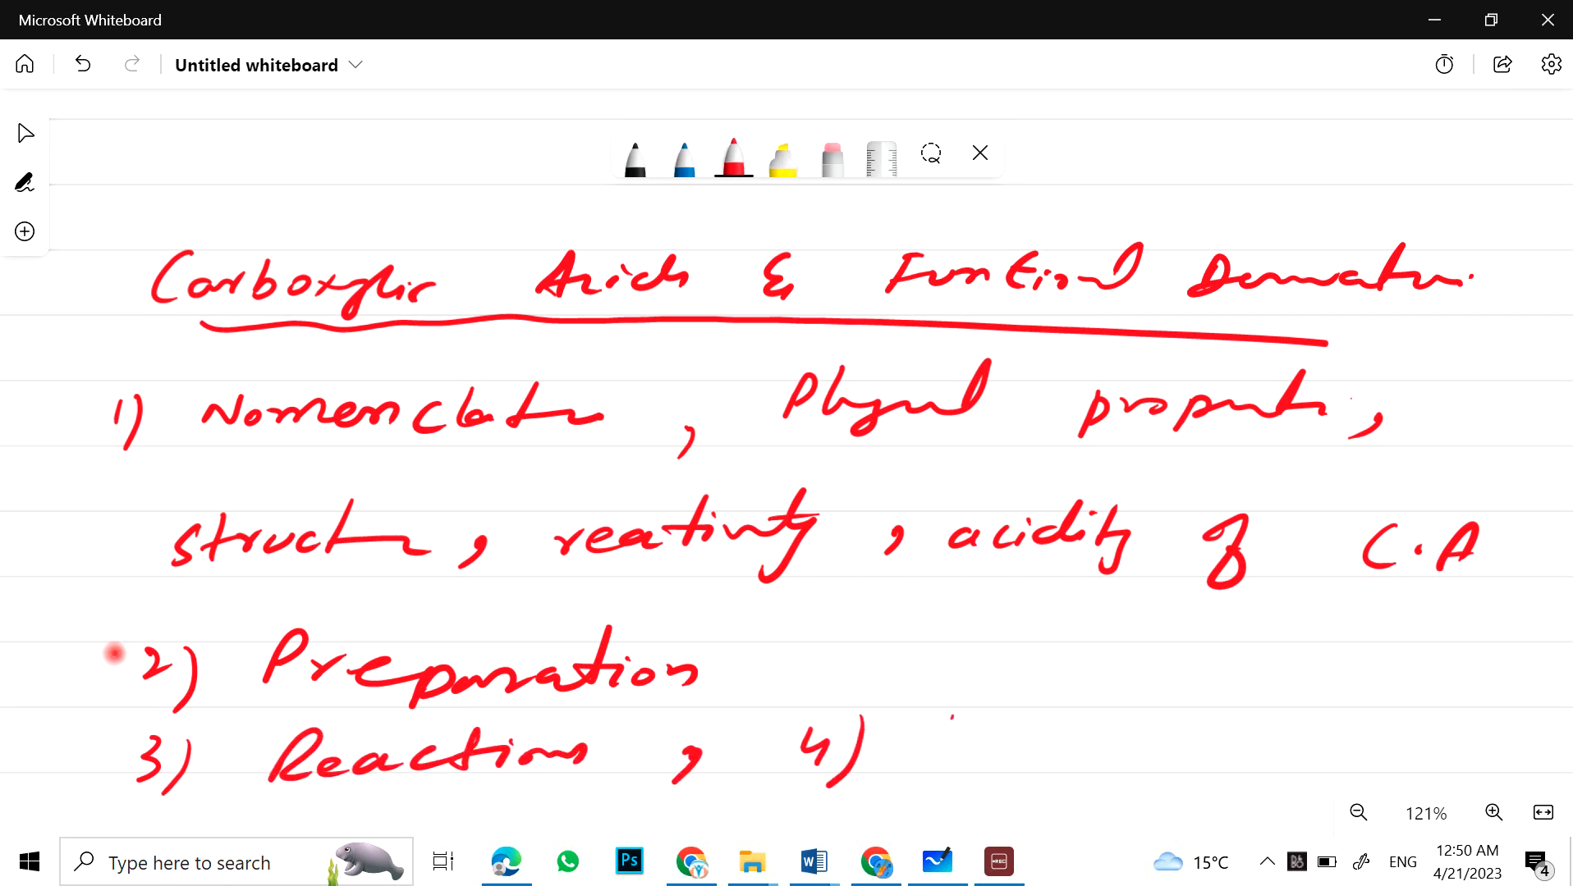
pyautogui.moveTo(912, 747); pyautogui.dragTo(1103, 747)
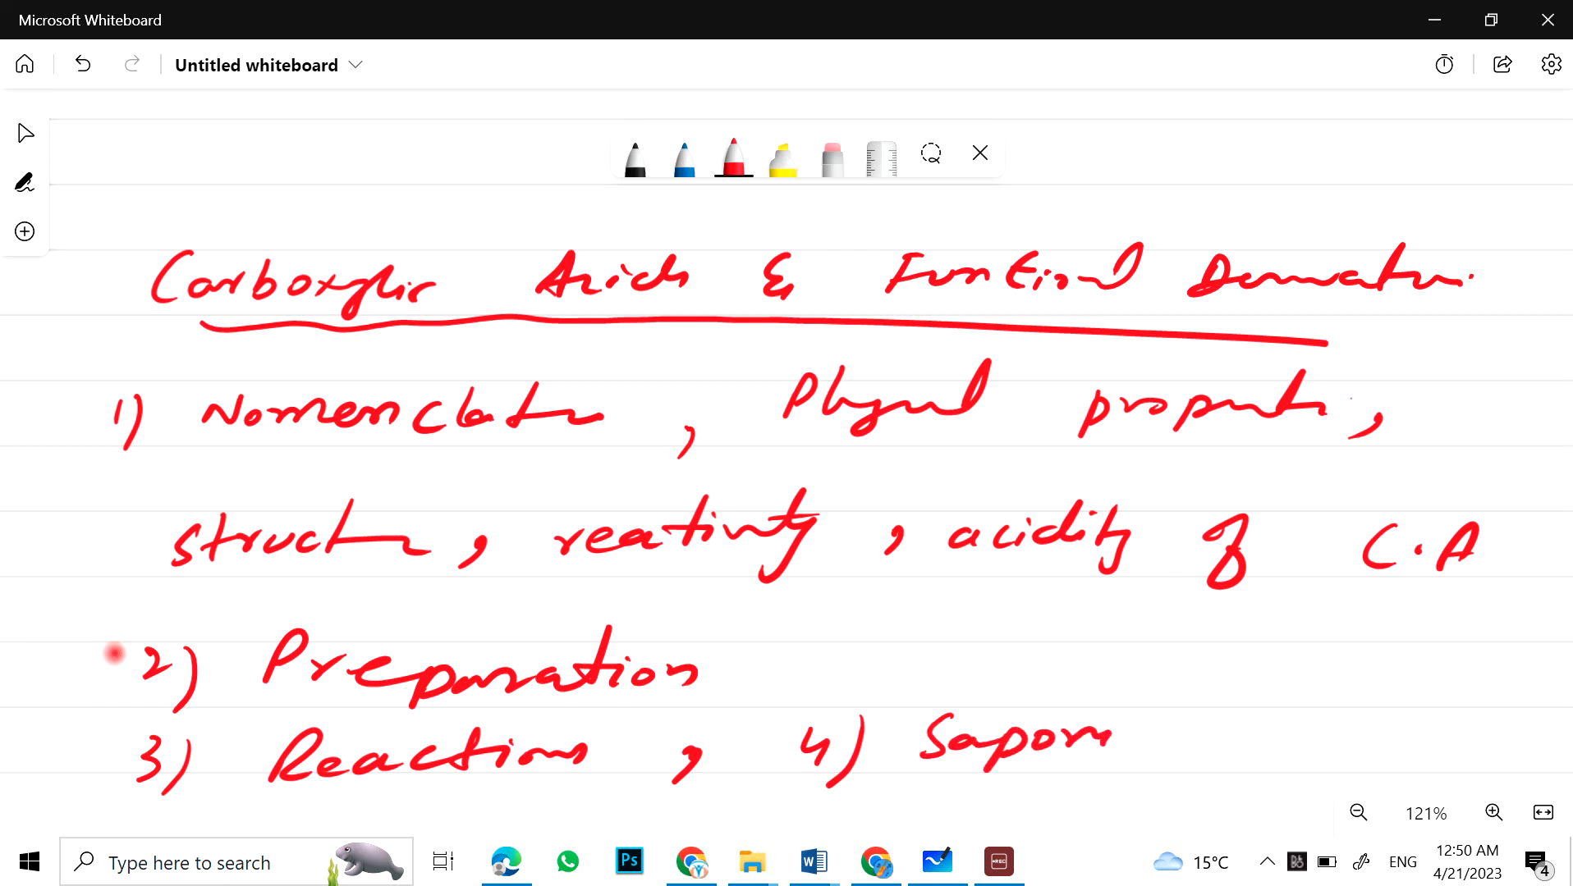
pyautogui.moveTo(1094, 747); pyautogui.dragTo(1284, 746)
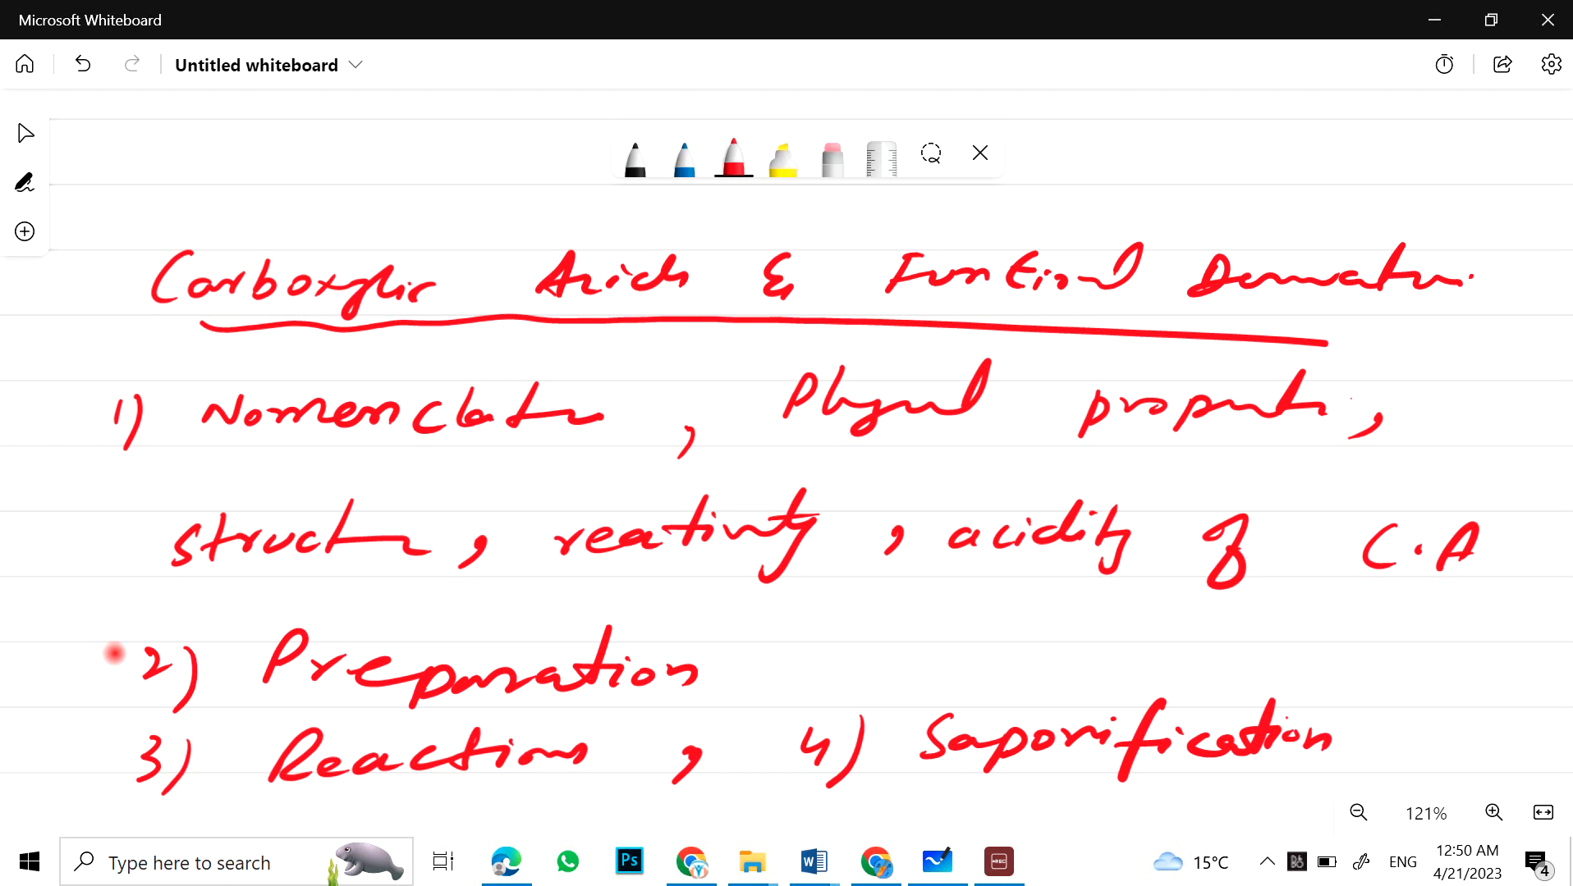
pyautogui.moveTo(1561, 617)
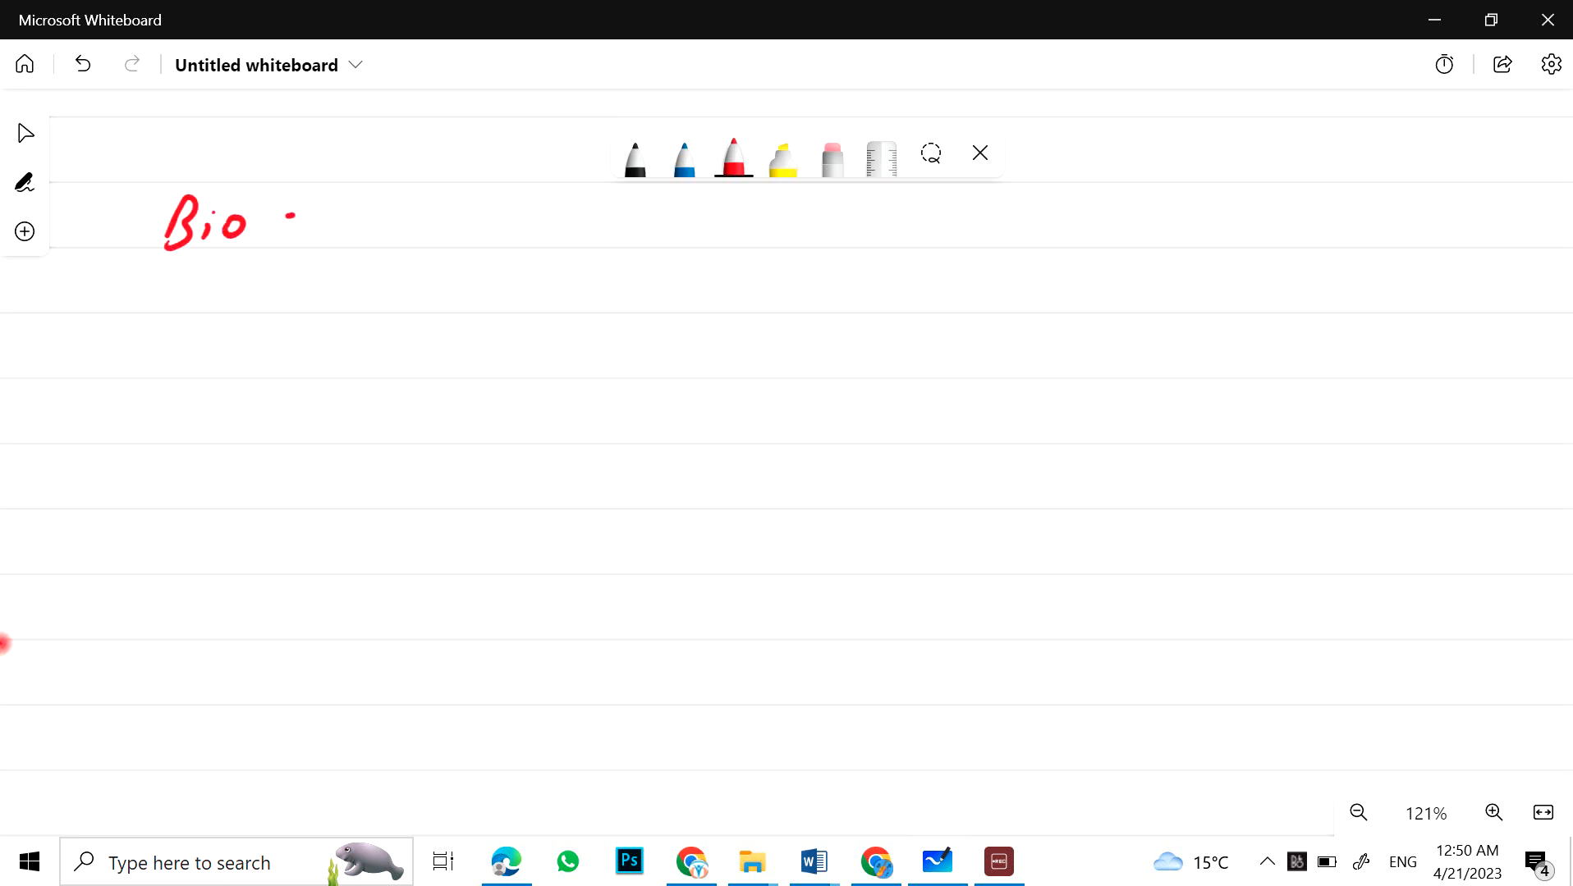
# Step: Write the underlined 'Bio-chemistry' heading and item 1 Classification
pyautogui.moveTo(291, 215); pyautogui.dragTo(517, 215)
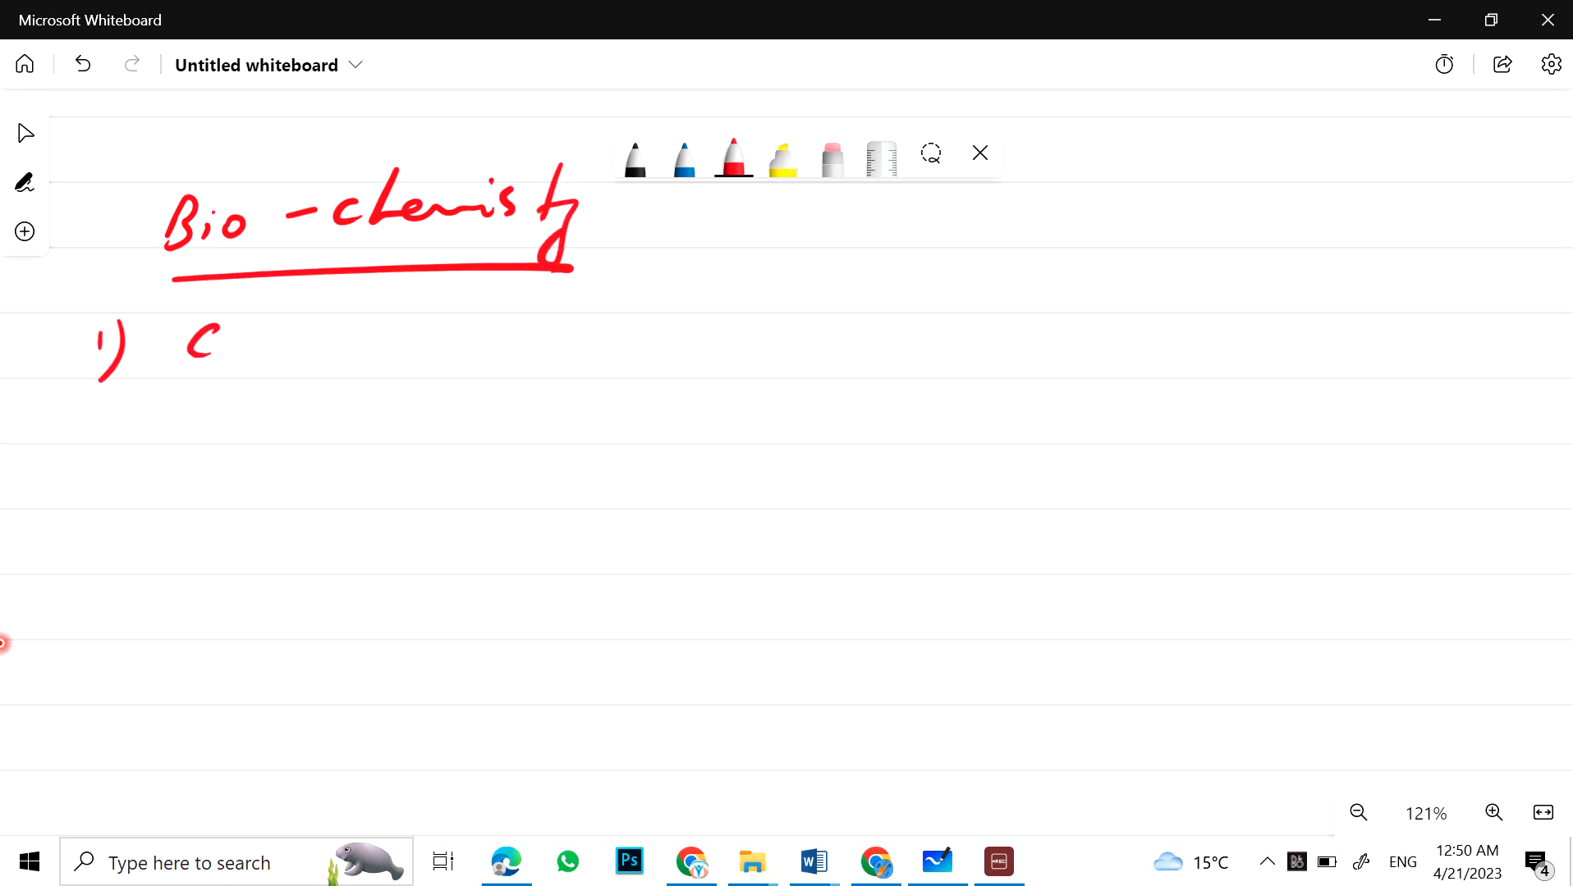
pyautogui.moveTo(211, 351); pyautogui.dragTo(462, 351)
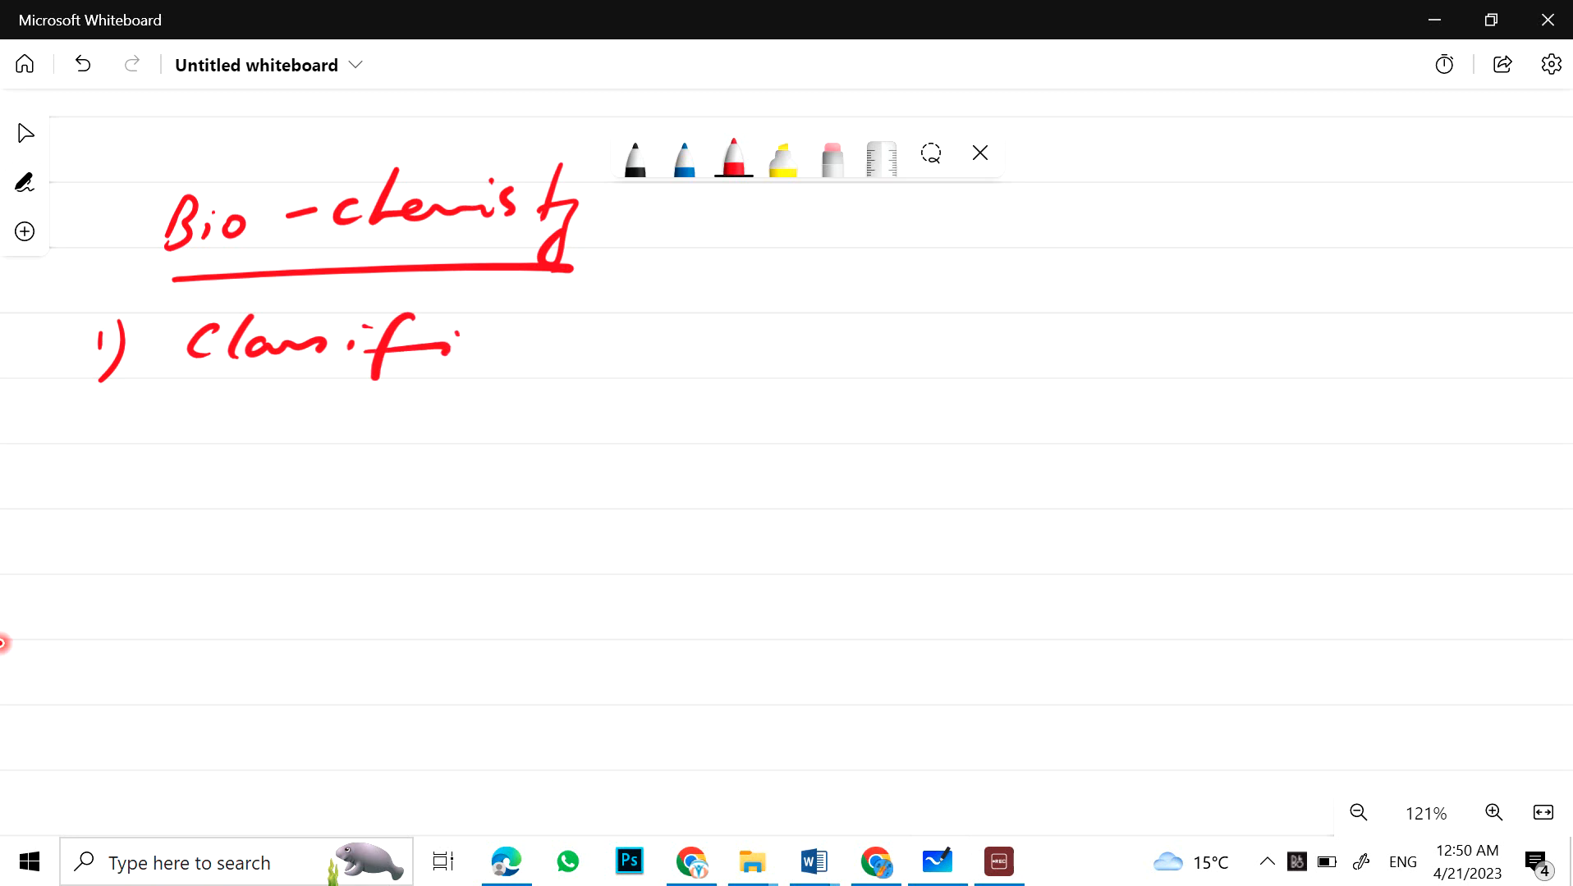
pyautogui.moveTo(457, 347); pyautogui.dragTo(712, 352)
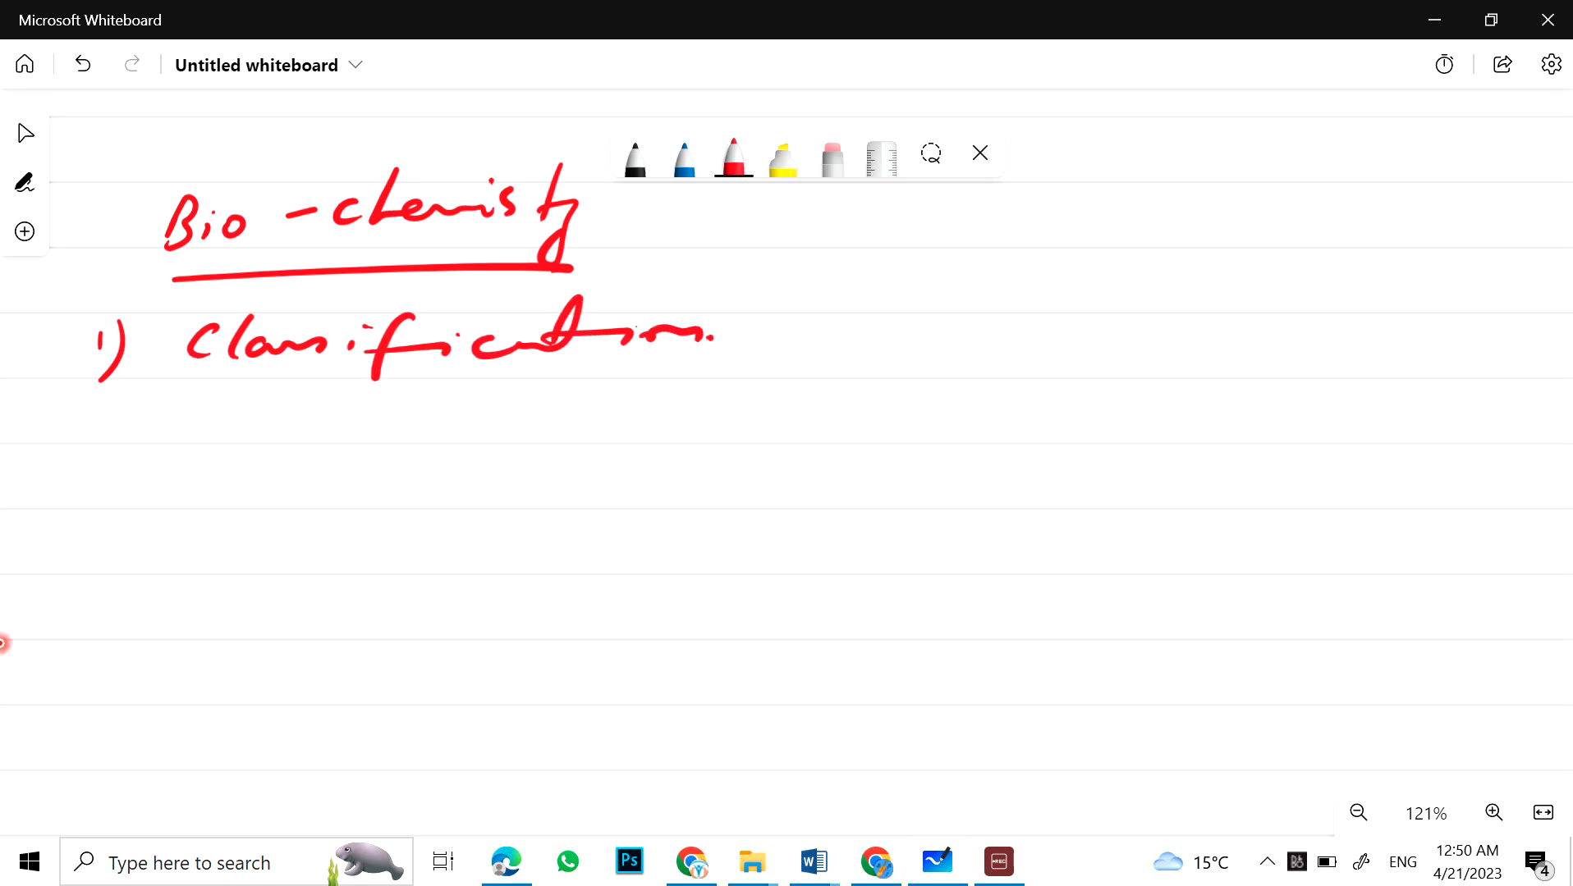
# Step: Write item 2 'Enzymes (Complete)'
pyautogui.click(92, 480)
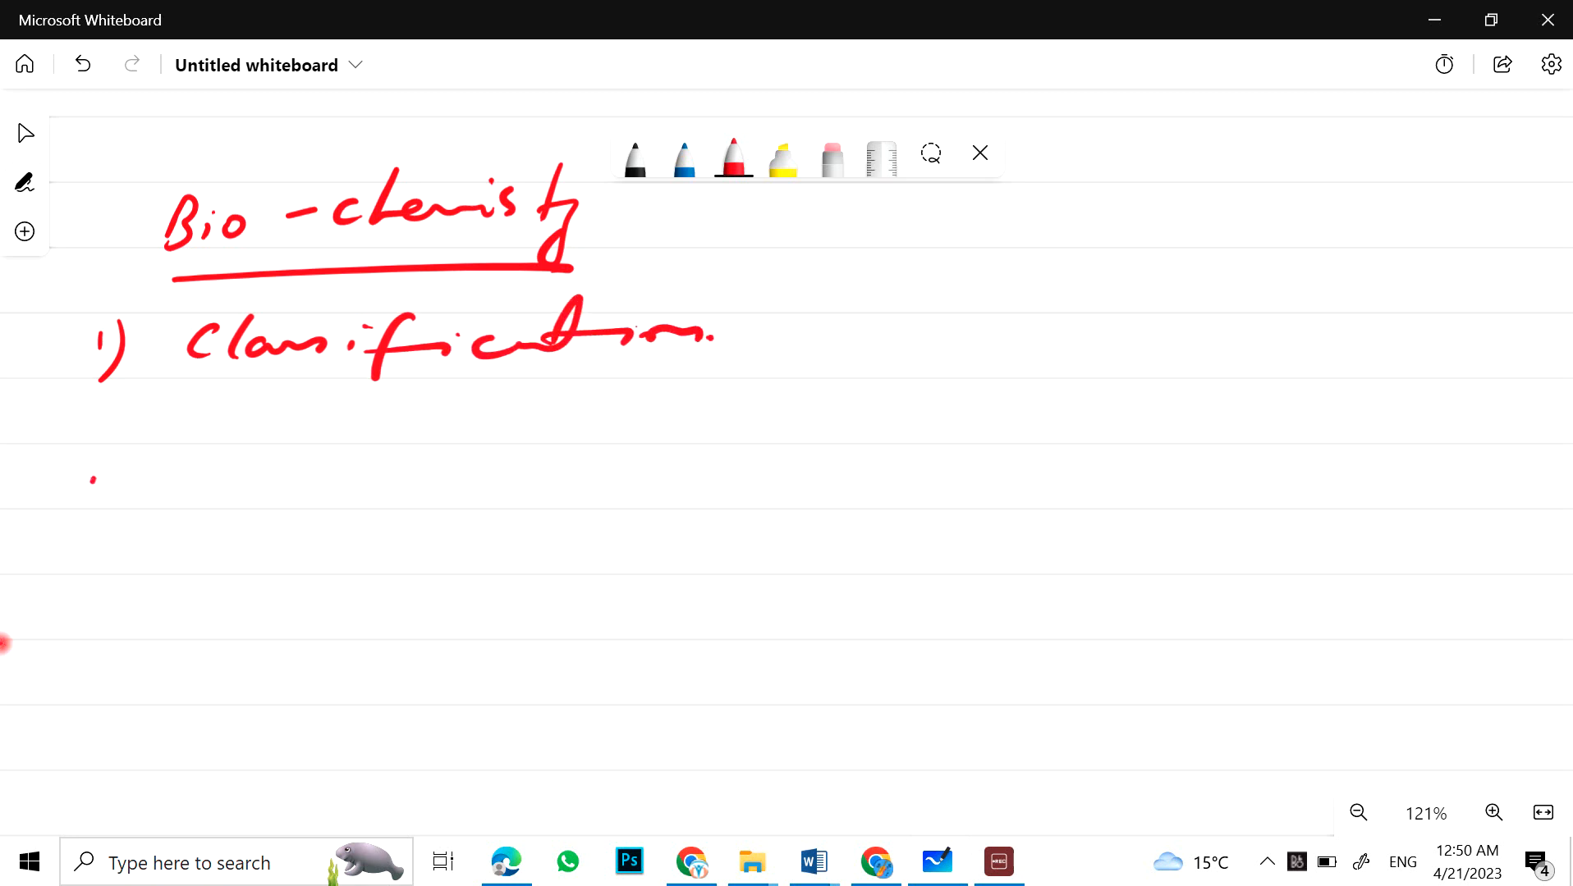
pyautogui.moveTo(95, 481); pyautogui.dragTo(346, 491)
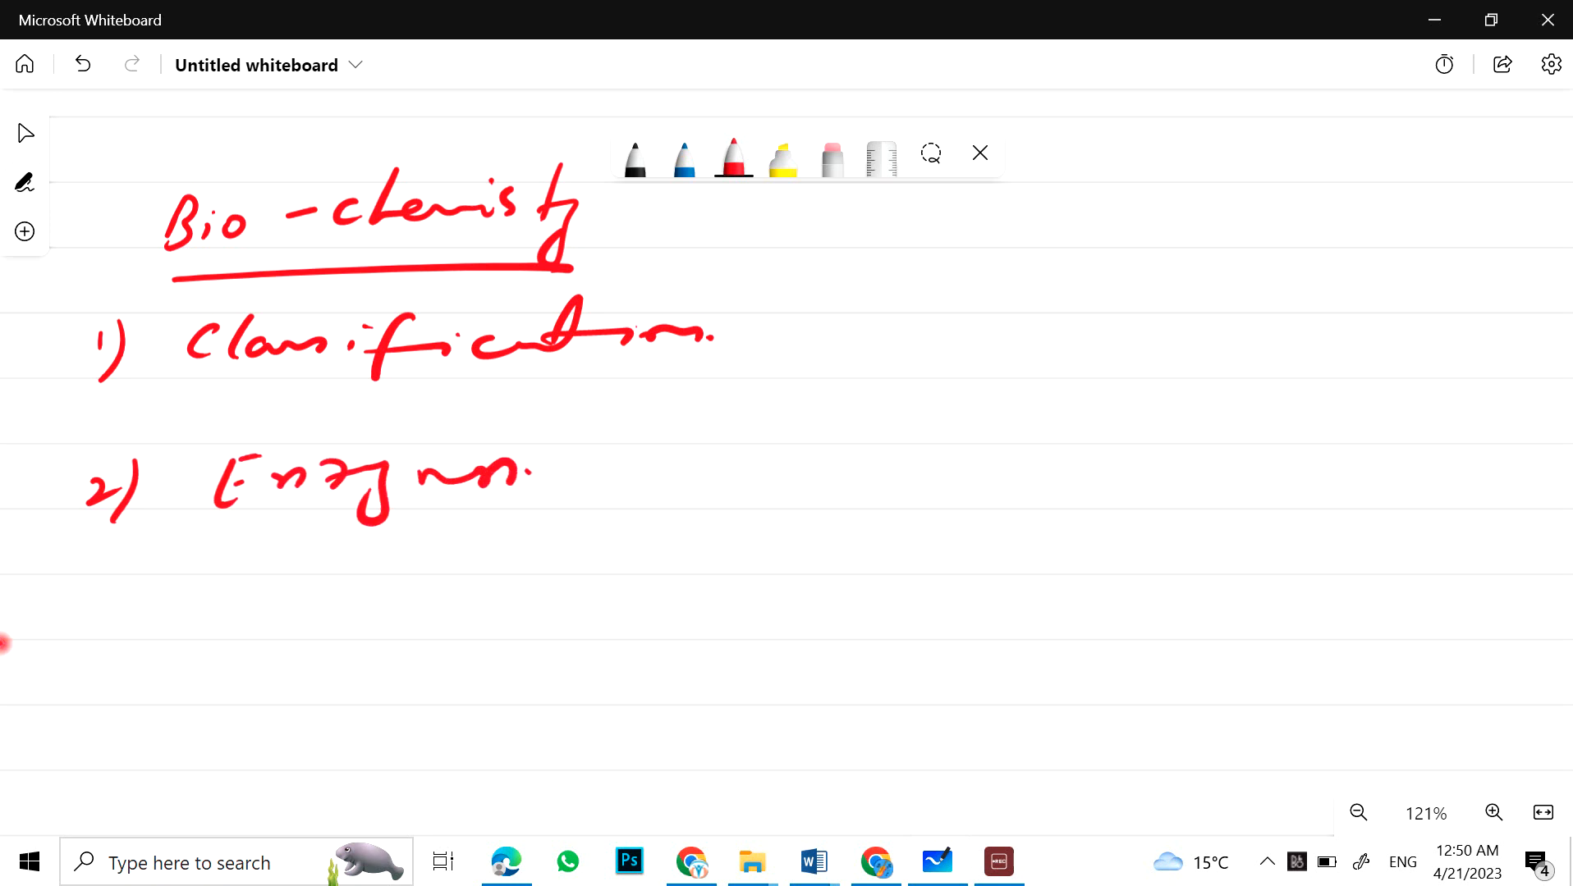
pyautogui.moveTo(522, 486); pyautogui.dragTo(757, 476)
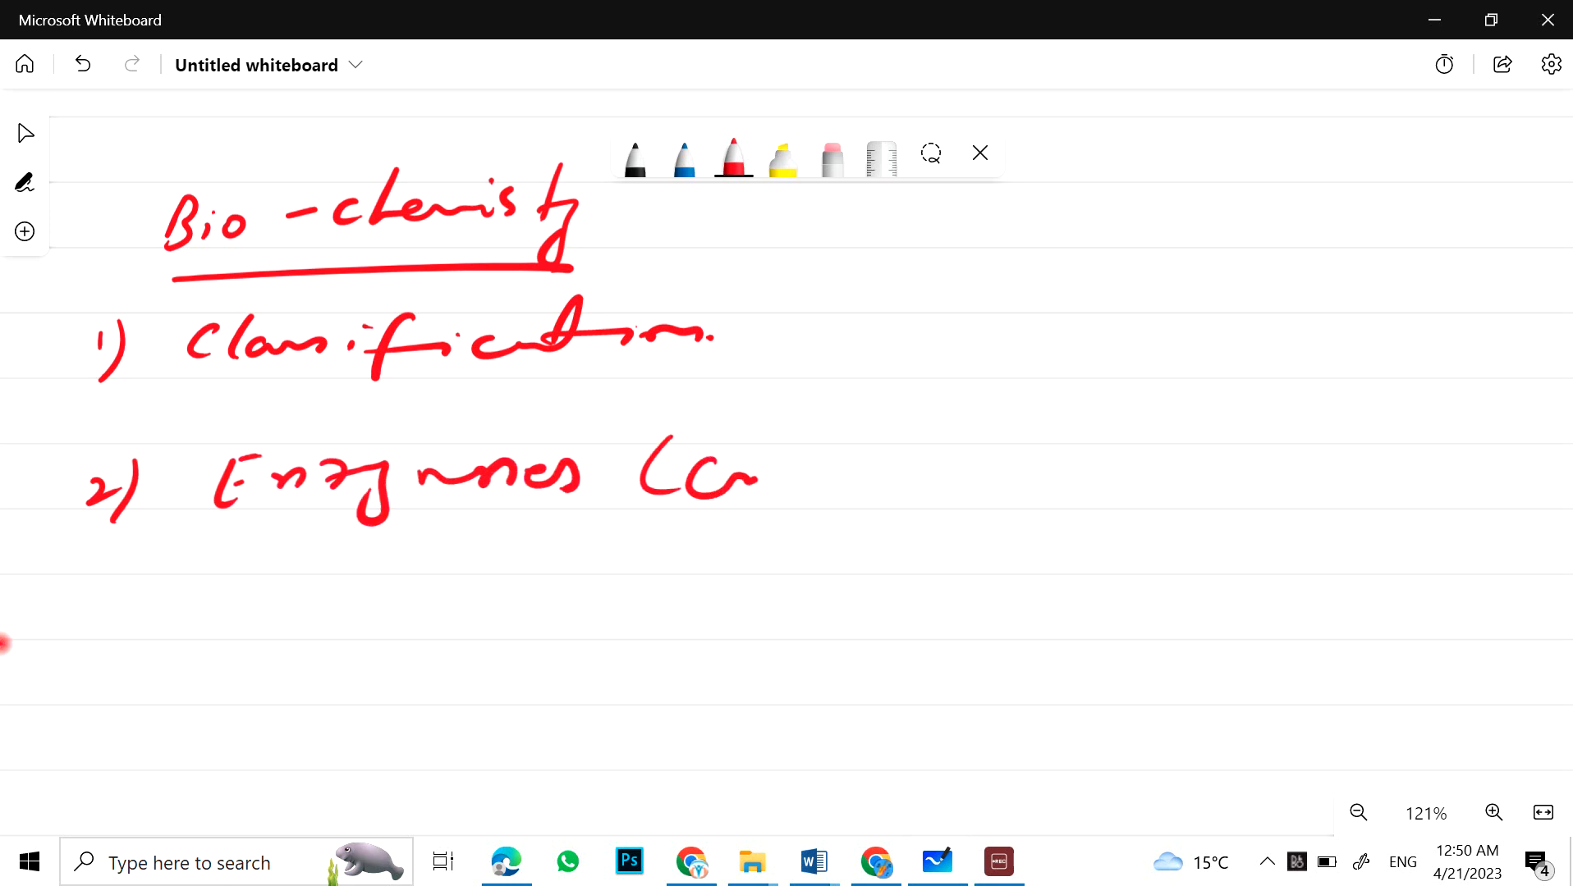
pyautogui.moveTo(652, 471); pyautogui.dragTo(983, 471)
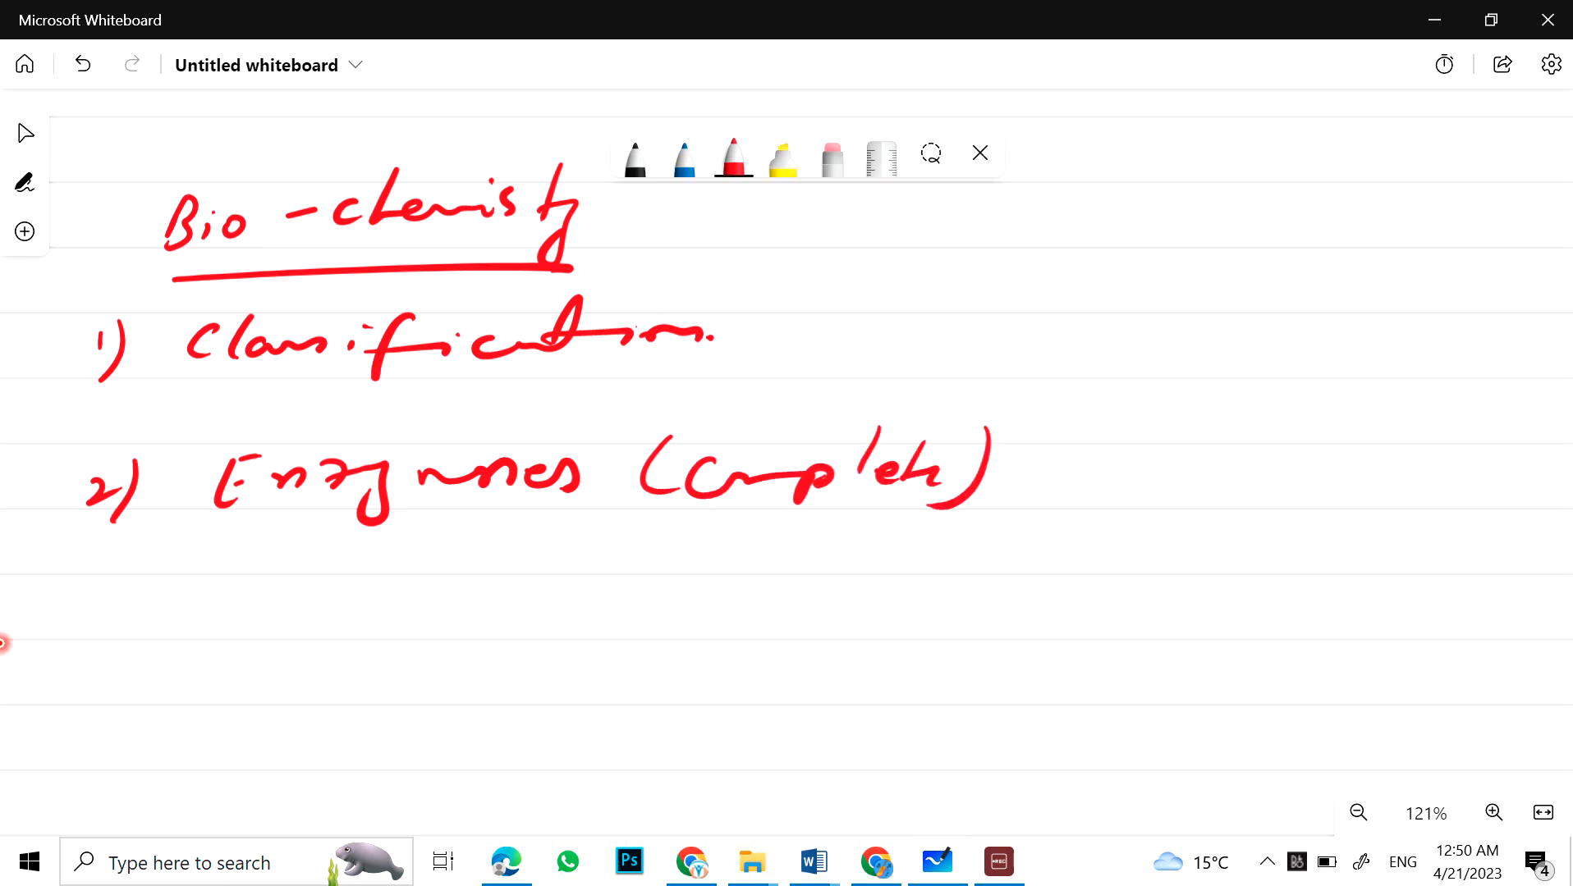
# Step: Write items 3) Lipids and 4) DNA & RNA, start item 5, then move to blank canvas
pyautogui.moveTo(70, 591); pyautogui.dragTo(110, 642)
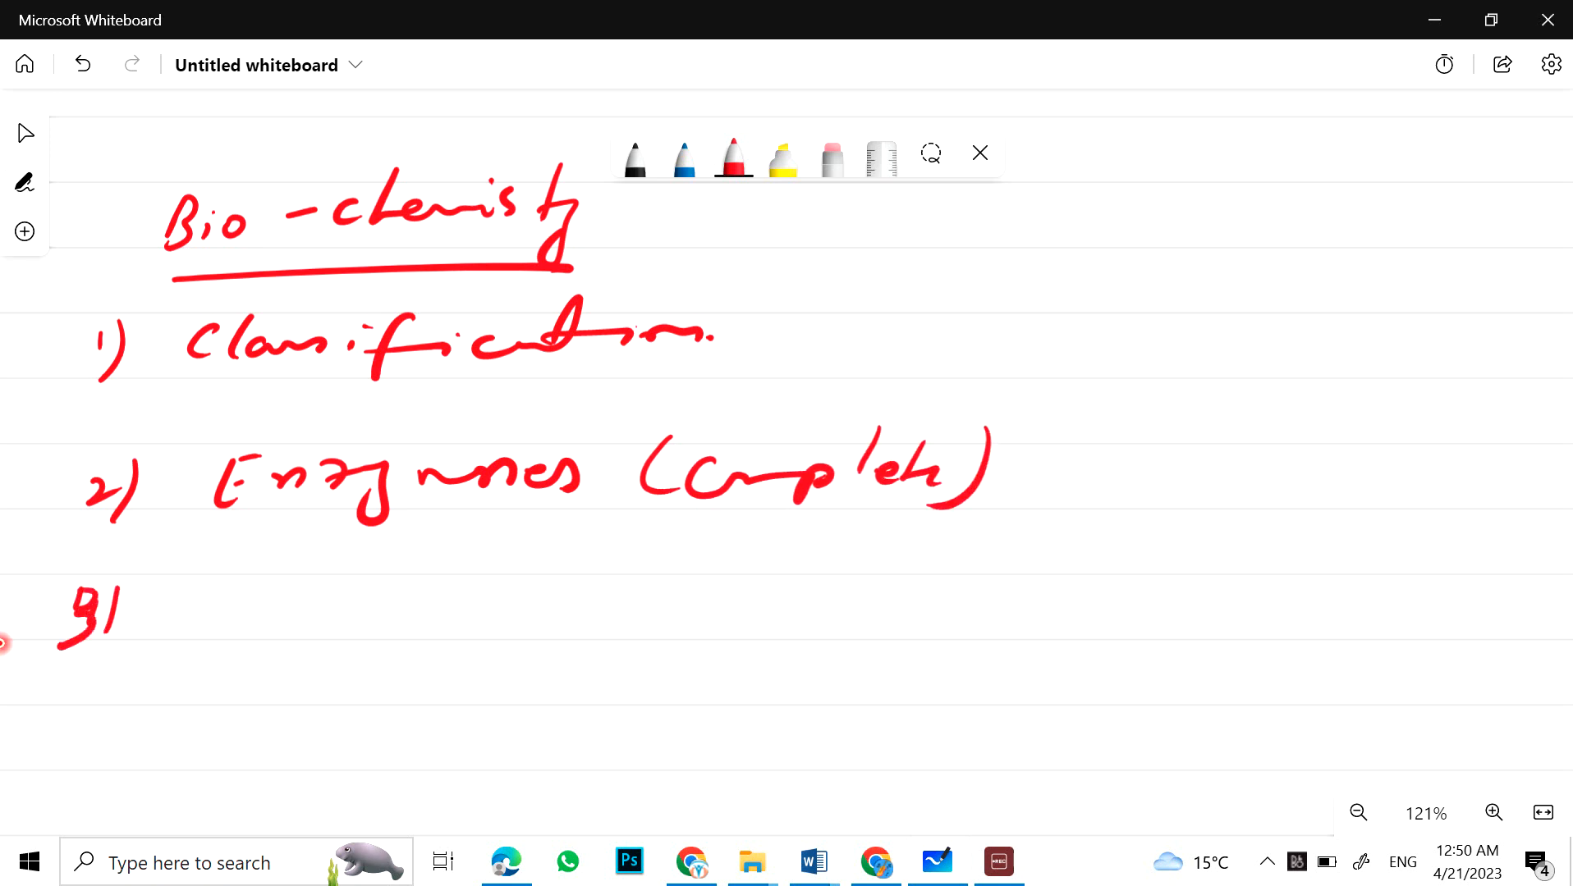
pyautogui.moveTo(200, 602); pyautogui.dragTo(441, 612)
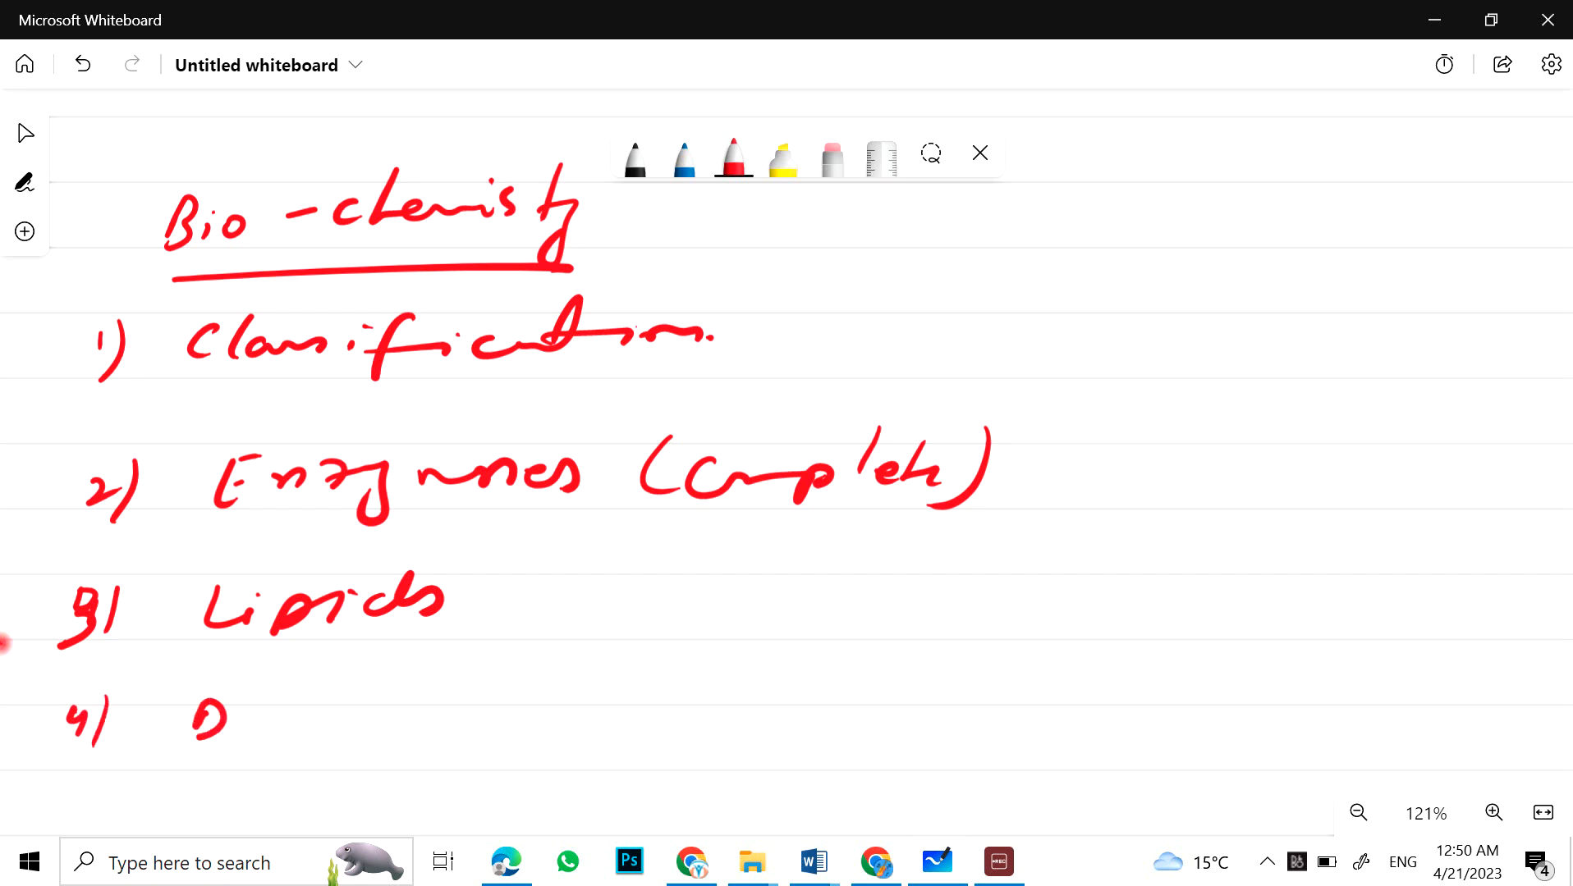
pyautogui.moveTo(232, 703); pyautogui.dragTo(461, 707)
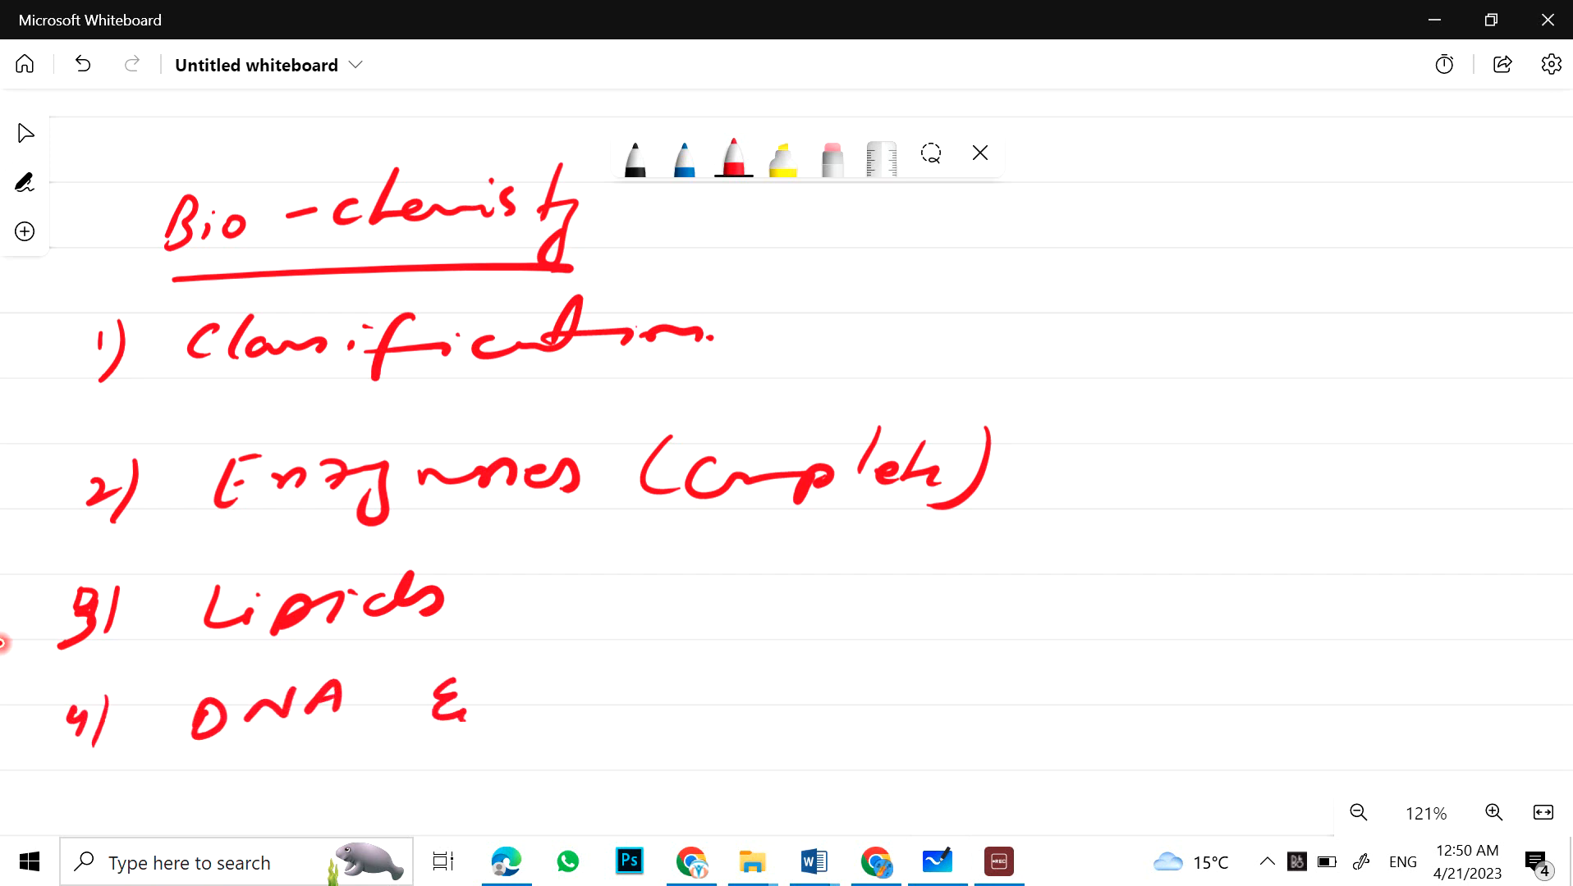
pyautogui.moveTo(512, 703); pyautogui.dragTo(681, 681)
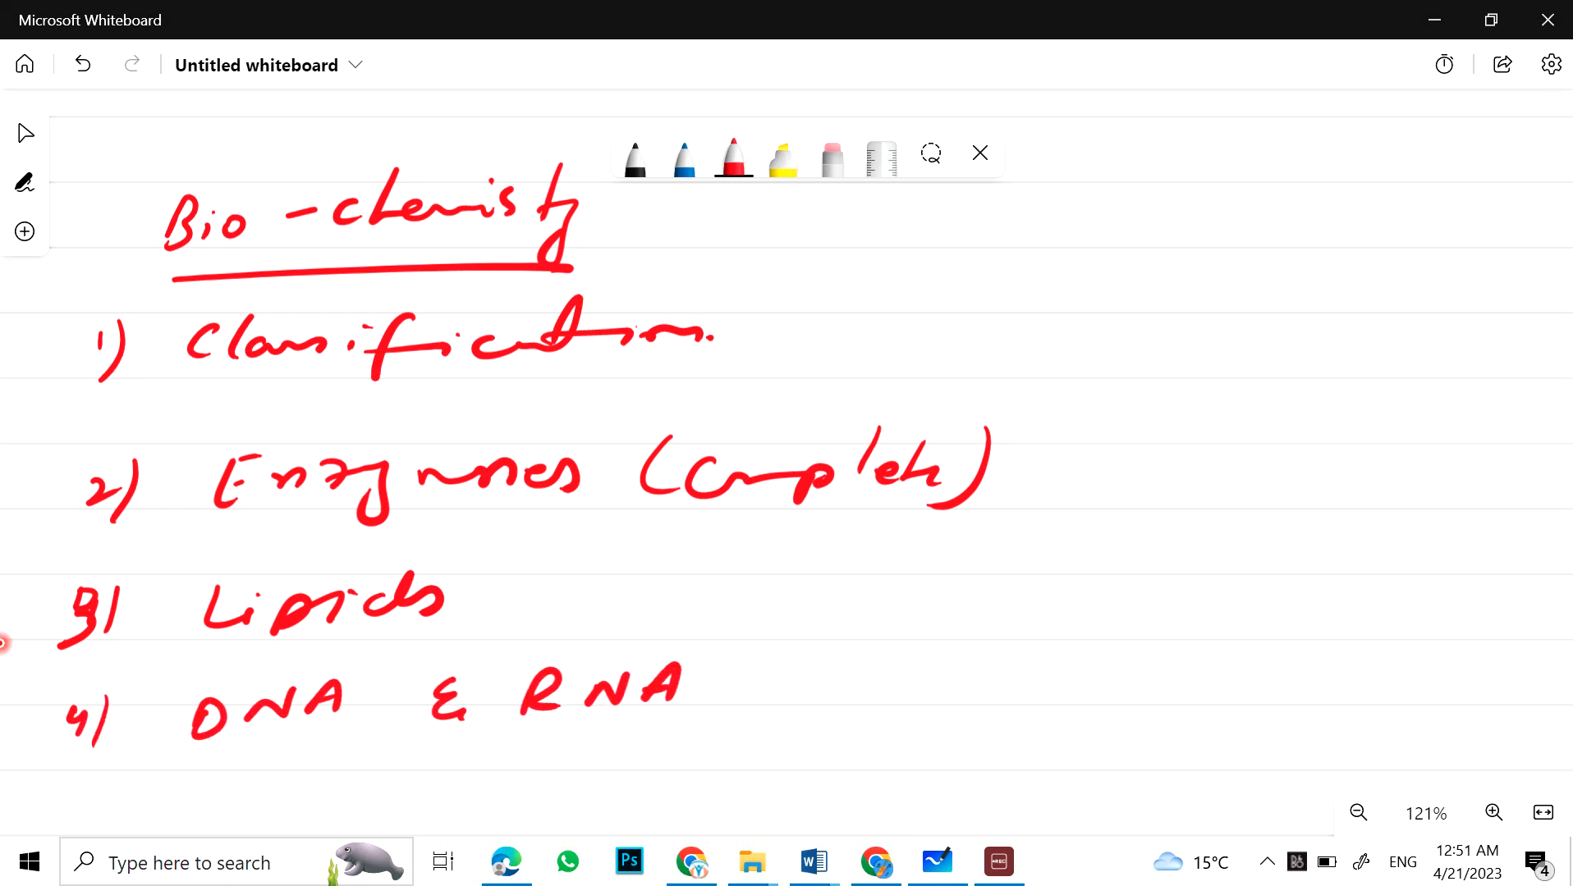
pyautogui.moveTo(918, 586); pyautogui.dragTo(968, 627)
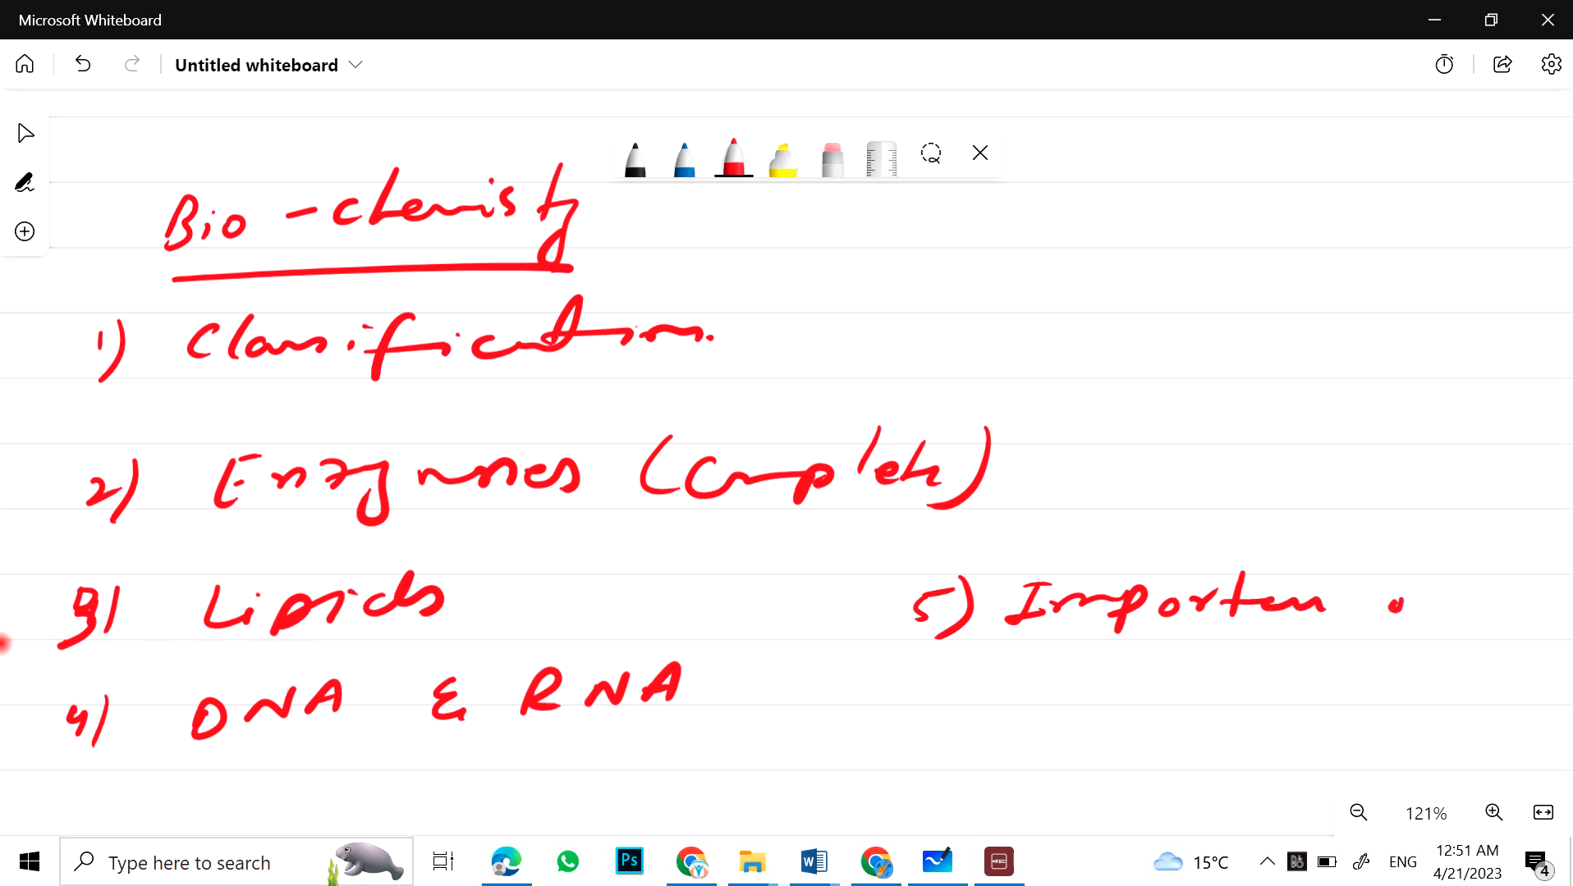
pyautogui.moveTo(1384, 623); pyautogui.dragTo(1254, 702)
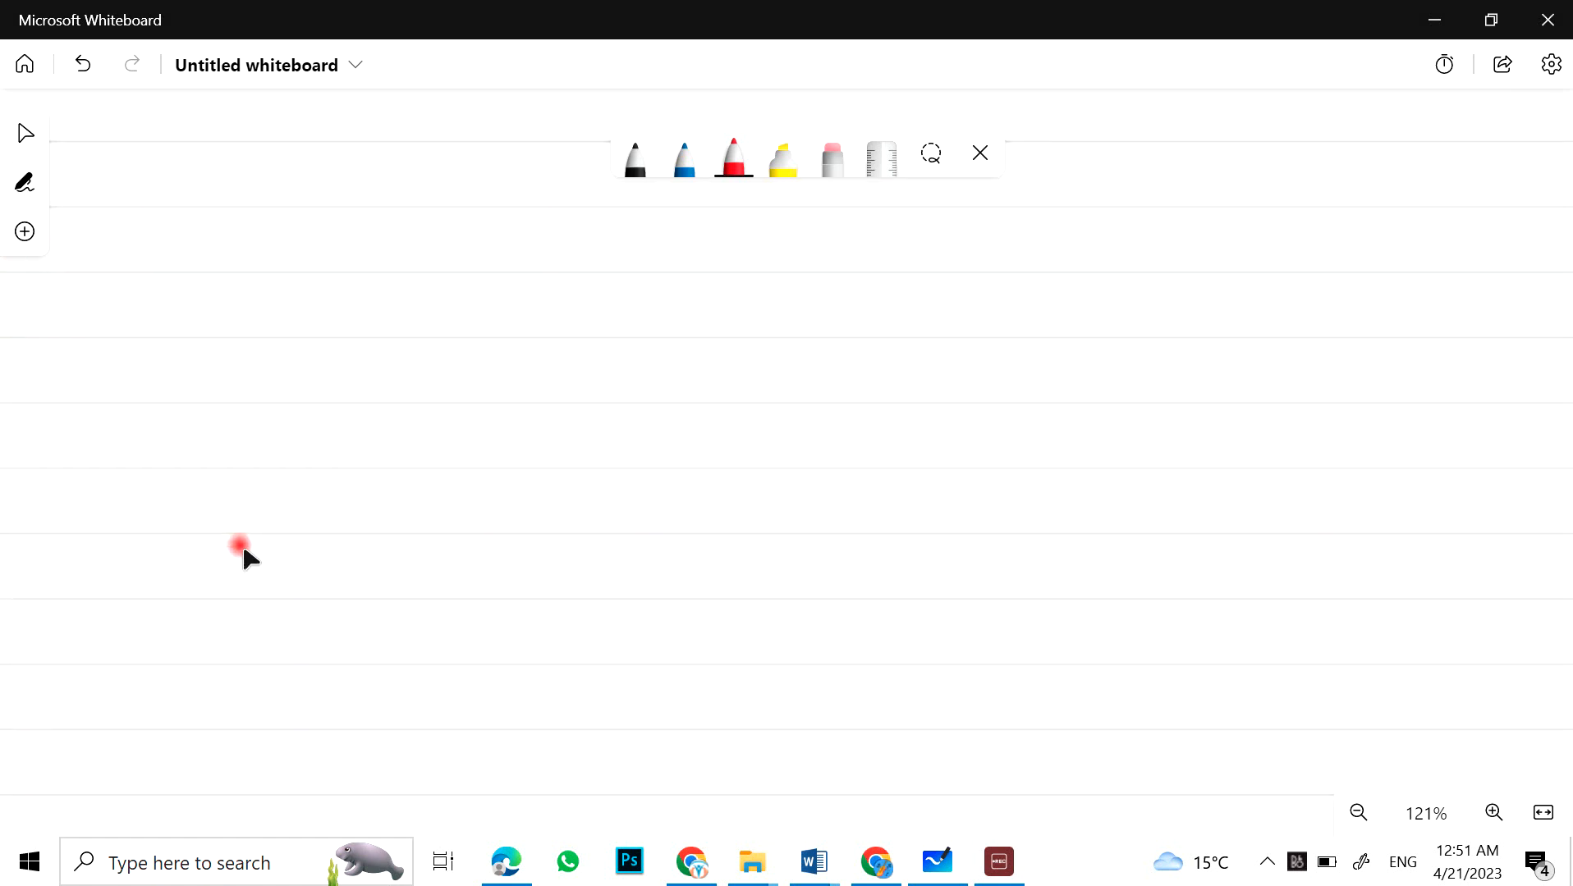
# Step: Write and underline the red 'Industrial Chemistry' heading on the fresh area
pyautogui.click(179, 207)
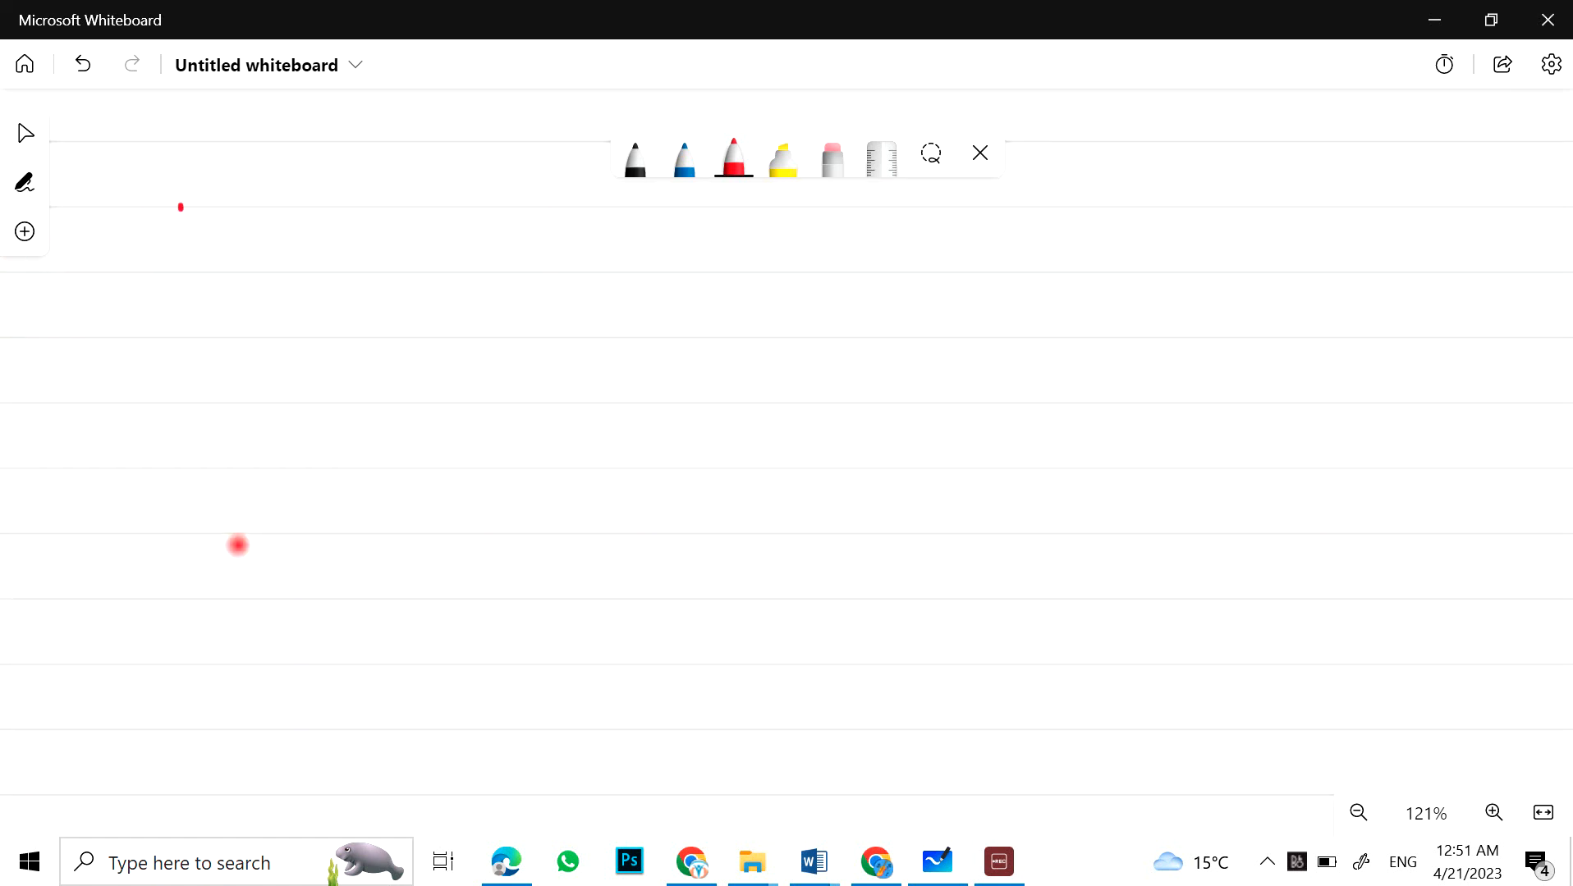
pyautogui.moveTo(141, 229); pyautogui.dragTo(340, 230)
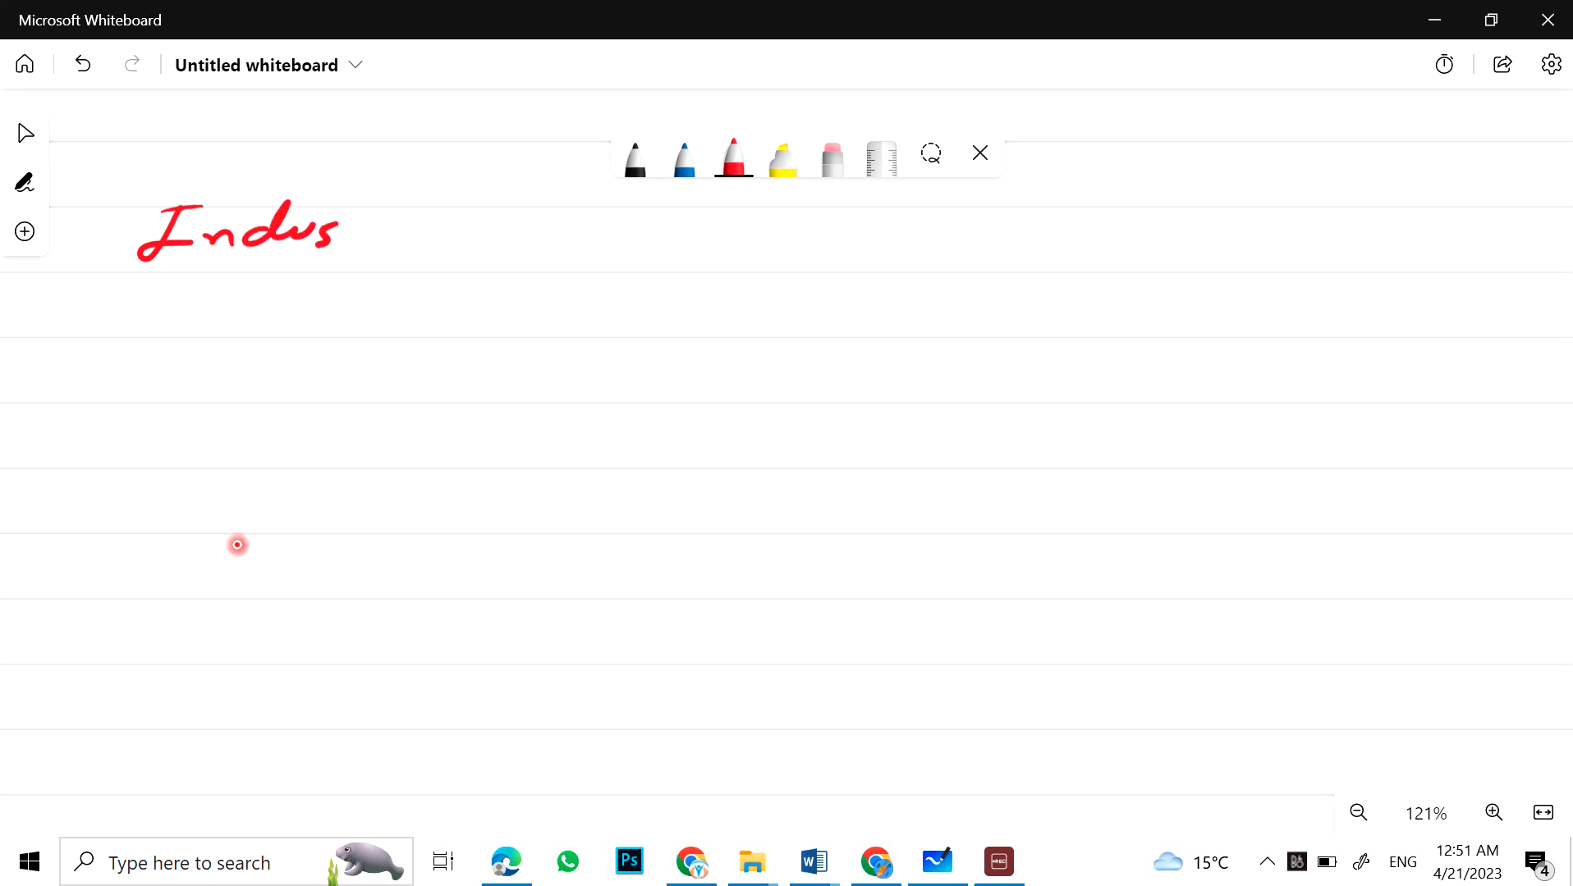
pyautogui.moveTo(161, 278); pyautogui.dragTo(1133, 292)
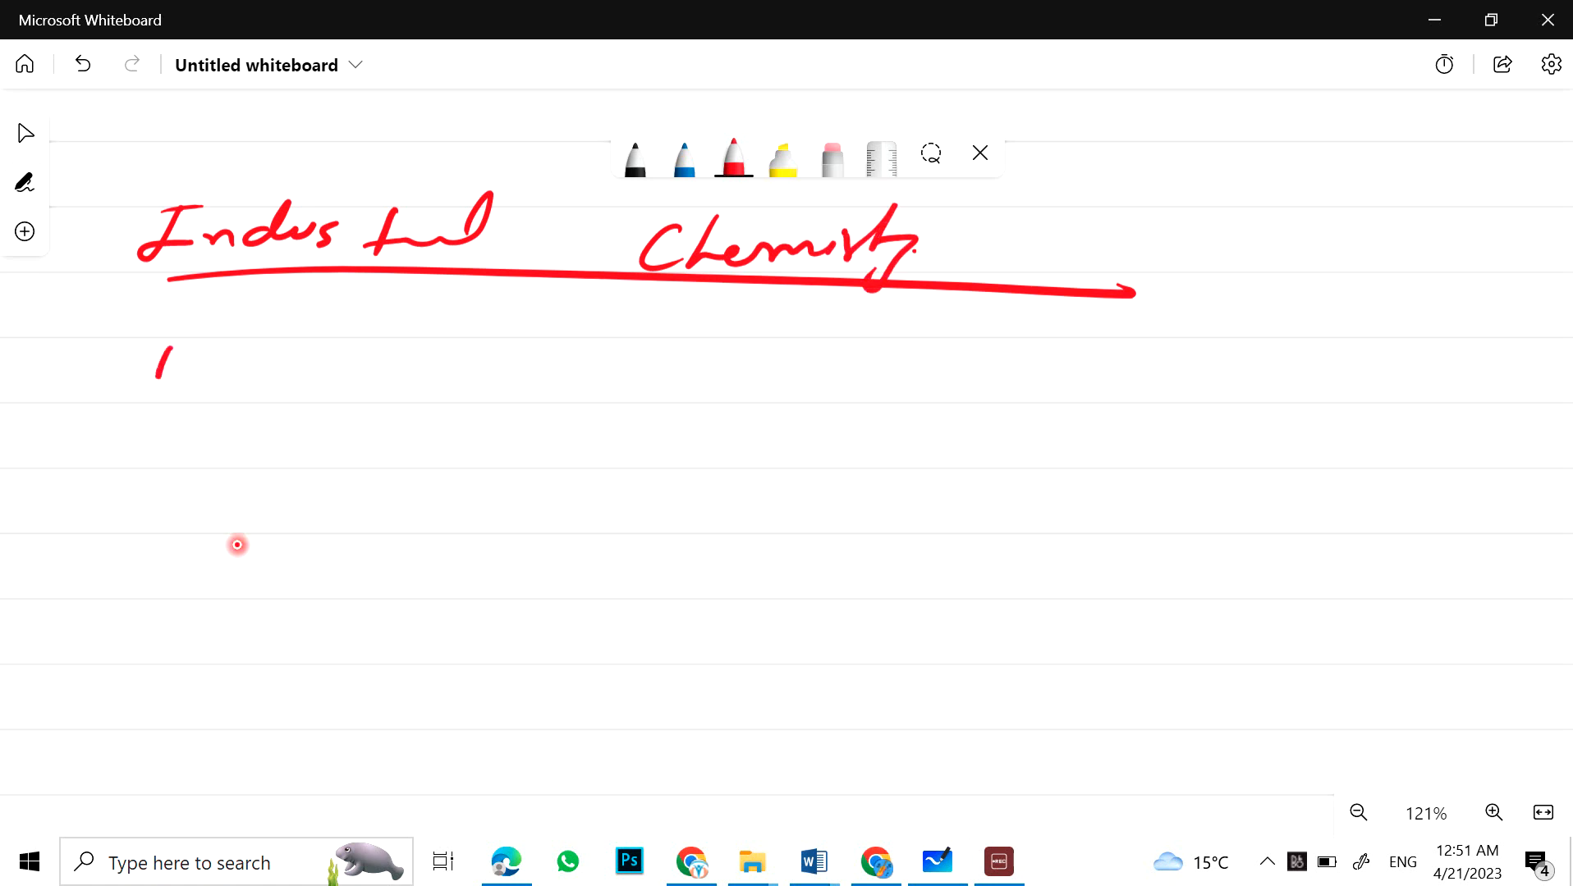
# Step: Write items 1) Types of chemical industries and 2) Raw materials
pyautogui.moveTo(161, 371); pyautogui.dragTo(432, 376)
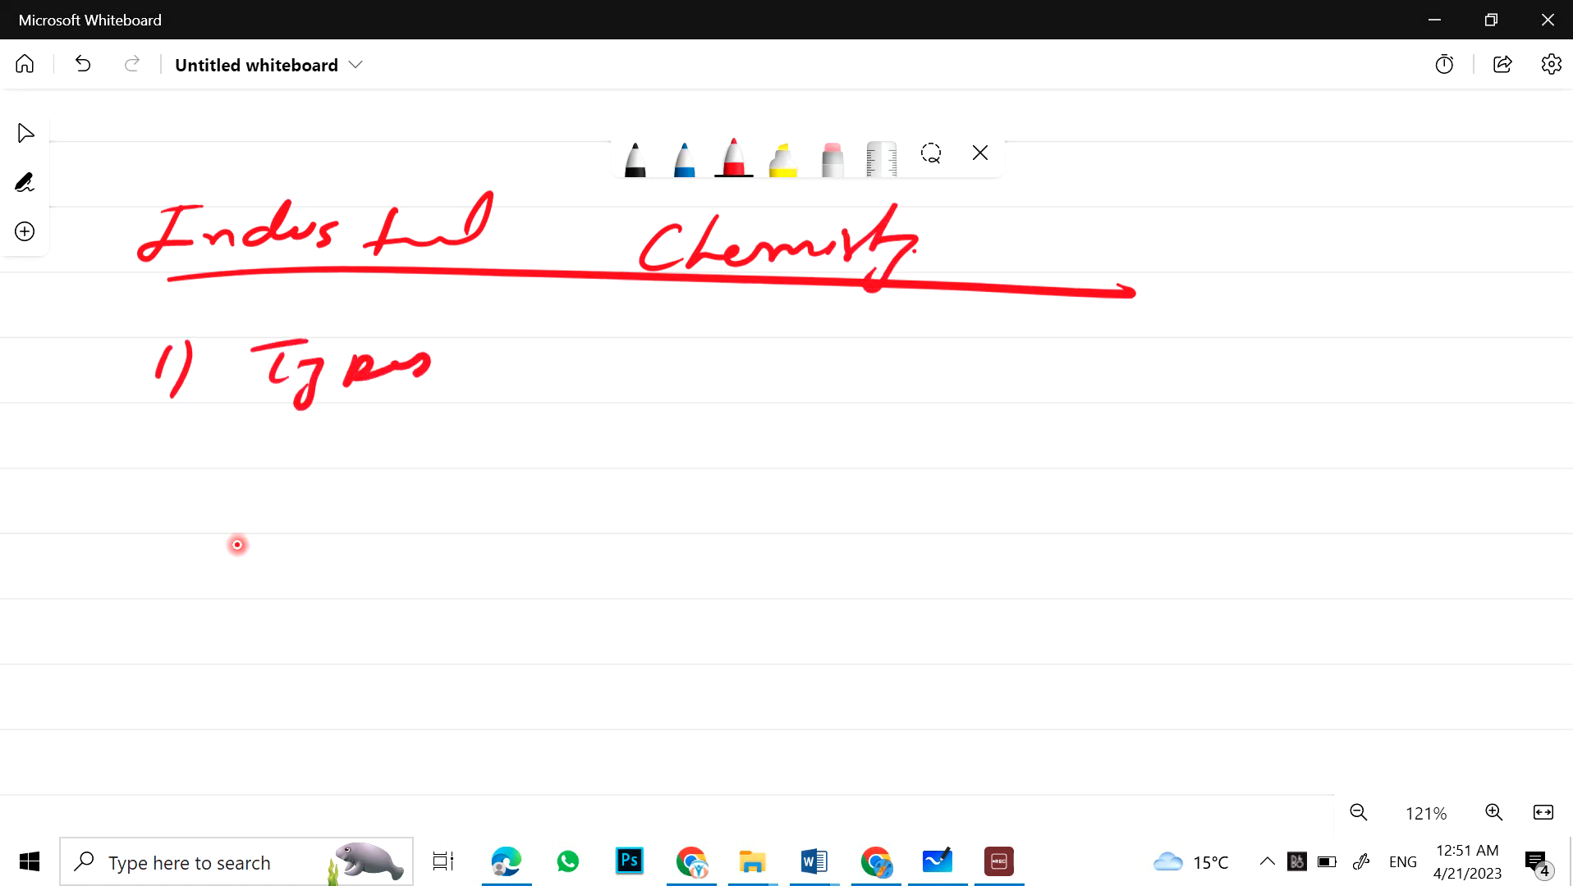
pyautogui.moveTo(500, 381); pyautogui.dragTo(772, 361)
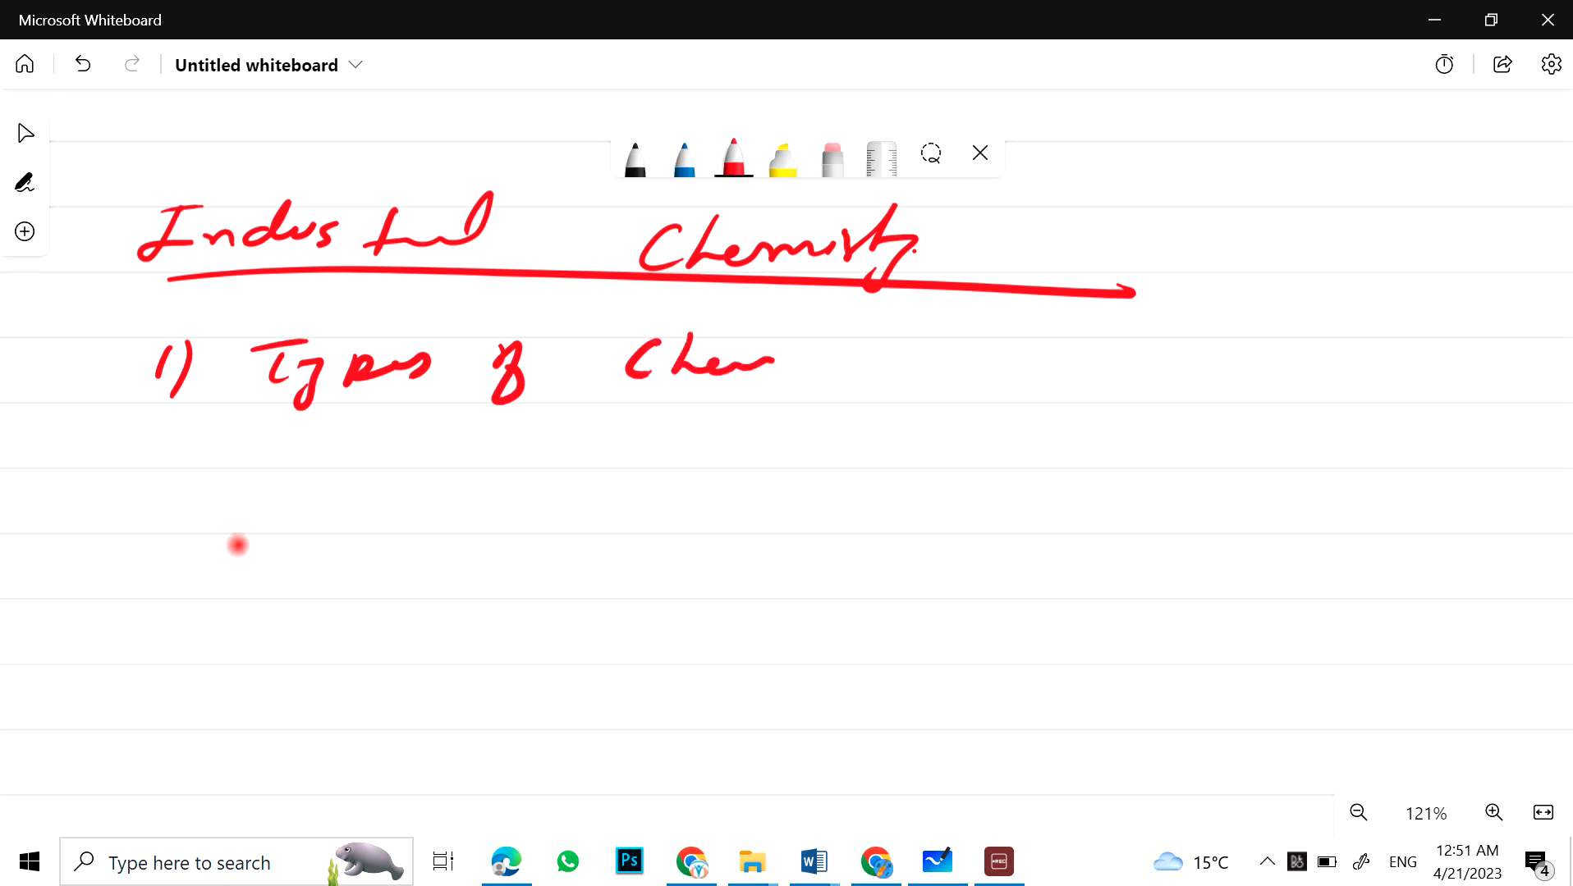
pyautogui.moveTo(771, 352); pyautogui.dragTo(873, 361)
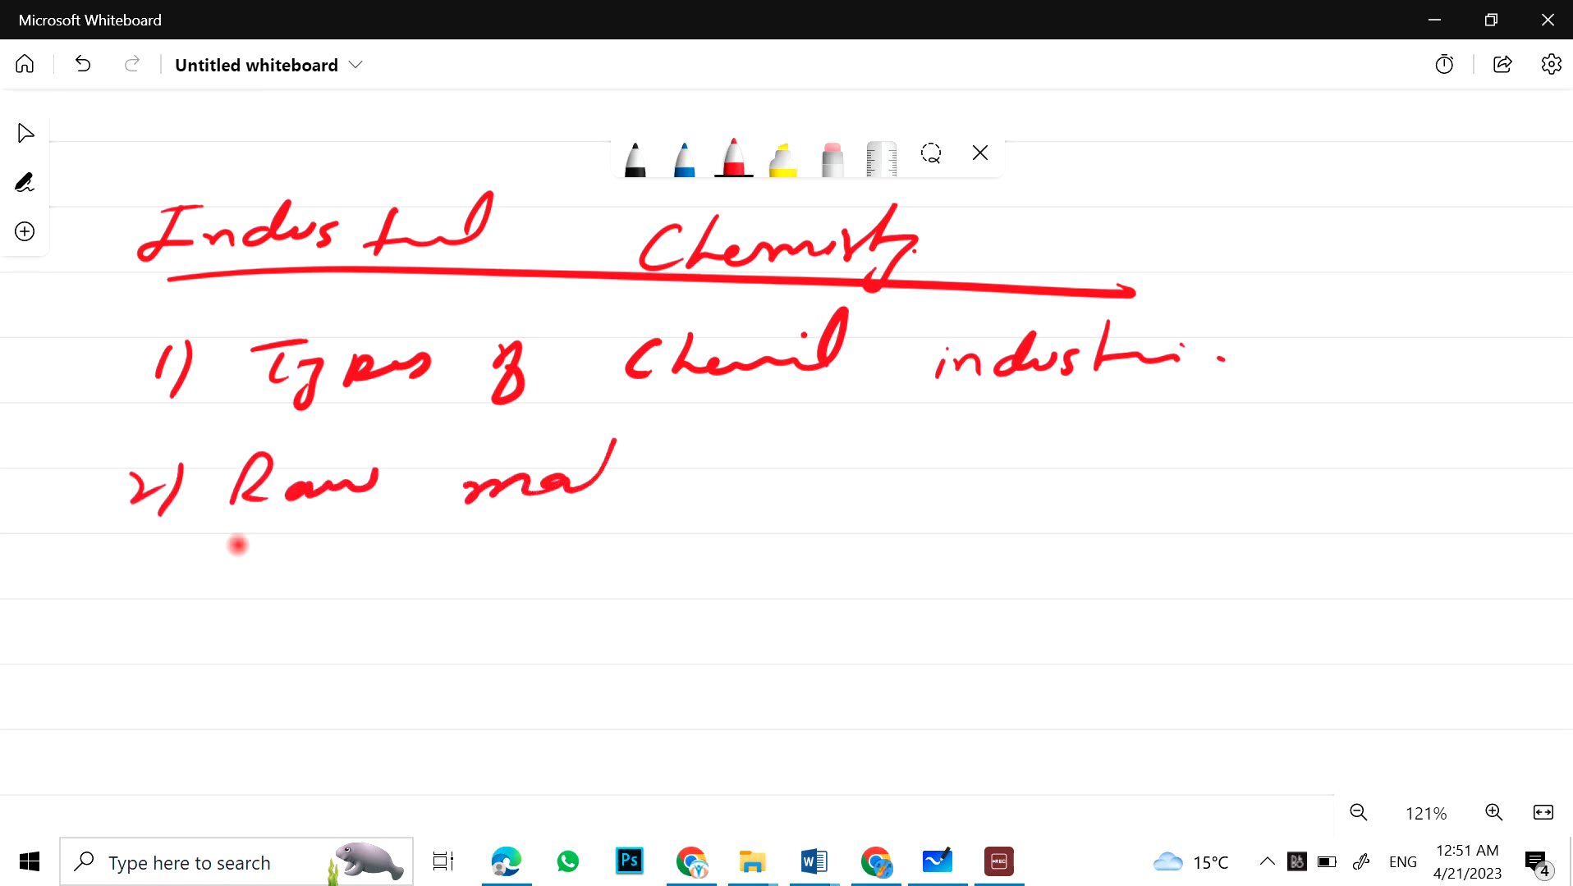
pyautogui.moveTo(461, 491); pyautogui.dragTo(772, 476)
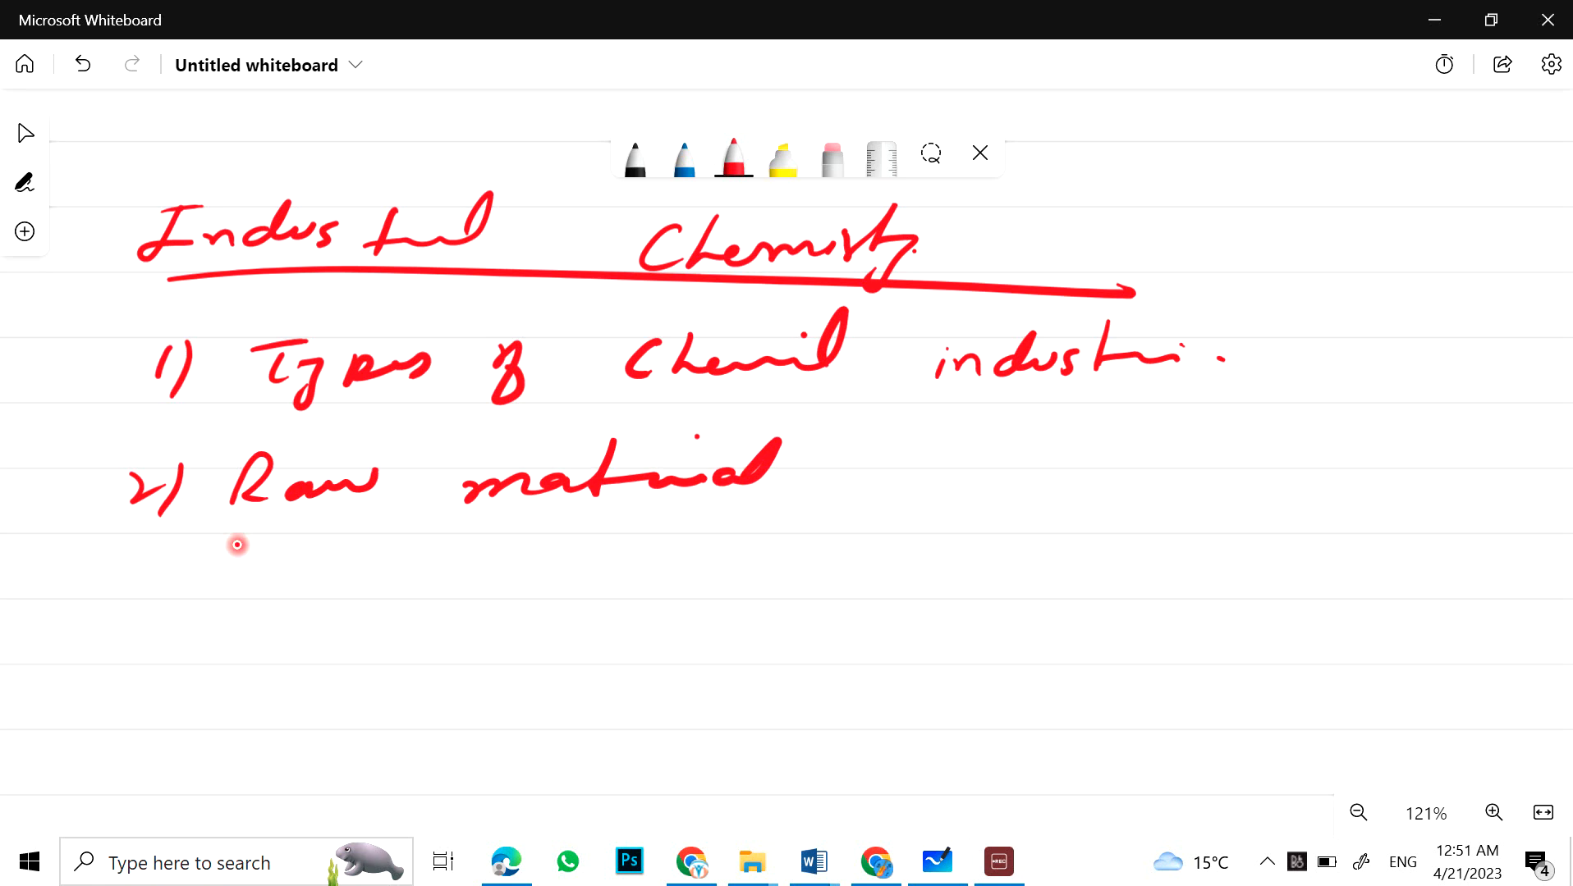
# Step: Write items 3) Dyes and 4) Synthetic Polymers, then begin item 5
pyautogui.moveTo(170, 586); pyautogui.dragTo(180, 637)
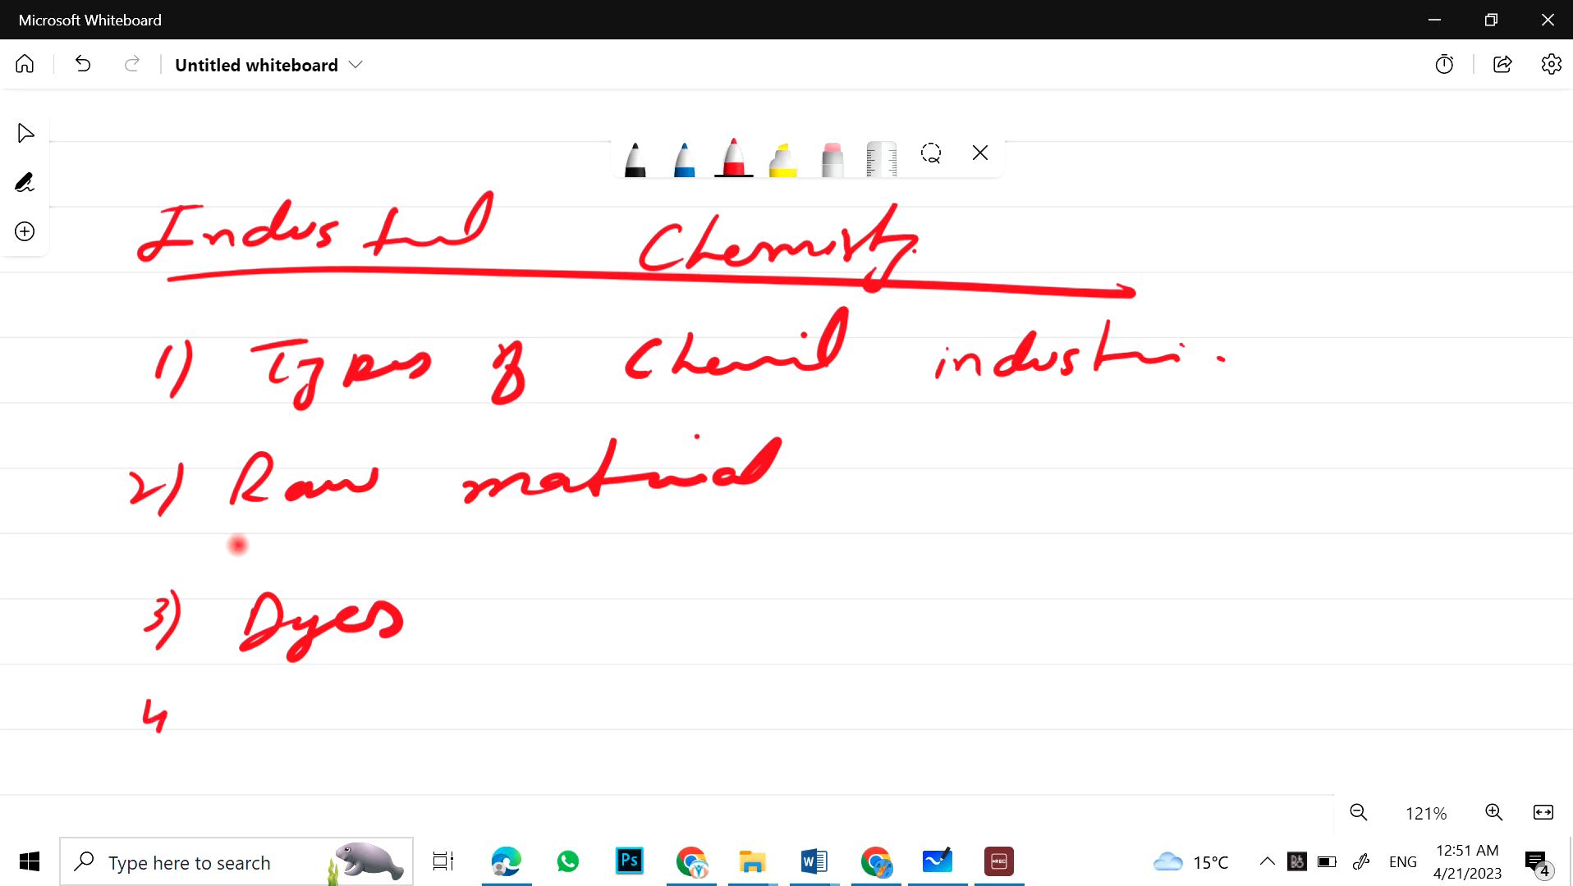
pyautogui.moveTo(161, 698); pyautogui.dragTo(181, 742)
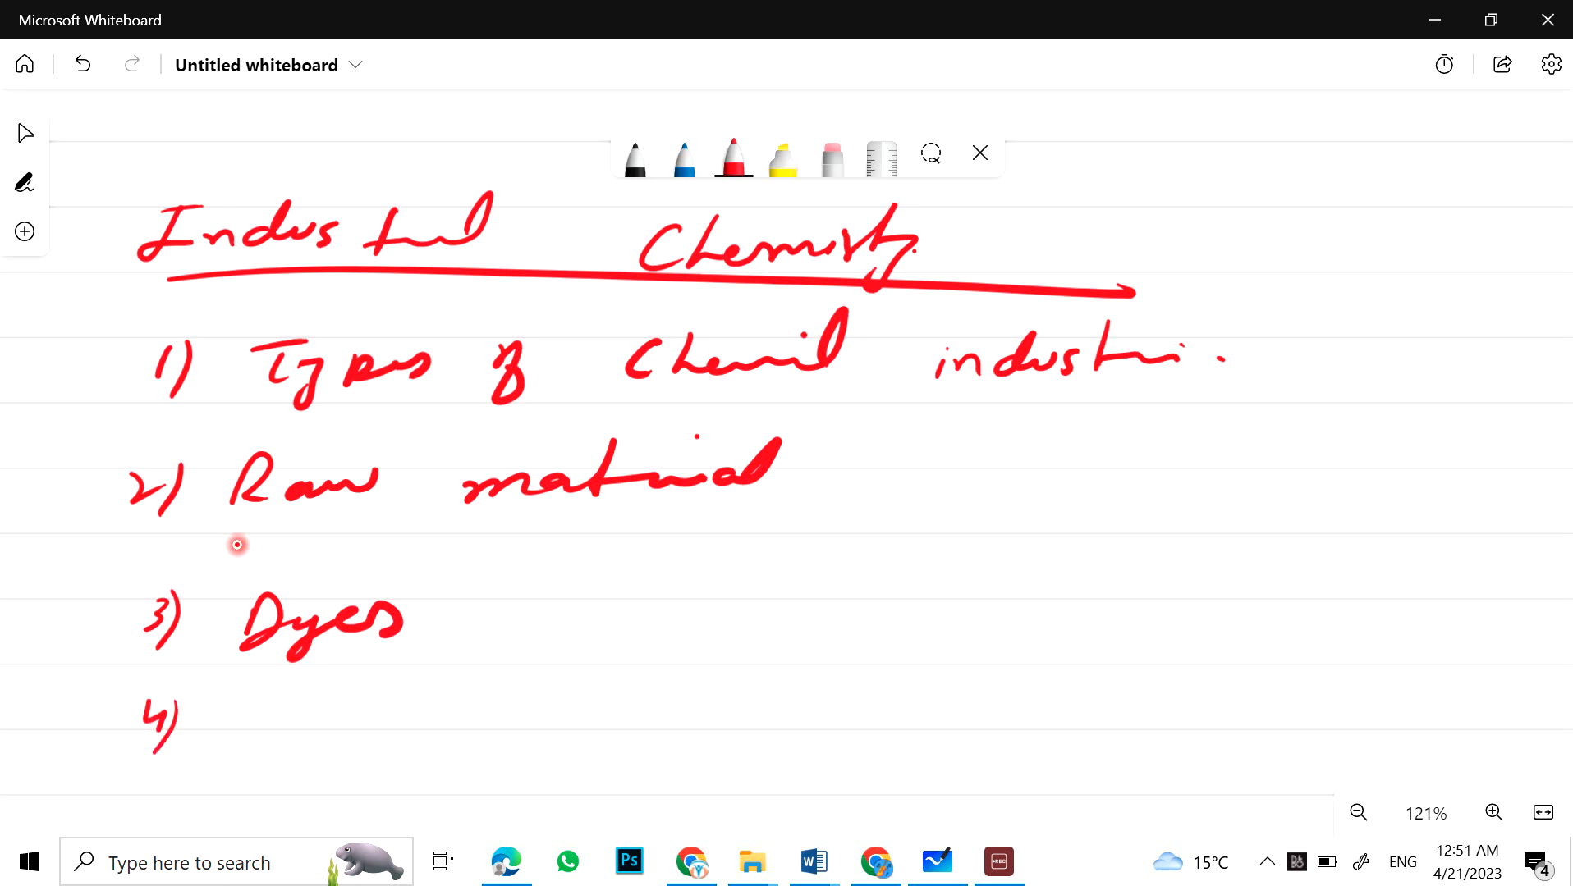
pyautogui.moveTo(241, 722); pyautogui.dragTo(400, 732)
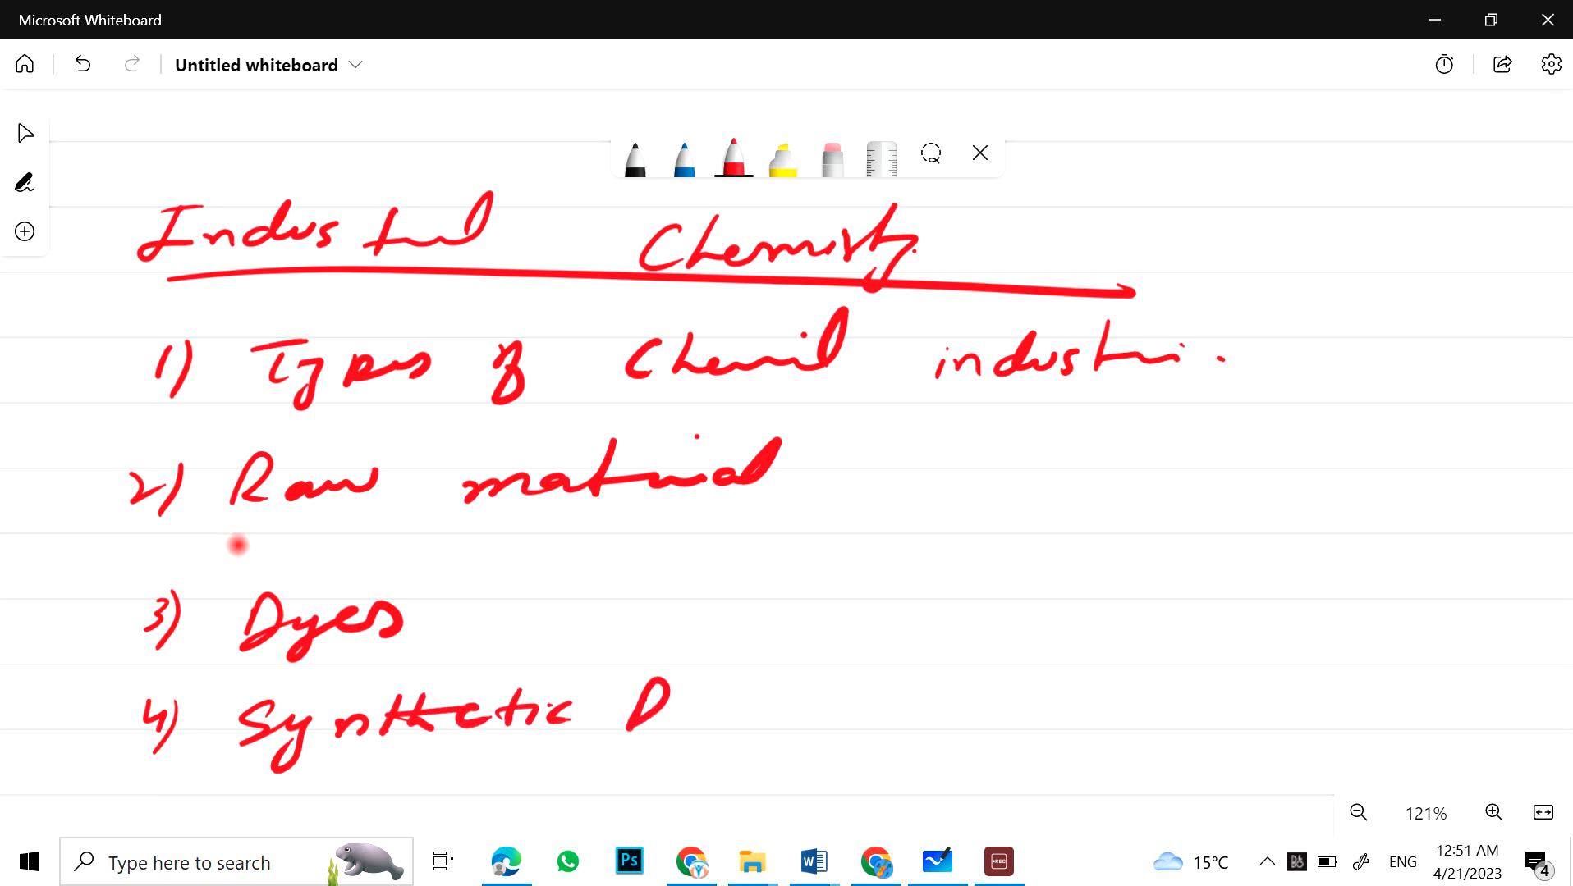
pyautogui.moveTo(627, 722); pyautogui.dragTo(823, 712)
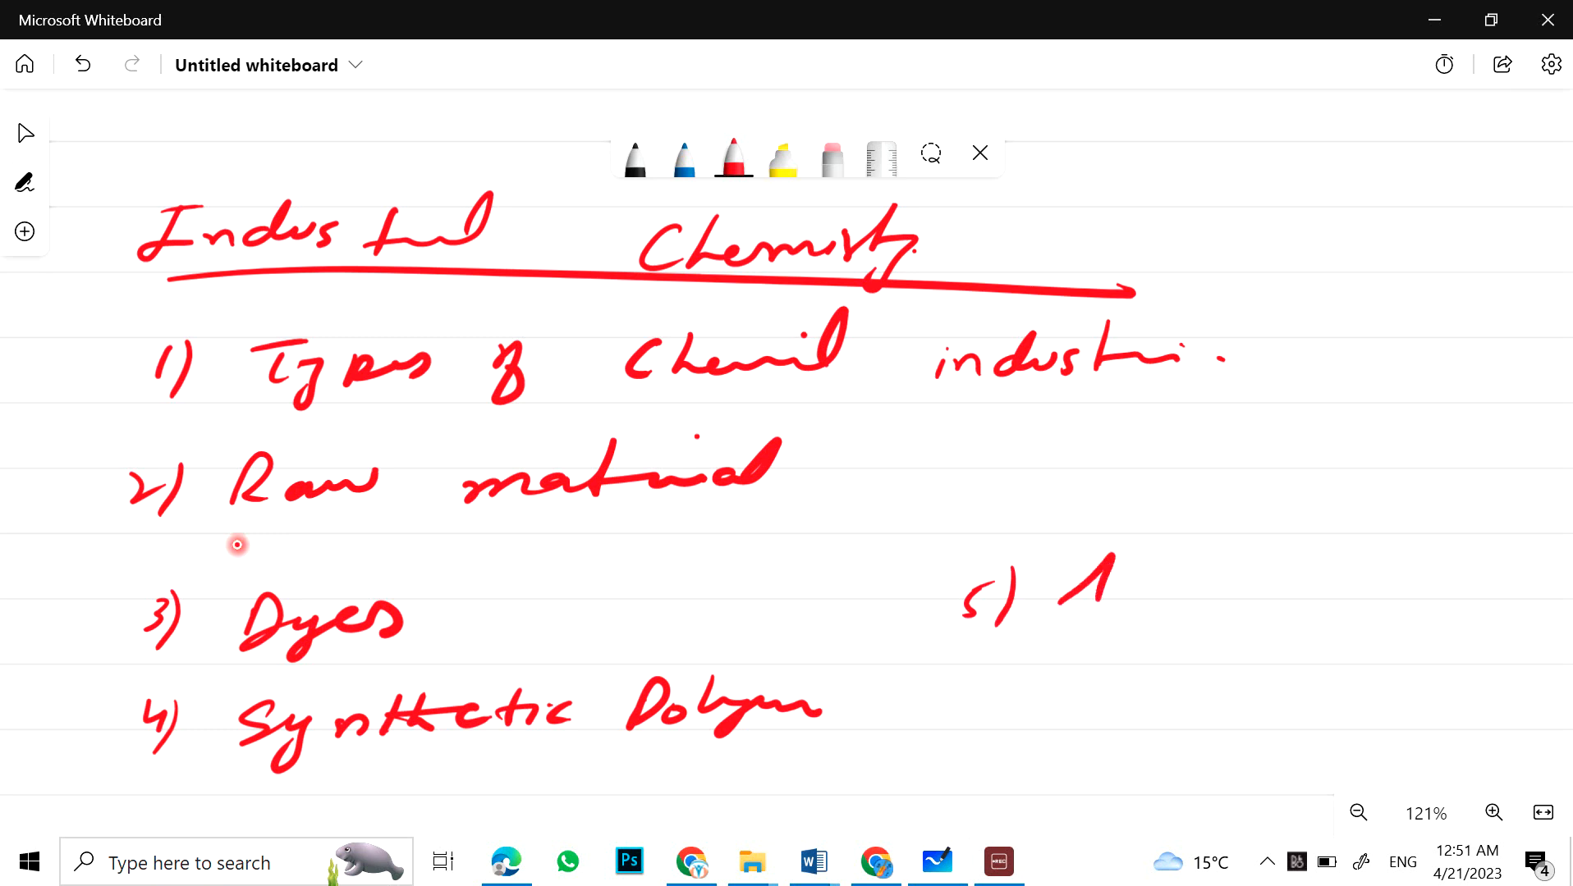
pyautogui.moveTo(1059, 590); pyautogui.dragTo(1294, 586)
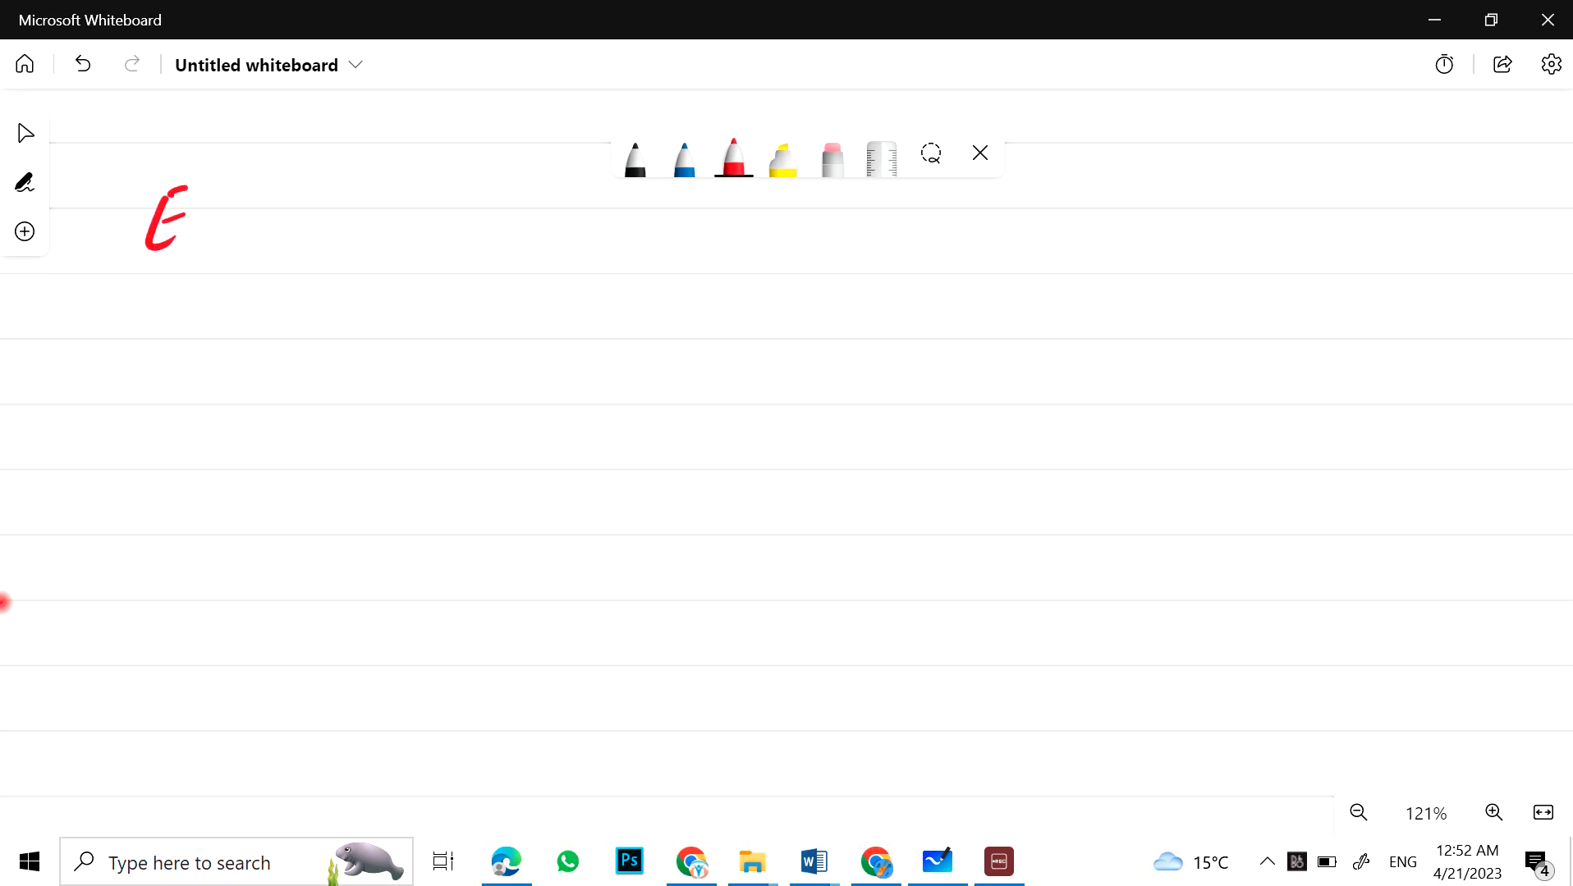
# Step: Handwrite the red Environmental heading and underline it
pyautogui.moveTo(185, 225); pyautogui.dragTo(342, 225)
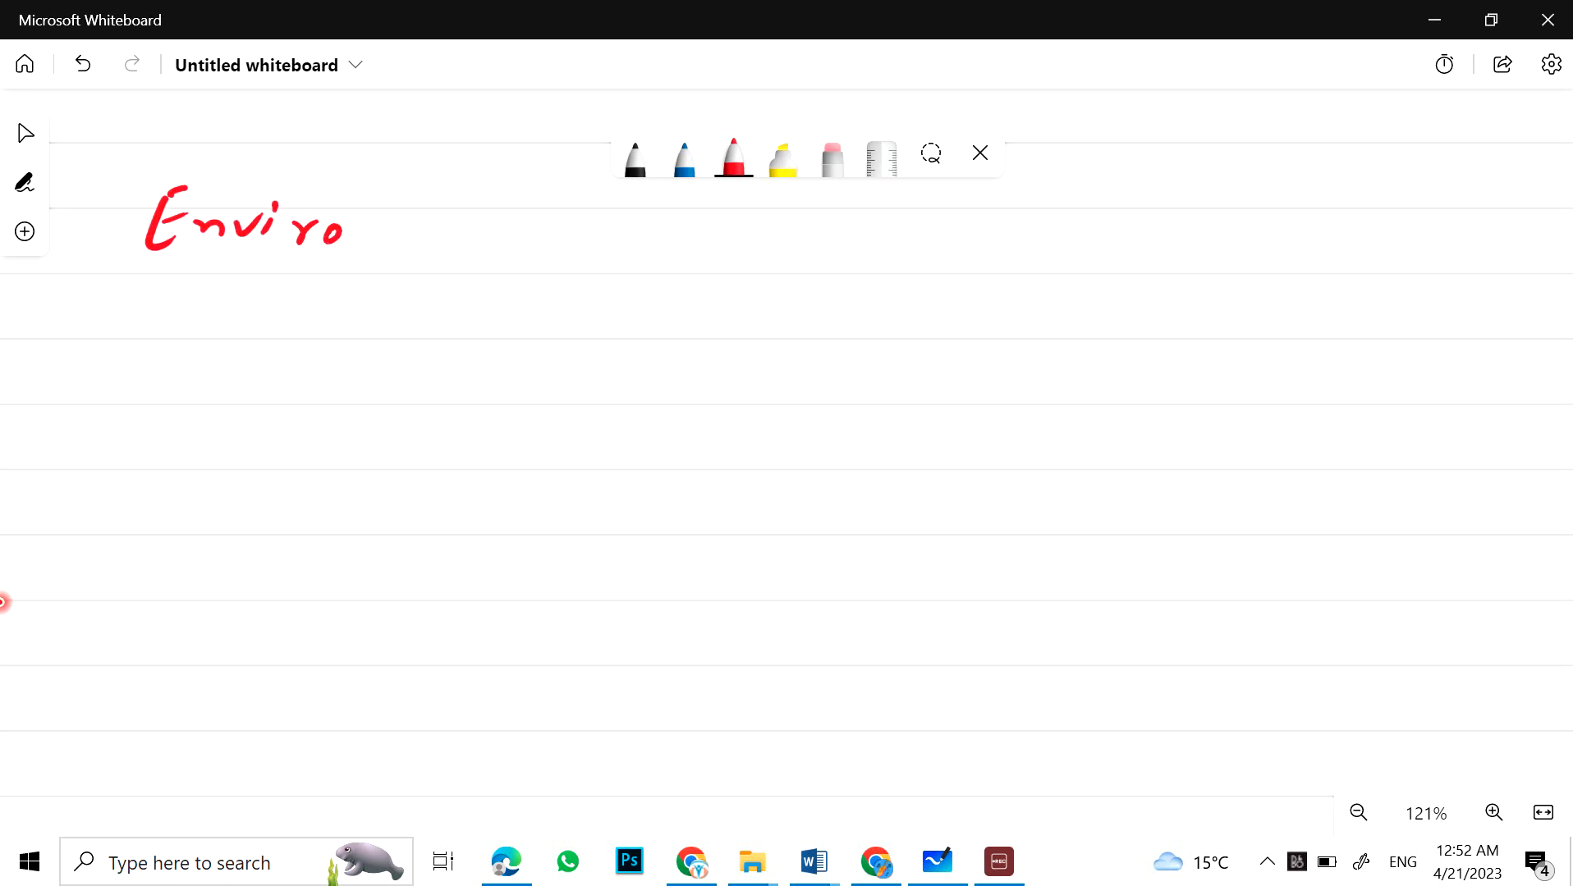
pyautogui.moveTo(341, 225); pyautogui.dragTo(591, 210)
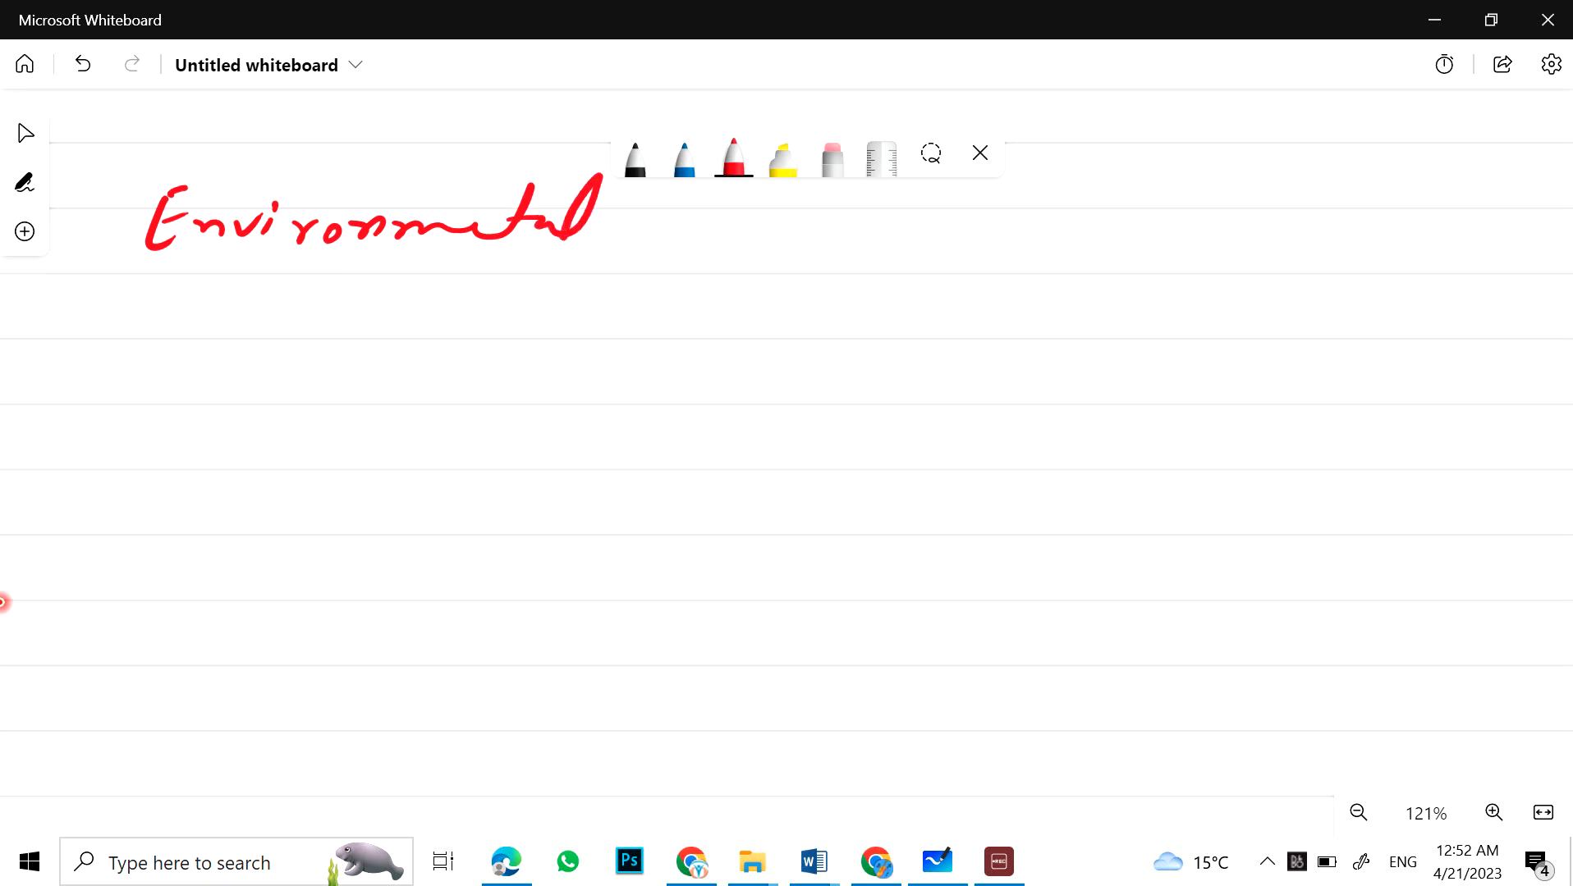
pyautogui.moveTo(146, 284); pyautogui.dragTo(724, 282)
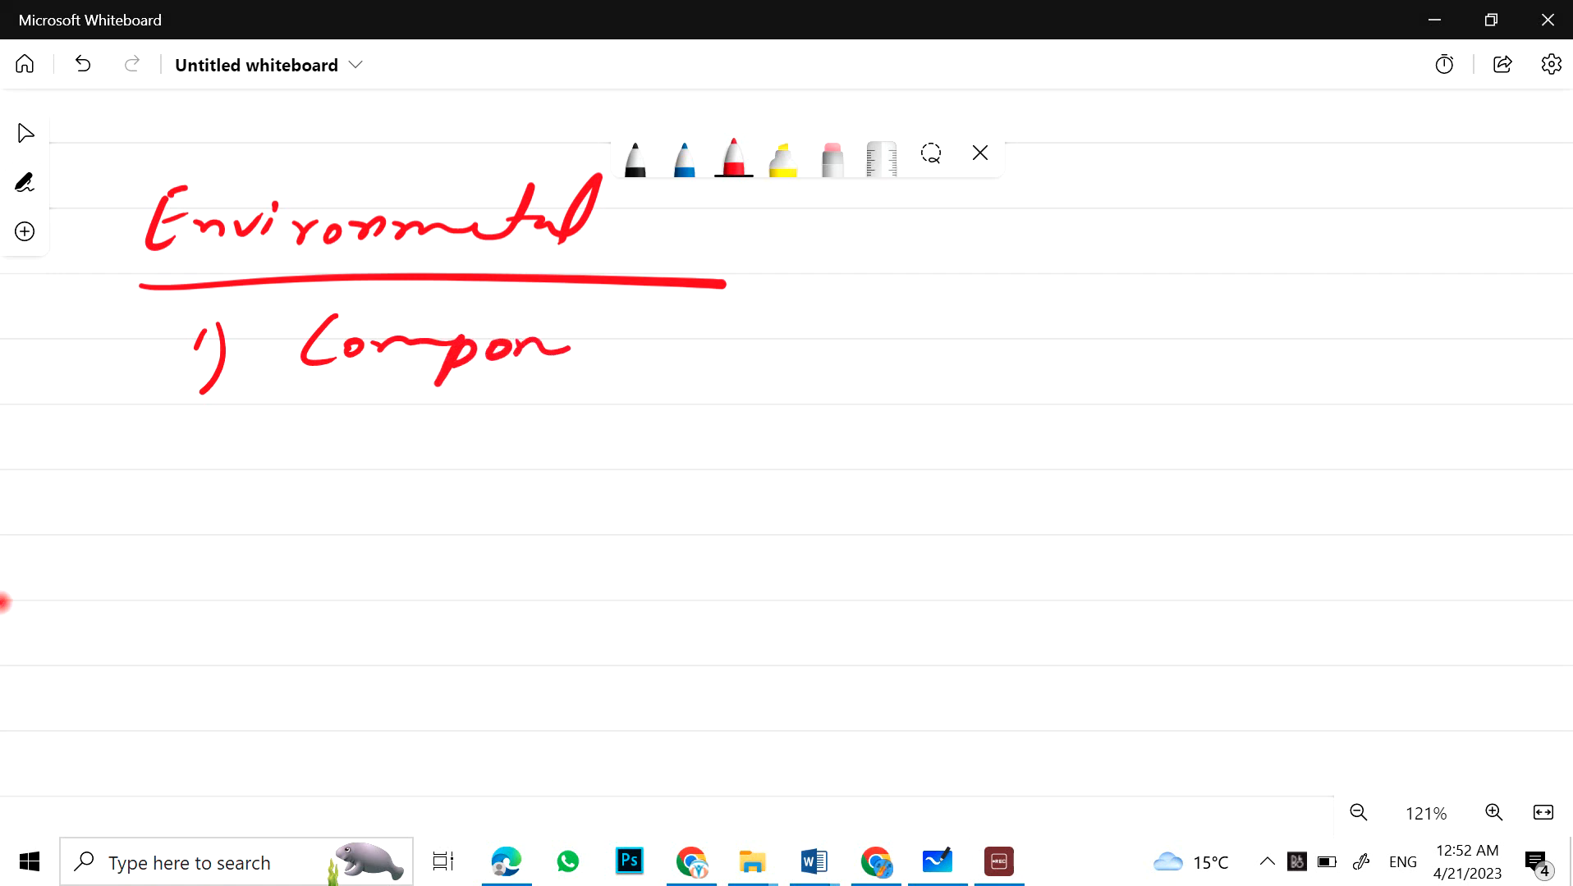
# Step: List topics 1–4: components, troposphere, smog, acid rain with greenhouse and global warming
pyautogui.moveTo(562, 346); pyautogui.dragTo(652, 356)
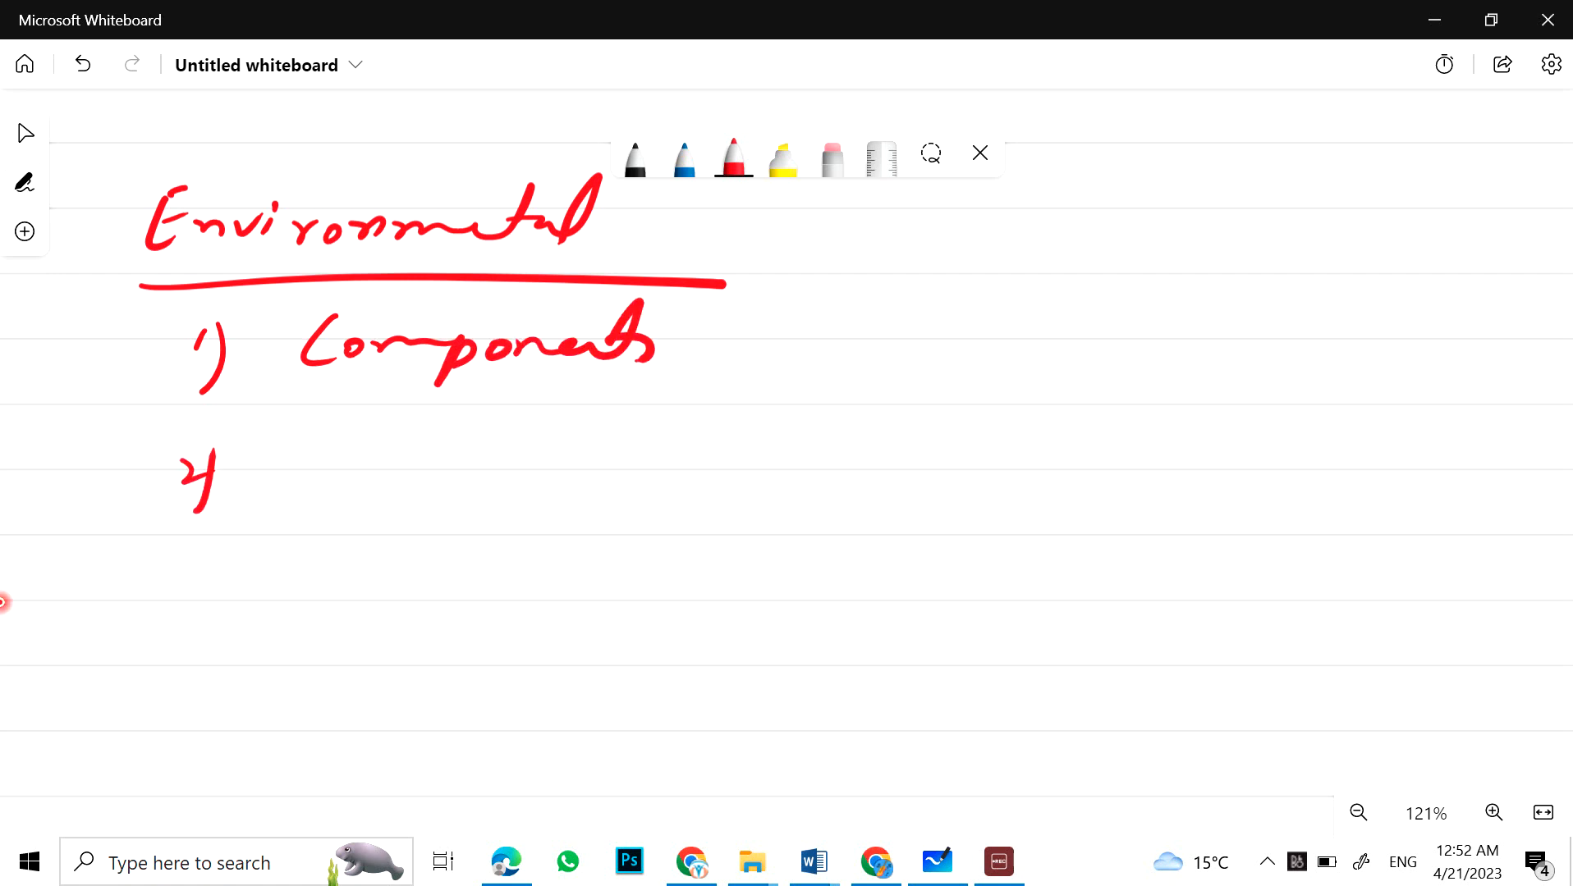
pyautogui.moveTo(310, 481); pyautogui.dragTo(431, 476)
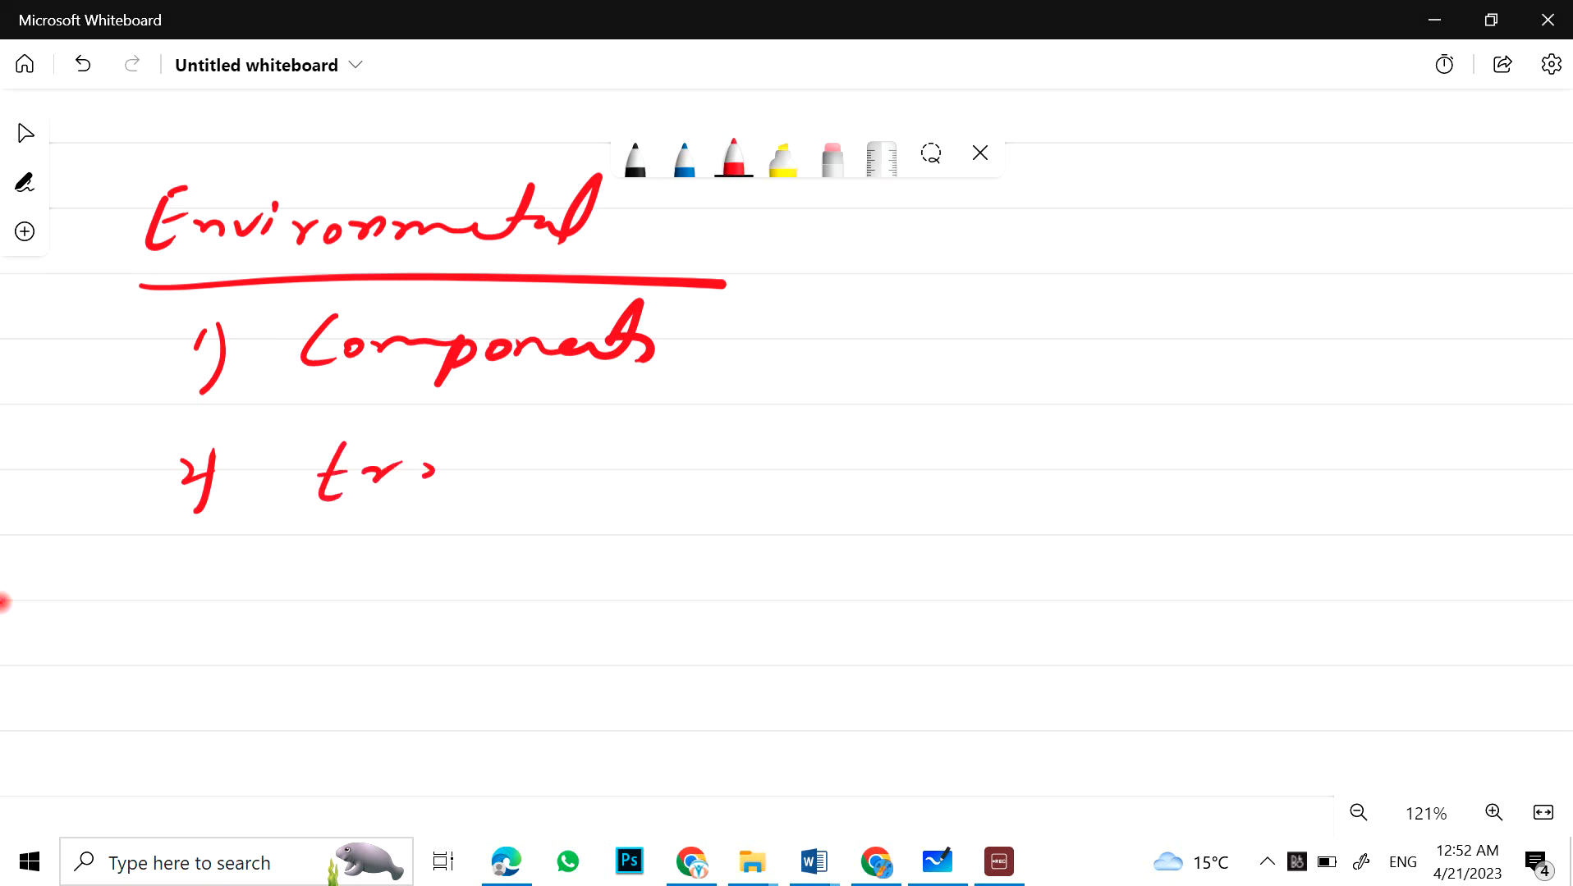
pyautogui.moveTo(411, 476); pyautogui.dragTo(657, 461)
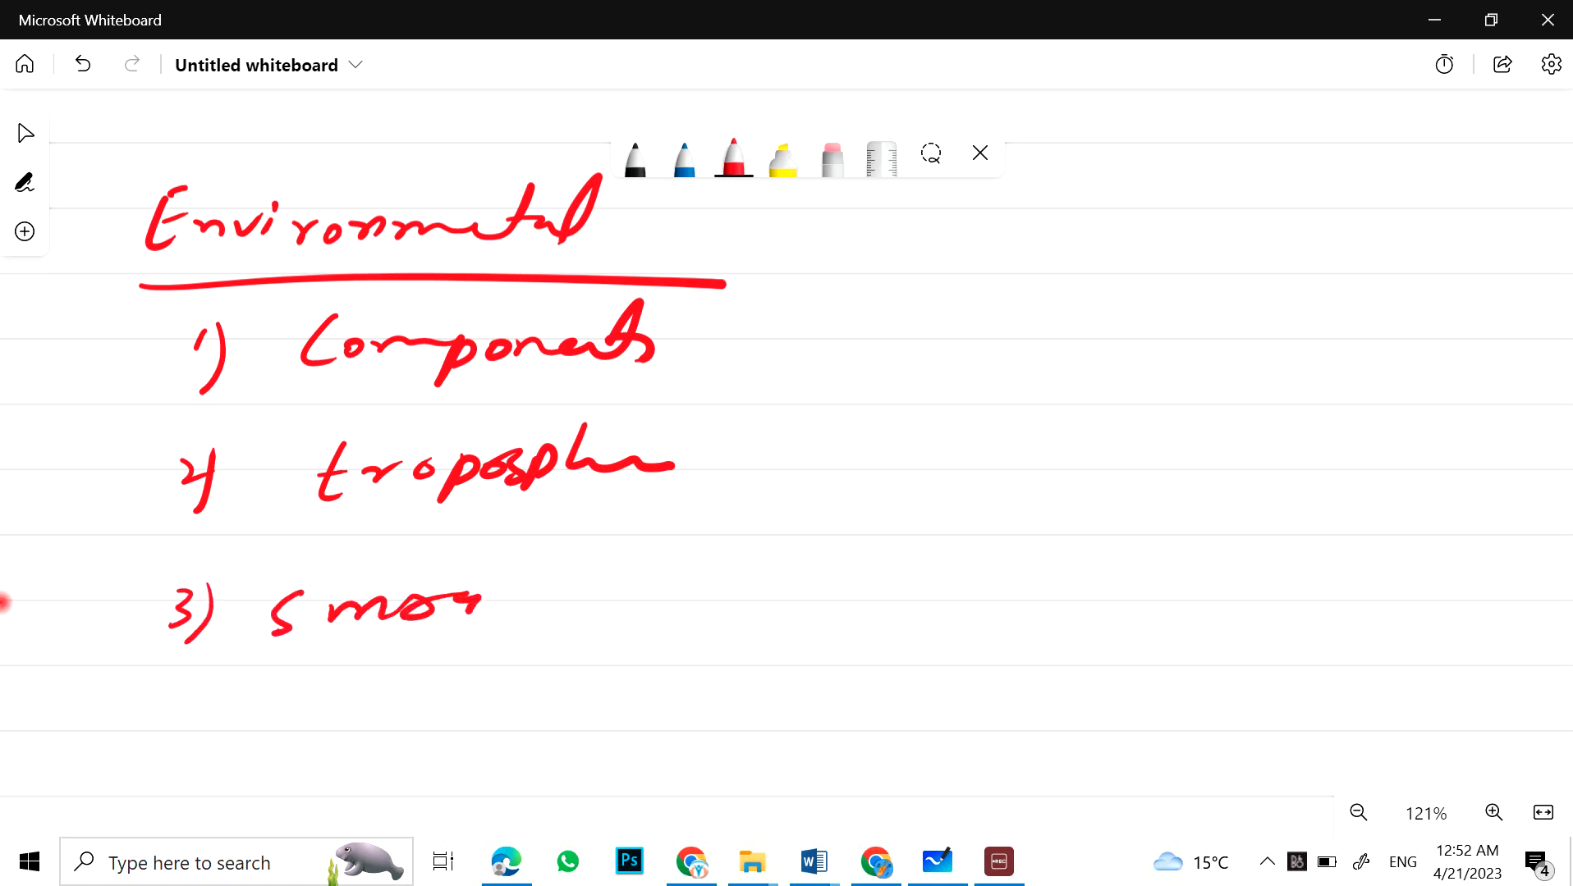
pyautogui.moveTo(200, 703); pyautogui.dragTo(341, 723)
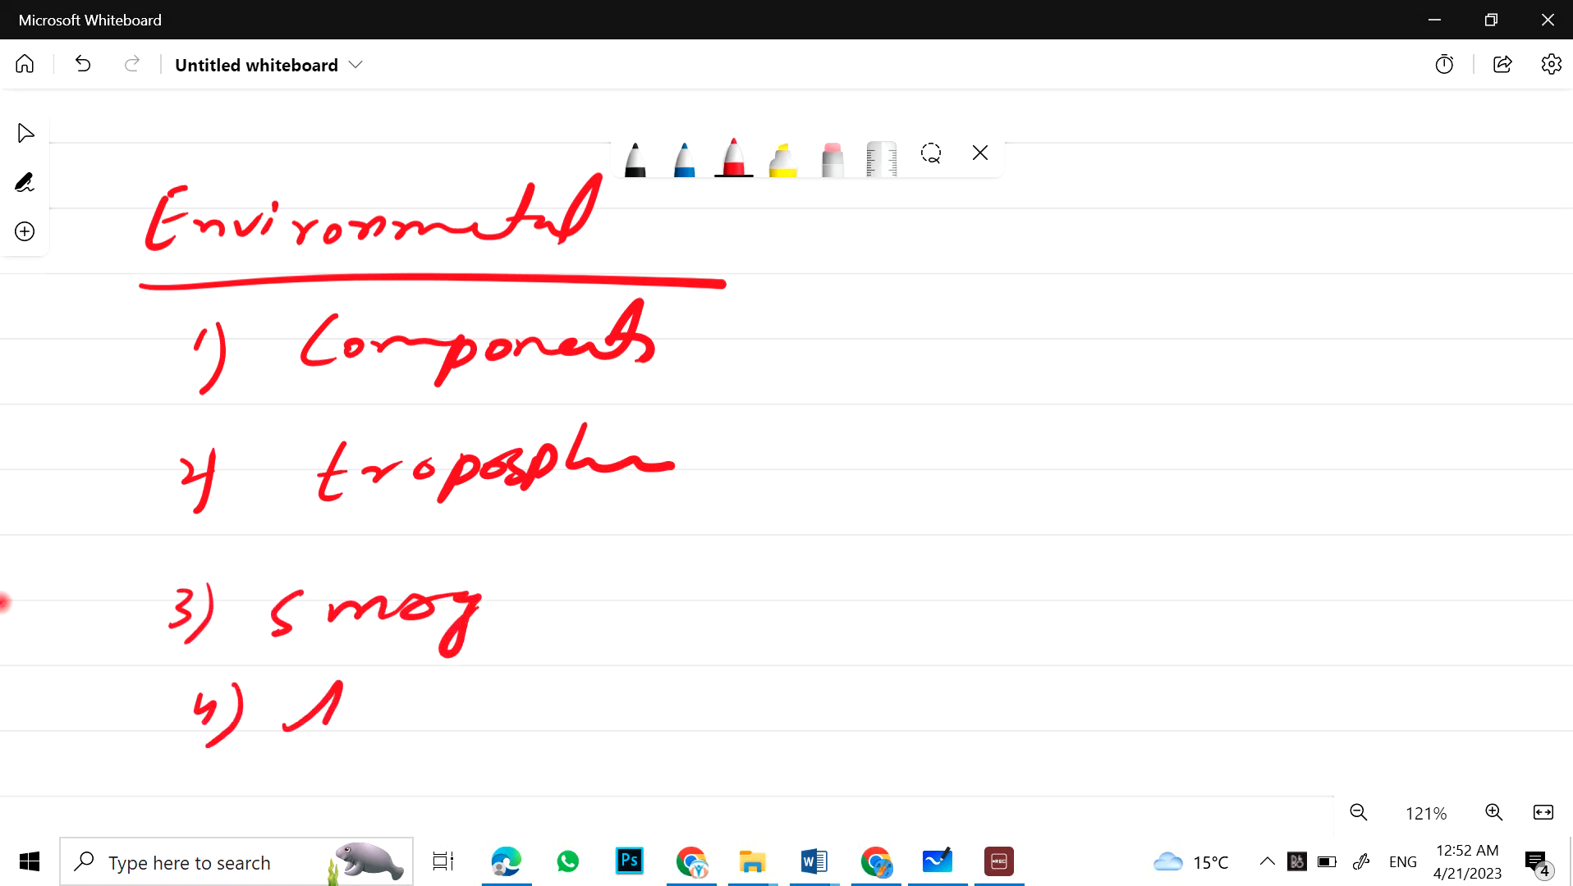
pyautogui.moveTo(290, 703); pyautogui.dragTo(576, 703)
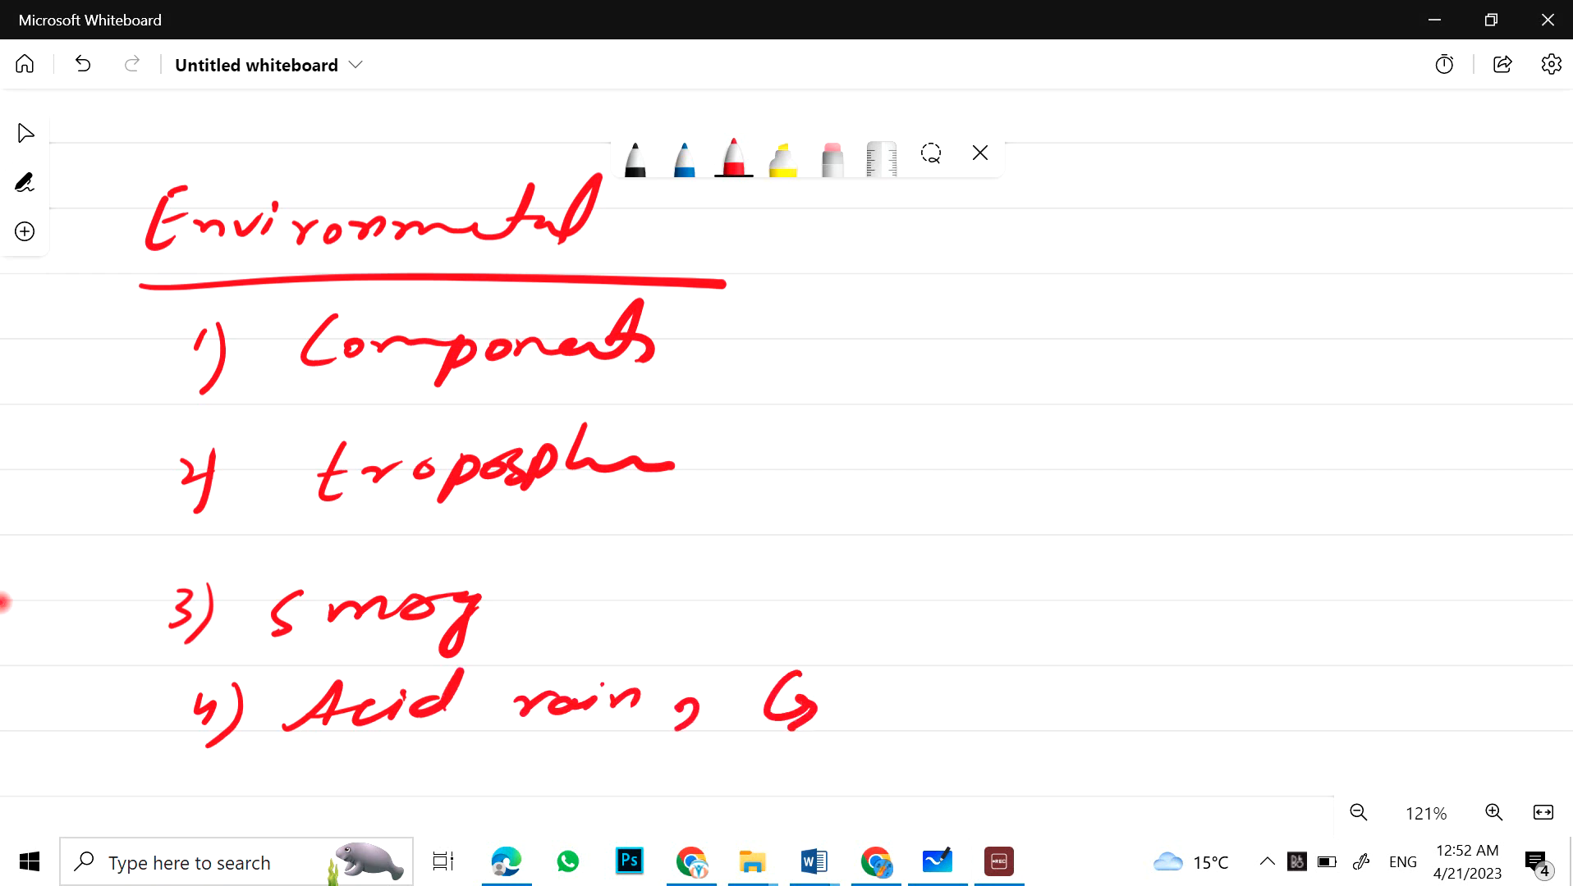
pyautogui.moveTo(762, 722); pyautogui.dragTo(1054, 692)
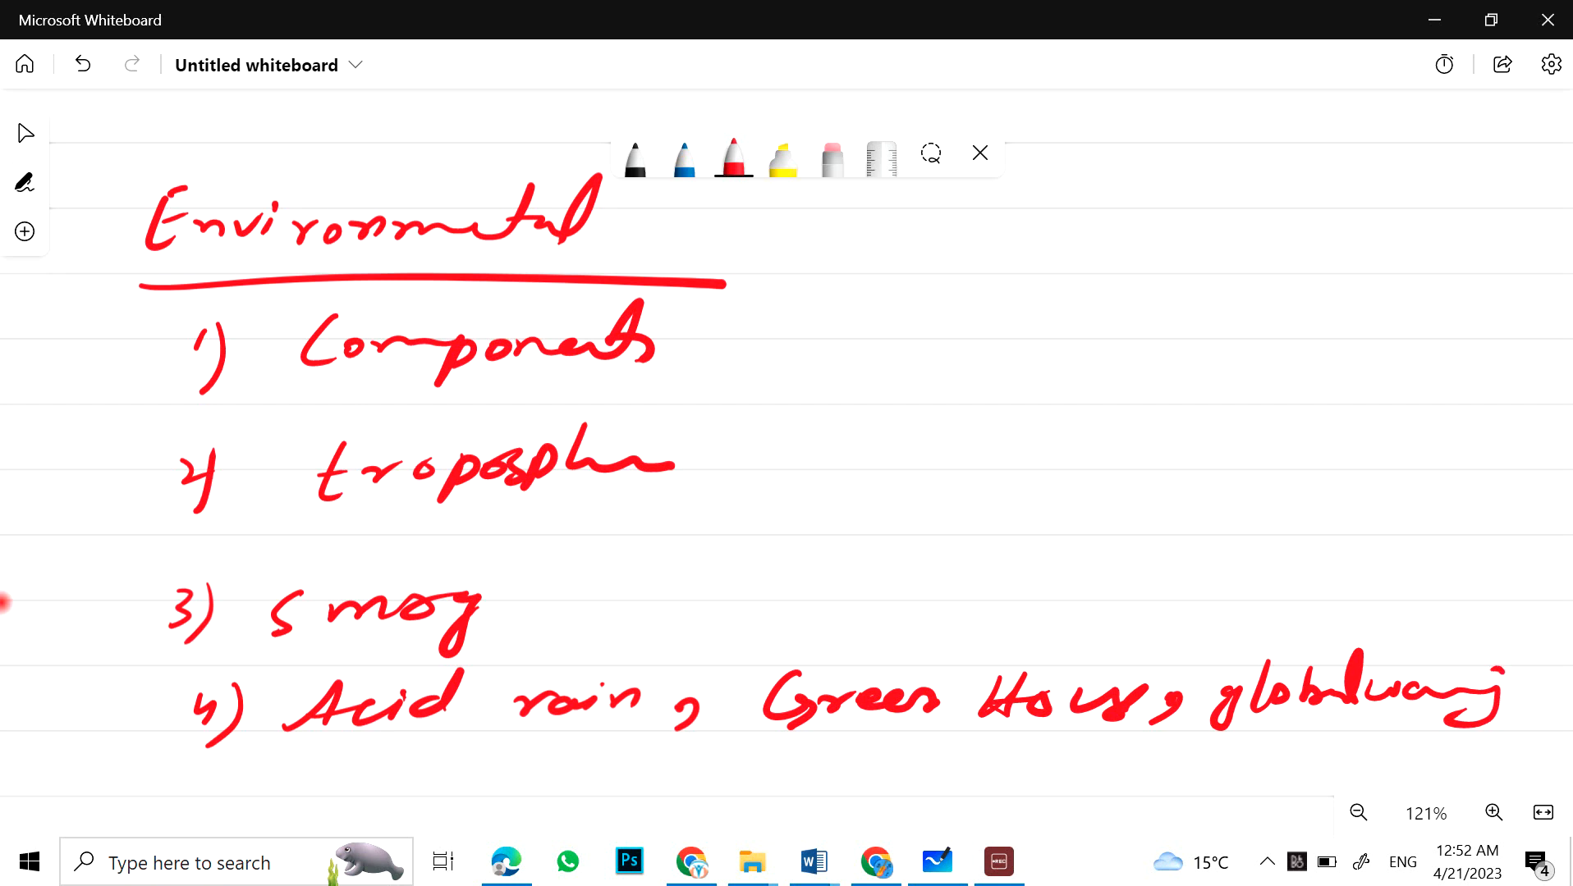
pyautogui.moveTo(751, 743)
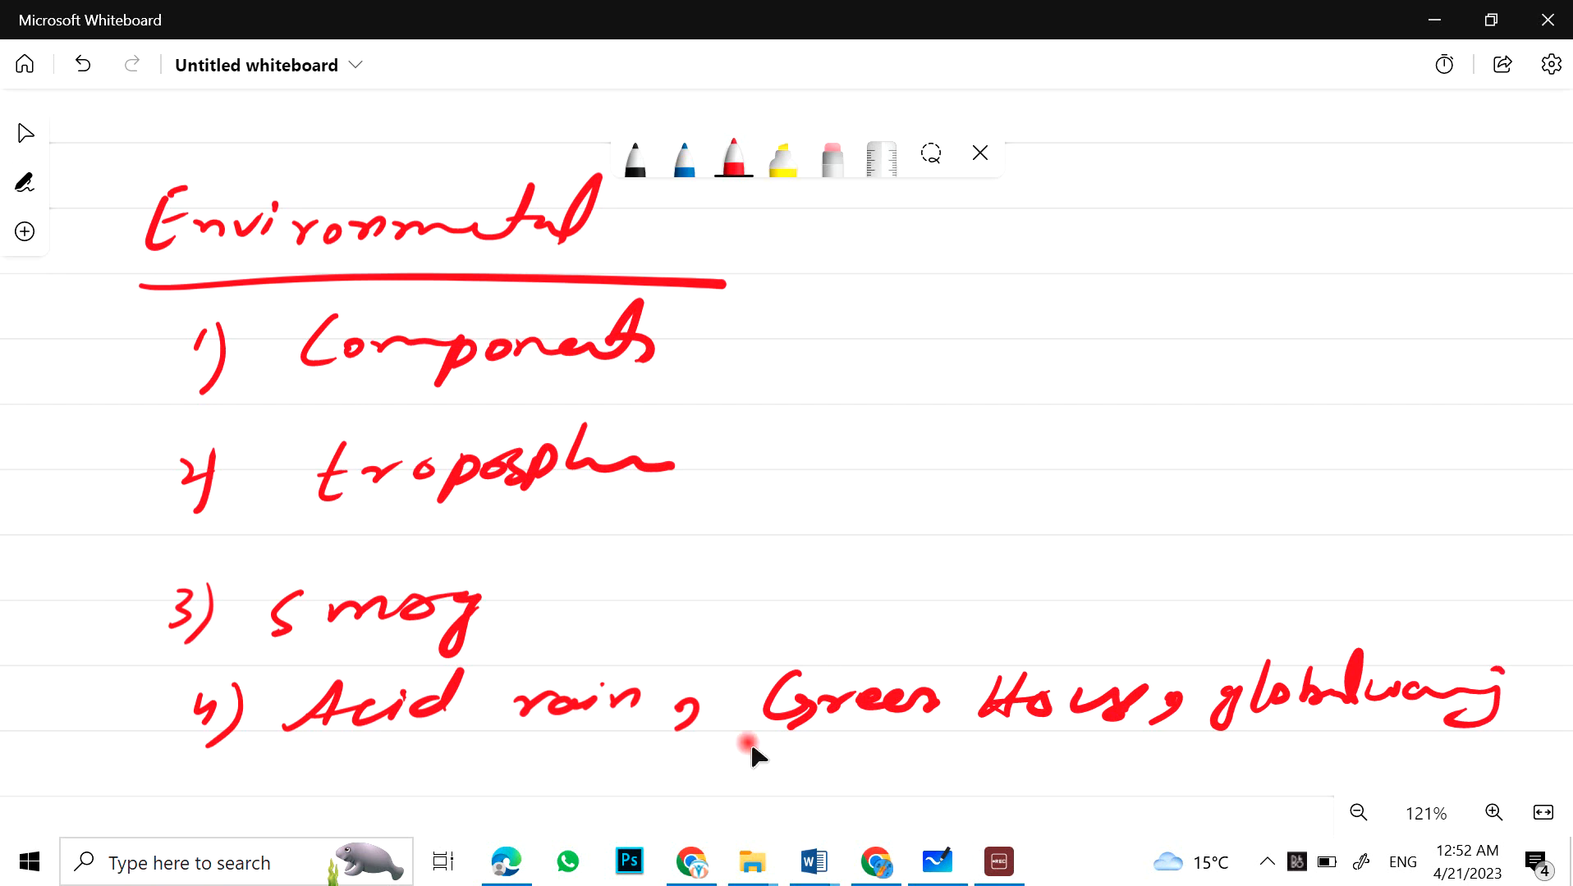
# Step: Add topics 5 and 6: stratosphere and green chemistry
pyautogui.scroll(-3)
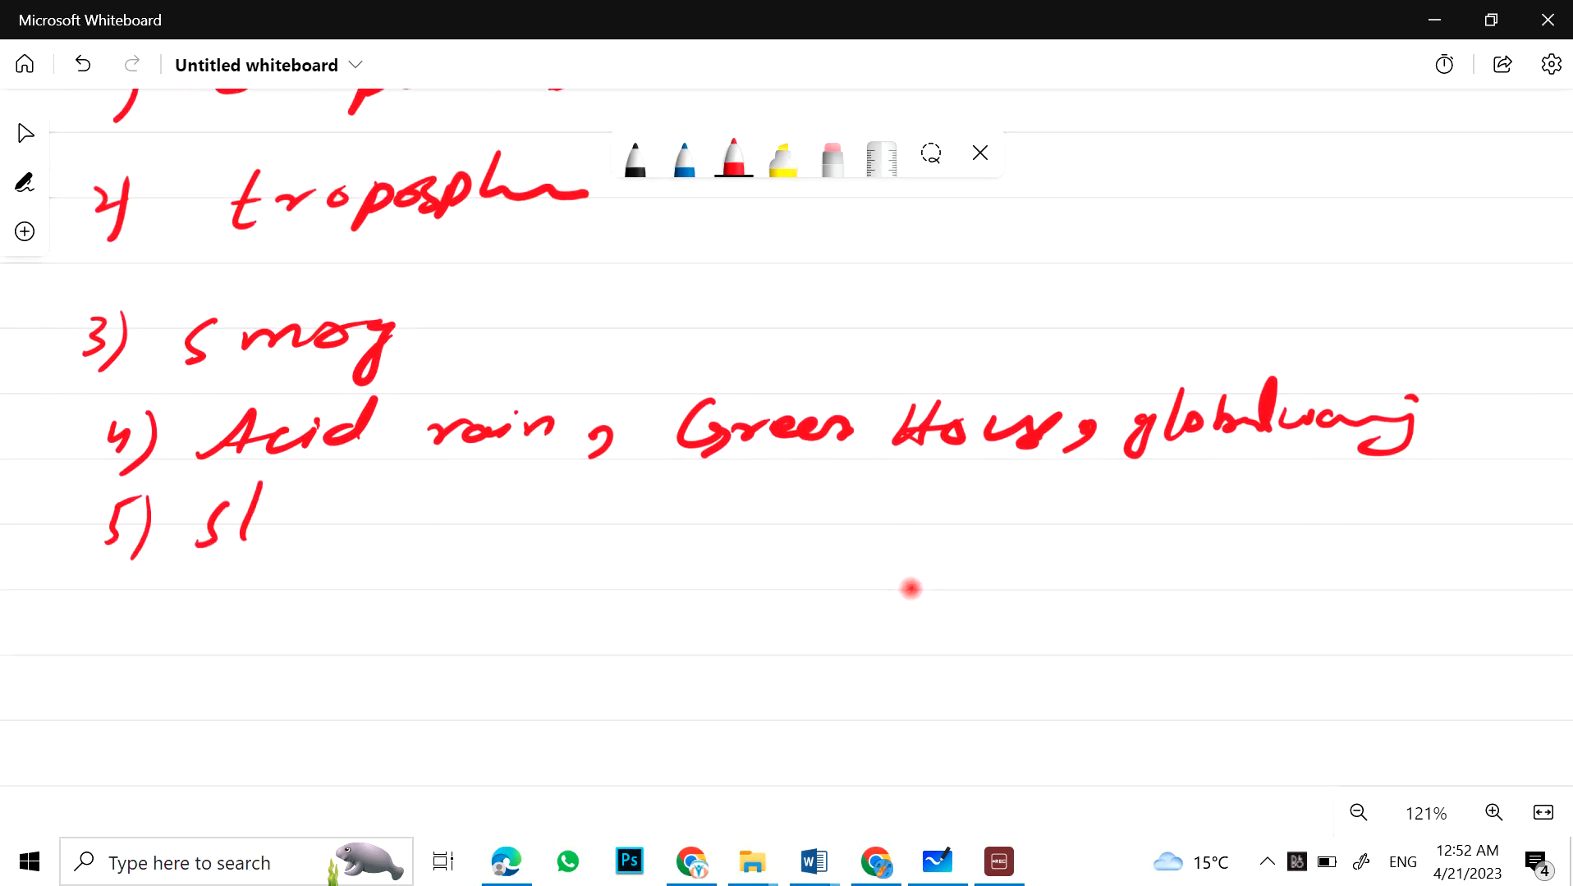
pyautogui.moveTo(195, 517); pyautogui.dragTo(490, 517)
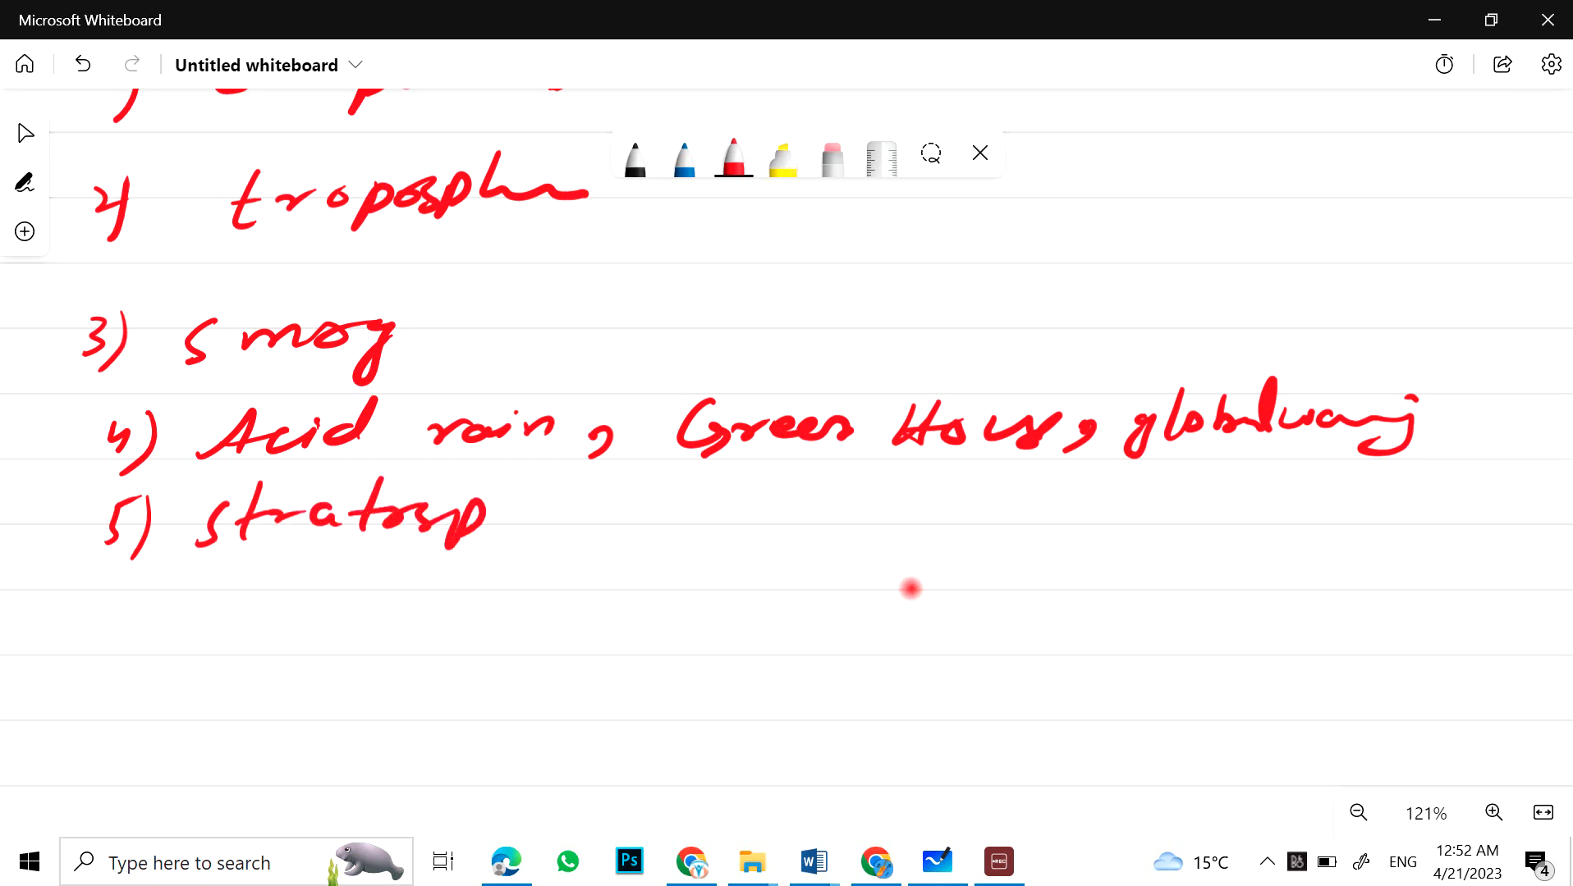
pyautogui.moveTo(491, 517); pyautogui.dragTo(642, 523)
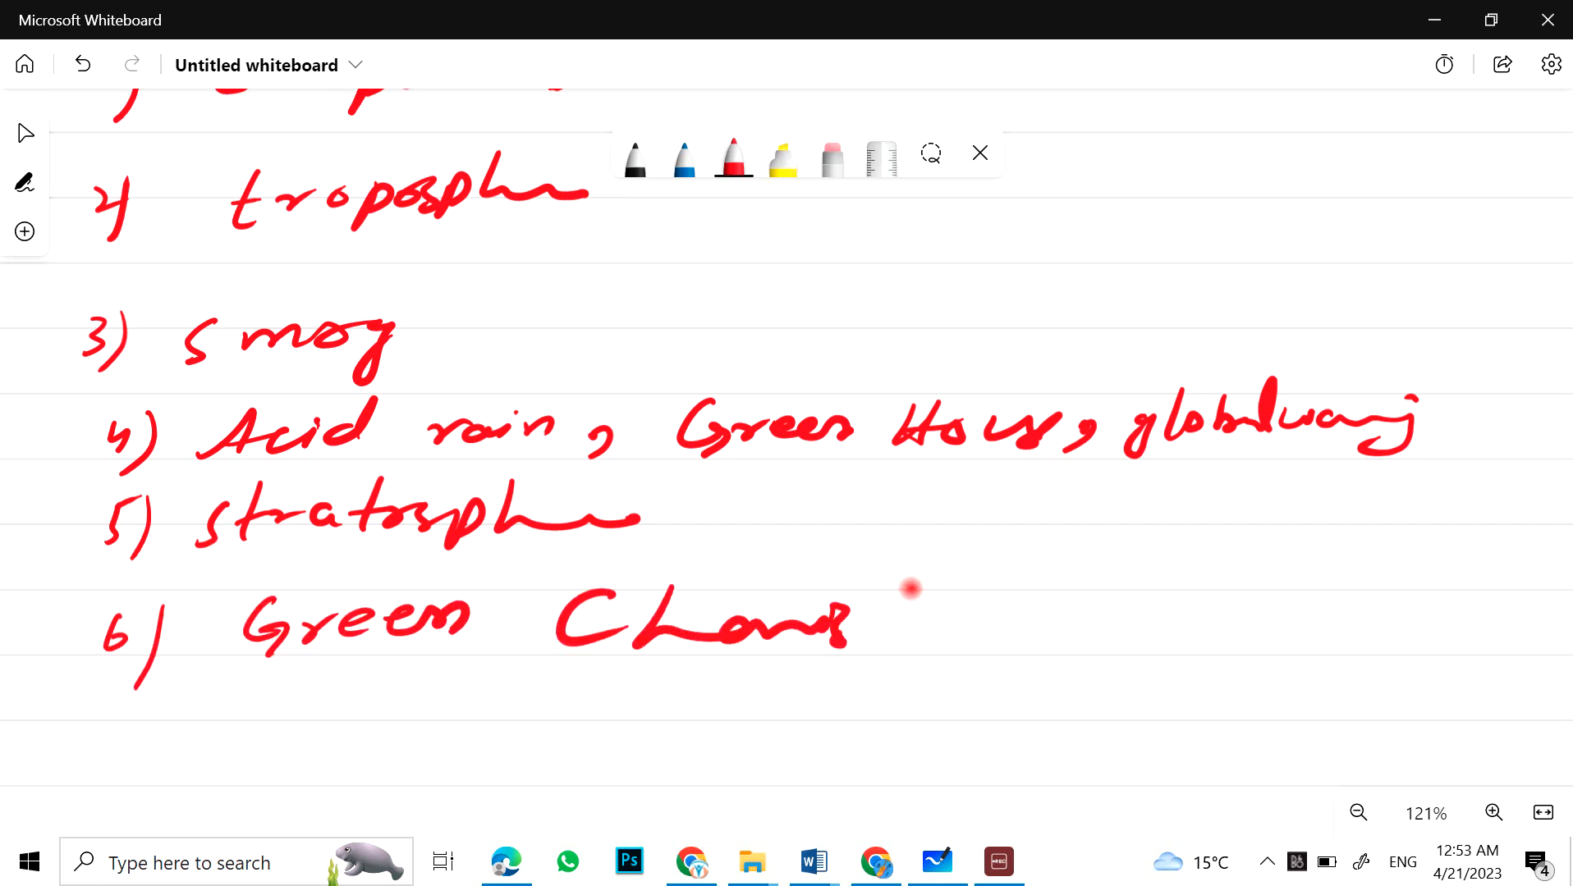
pyautogui.moveTo(852, 632); pyautogui.dragTo(1223, 652)
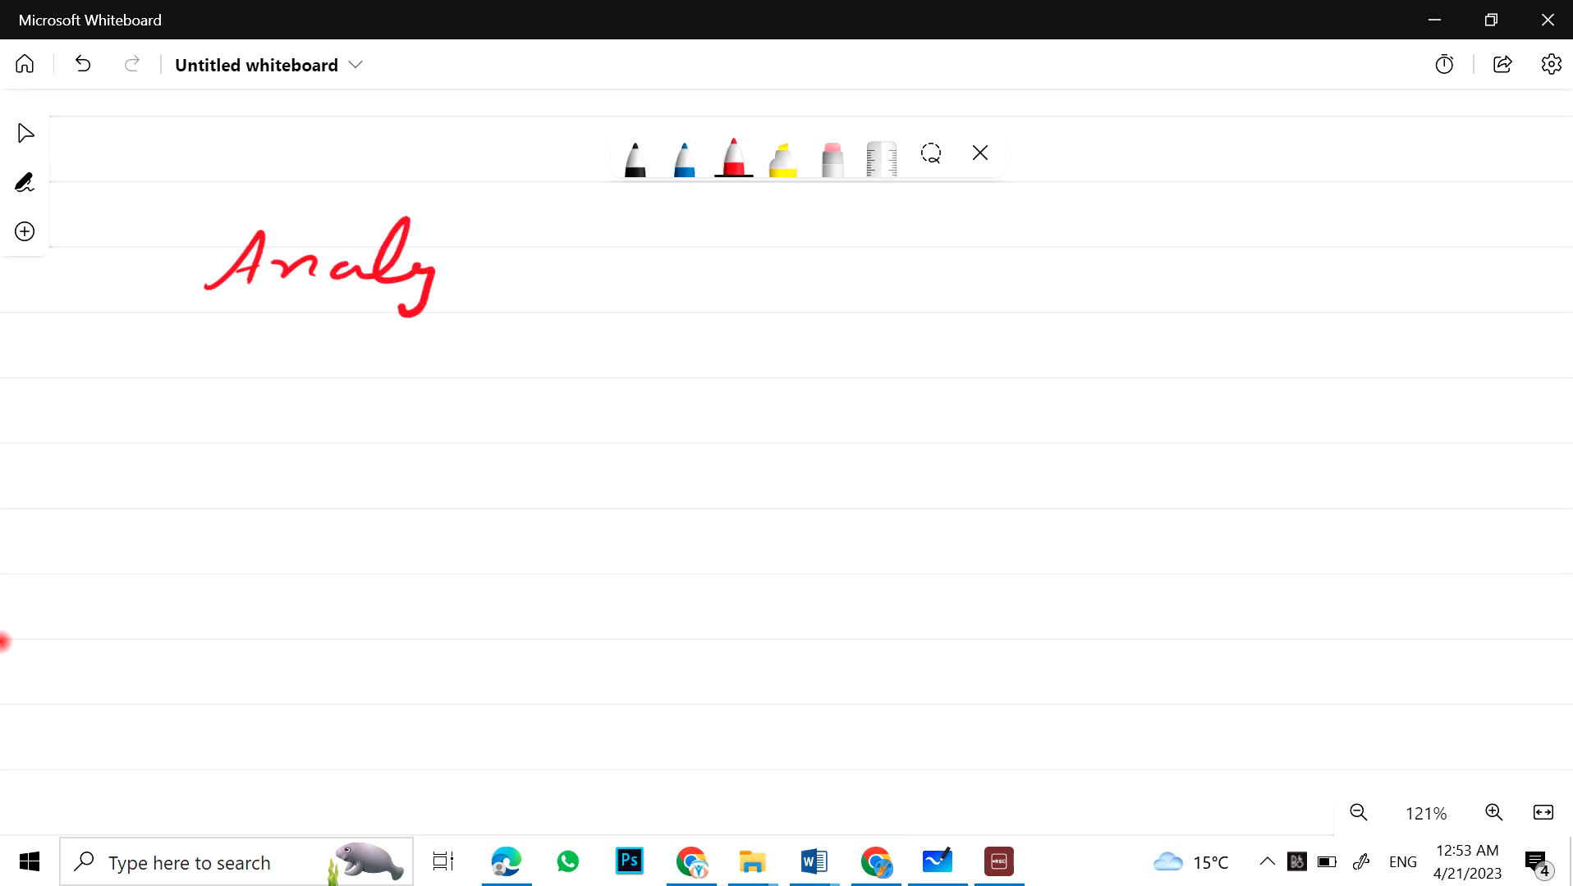
# Step: Handwrite the red Analytical heading, underline it, and write topic 1, classical methods of analysis
pyautogui.moveTo(422, 280); pyautogui.dragTo(727, 318)
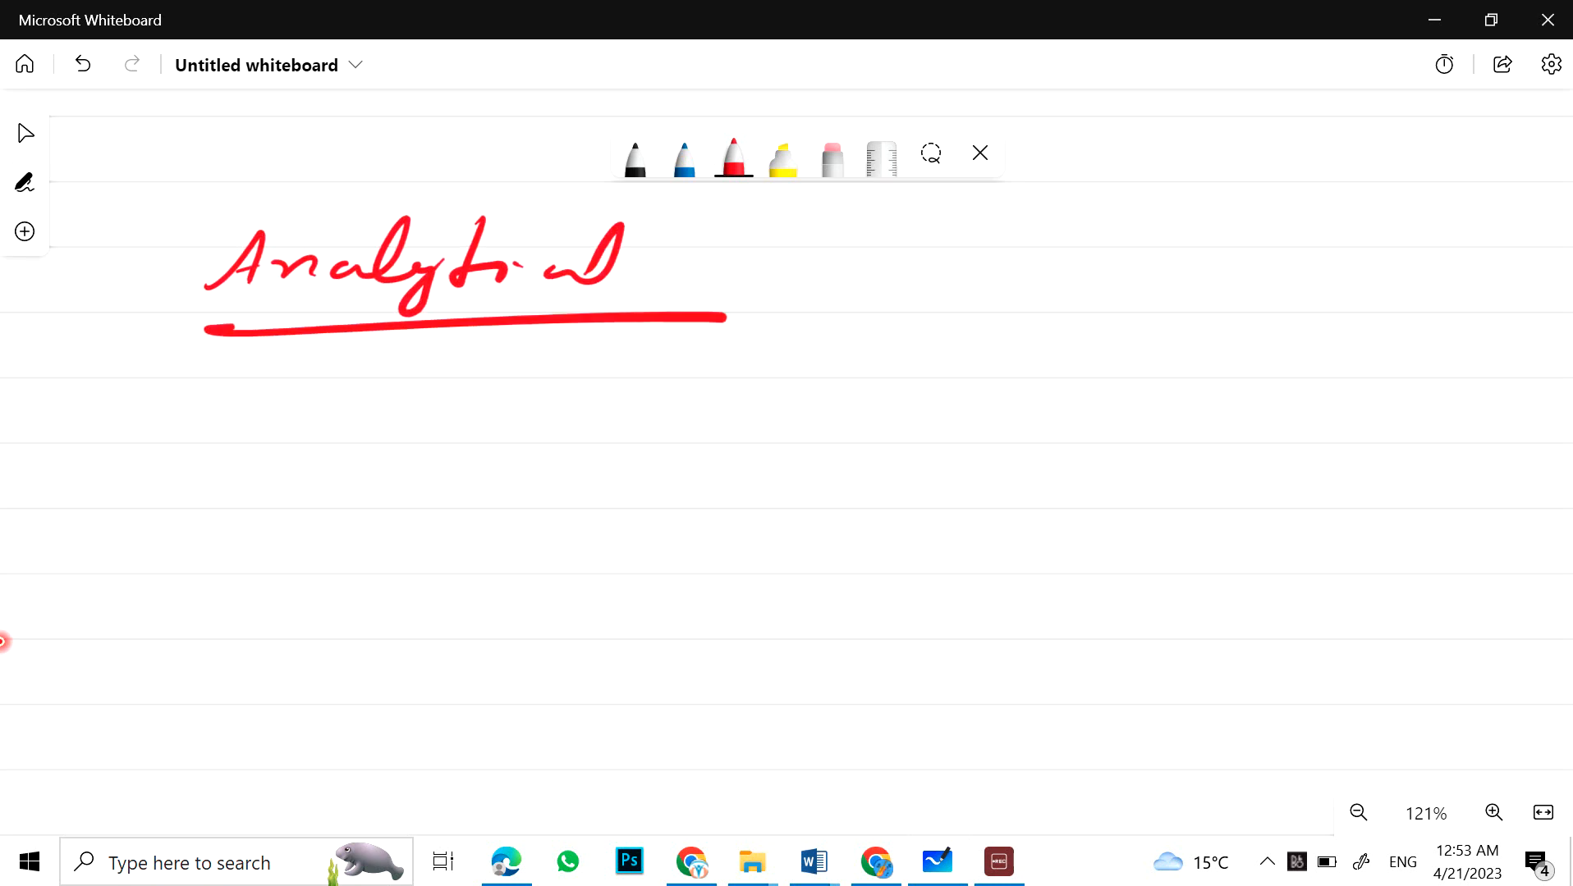
pyautogui.moveTo(151, 417); pyautogui.dragTo(166, 476)
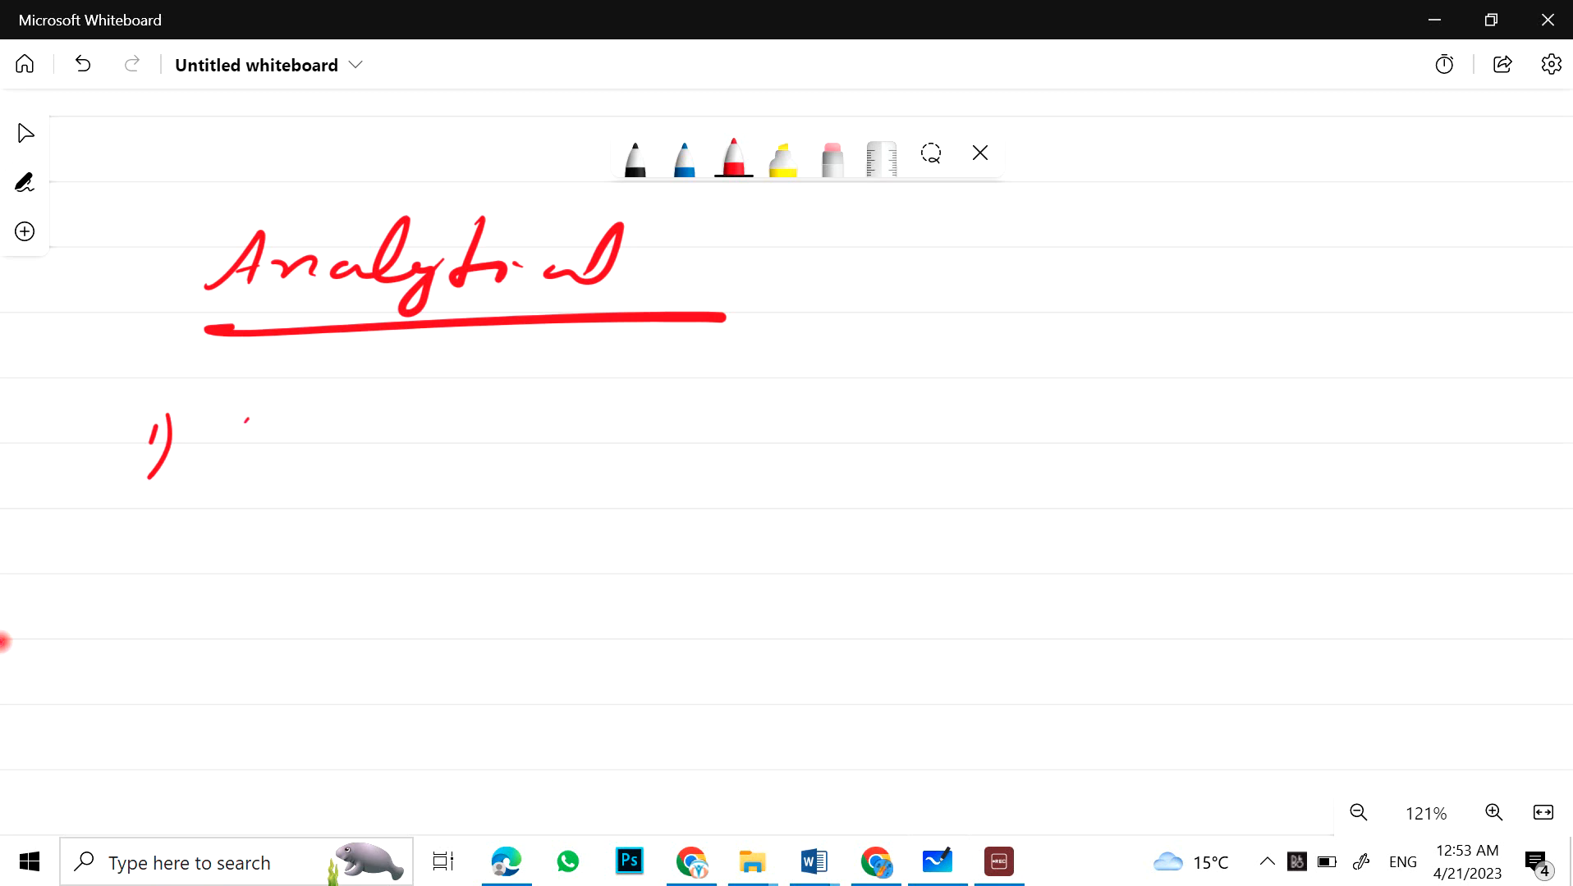
pyautogui.moveTo(232, 442); pyautogui.dragTo(410, 441)
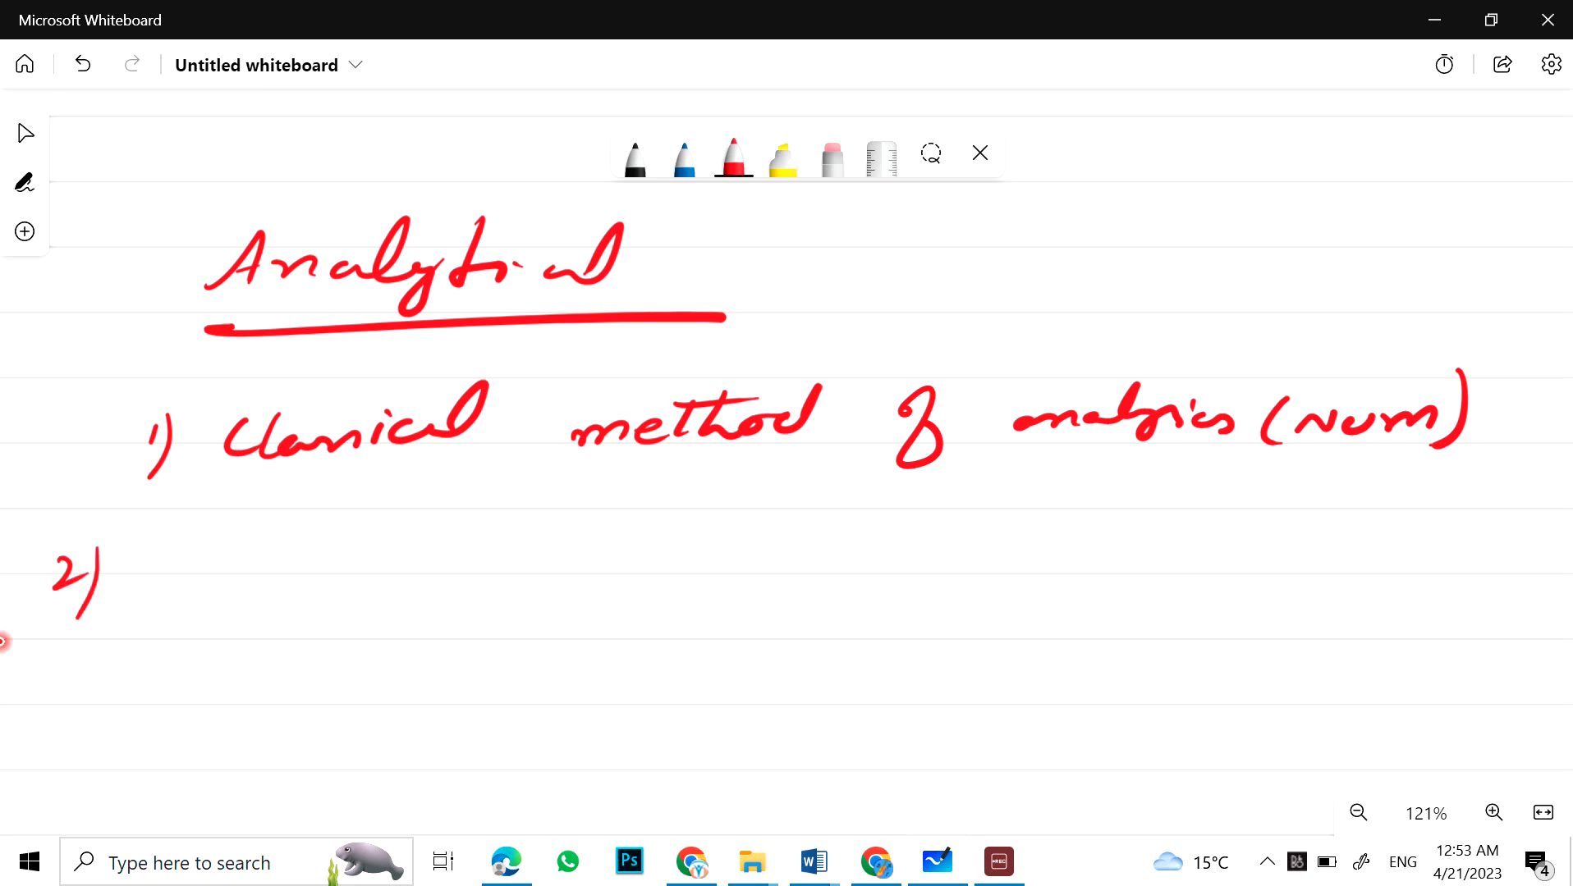
# Step: Write topic 2, principles of spectroscopy, and topic 3, UV/IR/NMR
pyautogui.click(187, 559)
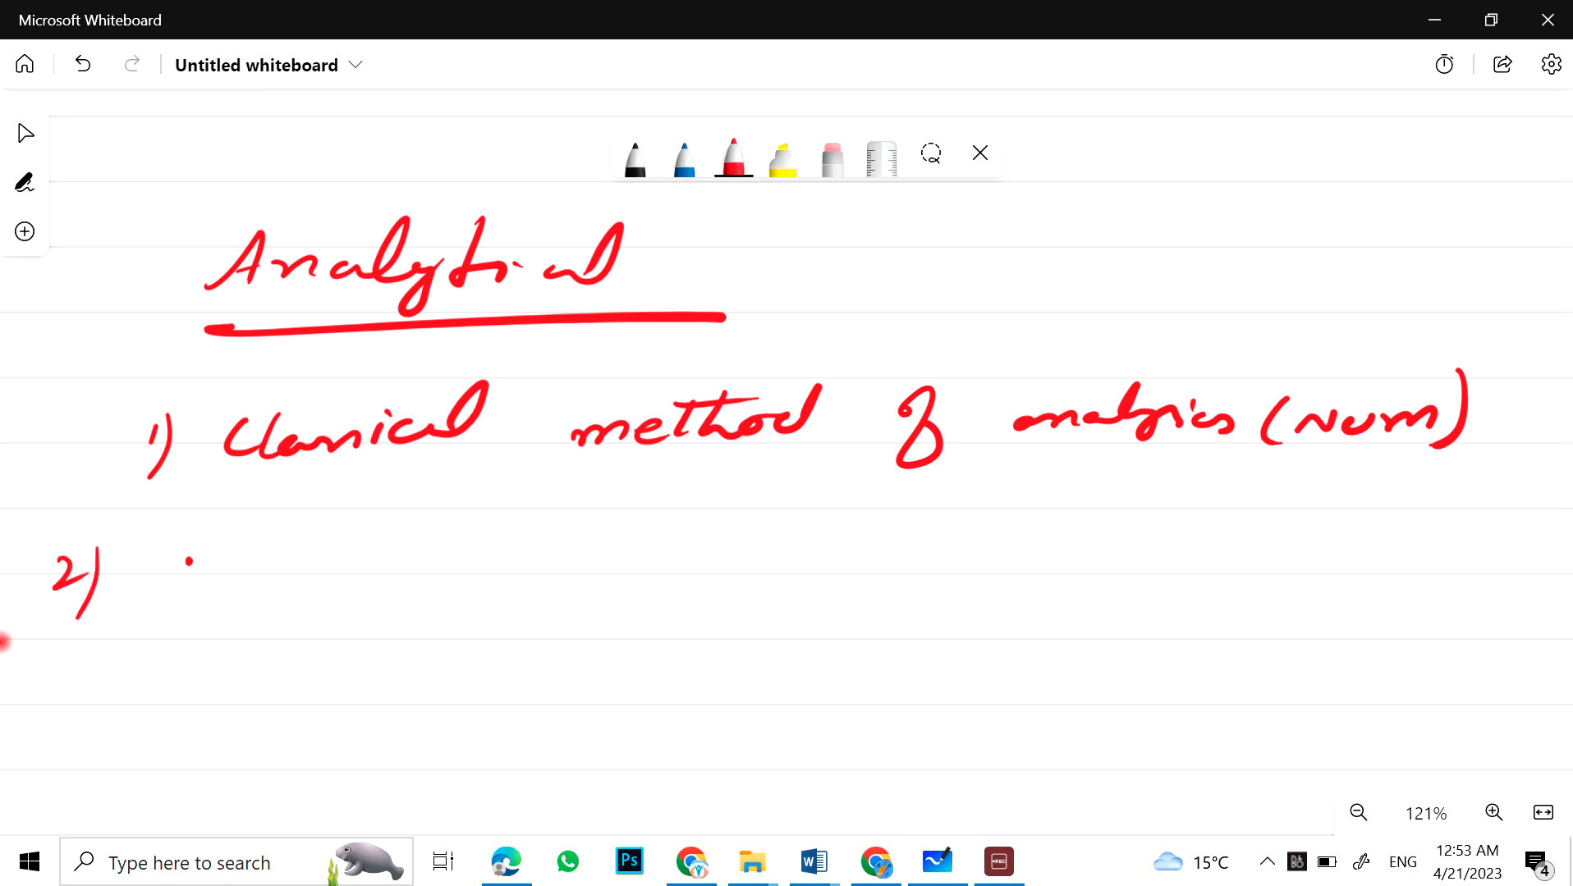
pyautogui.moveTo(181, 572); pyautogui.dragTo(381, 577)
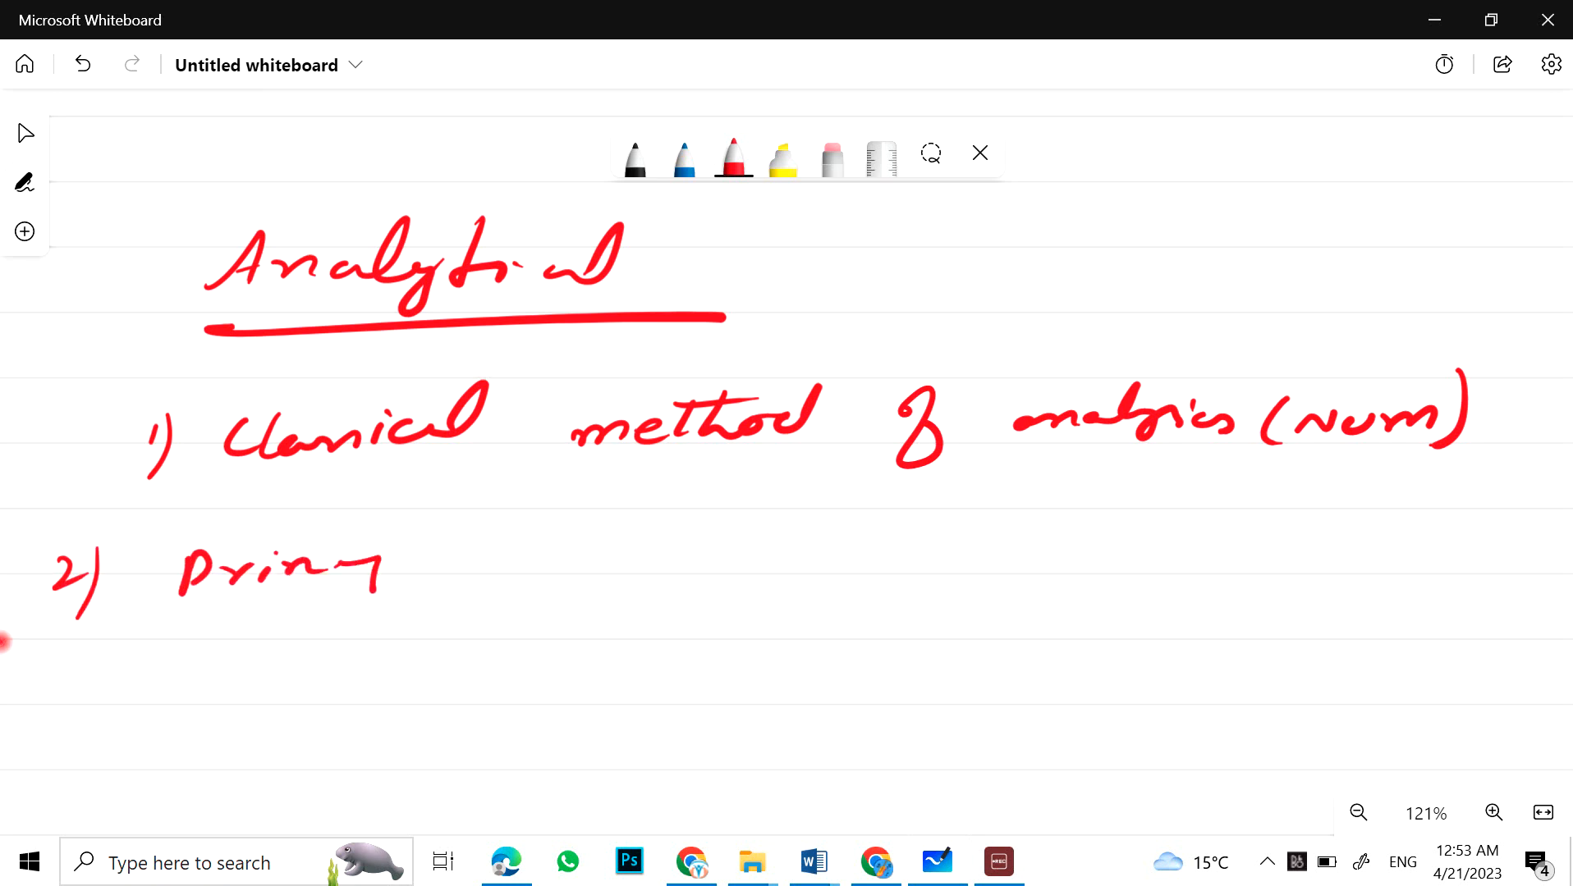
pyautogui.moveTo(381, 576); pyautogui.dragTo(692, 556)
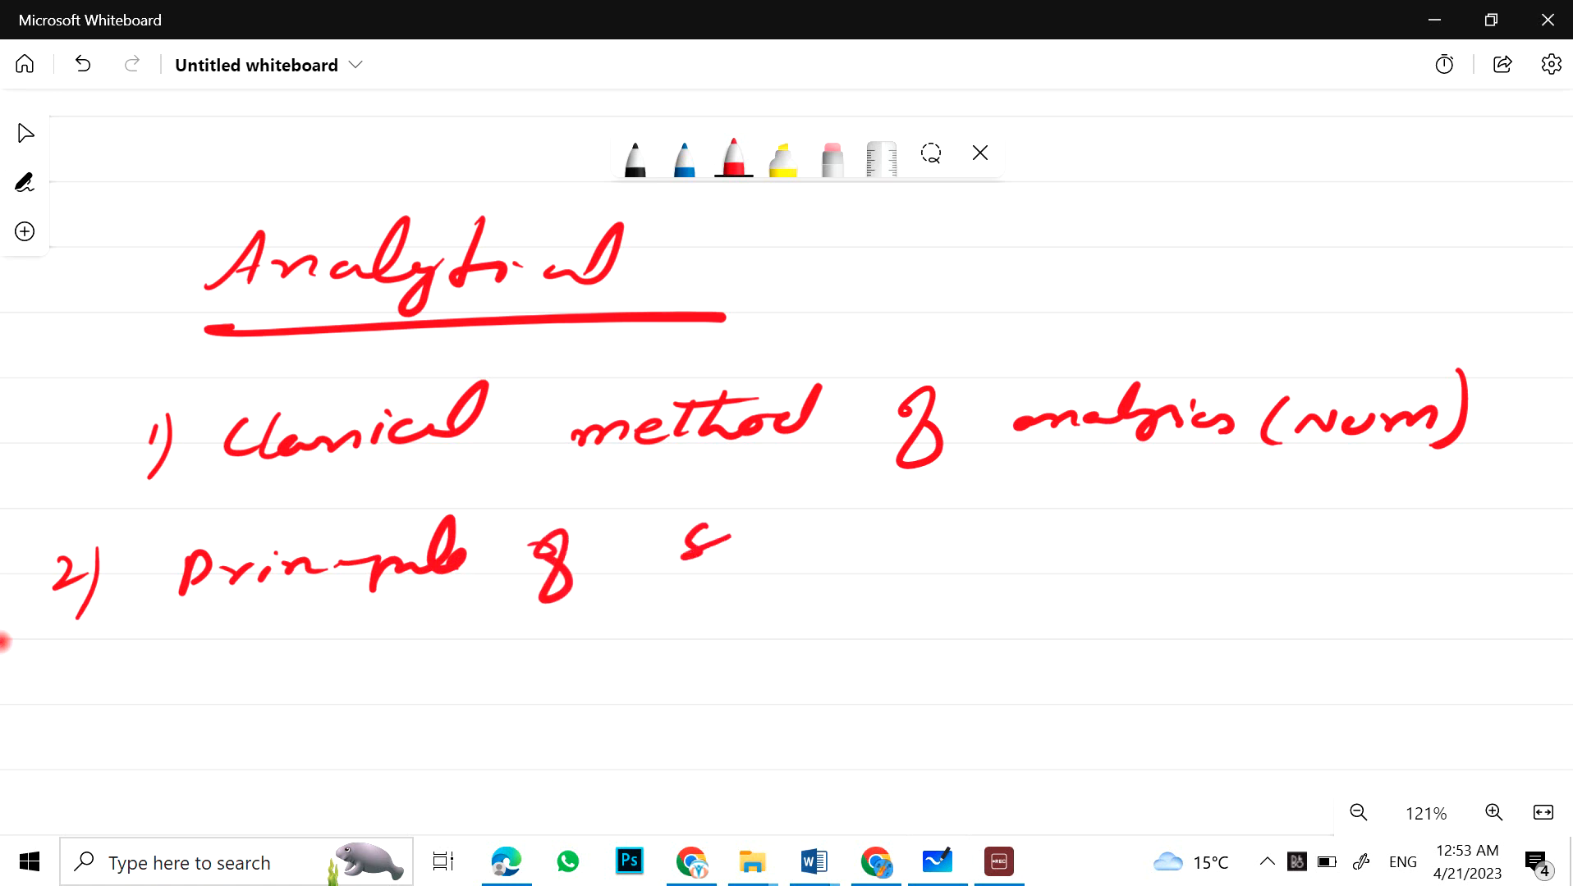
pyautogui.moveTo(693, 541); pyautogui.dragTo(913, 542)
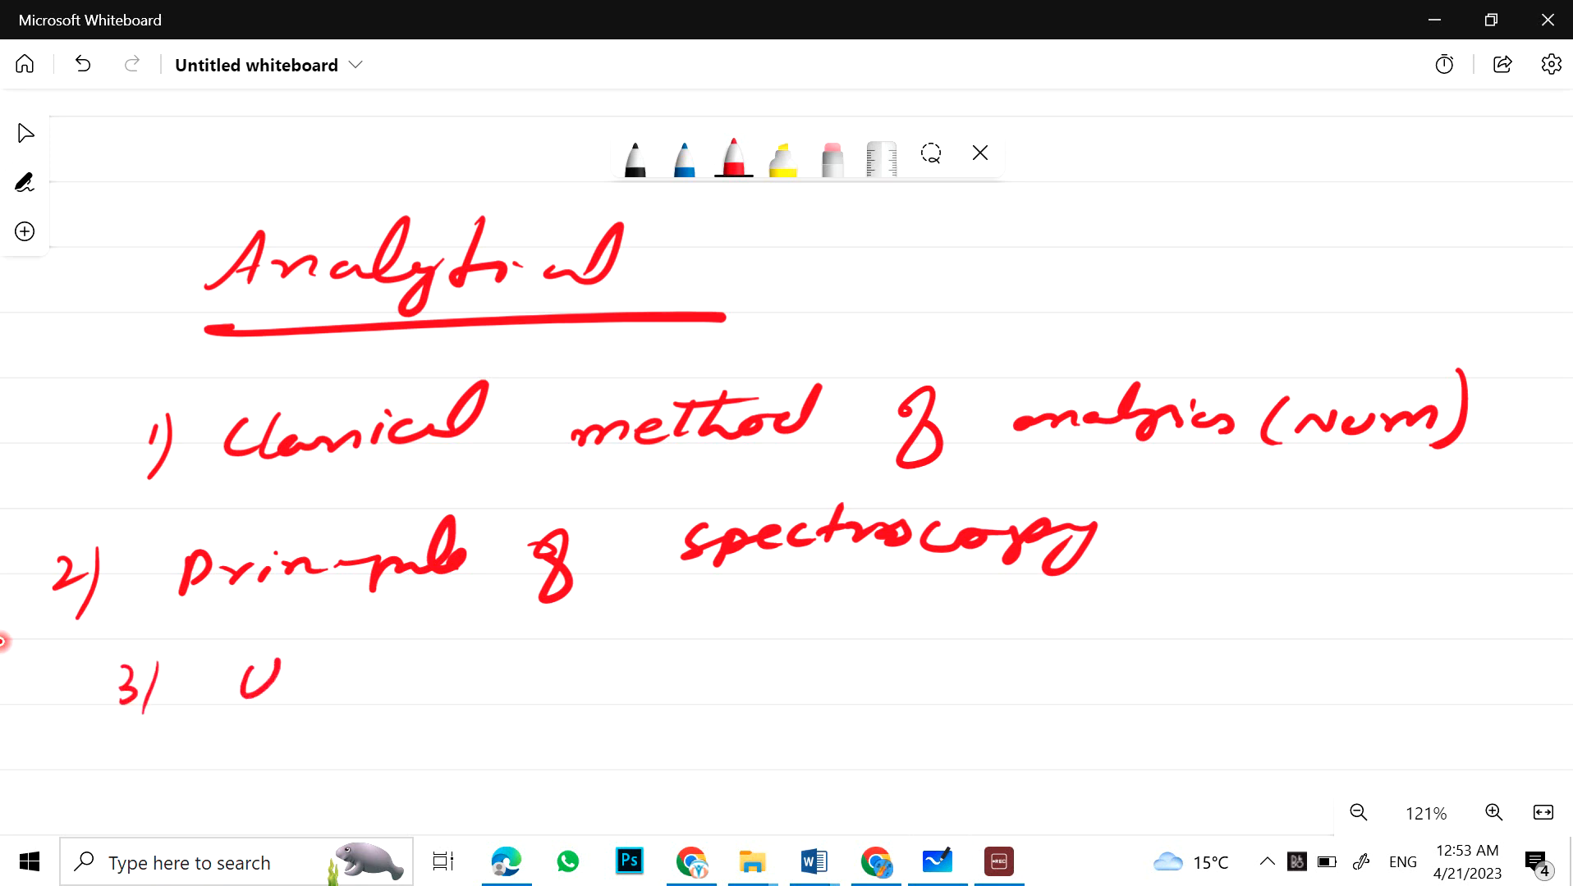
pyautogui.moveTo(290, 682); pyautogui.dragTo(541, 661)
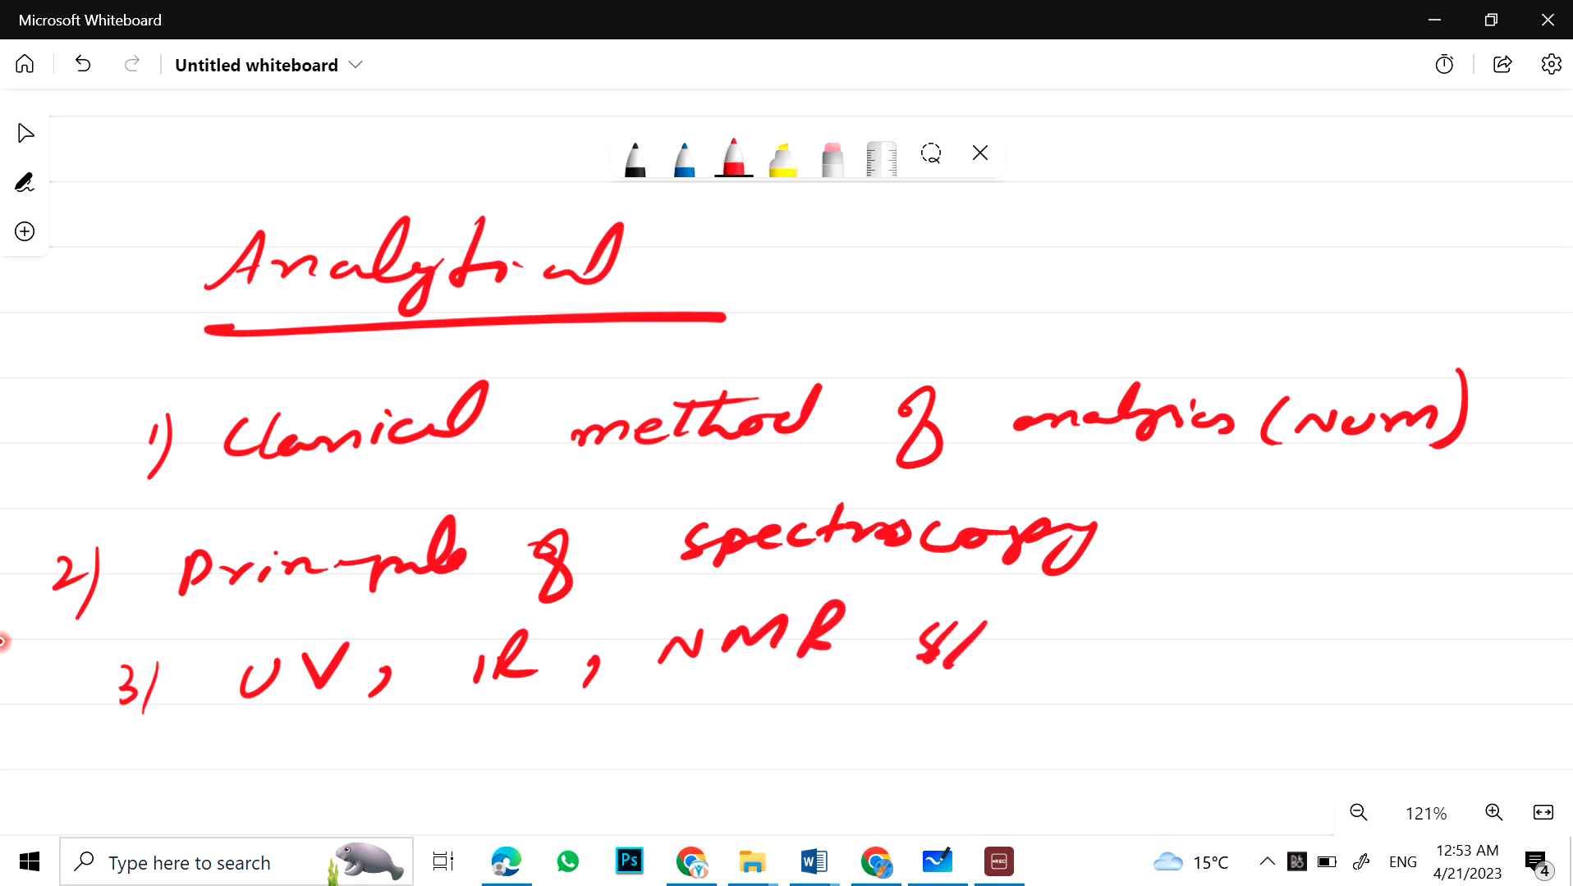
# Step: Add topic 4, applications of spectroscopy, and topic 5, mass spectroscopy with its note
pyautogui.moveTo(141, 742); pyautogui.dragTo(176, 813)
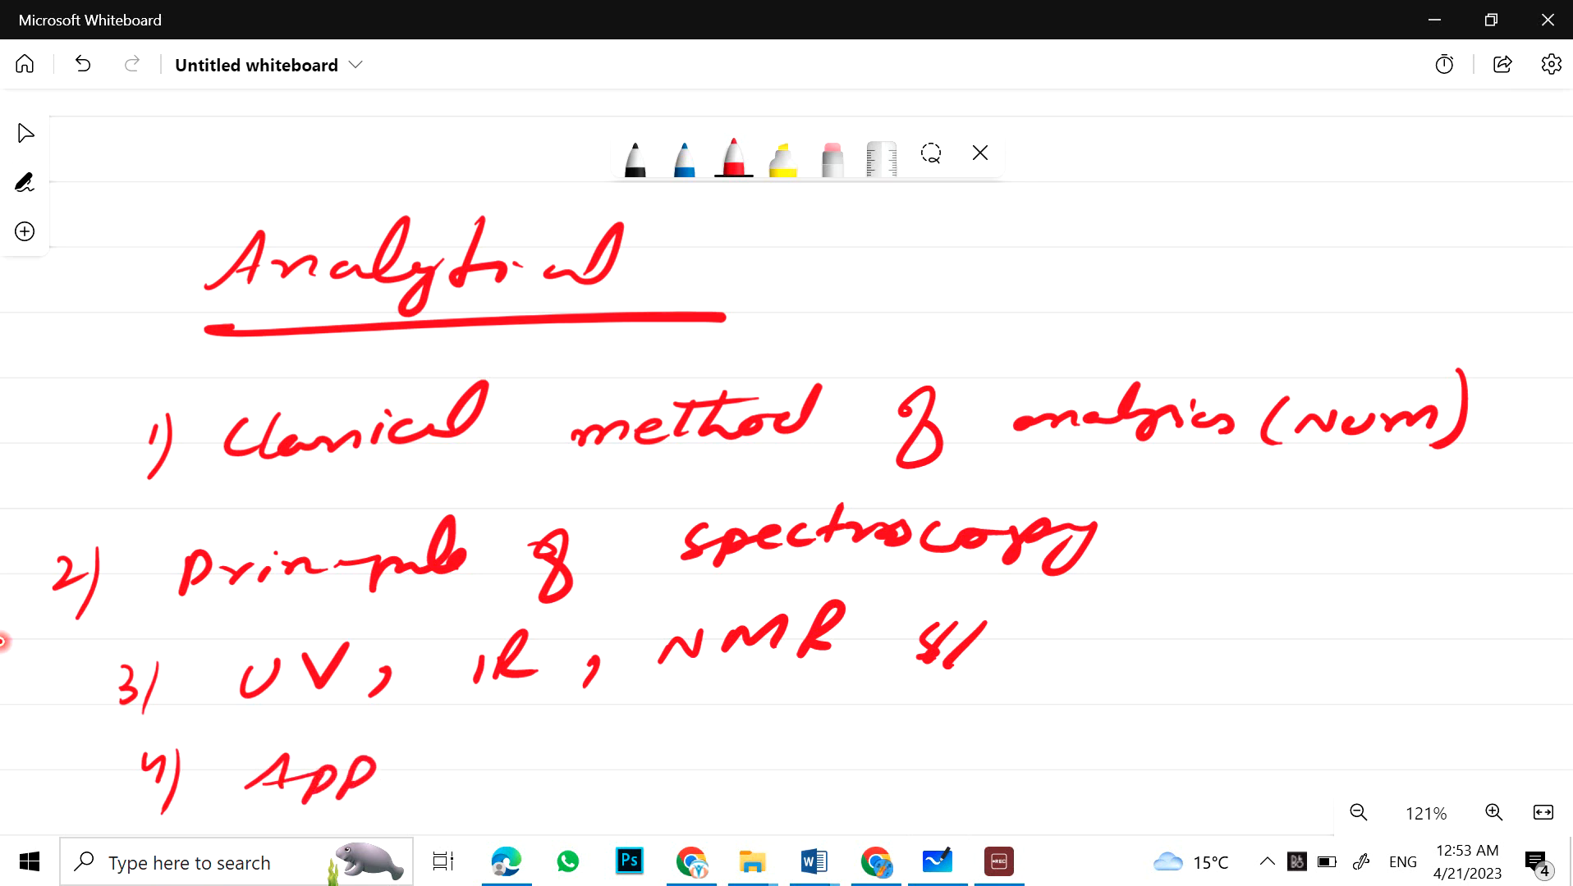
pyautogui.moveTo(361, 761); pyautogui.dragTo(652, 747)
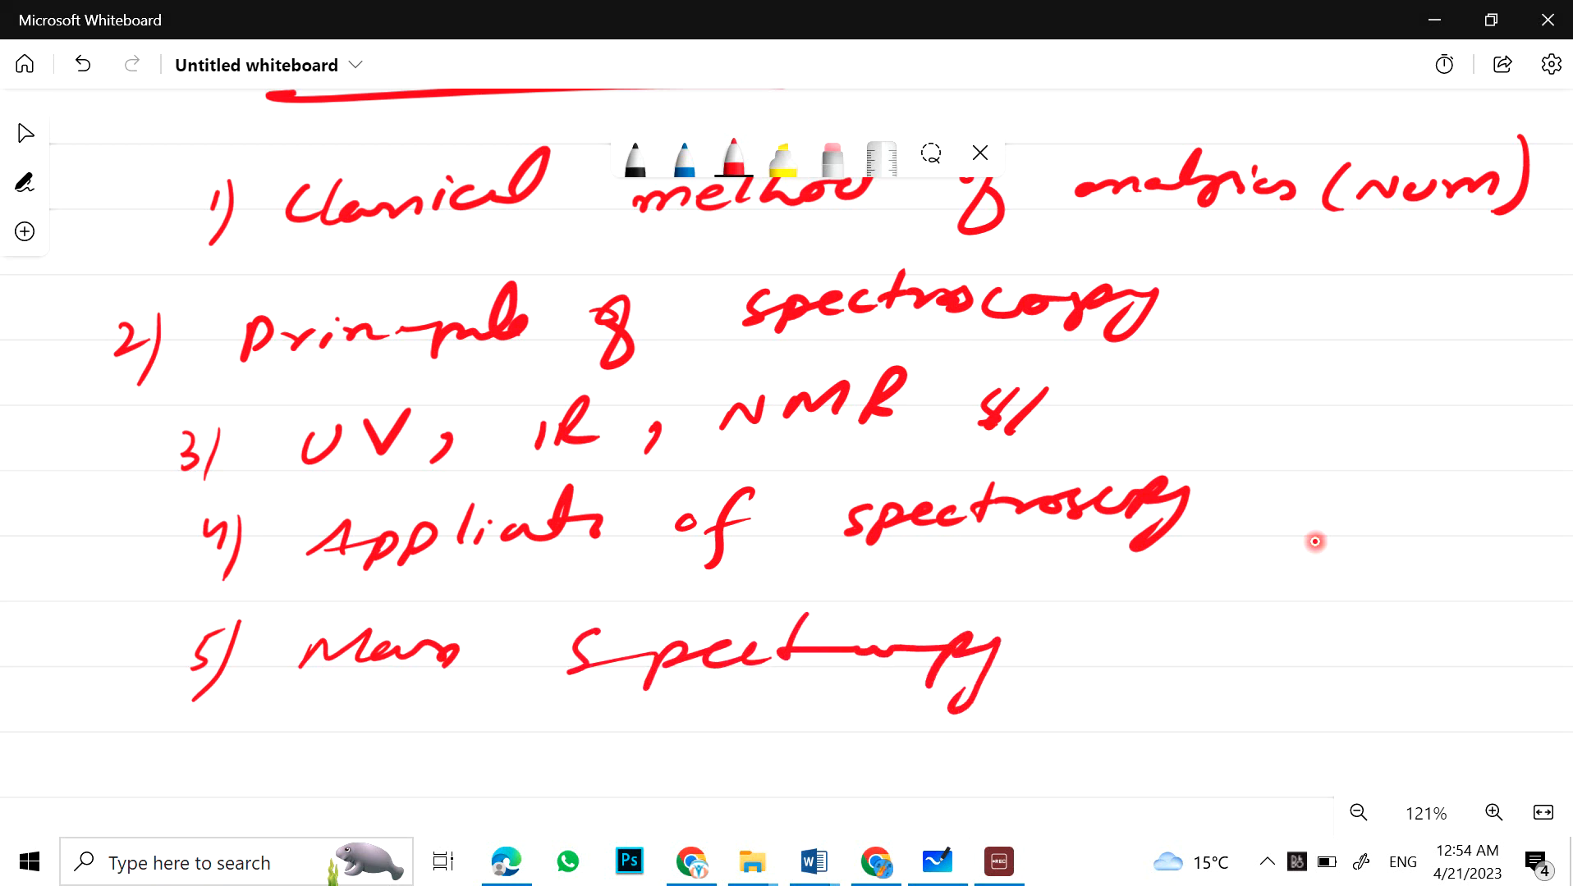
pyautogui.moveTo(1093, 652); pyautogui.dragTo(1313, 661)
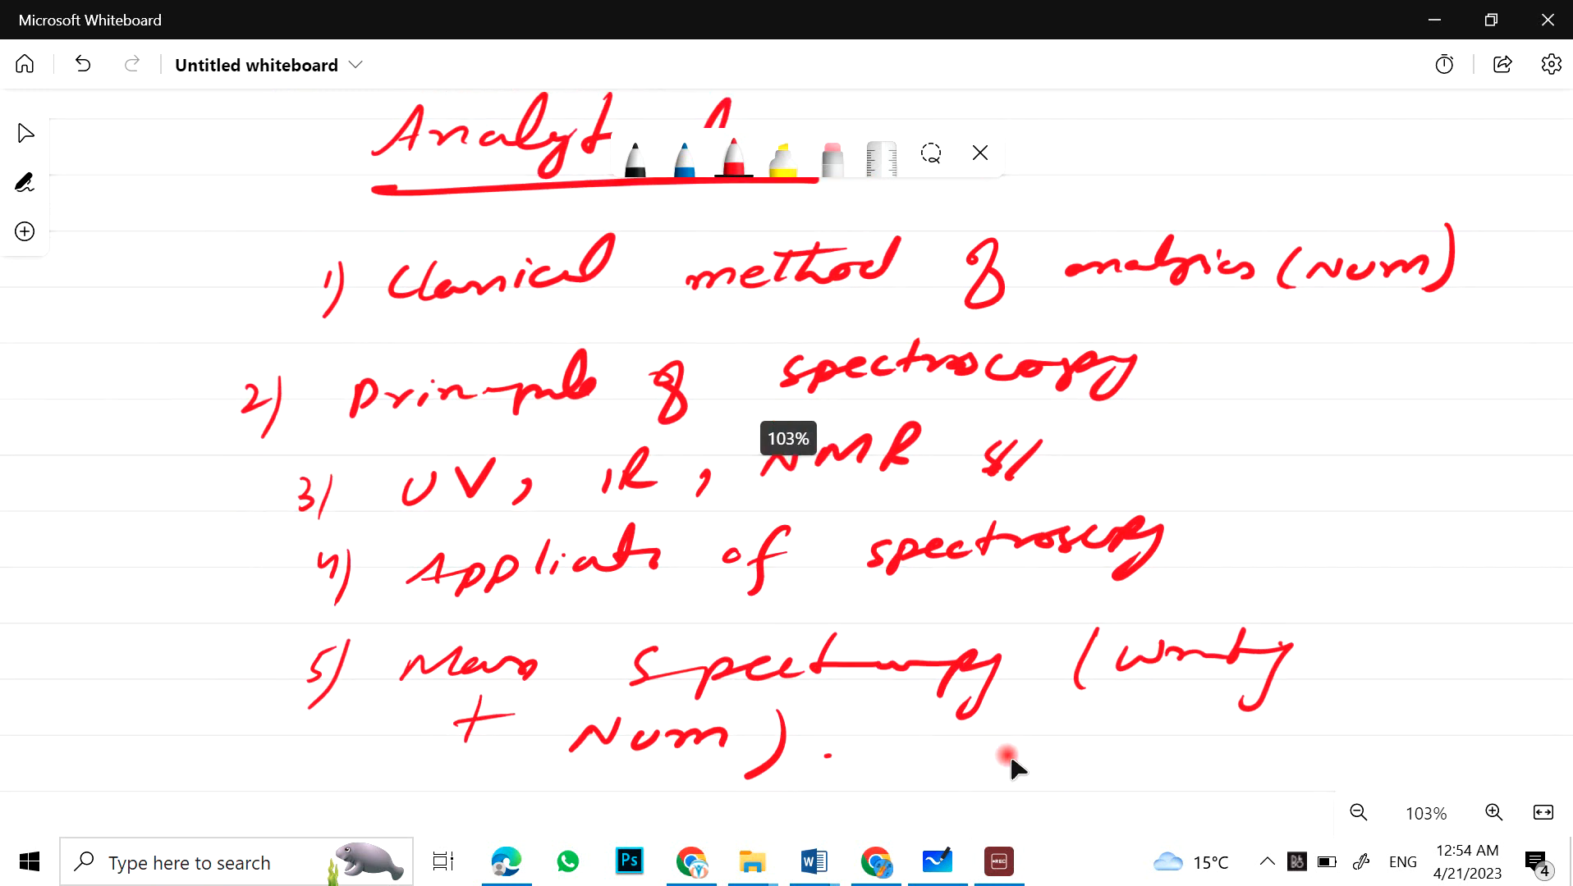
# Step: Zoom out to 13% so every chapter topic list shows side by side
pyautogui.click(1356, 813)
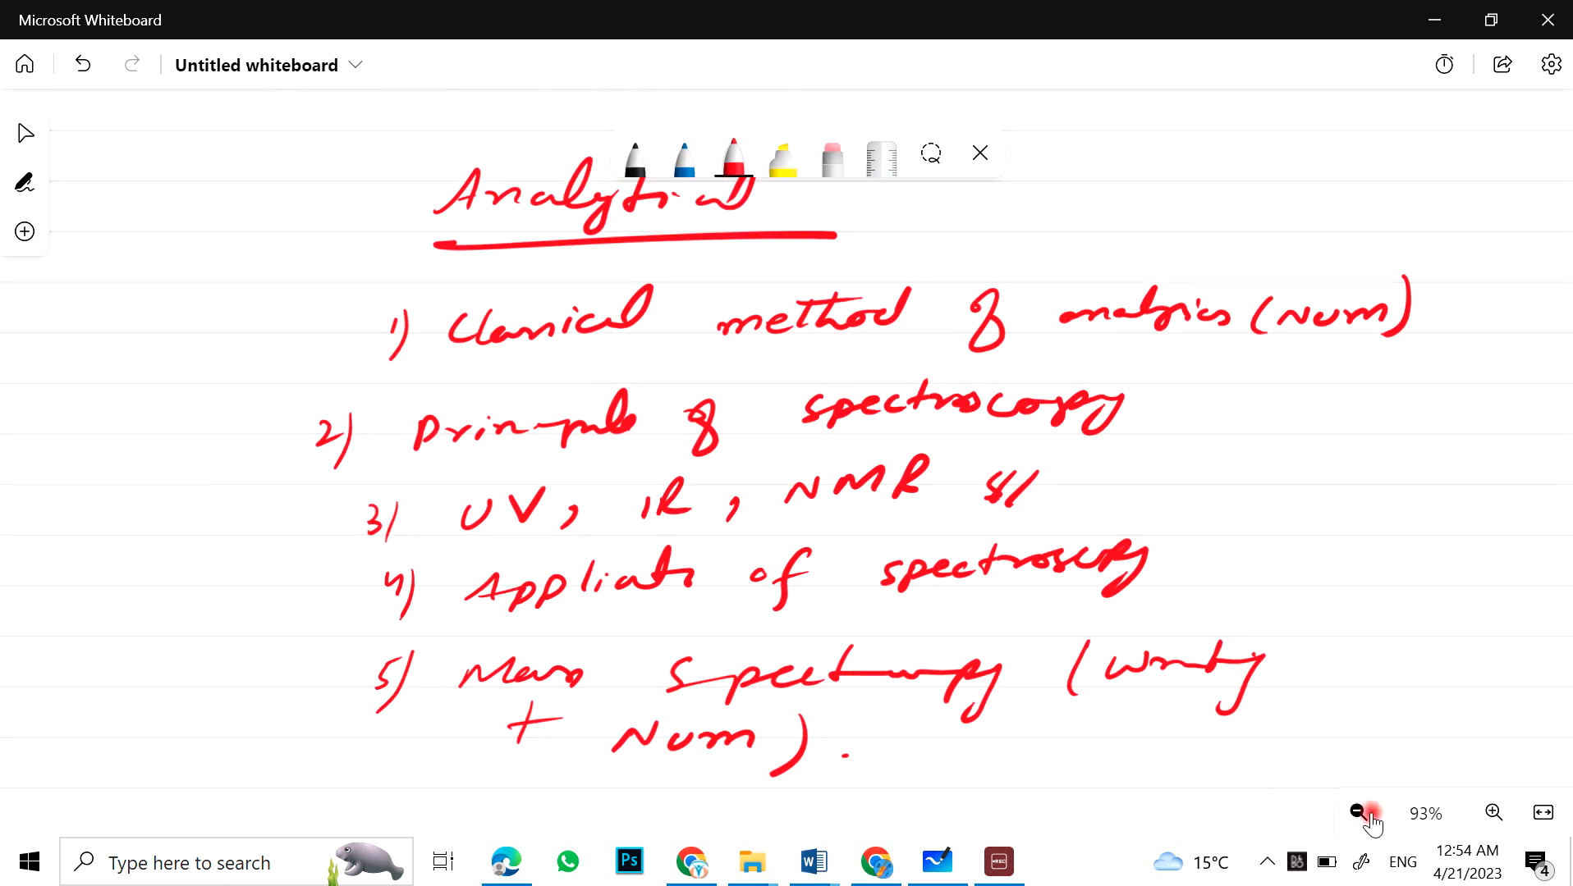
pyautogui.click(1354, 813)
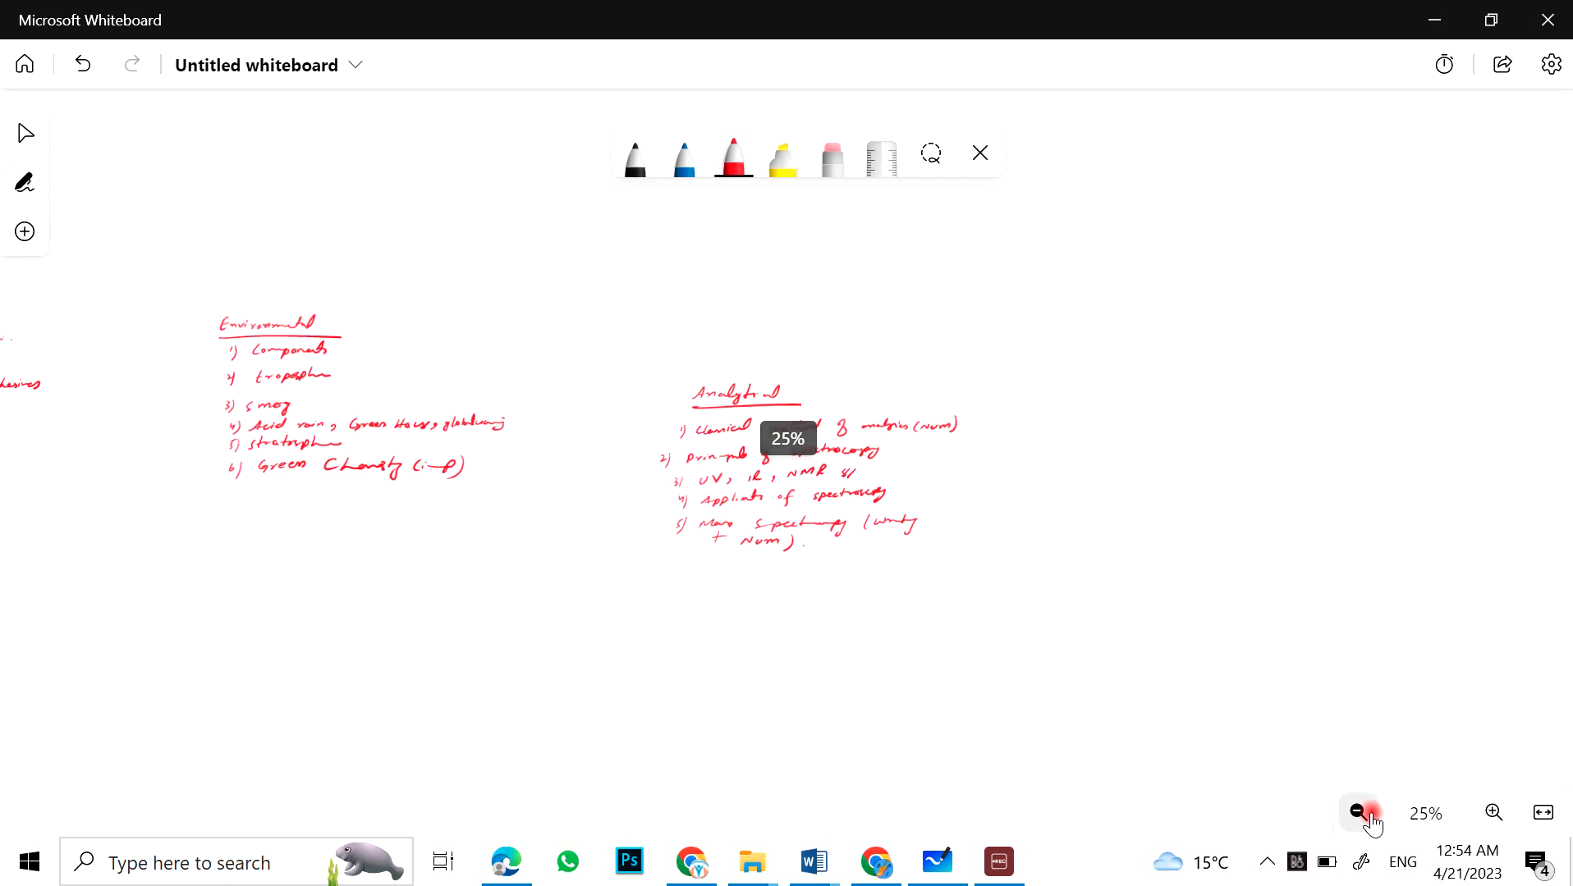
pyautogui.click(1358, 813)
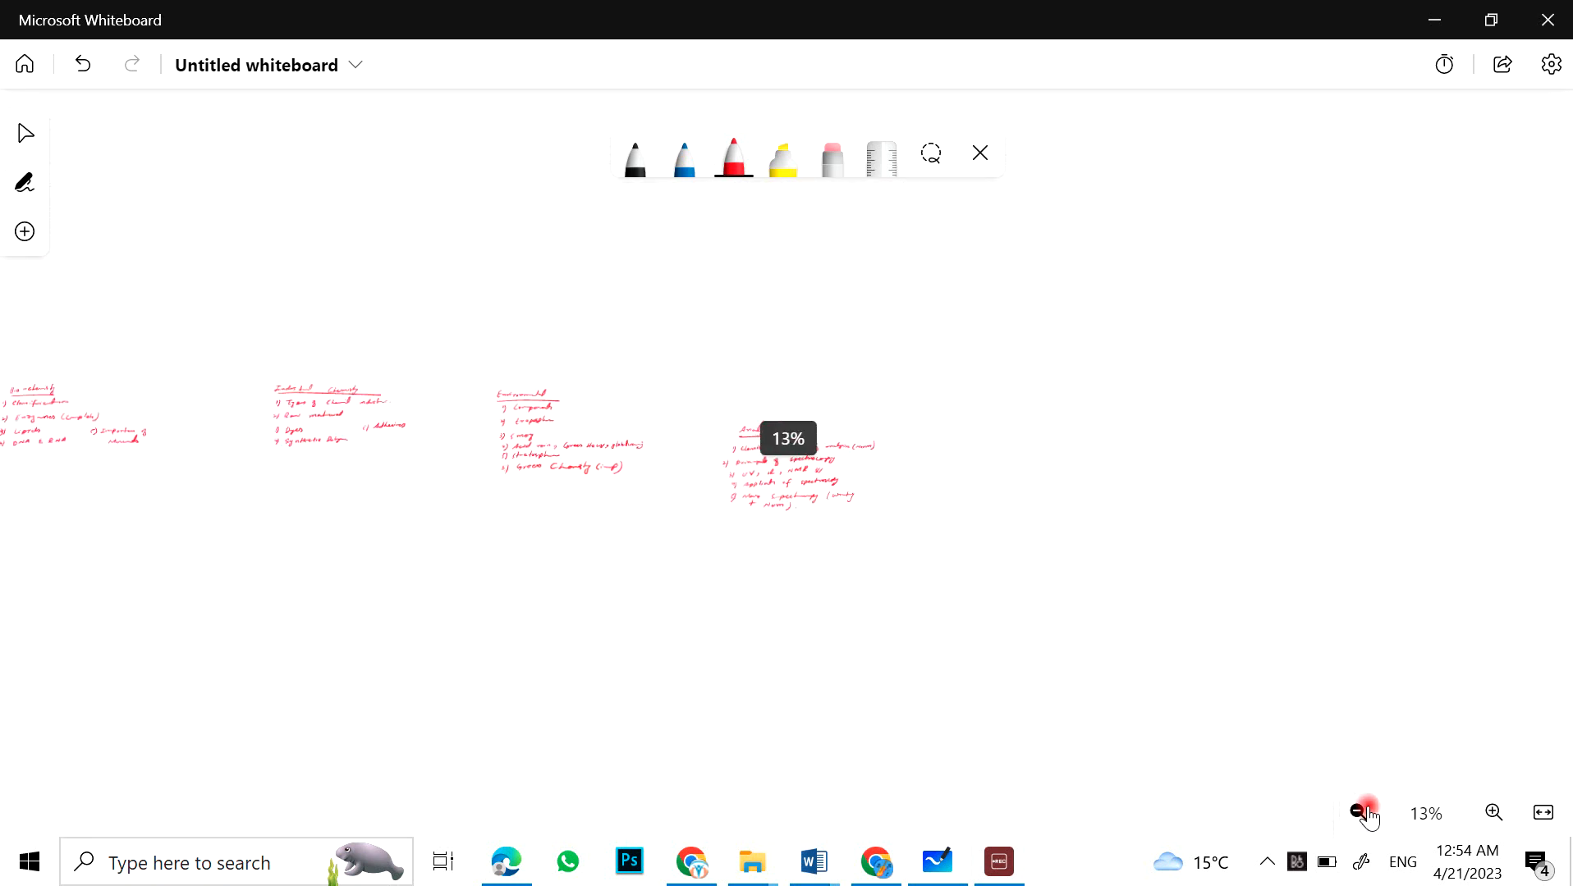